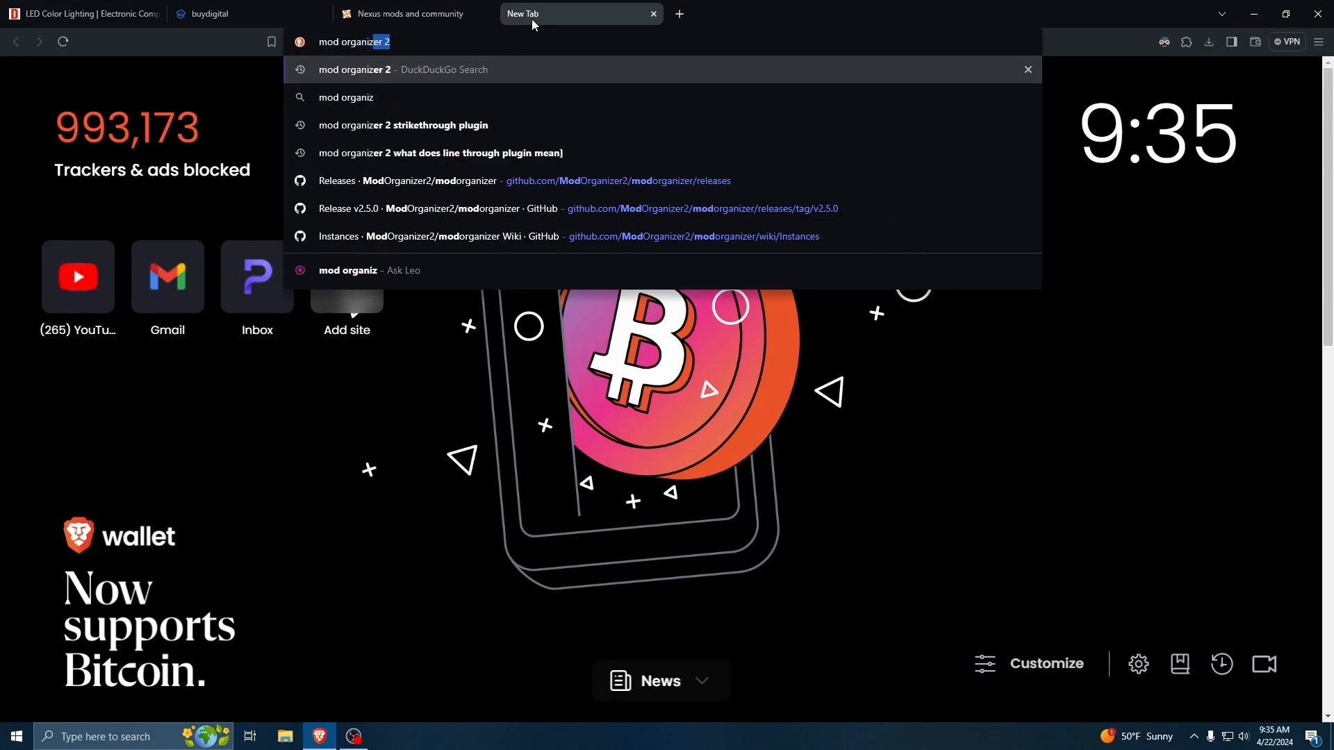
- Go to the Mod Organizer 2 documentation site from the address bar search
{"action": "key", "text": "Return"}
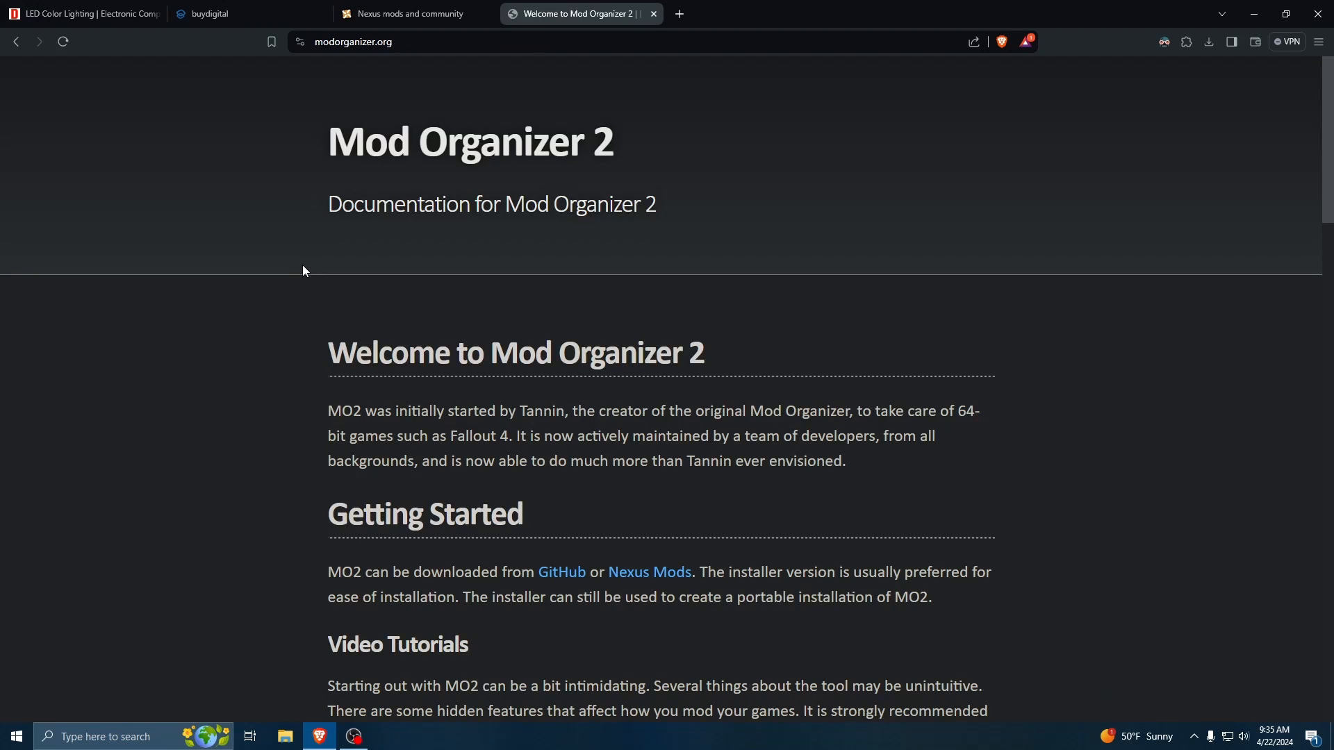
{"action": "mouse_move", "coordinate": [697, 394]}
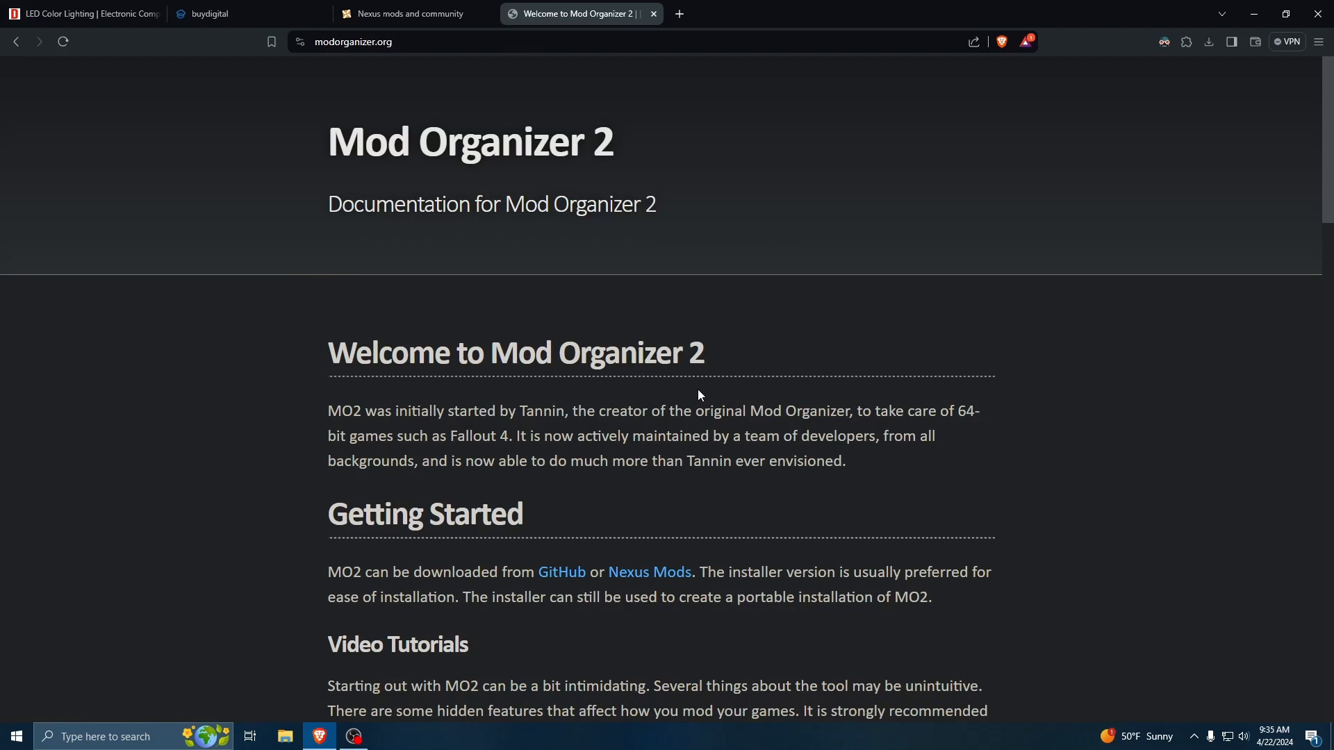
{"action": "mouse_move", "coordinate": [561, 572]}
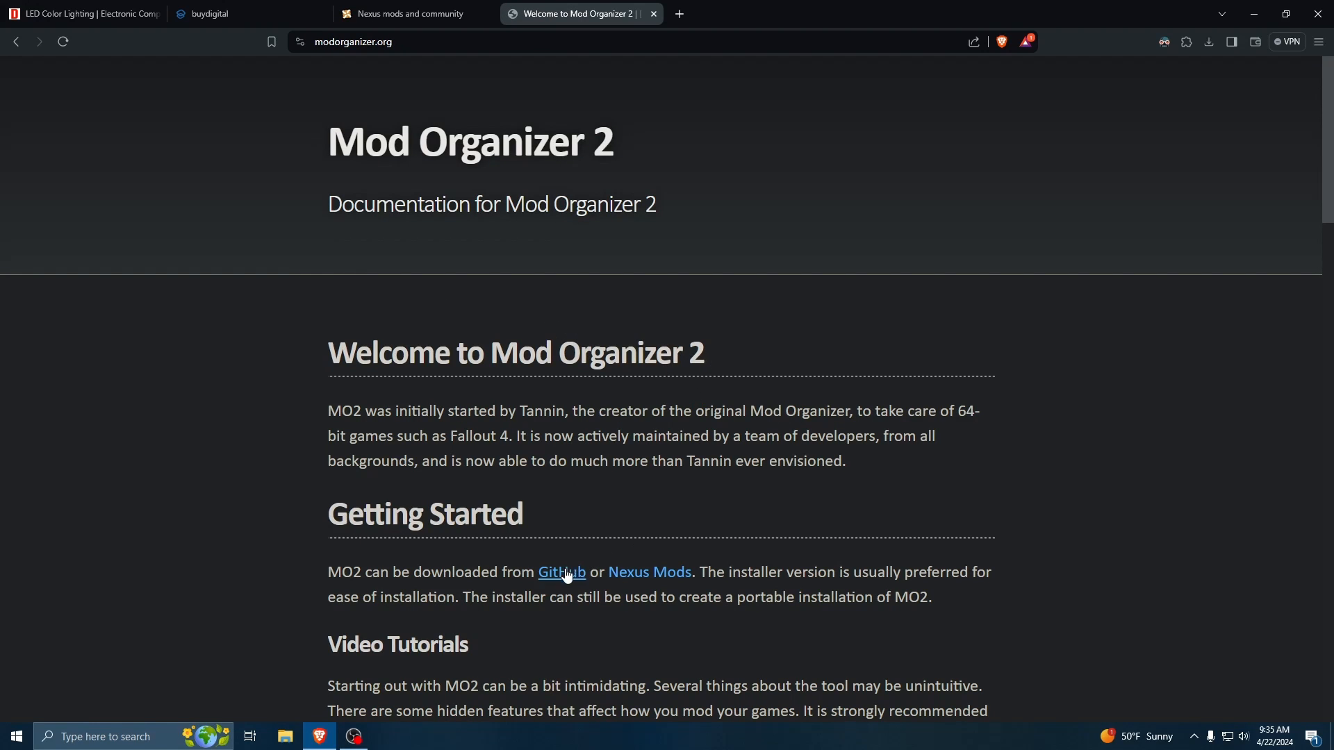
{"action": "mouse_move", "coordinate": [561, 571]}
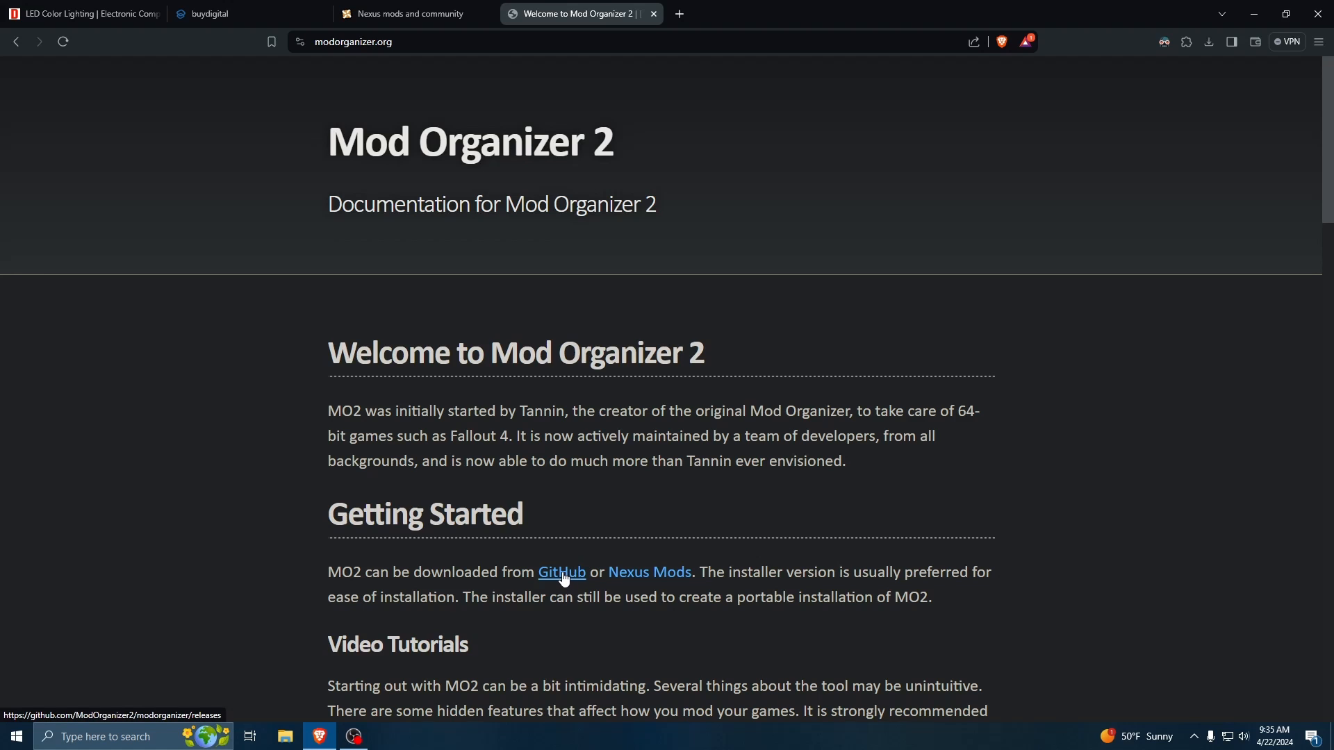
- Reach the GitHub releases page and scroll past v2.5.1 RC 2 to the v2.5.0 Latest entry
{"action": "left_click", "coordinate": [561, 572]}
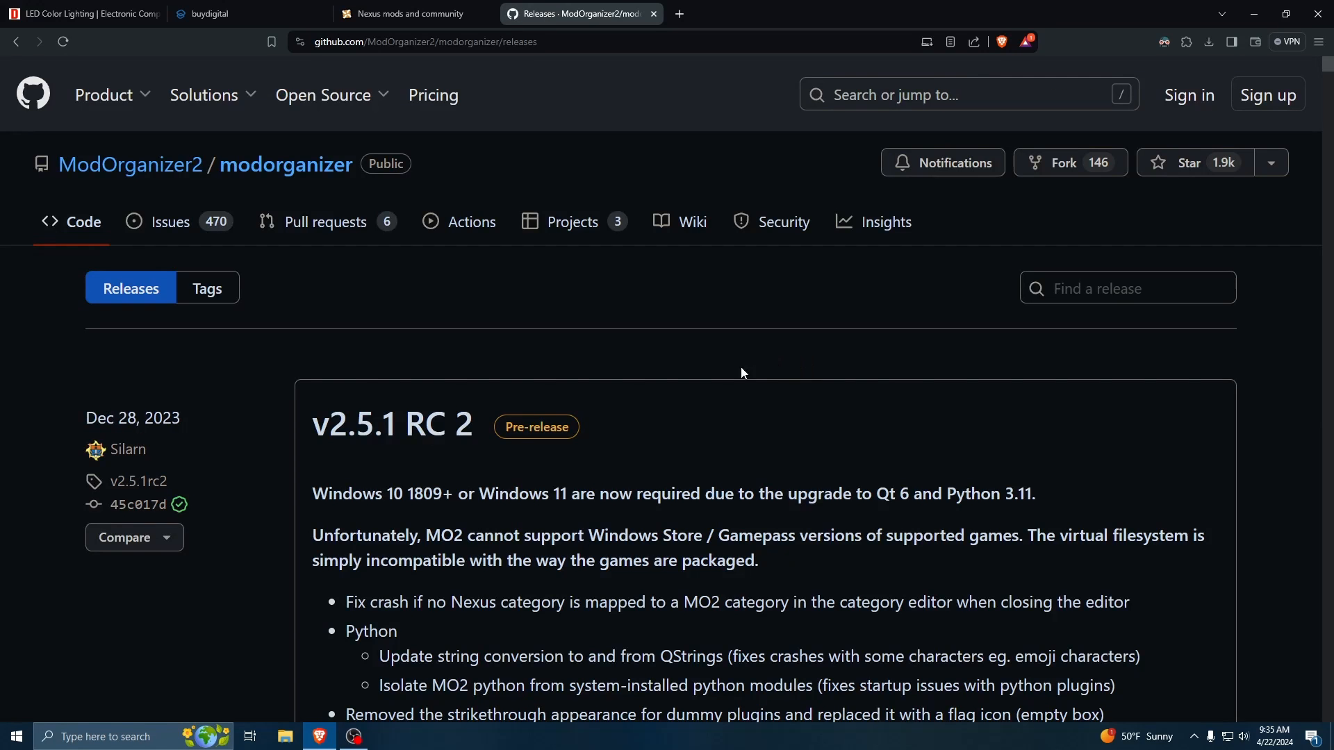
{"action": "scroll", "scroll_direction": "down", "scroll_amount": 3}
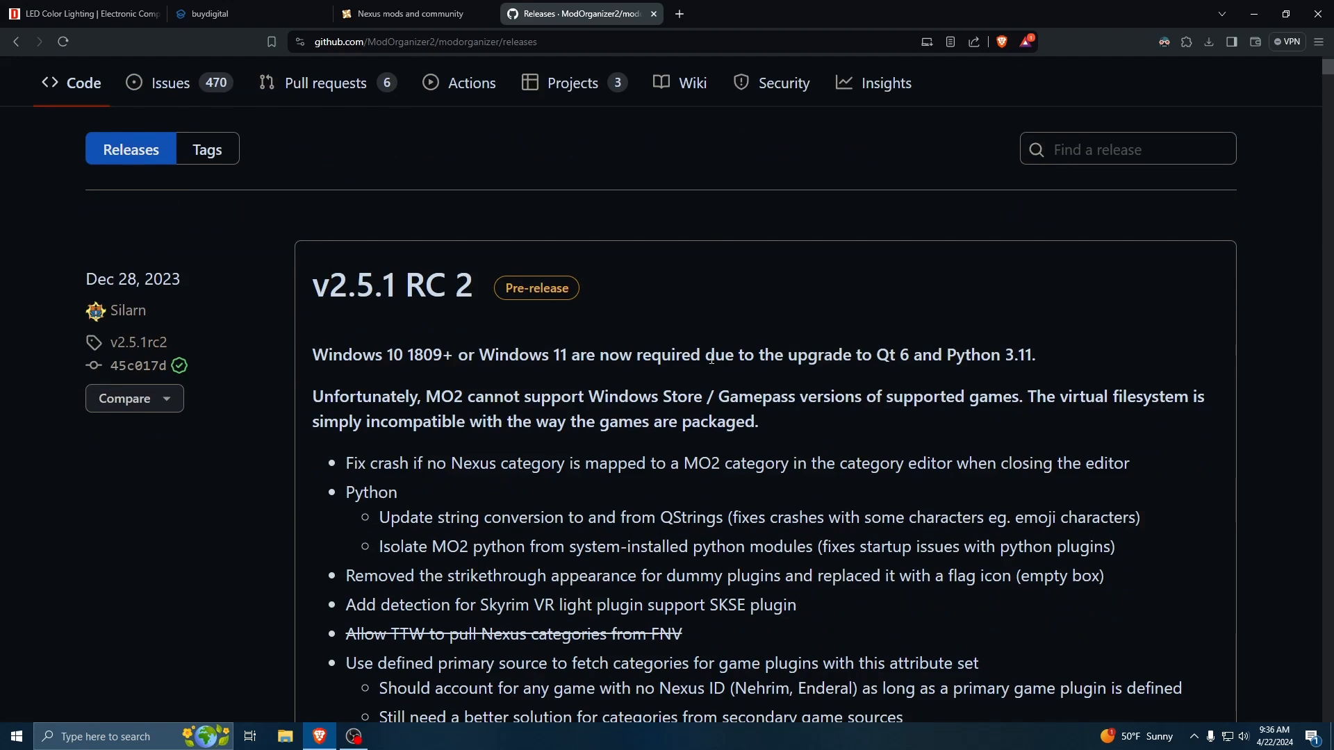
{"action": "mouse_move", "coordinate": [641, 325]}
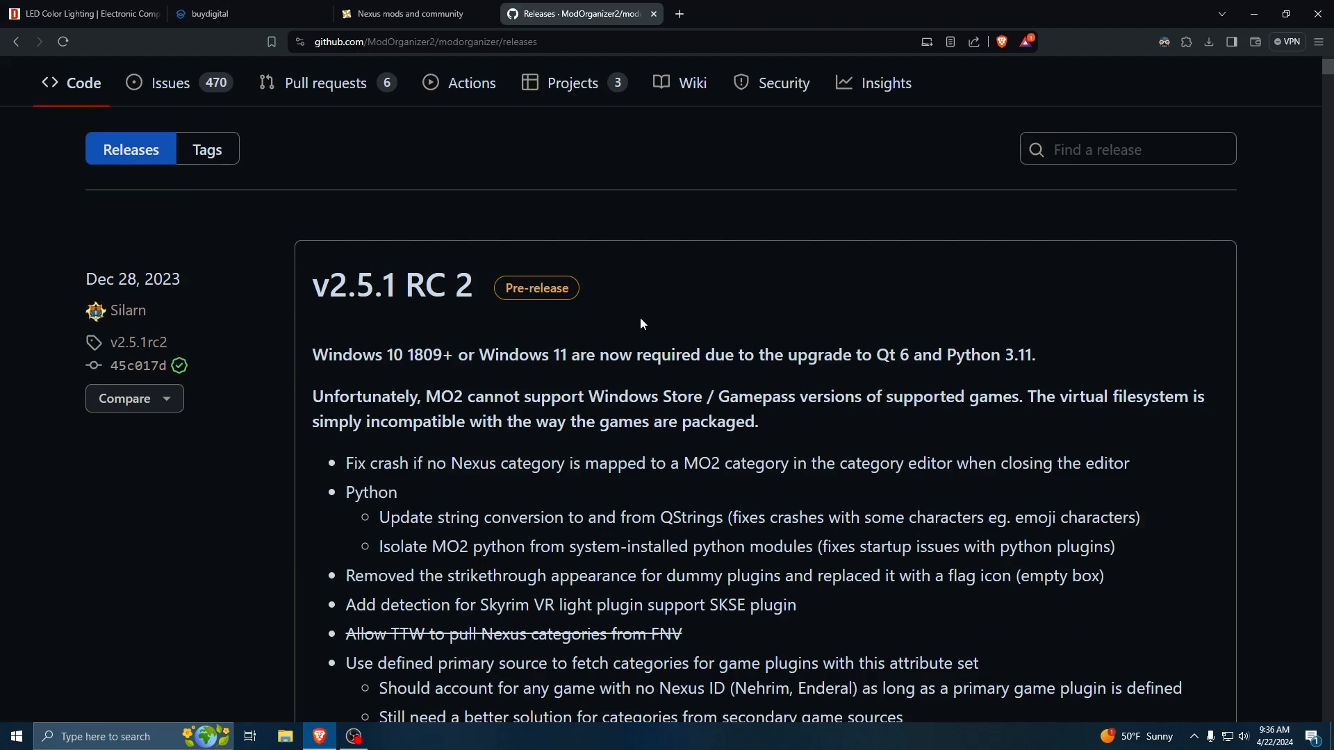
{"action": "mouse_move", "coordinate": [625, 307]}
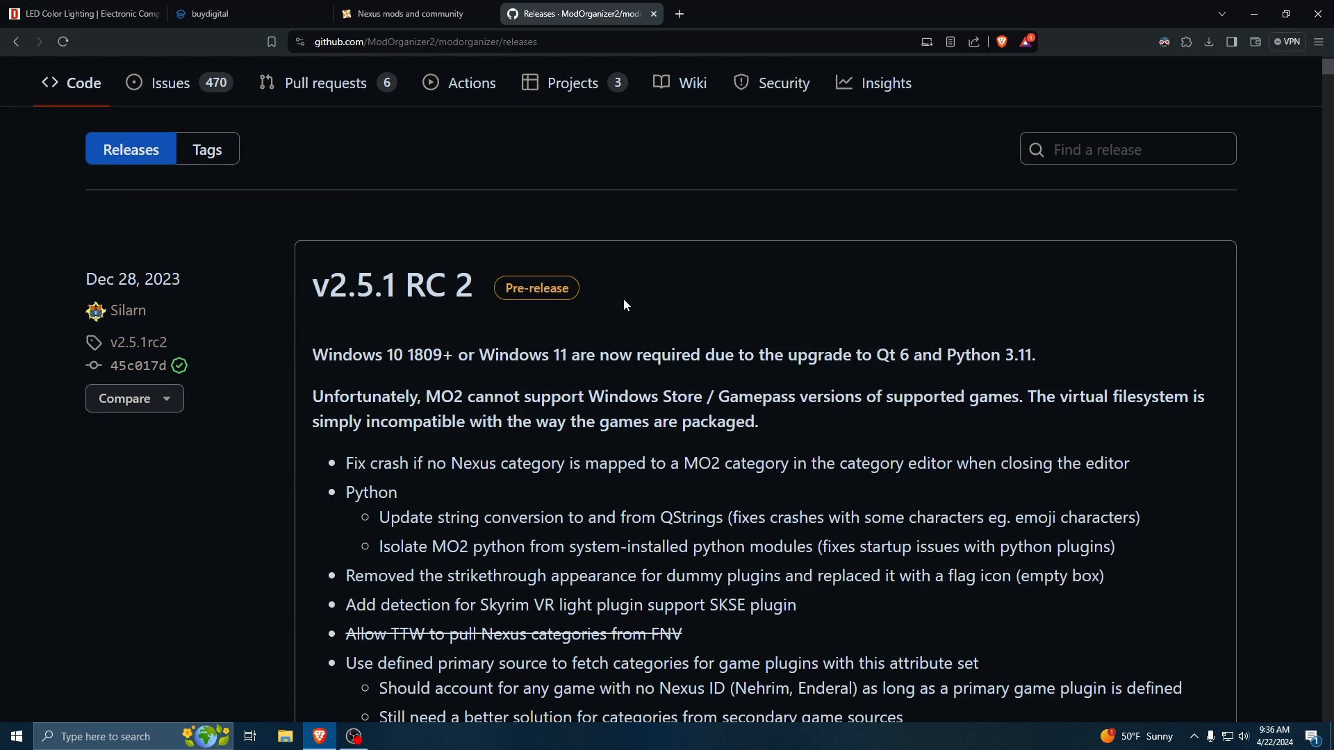
{"action": "mouse_move", "coordinate": [600, 289]}
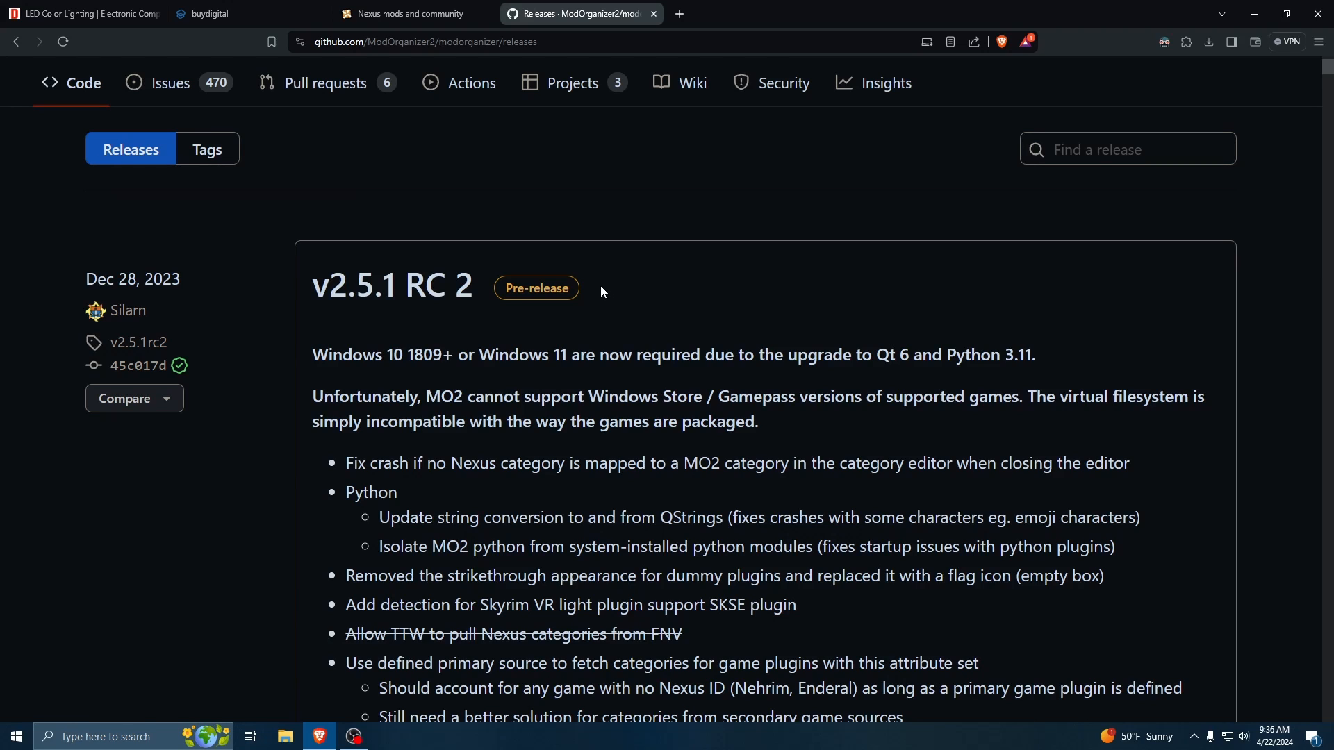
{"action": "scroll", "scroll_direction": "up", "scroll_amount": 3}
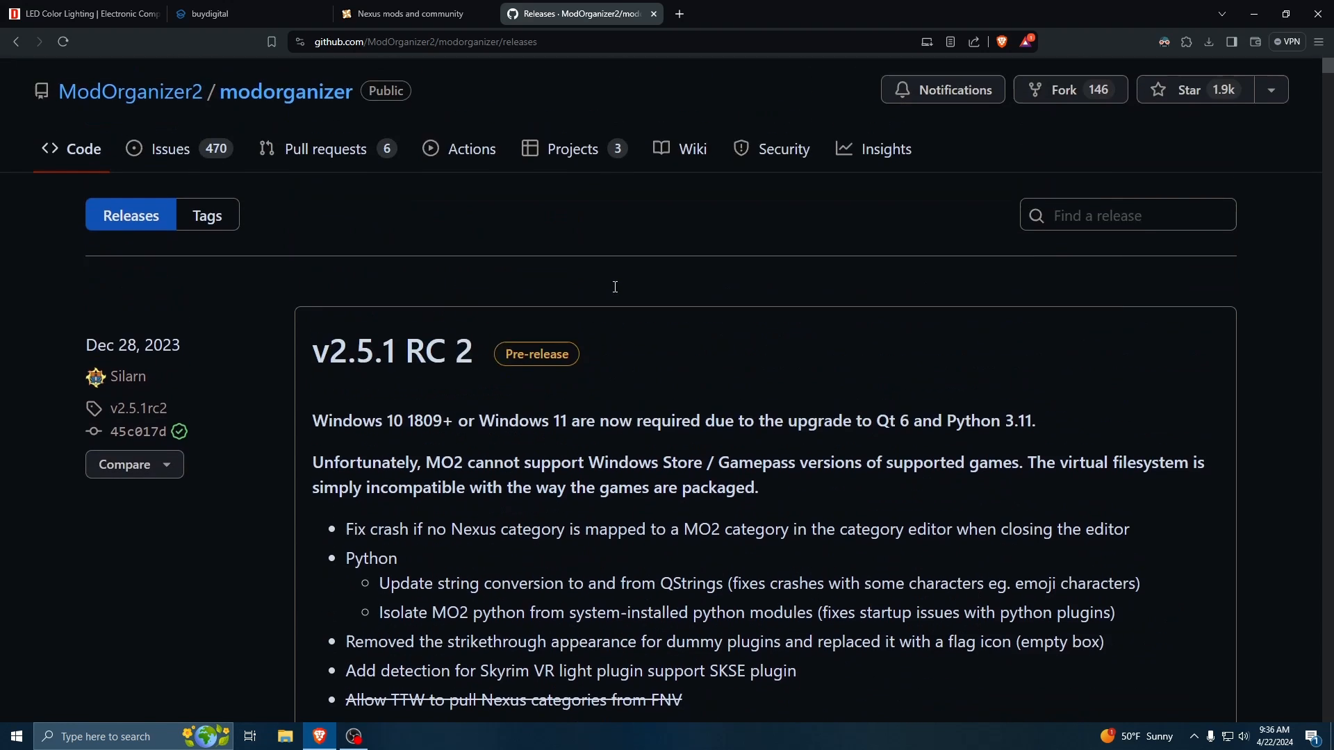
{"action": "scroll", "scroll_direction": "down", "scroll_amount": 3}
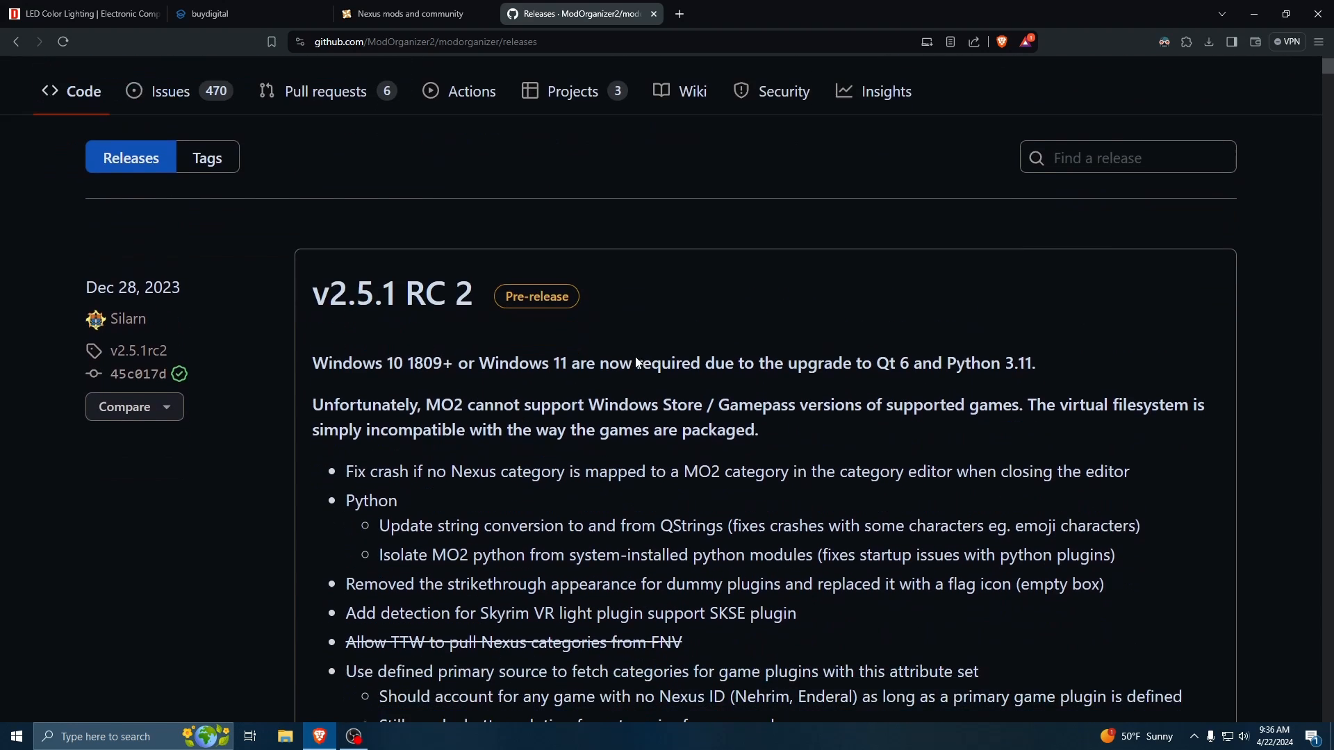
{"action": "scroll", "scroll_direction": "down", "scroll_amount": 3}
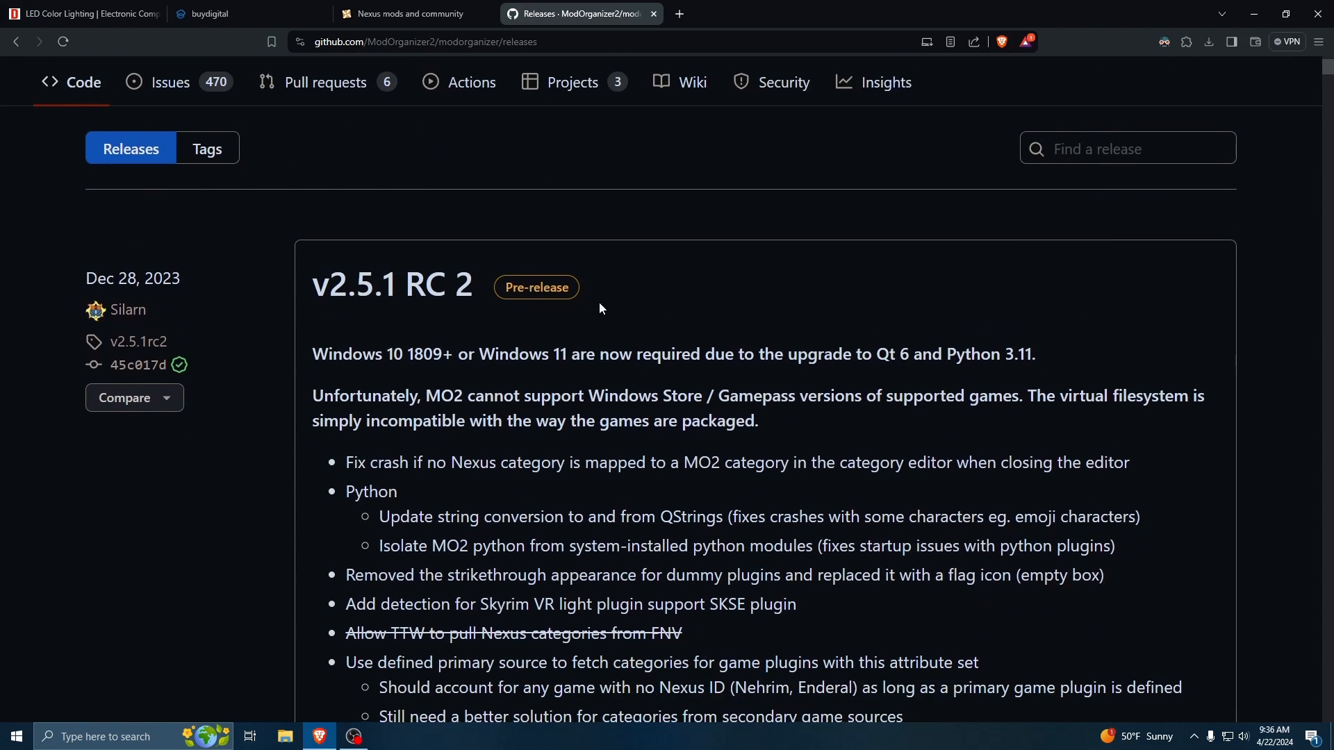
{"action": "scroll", "scroll_direction": "down", "scroll_amount": 3}
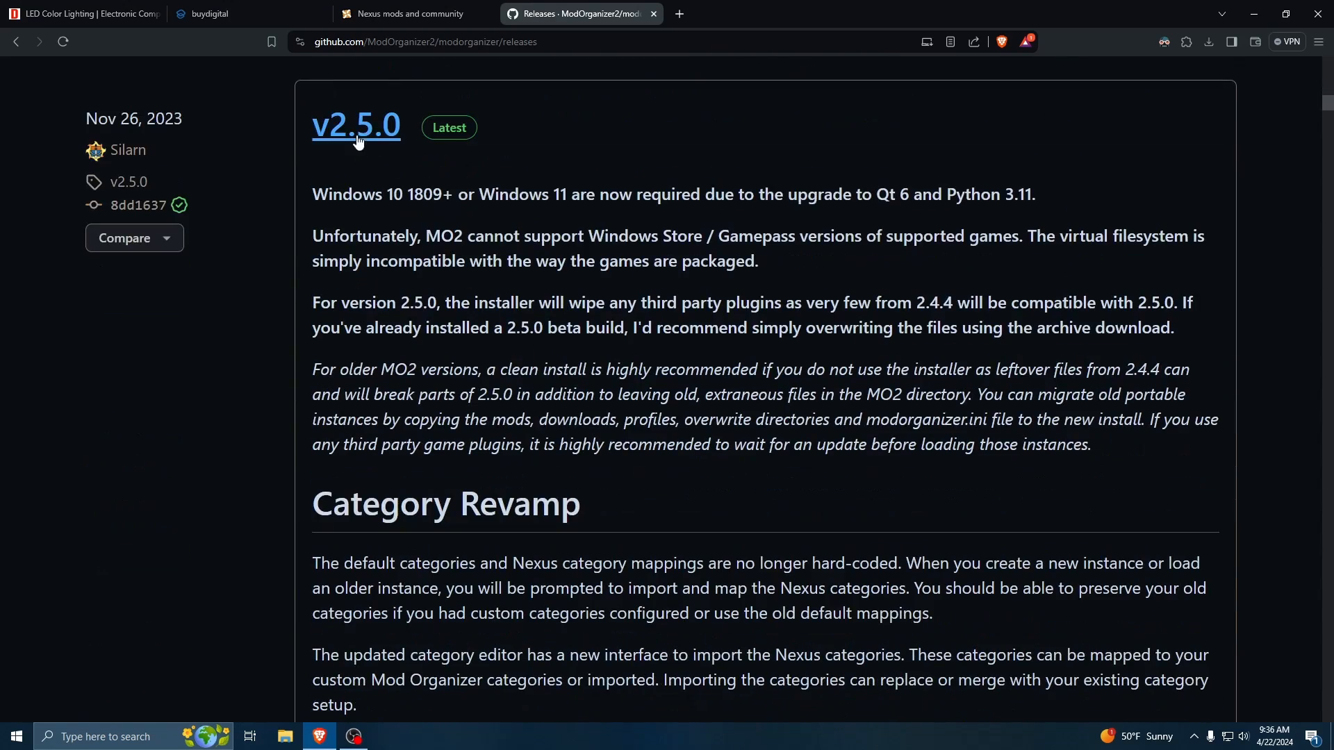
- Show the v2.5.0 release page and scroll to its Assets list with Mod.Organizer-2.5.0.exe
{"action": "left_click", "coordinate": [355, 126]}
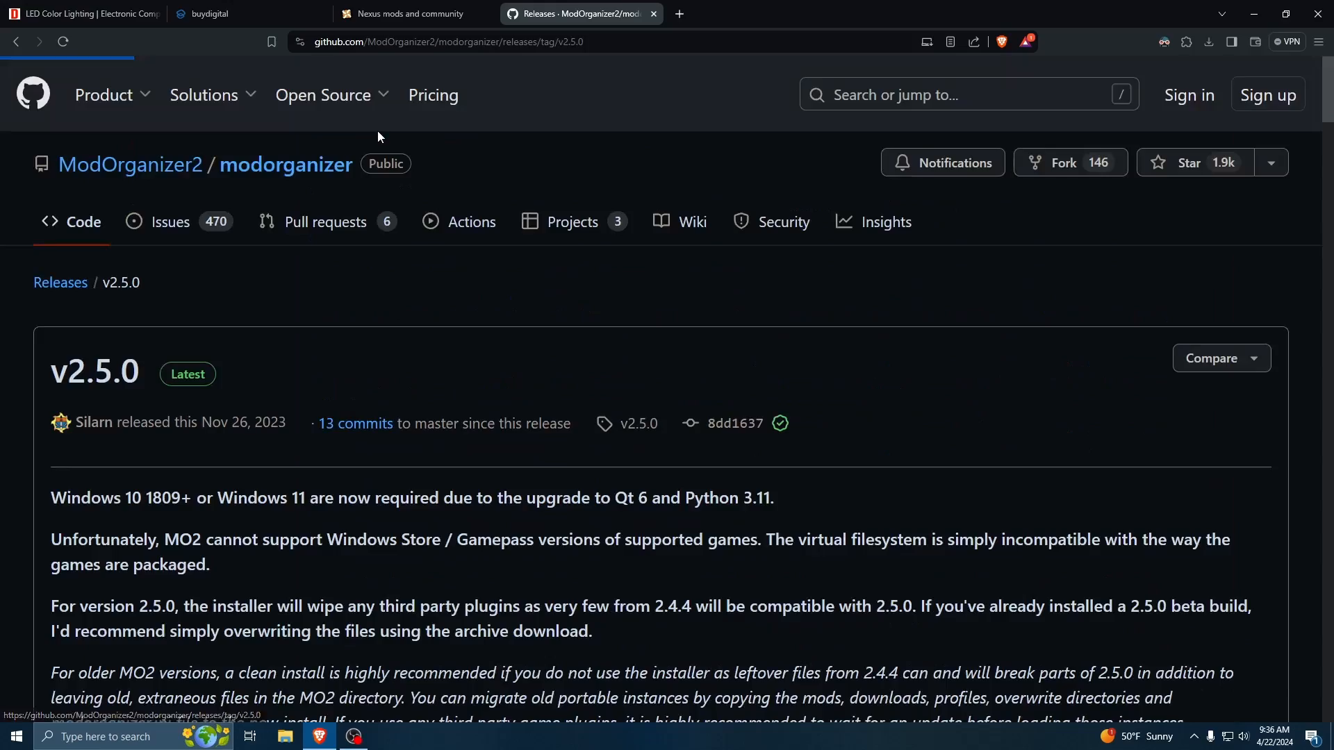
{"action": "scroll", "scroll_direction": "down", "scroll_amount": 3}
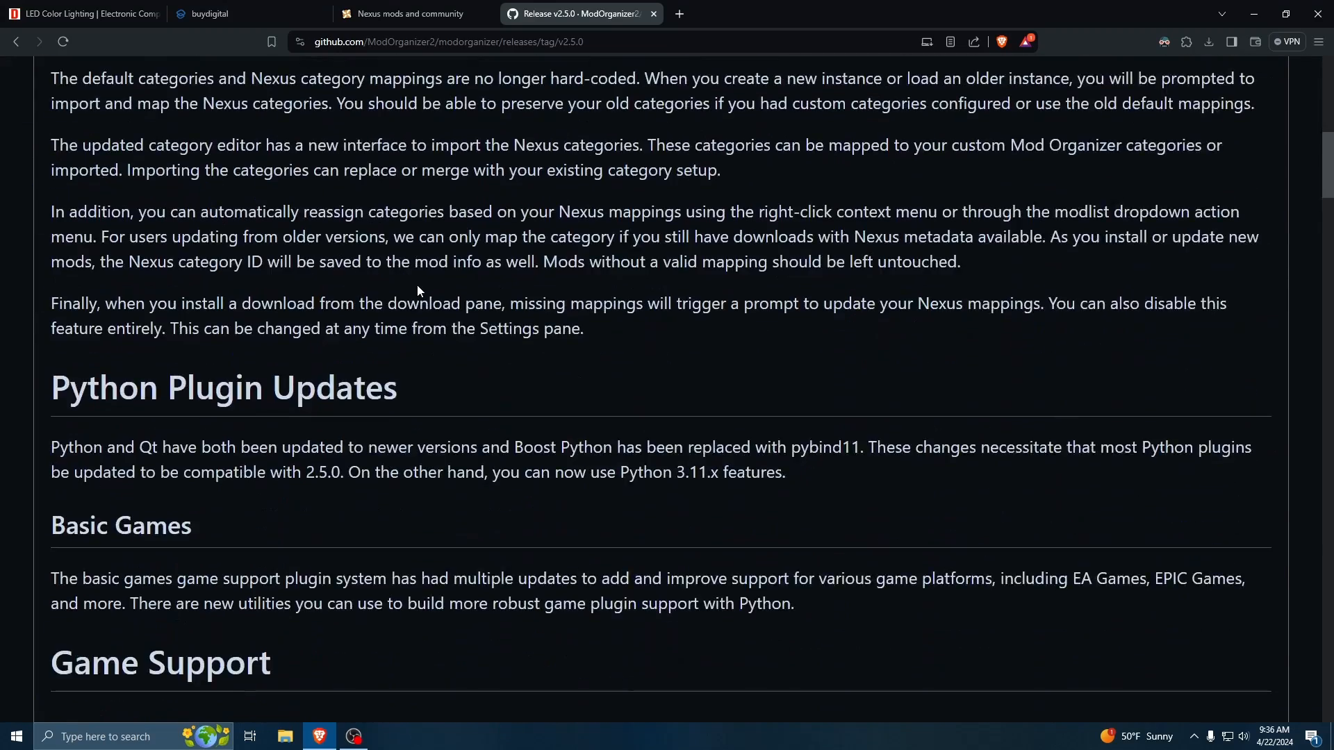
{"action": "scroll", "scroll_direction": "down", "scroll_amount": 3}
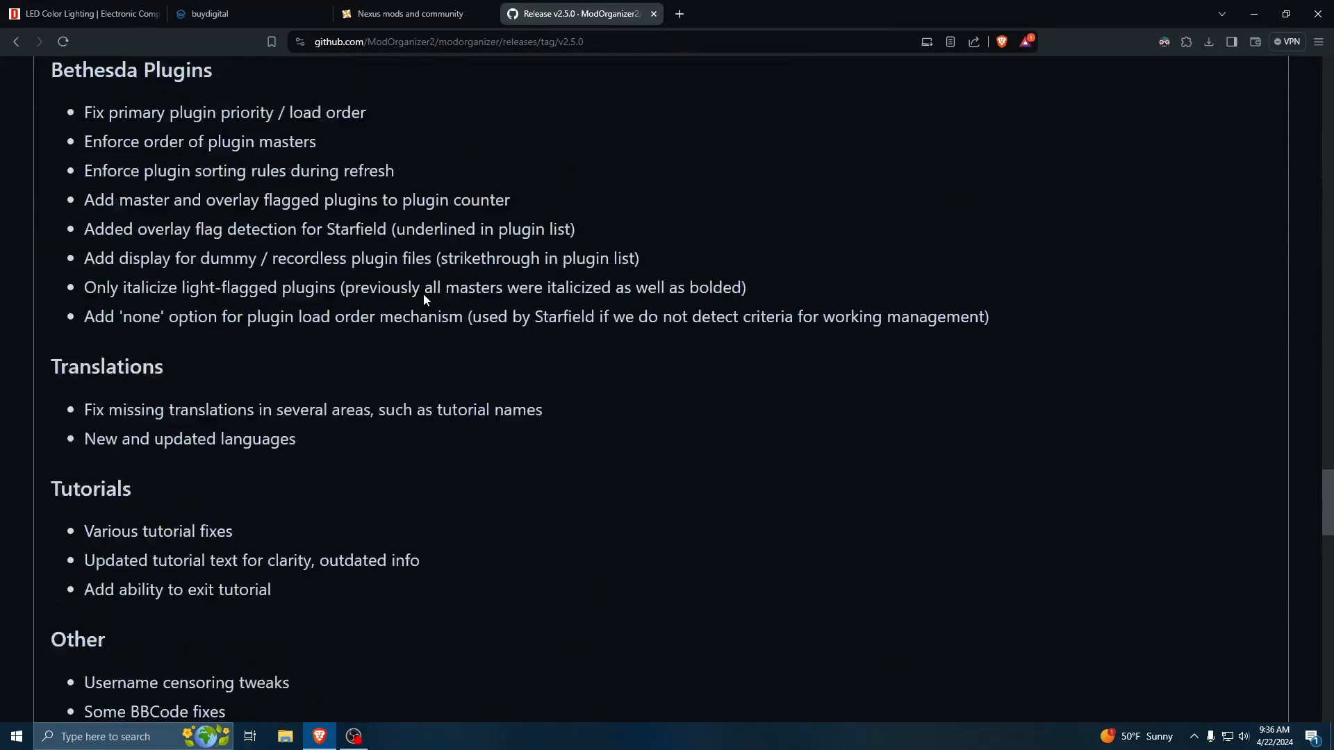
{"action": "scroll", "scroll_direction": "up", "scroll_amount": 3}
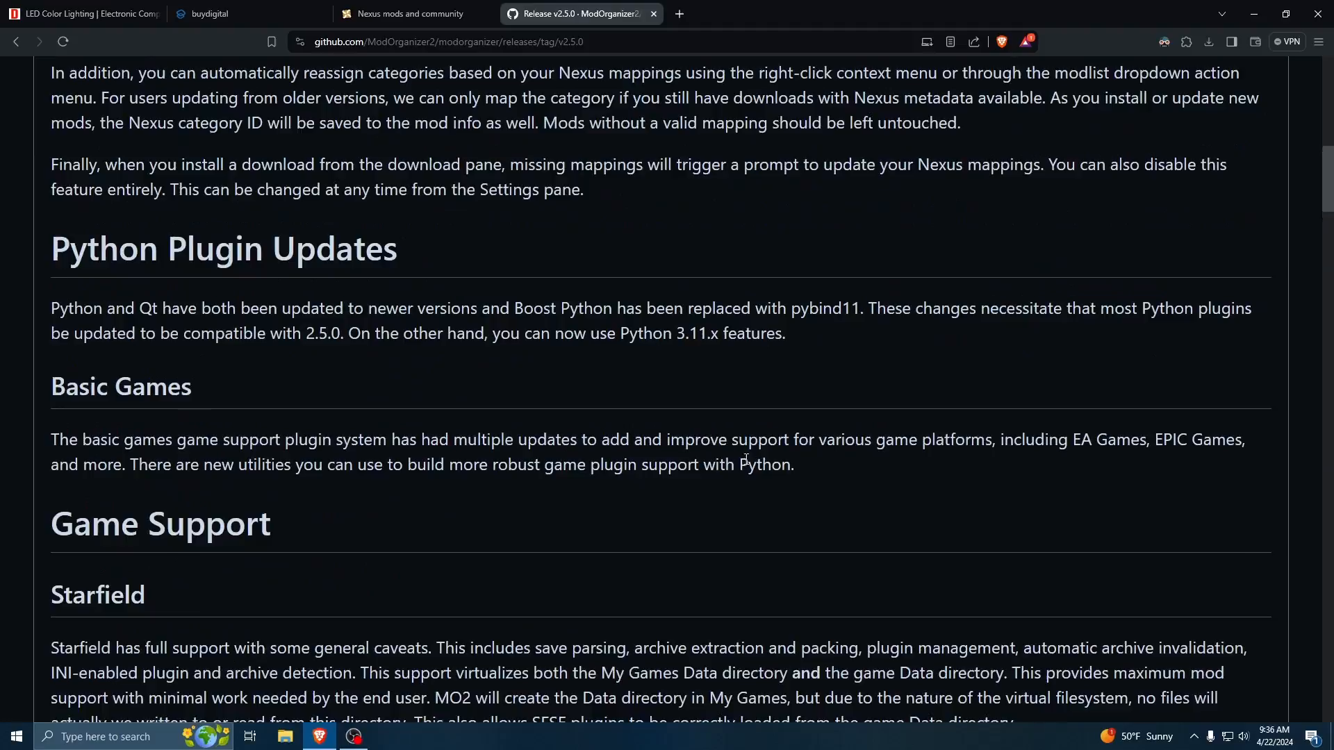
{"action": "scroll", "scroll_direction": "up", "scroll_amount": 3}
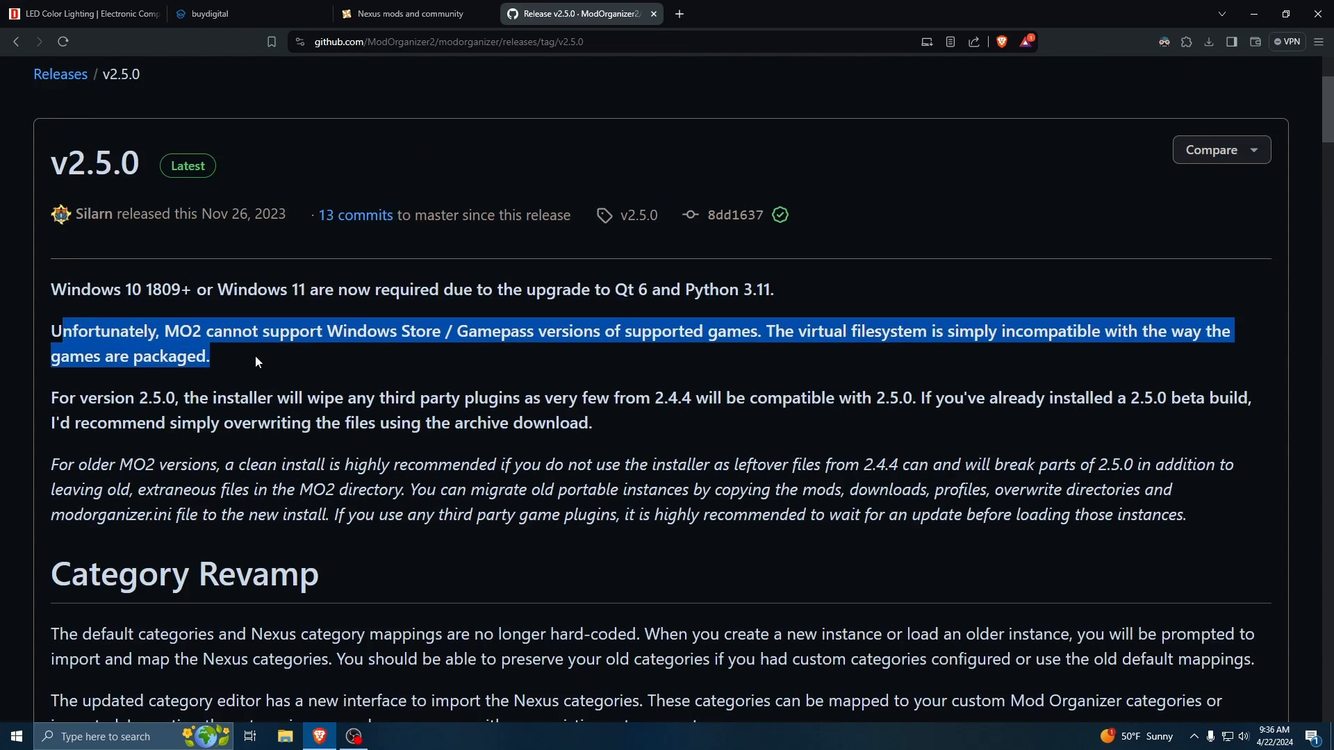
{"action": "mouse_move", "coordinate": [341, 360]}
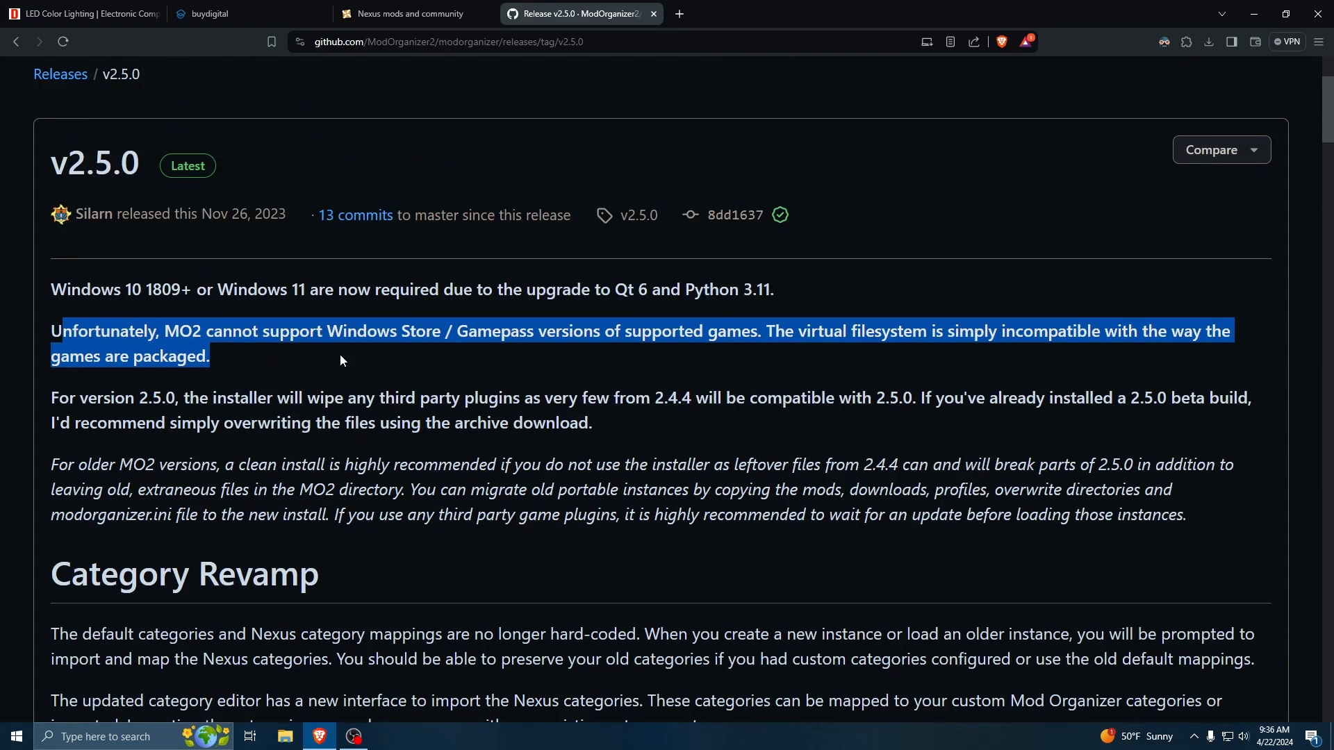
{"action": "mouse_move", "coordinate": [269, 357]}
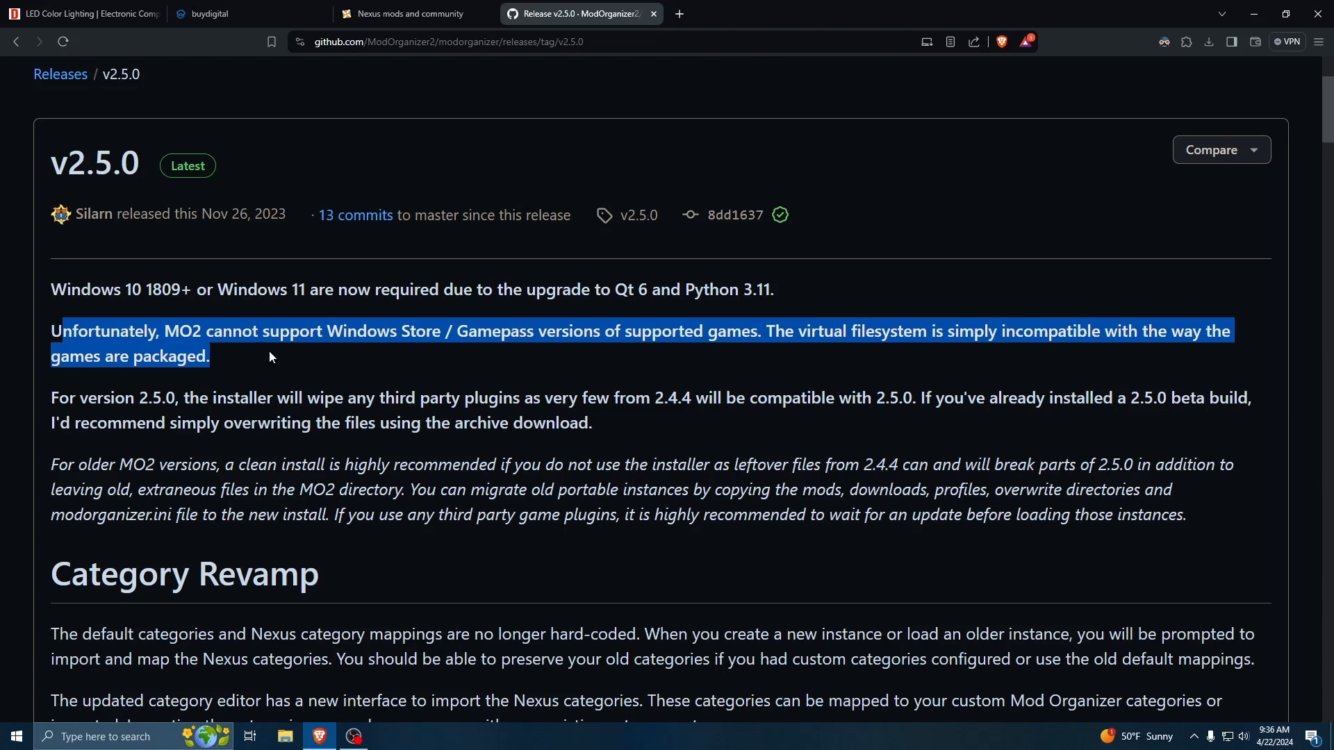
{"action": "mouse_move", "coordinate": [334, 338]}
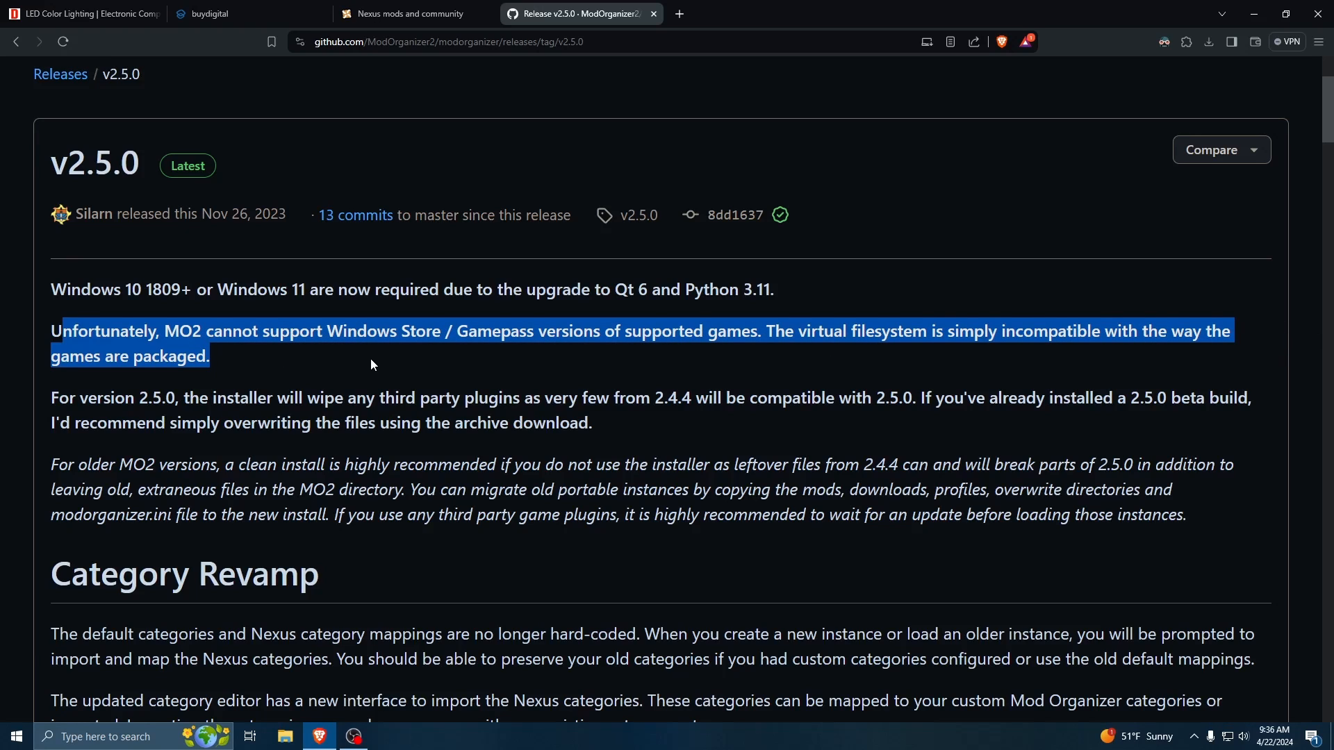
{"action": "scroll", "scroll_direction": "down", "scroll_amount": 3}
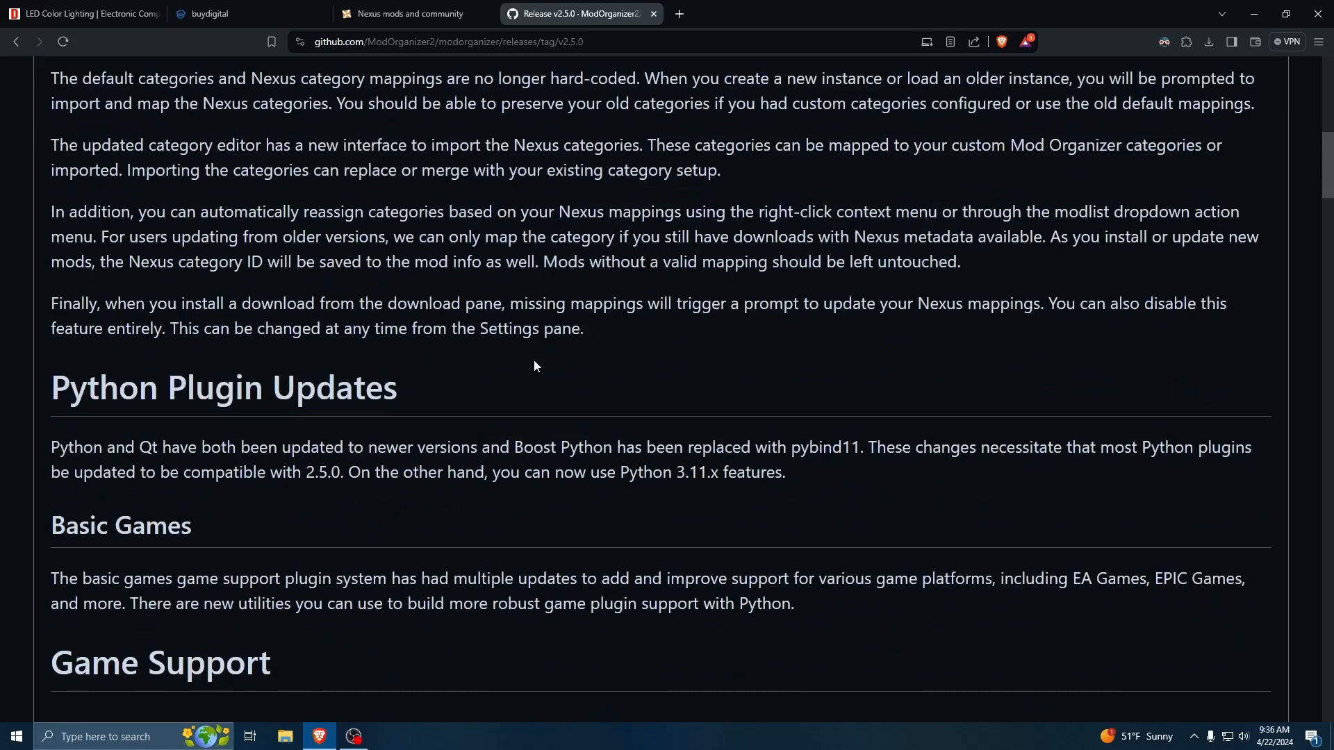
{"action": "scroll", "scroll_direction": "down", "scroll_amount": 3}
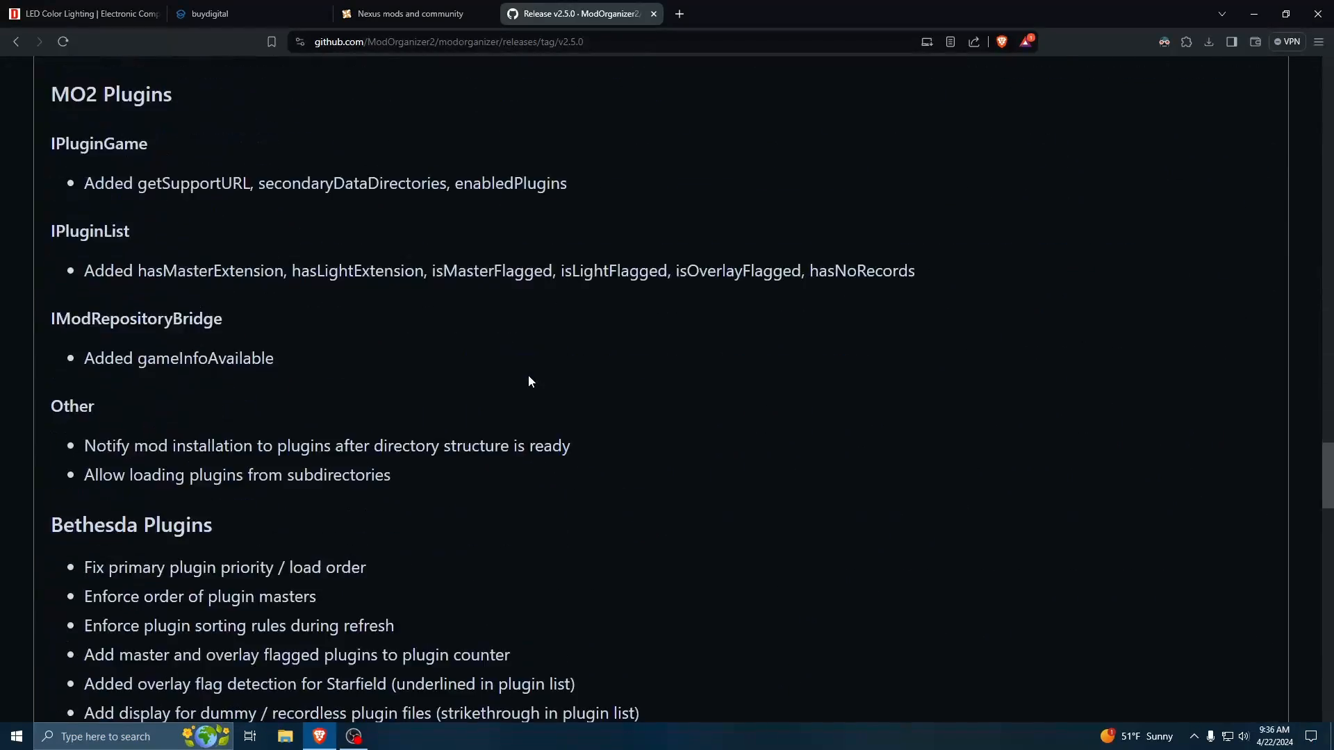
{"action": "scroll", "scroll_direction": "down", "scroll_amount": 3}
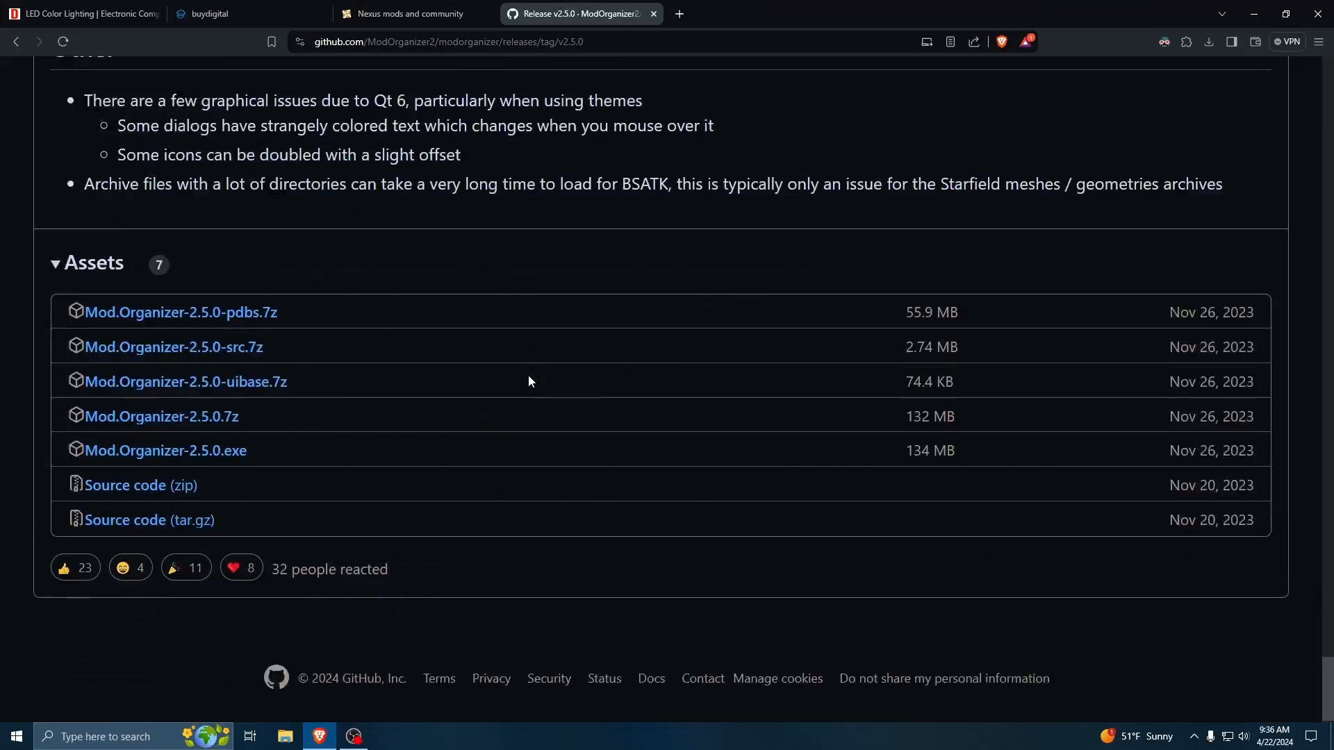
- Download Mod.Organizer-2.5.0.exe from Assets and save it to the Downloads folder
{"action": "left_click", "coordinate": [166, 450]}
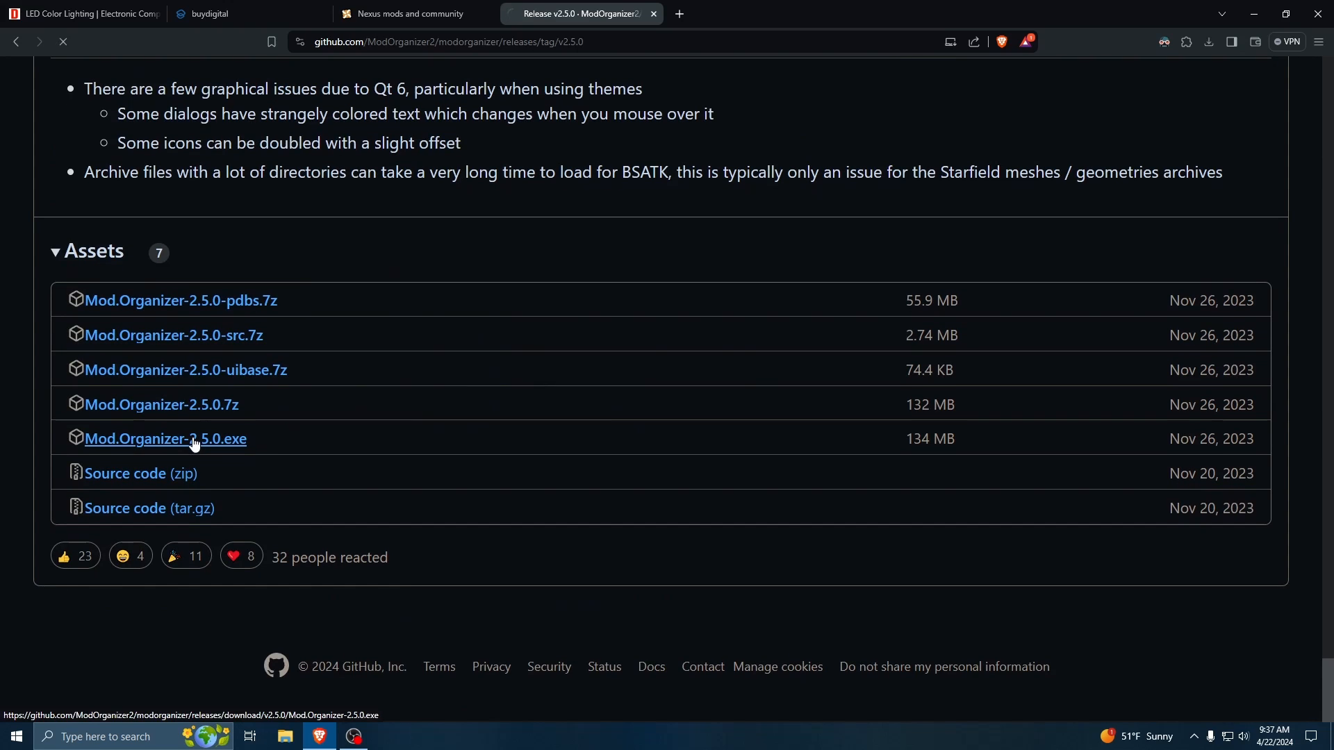
{"action": "left_click", "coordinate": [166, 438]}
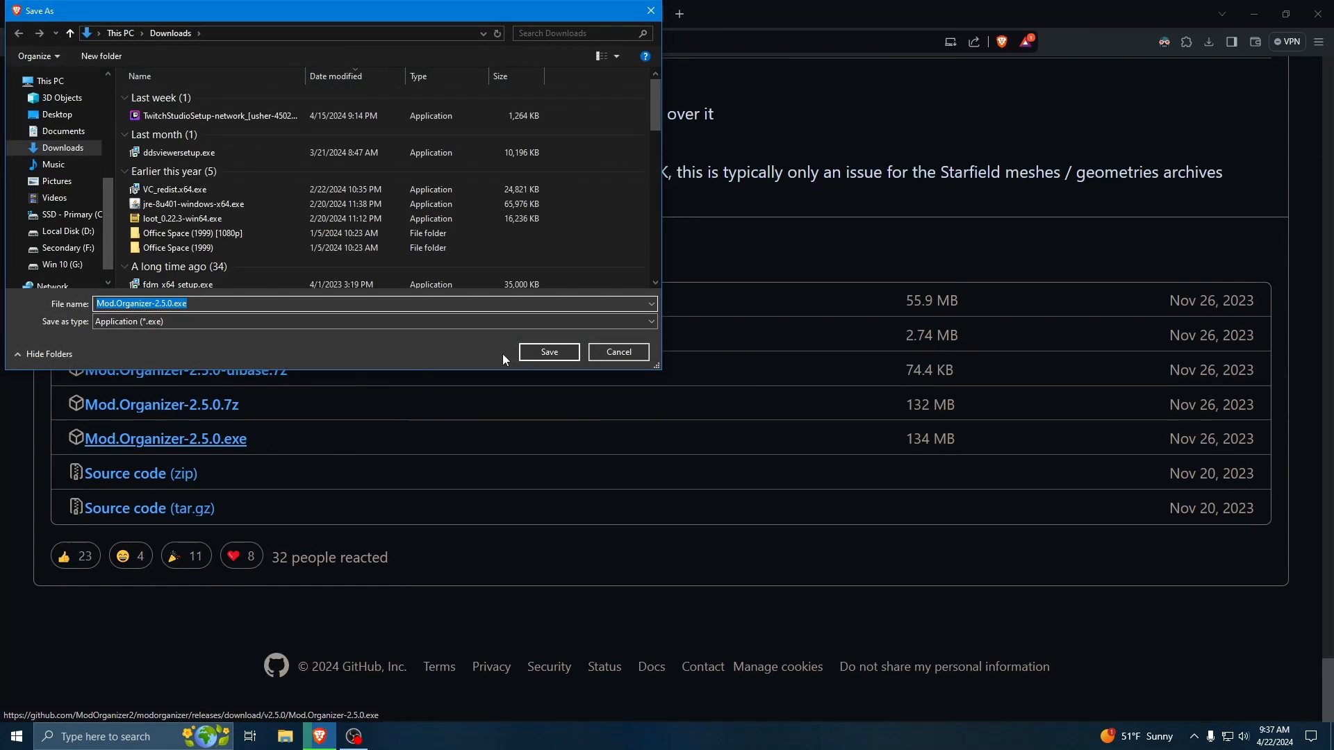
{"action": "left_click", "coordinate": [548, 351]}
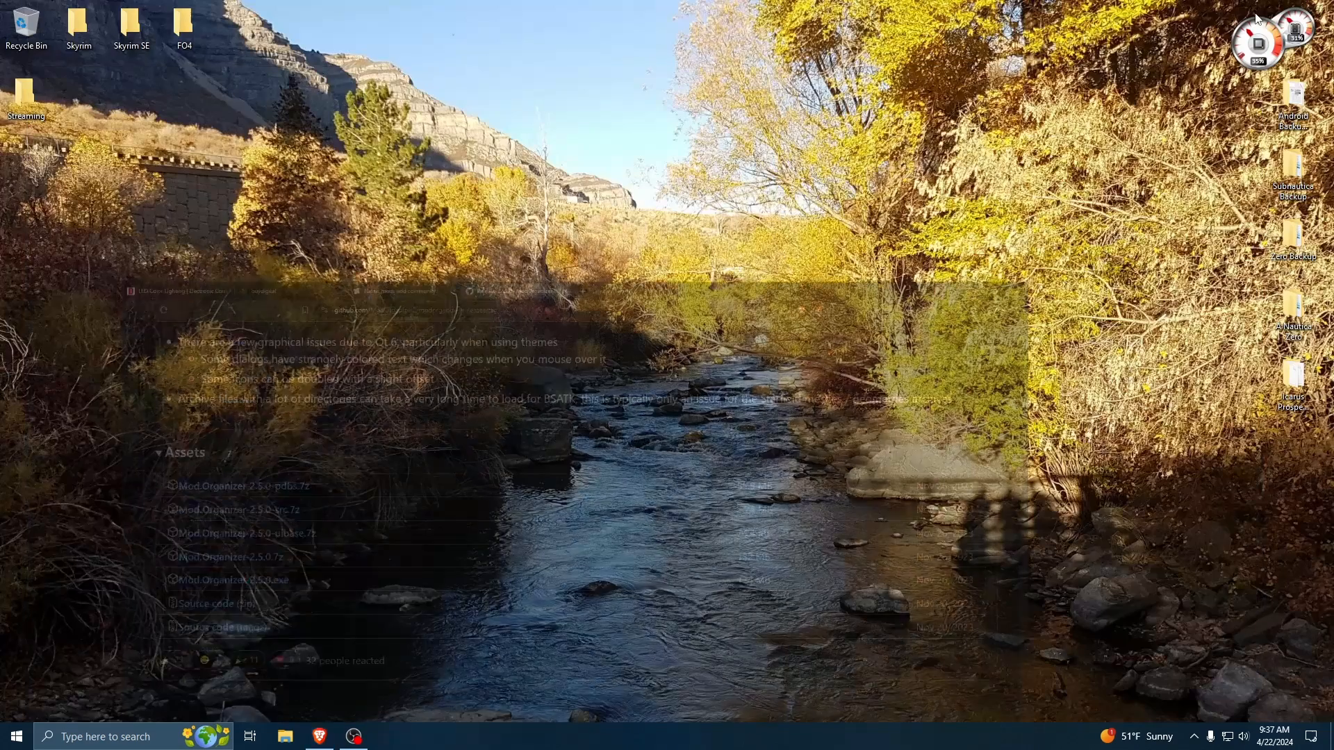
- Run Mod.Organizer-2.5.0.exe from the Downloads folder in File Explorer
{"action": "left_click", "coordinate": [285, 736]}
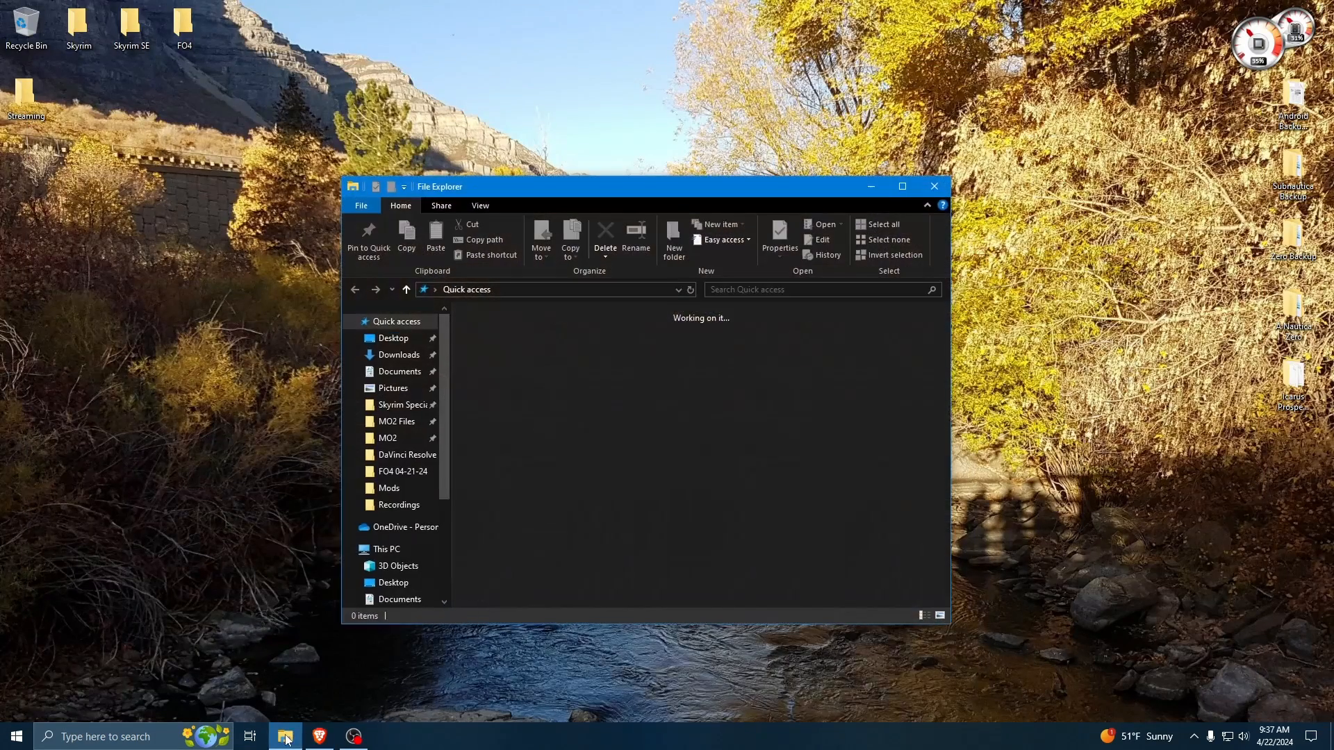
{"action": "left_click", "coordinate": [398, 355]}
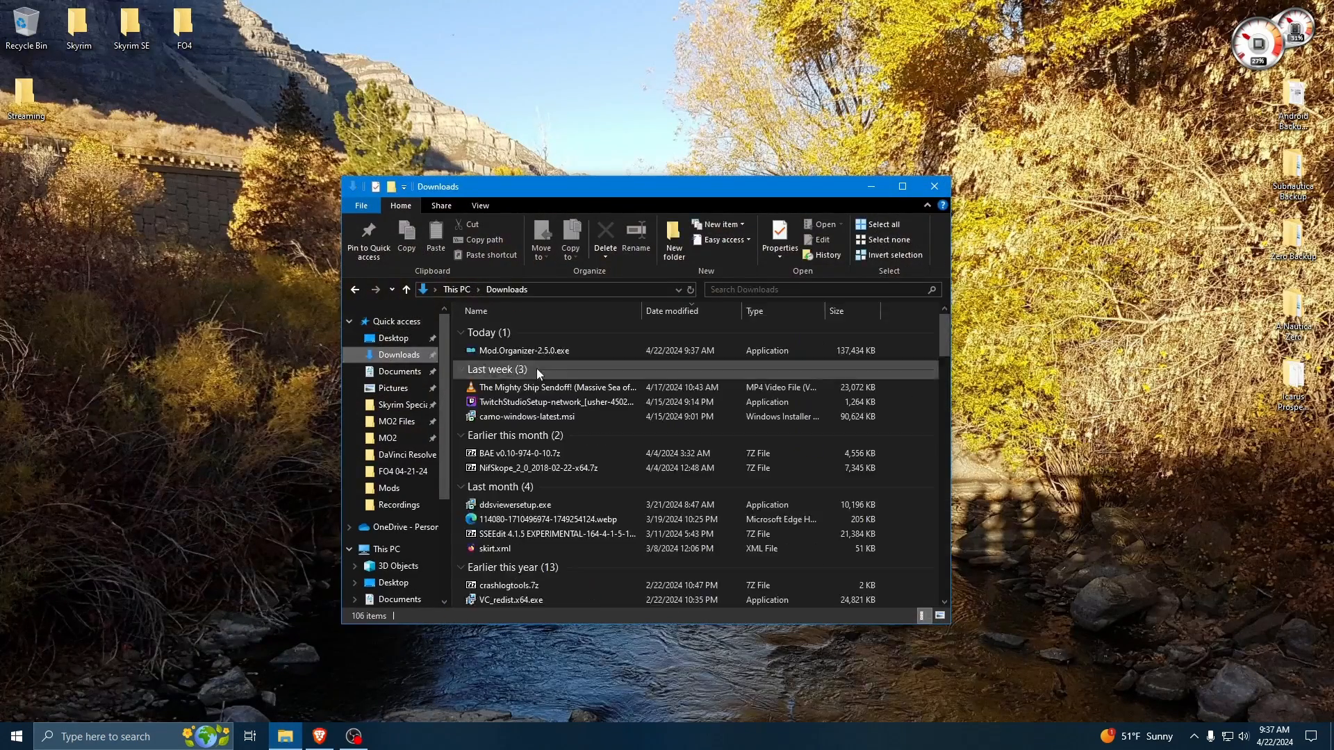
{"action": "left_click", "coordinate": [523, 350]}
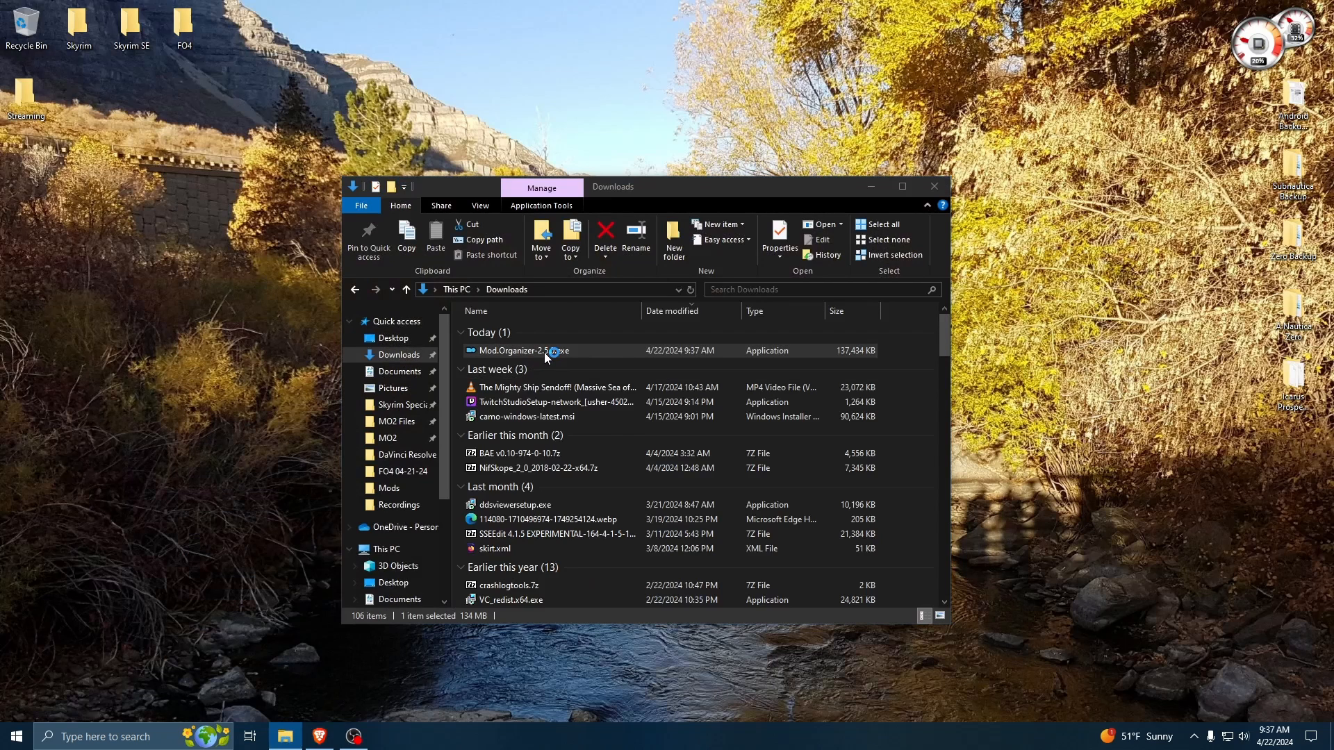
{"action": "left_click", "coordinate": [522, 350]}
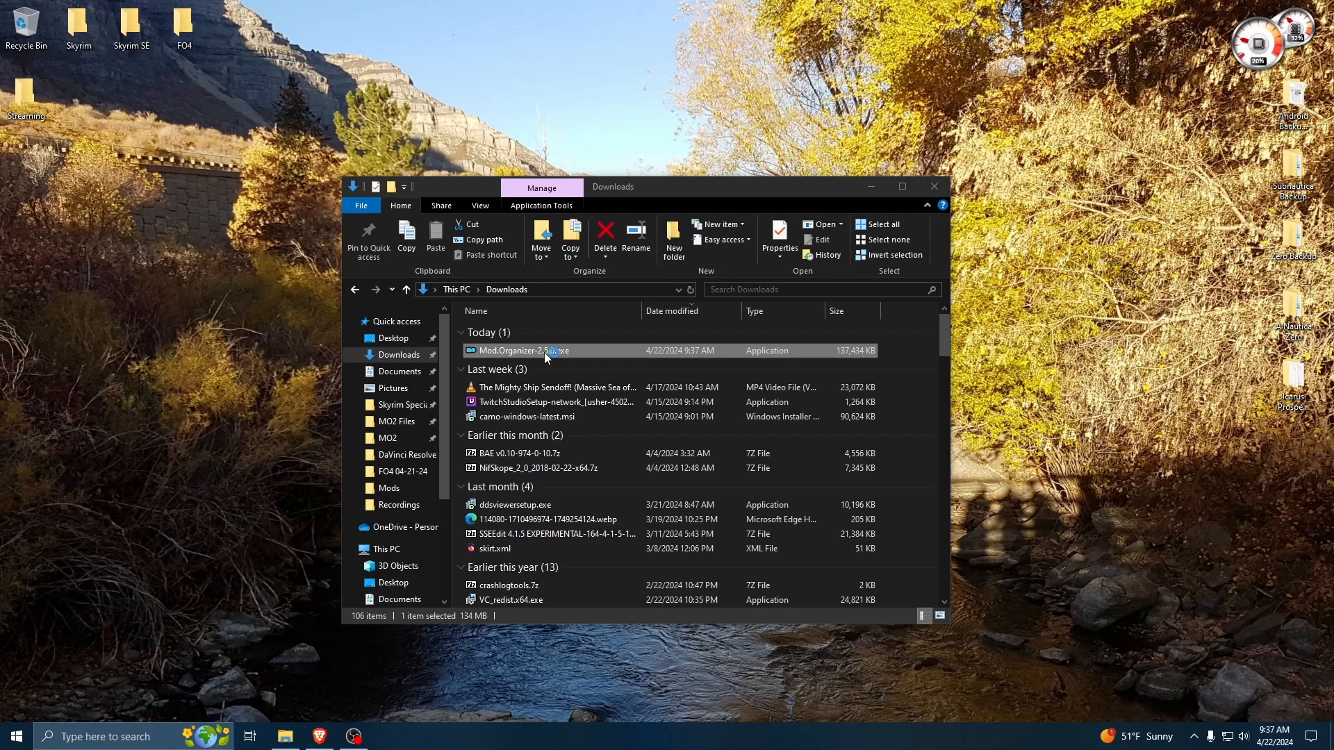
{"action": "double_click", "coordinate": [522, 350]}
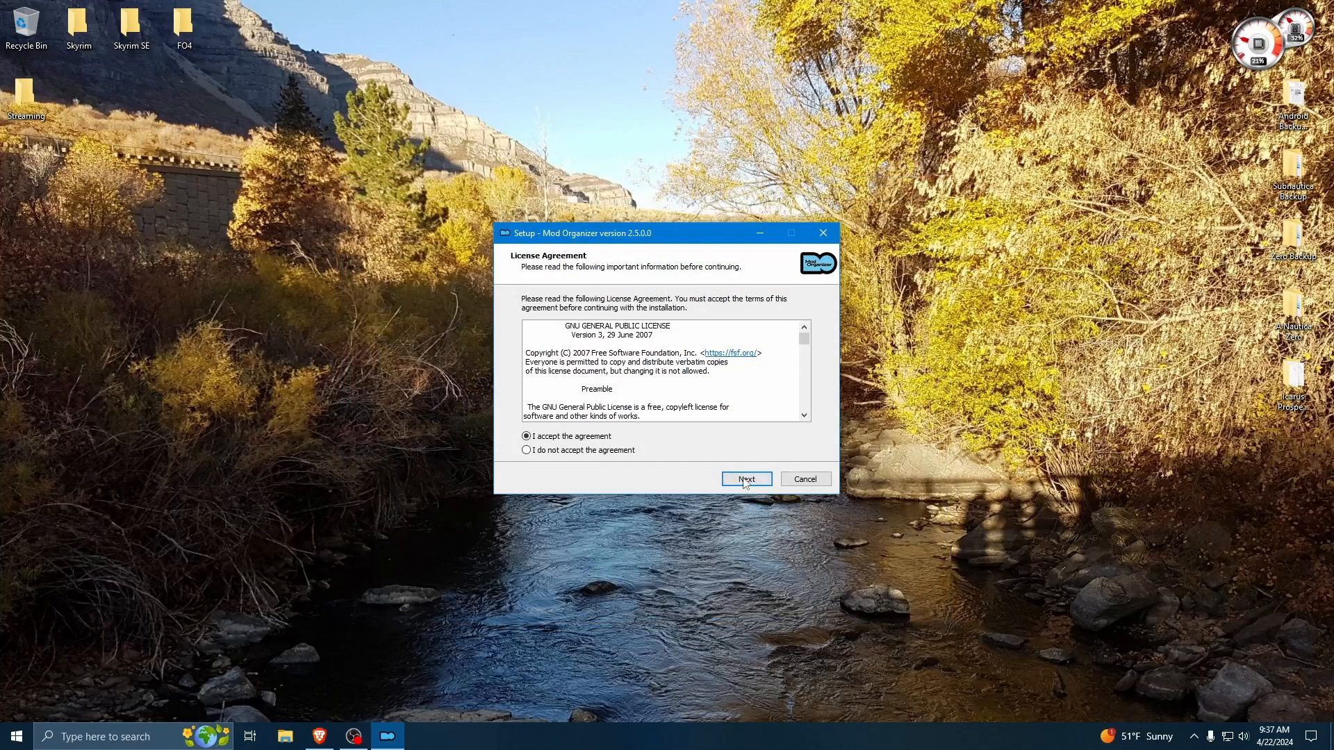
- Accept the license, set the install folder to C:\Modding\MO2 FO4 and Start Menu folder to Mod Organizer FO4
{"action": "left_click", "coordinate": [745, 478]}
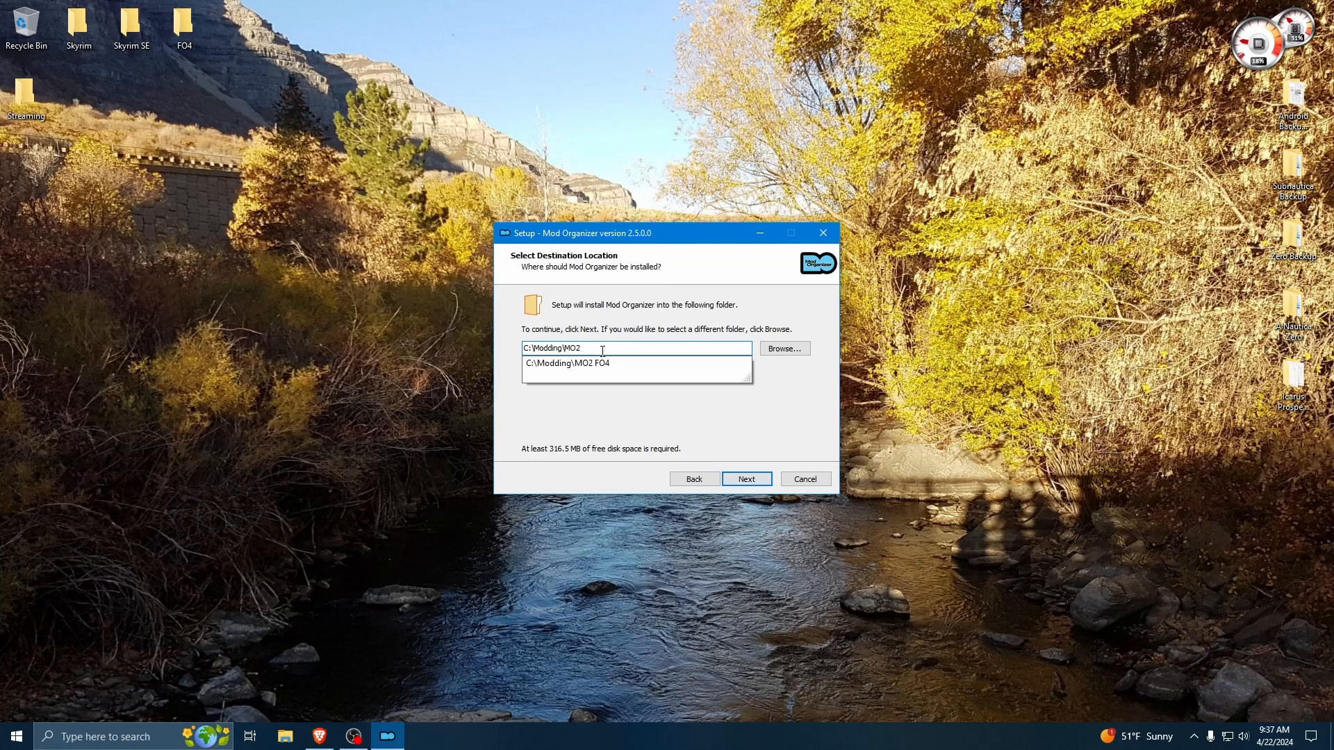
{"action": "type", "text": "FO4"}
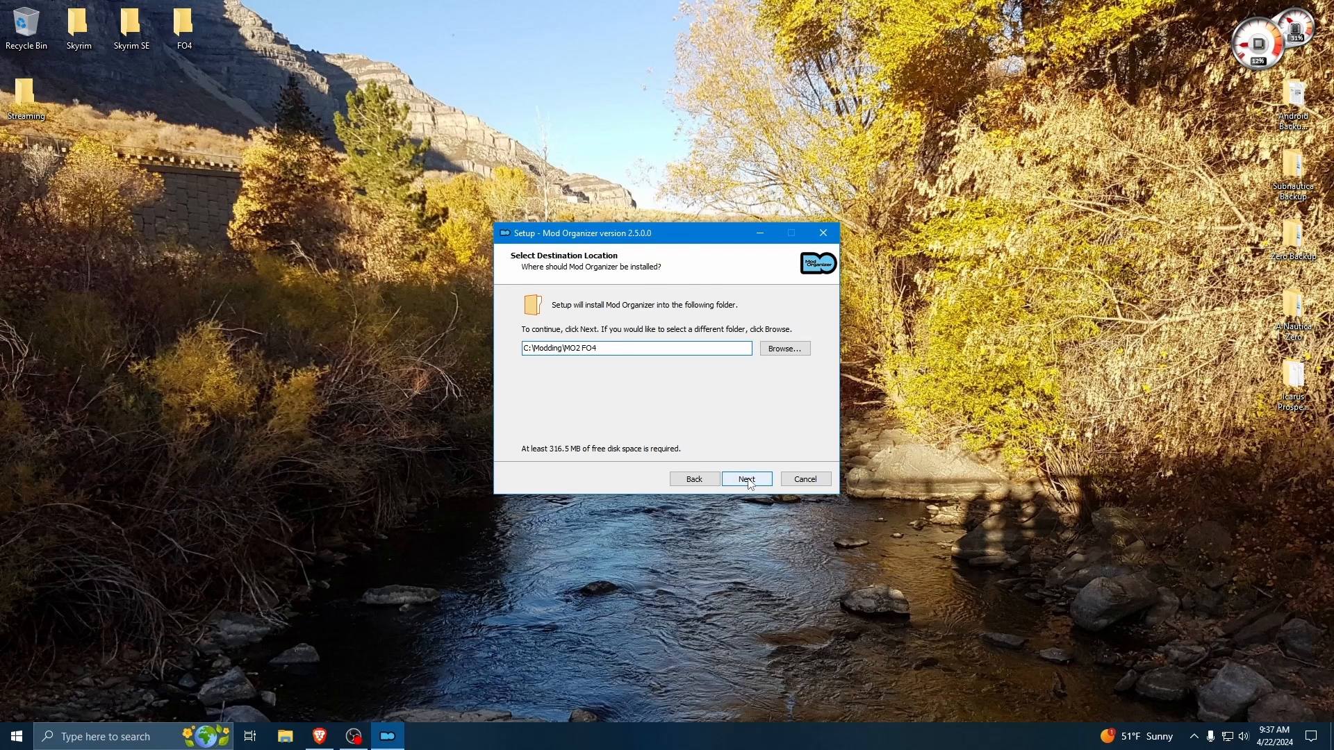
{"action": "left_click", "coordinate": [746, 478]}
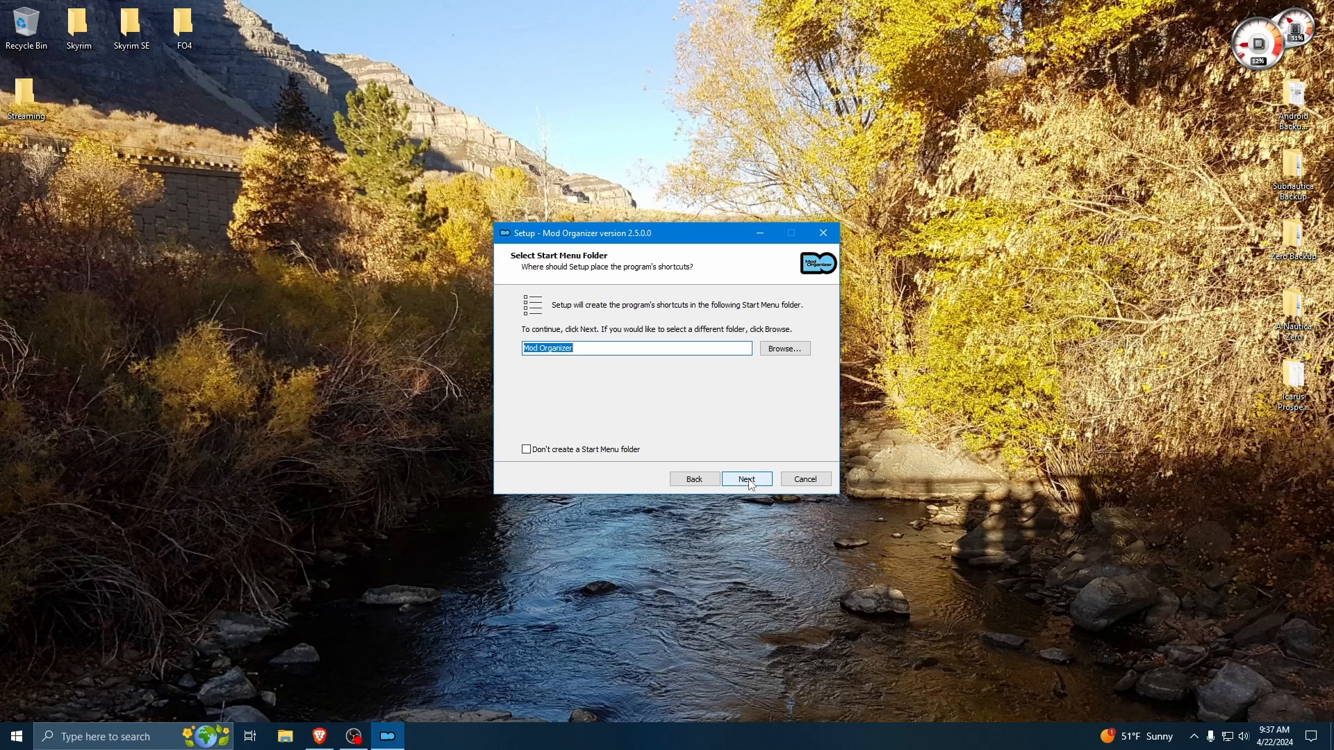
{"action": "mouse_move", "coordinate": [637, 348]}
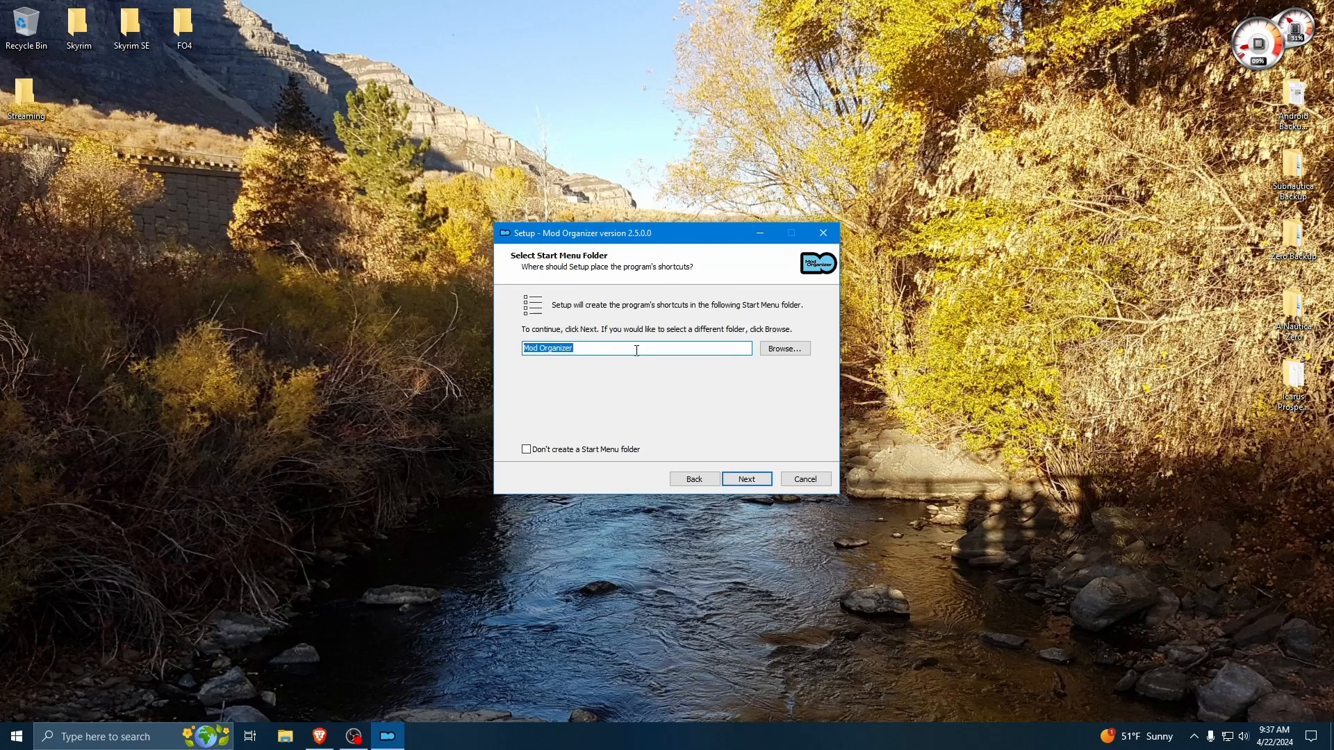
{"action": "type", "text": "FO"}
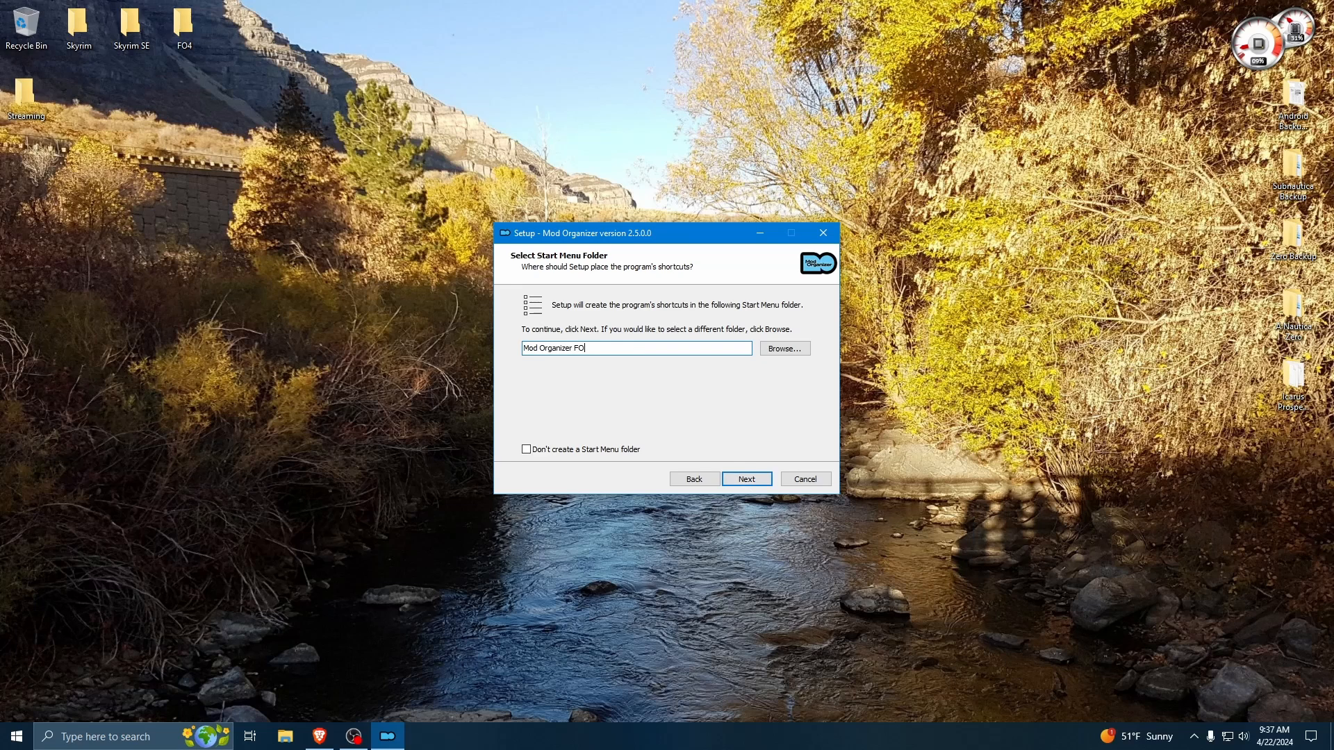
{"action": "left_click", "coordinate": [745, 479]}
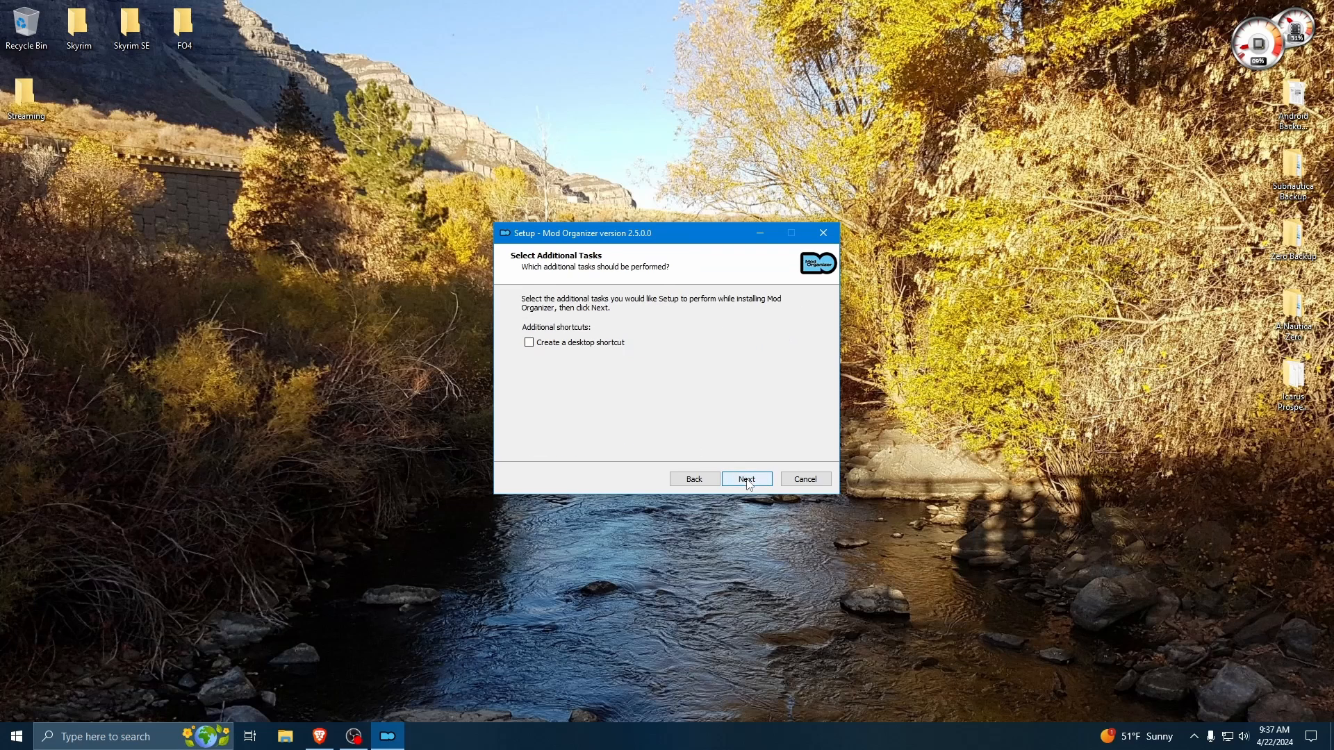
- Install without a desktop shortcut, then finish setup and launch Mod Organizer
{"action": "left_click", "coordinate": [745, 478]}
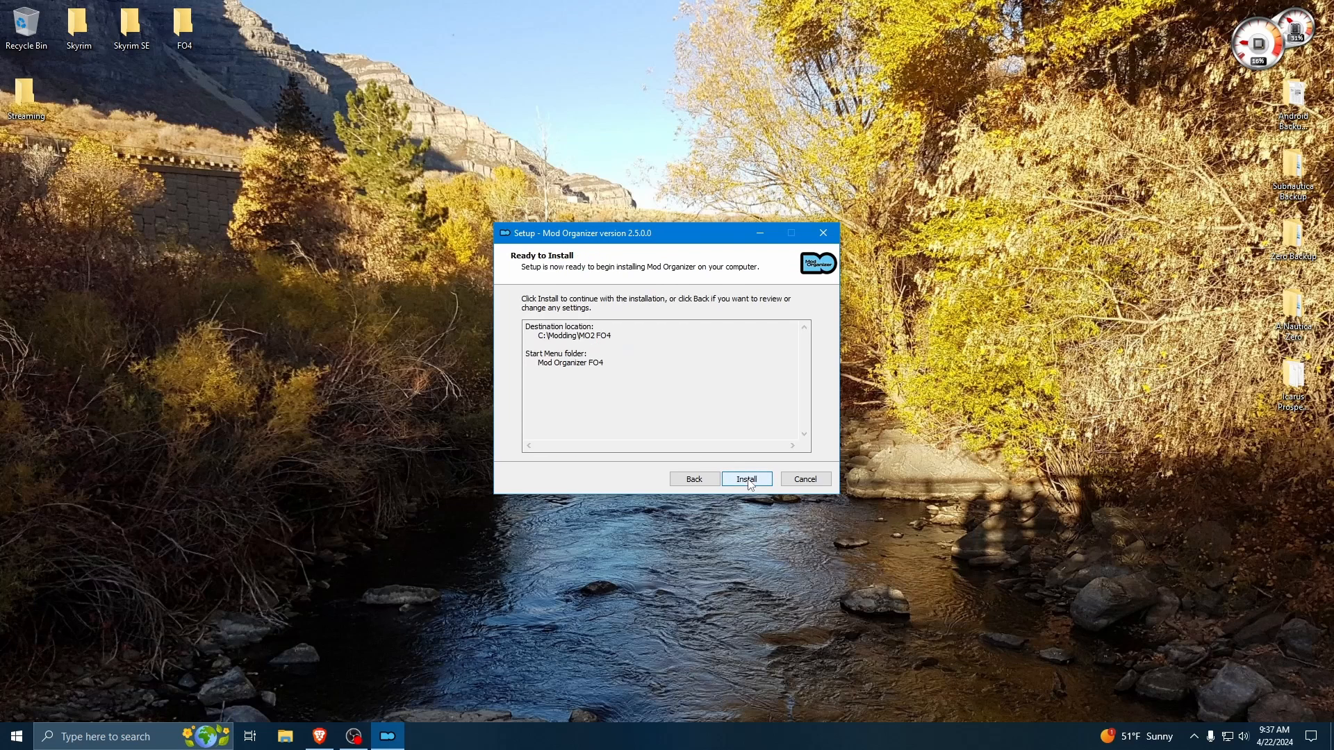
{"action": "left_click", "coordinate": [746, 478]}
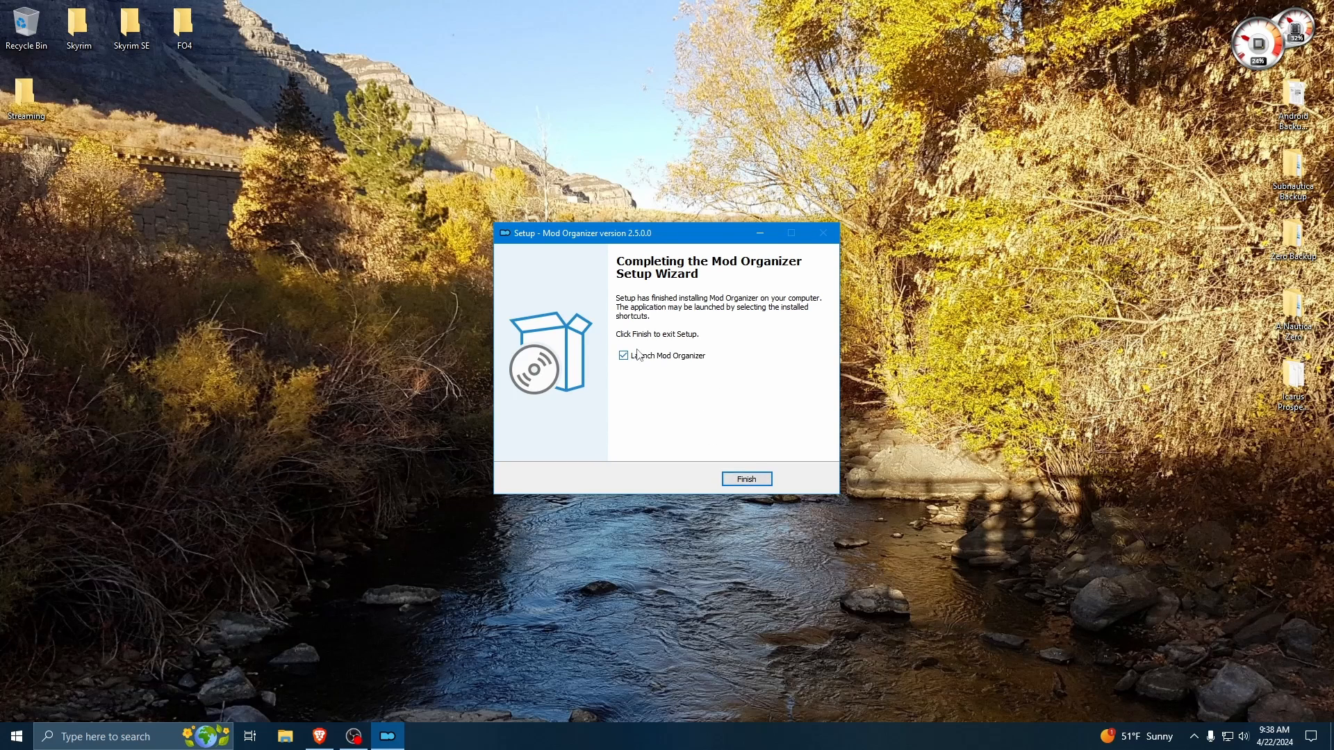
{"action": "left_click", "coordinate": [745, 477]}
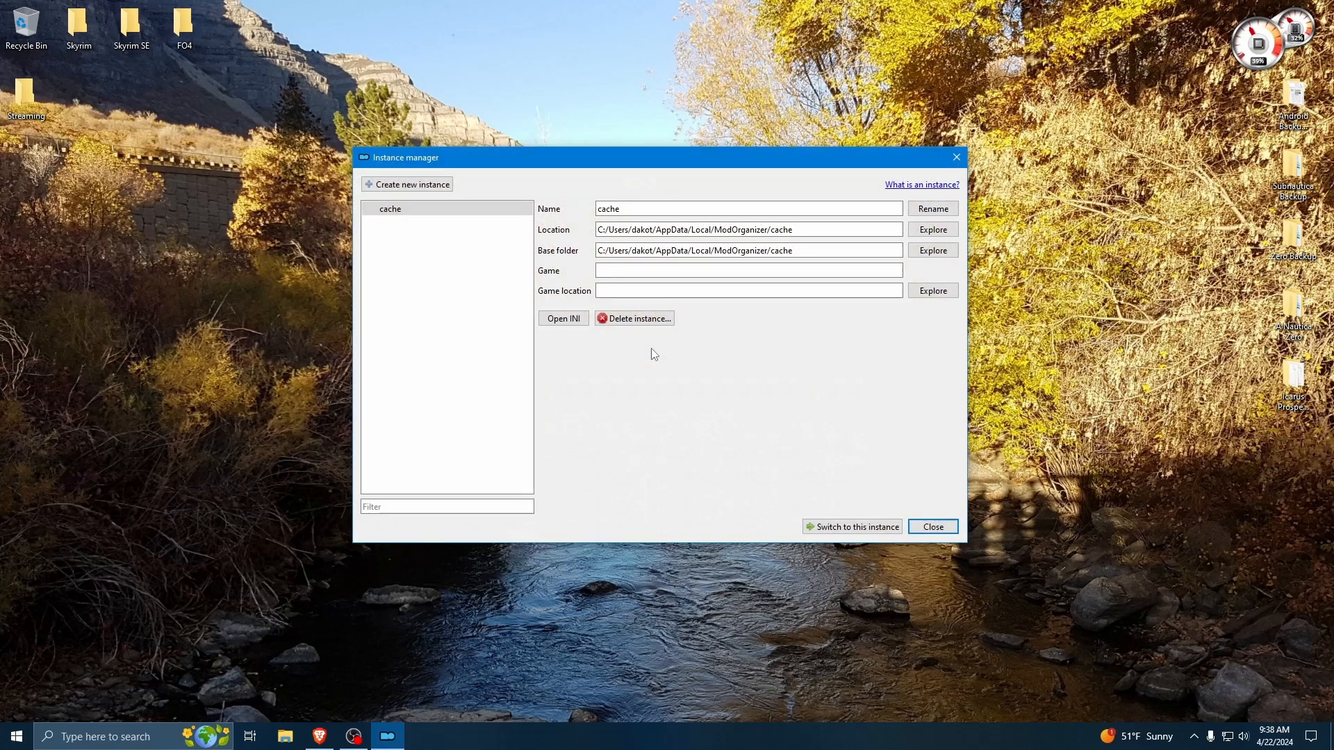
{"action": "mouse_move", "coordinate": [489, 277]}
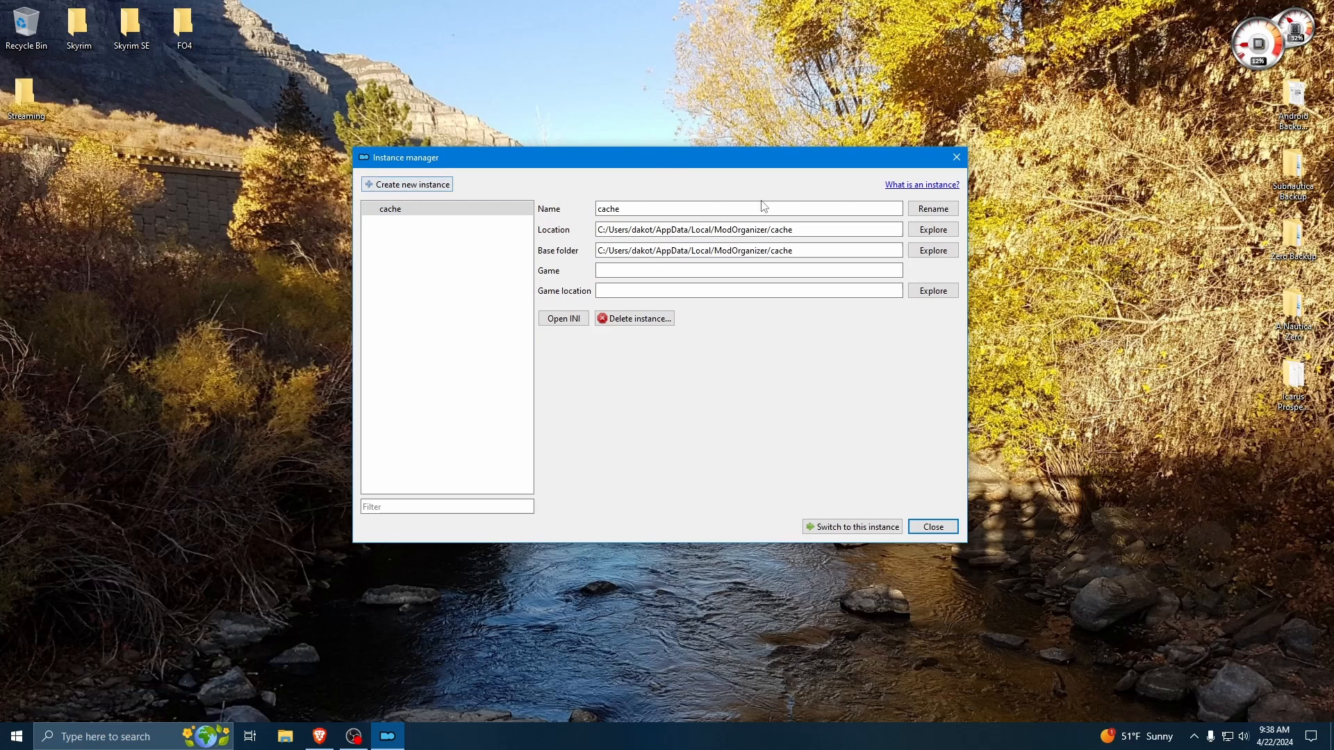
{"action": "mouse_move", "coordinate": [409, 183]}
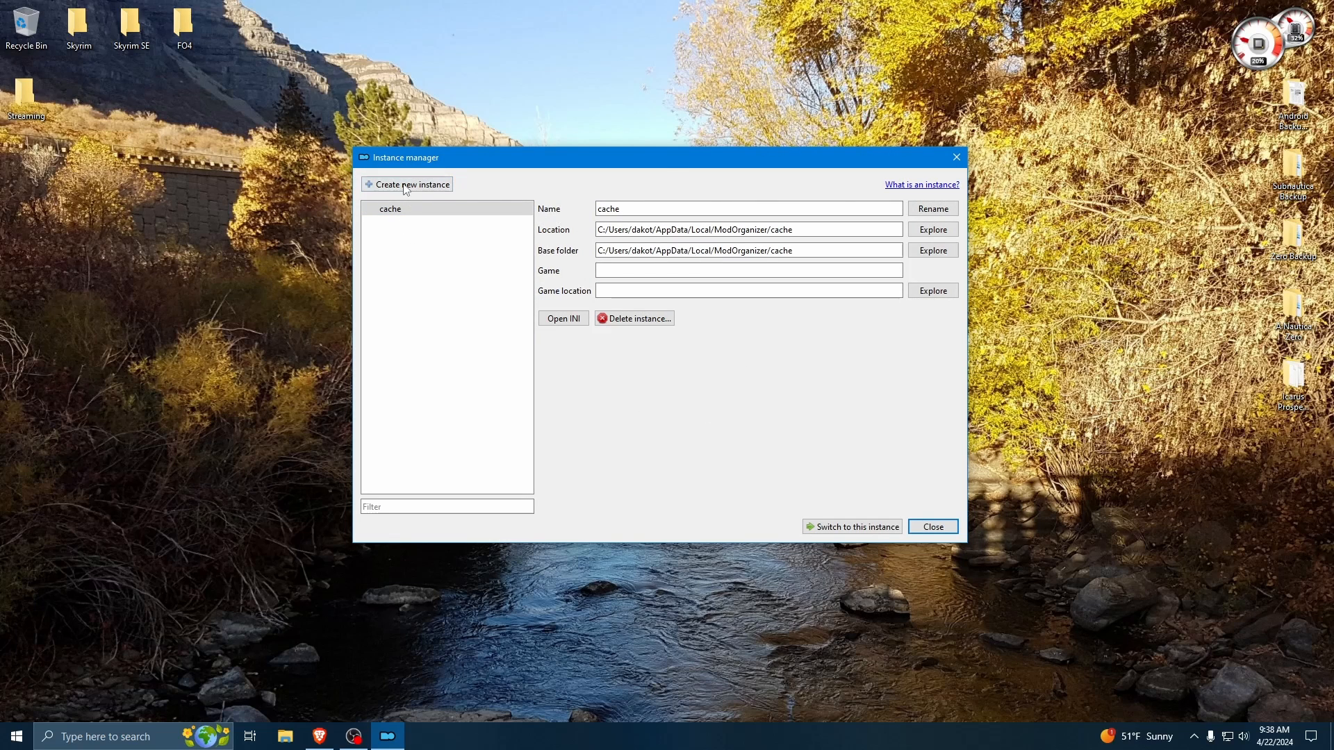
- Create a new portable instance with default profile settings, reaching the data folder page
{"action": "left_click", "coordinate": [411, 183]}
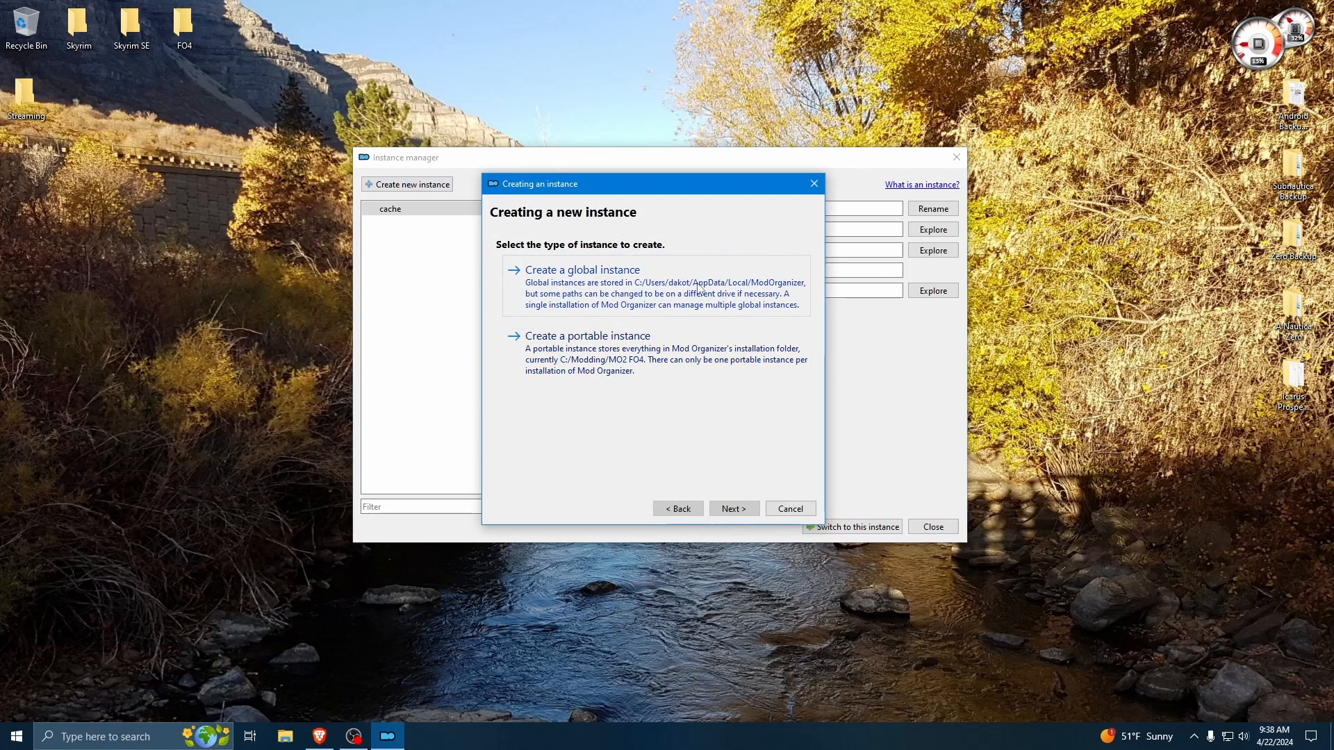
{"action": "mouse_move", "coordinate": [678, 337]}
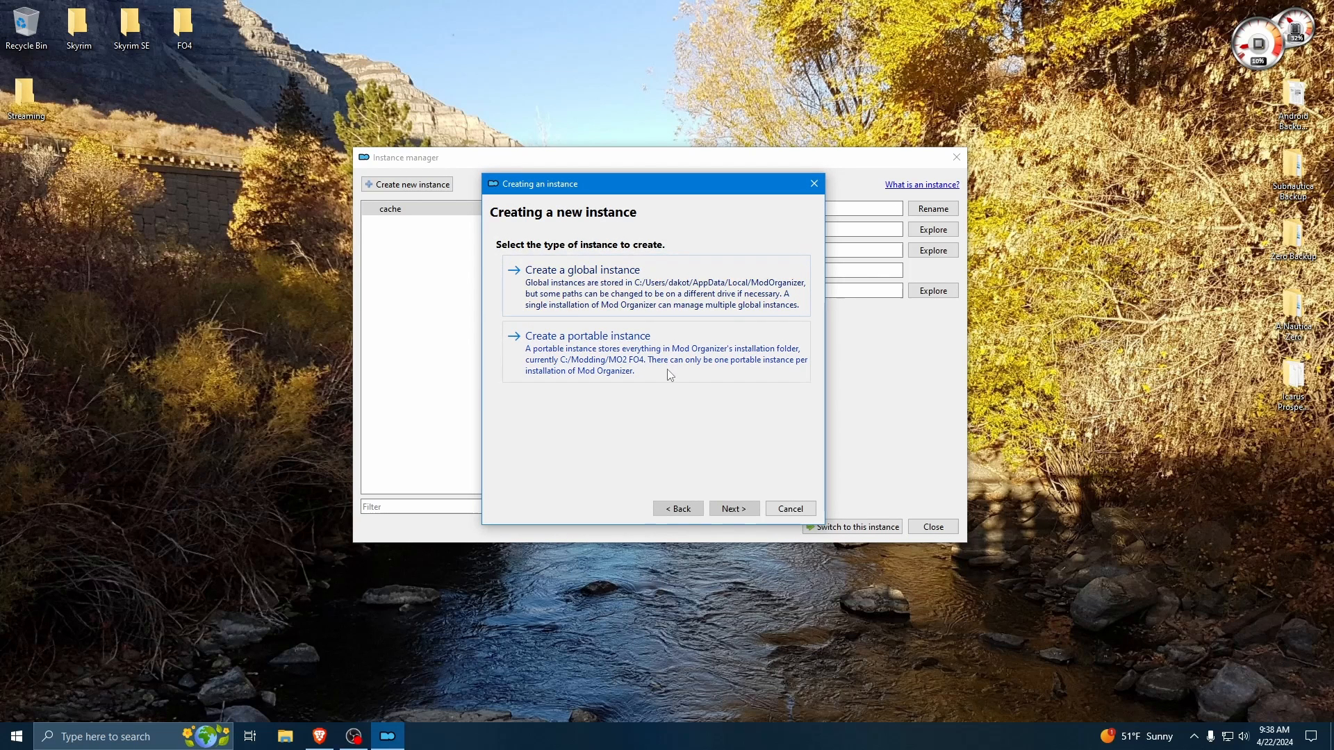
{"action": "mouse_move", "coordinate": [626, 397]}
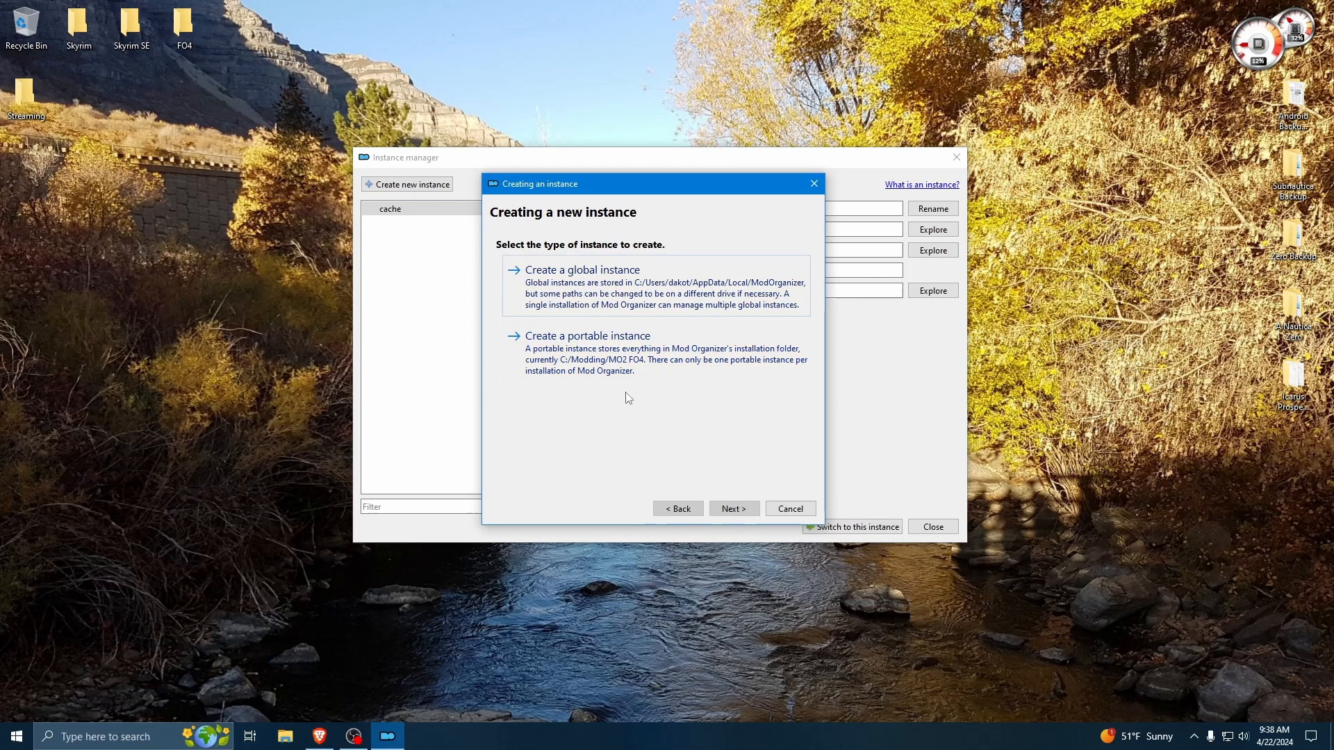
{"action": "mouse_move", "coordinate": [637, 400]}
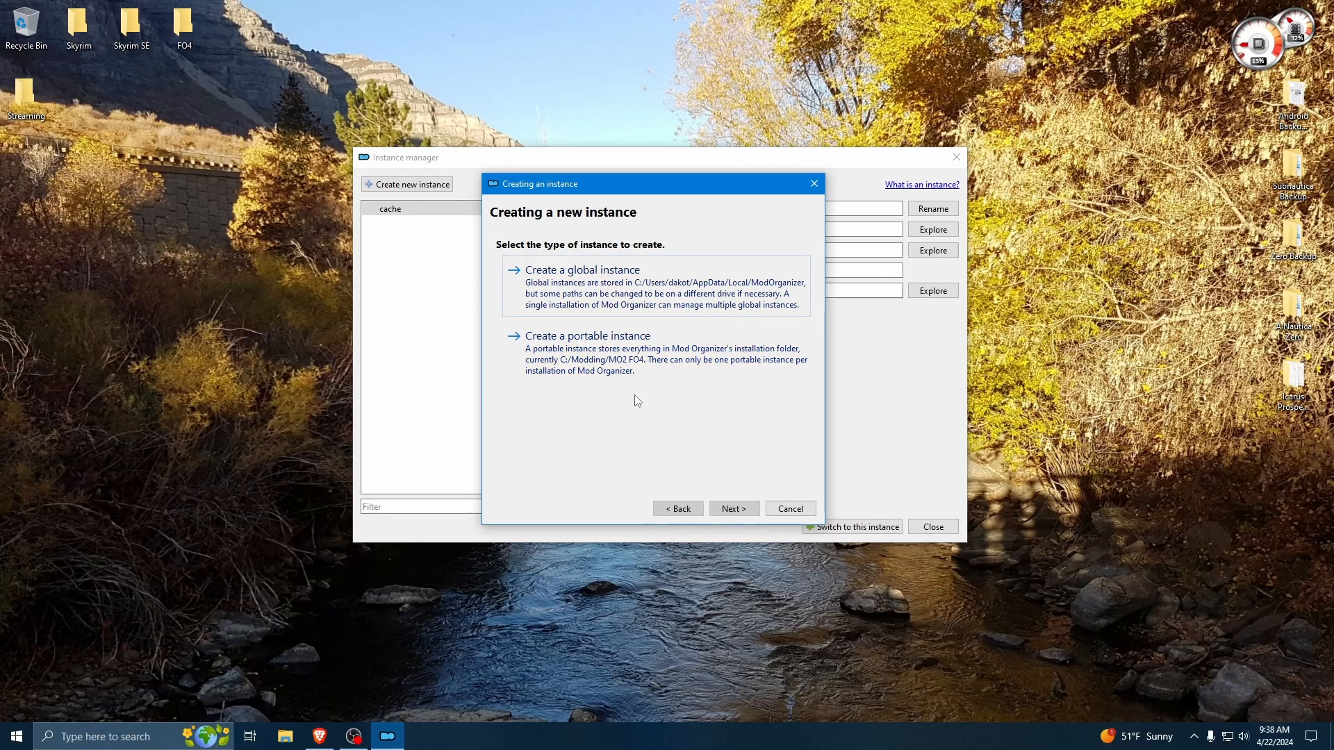
{"action": "mouse_move", "coordinate": [709, 412]}
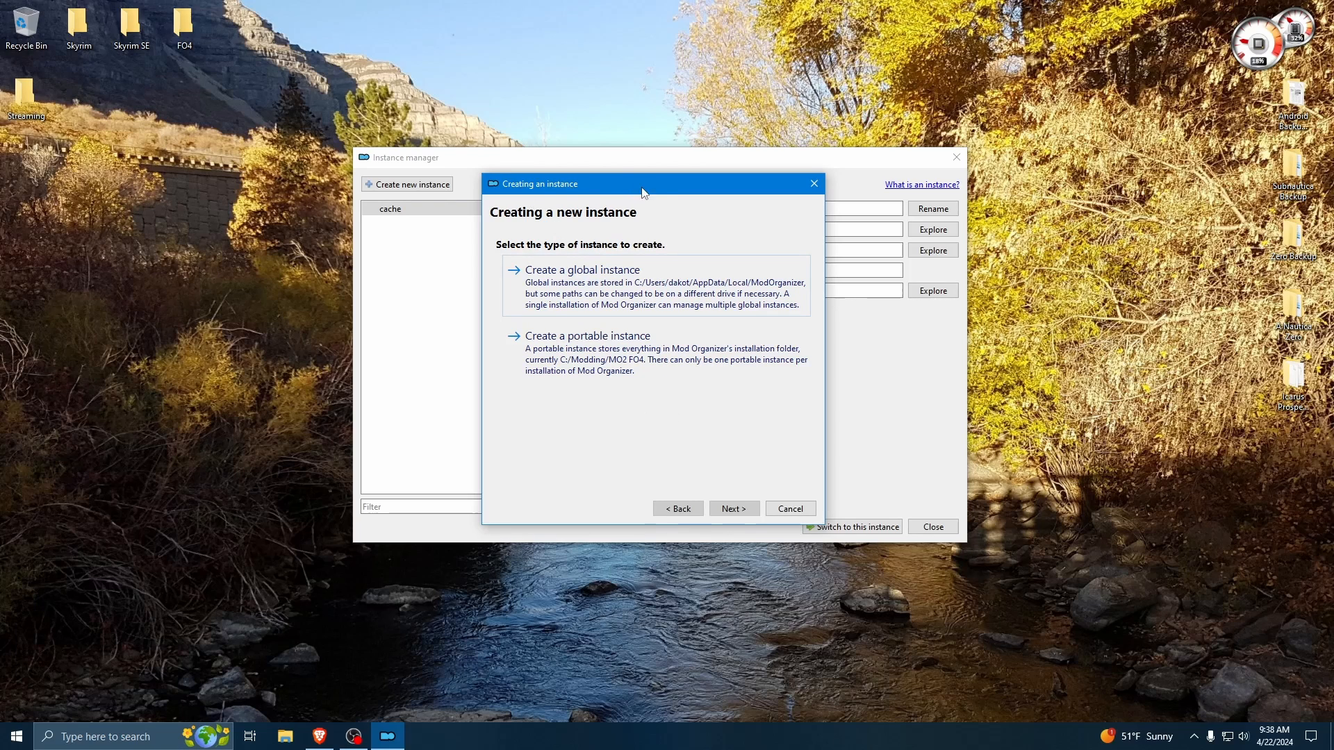
{"action": "mouse_move", "coordinate": [587, 335]}
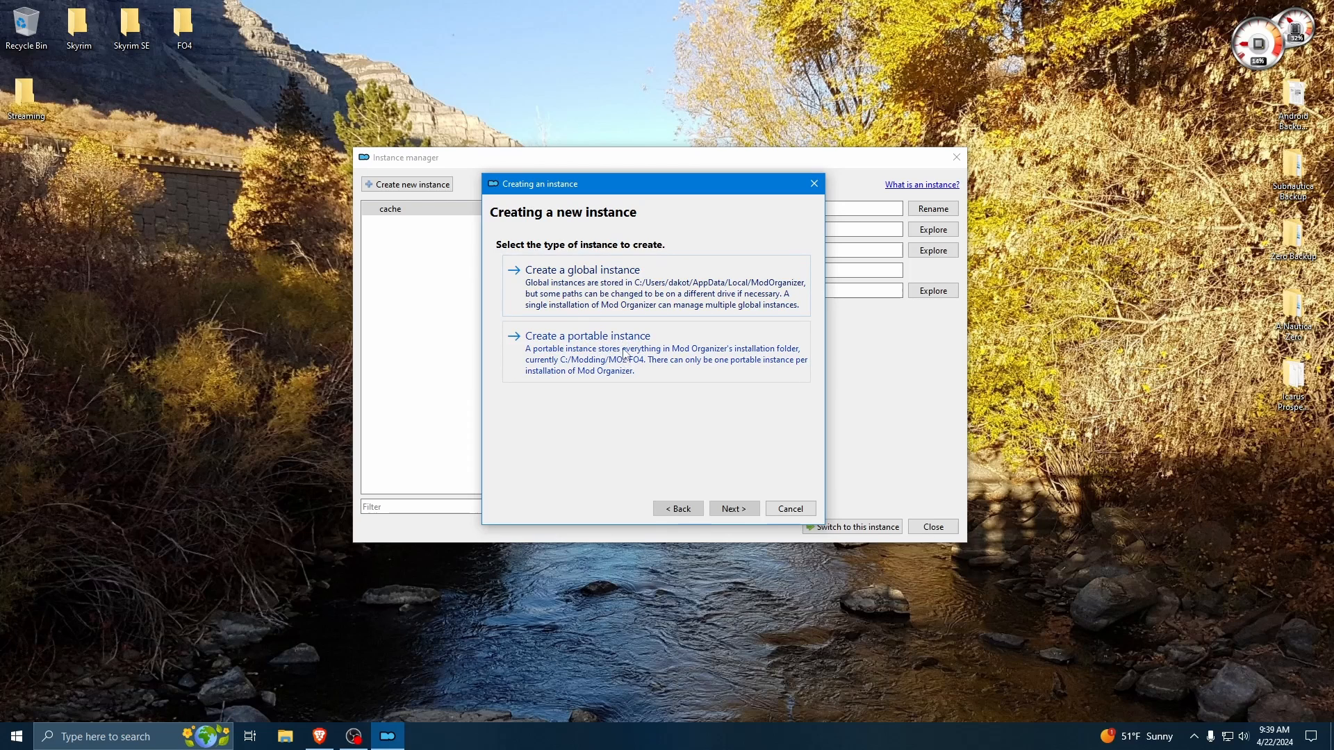
{"action": "left_click", "coordinate": [732, 507]}
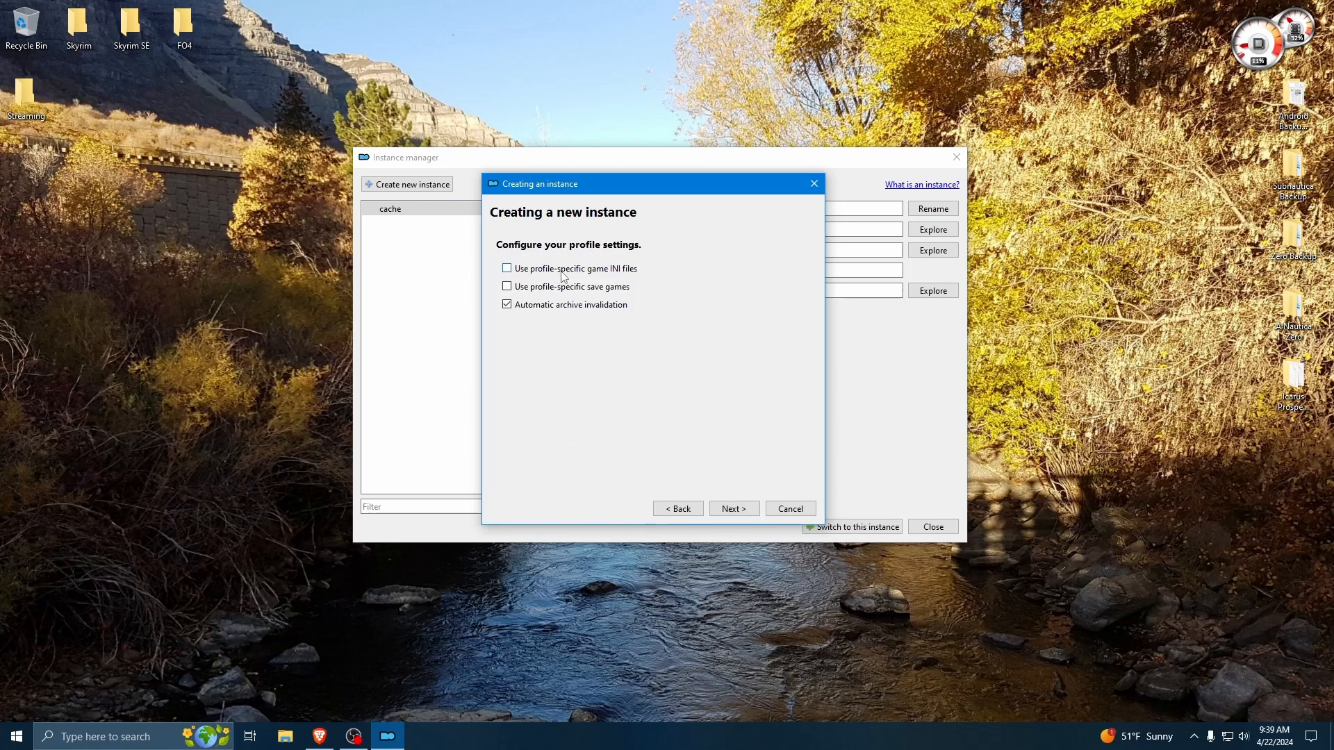
{"action": "mouse_move", "coordinate": [713, 474]}
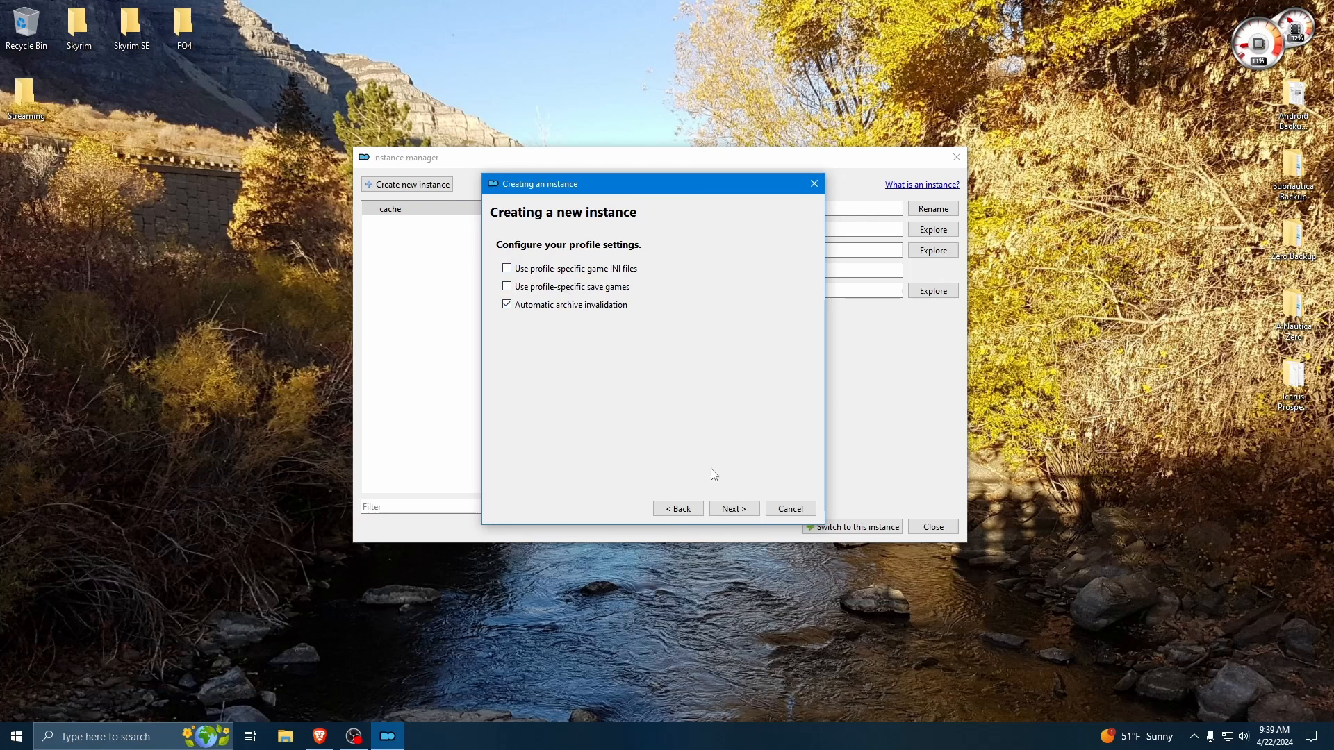
{"action": "left_click", "coordinate": [734, 508]}
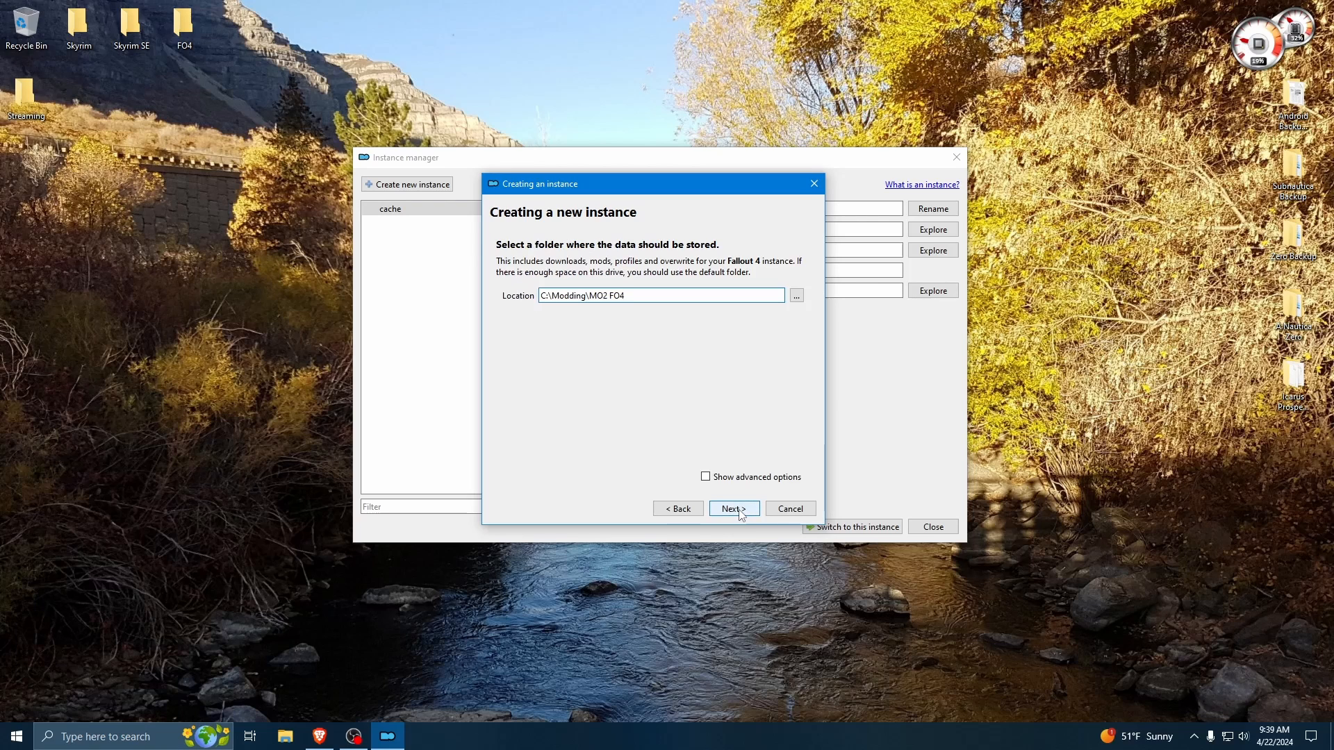
{"action": "mouse_move", "coordinate": [673, 352]}
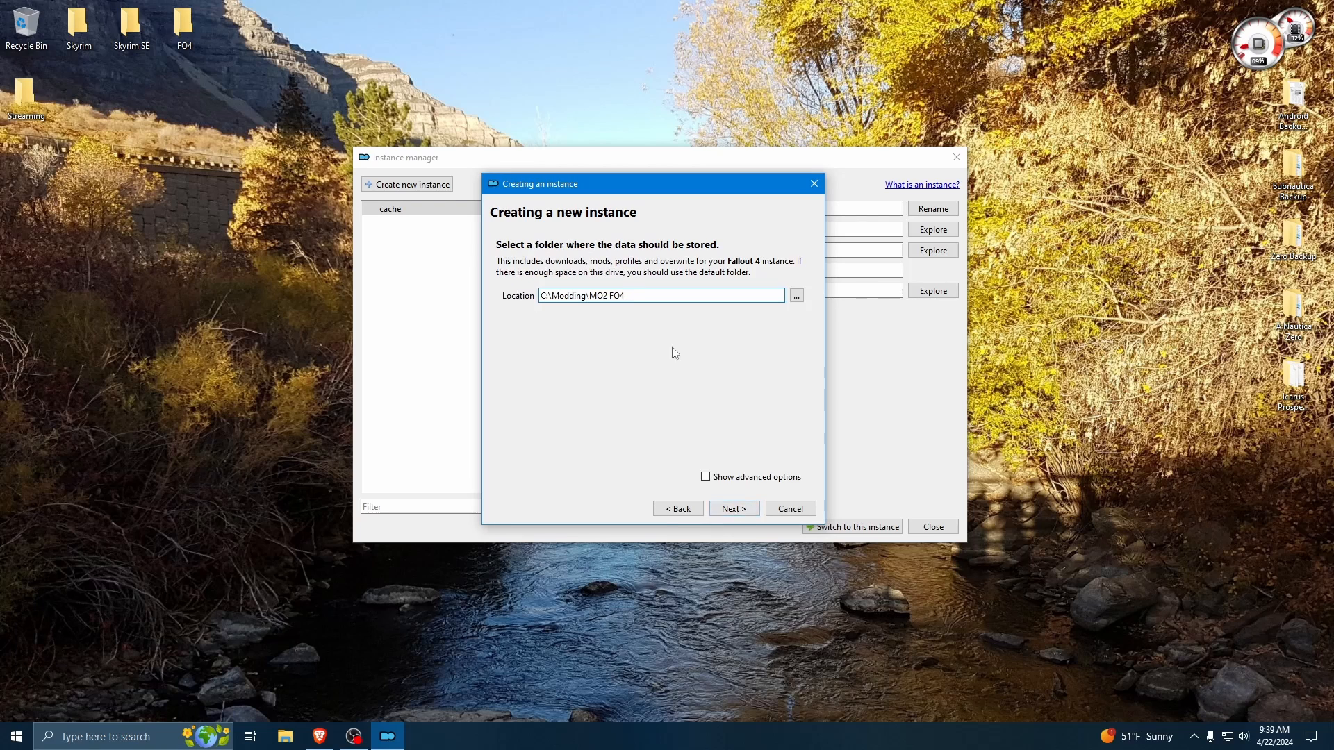
{"action": "mouse_move", "coordinate": [734, 508]}
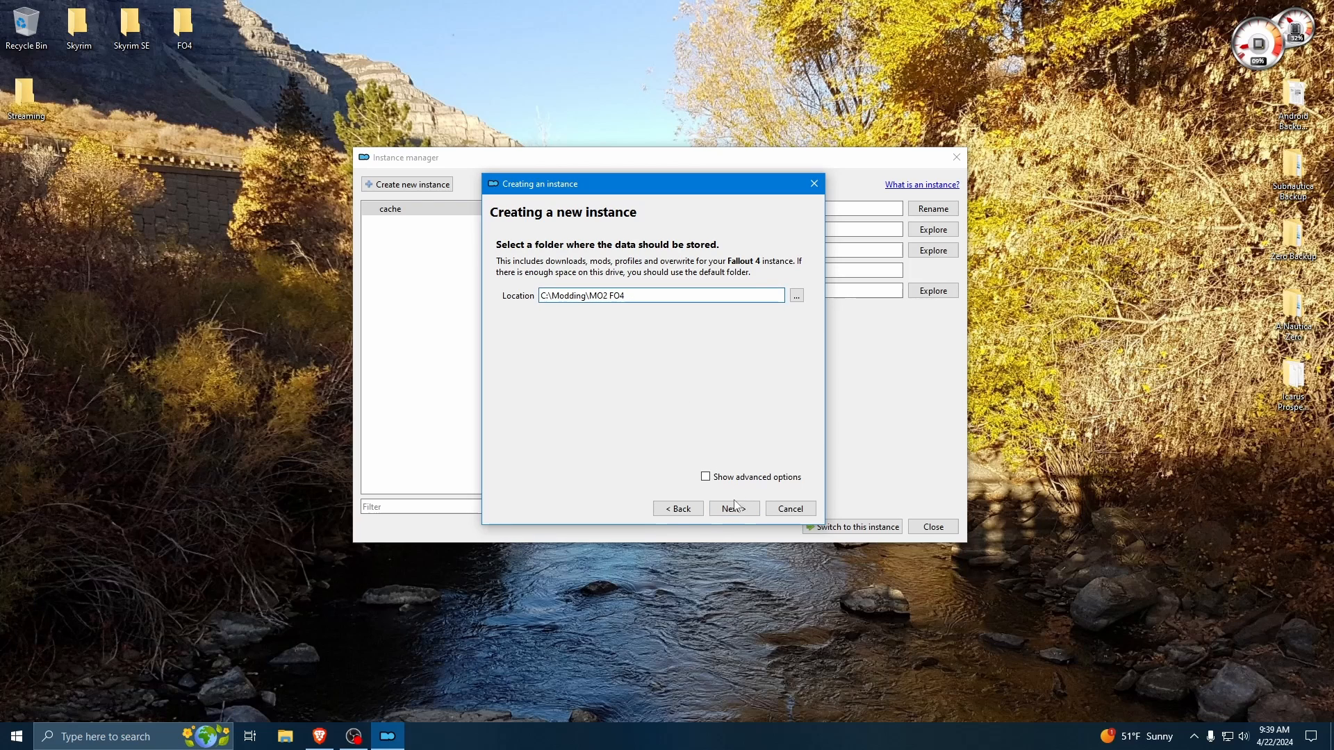
- With advanced options shown, set the Downloads folder to F:\Games\MO2 FO4 Files\Downloads
{"action": "left_click", "coordinate": [705, 477]}
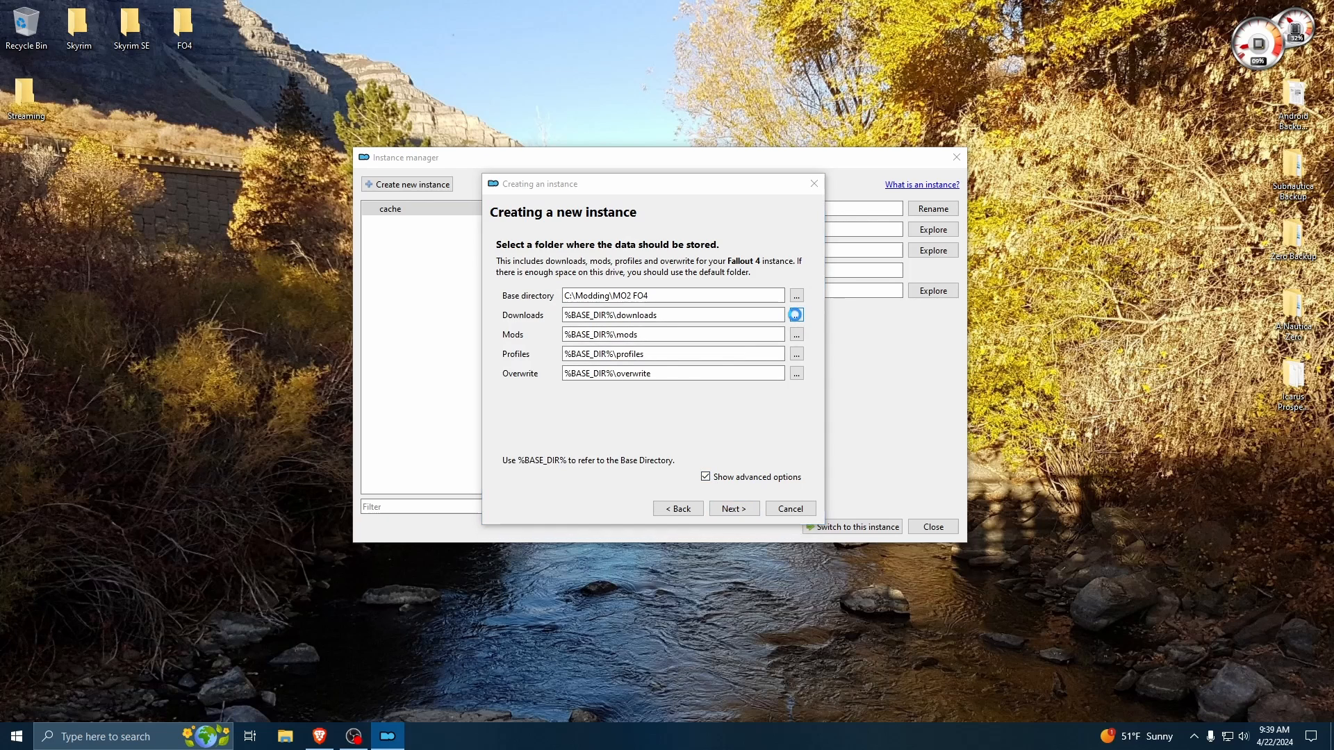
{"action": "left_click", "coordinate": [794, 314]}
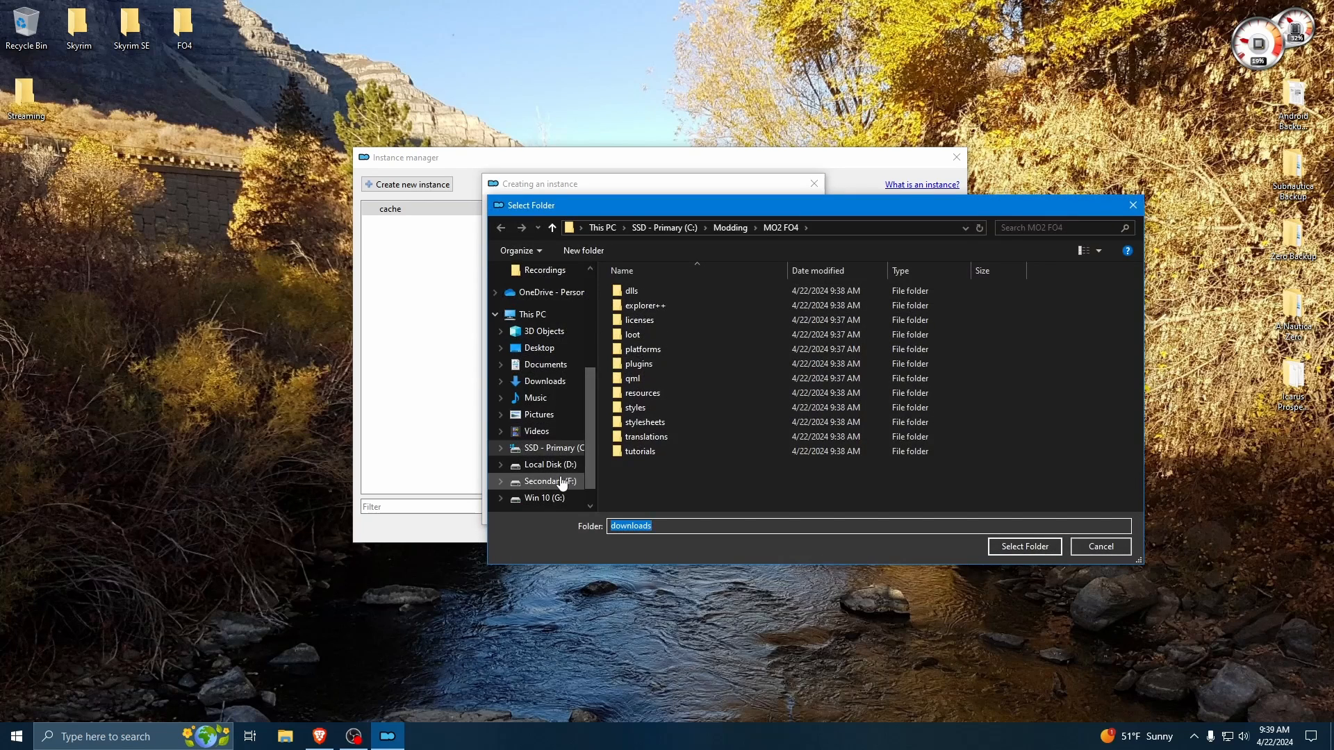
{"action": "left_click", "coordinate": [551, 480]}
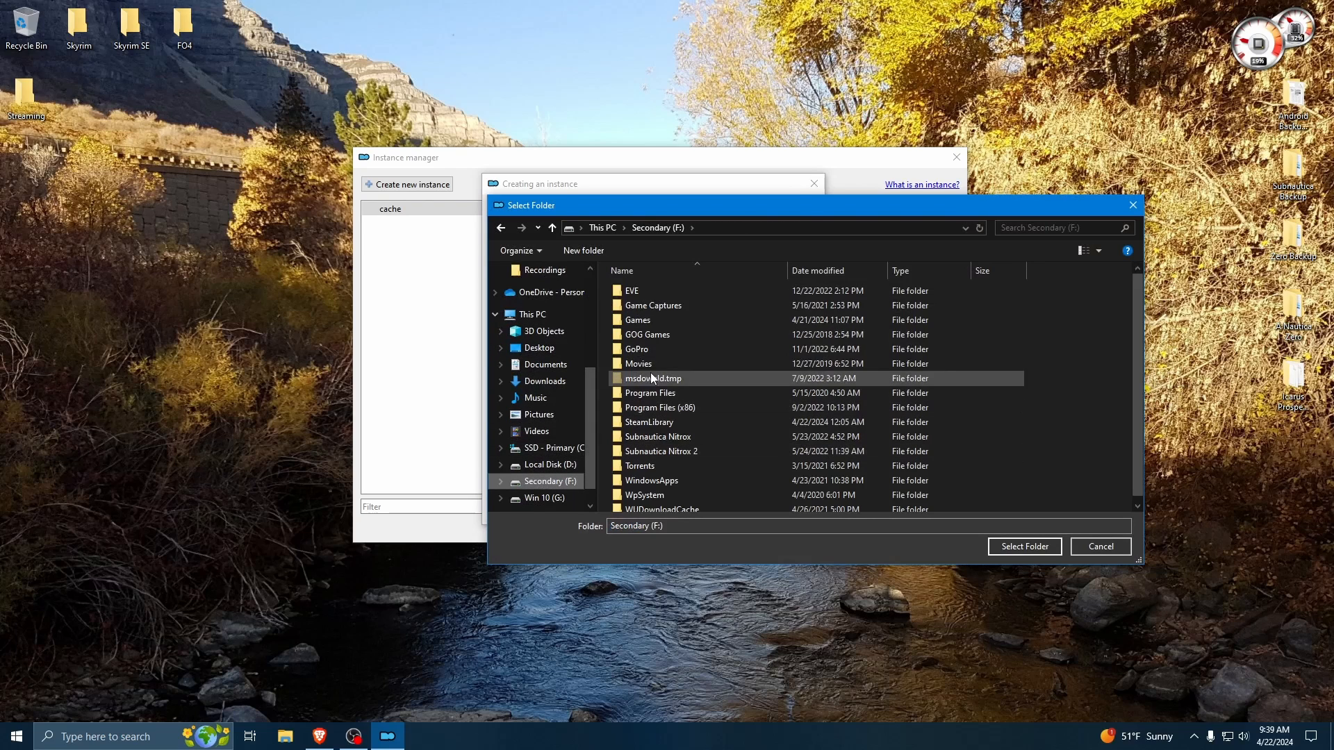
{"action": "double_click", "coordinate": [636, 319]}
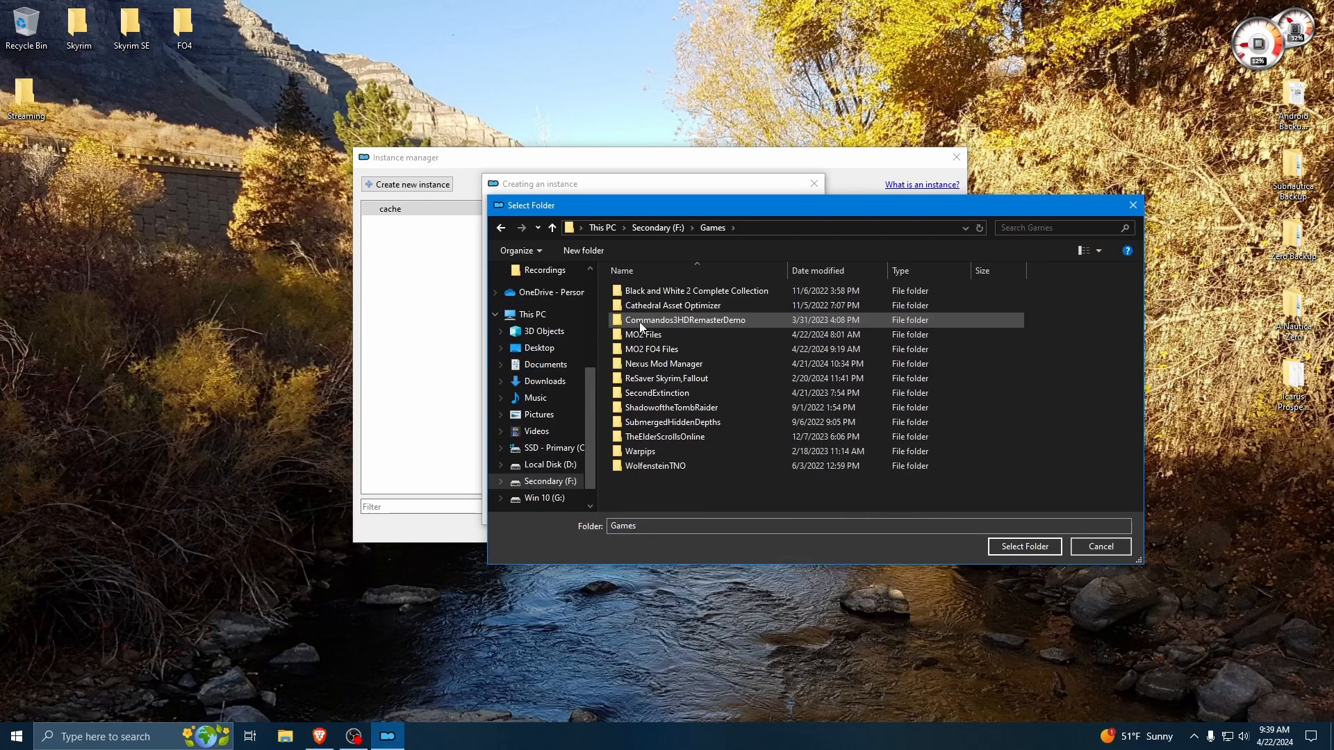
{"action": "left_click", "coordinate": [651, 349]}
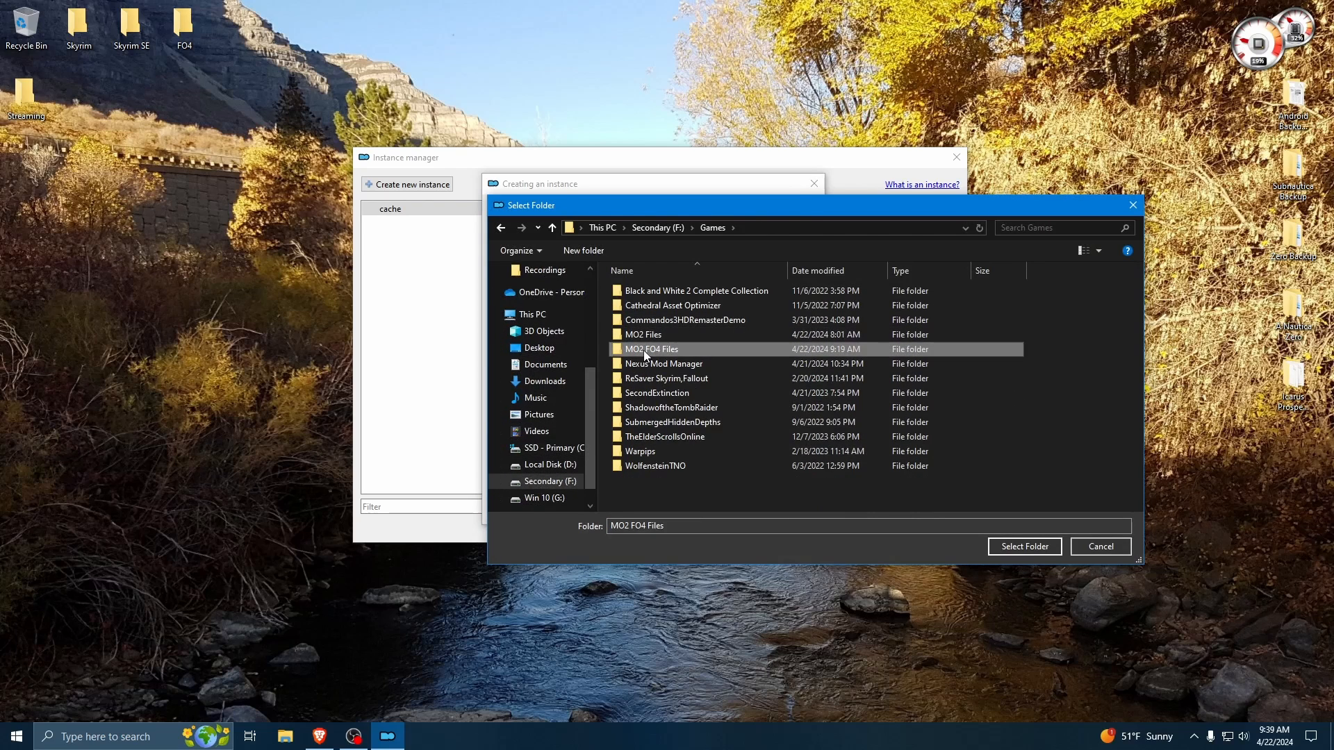
{"action": "double_click", "coordinate": [651, 349]}
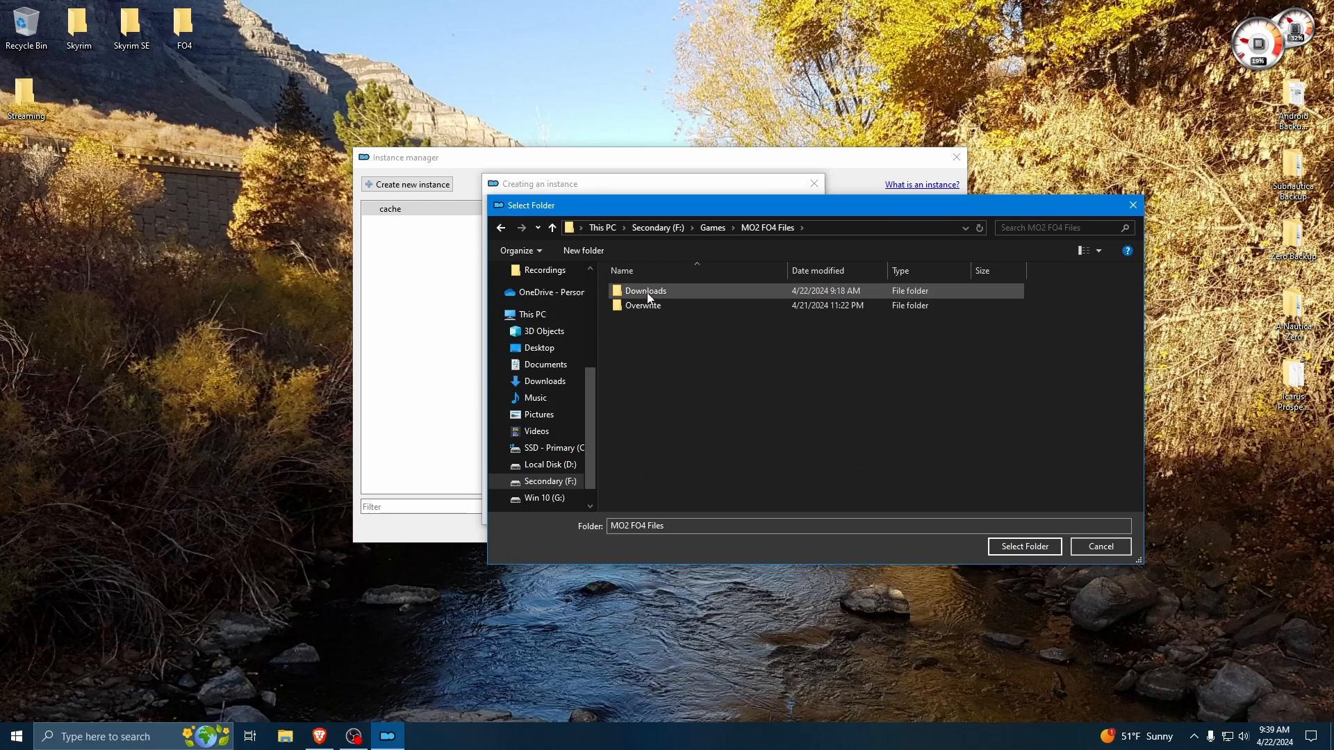
{"action": "left_click", "coordinate": [1024, 545]}
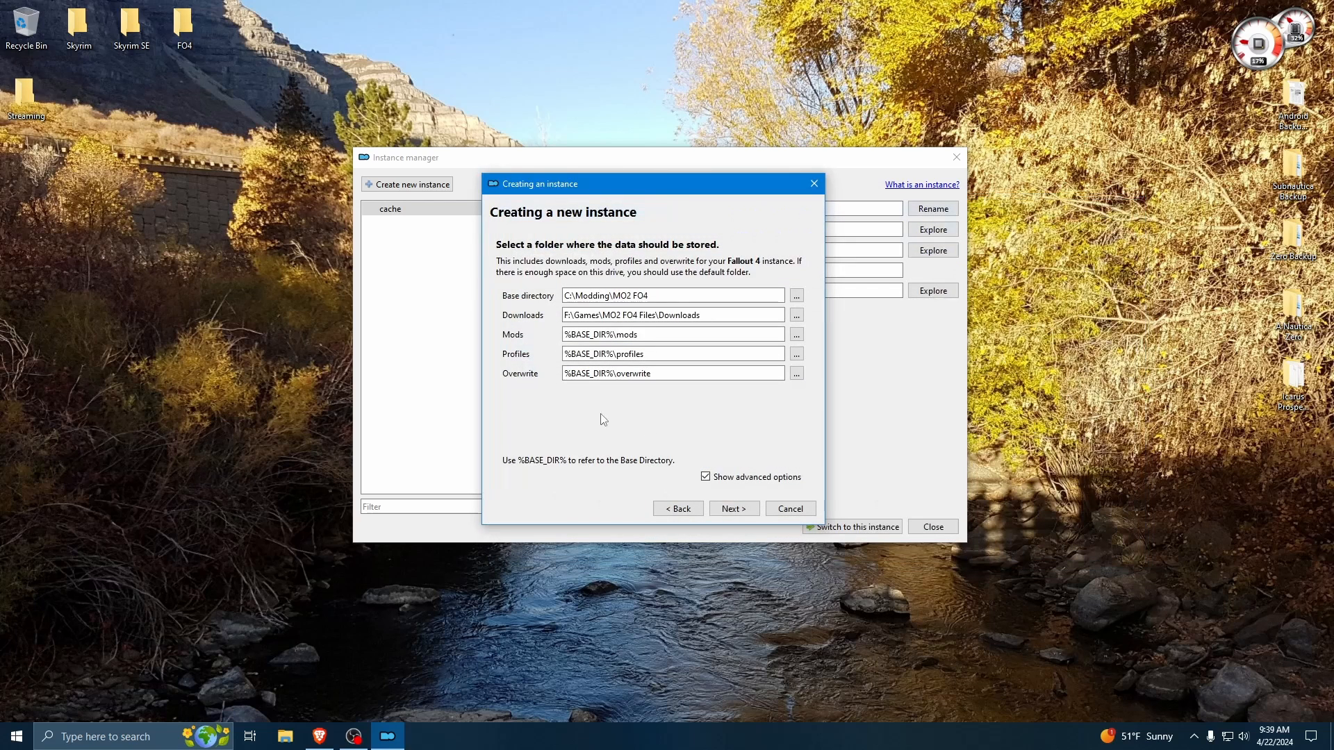
{"action": "mouse_move", "coordinate": [687, 404]}
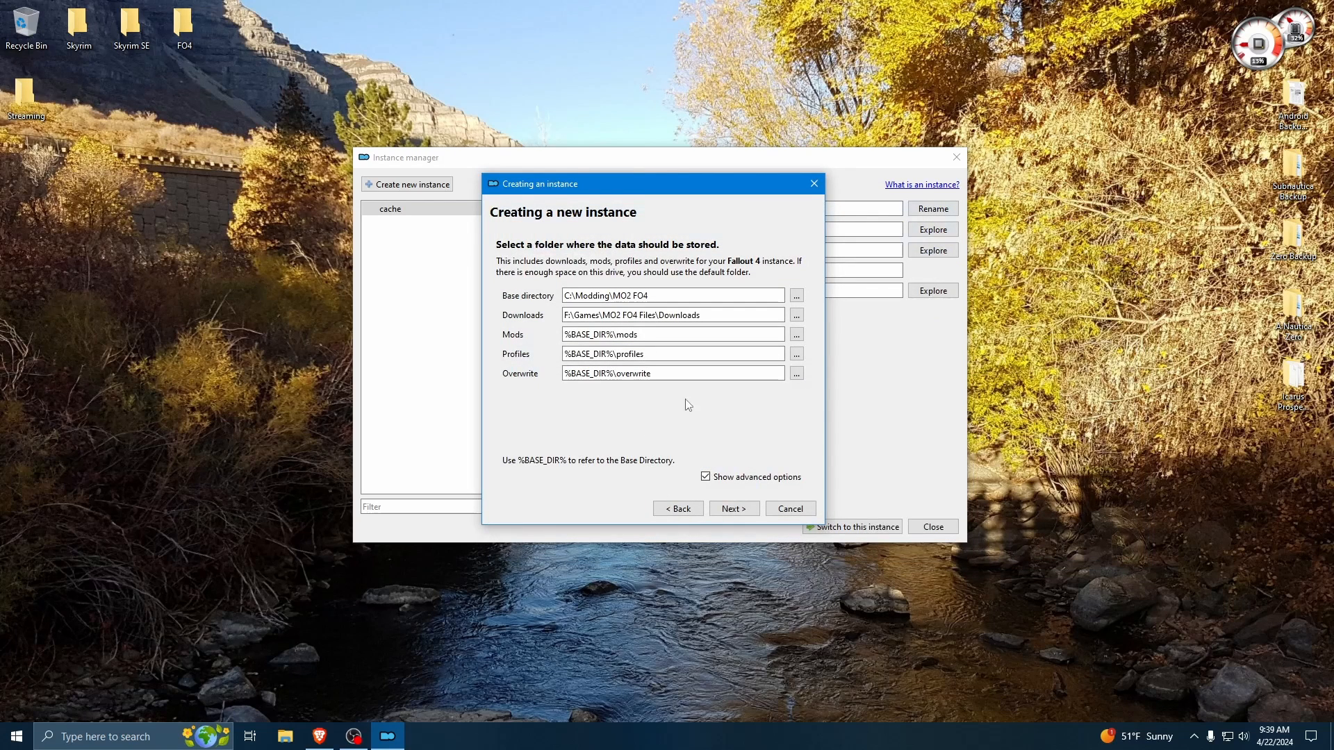
{"action": "left_click", "coordinate": [671, 314]}
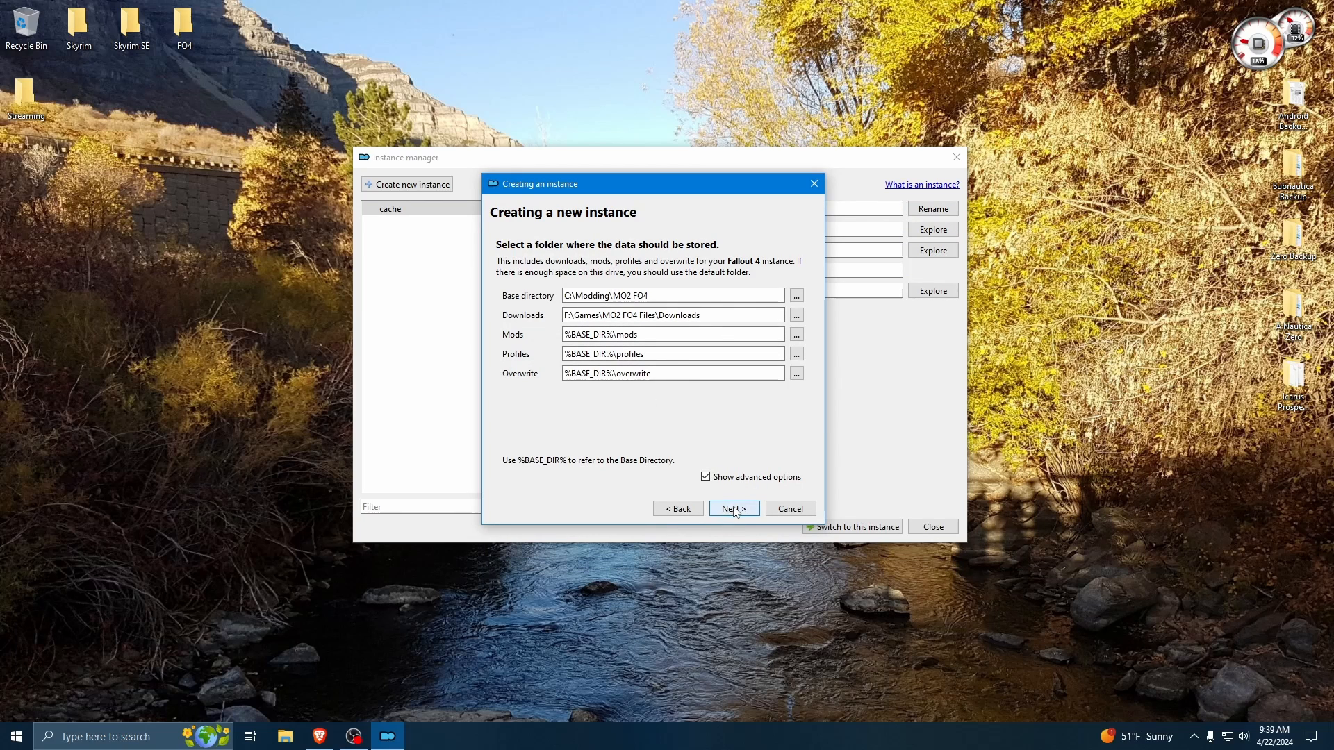
- Confirm the summary and finish, launching the new portable Fallout 4 instance
{"action": "left_click", "coordinate": [731, 508]}
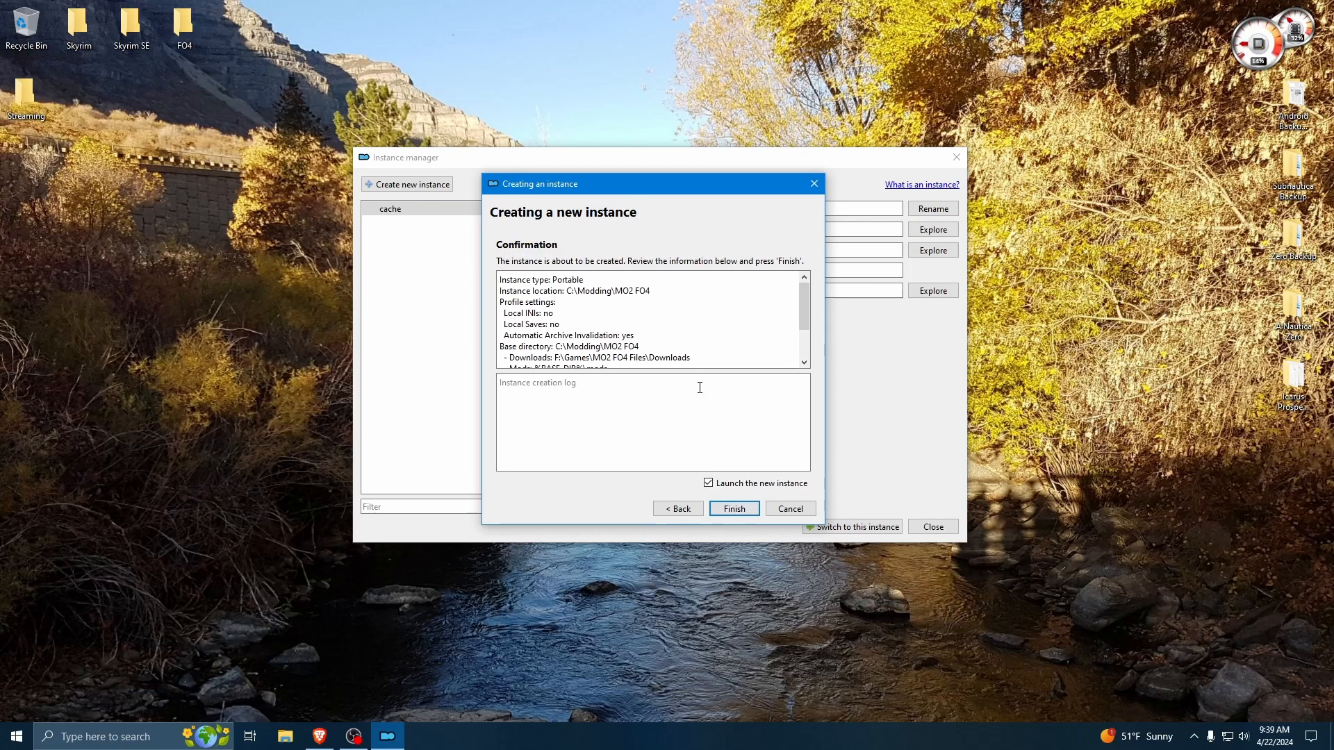
{"action": "mouse_move", "coordinate": [743, 518]}
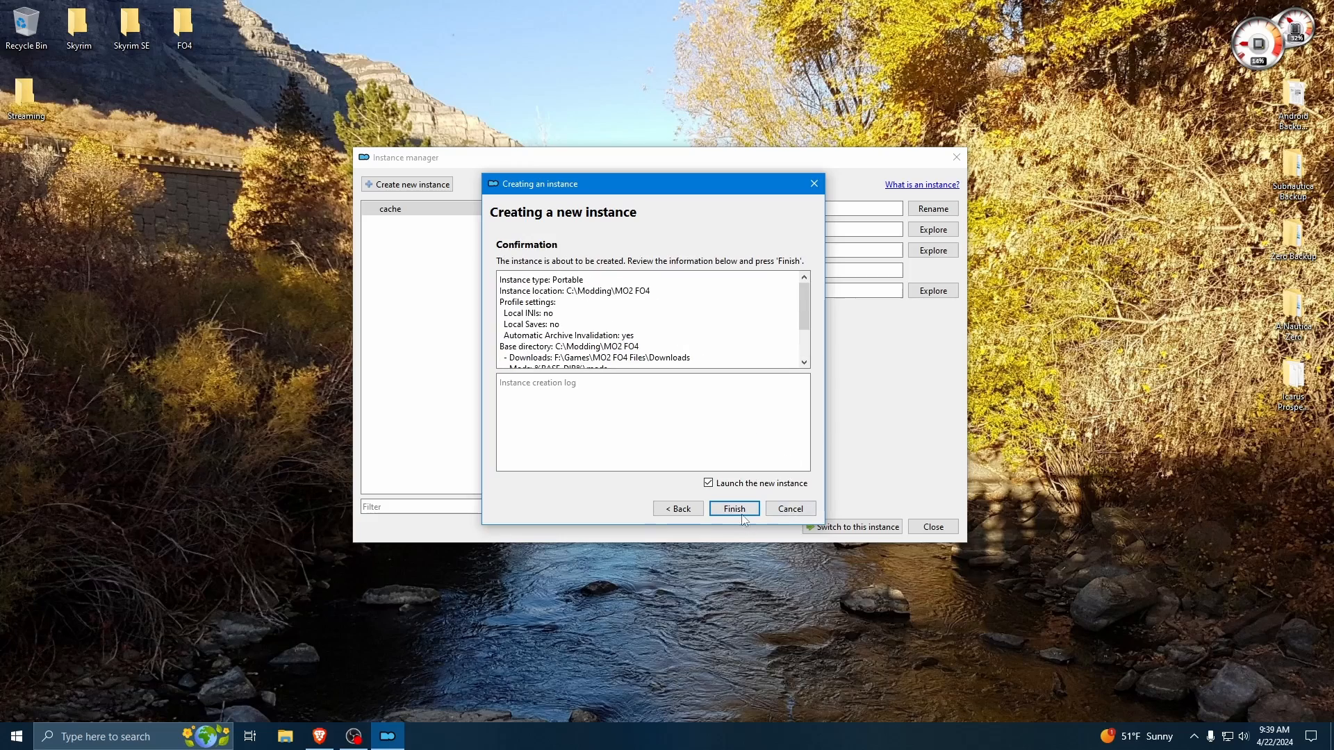
{"action": "left_click", "coordinate": [732, 508]}
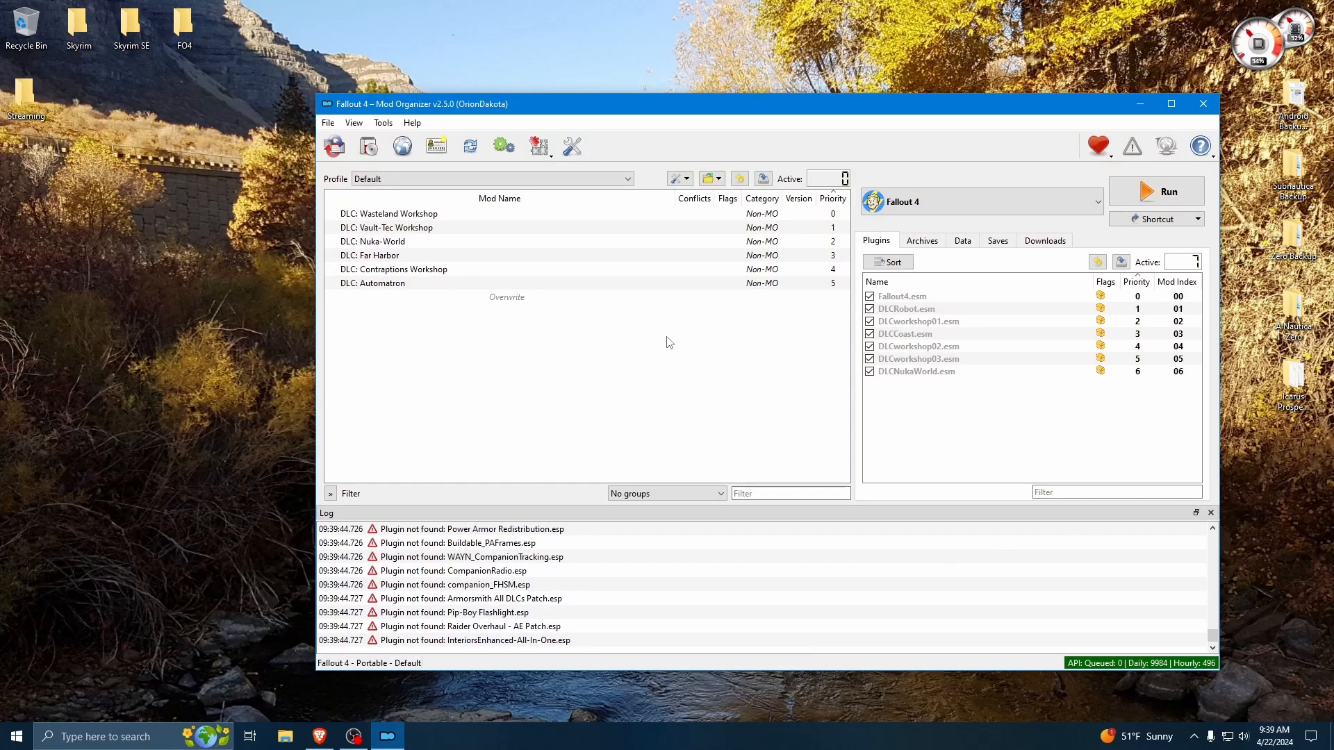
{"action": "mouse_move", "coordinate": [821, 325]}
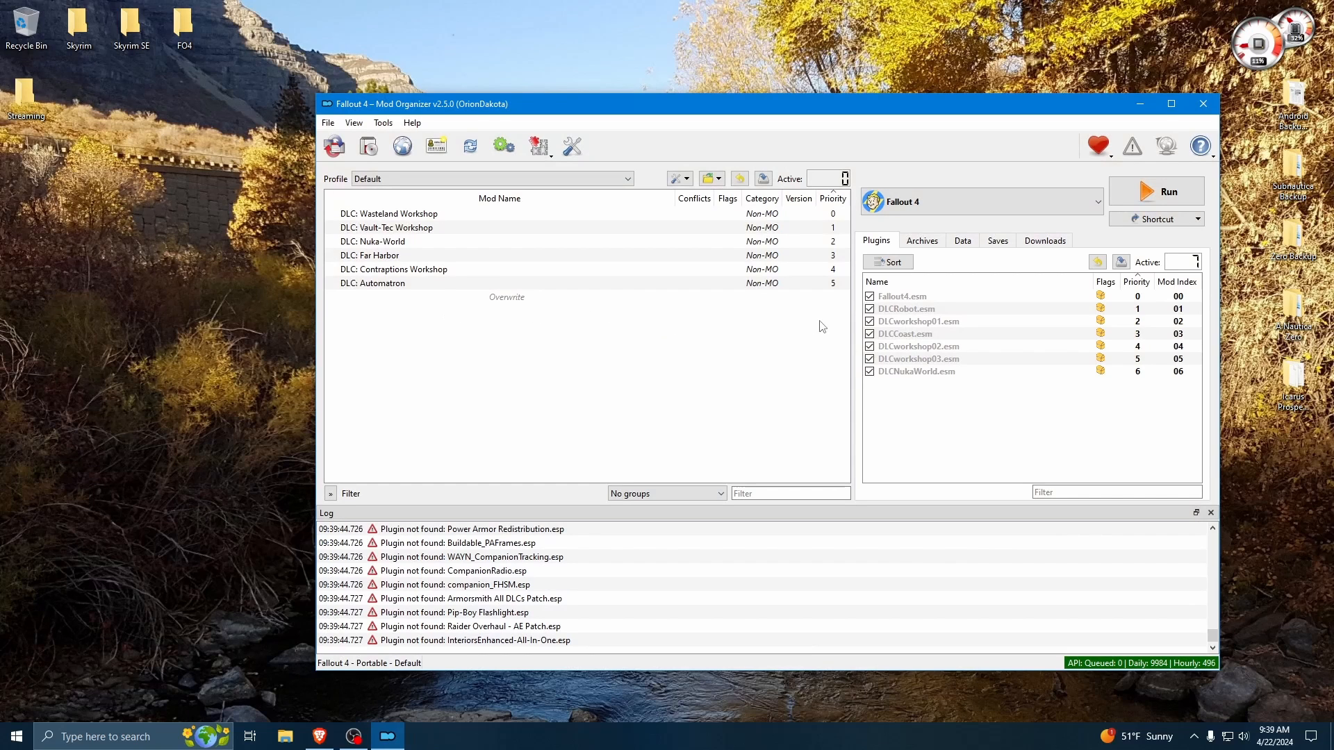
{"action": "mouse_move", "coordinate": [591, 432]}
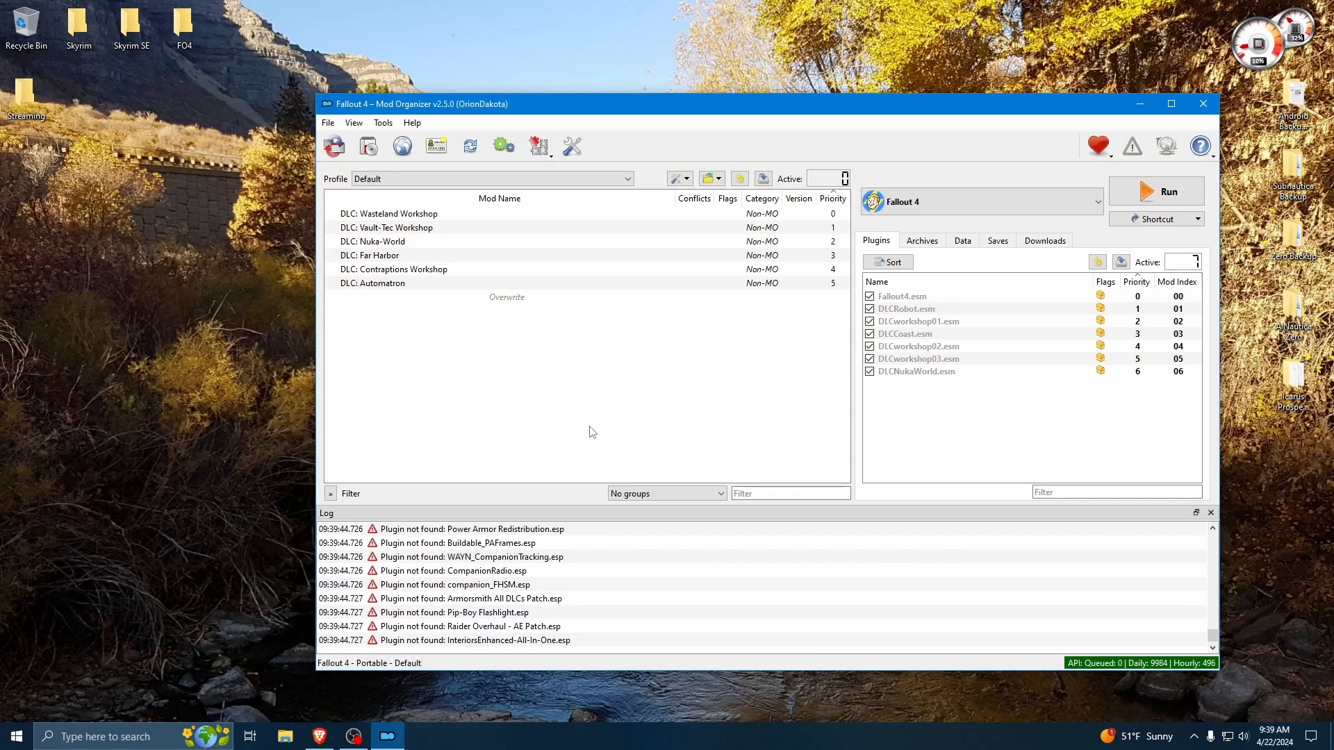
{"action": "mouse_move", "coordinate": [723, 360]}
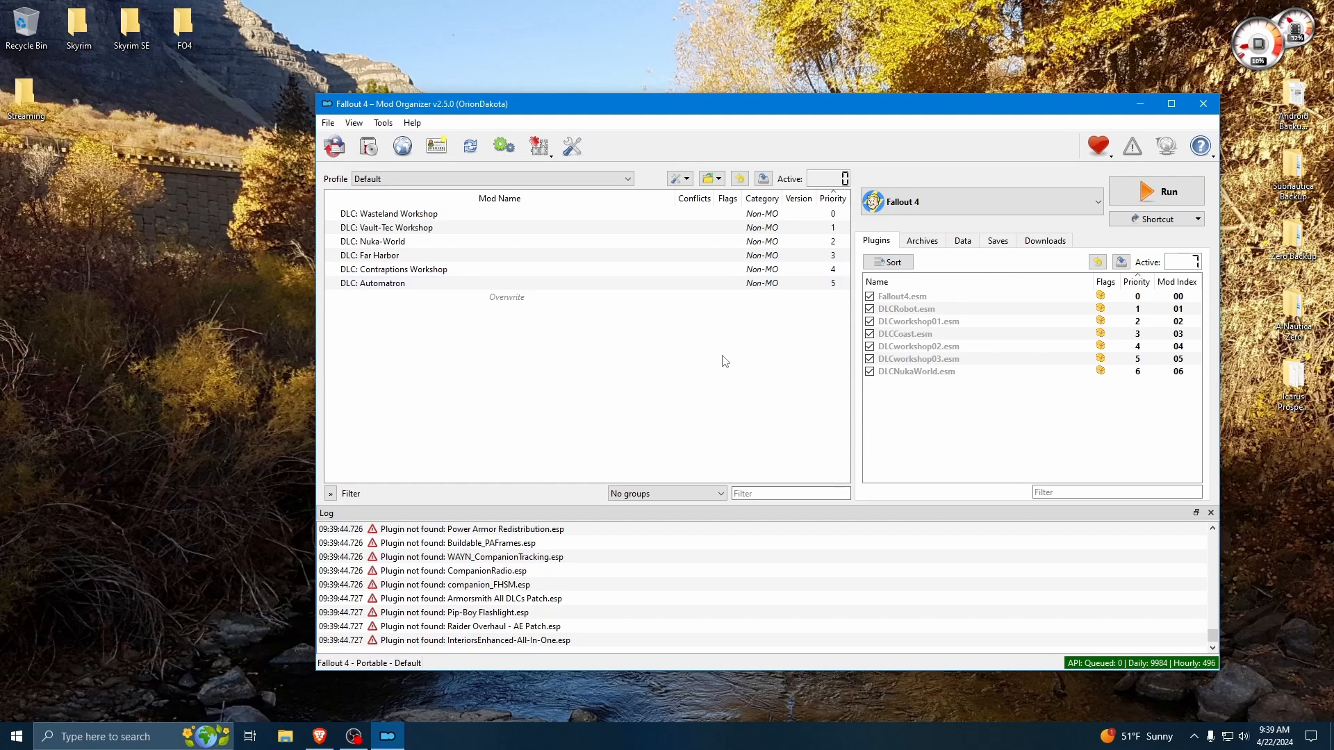
{"action": "mouse_move", "coordinate": [412, 122]}
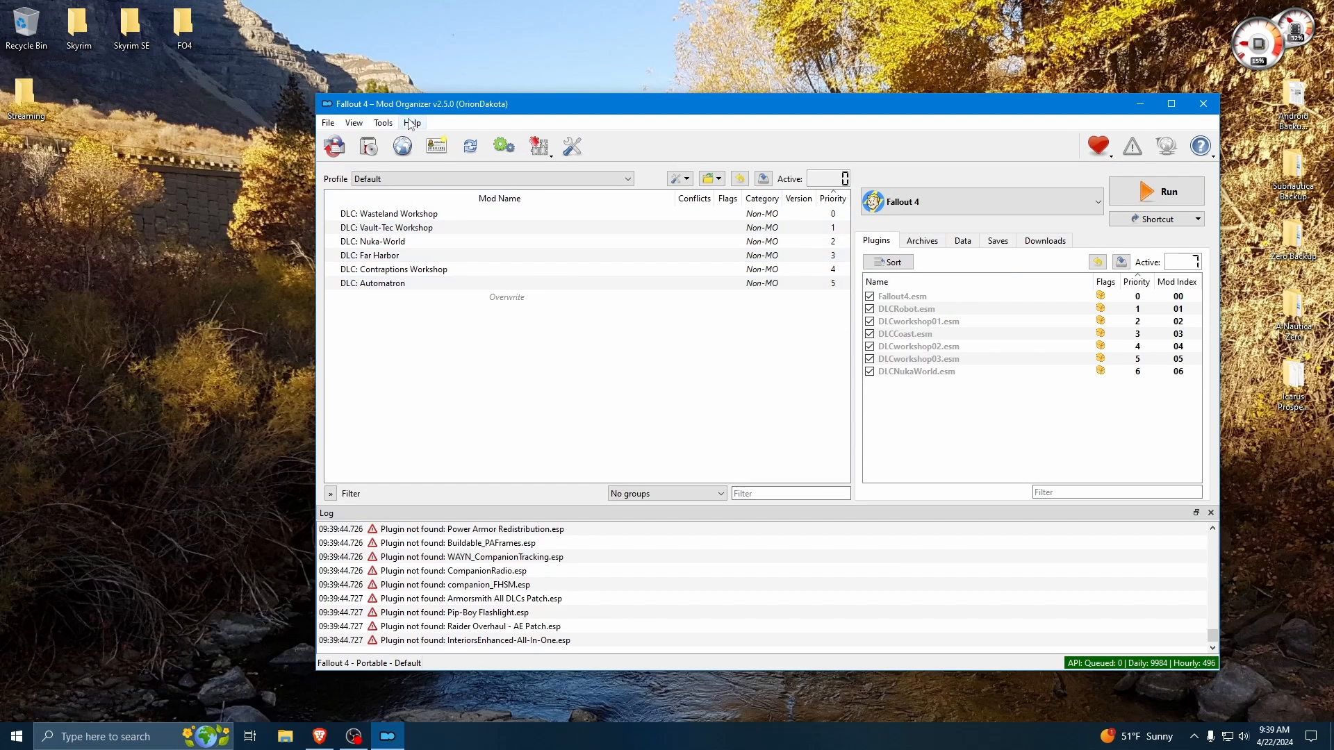
- Choose a dark style on the Settings Theme tab for the whole interface
{"action": "left_click", "coordinate": [412, 123]}
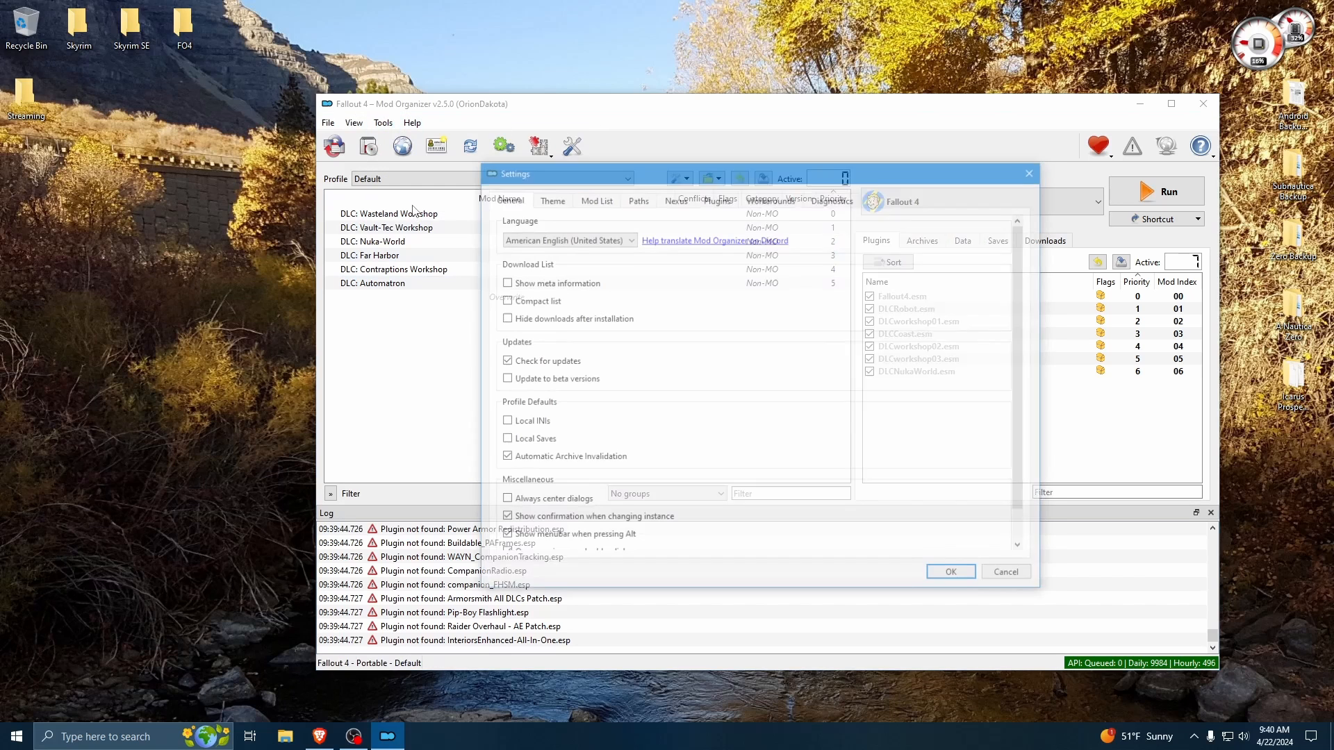
{"action": "left_click", "coordinate": [548, 197]}
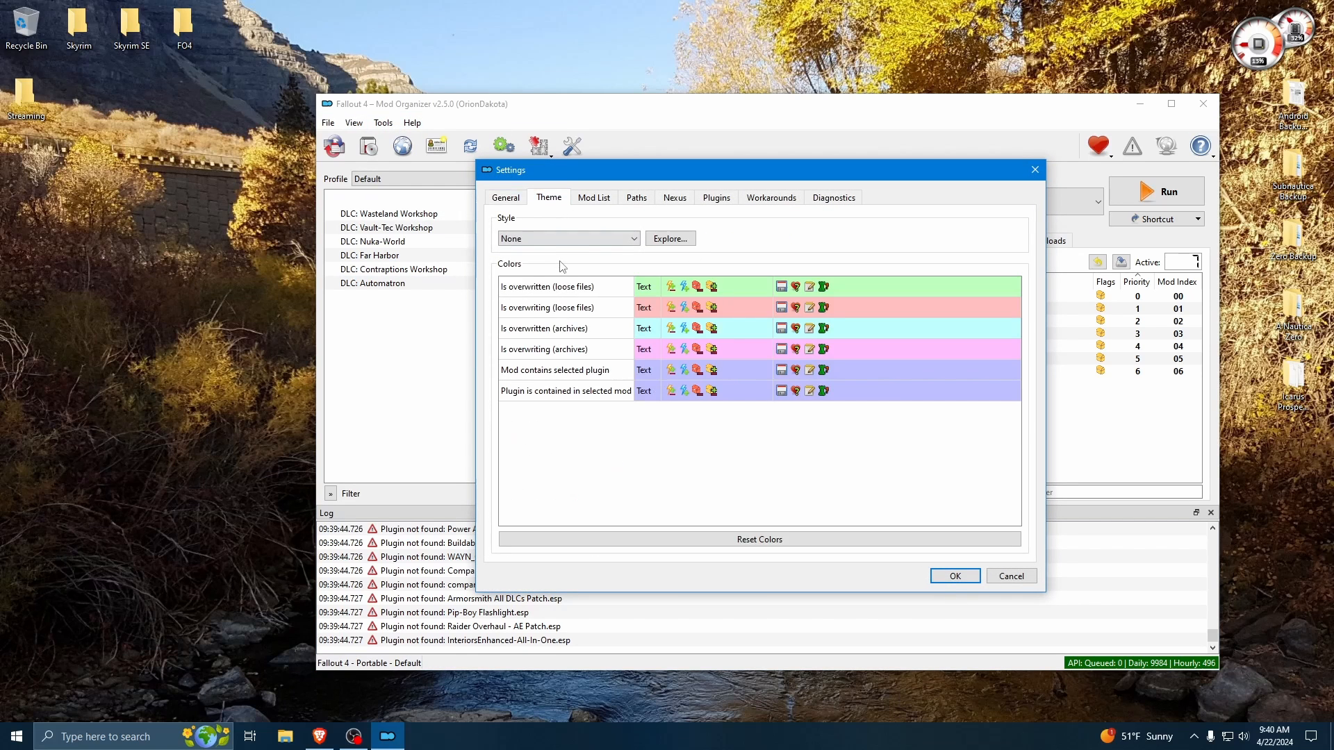
{"action": "left_click", "coordinate": [568, 238]}
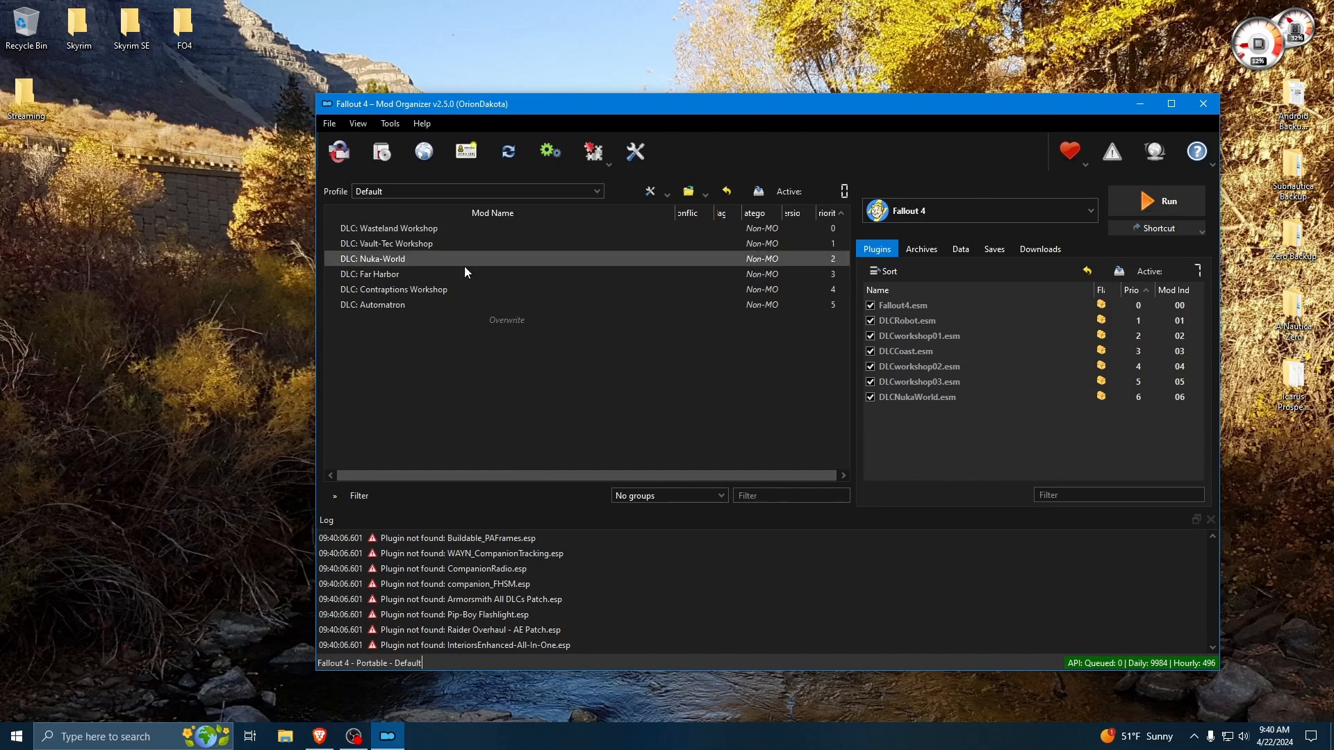
{"action": "left_click", "coordinate": [387, 228]}
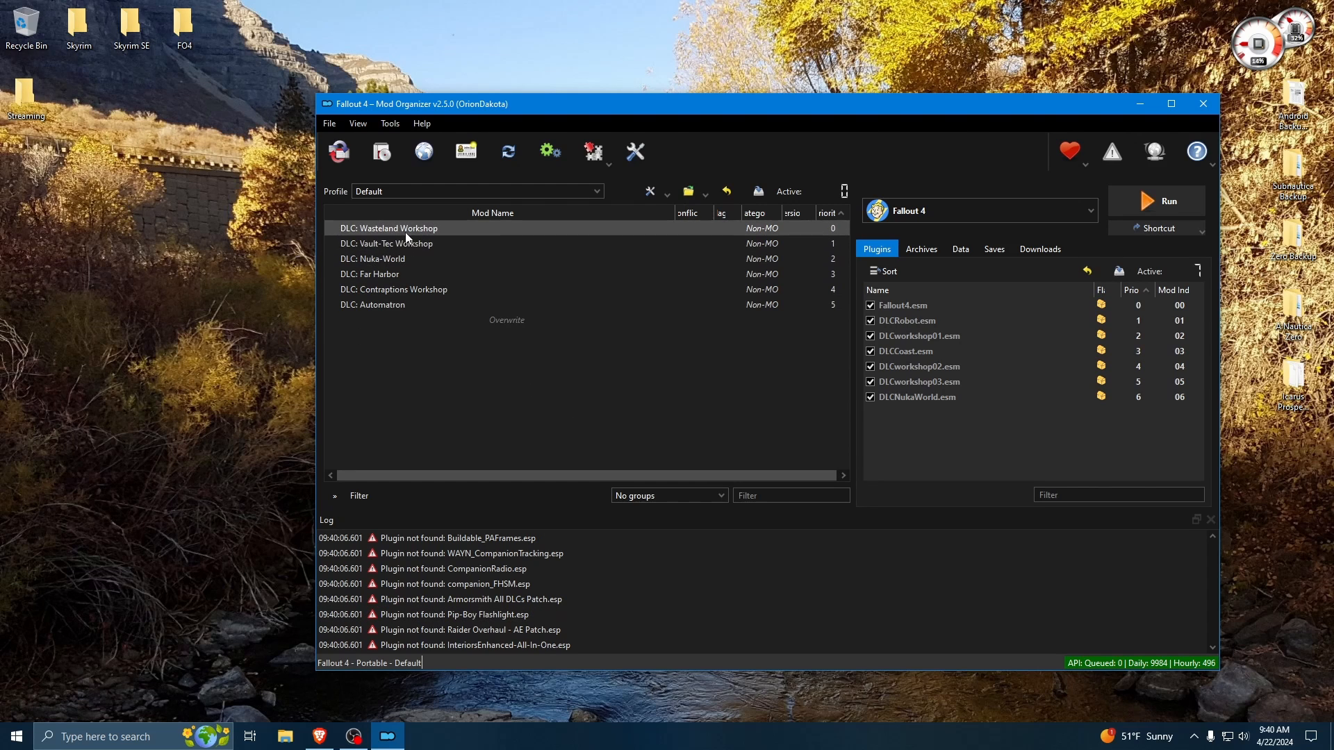
{"action": "left_click", "coordinate": [914, 398]}
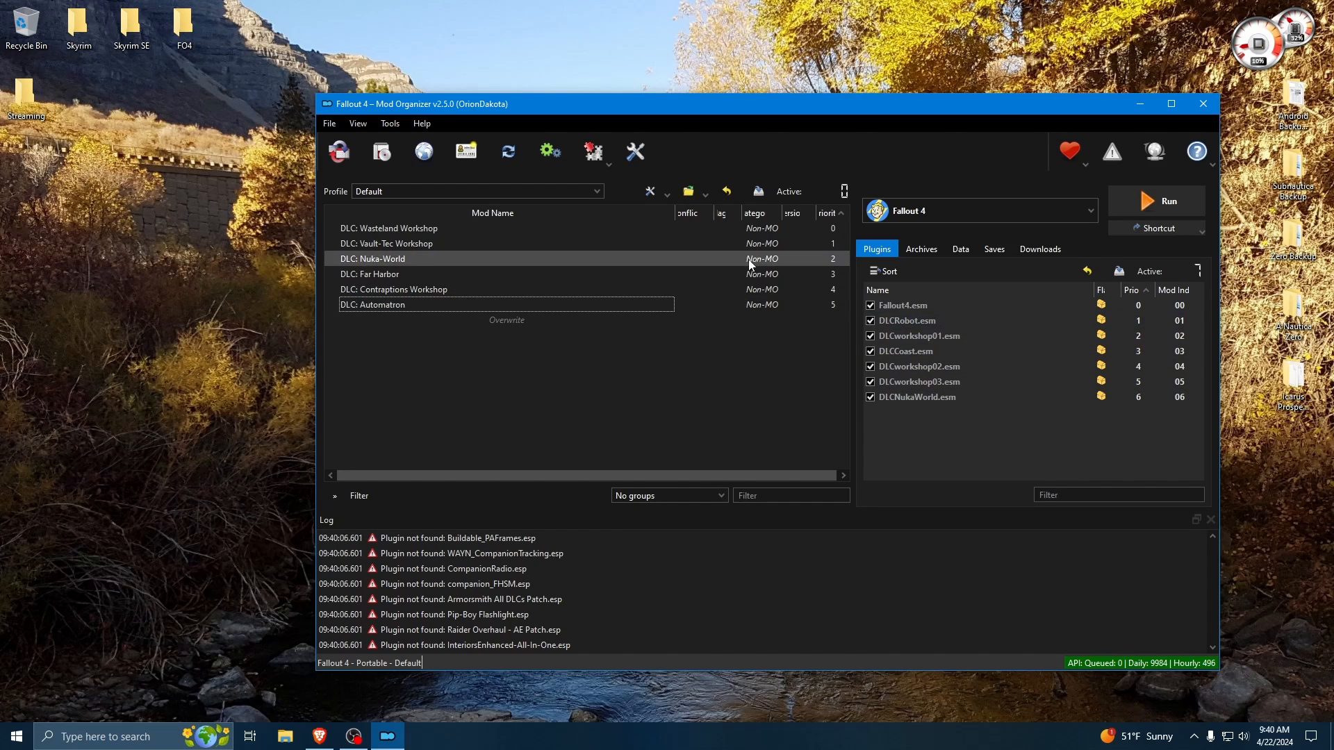
{"action": "left_click", "coordinate": [386, 243]}
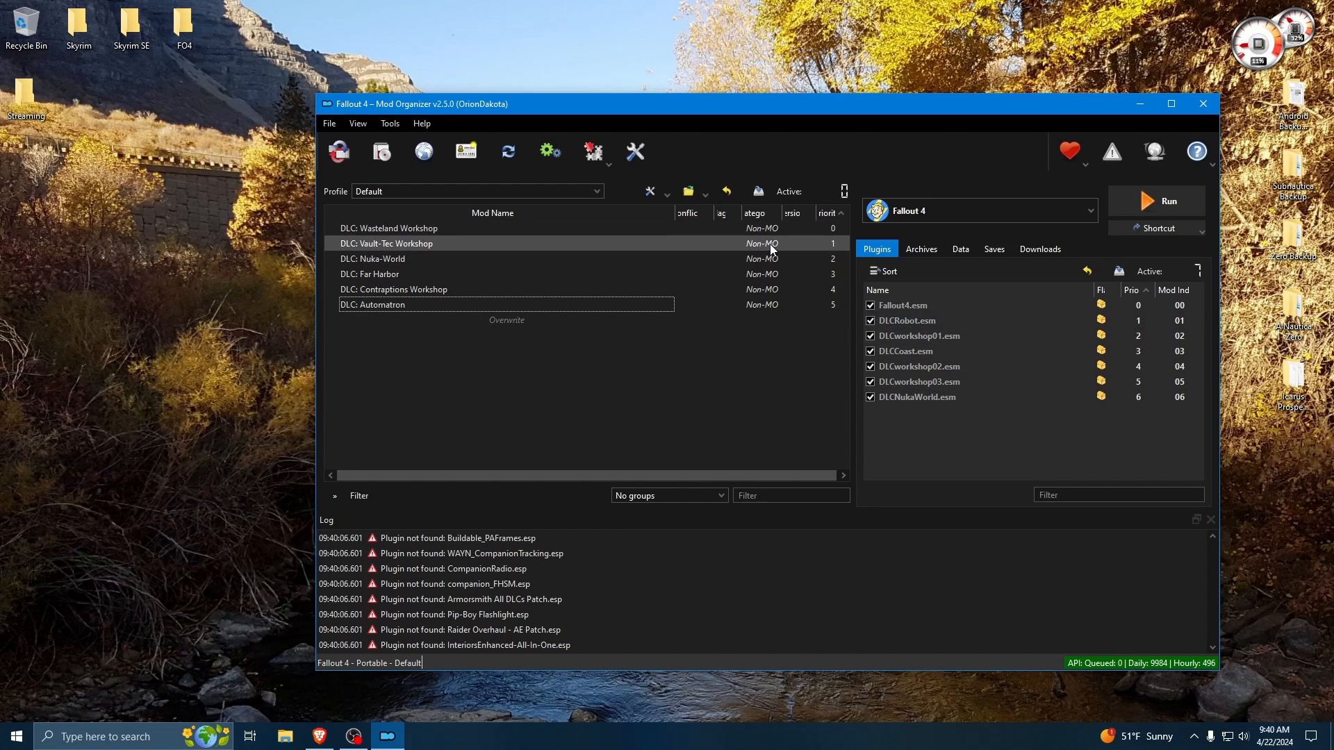
{"action": "left_click", "coordinate": [393, 289]}
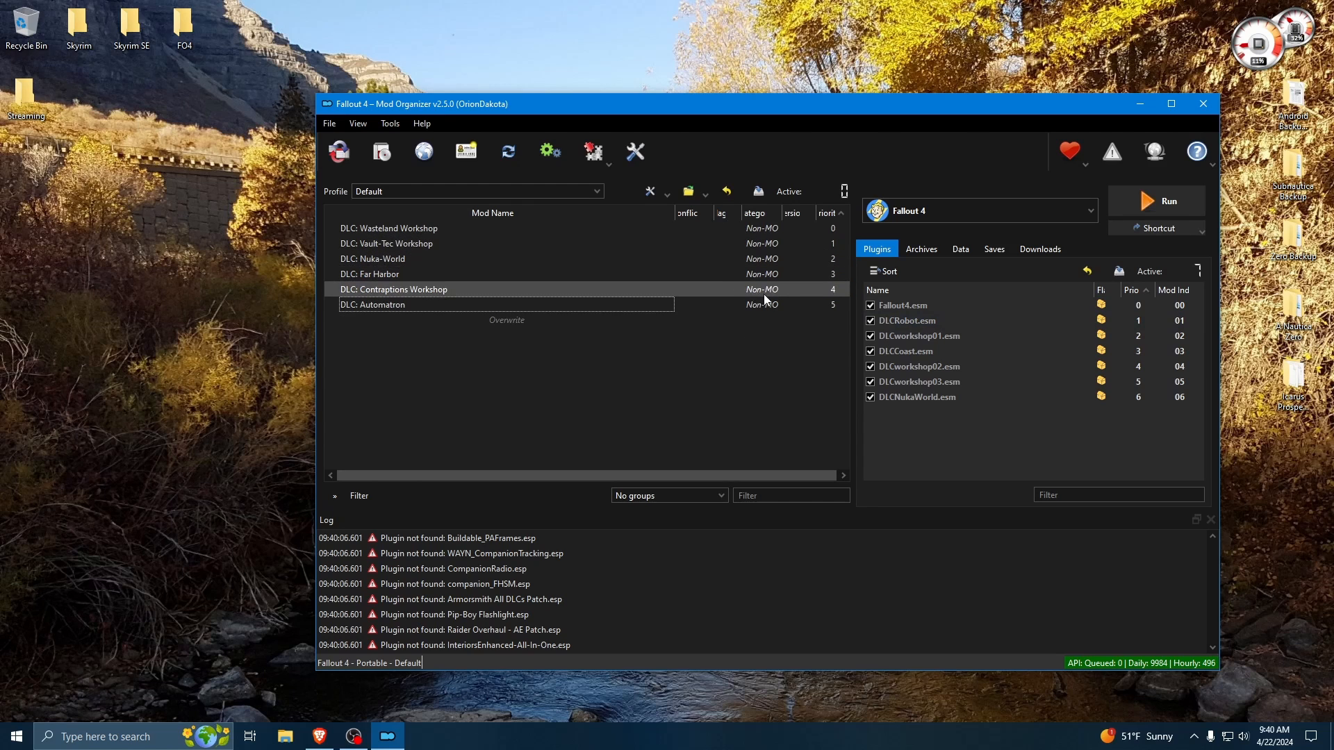
{"action": "left_click", "coordinate": [370, 273]}
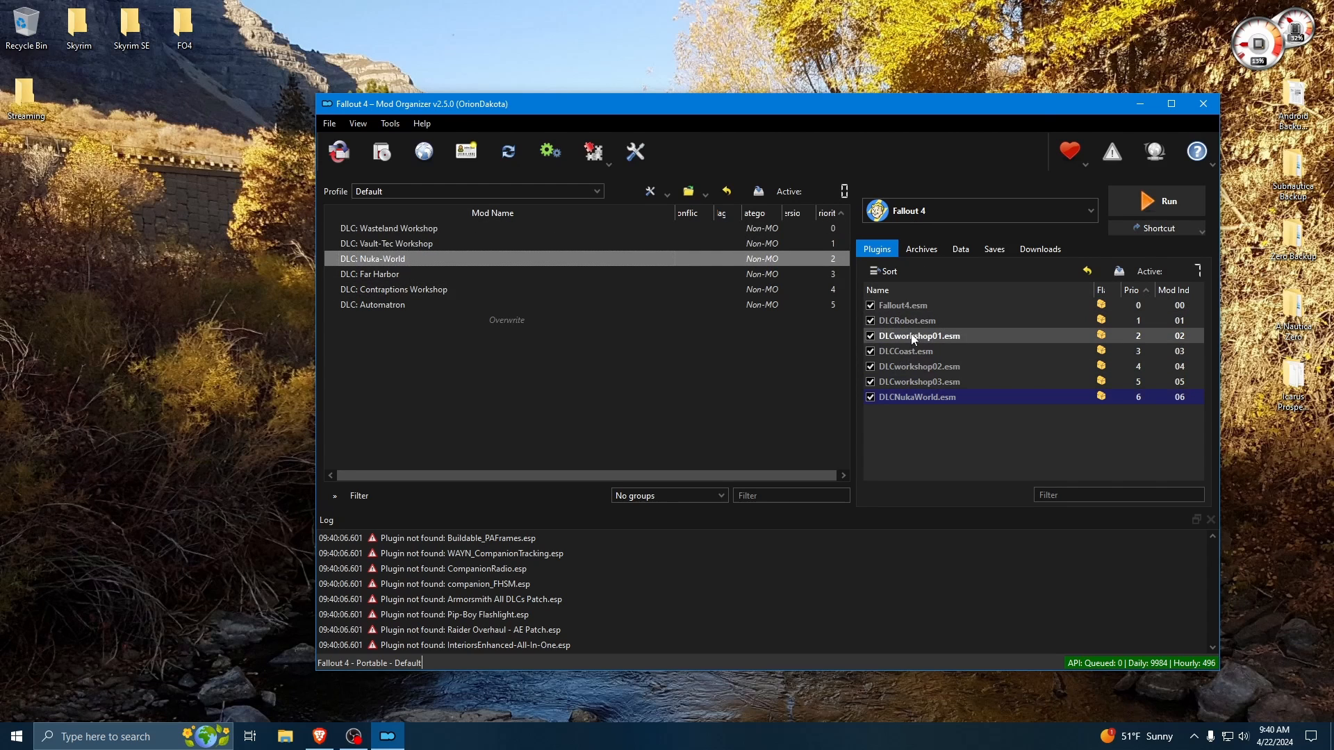
- Review the Archives, Data and Saves views of the instance, ending on the empty Downloads list
{"action": "left_click", "coordinate": [917, 397]}
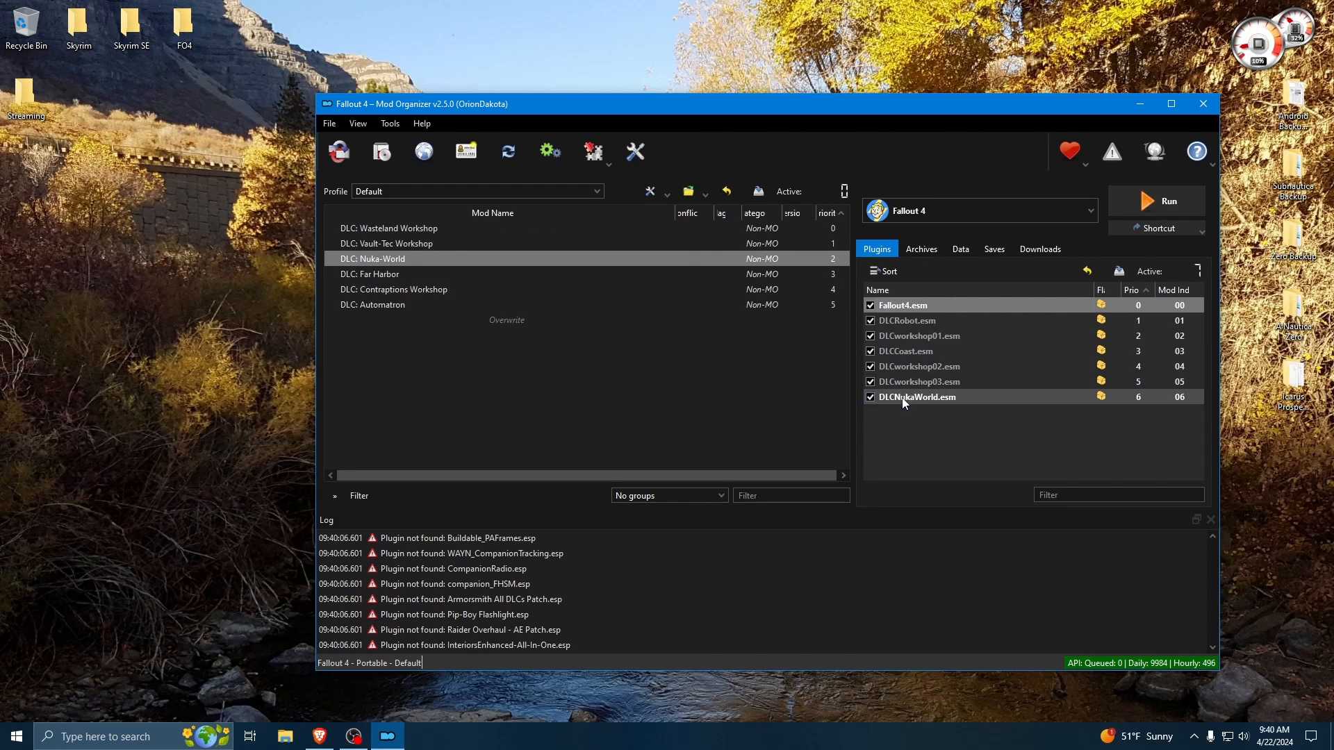
{"action": "left_click", "coordinate": [921, 248]}
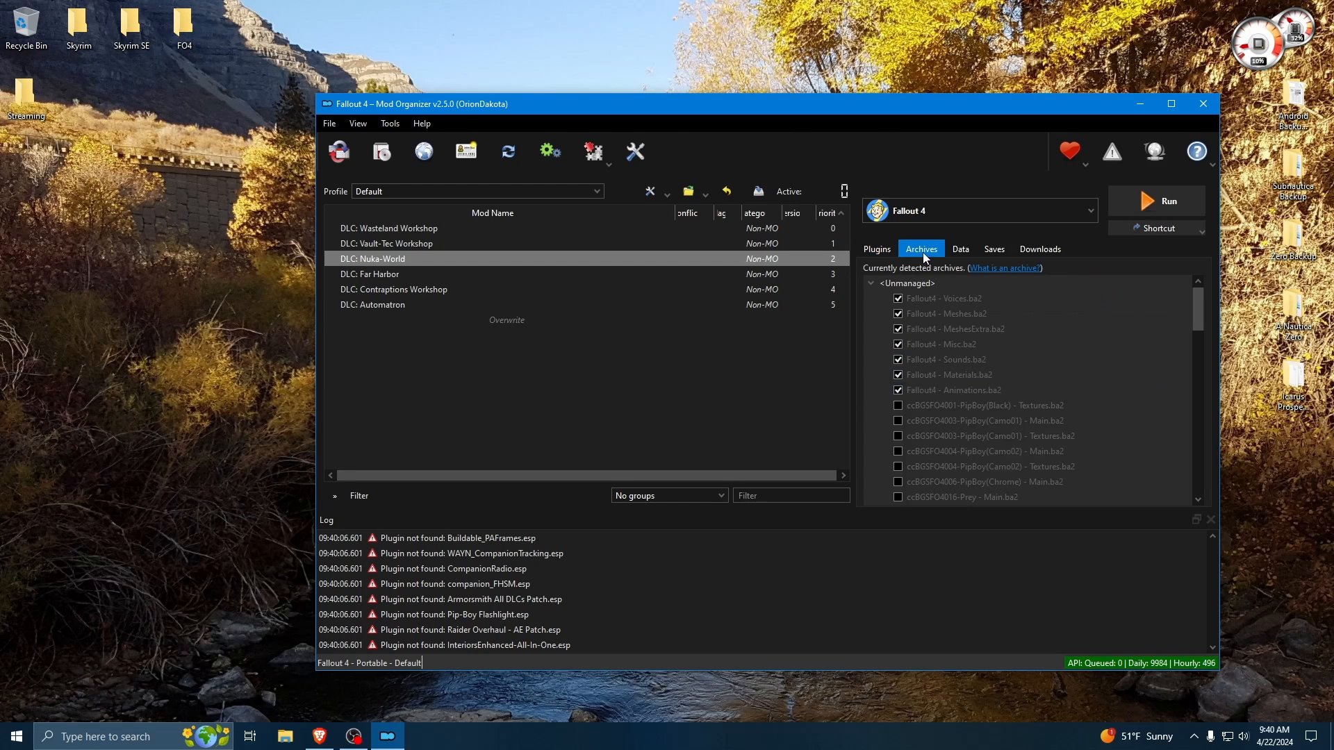
{"action": "left_click", "coordinate": [960, 248]}
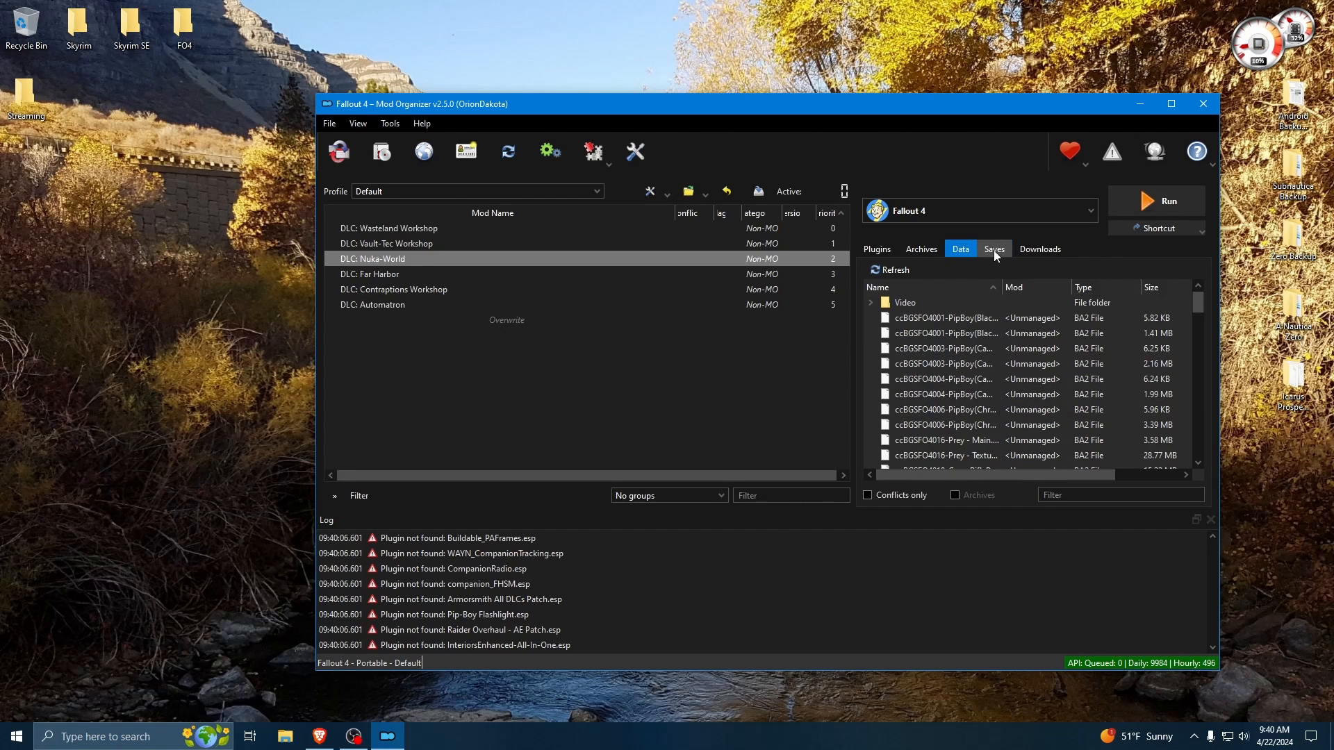
{"action": "left_click", "coordinate": [993, 249]}
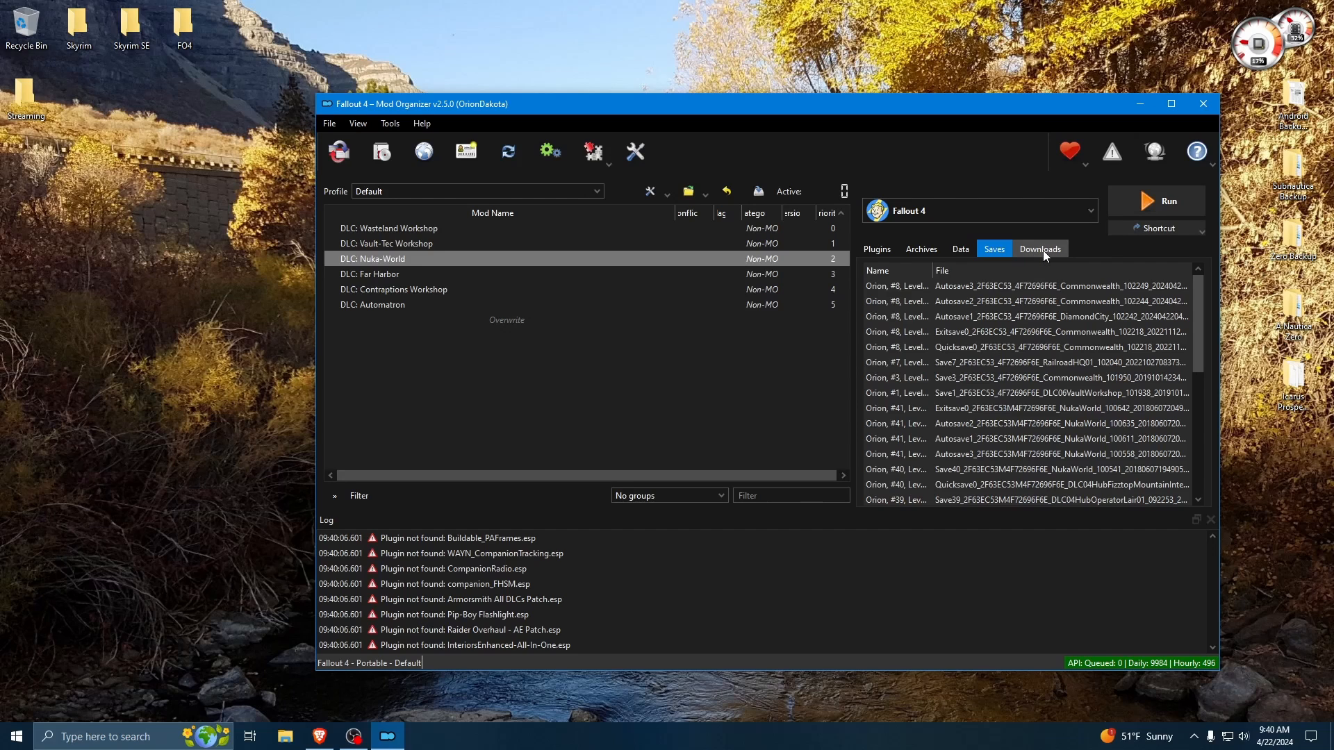
{"action": "mouse_move", "coordinate": [810, 156]}
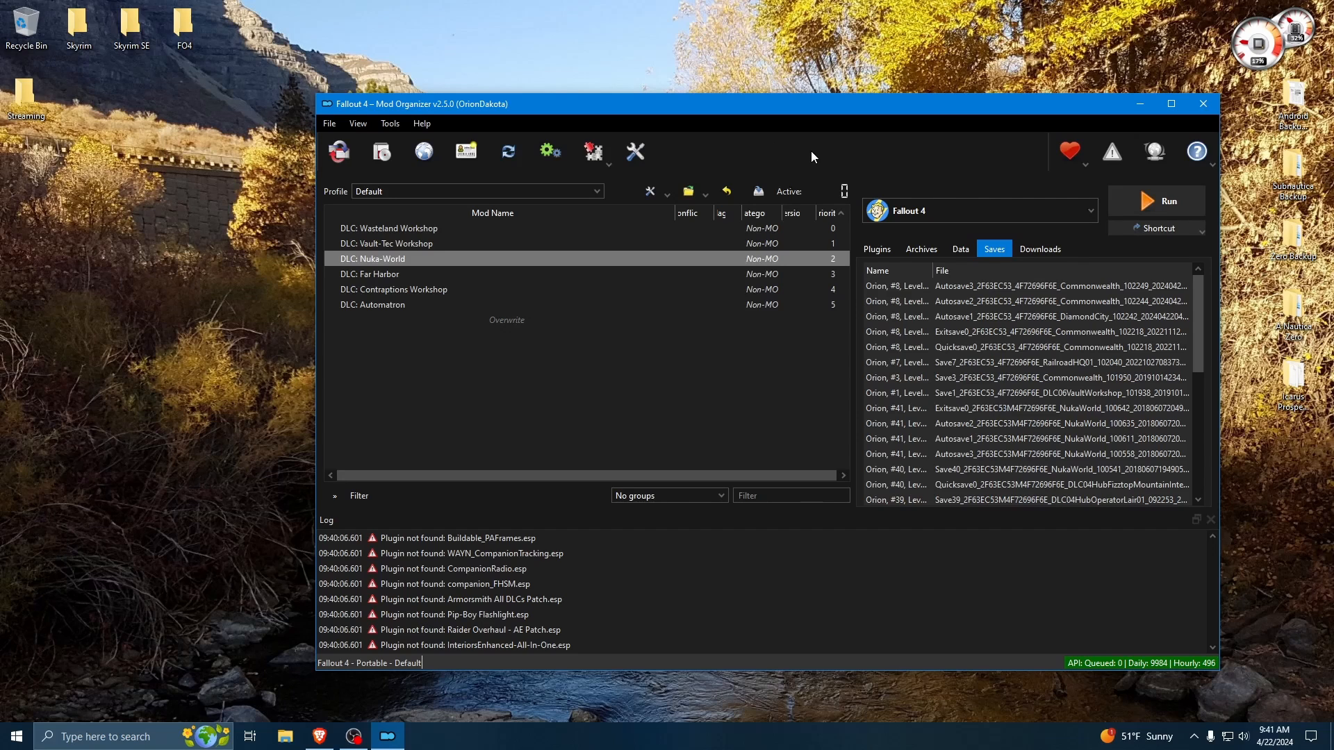
{"action": "mouse_move", "coordinate": [1039, 249]}
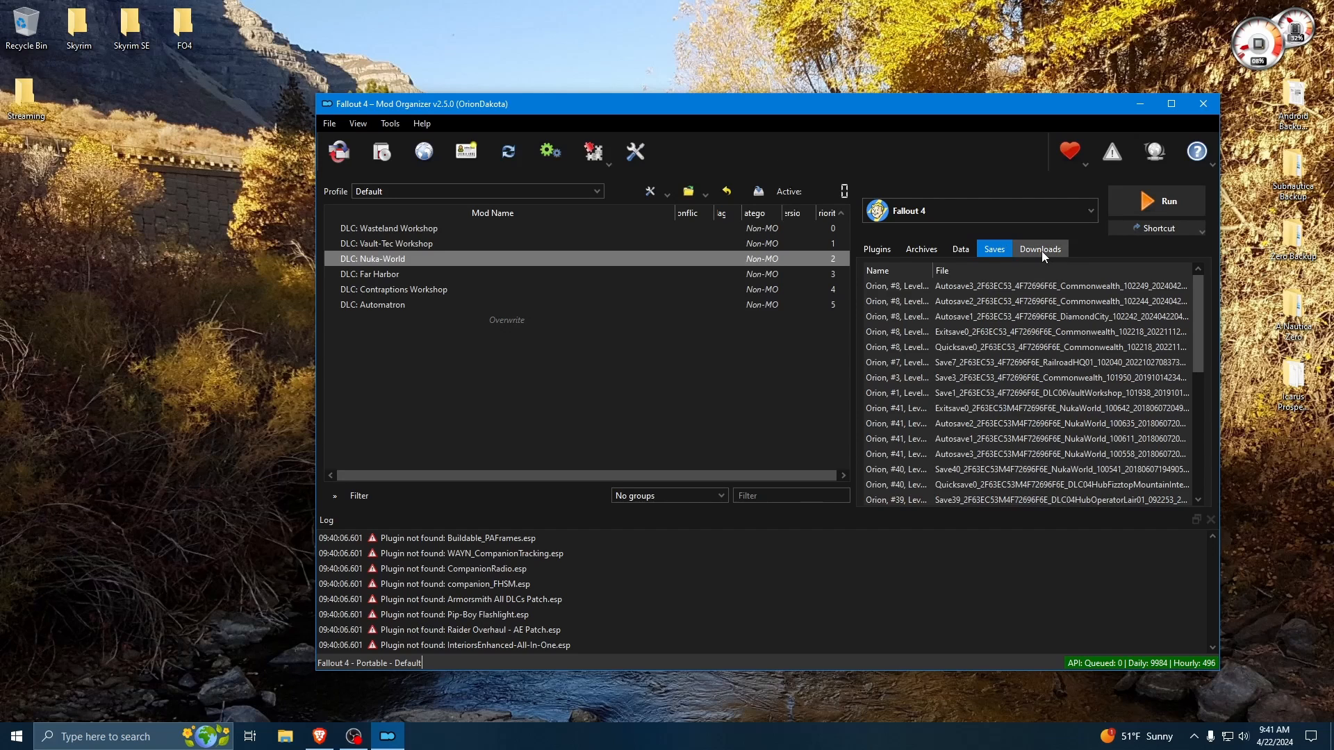
{"action": "mouse_move", "coordinate": [859, 155]}
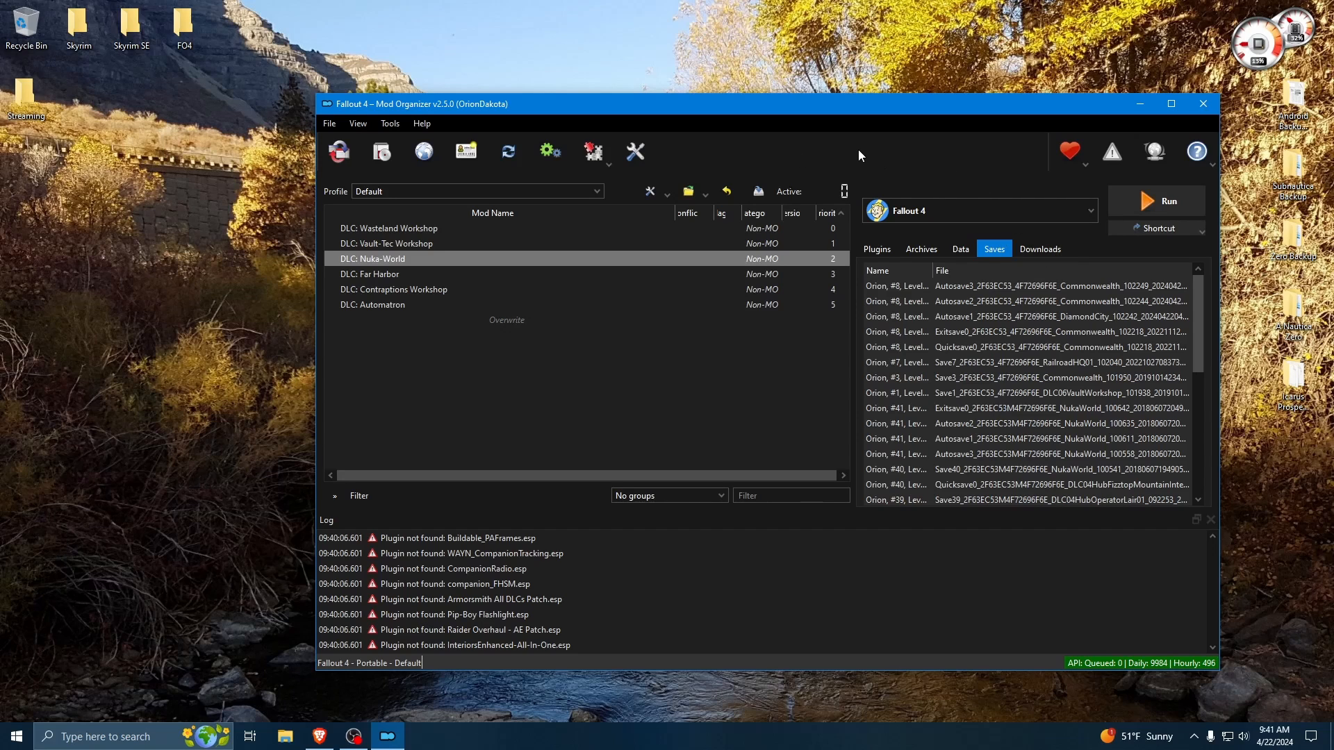
{"action": "mouse_move", "coordinate": [1039, 249]}
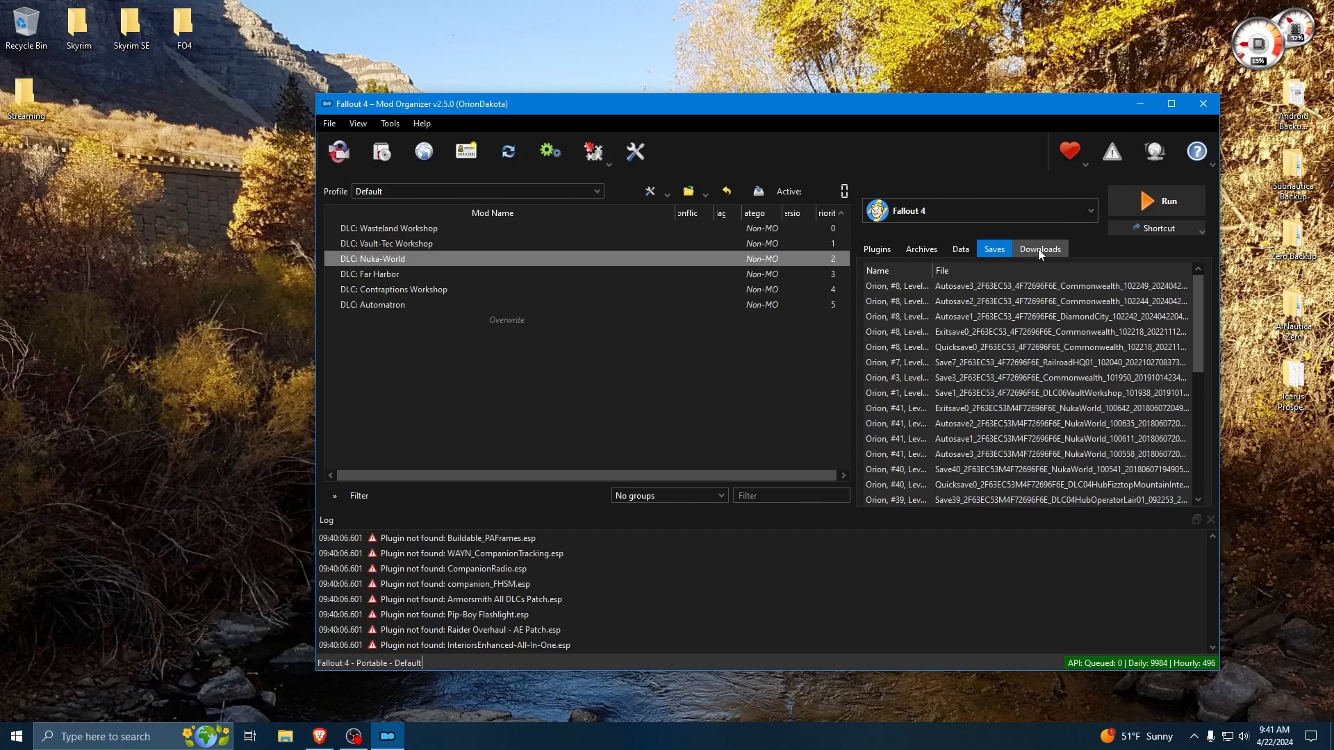
{"action": "mouse_move", "coordinate": [850, 154]}
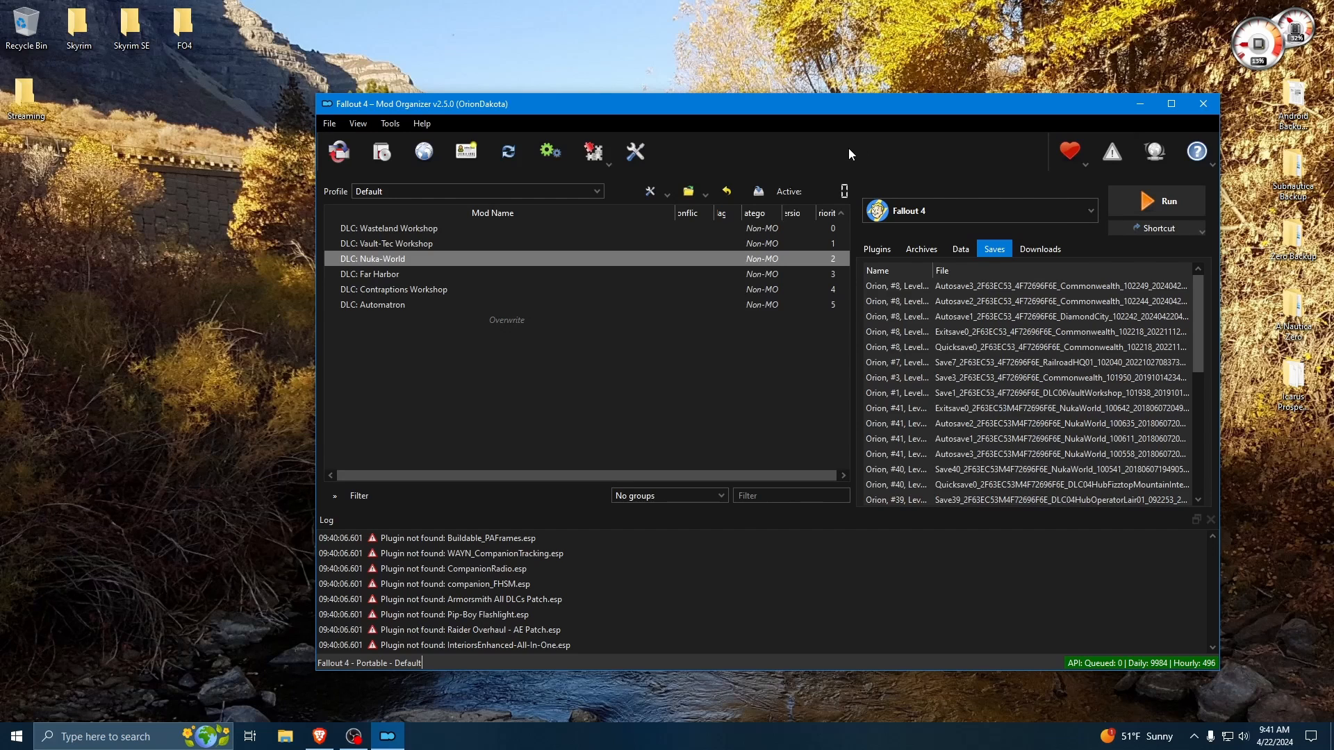
{"action": "mouse_move", "coordinate": [1040, 248]}
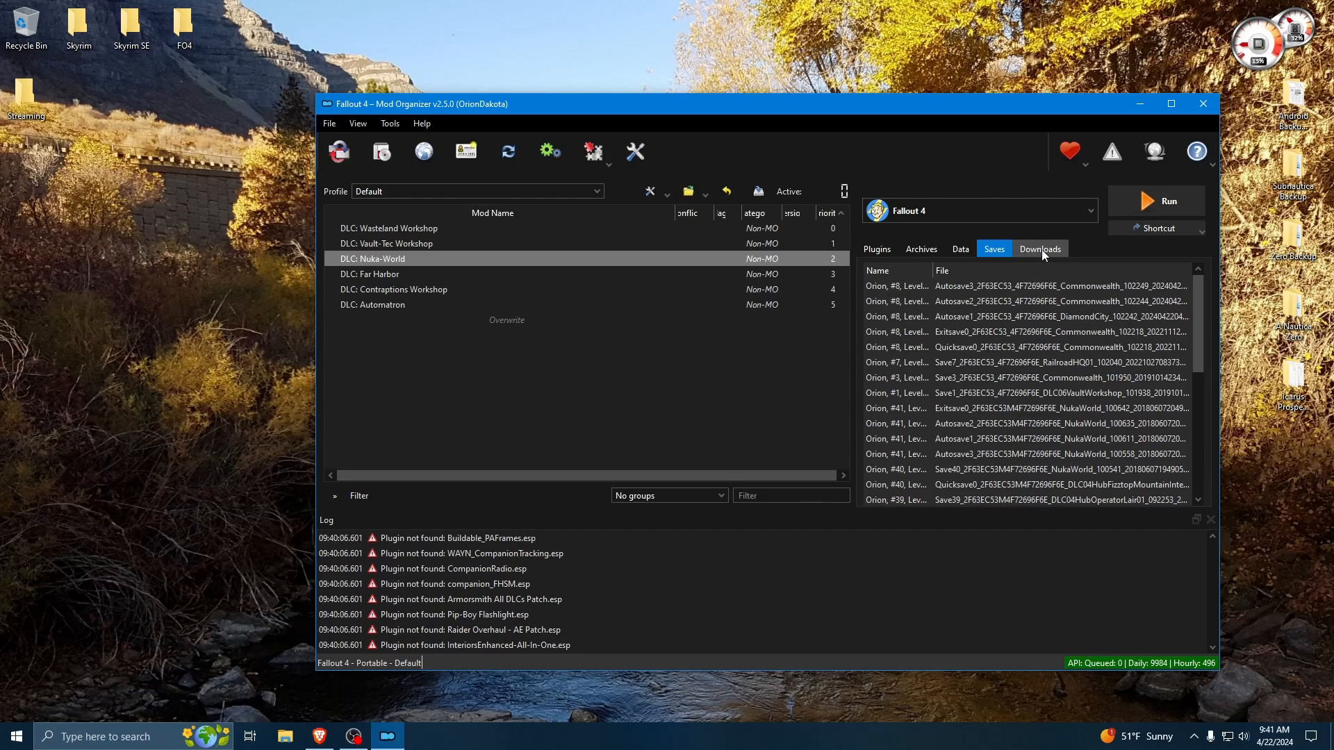
{"action": "mouse_move", "coordinate": [855, 153]}
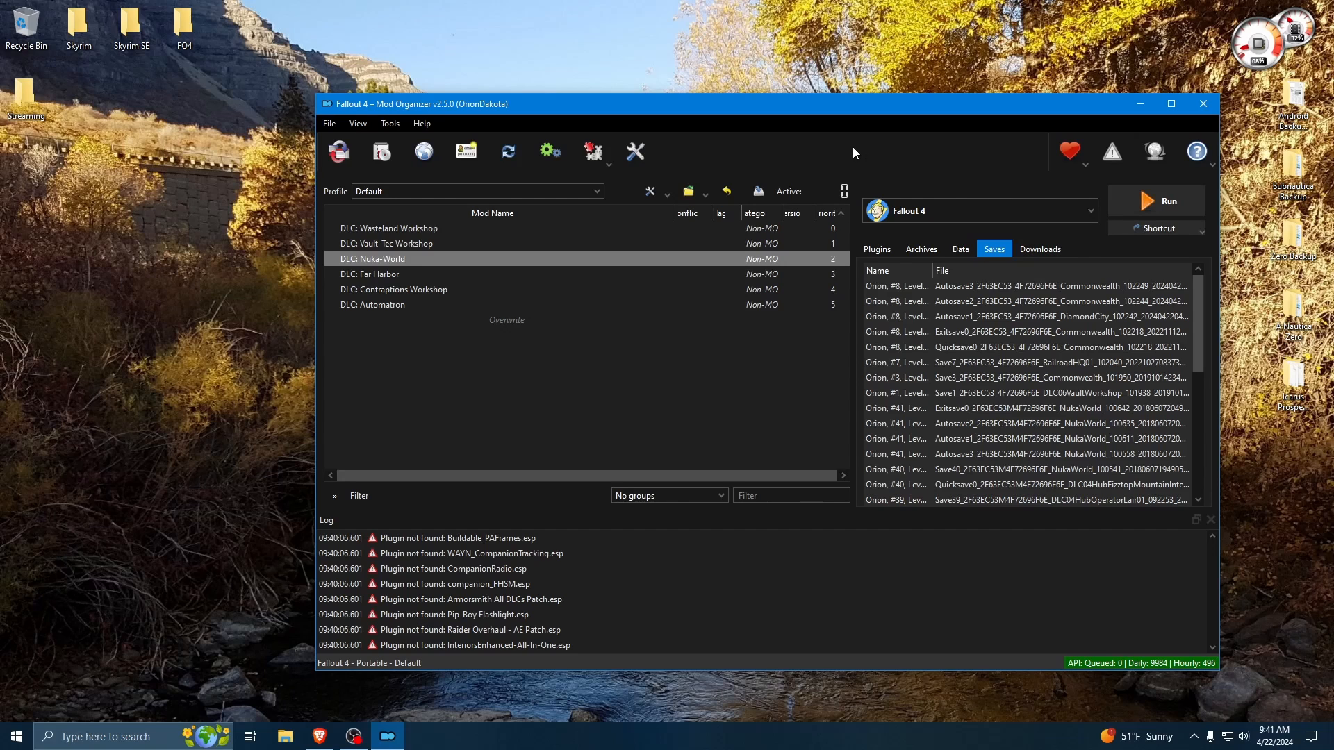
{"action": "mouse_move", "coordinate": [1031, 244]}
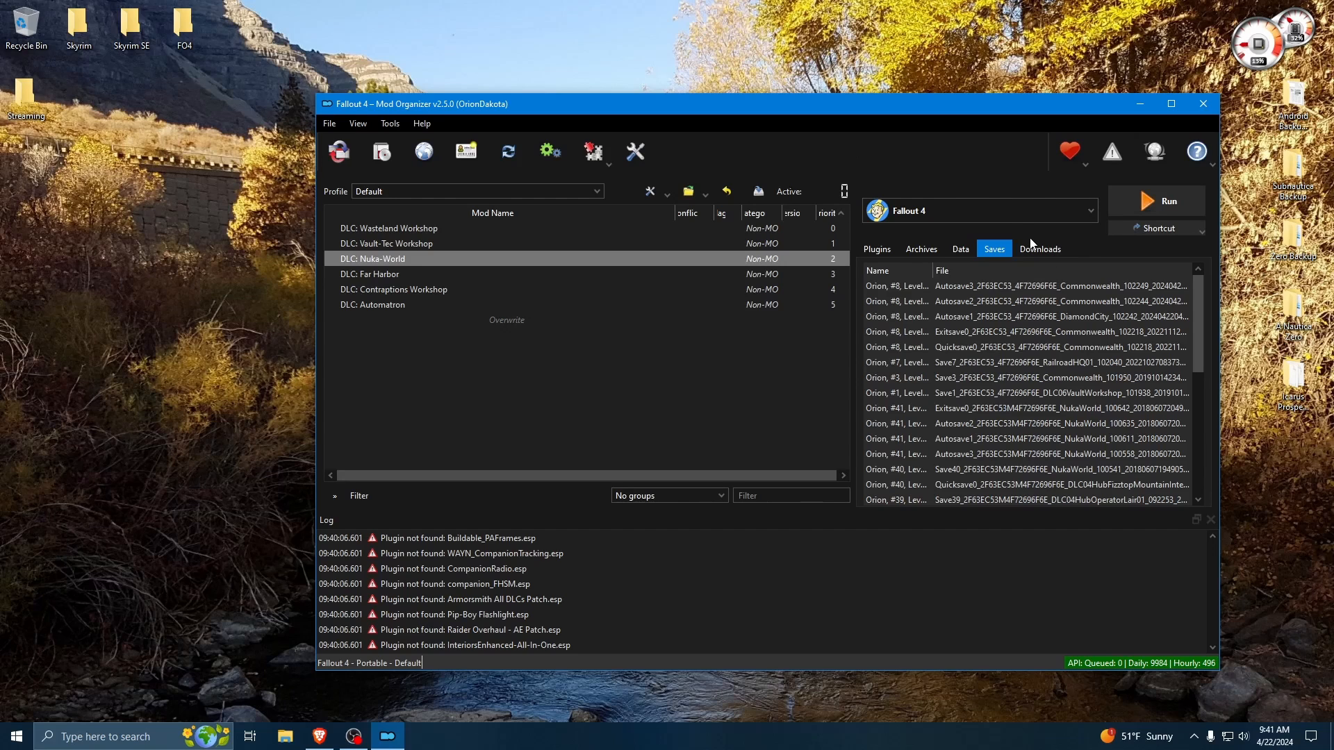
{"action": "left_click", "coordinate": [1039, 249]}
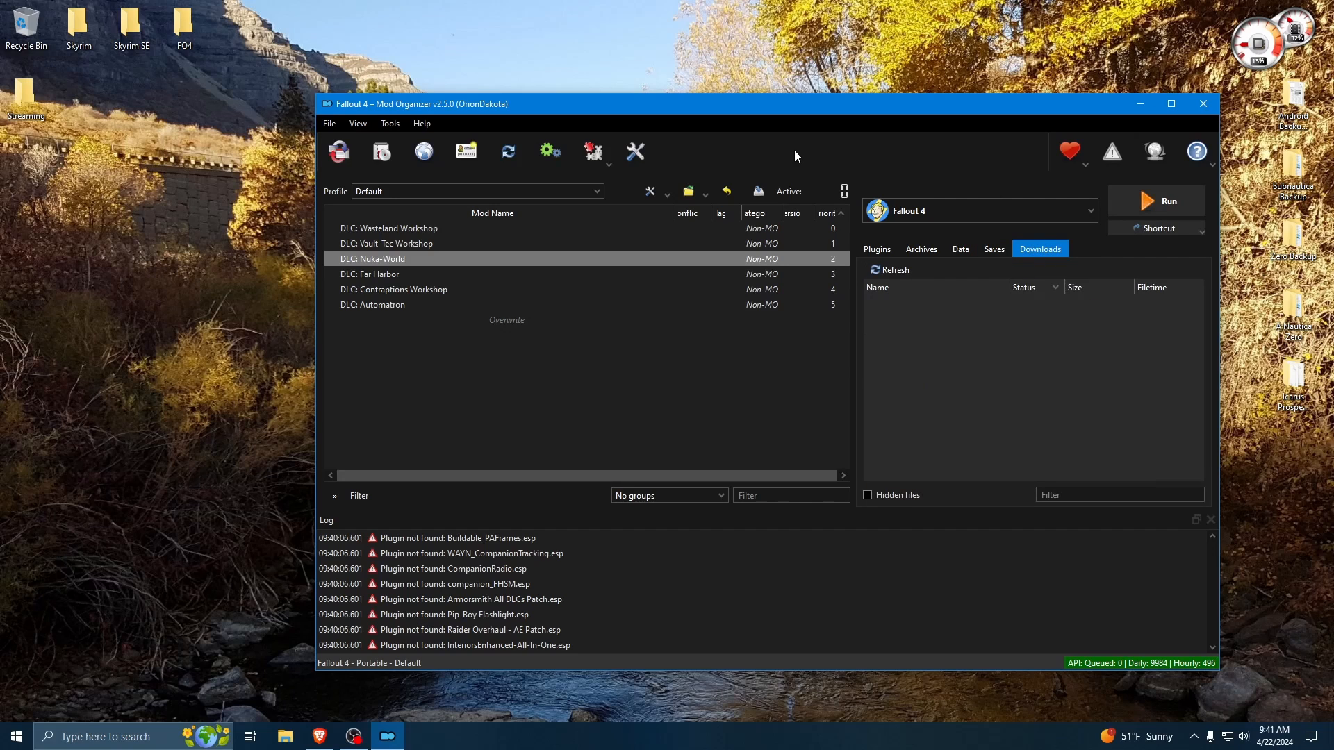
{"action": "mouse_move", "coordinate": [843, 160]}
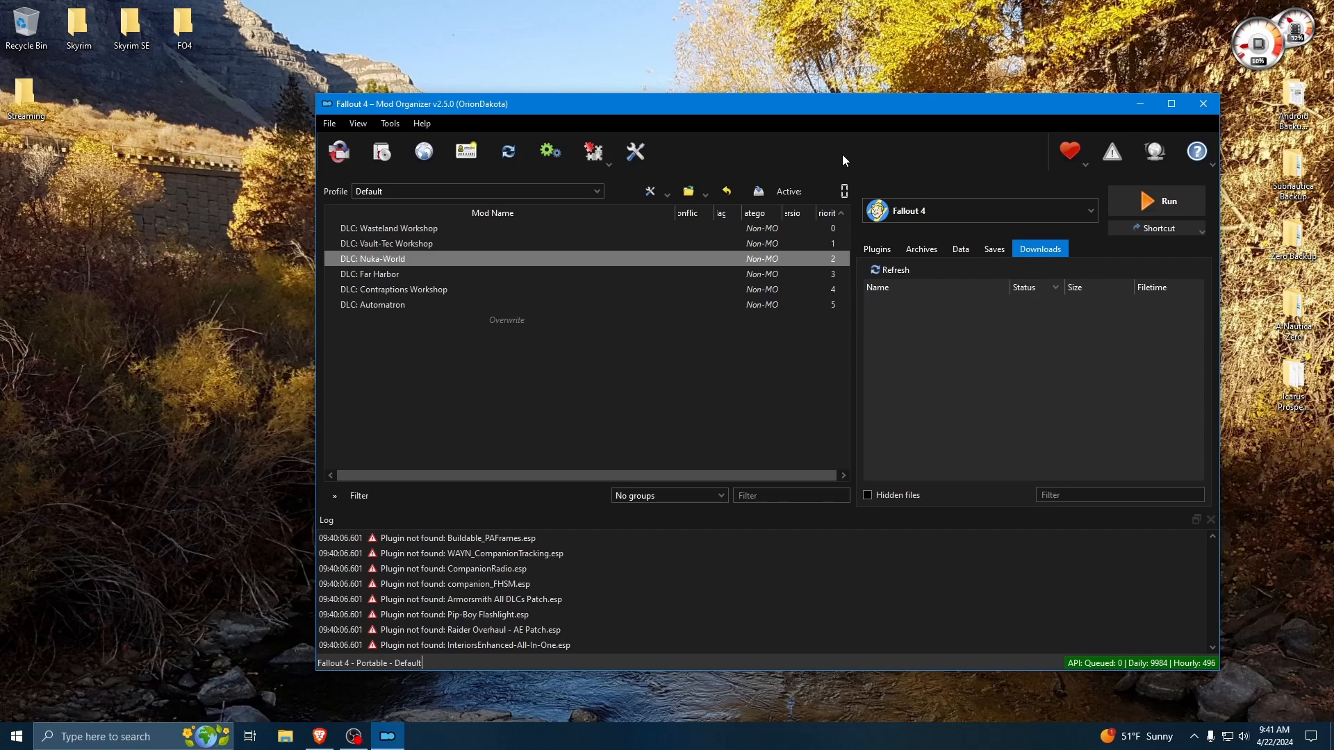
{"action": "mouse_move", "coordinate": [744, 151]}
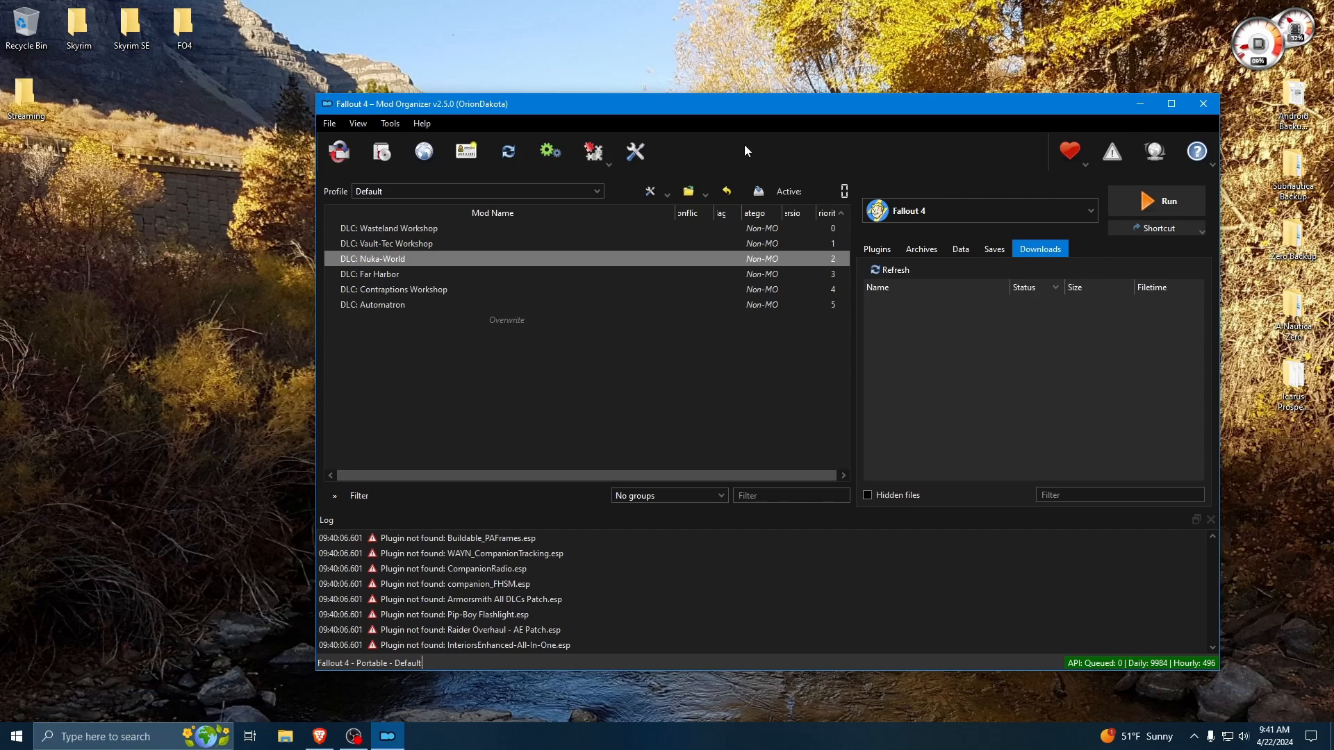
{"action": "mouse_move", "coordinate": [607, 397]}
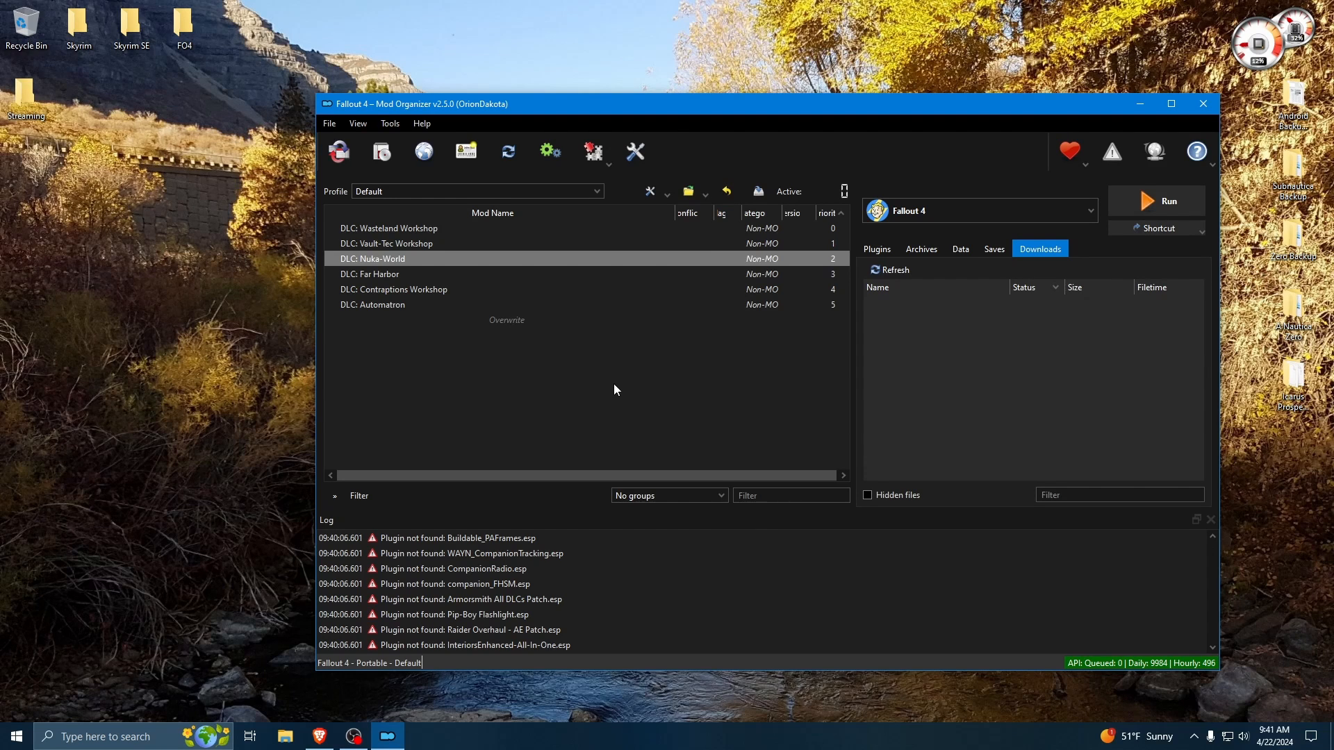
{"action": "mouse_move", "coordinate": [866, 156]}
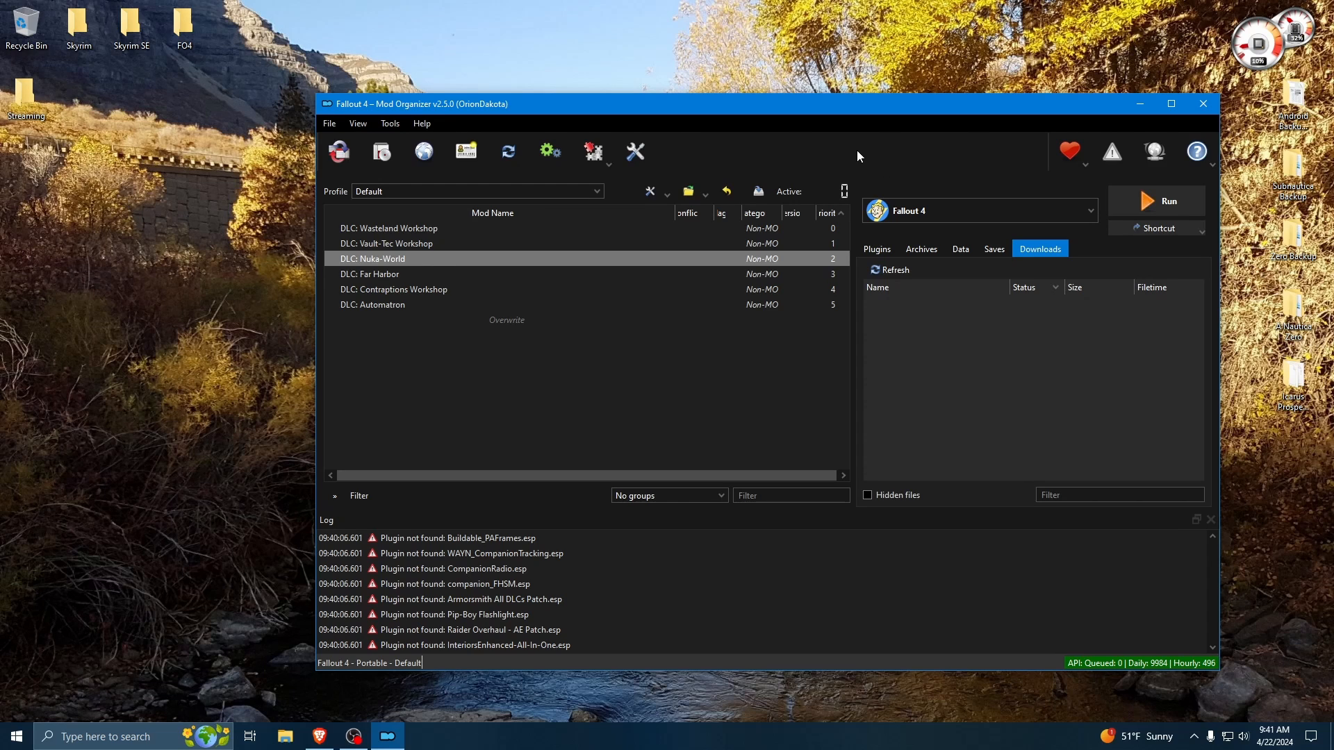
{"action": "mouse_move", "coordinate": [1004, 217]}
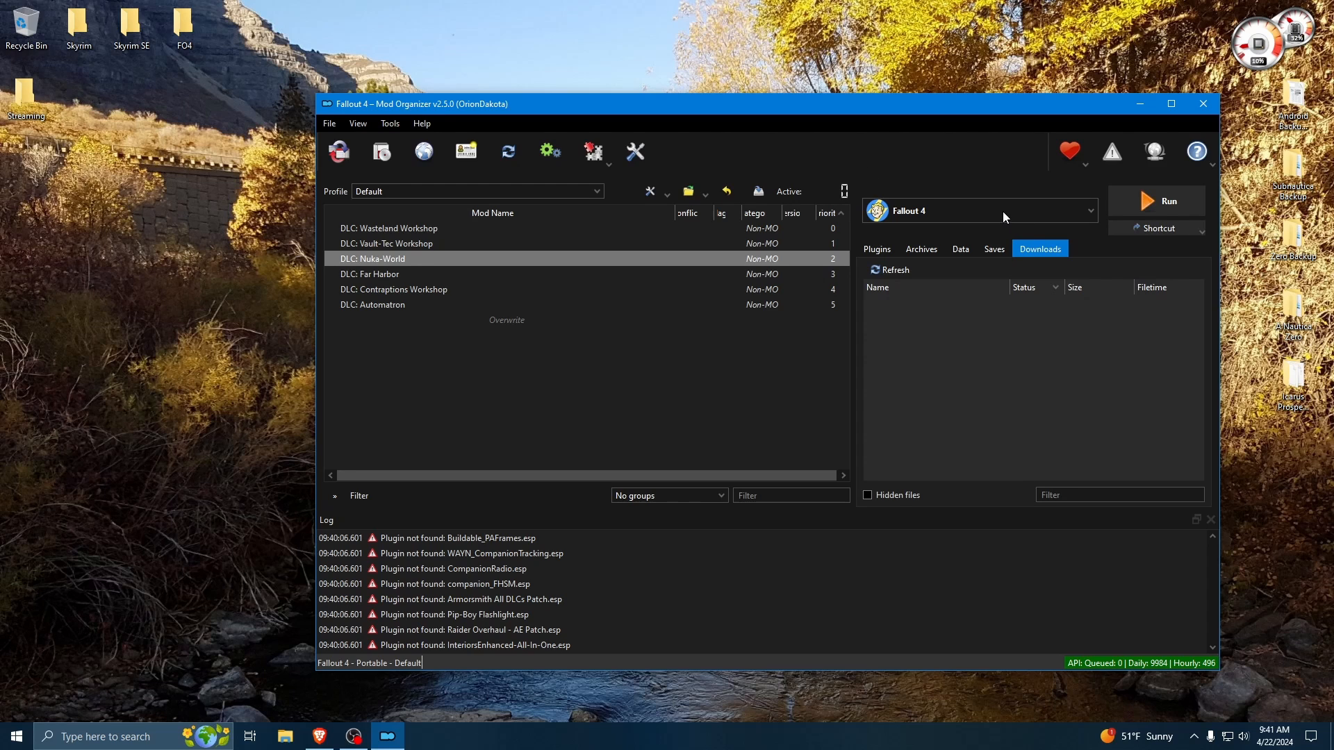
{"action": "mouse_move", "coordinate": [414, 412]}
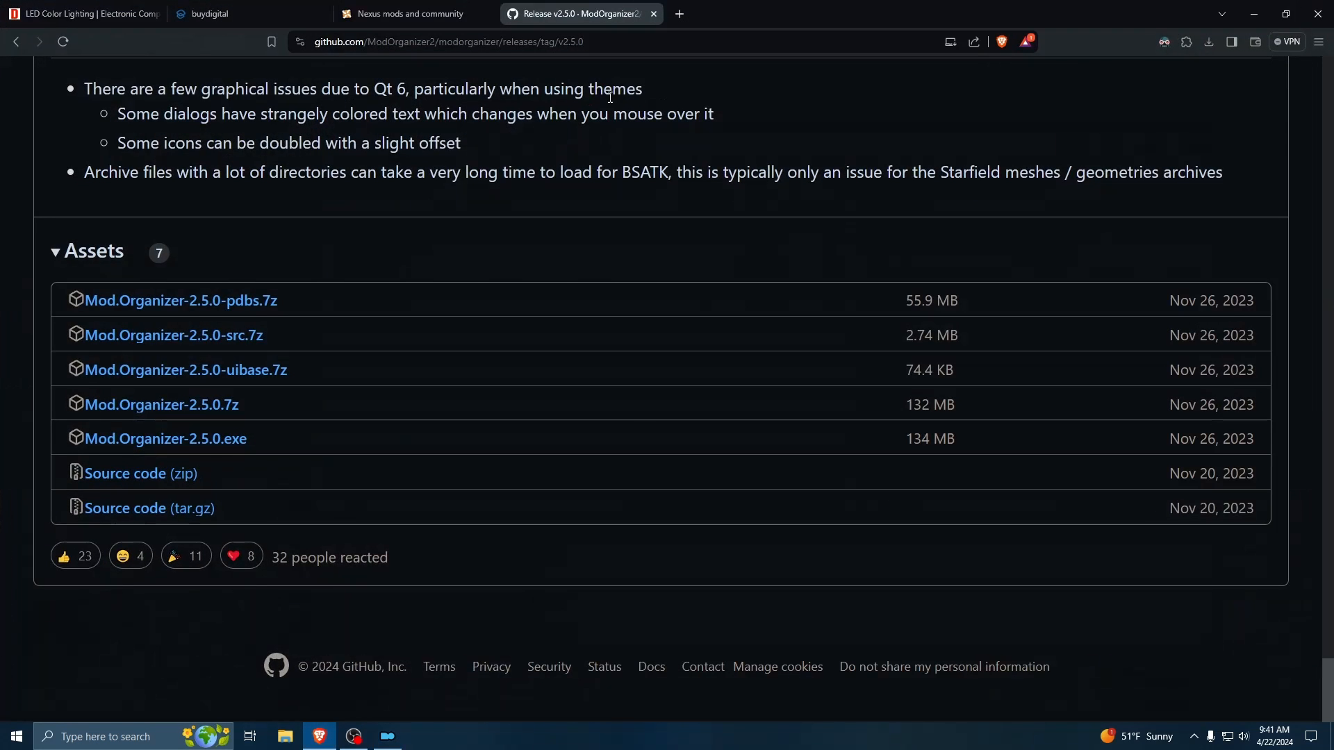
- In Nexus Mods' Fallout 4 section, search the mods for 'unofficial'
{"action": "left_click", "coordinate": [404, 14]}
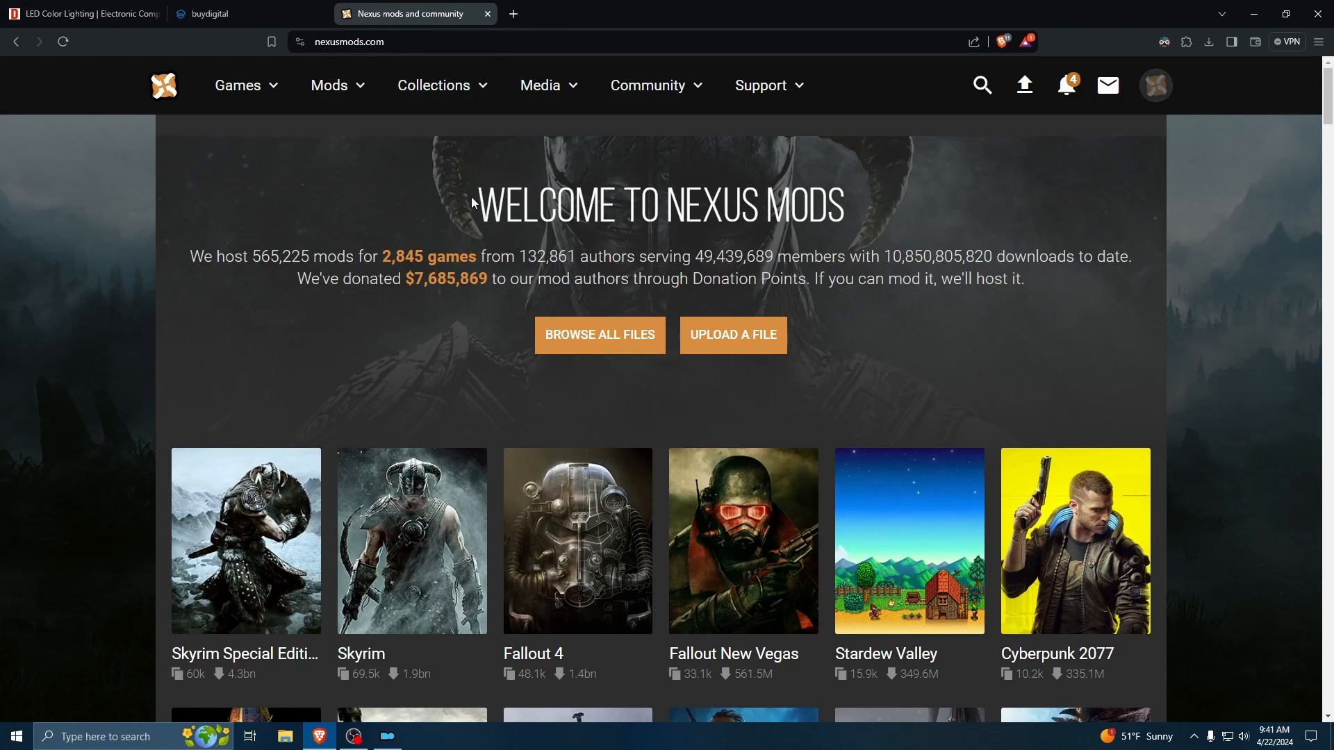
{"action": "mouse_move", "coordinate": [577, 548]}
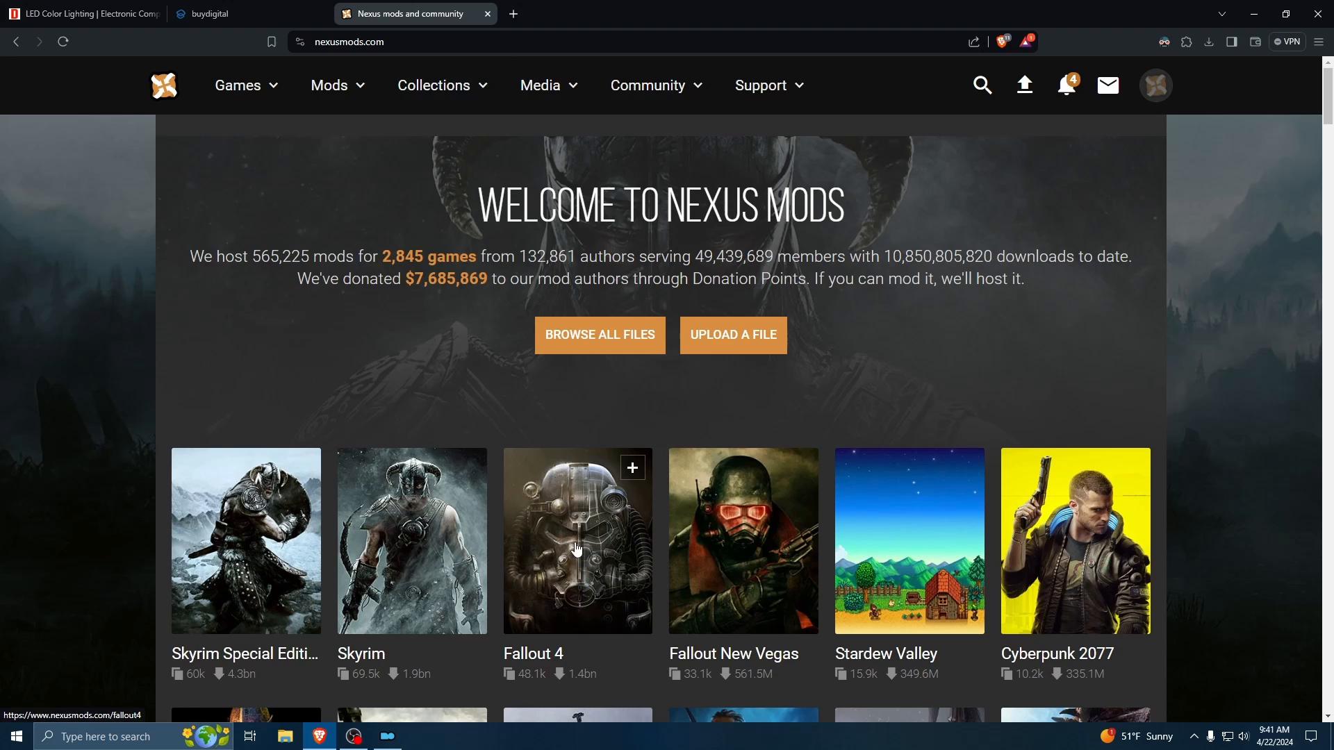
{"action": "left_click", "coordinate": [576, 542]}
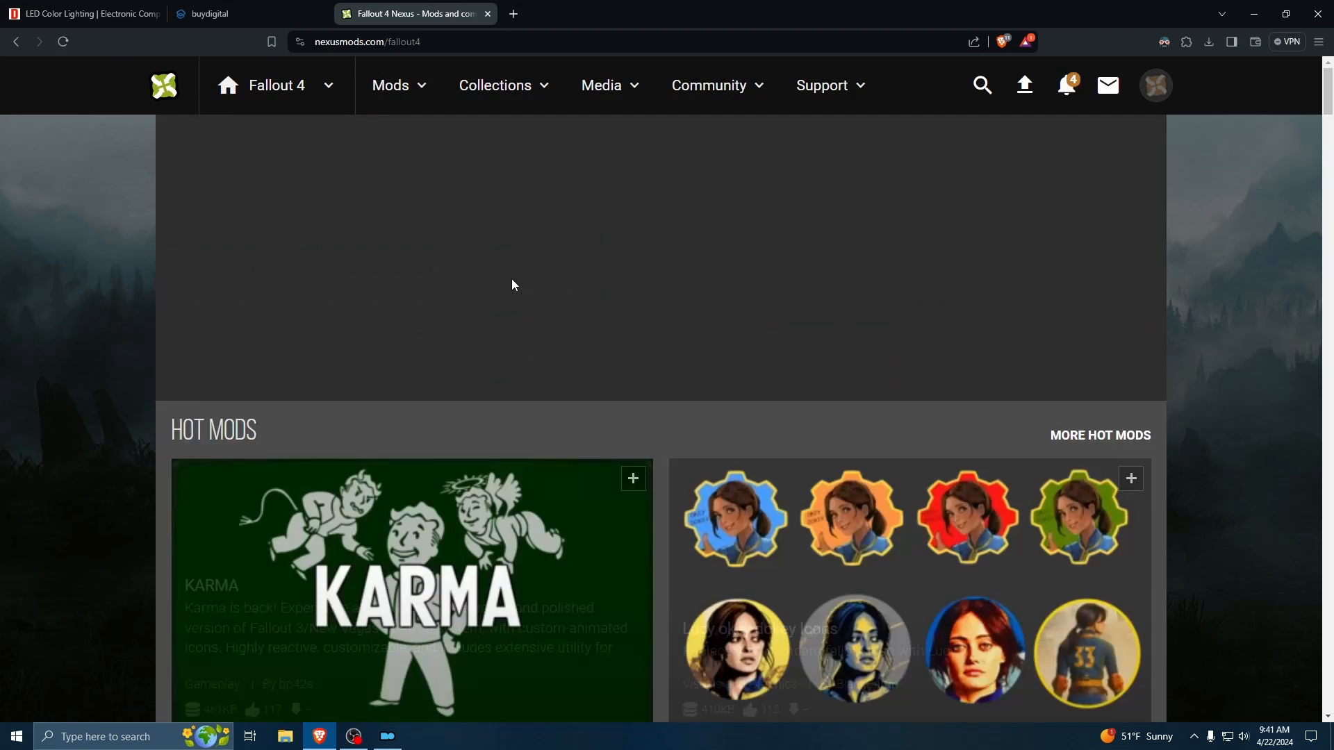
{"action": "left_click", "coordinate": [980, 85]}
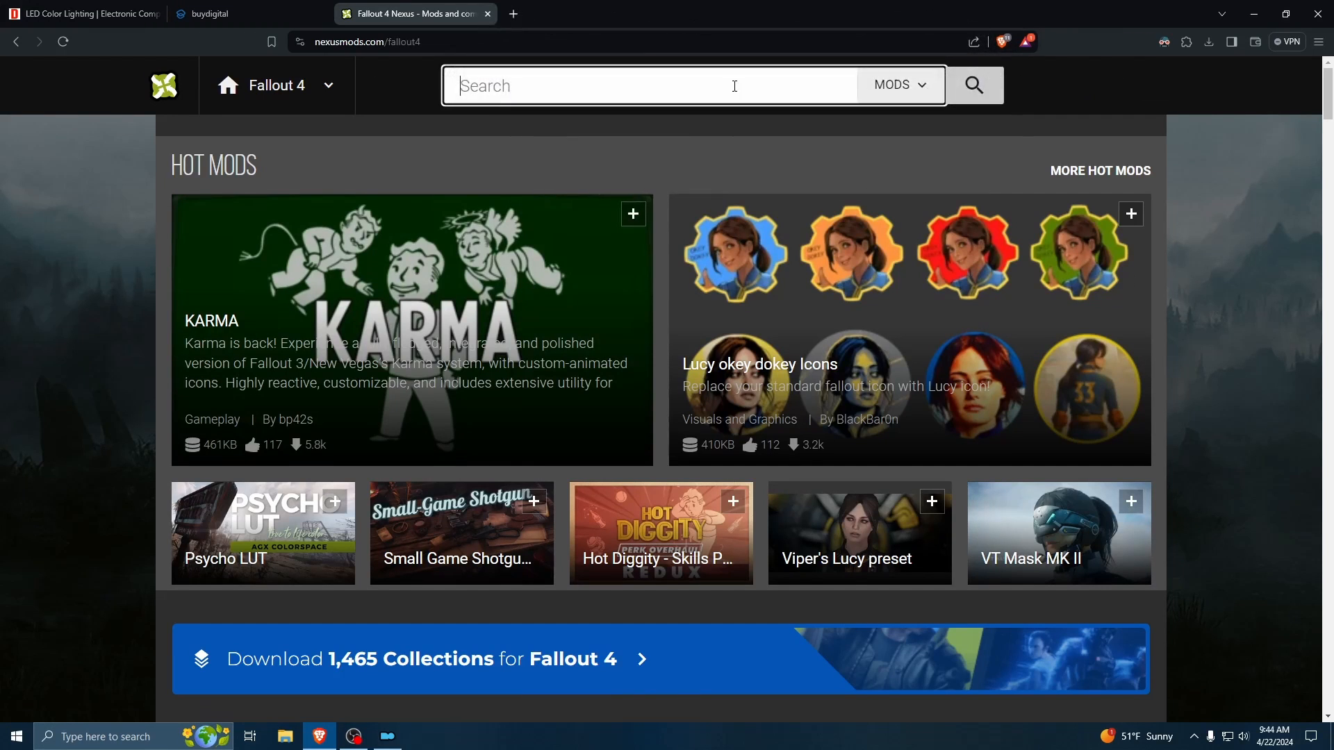
{"action": "mouse_move", "coordinate": [644, 90]}
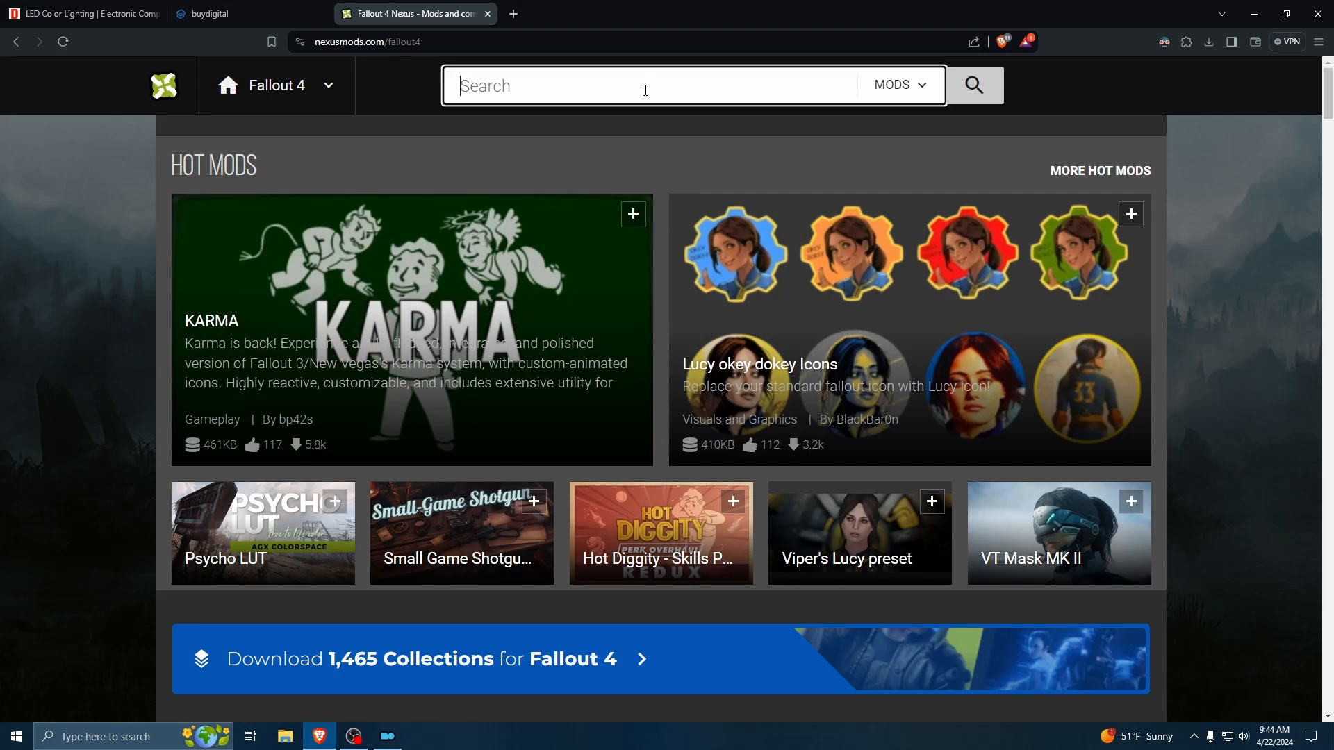
{"action": "type", "text": "und"}
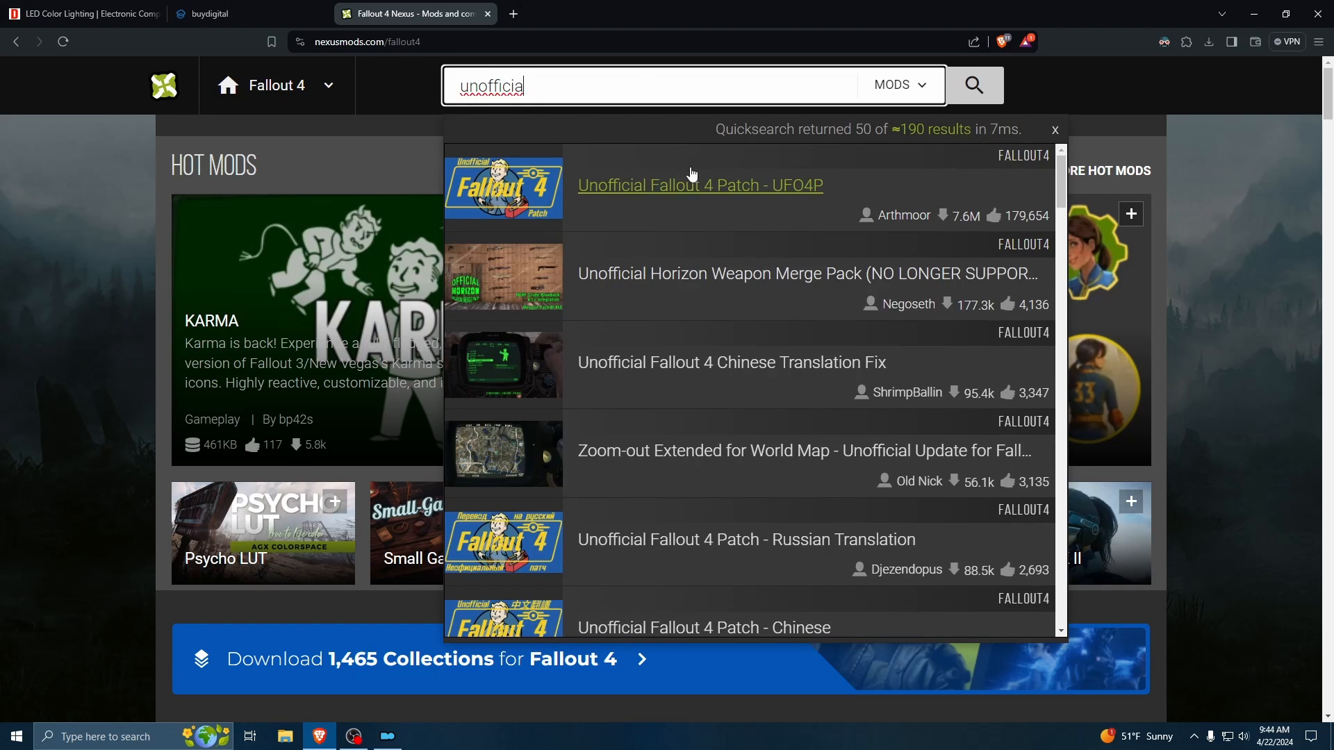
- Open the Unofficial Fallout 4 Patch - UFO4P page and skim its description
{"action": "left_click", "coordinate": [699, 185]}
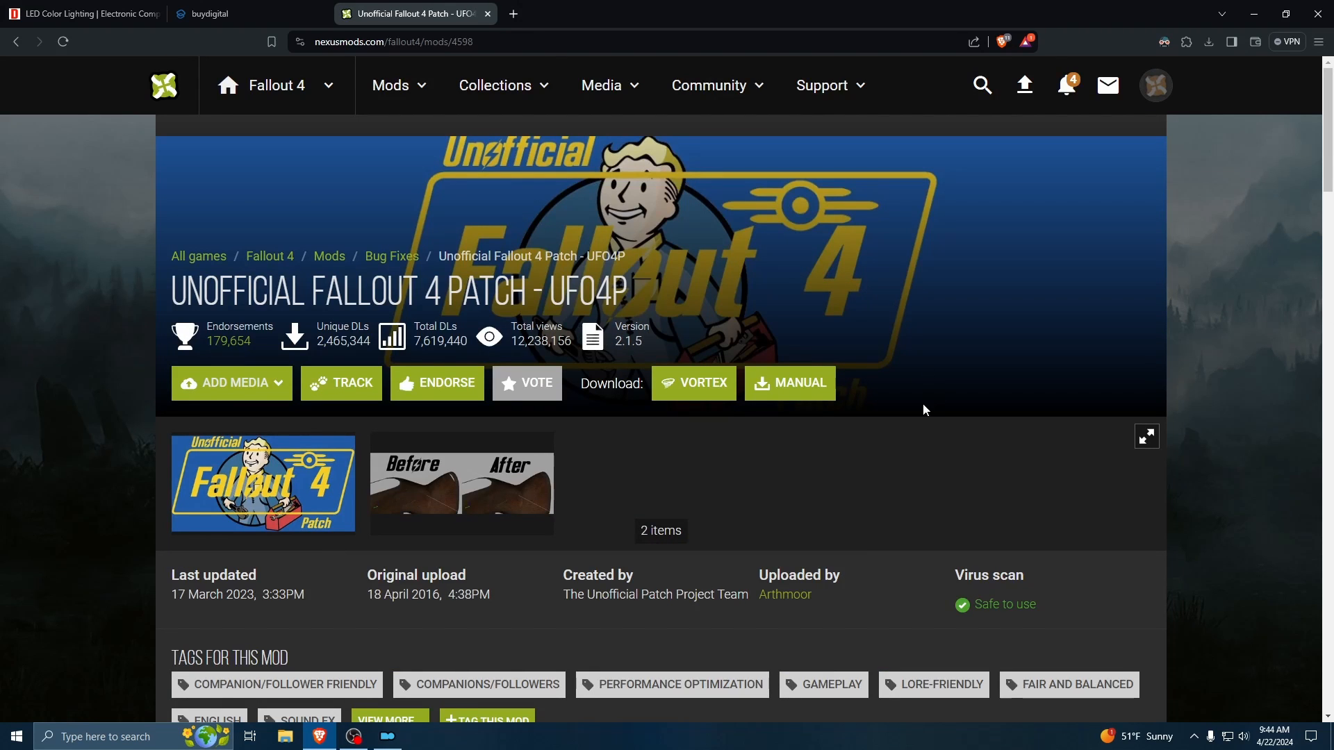
{"action": "mouse_move", "coordinate": [986, 273]}
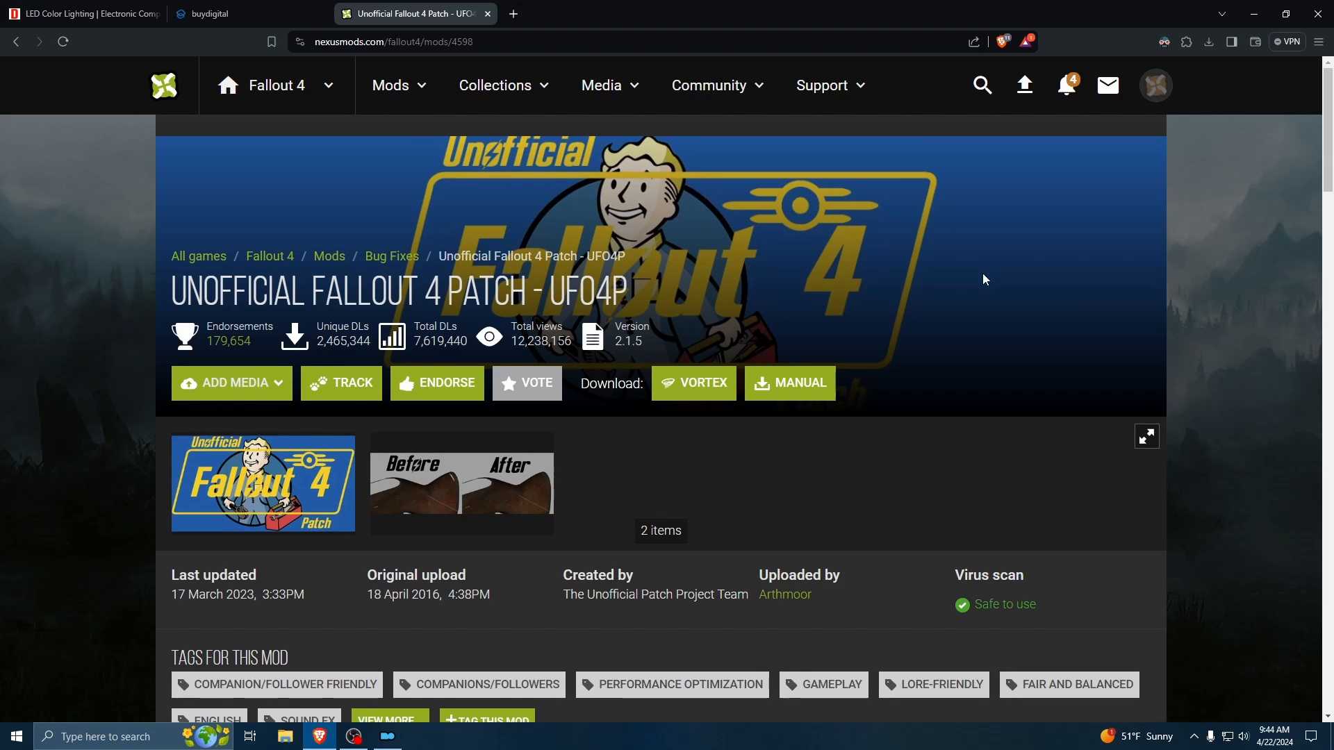
{"action": "scroll", "scroll_direction": "down", "scroll_amount": 3}
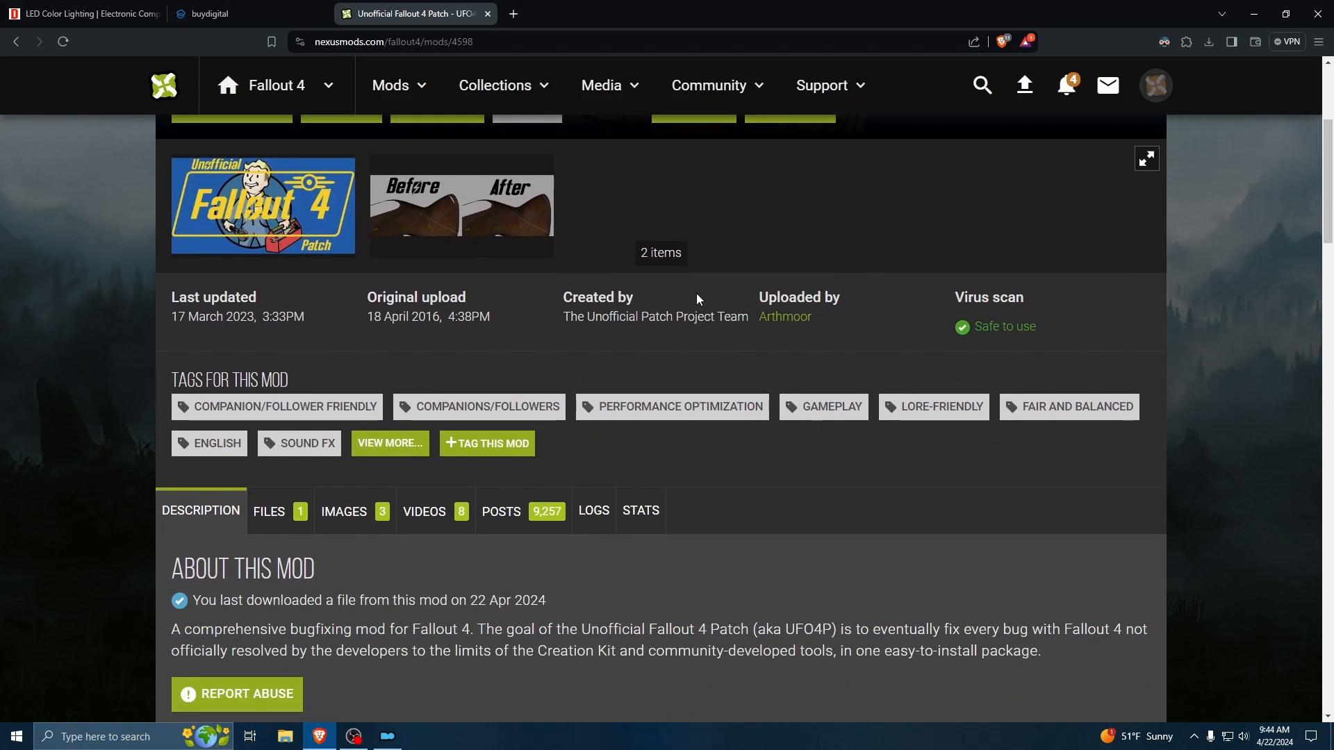
{"action": "scroll", "scroll_direction": "down", "scroll_amount": 3}
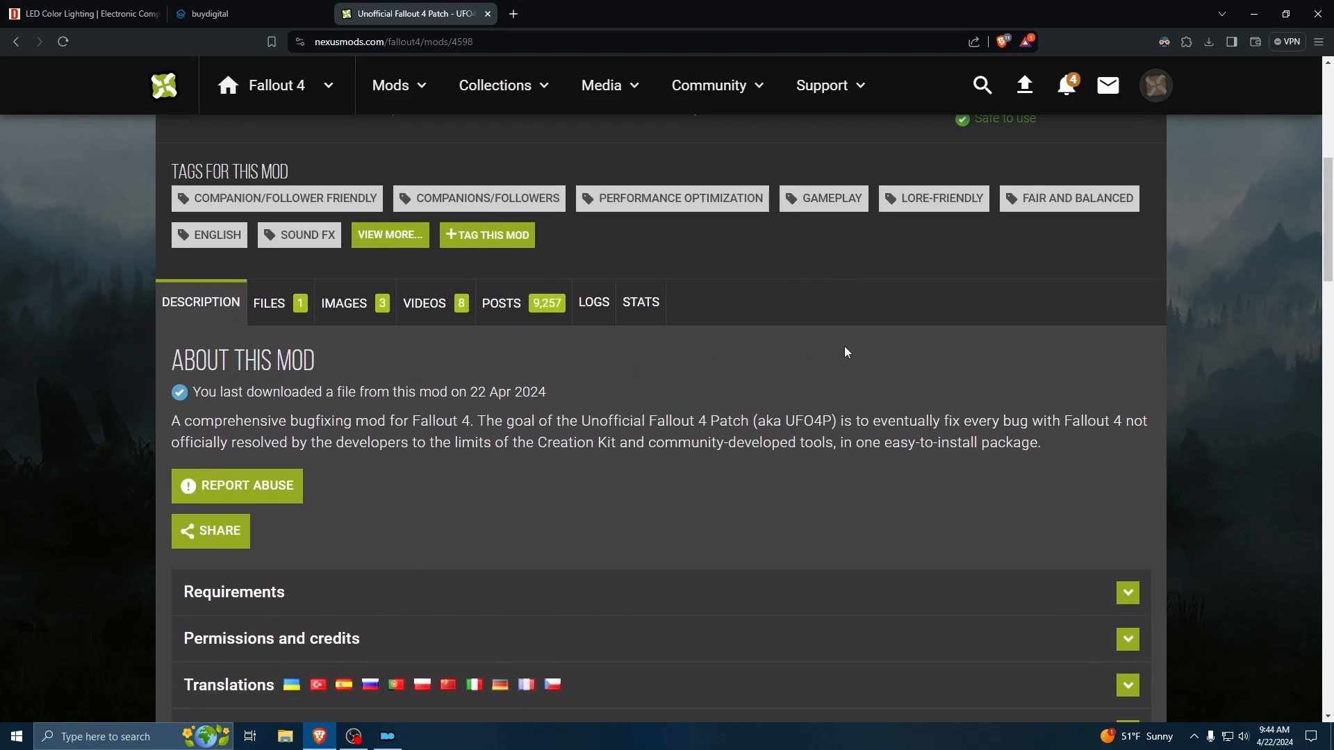
{"action": "scroll", "scroll_direction": "up", "scroll_amount": 3}
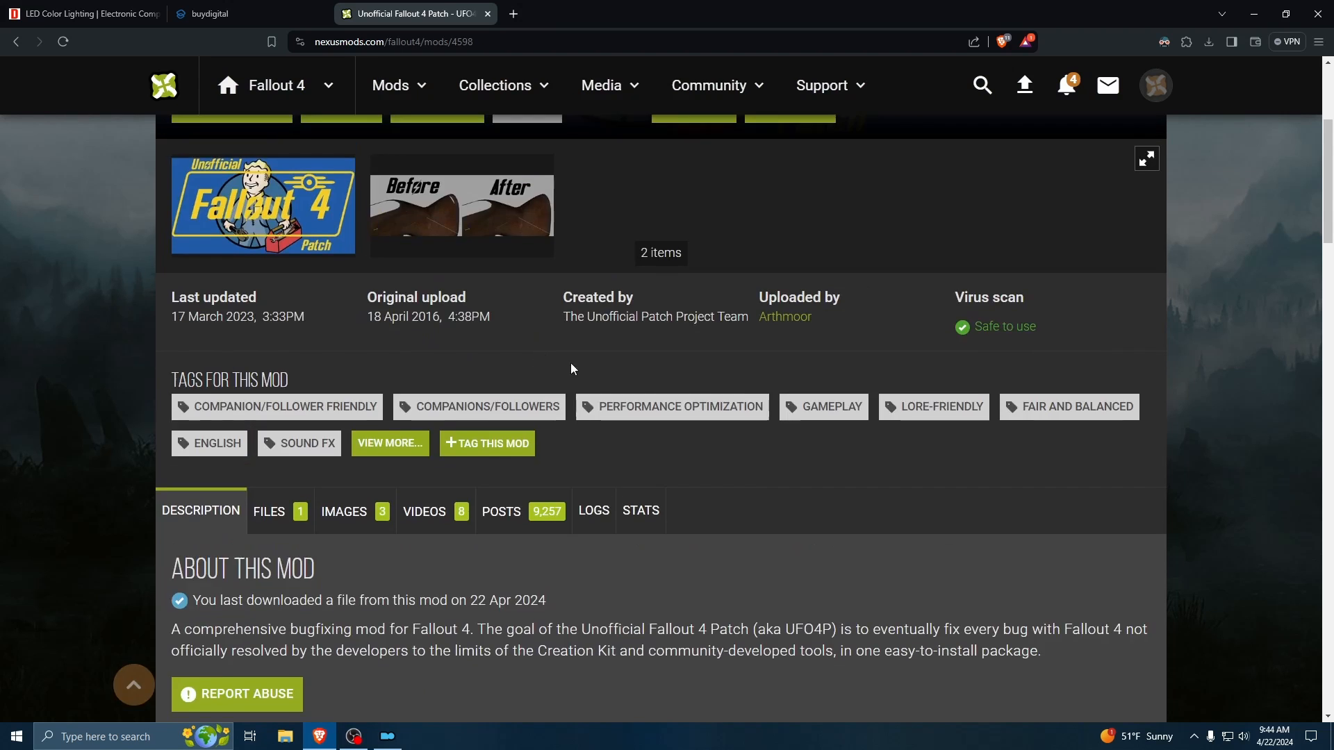
{"action": "scroll", "scroll_direction": "up", "scroll_amount": 3}
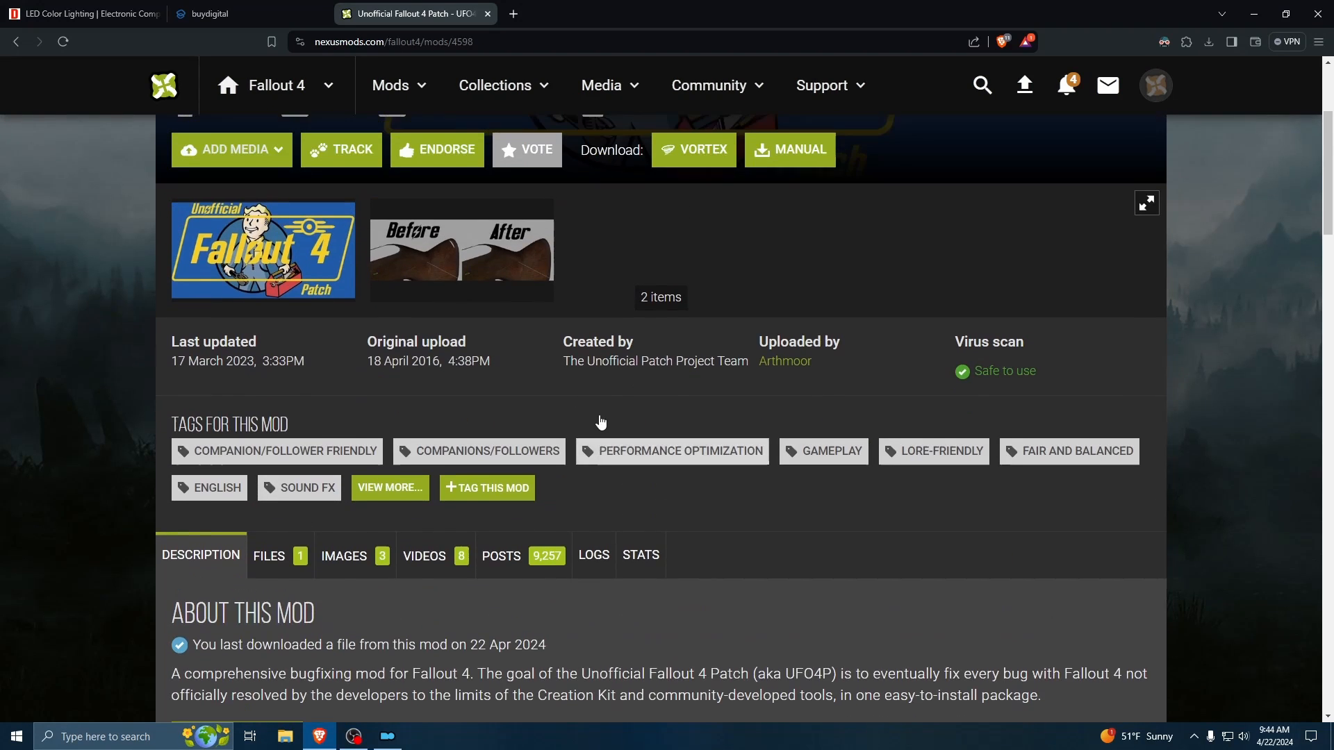
{"action": "scroll", "scroll_direction": "down", "scroll_amount": 3}
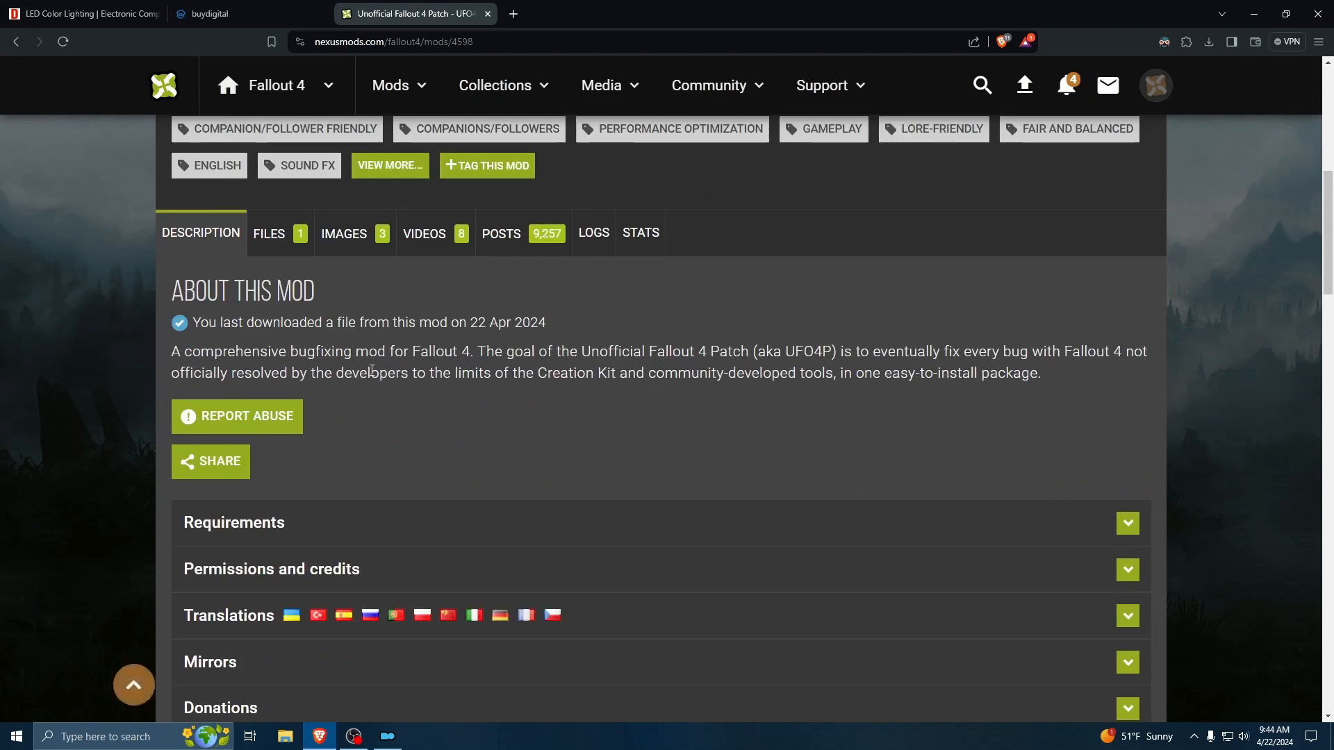
{"action": "scroll", "scroll_direction": "down", "scroll_amount": 3}
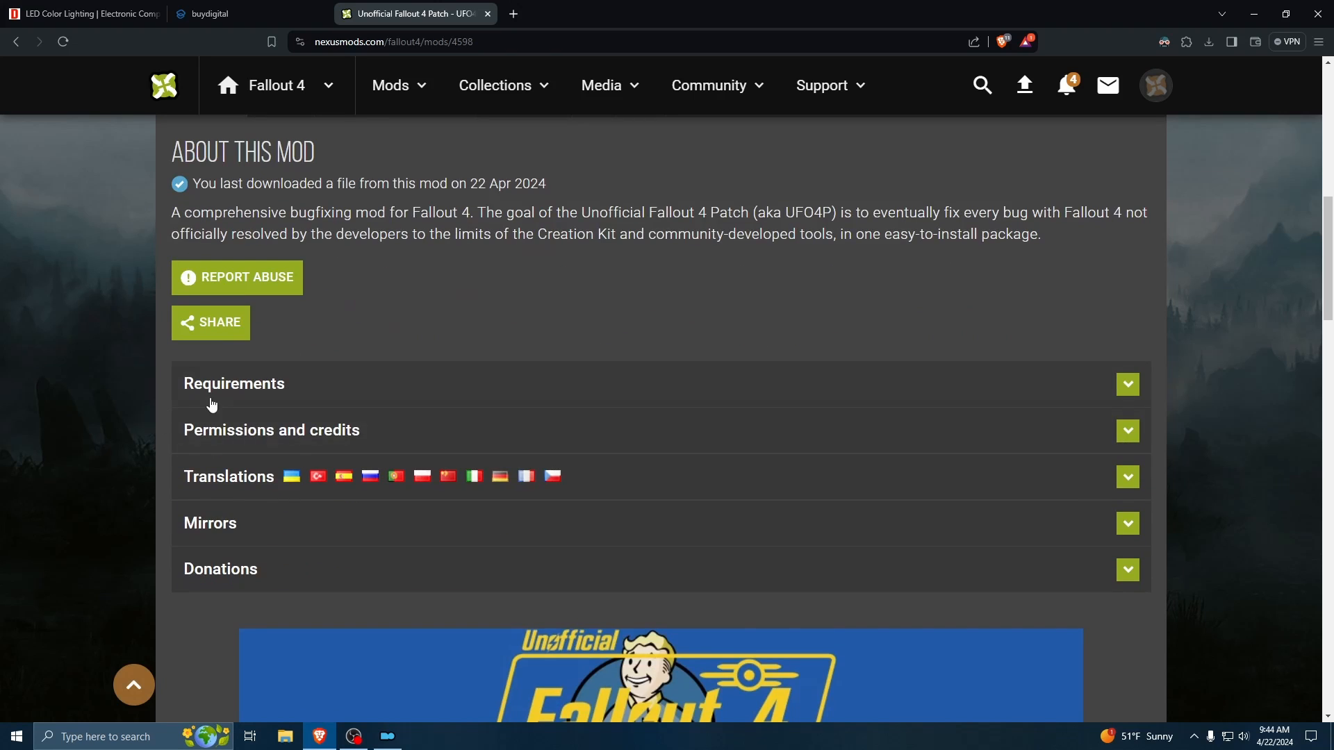
- Expand the Requirements section listing the six DLCs and read further down the page
{"action": "left_click", "coordinate": [1127, 384]}
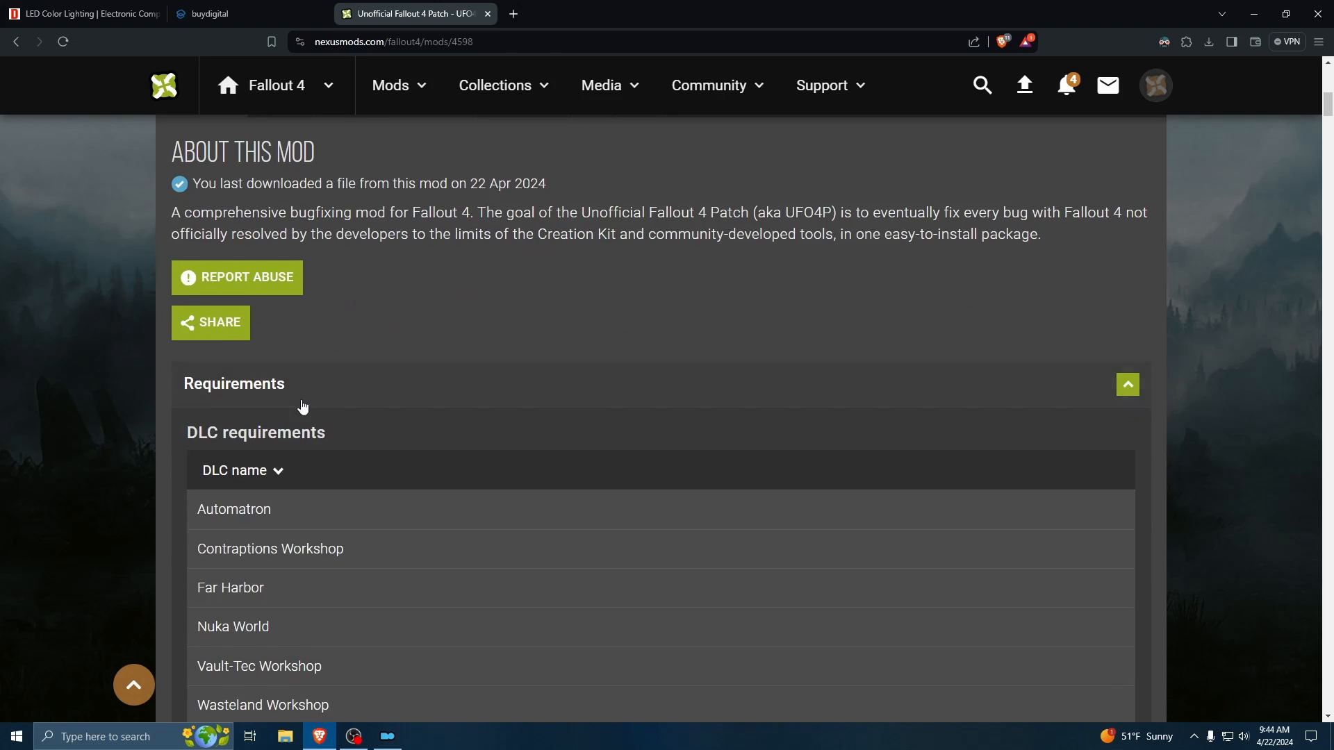
{"action": "scroll", "scroll_direction": "down", "scroll_amount": 3}
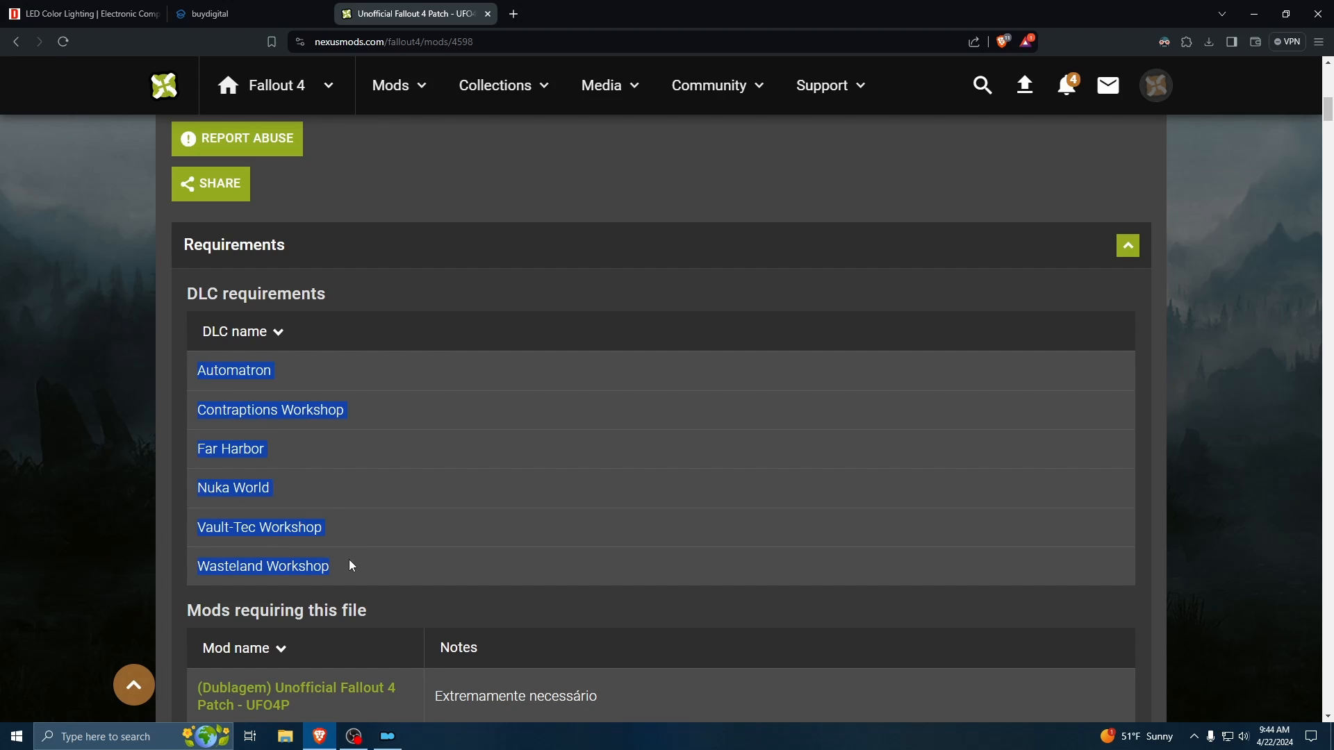
{"action": "mouse_move", "coordinate": [346, 376]}
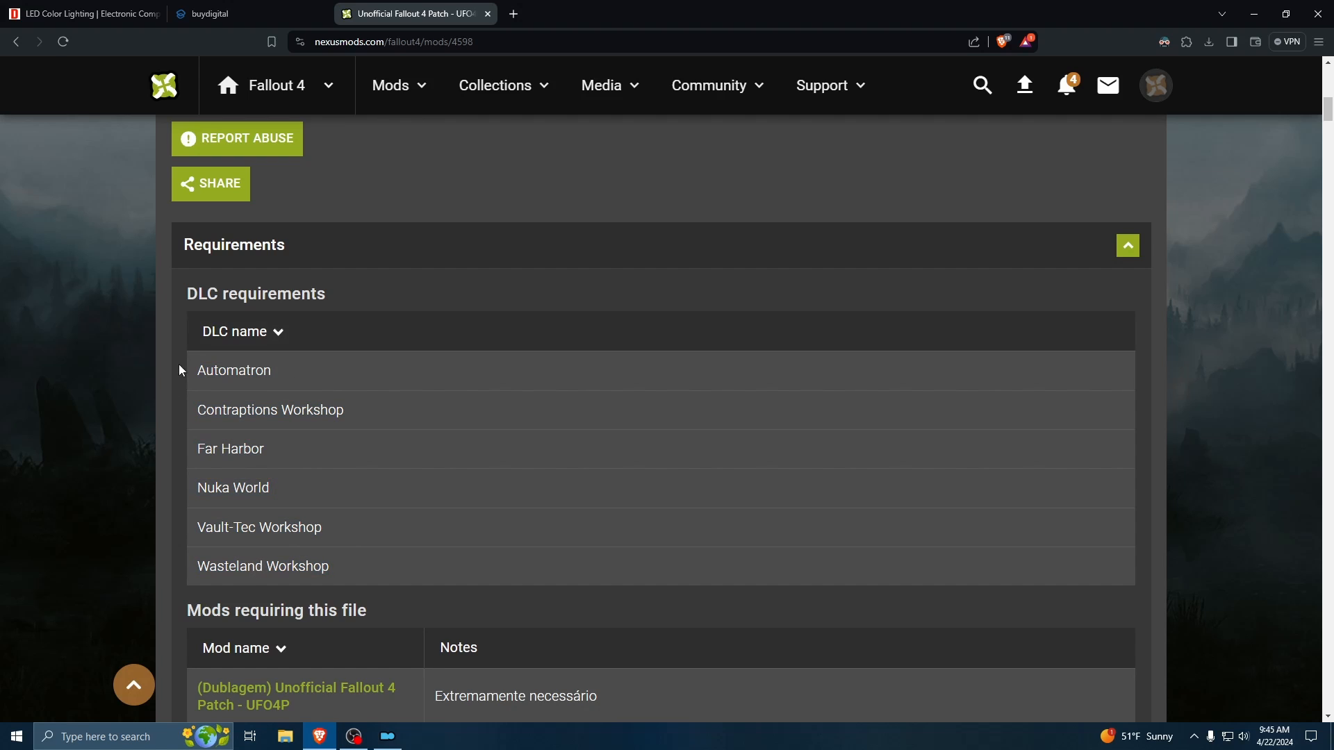
{"action": "mouse_move", "coordinate": [648, 218]}
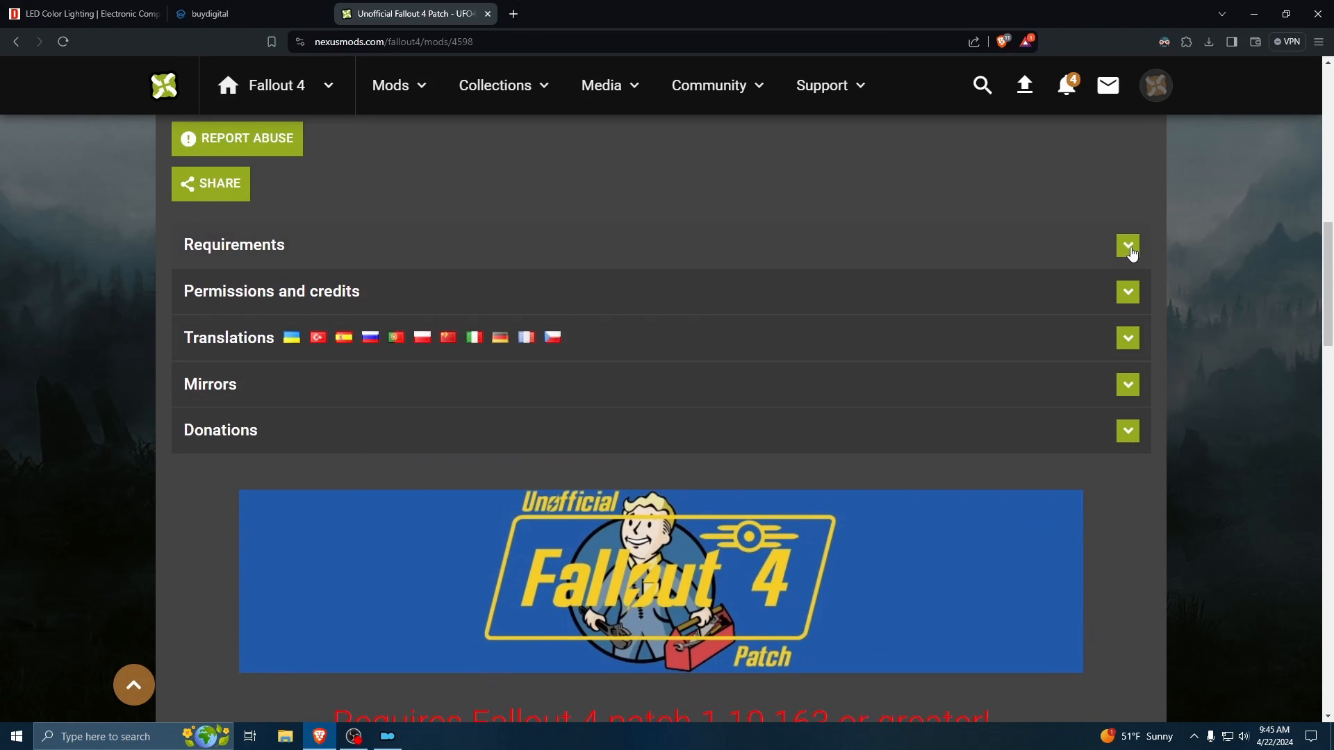
{"action": "mouse_move", "coordinate": [1027, 239]}
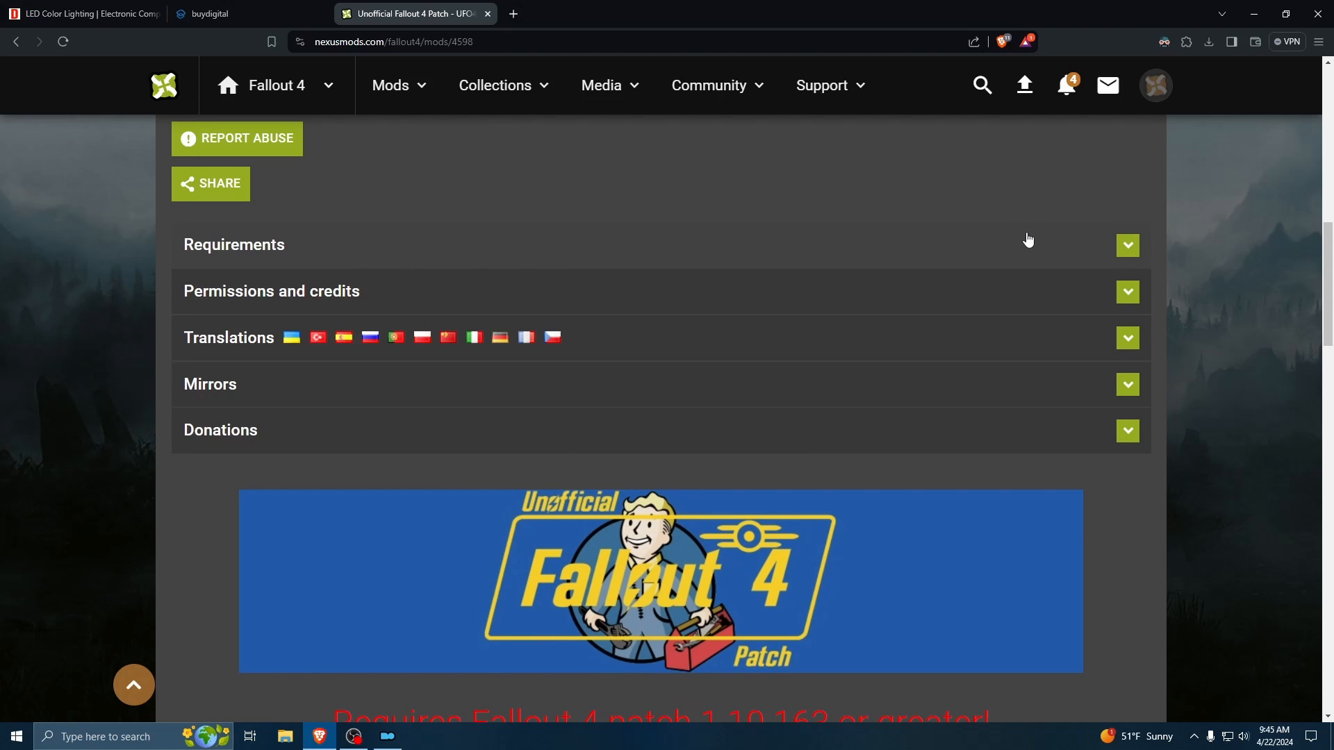
{"action": "scroll", "scroll_direction": "down", "scroll_amount": 3}
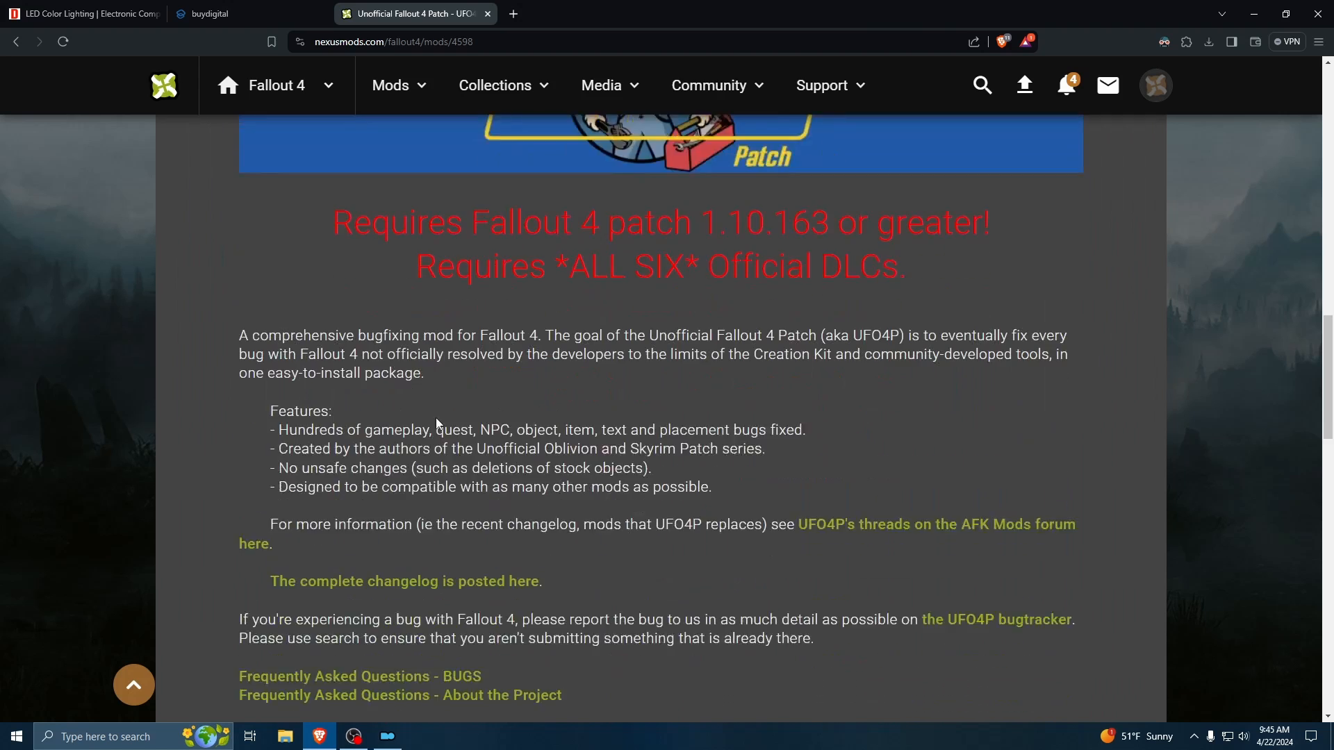
{"action": "scroll", "scroll_direction": "down", "scroll_amount": 3}
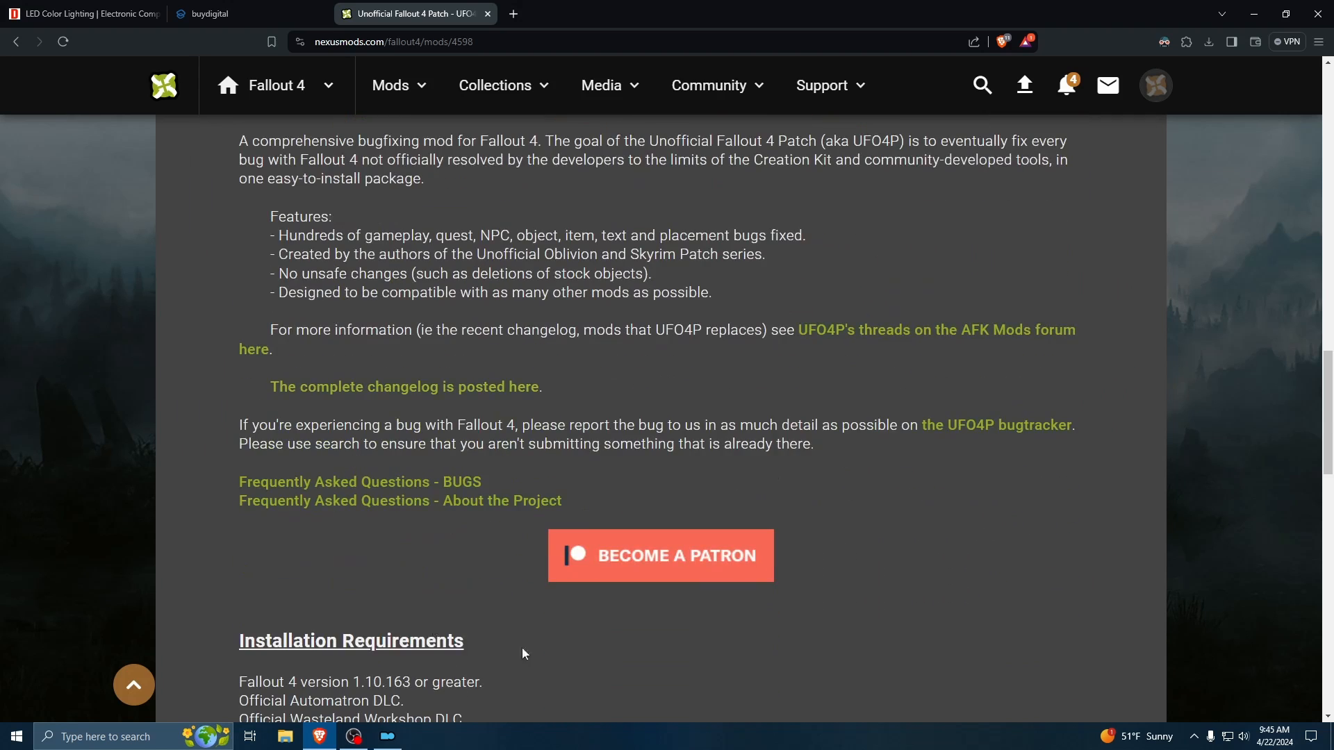
{"action": "scroll", "scroll_direction": "up", "scroll_amount": 3}
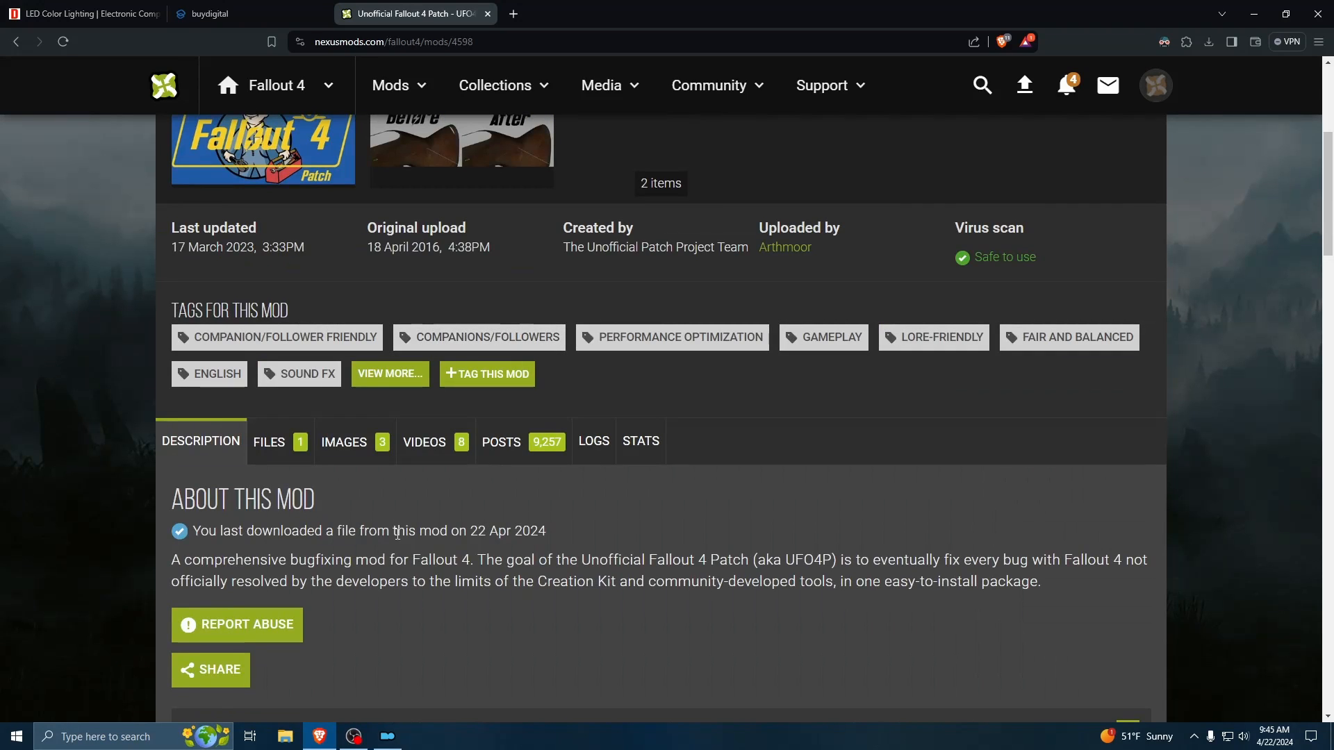
- Start the mod-manager download of the patch, accept the DLC notice and hand it to MO2 via the NXM Link Proxy
{"action": "left_click", "coordinate": [268, 441]}
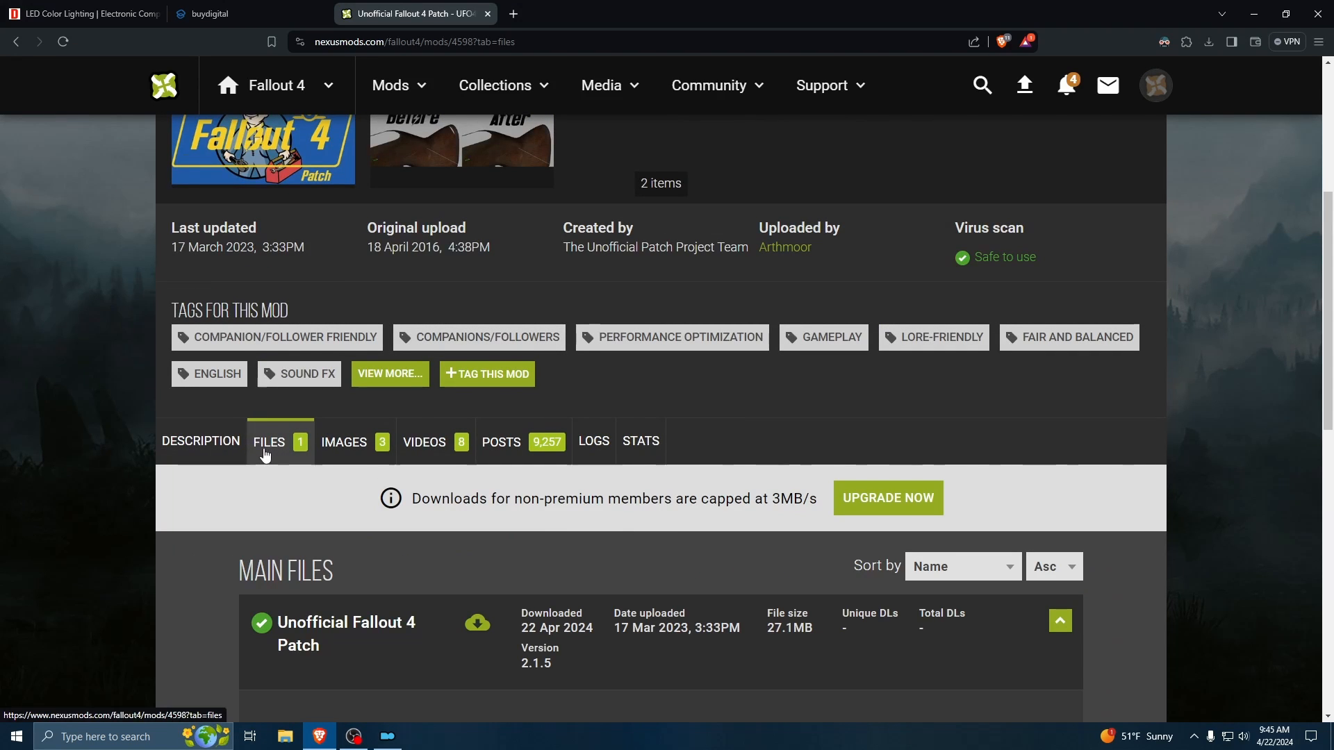
{"action": "scroll", "scroll_direction": "down", "scroll_amount": 3}
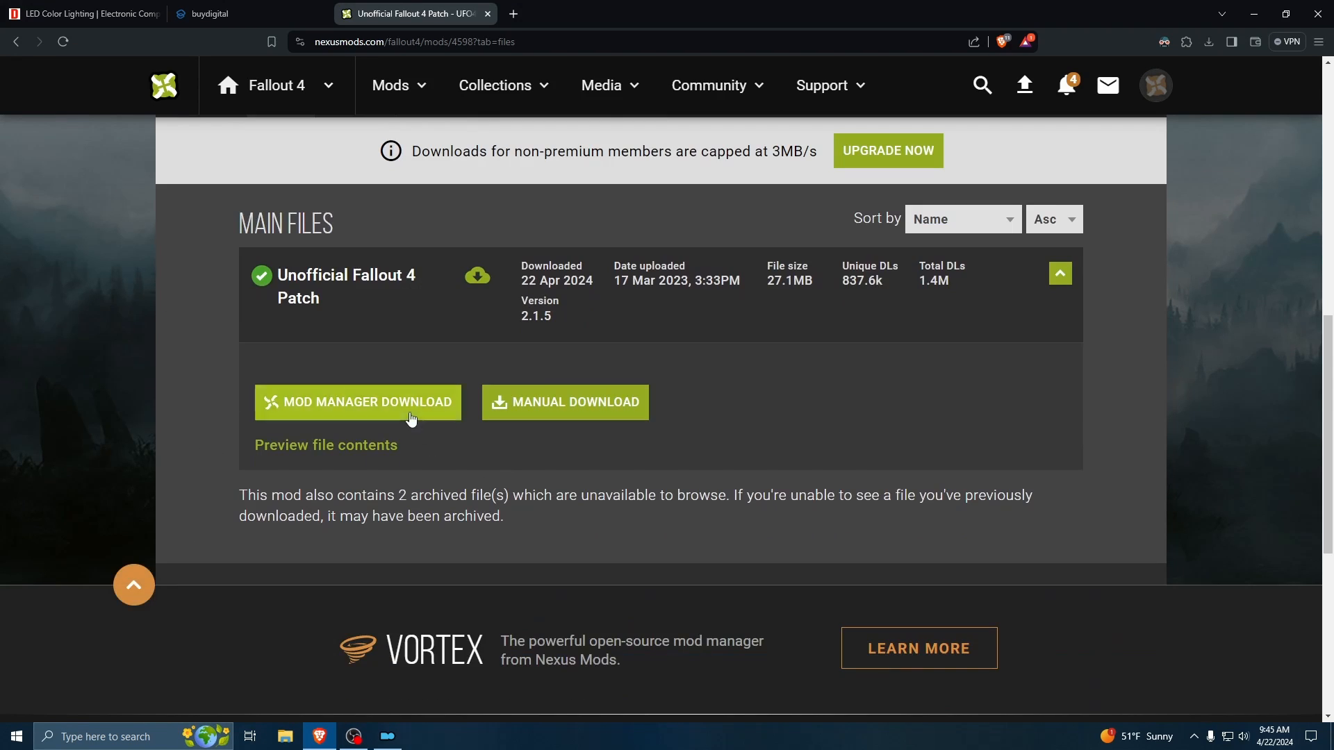
{"action": "mouse_move", "coordinate": [368, 411]}
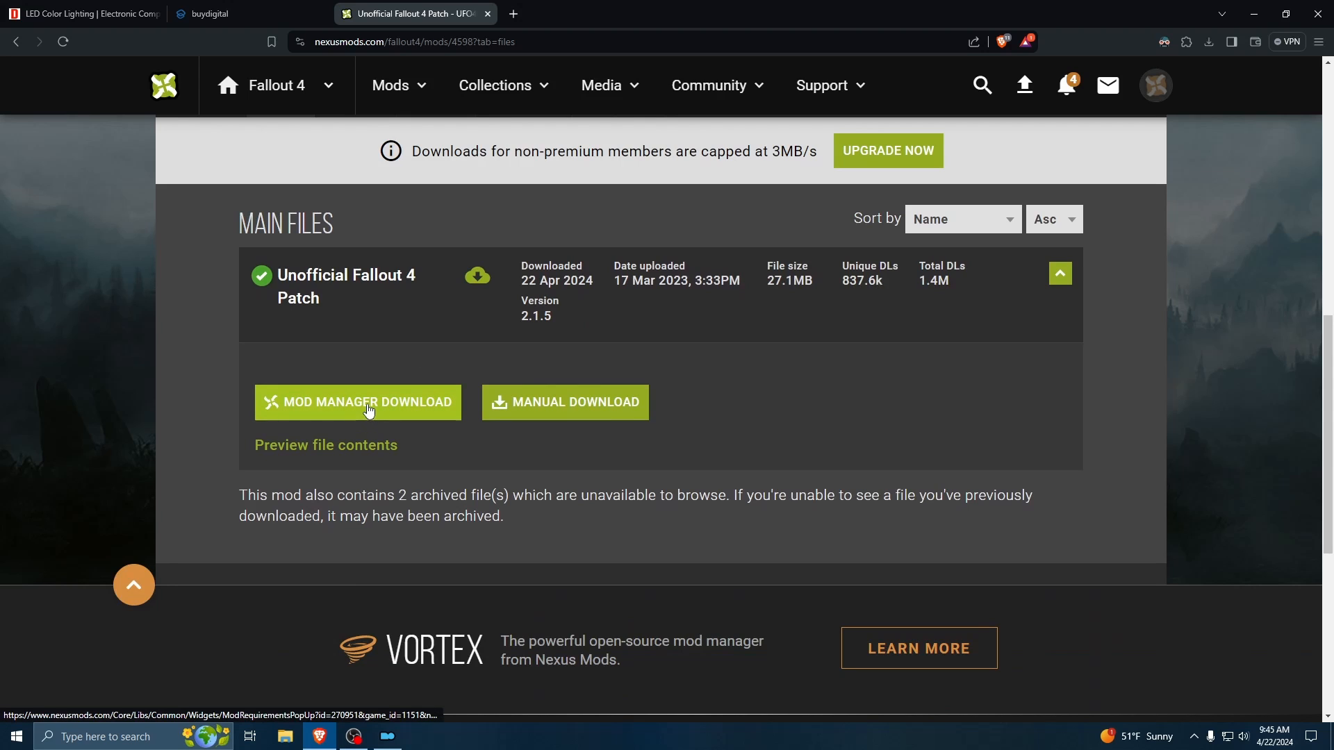
{"action": "left_click", "coordinate": [357, 401]}
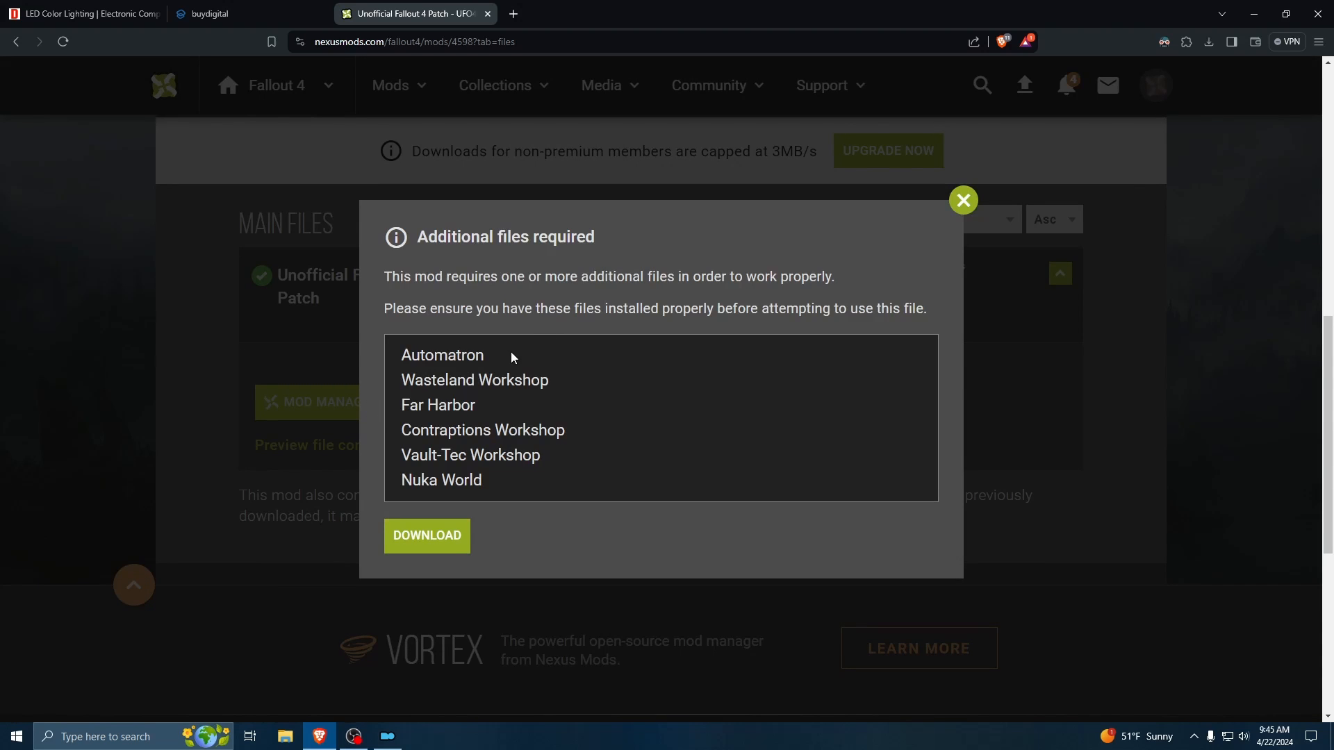
{"action": "mouse_move", "coordinate": [613, 305]}
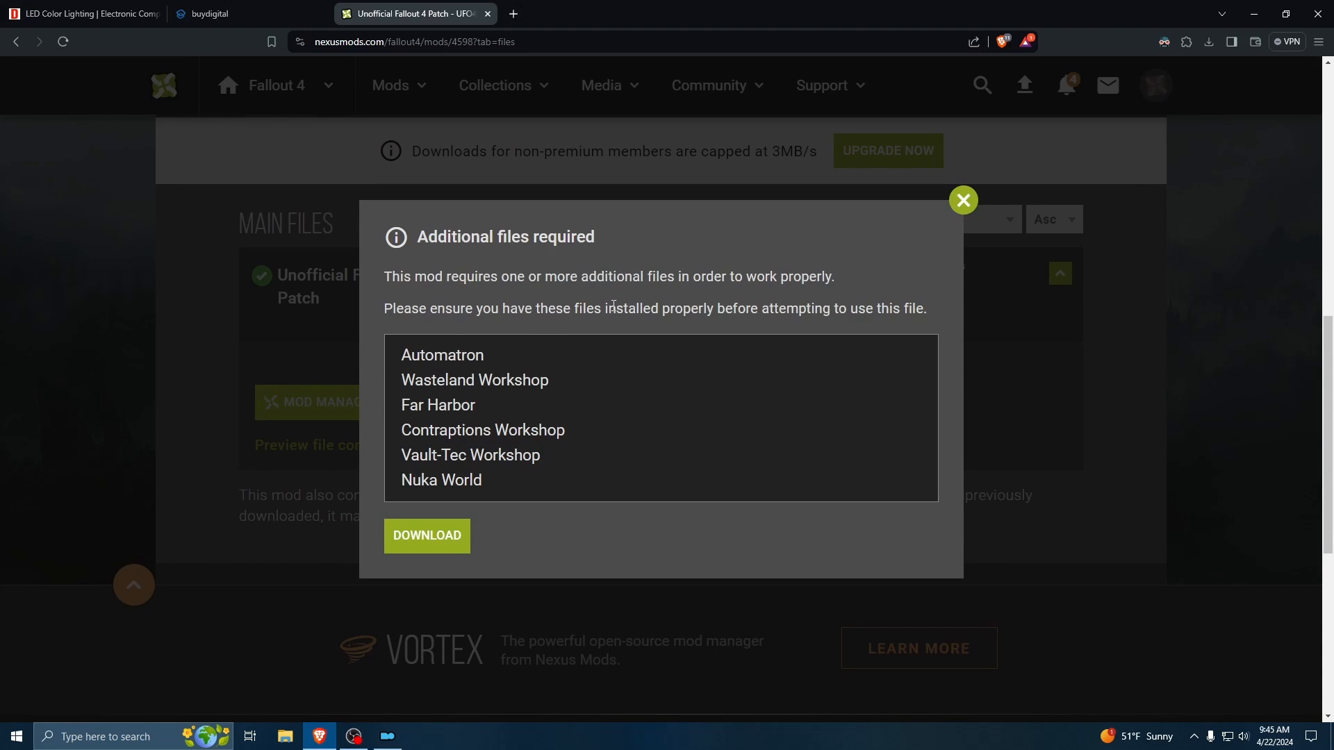
{"action": "mouse_move", "coordinate": [717, 366]}
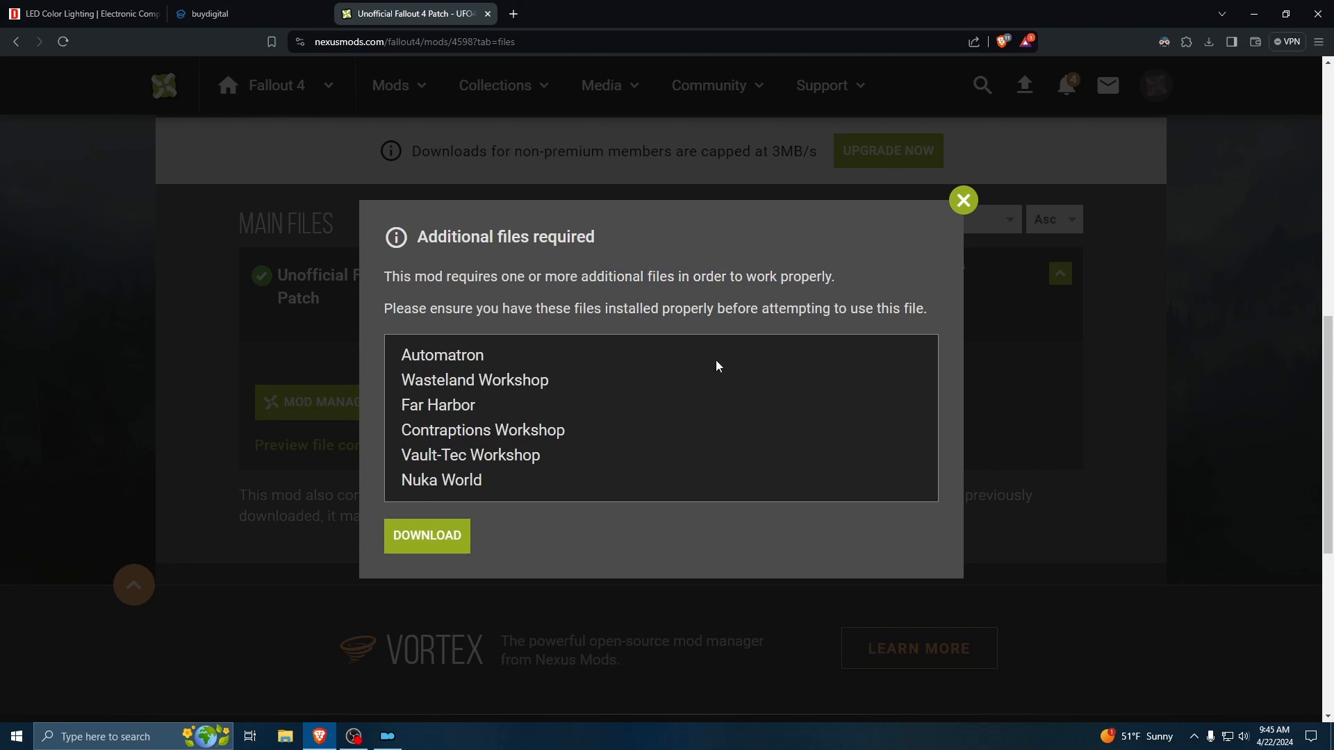
{"action": "left_click", "coordinate": [426, 535]}
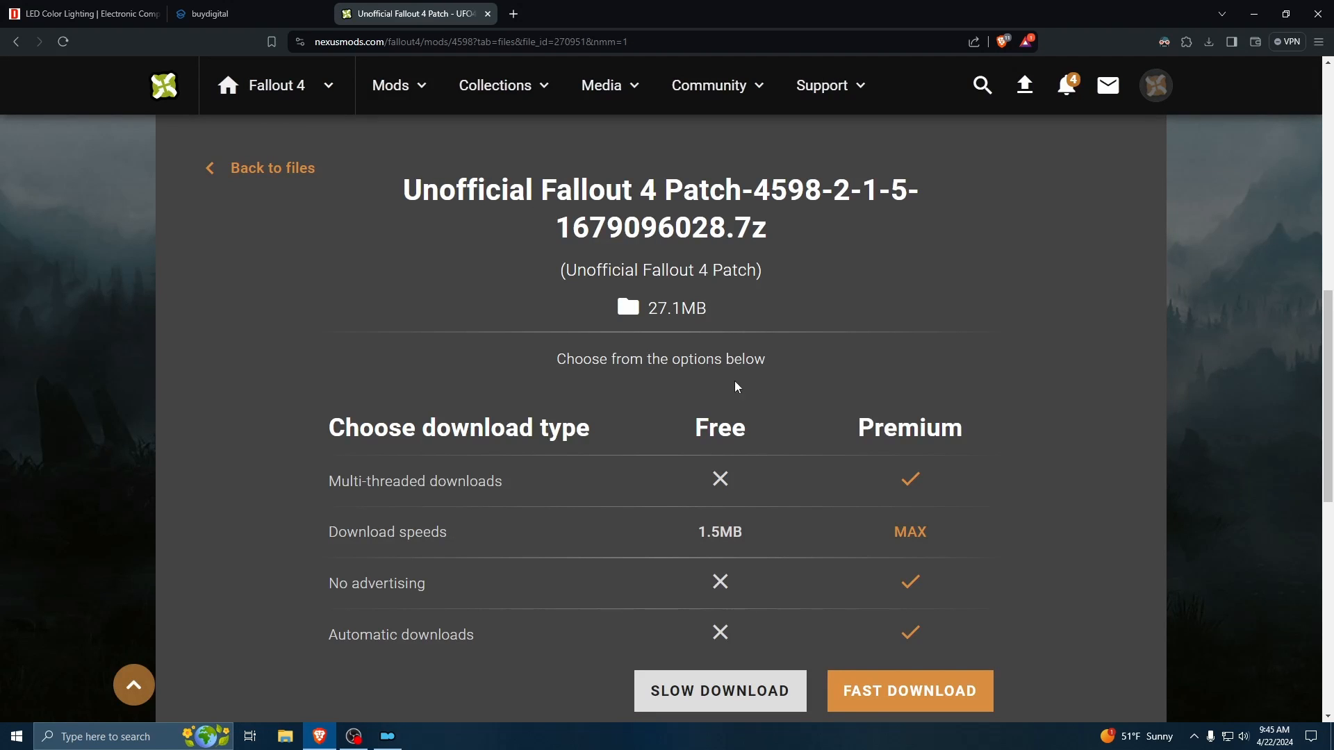
{"action": "left_click", "coordinate": [718, 690]}
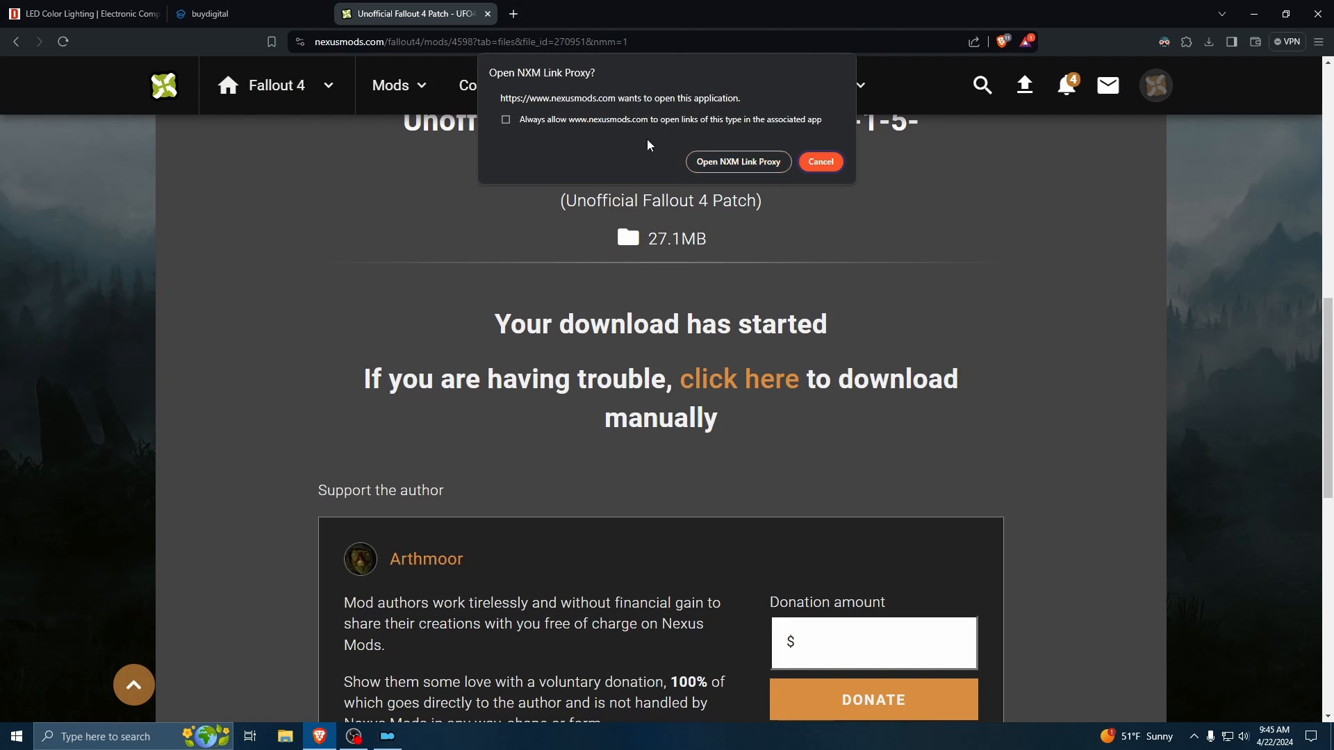
{"action": "mouse_move", "coordinate": [736, 163]}
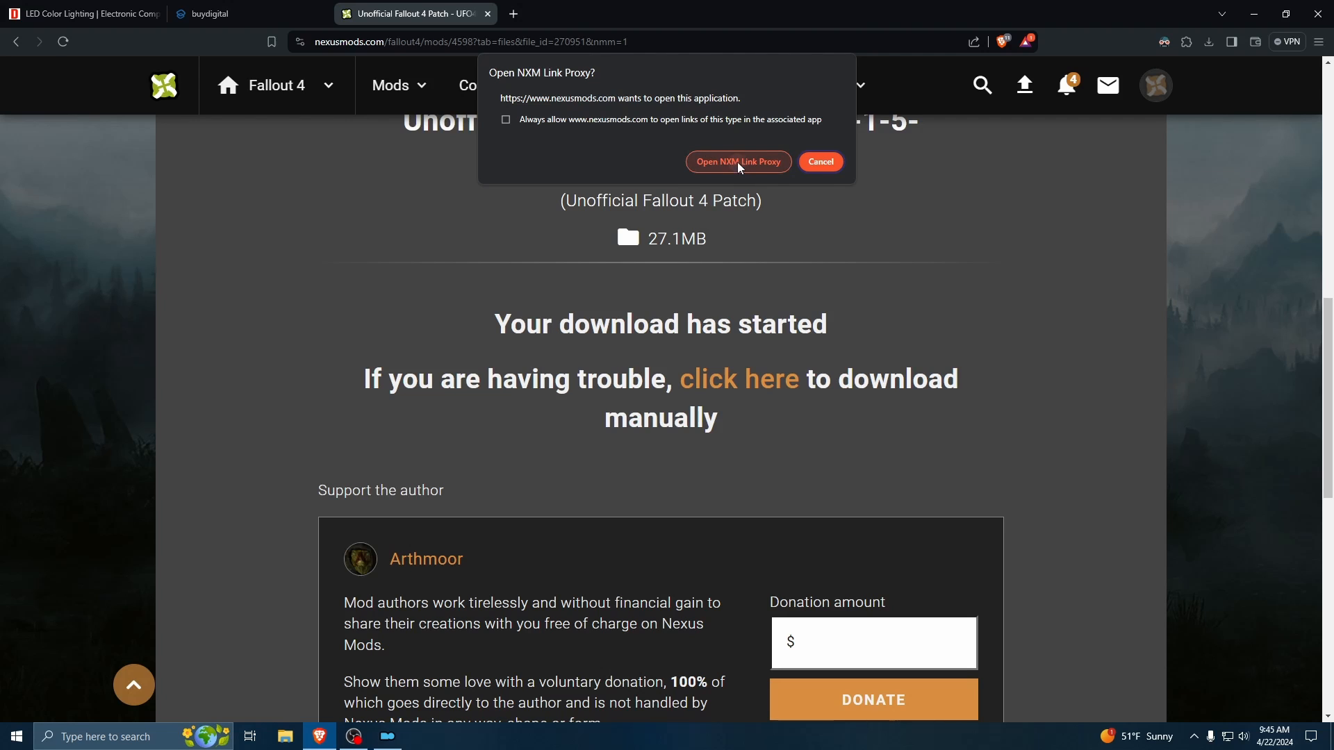
{"action": "left_click", "coordinate": [737, 162]}
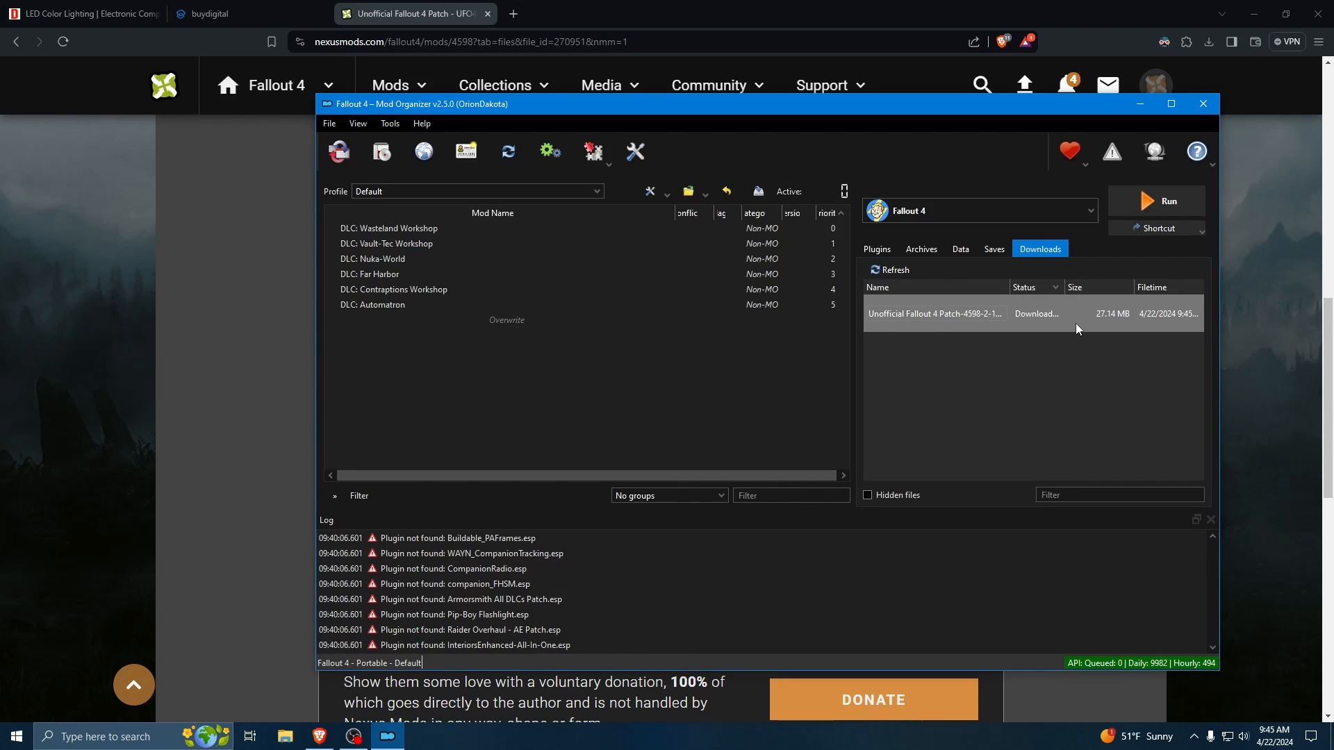
{"action": "mouse_move", "coordinate": [1062, 318]}
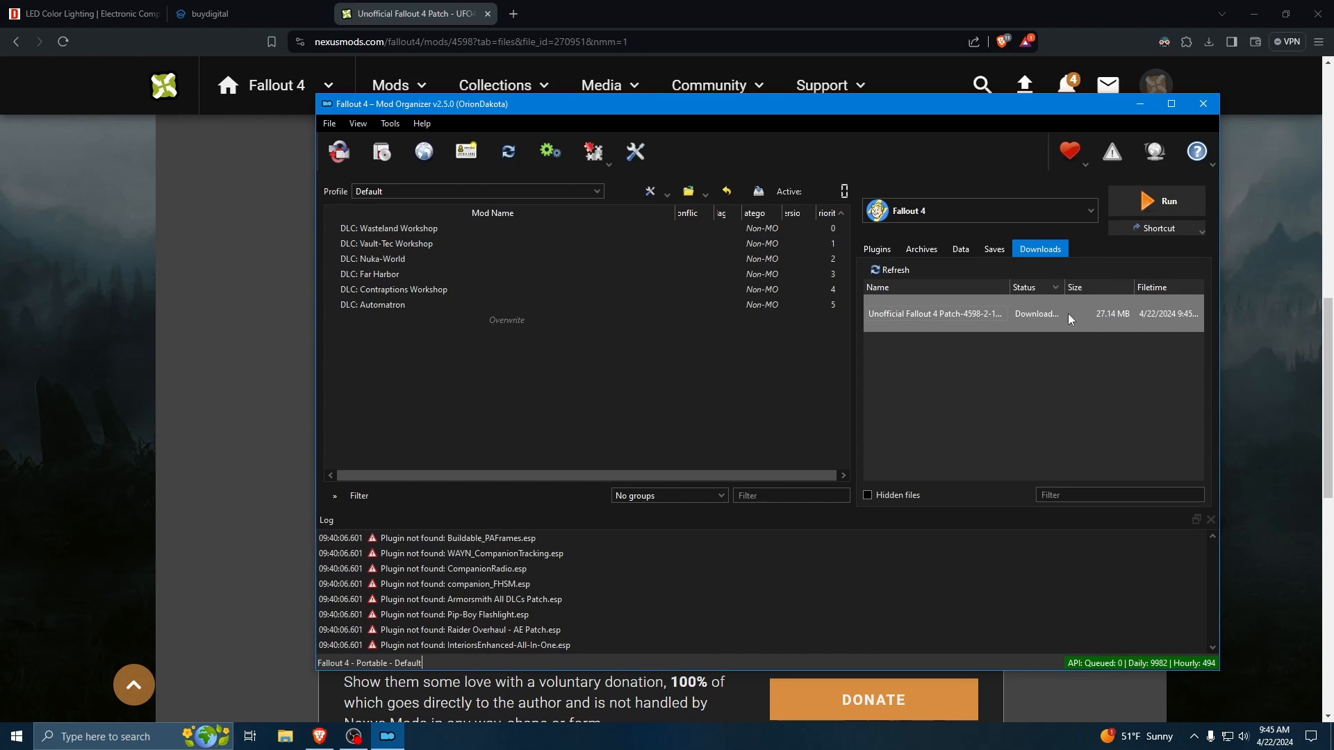
- Install the downloaded patch without a category mapping under the name Unofficial Fallout 4 Patch - UFO4P
{"action": "right_click", "coordinate": [933, 314]}
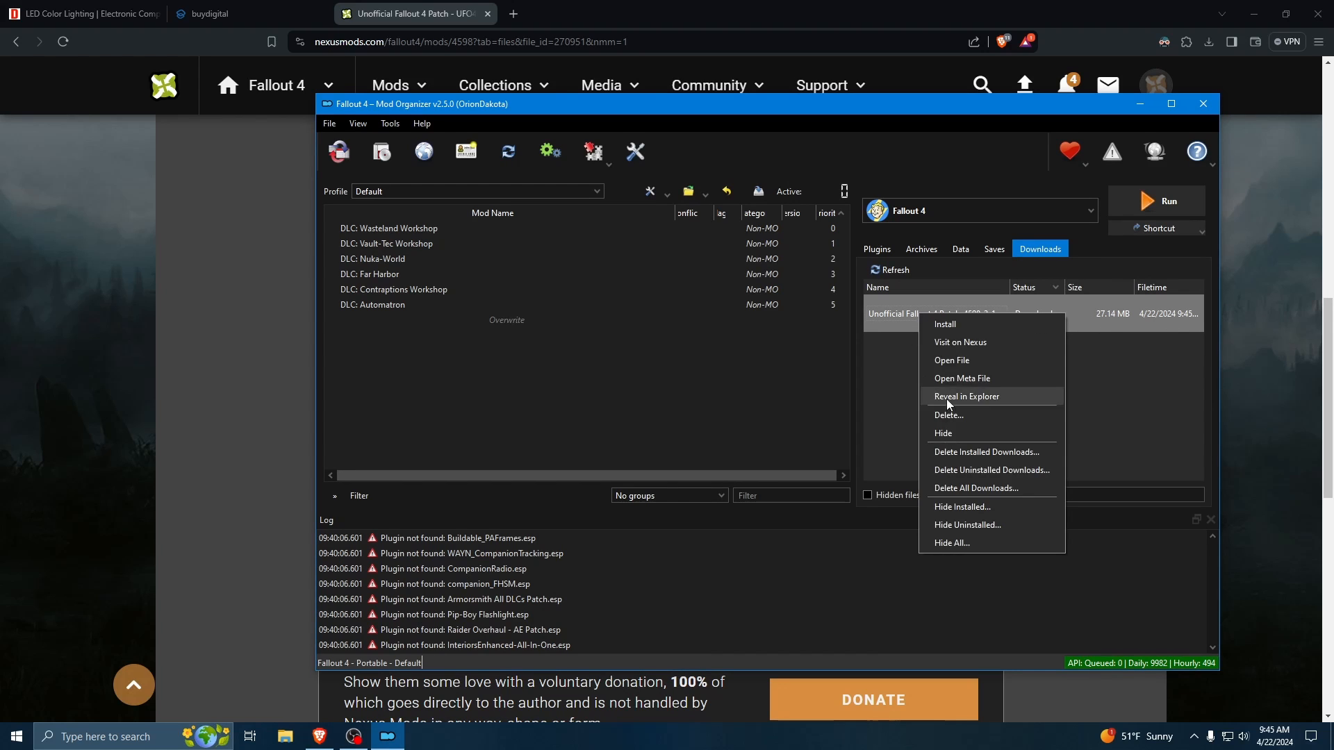
{"action": "mouse_move", "coordinate": [890, 349]}
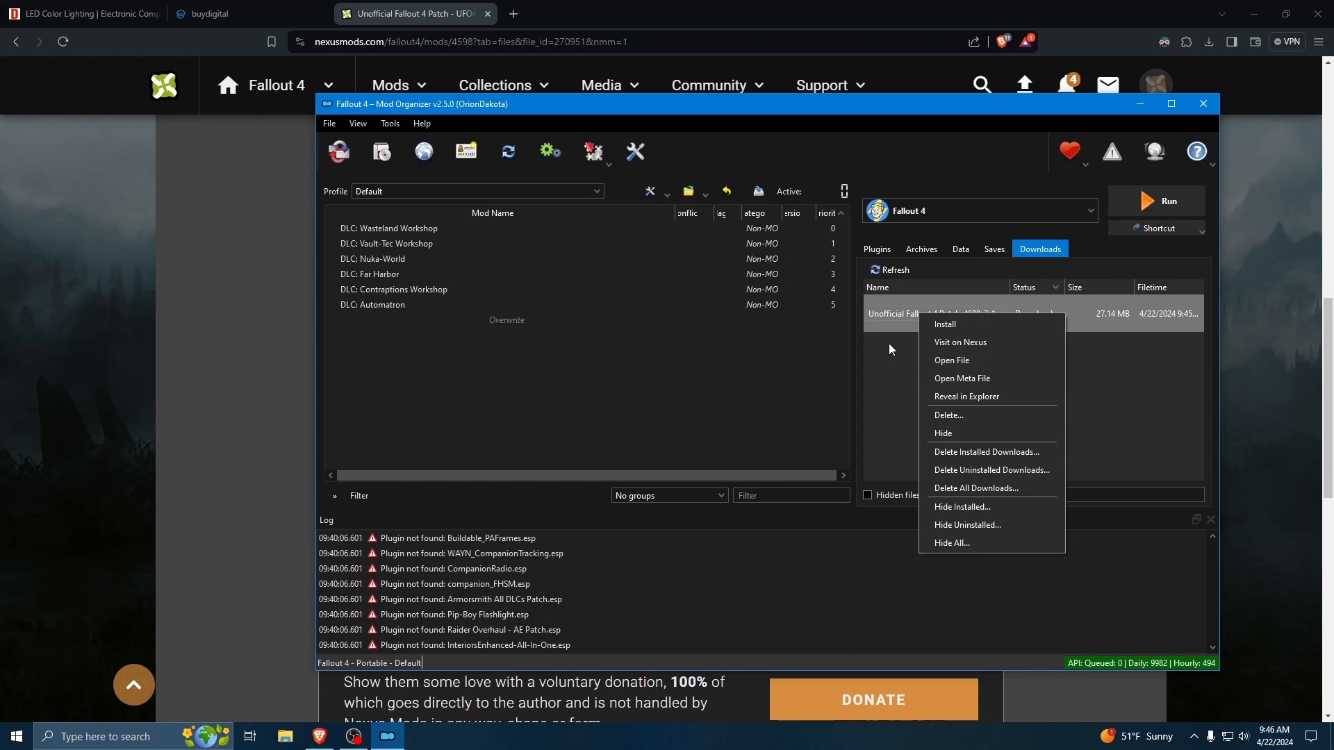
{"action": "left_click", "coordinate": [889, 349]}
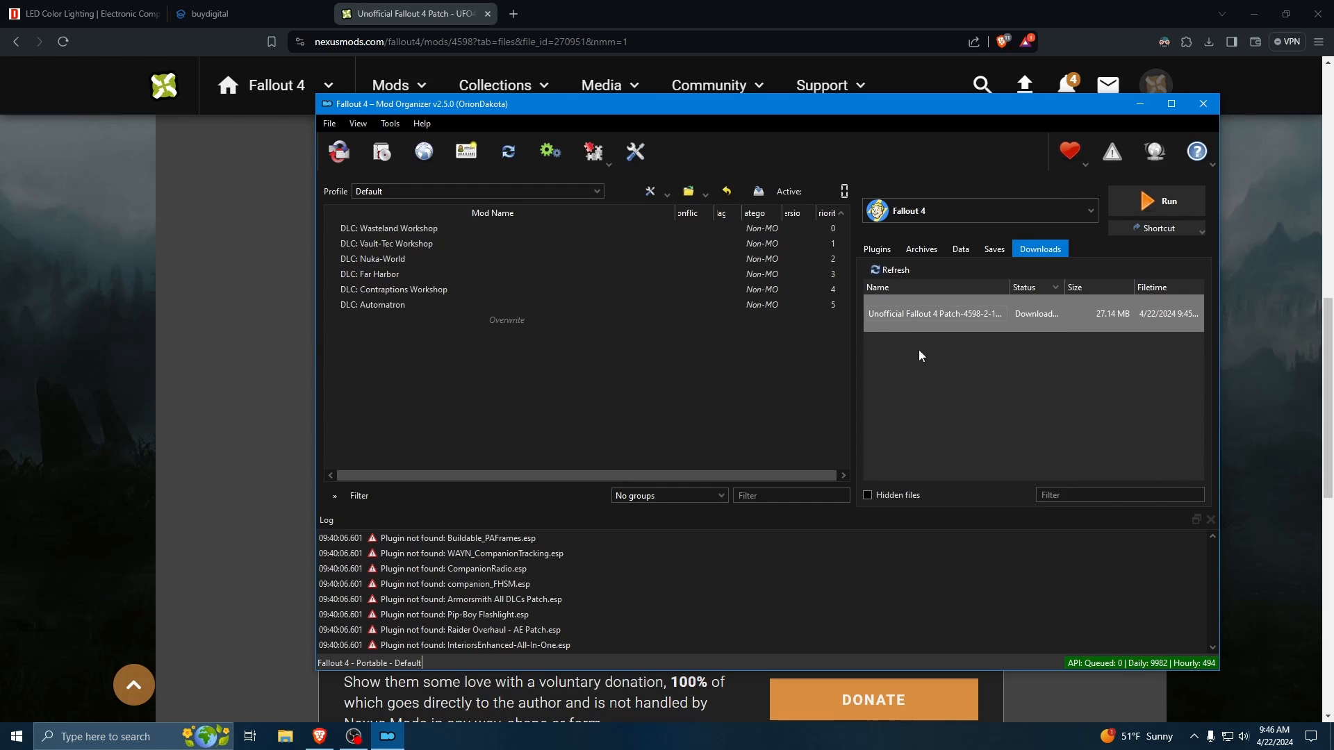
{"action": "mouse_move", "coordinate": [977, 327]}
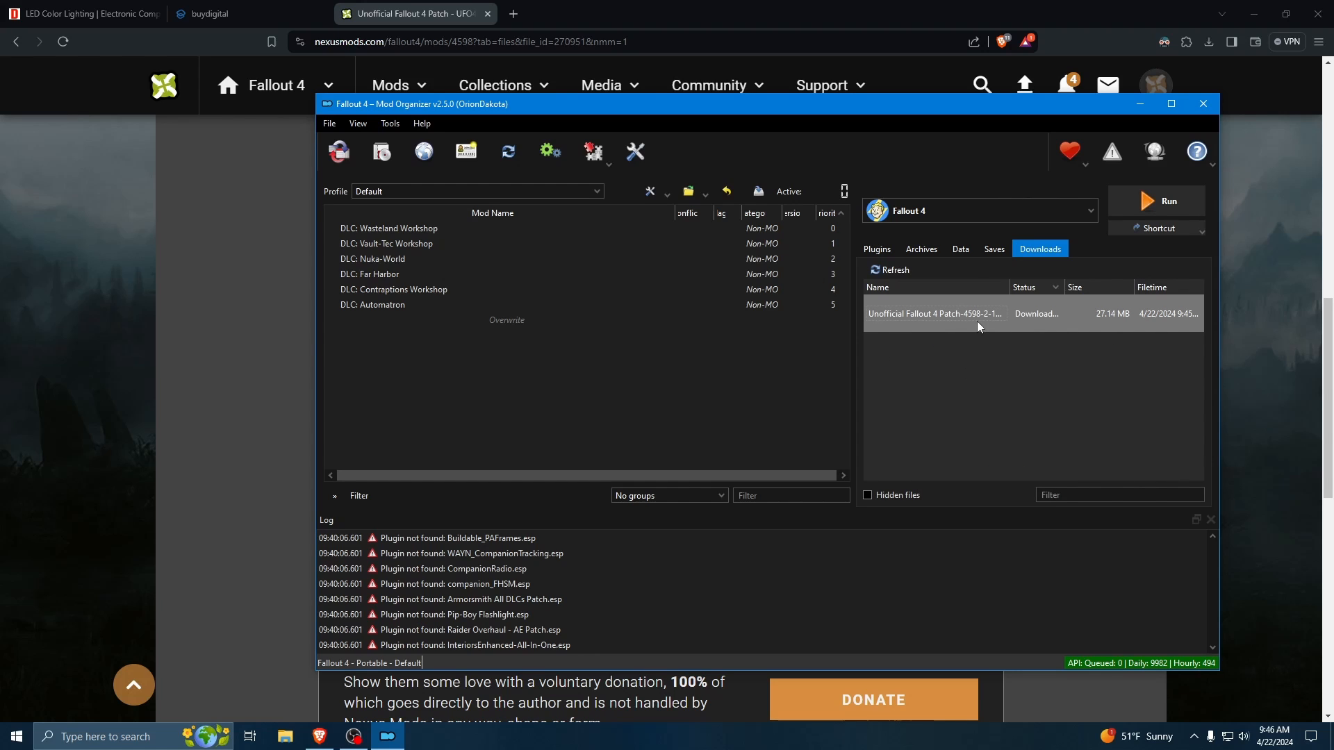
{"action": "mouse_move", "coordinate": [1107, 321]}
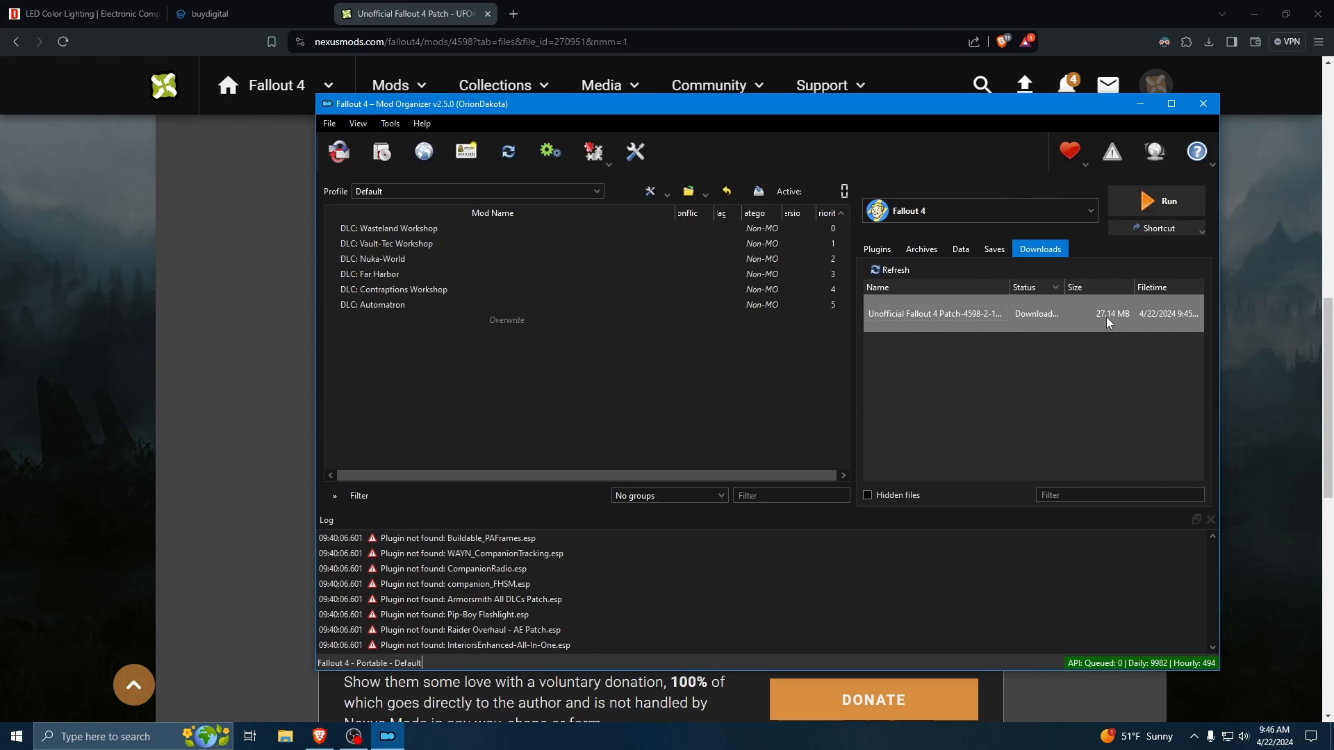
{"action": "mouse_move", "coordinate": [1103, 318]}
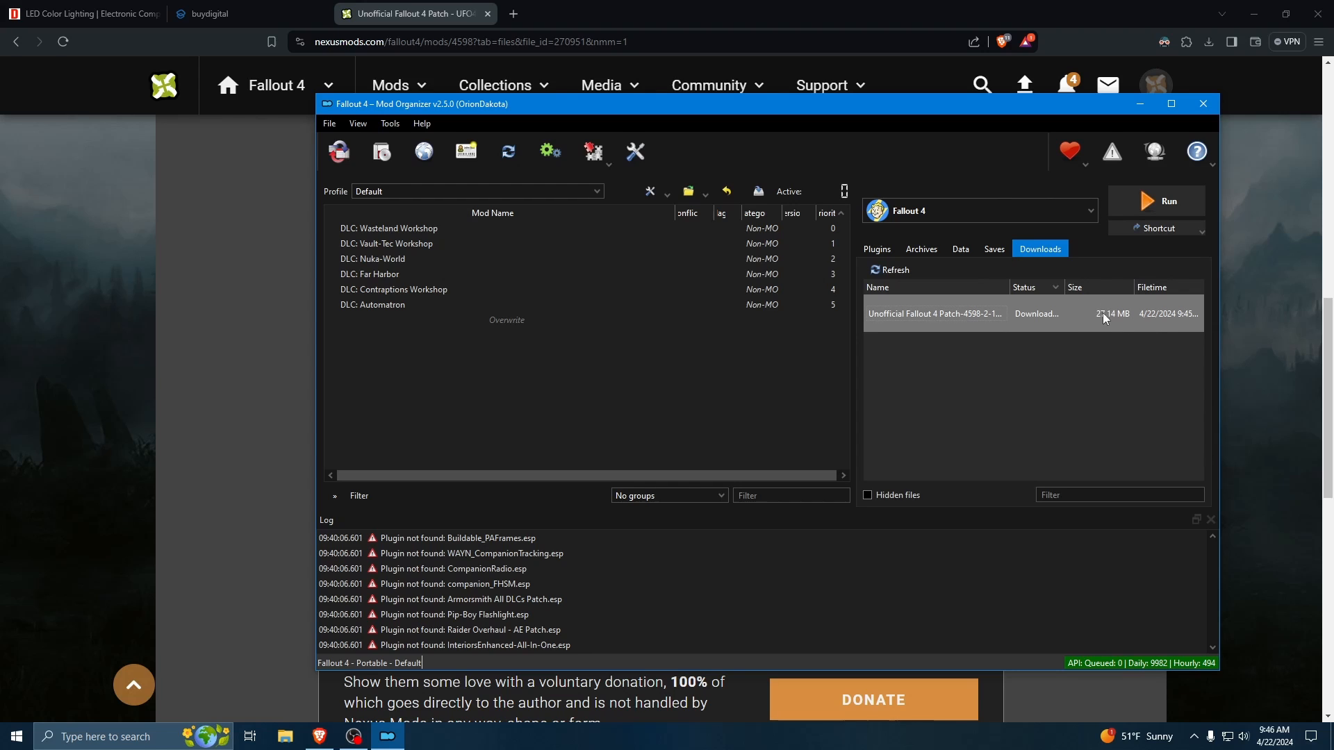
{"action": "mouse_move", "coordinate": [1110, 326]}
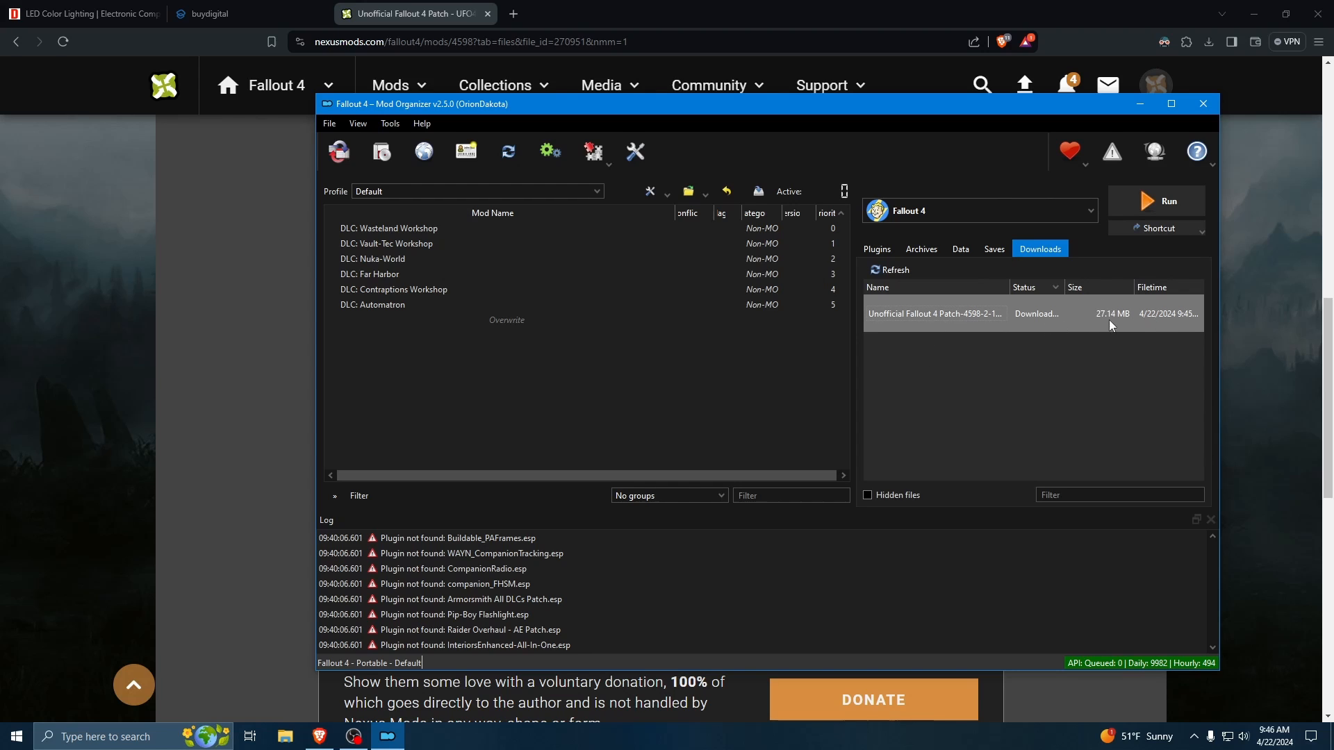
{"action": "mouse_move", "coordinate": [1011, 337]}
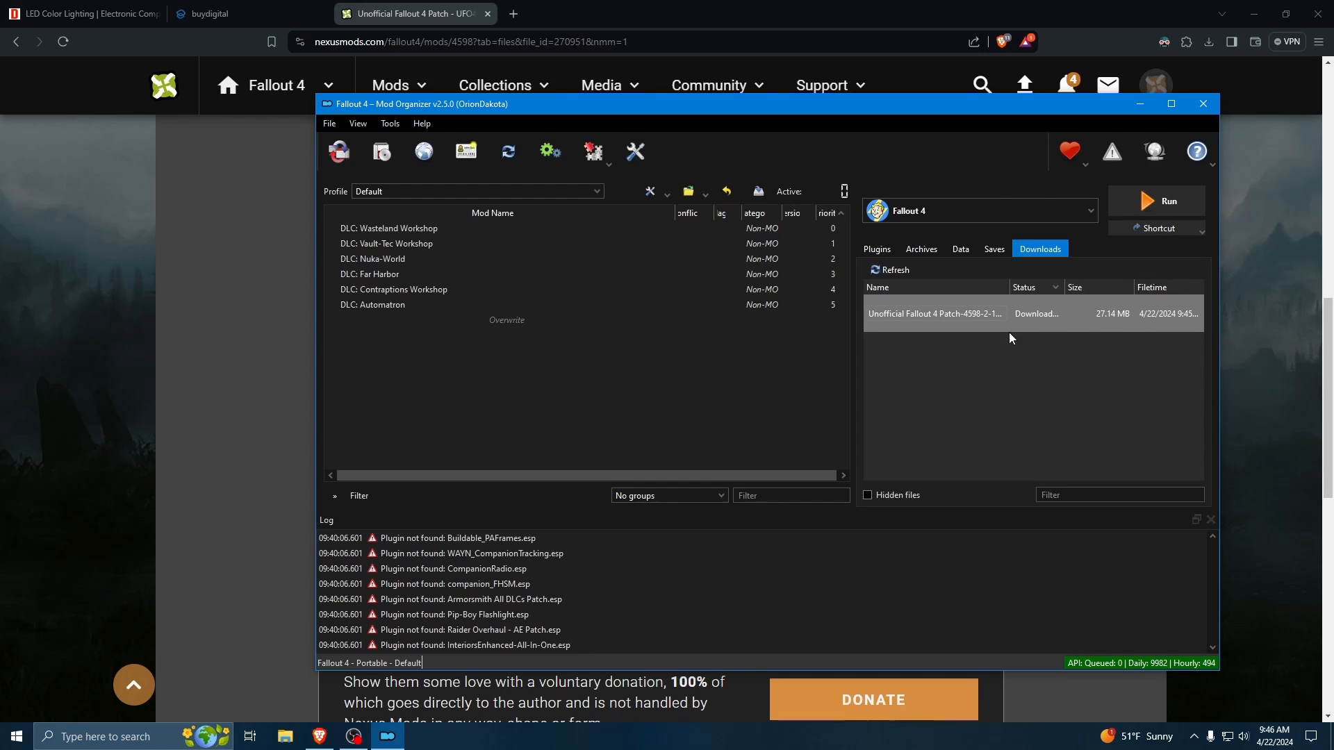
{"action": "mouse_move", "coordinate": [964, 328]}
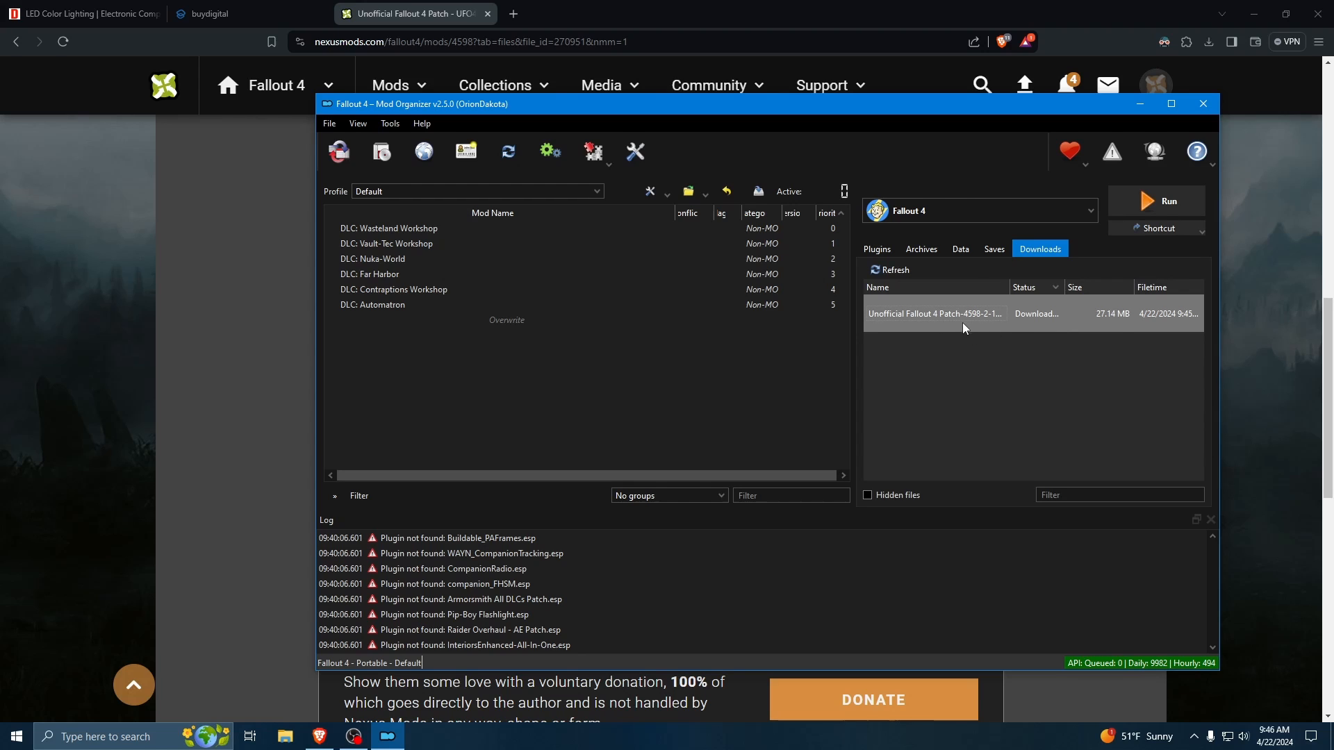
{"action": "mouse_move", "coordinate": [952, 325]}
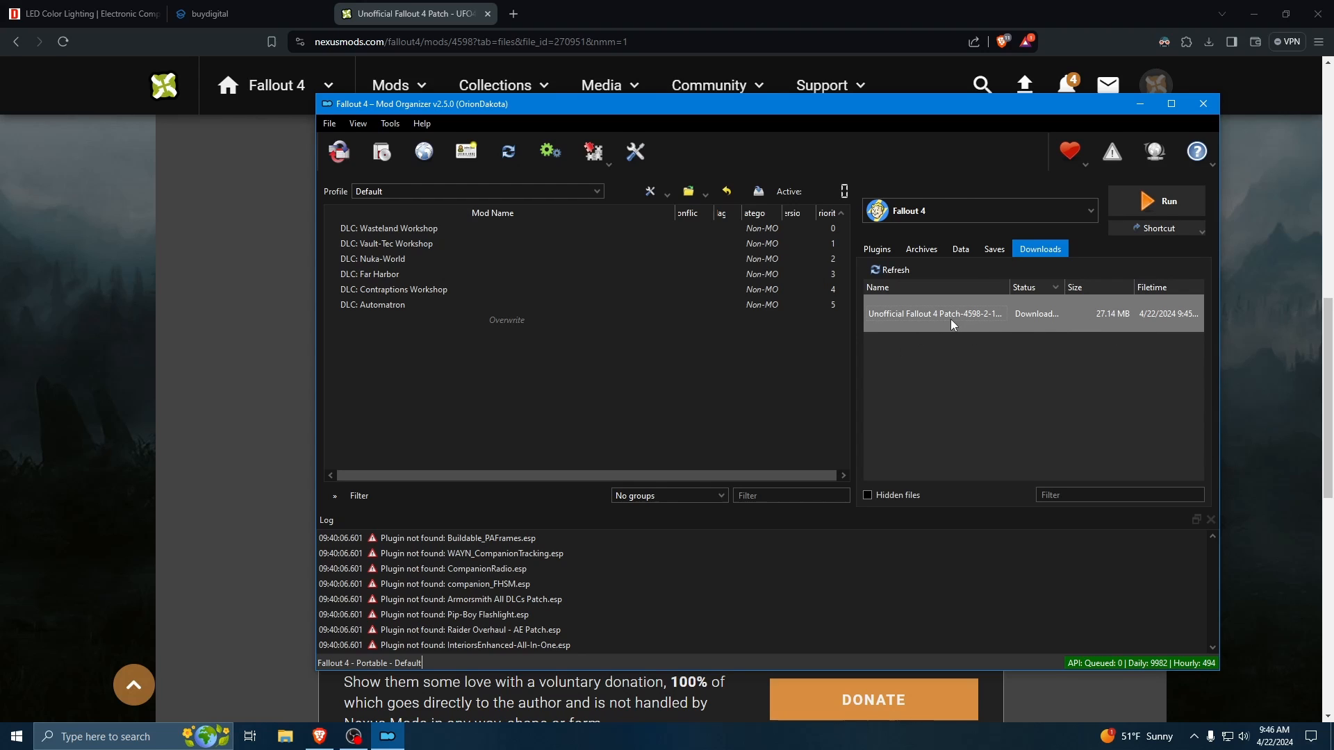
{"action": "right_click", "coordinate": [932, 314]}
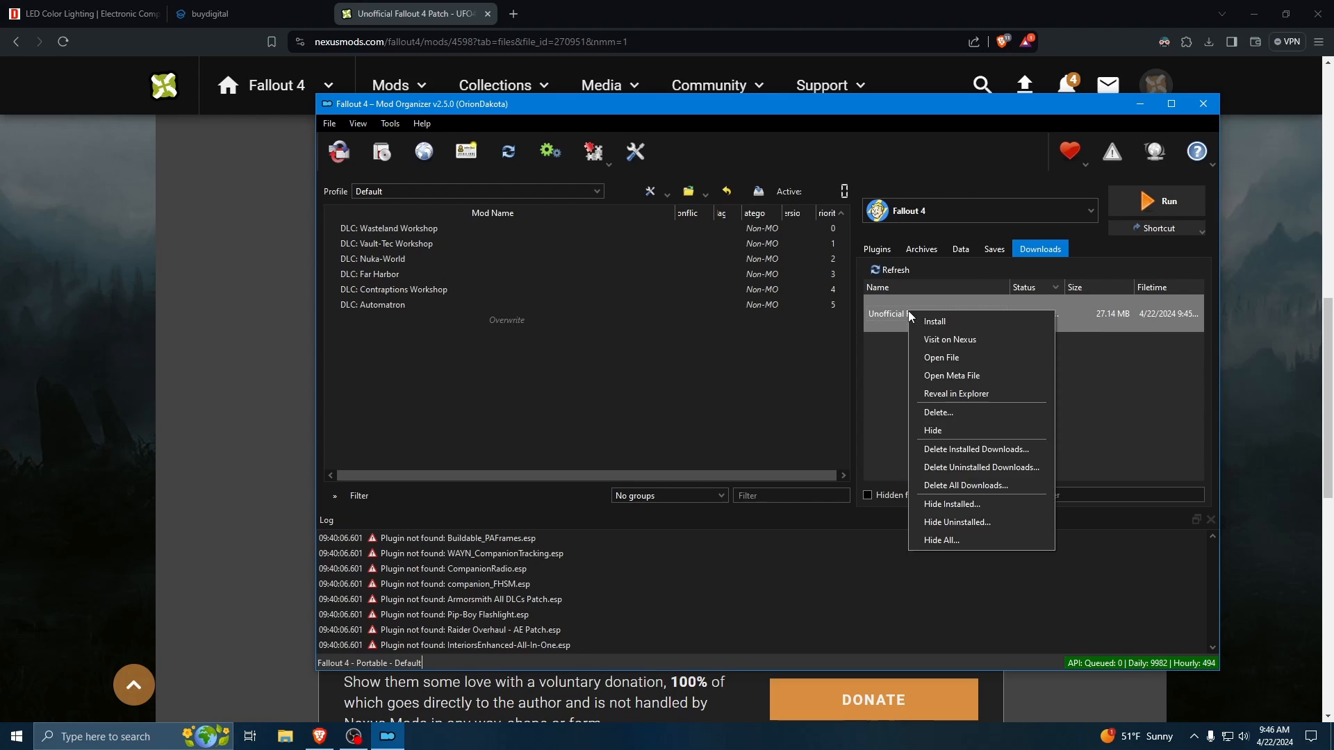
{"action": "left_click", "coordinate": [933, 321]}
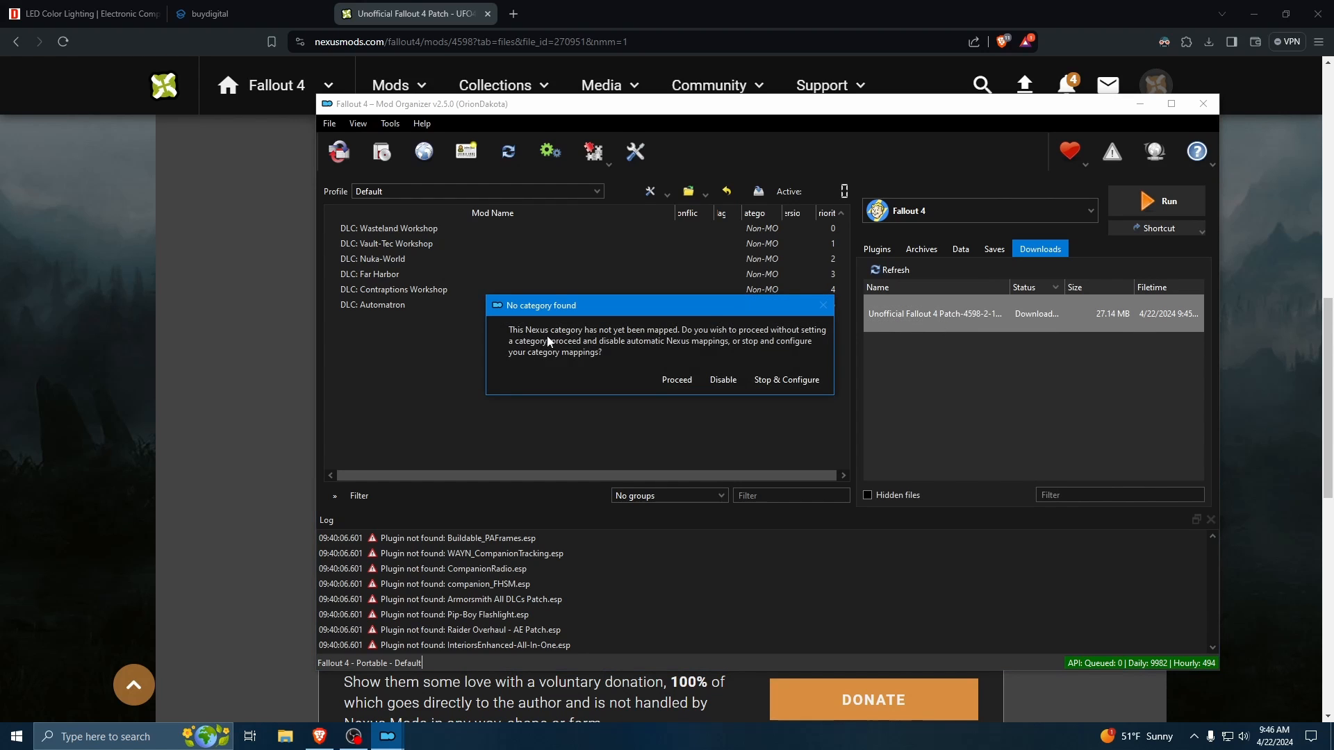
{"action": "mouse_move", "coordinate": [766, 342]}
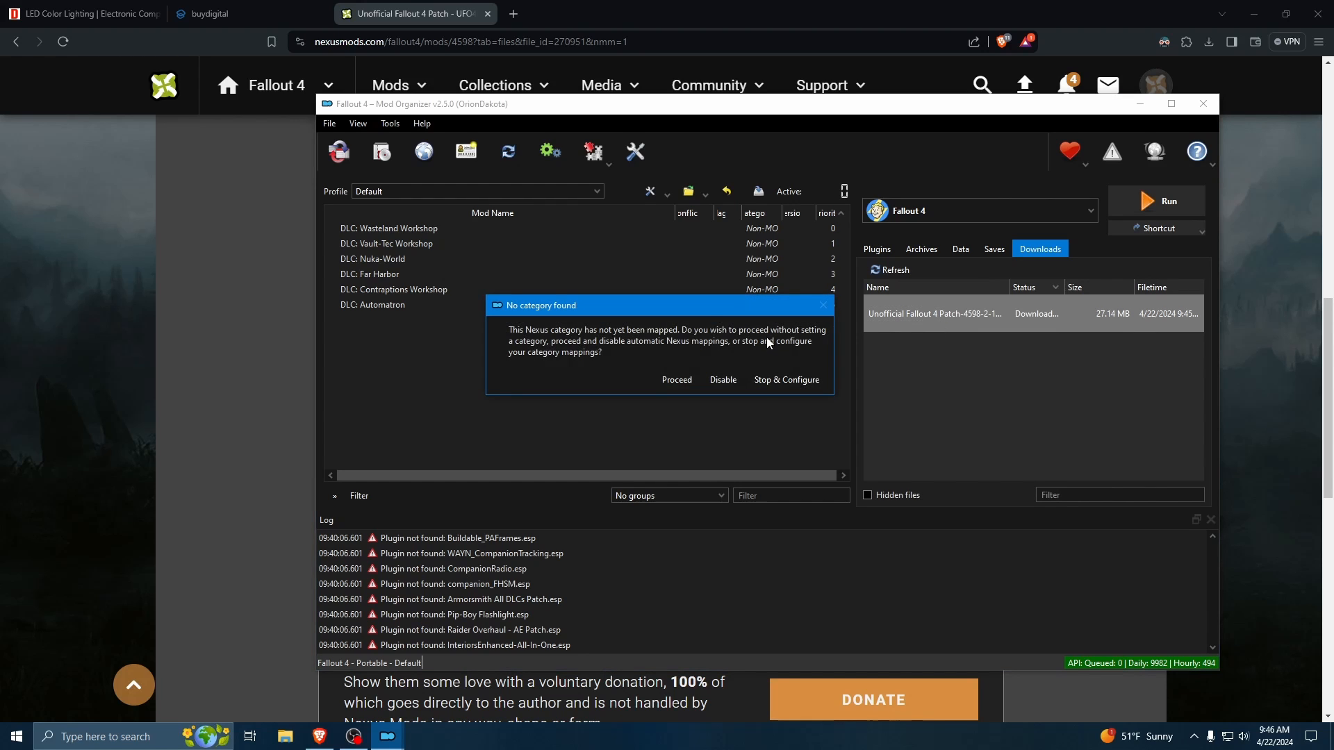
{"action": "mouse_move", "coordinate": [689, 400]}
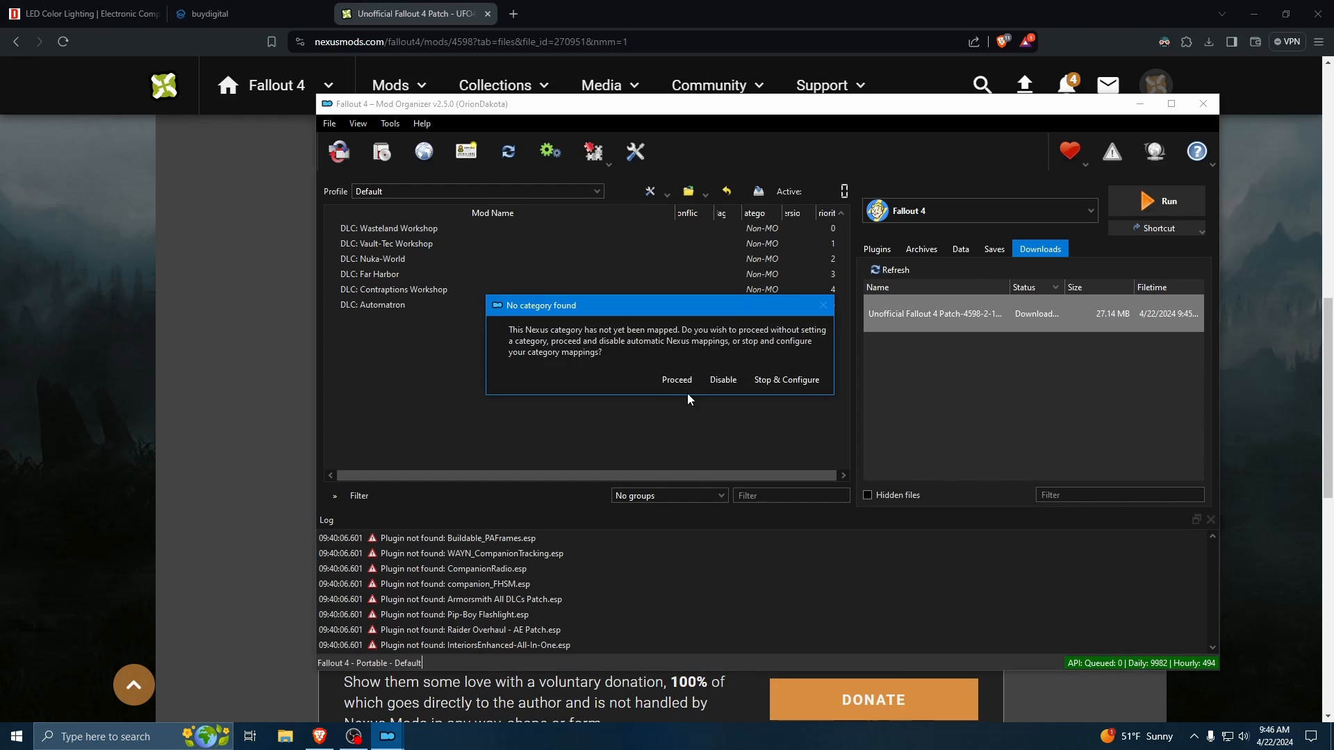
{"action": "left_click", "coordinate": [675, 379]}
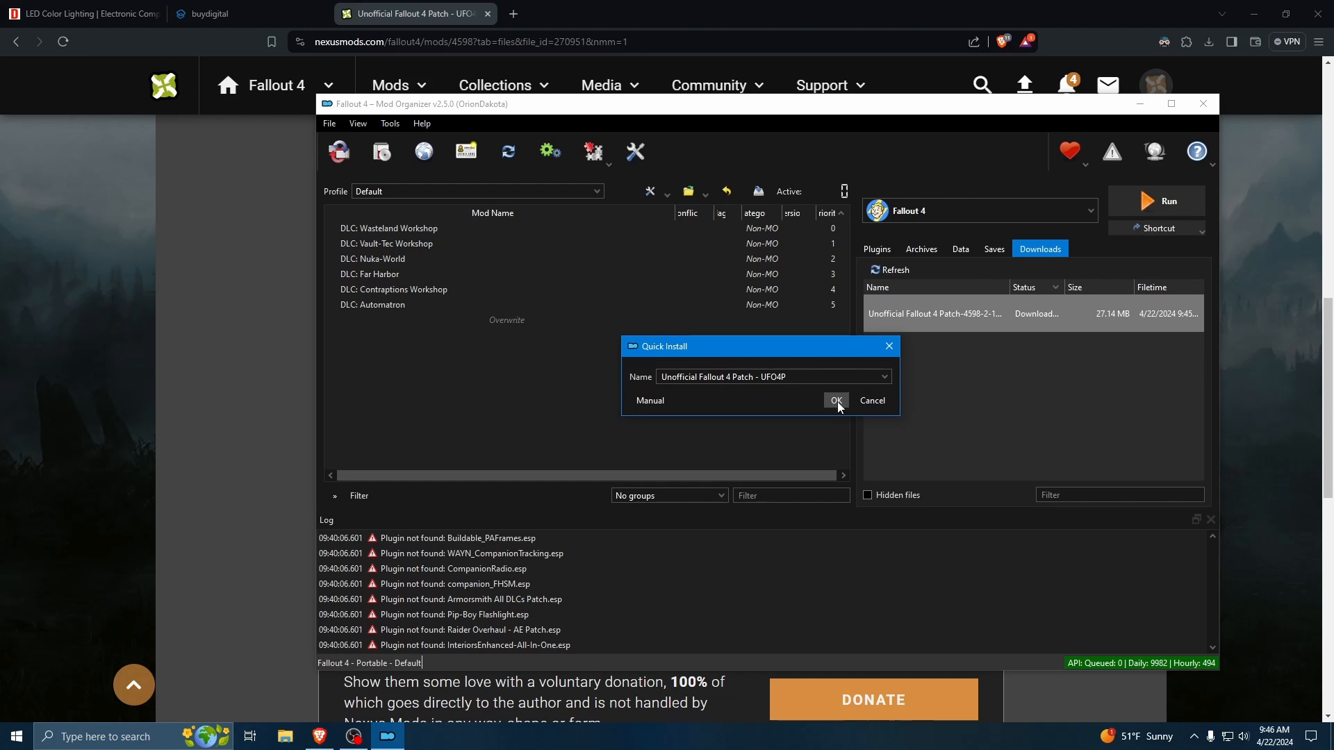
{"action": "left_click", "coordinate": [834, 401]}
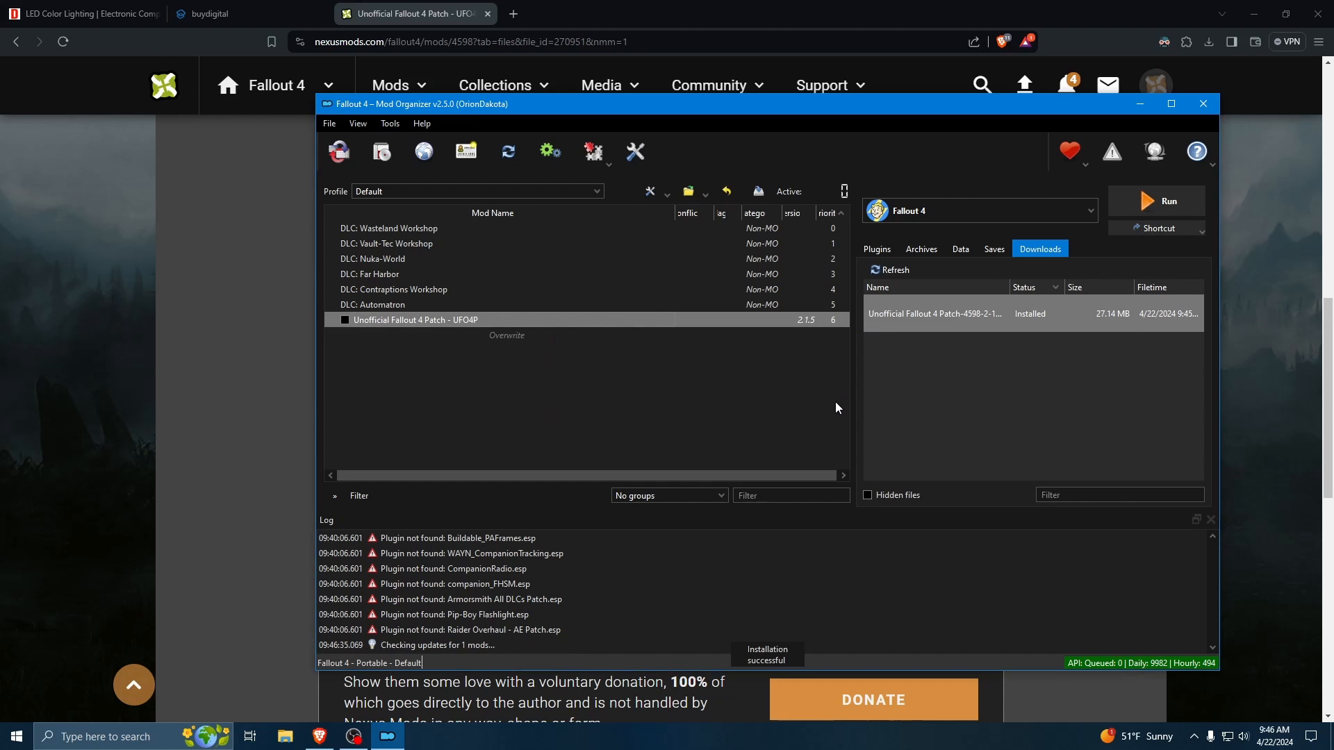
{"action": "mouse_move", "coordinate": [329, 319]}
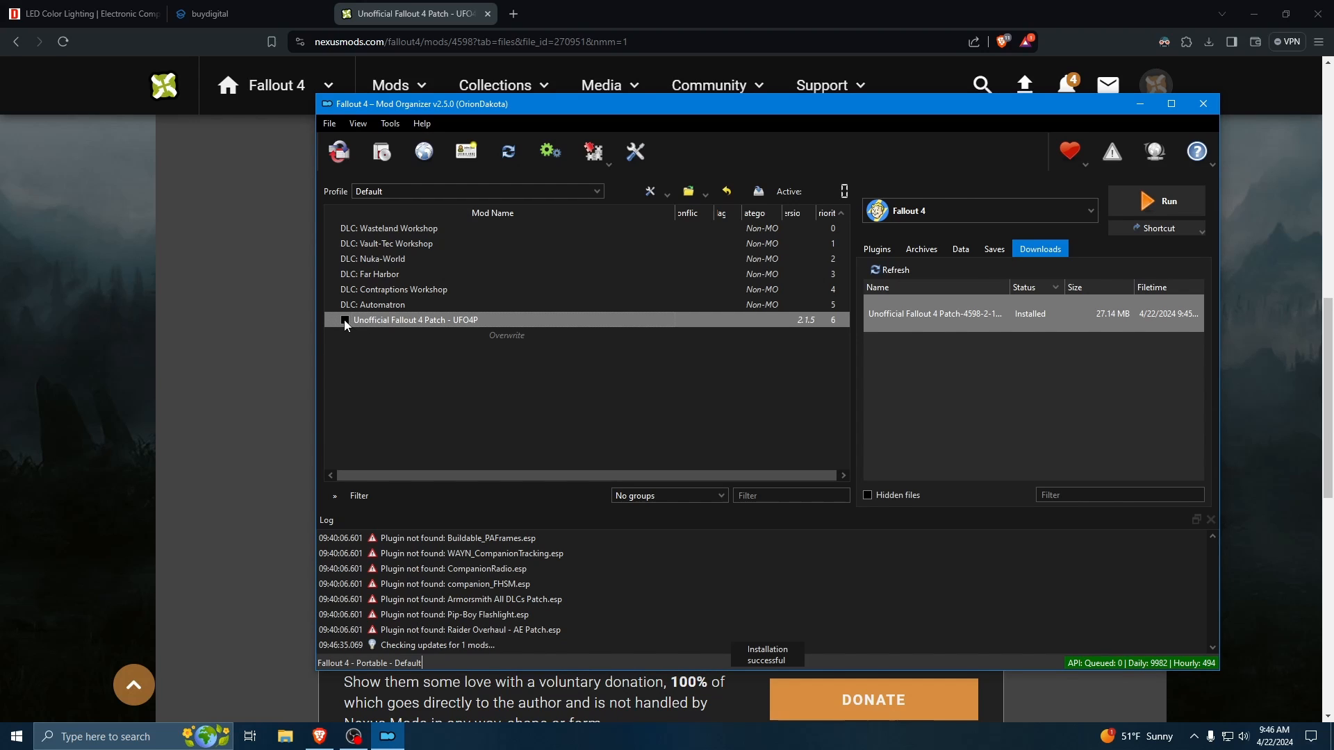
- Tick the Unofficial Fallout 4 Patch - UFO4P checkbox until MO2 registers it as enabled
{"action": "left_click", "coordinate": [344, 321]}
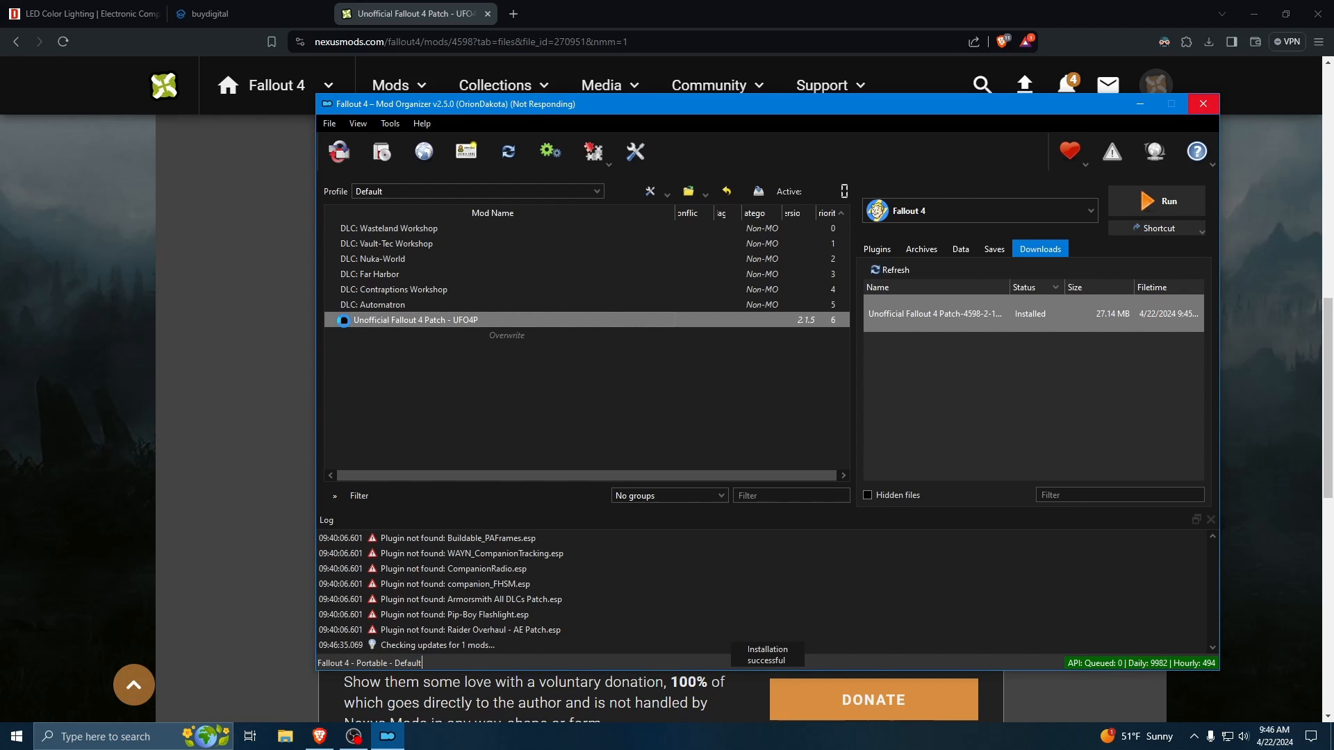
{"action": "left_click", "coordinate": [344, 320]}
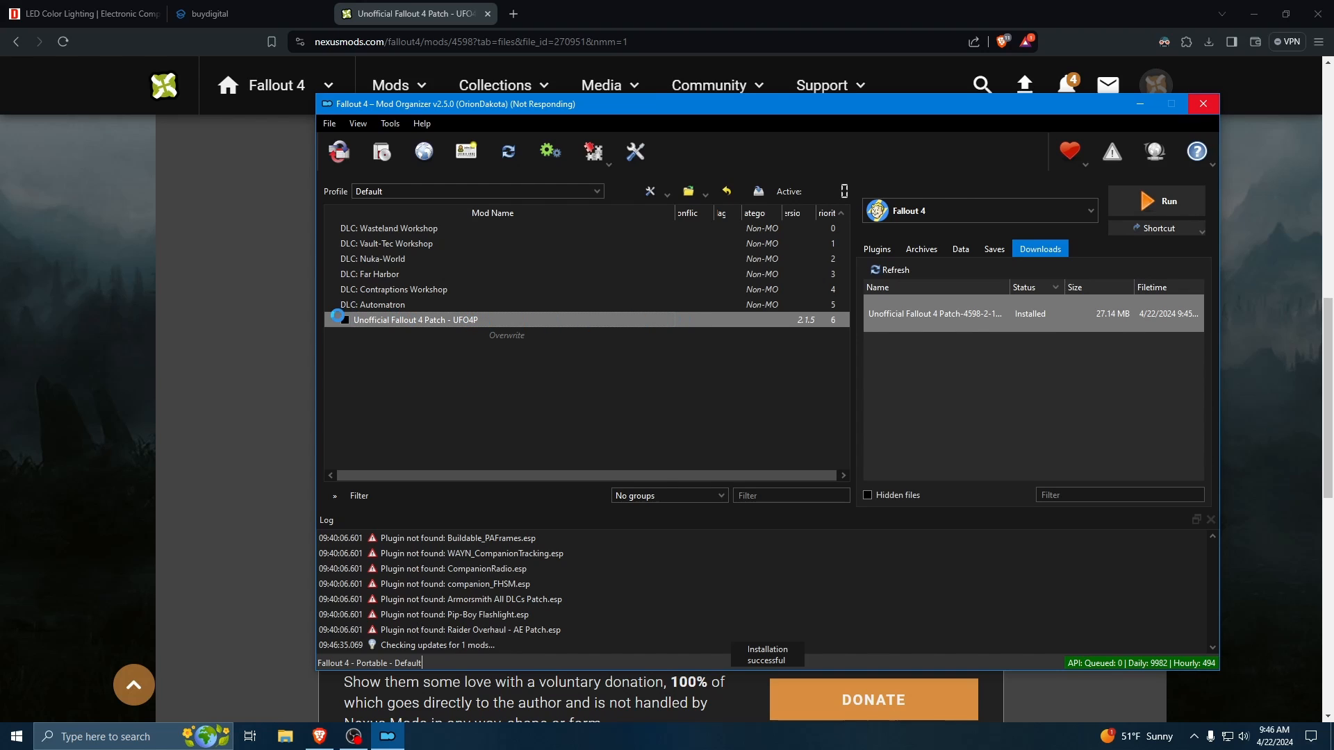
{"action": "left_click", "coordinate": [344, 319]}
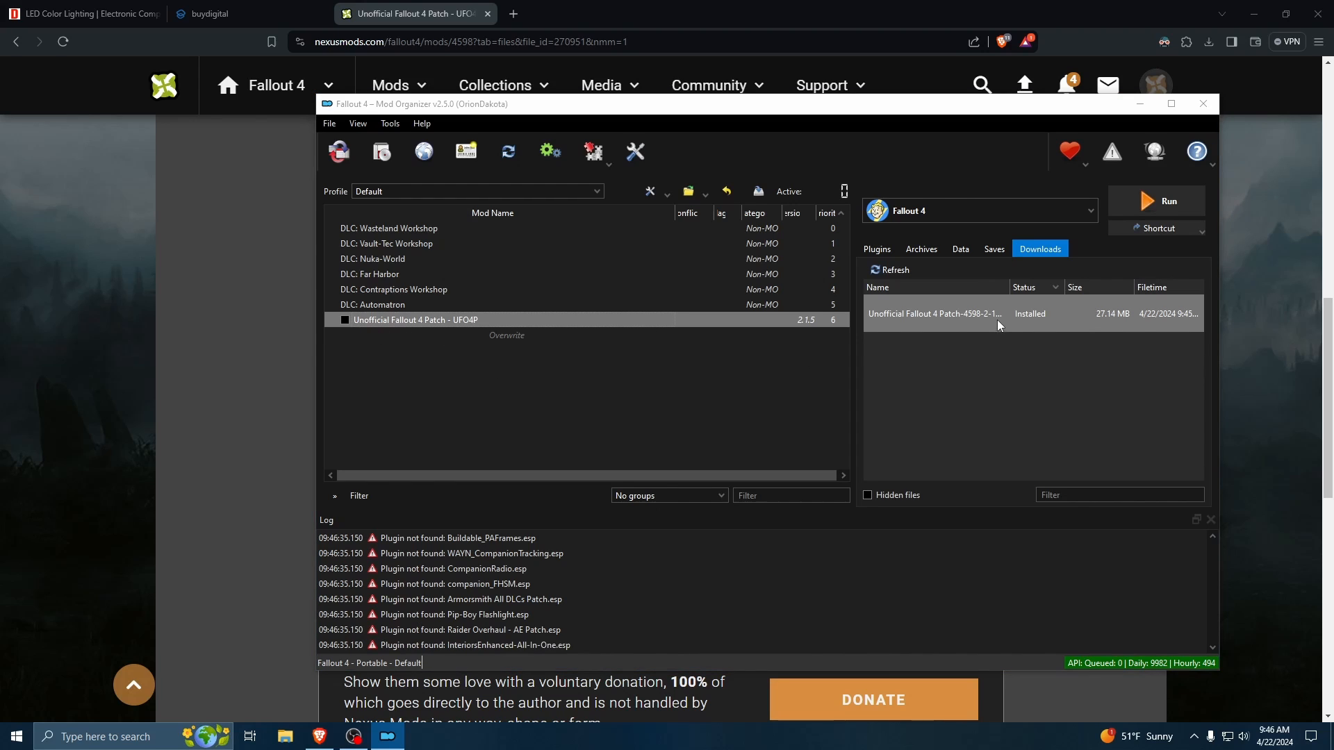
{"action": "mouse_move", "coordinate": [514, 344]}
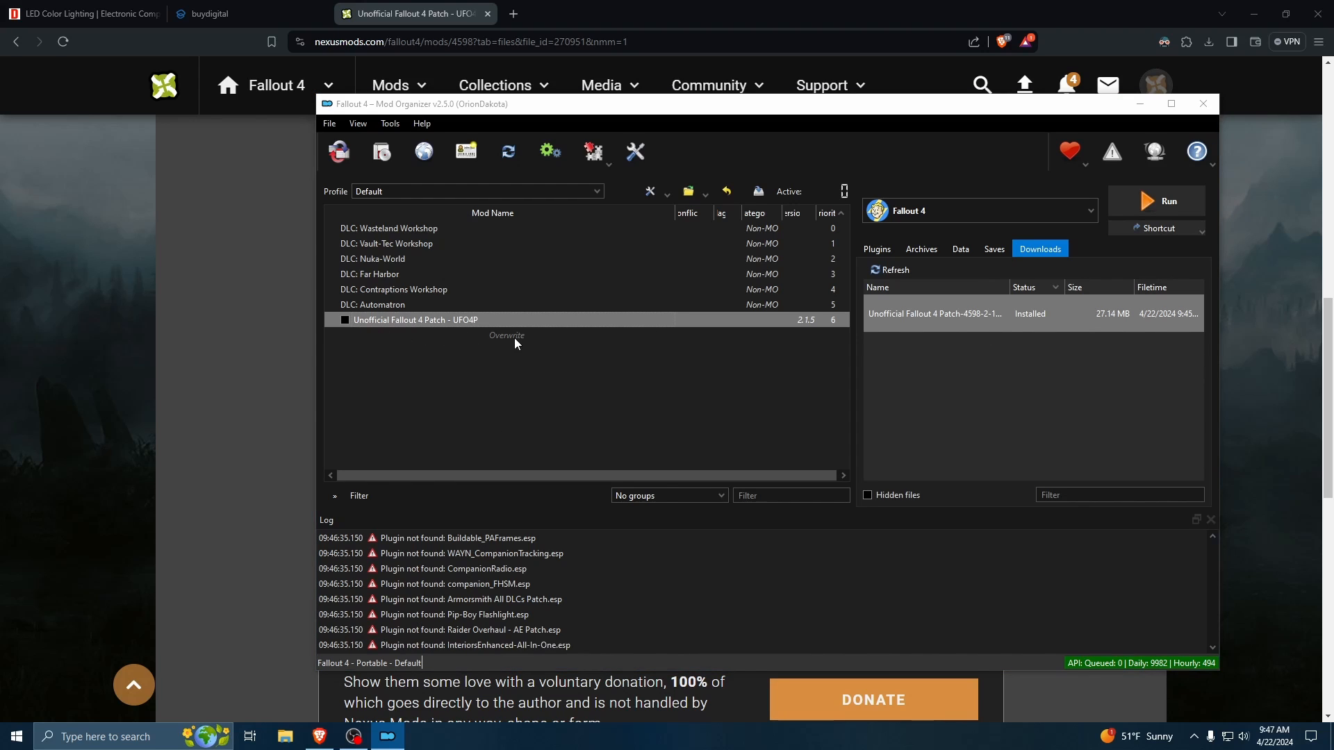
{"action": "left_click", "coordinate": [345, 323]}
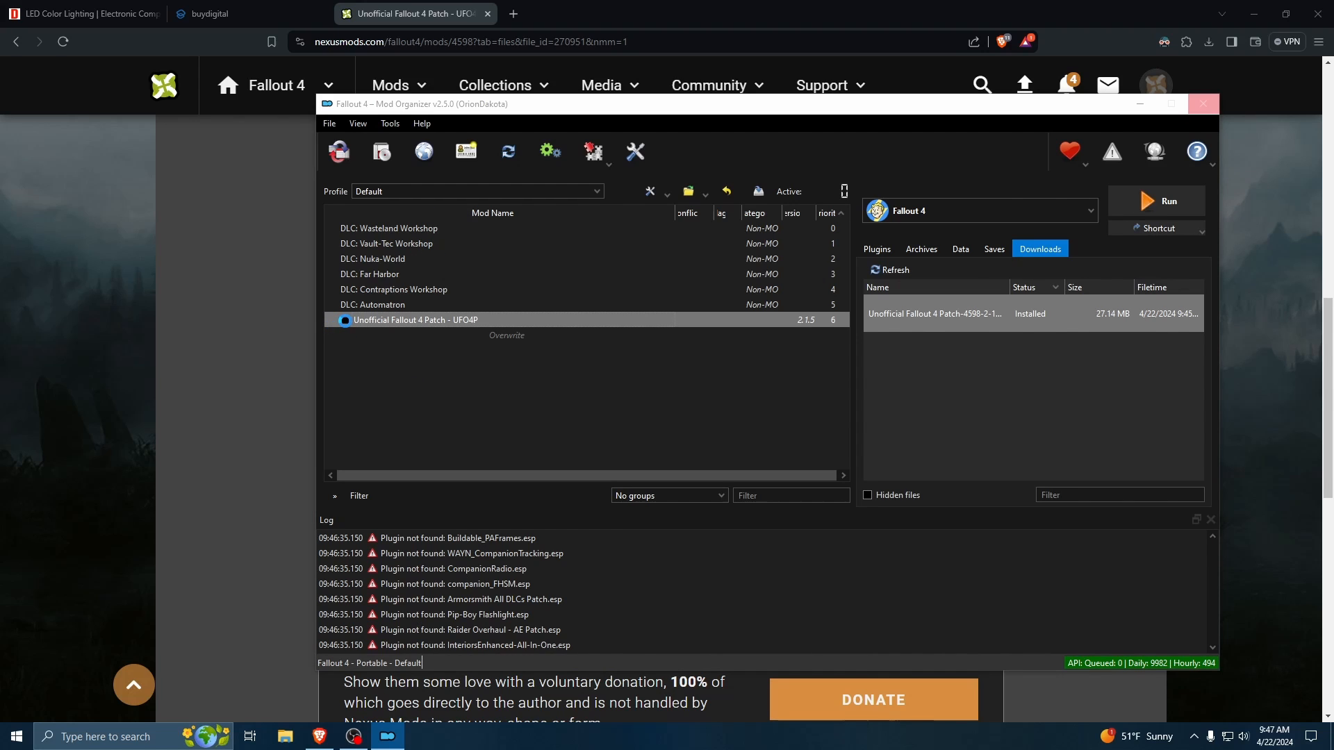
{"action": "left_click", "coordinate": [345, 319]}
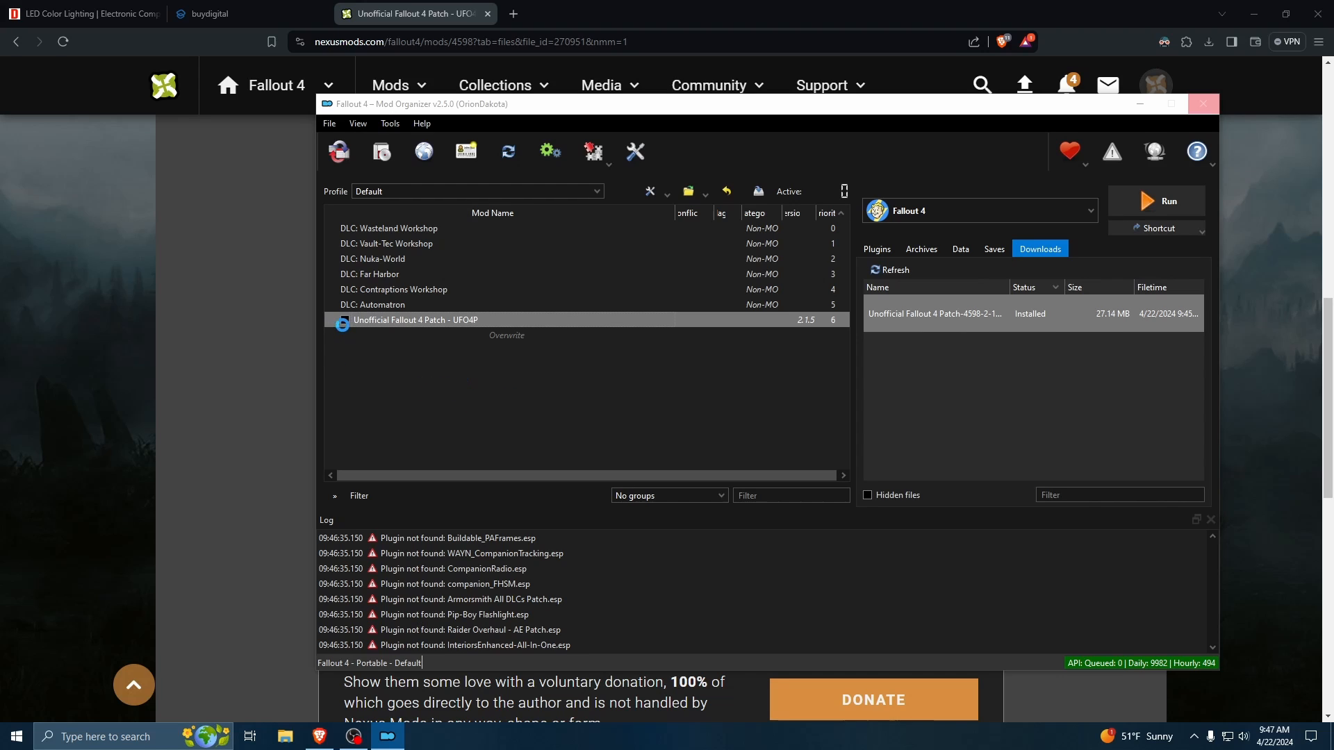
{"action": "left_click", "coordinate": [342, 320]}
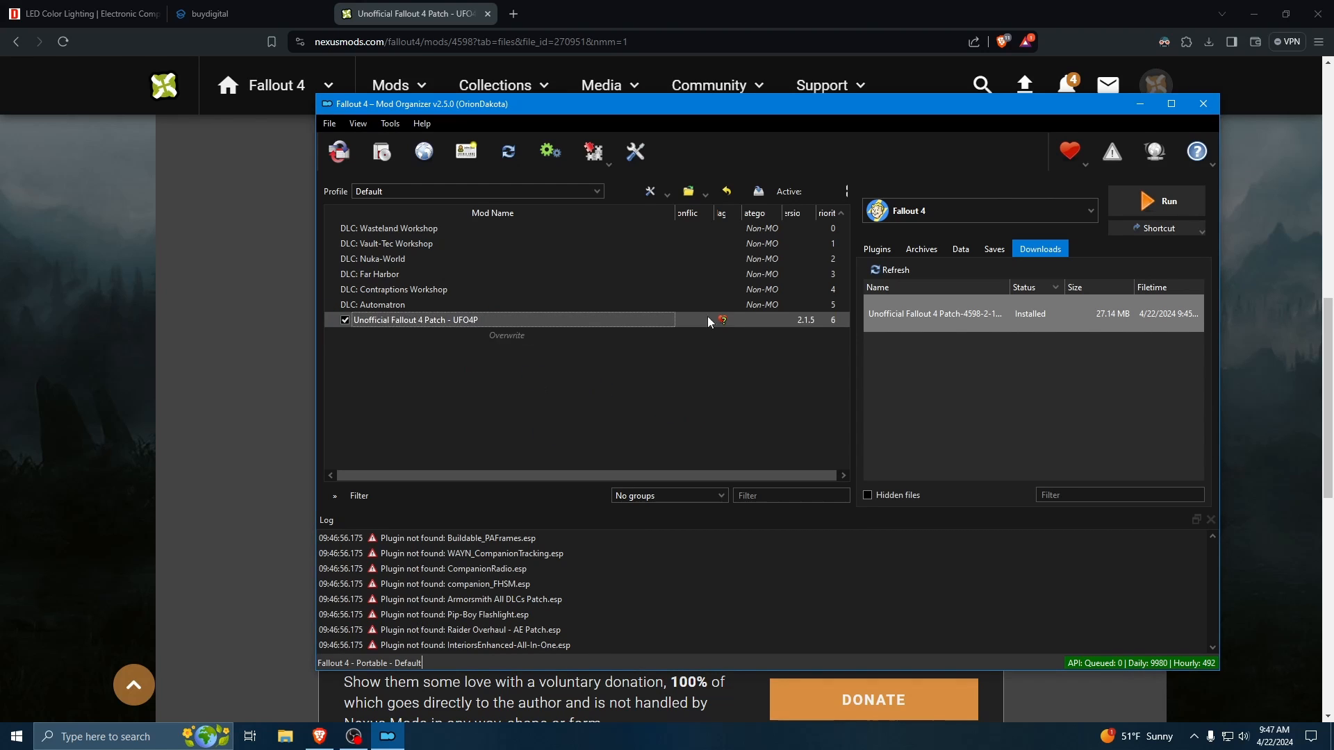
{"action": "double_click", "coordinate": [414, 319]}
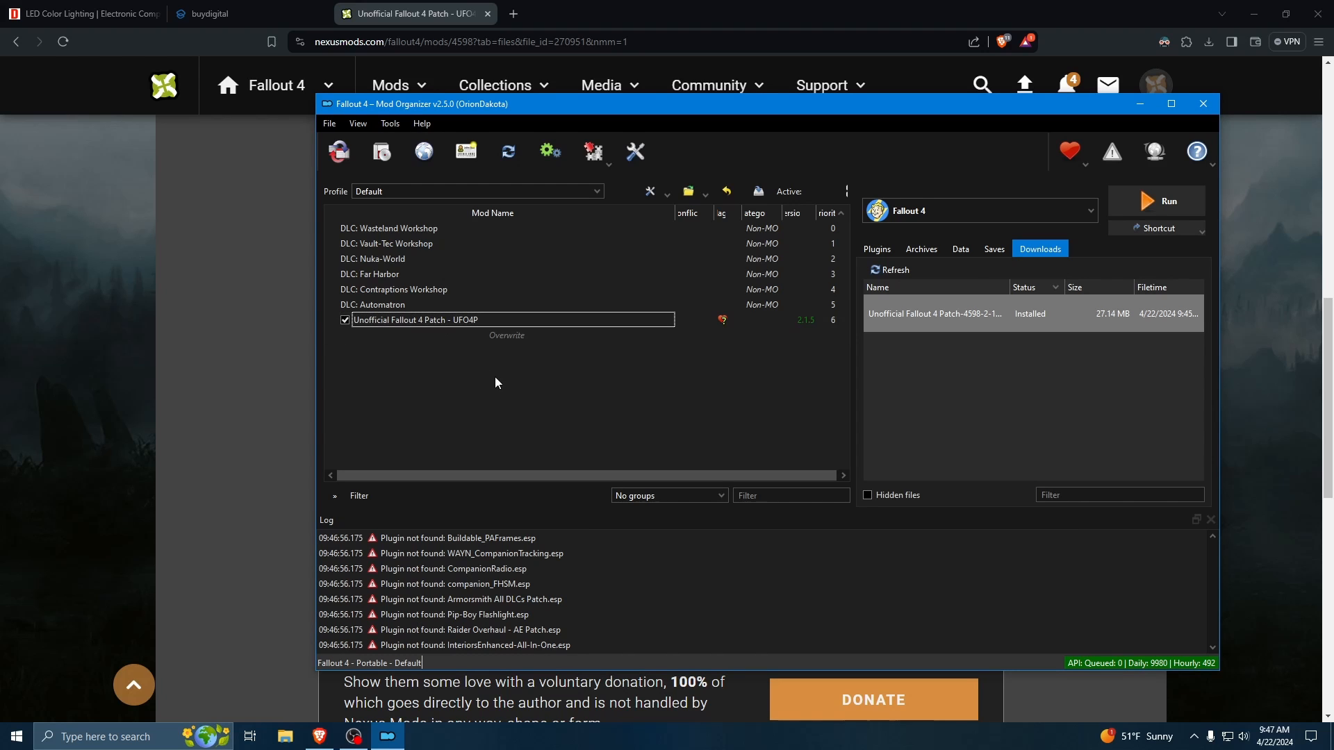
{"action": "mouse_move", "coordinate": [630, 379]}
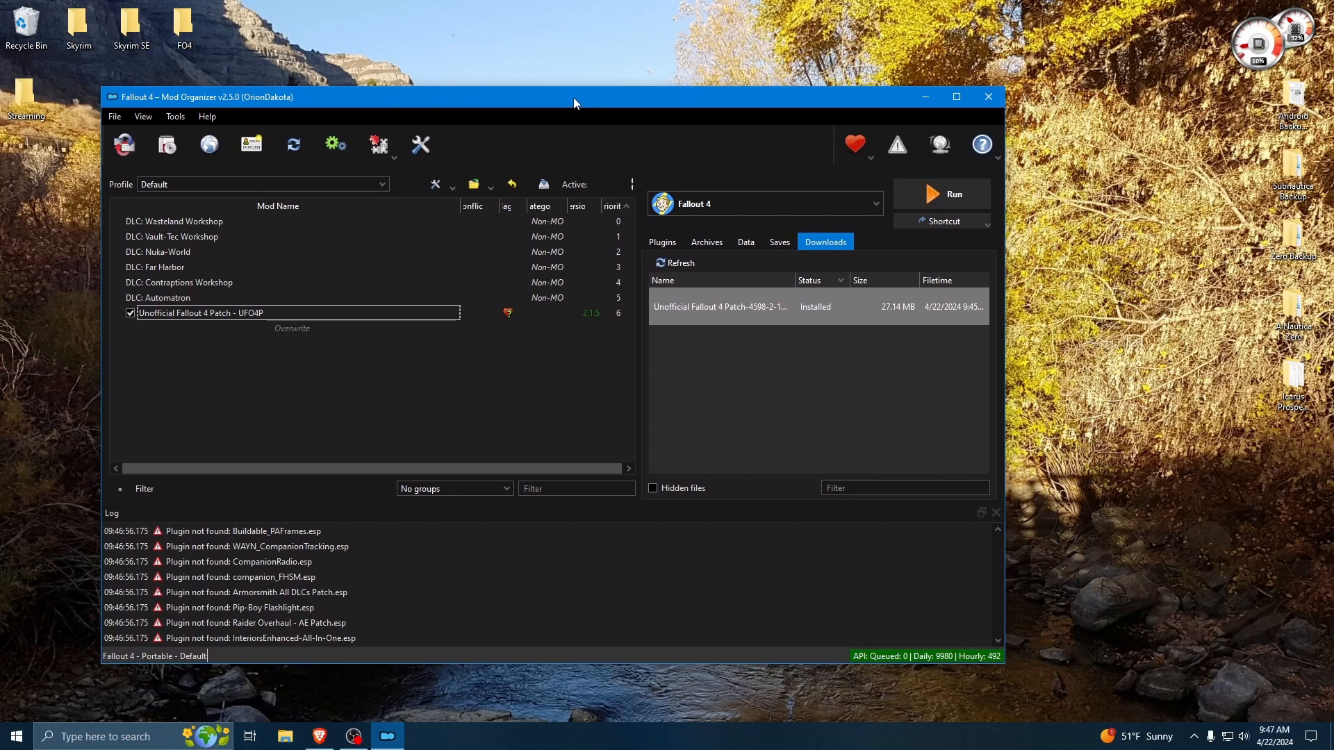
{"action": "mouse_move", "coordinate": [686, 79]}
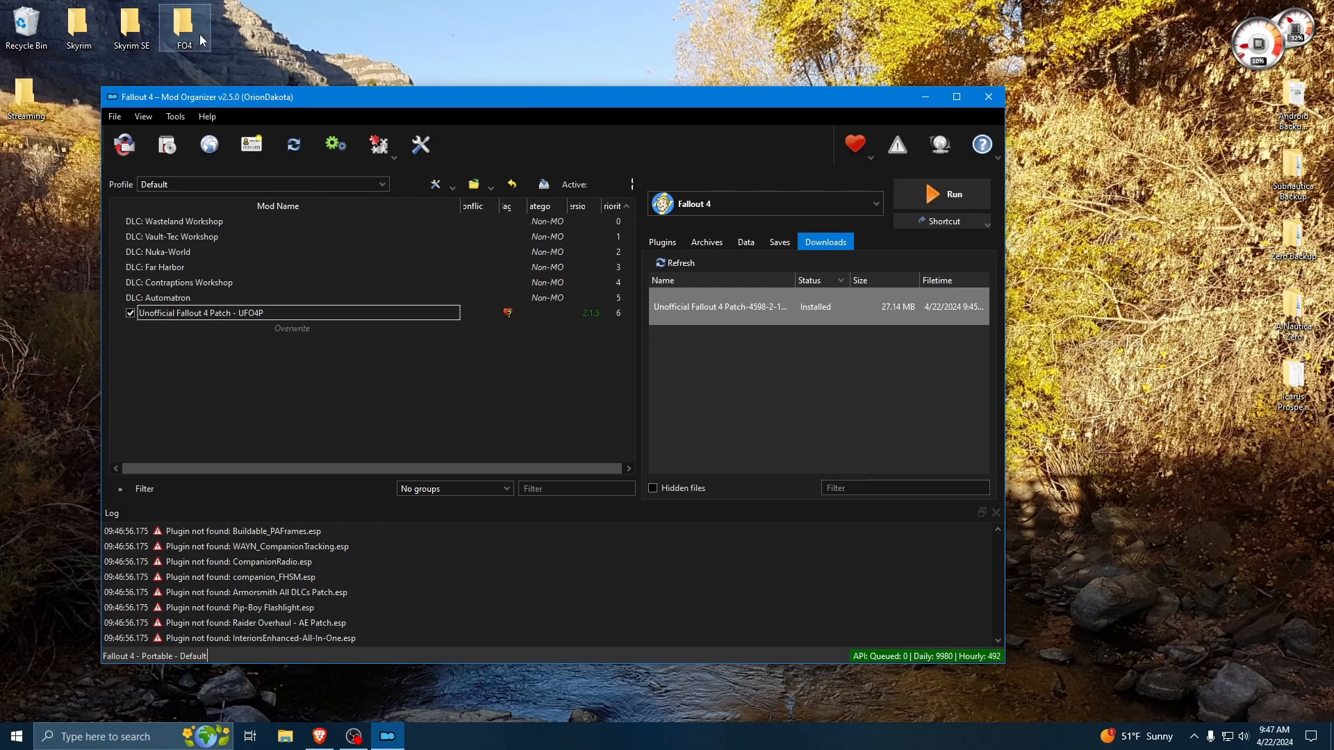
- Browse to F:\Games\MO2 FO4 Files\Downloads and select the two Black Gasmask archives
{"action": "double_click", "coordinate": [183, 26]}
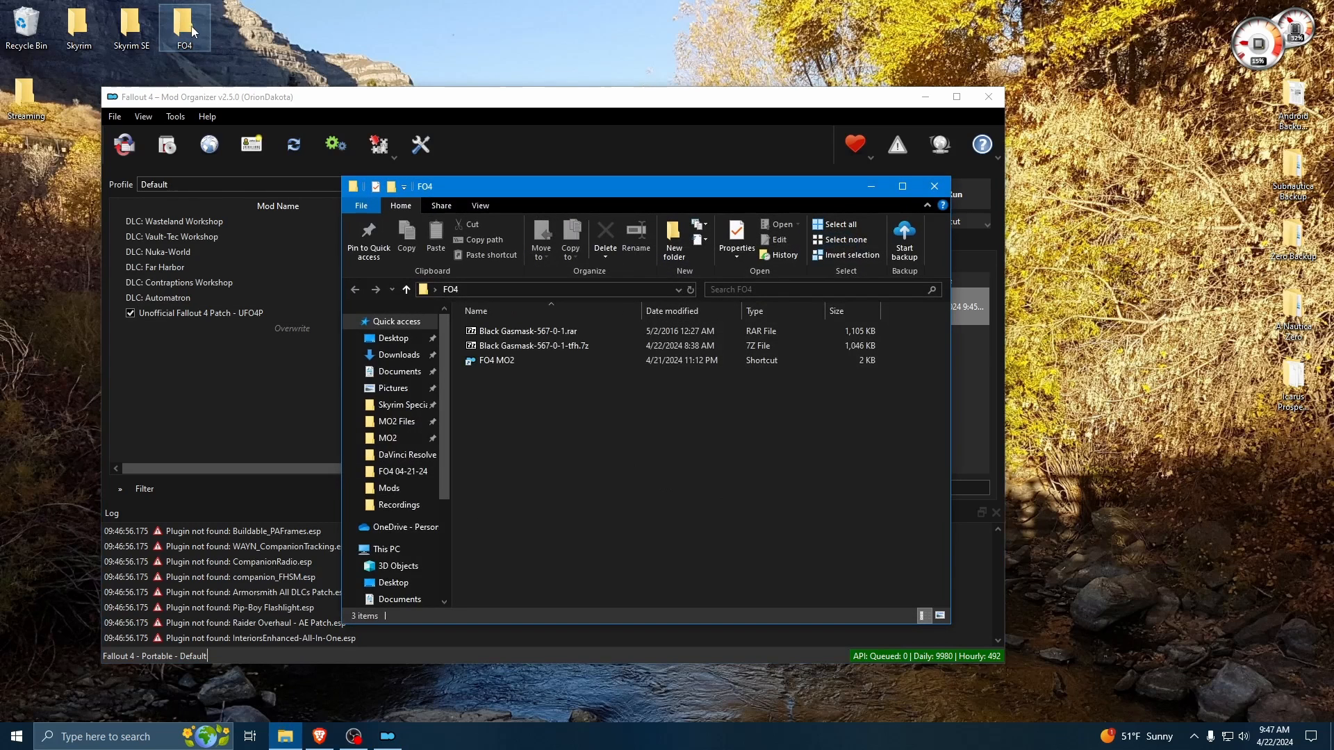
{"action": "left_click", "coordinate": [527, 331]}
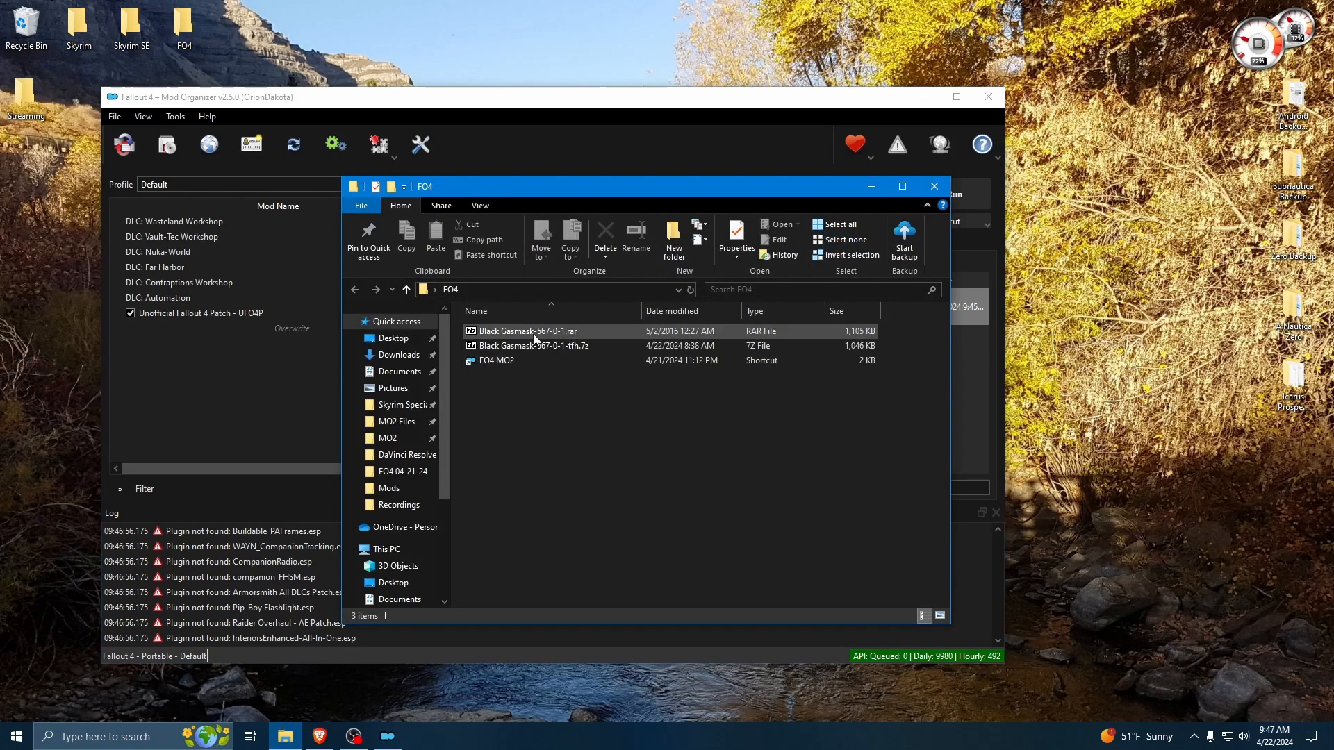
{"action": "left_click", "coordinate": [531, 346]}
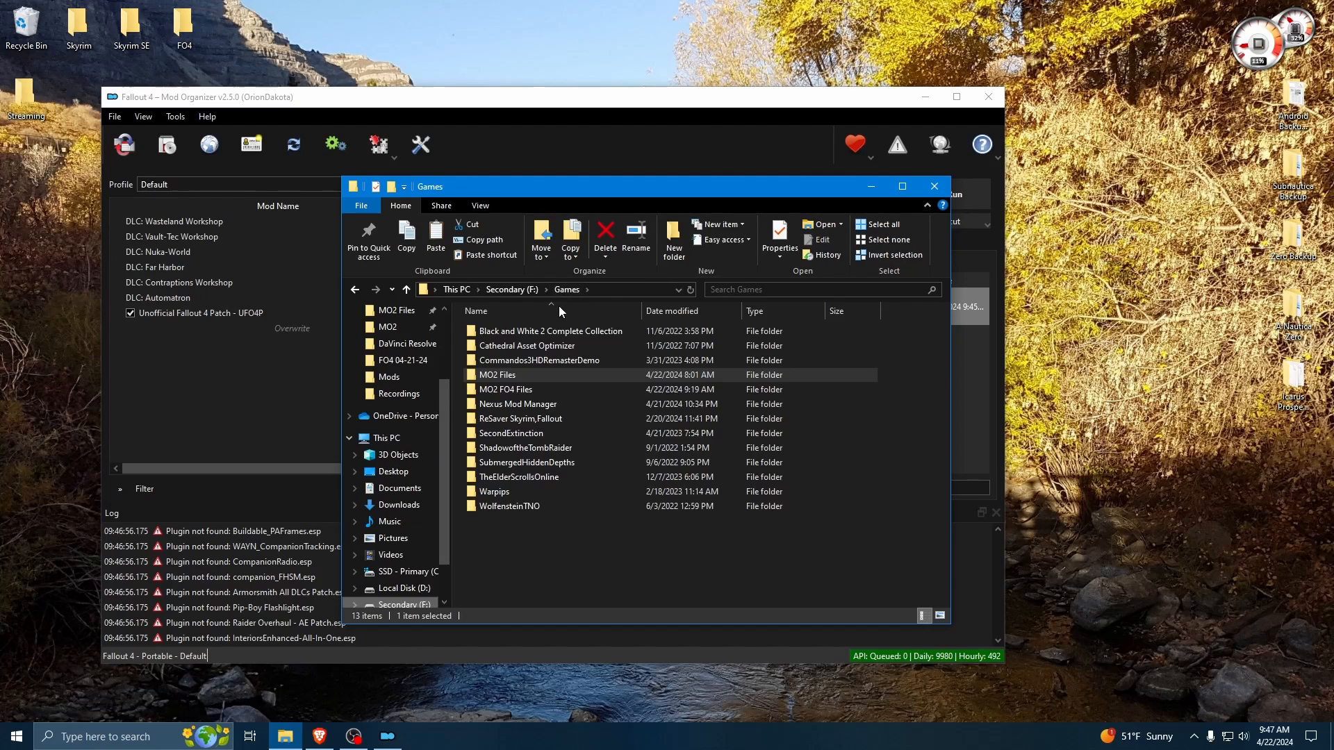
{"action": "double_click", "coordinate": [505, 389]}
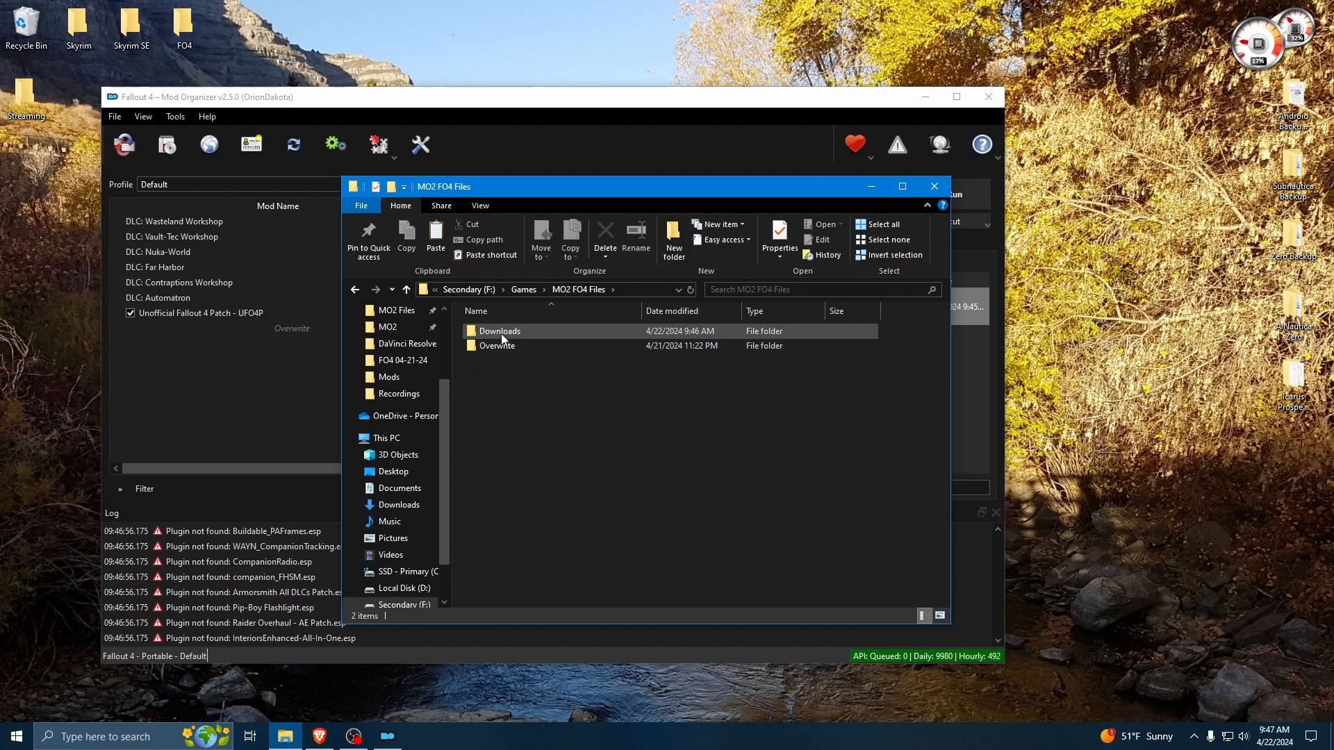
{"action": "double_click", "coordinate": [500, 330]}
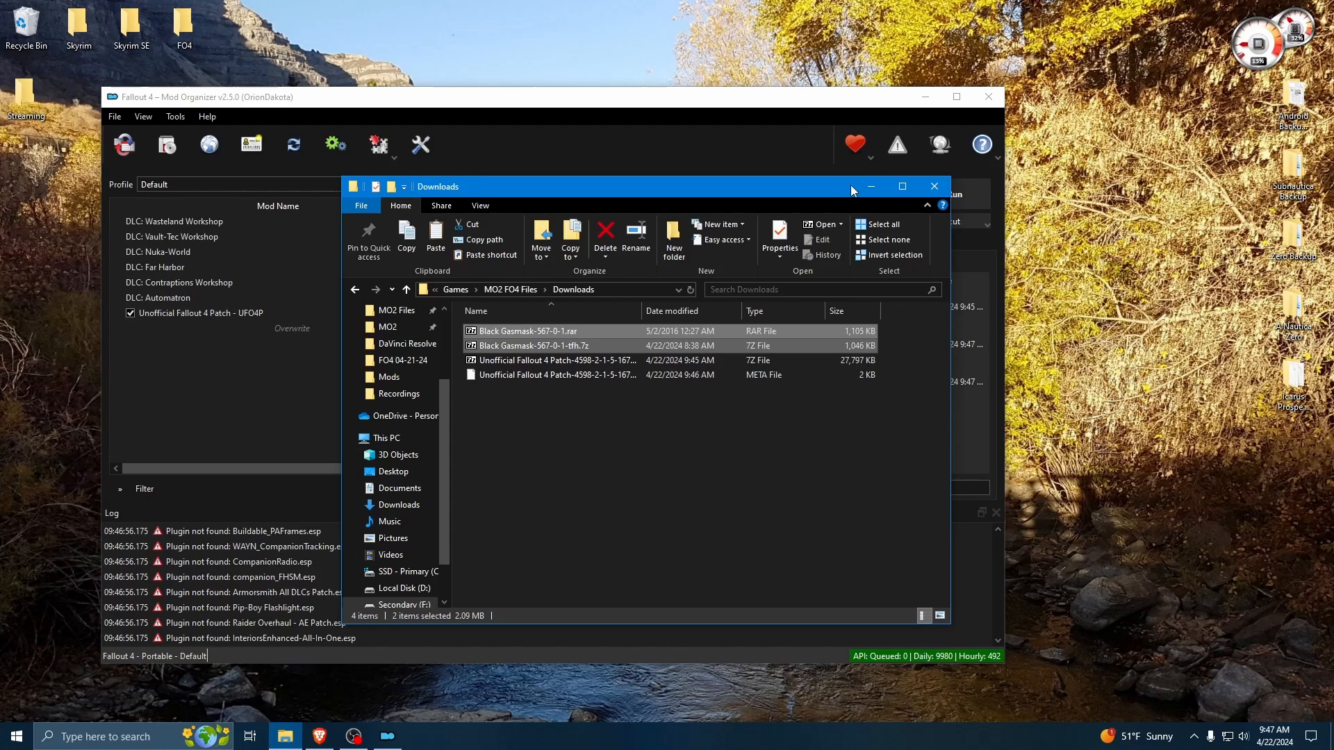
- Install the Black Gasmask .rar download as the mod Black Gasmask and enable it
{"action": "left_click", "coordinate": [933, 185]}
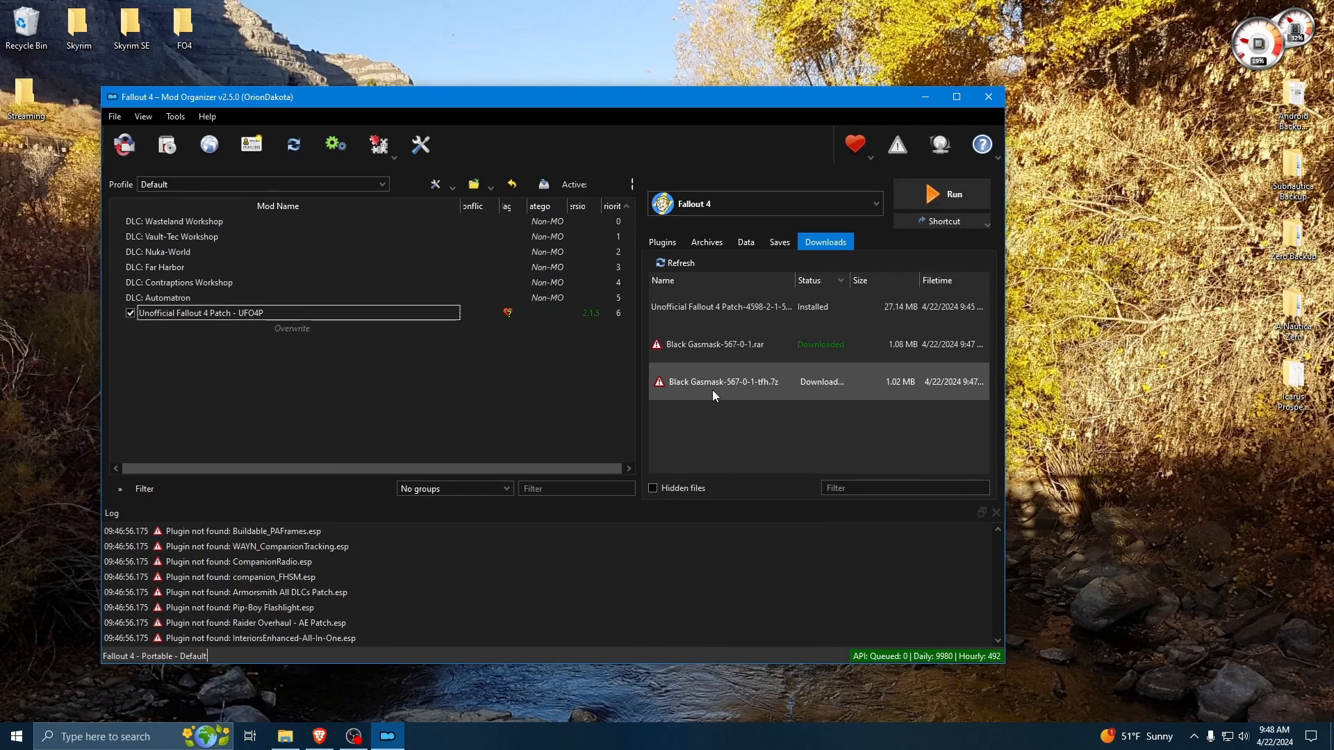
{"action": "mouse_move", "coordinate": [723, 375]}
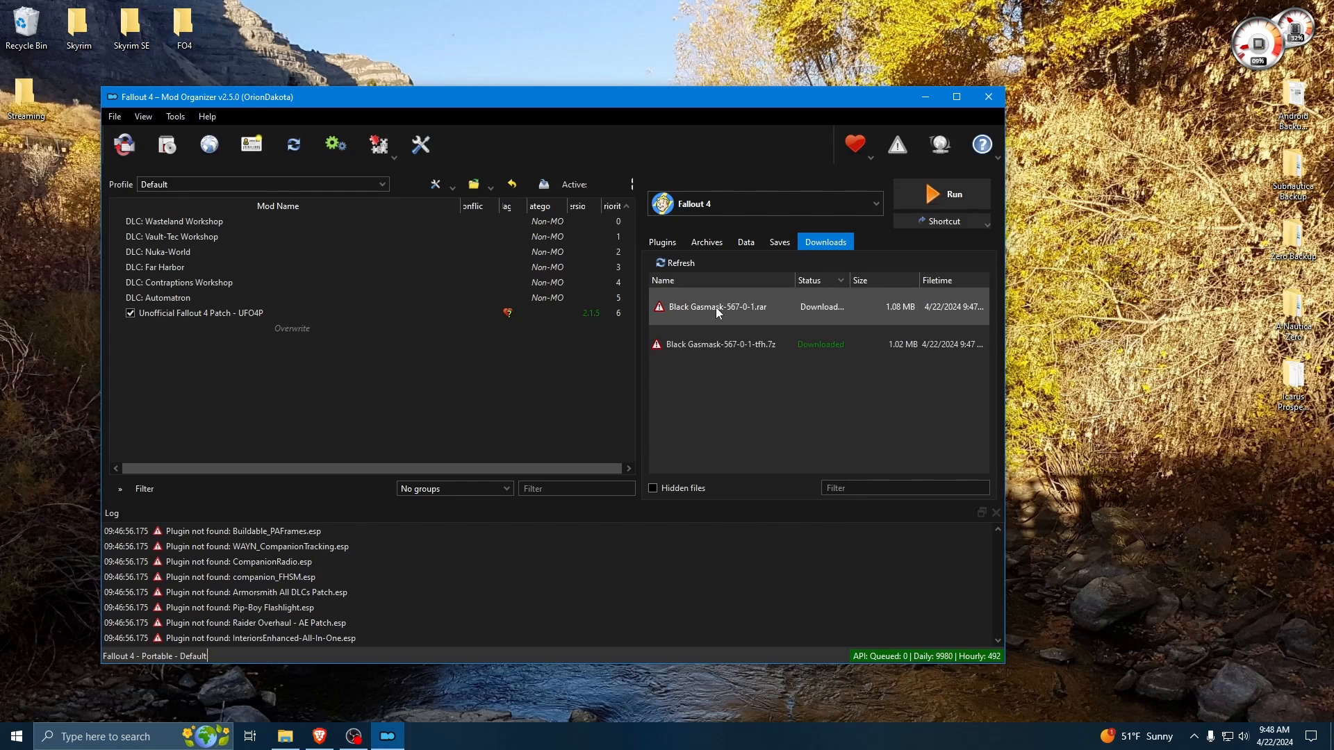
{"action": "right_click", "coordinate": [717, 307]}
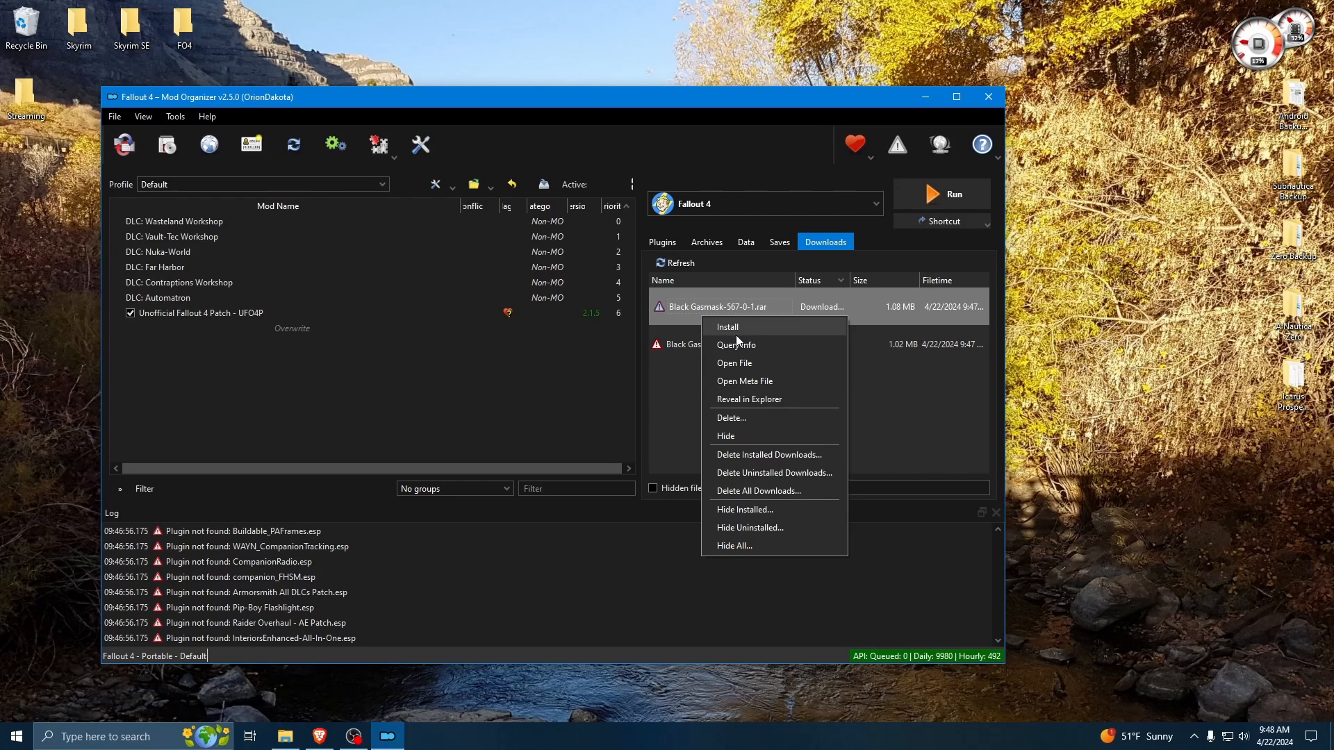
{"action": "left_click", "coordinate": [727, 326]}
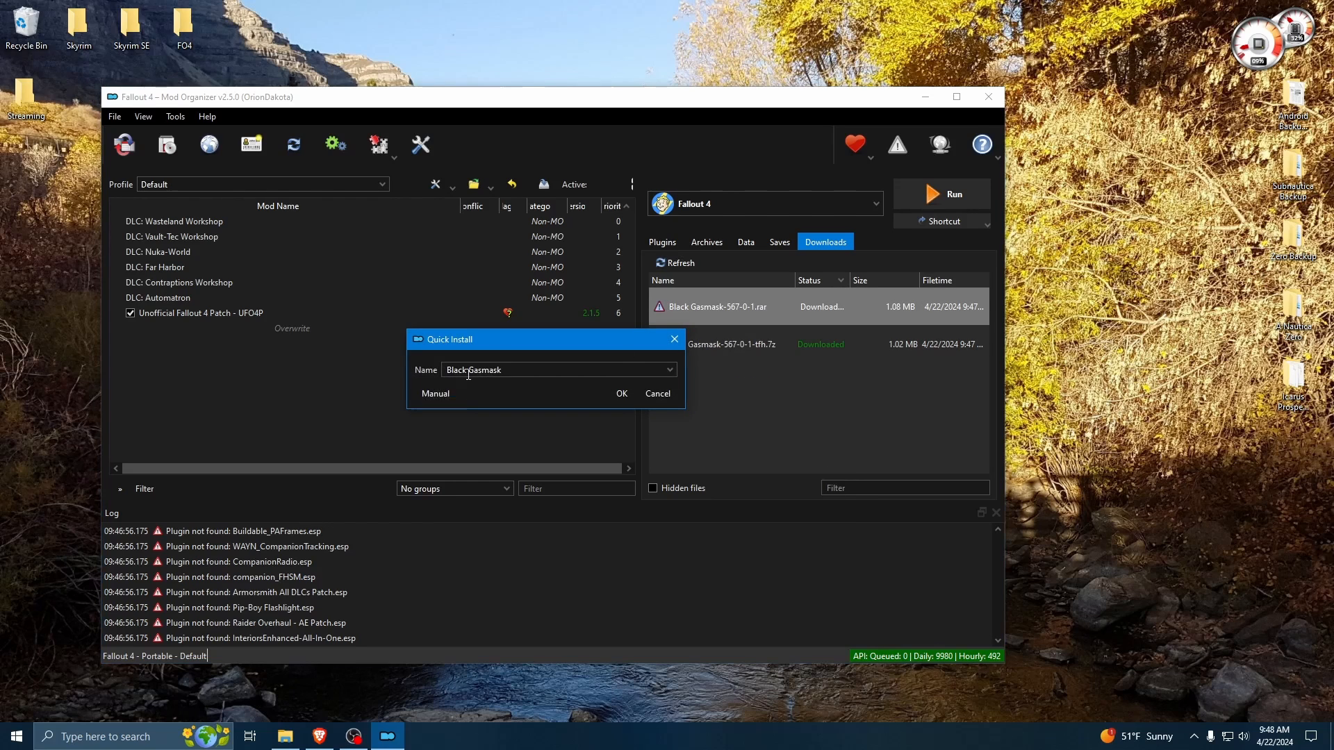
{"action": "left_click", "coordinate": [621, 393]}
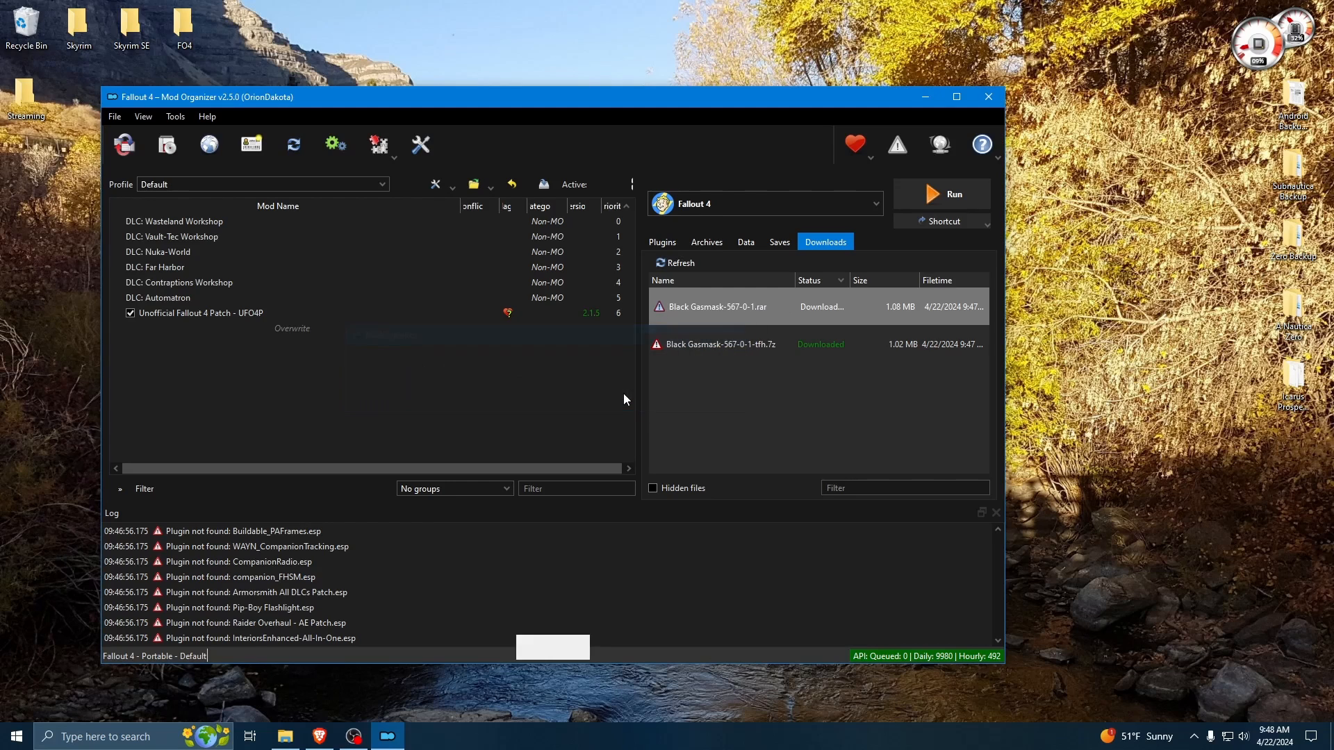
{"action": "double_click", "coordinate": [719, 306]}
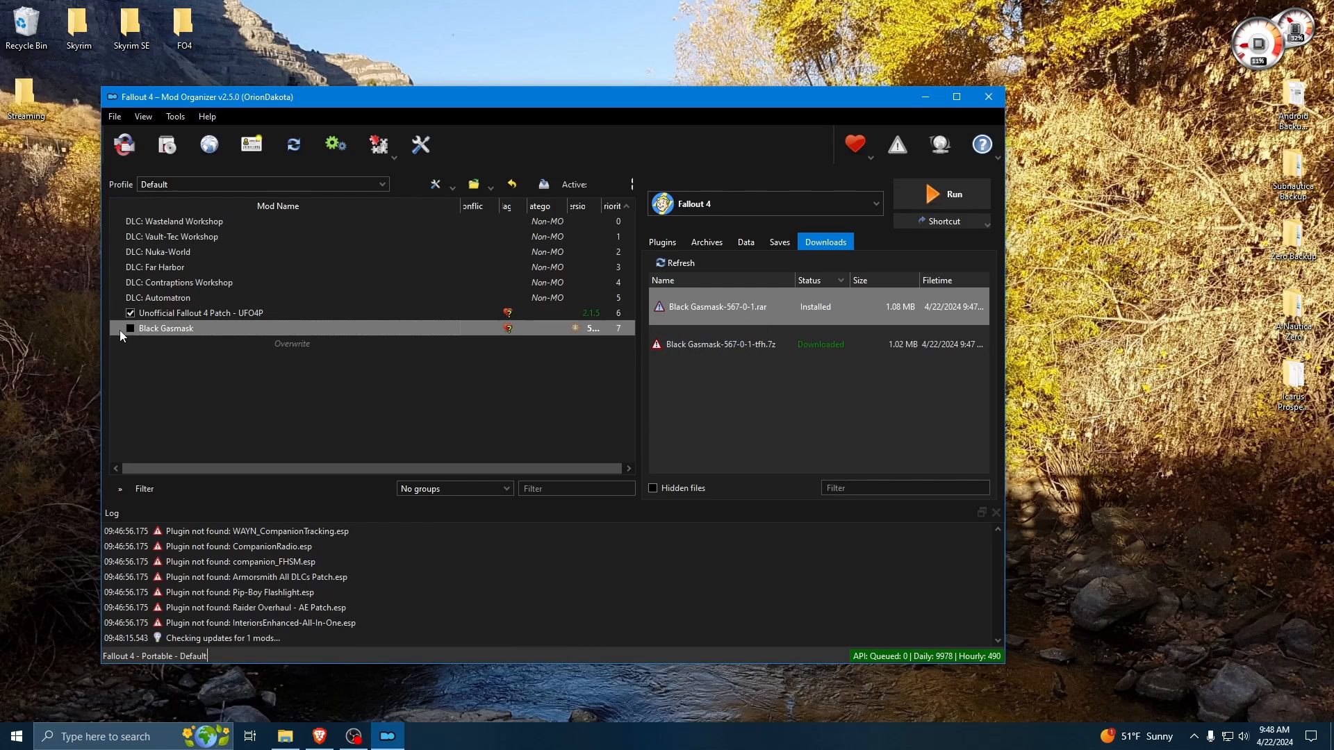
{"action": "left_click", "coordinate": [130, 329]}
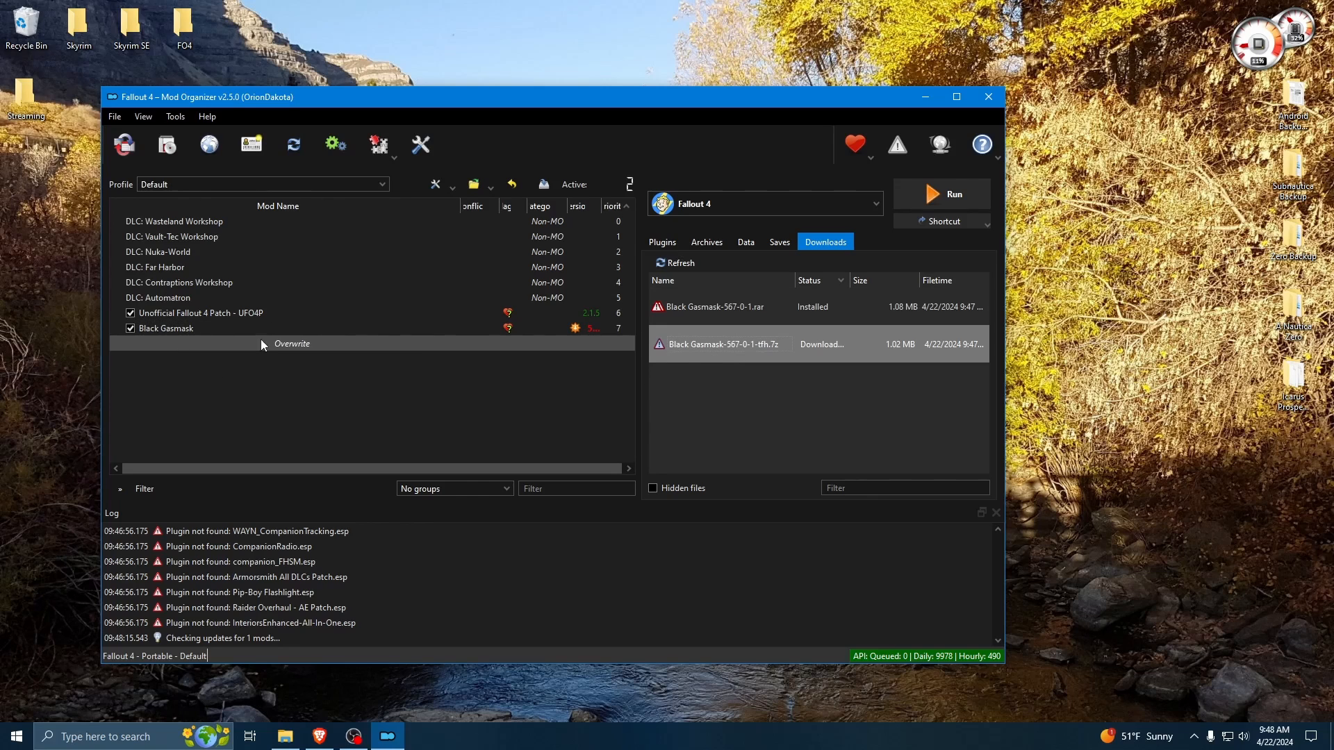
- Install the second Black Gasmask archive as a separate mod named Black Gasmask - Patch and enable it
{"action": "right_click", "coordinate": [721, 344]}
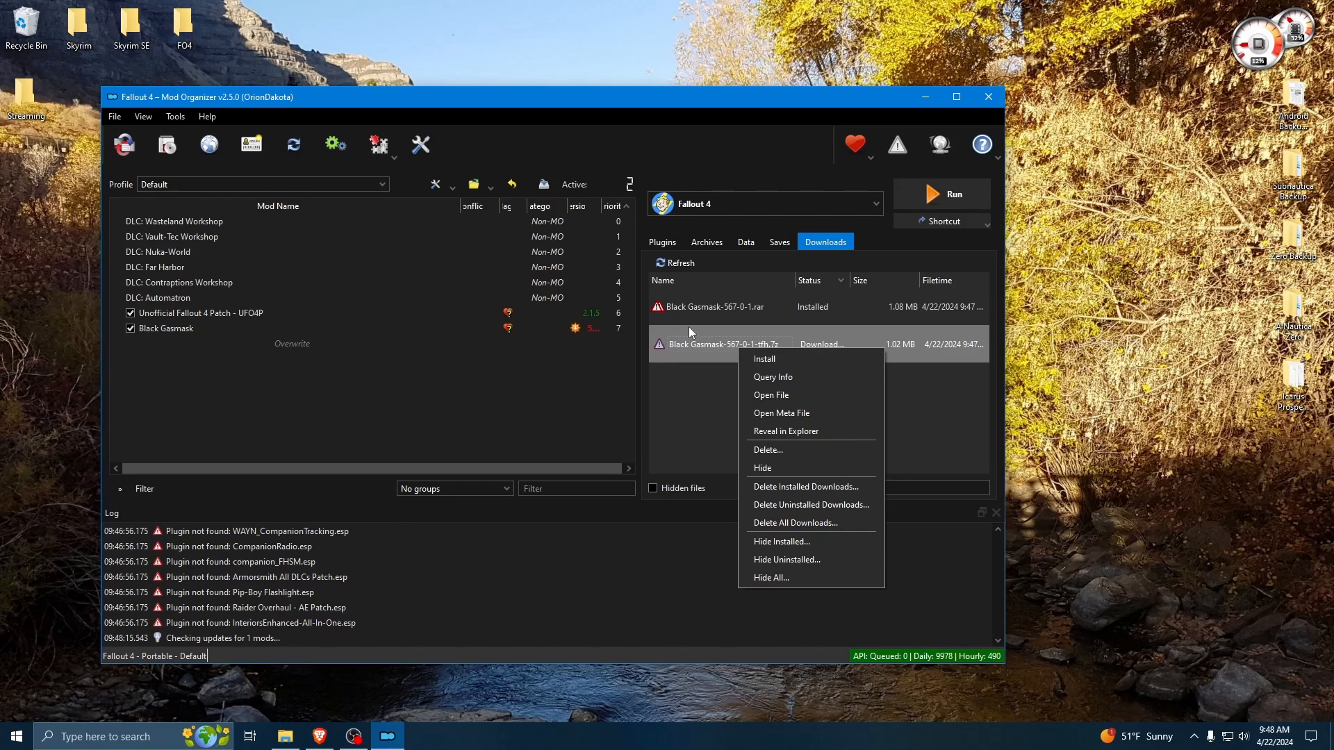
{"action": "mouse_move", "coordinate": [780, 359]}
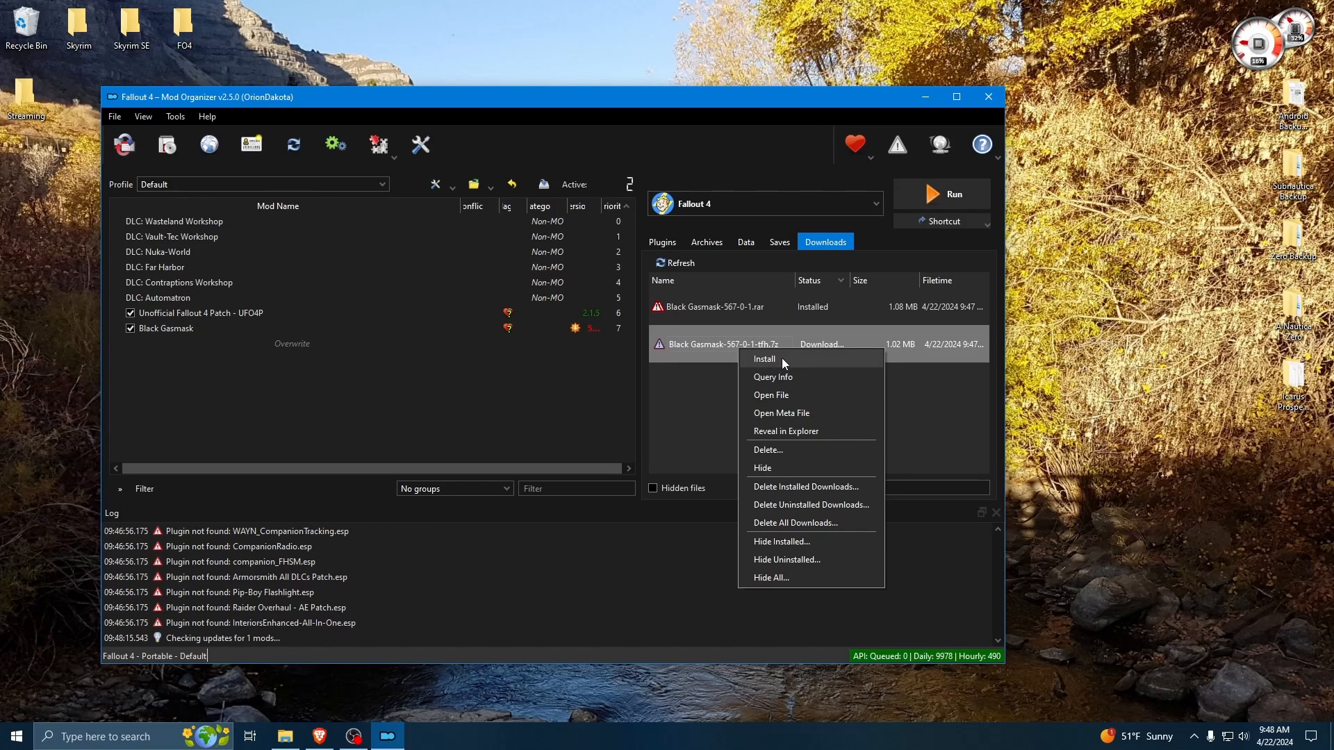
{"action": "mouse_move", "coordinate": [774, 366]}
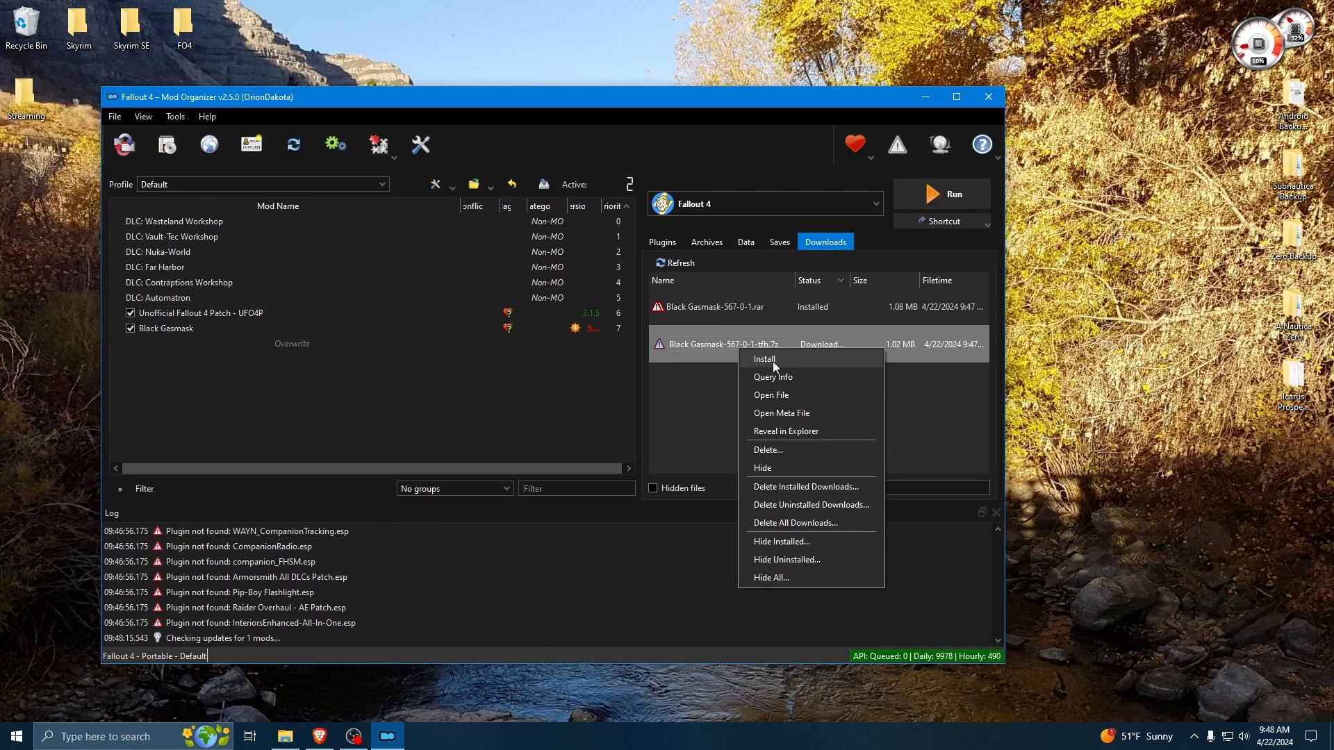
{"action": "left_click", "coordinate": [763, 358]}
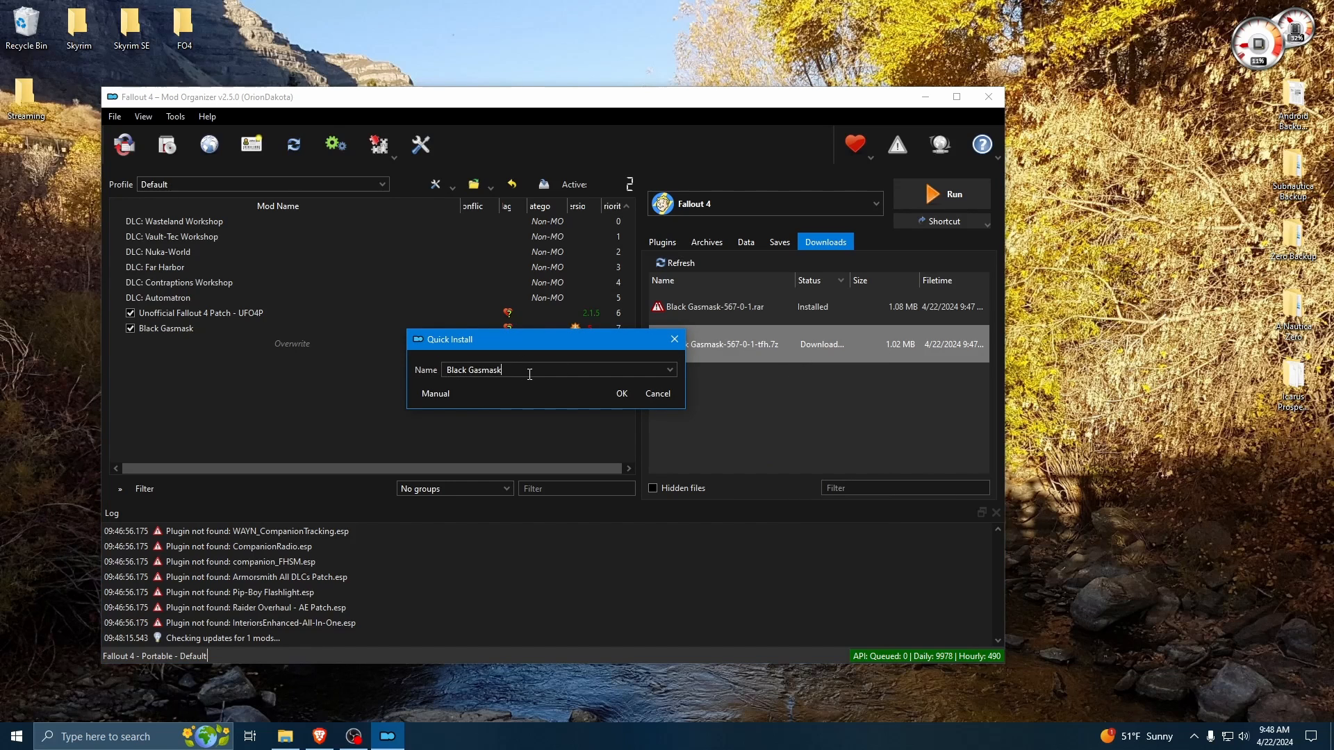
{"action": "left_click", "coordinate": [621, 393]}
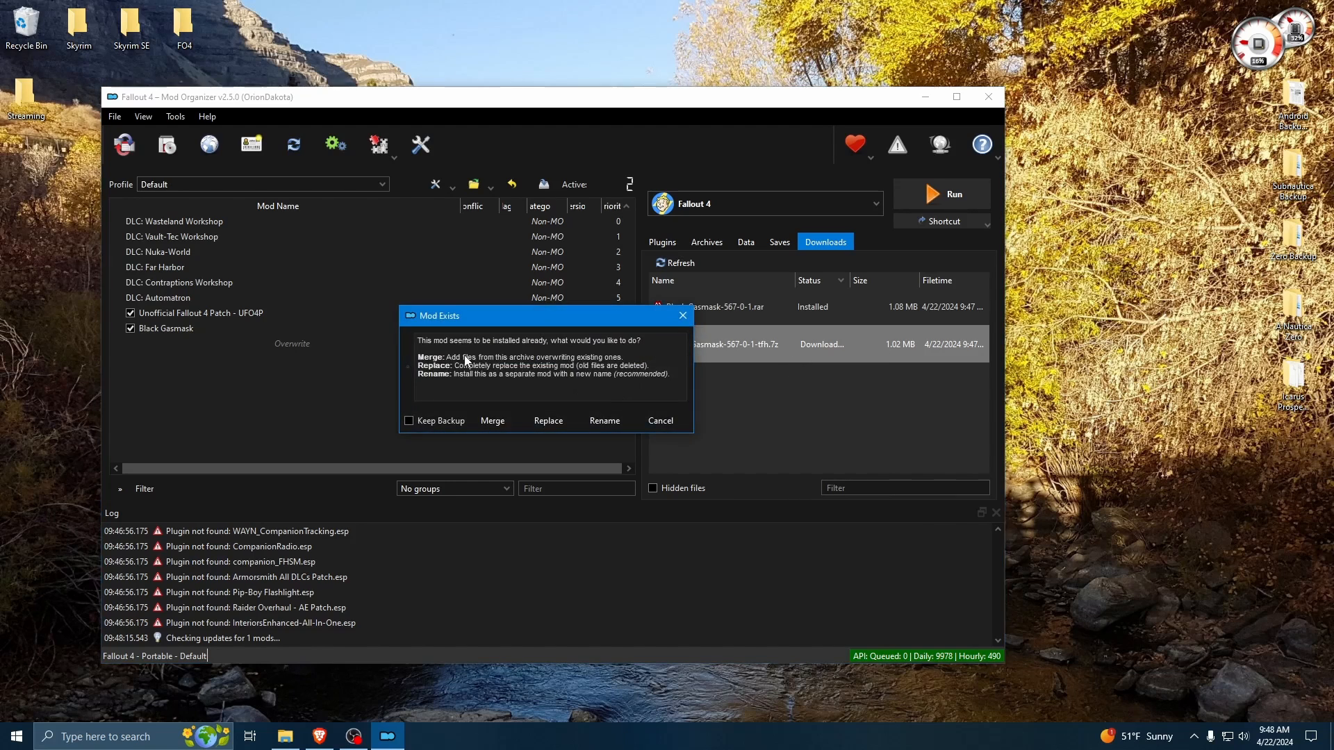
{"action": "mouse_move", "coordinate": [442, 353]}
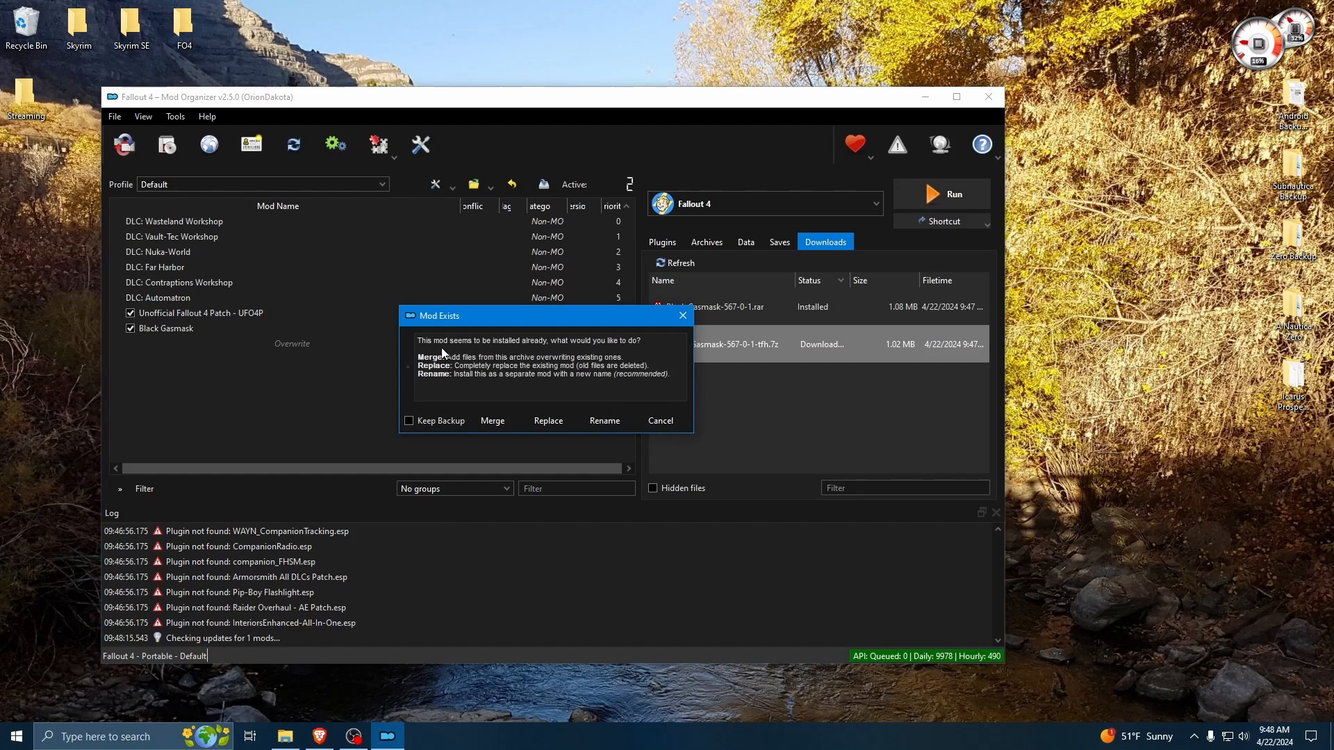
{"action": "mouse_move", "coordinate": [640, 353]}
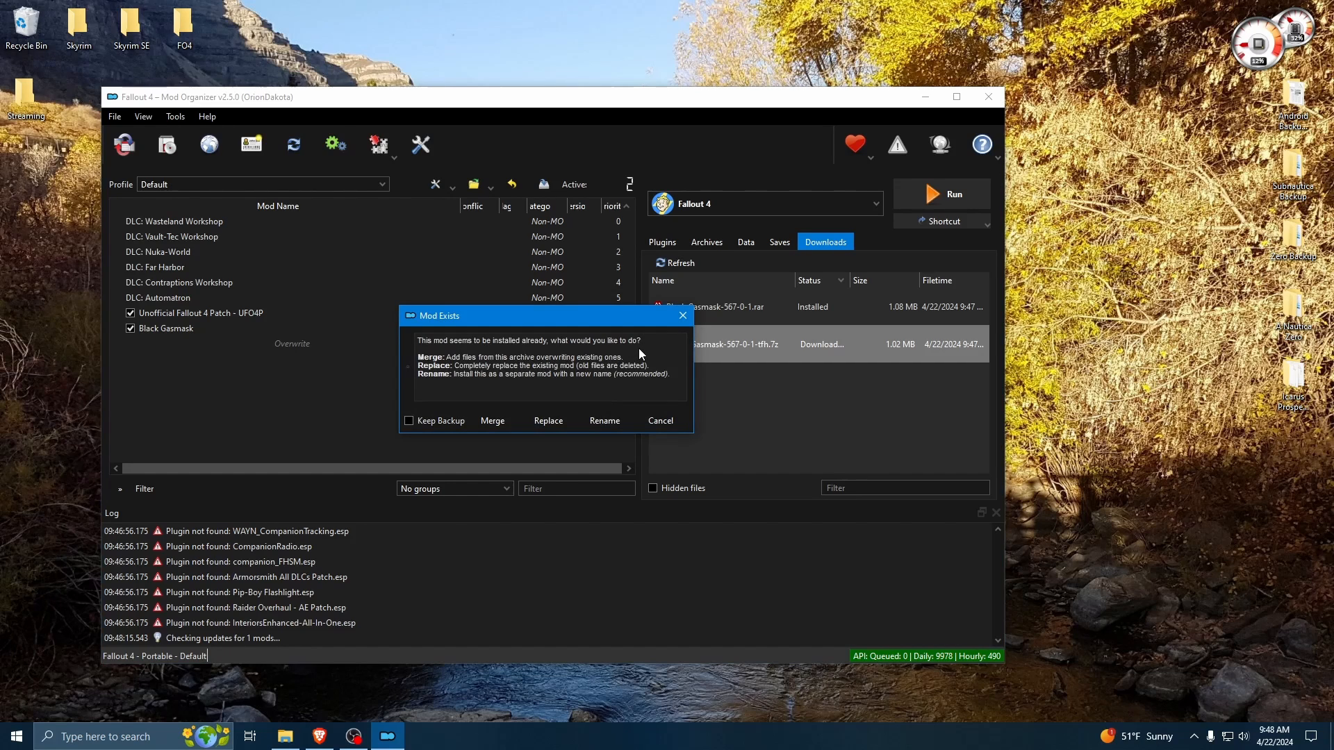
{"action": "mouse_move", "coordinate": [530, 355]}
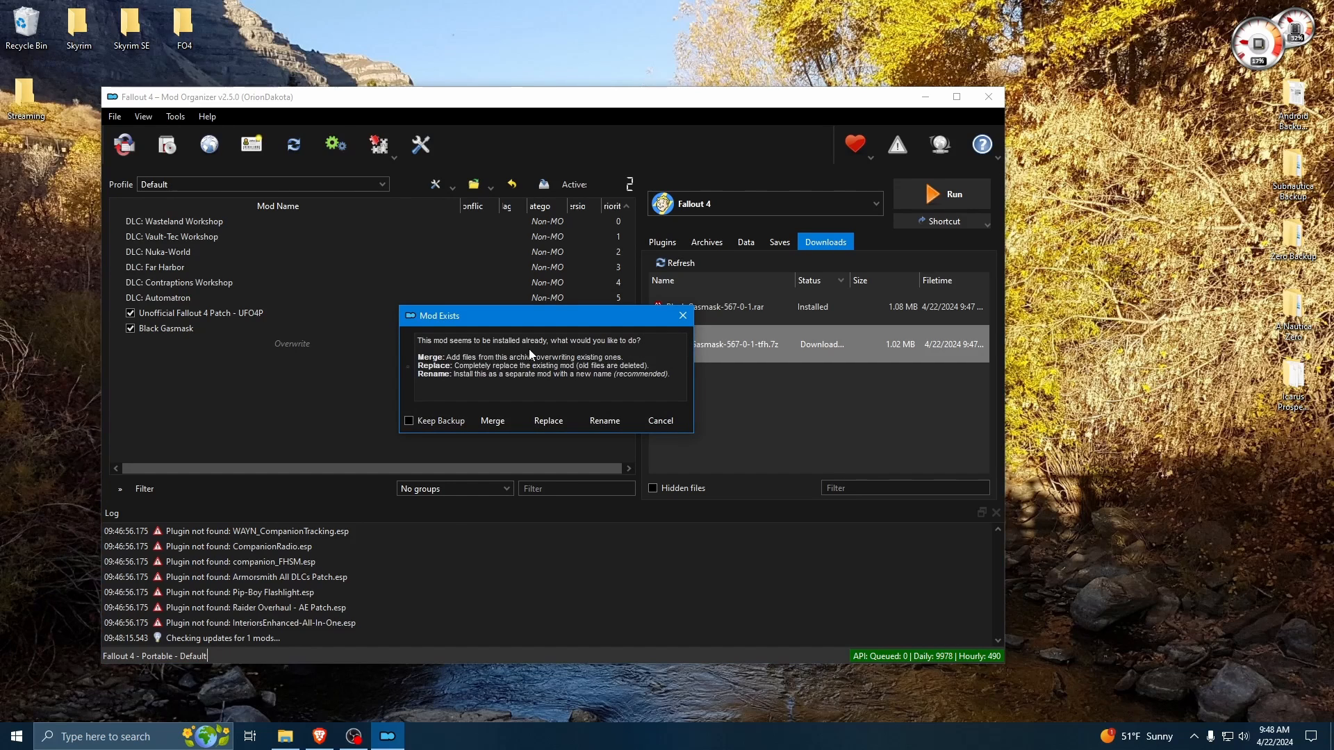
{"action": "mouse_move", "coordinate": [510, 414]}
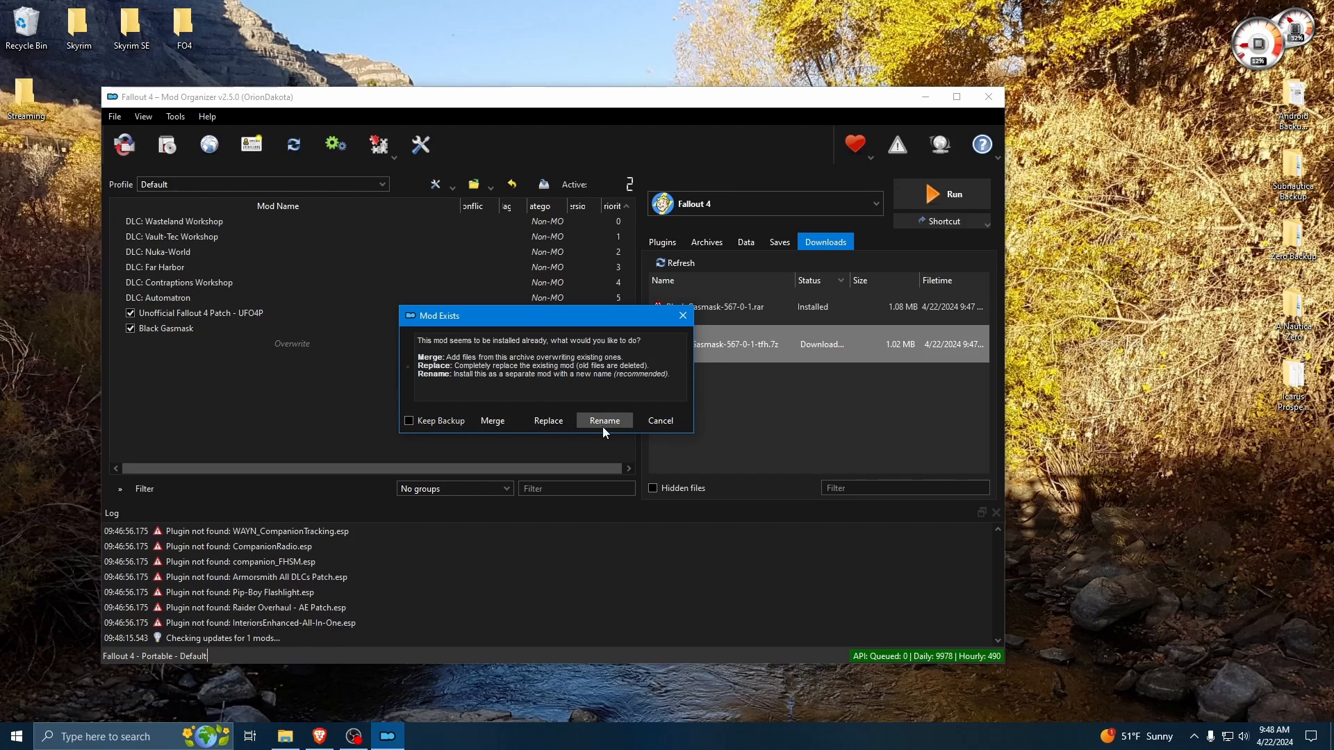
{"action": "left_click", "coordinate": [604, 419]}
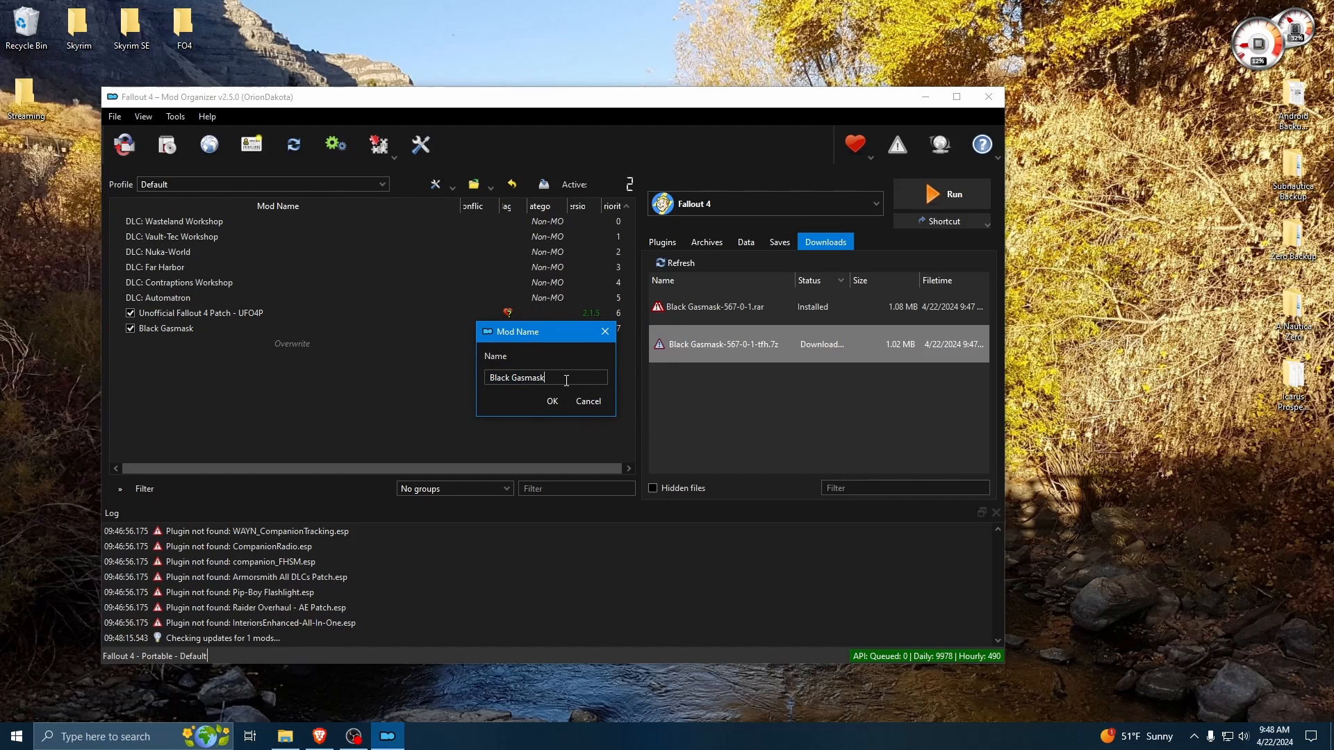
{"action": "type", "text": "- Patch"}
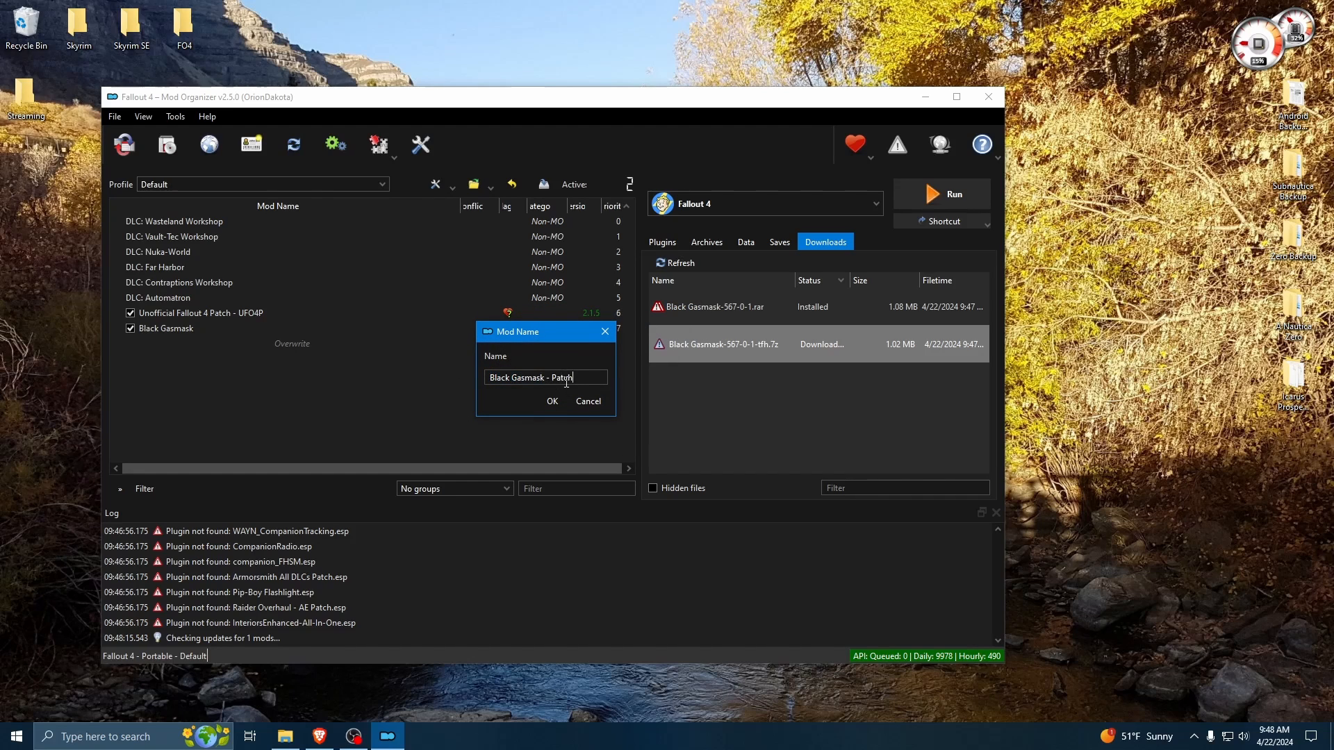
{"action": "left_click", "coordinate": [552, 400]}
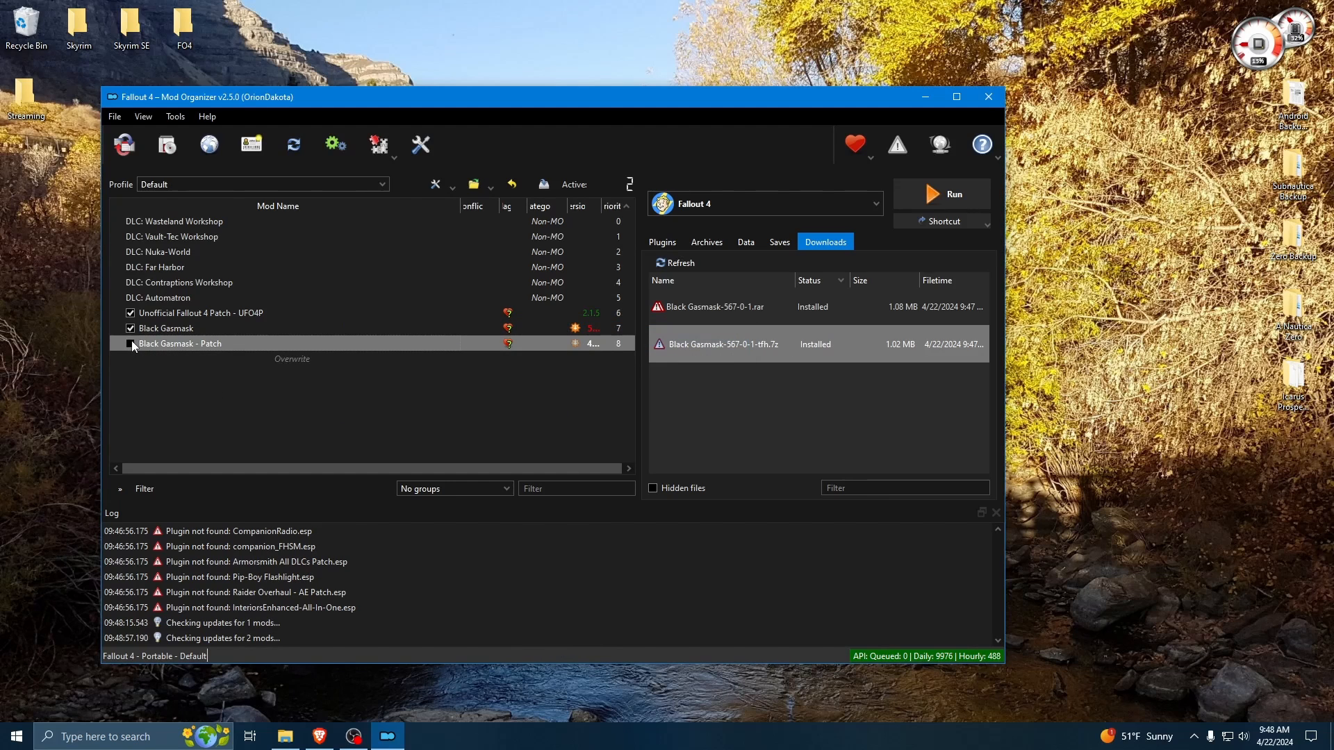
{"action": "left_click", "coordinate": [129, 343]}
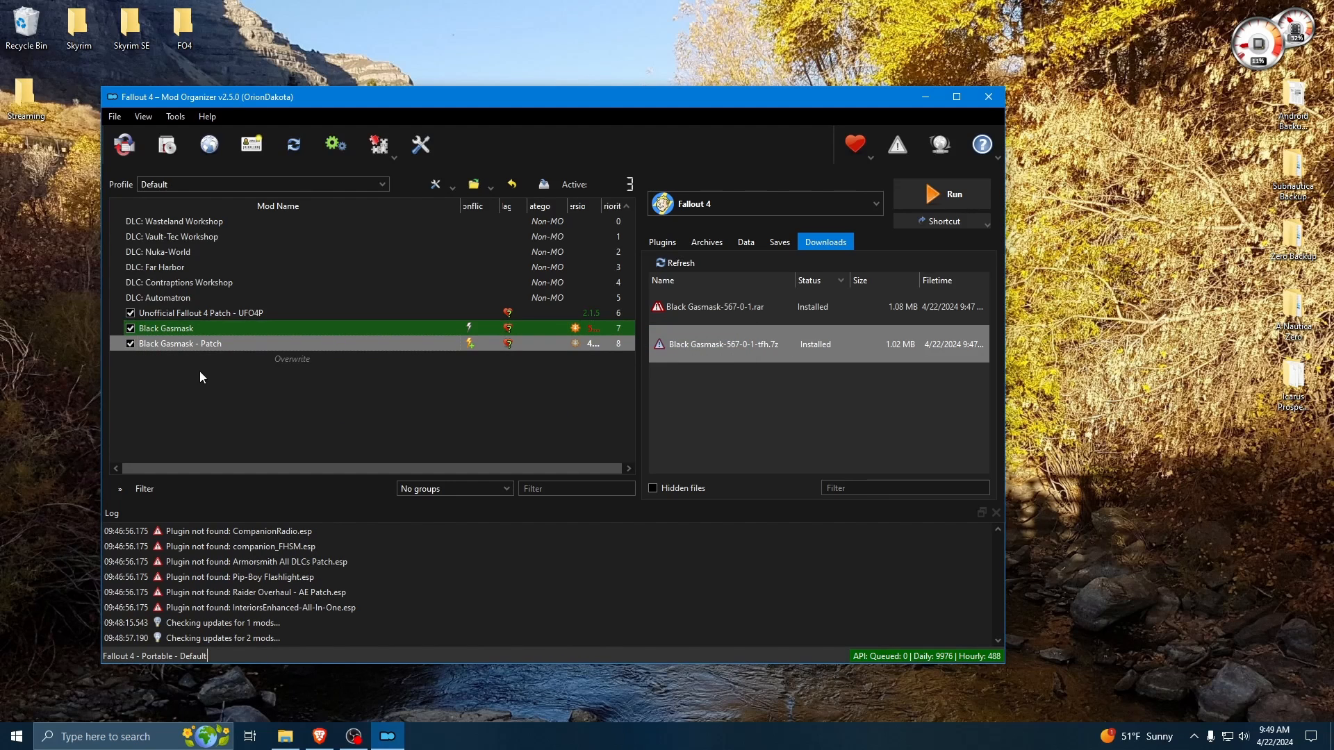
{"action": "mouse_move", "coordinate": [194, 352]}
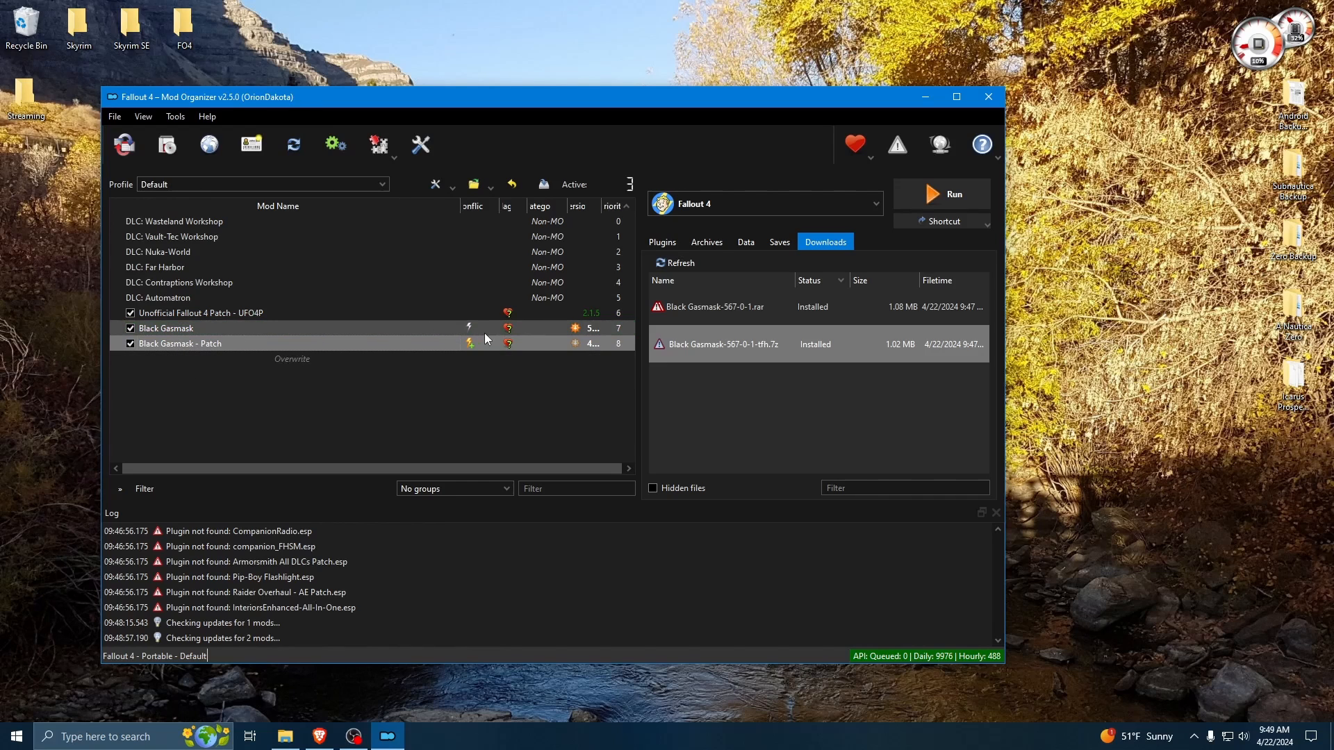
{"action": "mouse_move", "coordinate": [423, 332]}
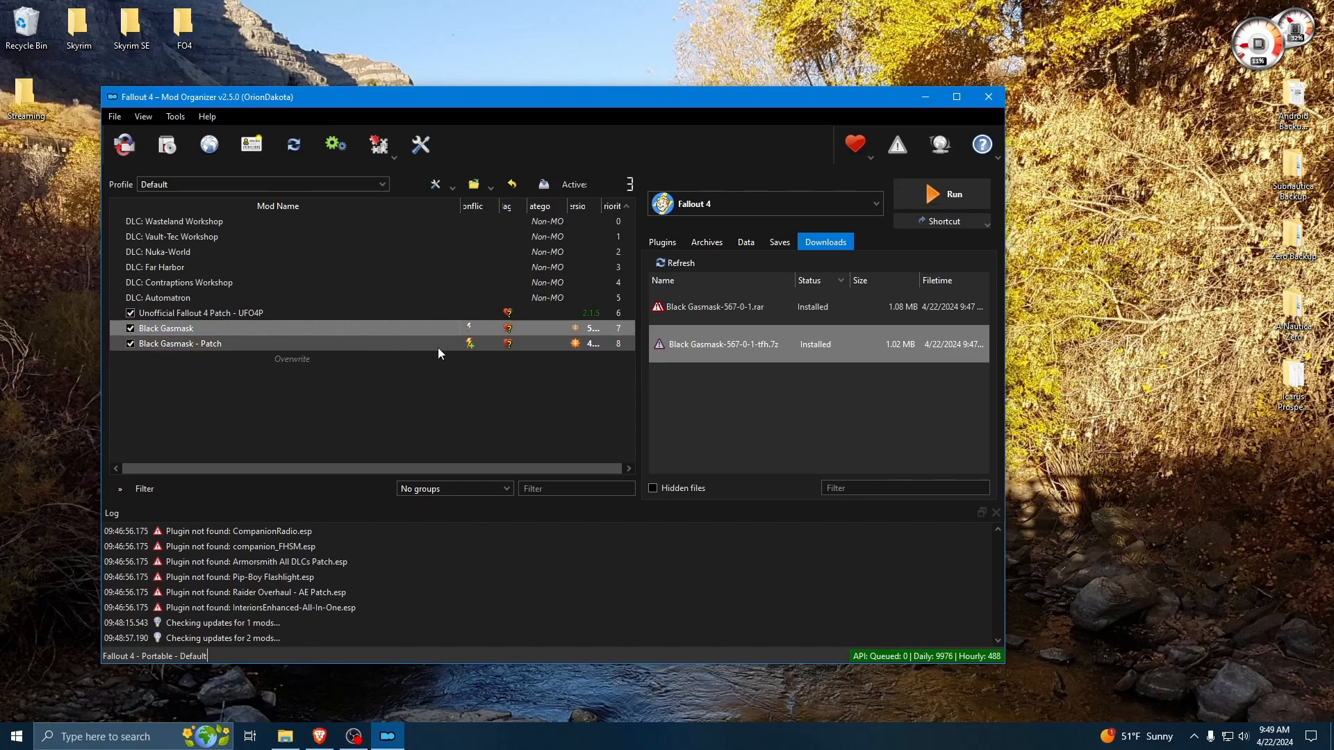
- Inspect the file conflicts between Black Gasmask and Black Gasmask - Patch in the mod list
{"action": "left_click", "coordinate": [179, 342]}
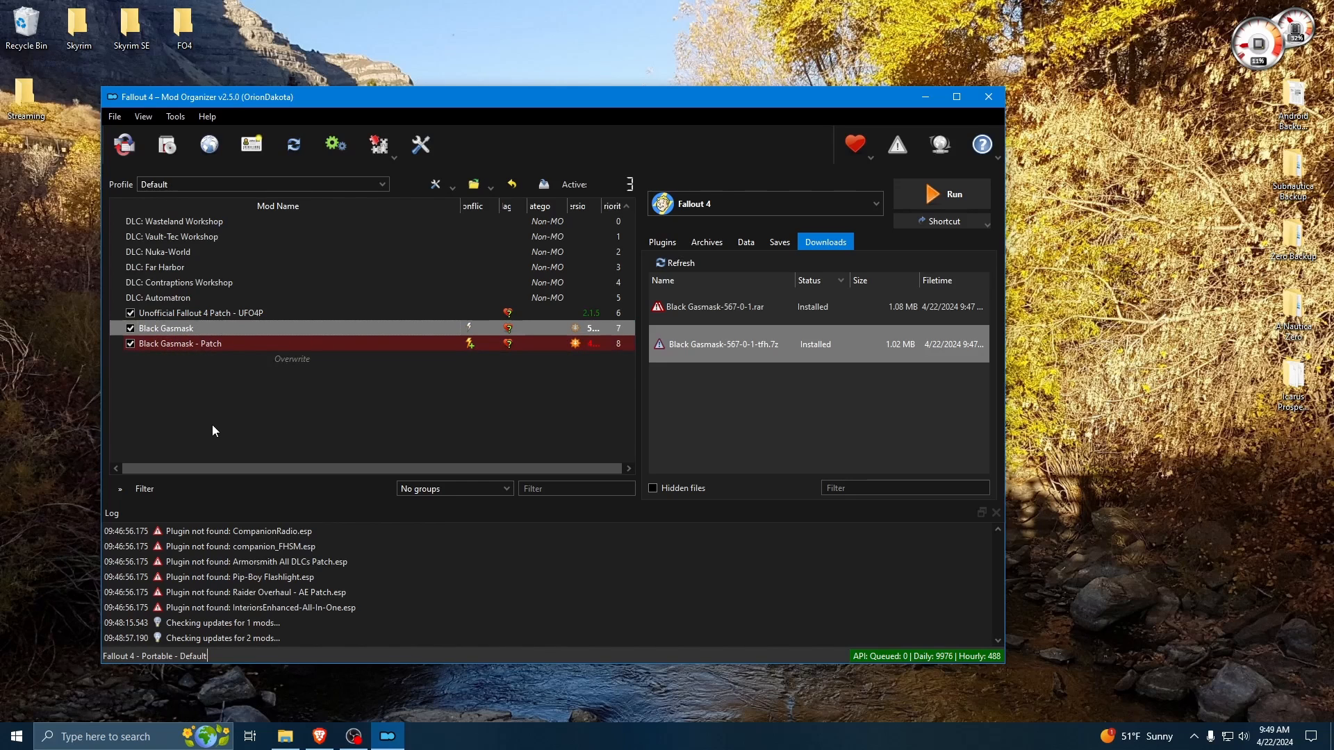
{"action": "left_click", "coordinate": [179, 328]}
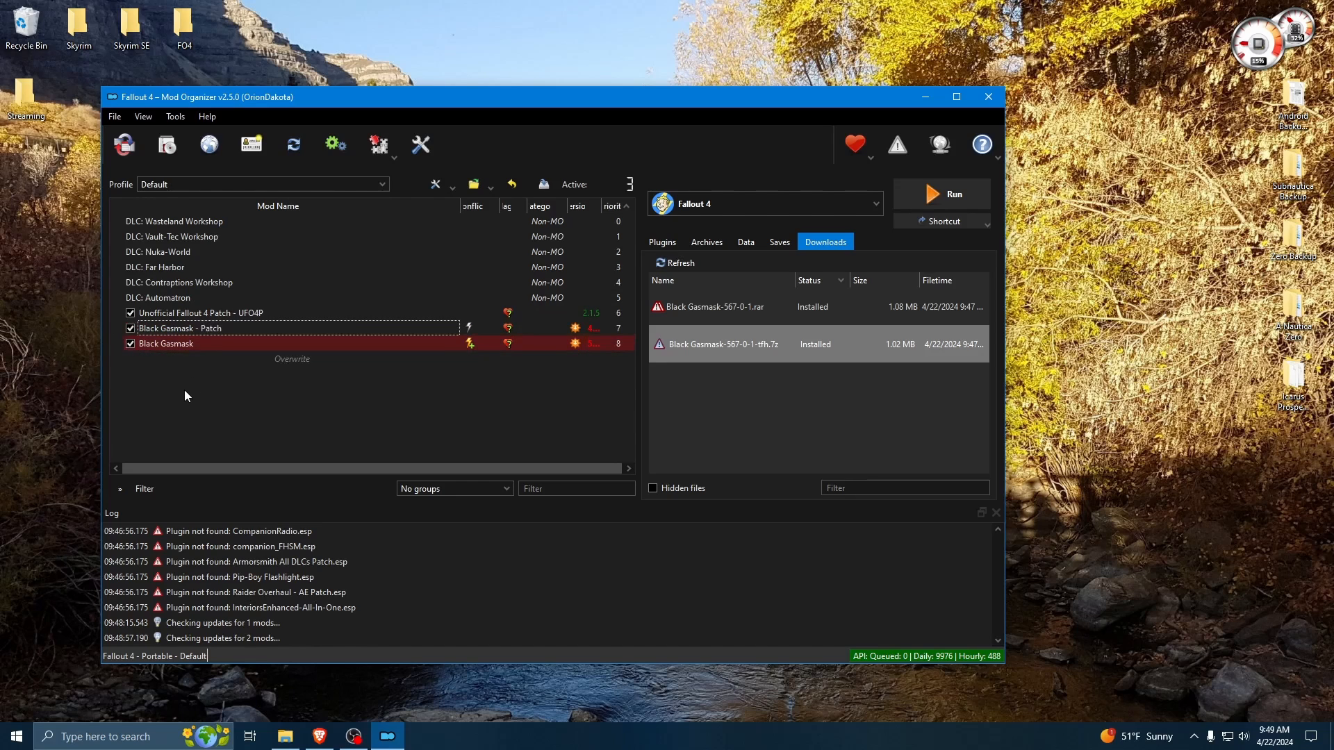
{"action": "left_click", "coordinate": [179, 329]}
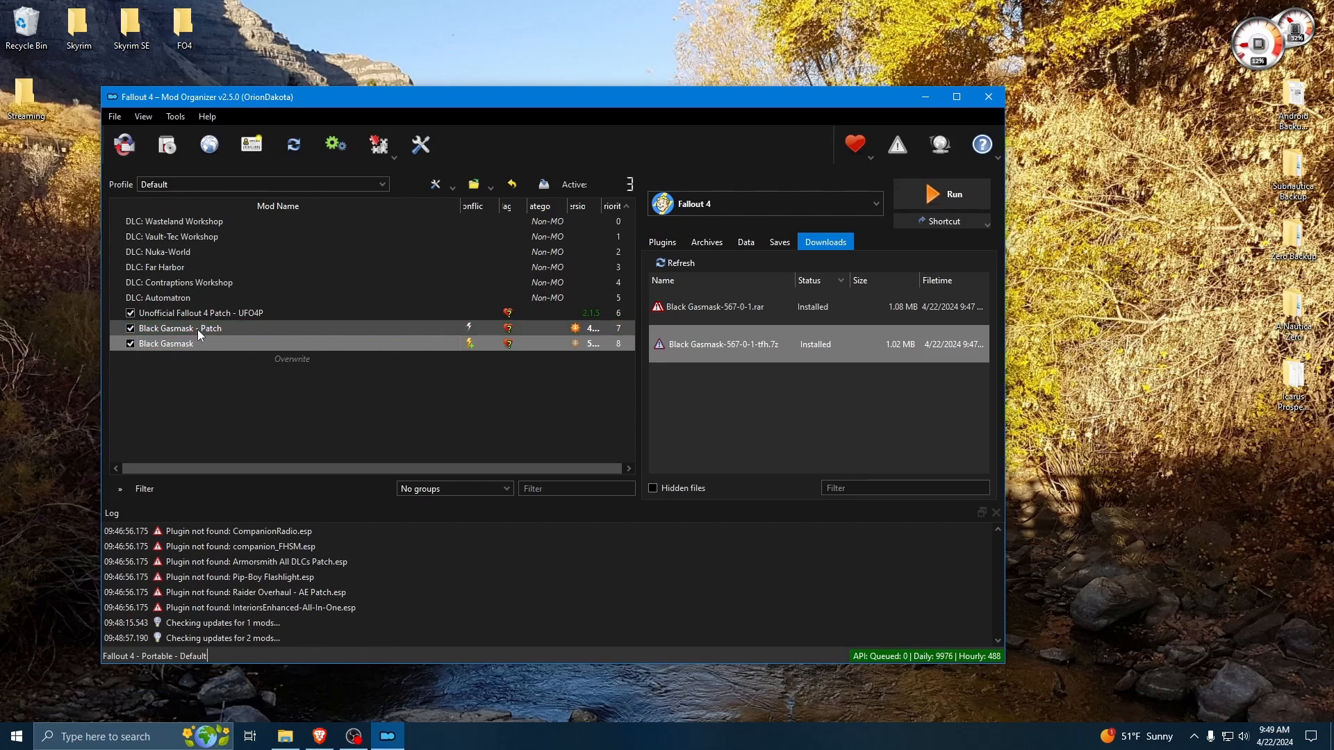
{"action": "left_click", "coordinate": [166, 344]}
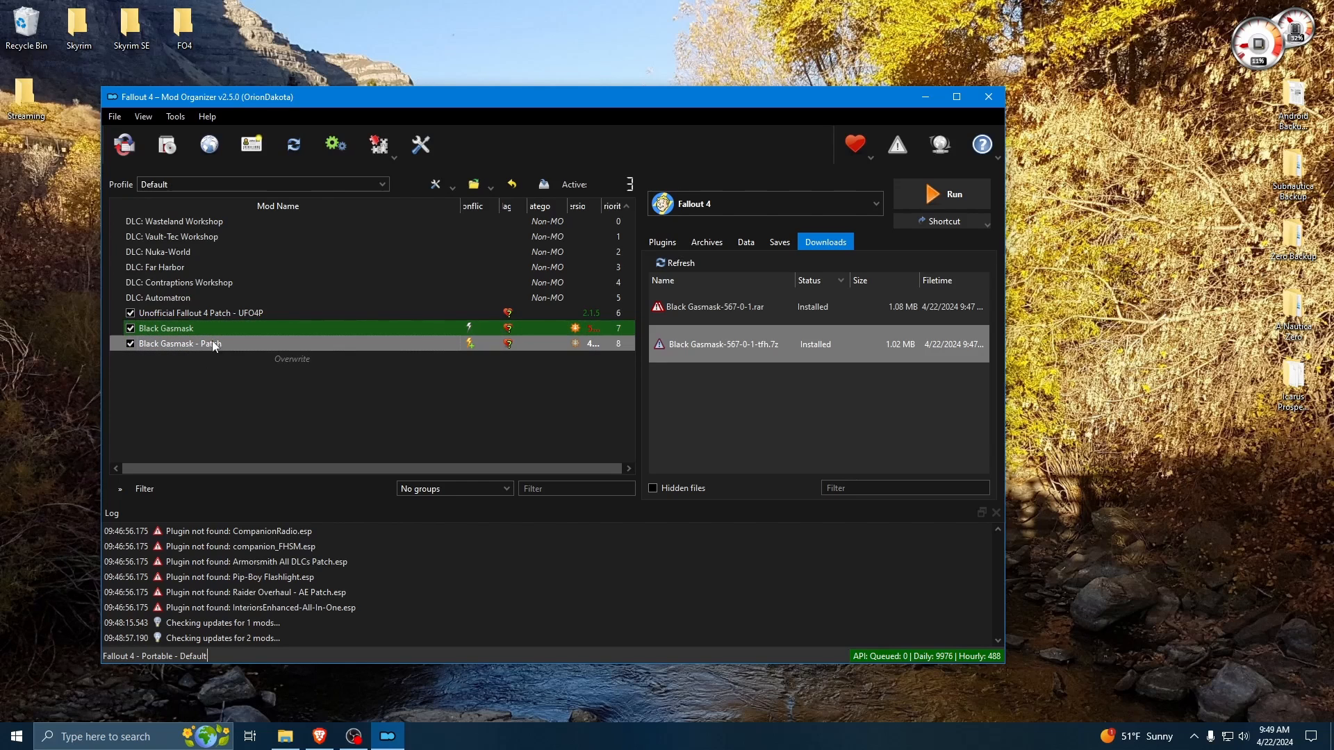
{"action": "left_click", "coordinate": [179, 328]}
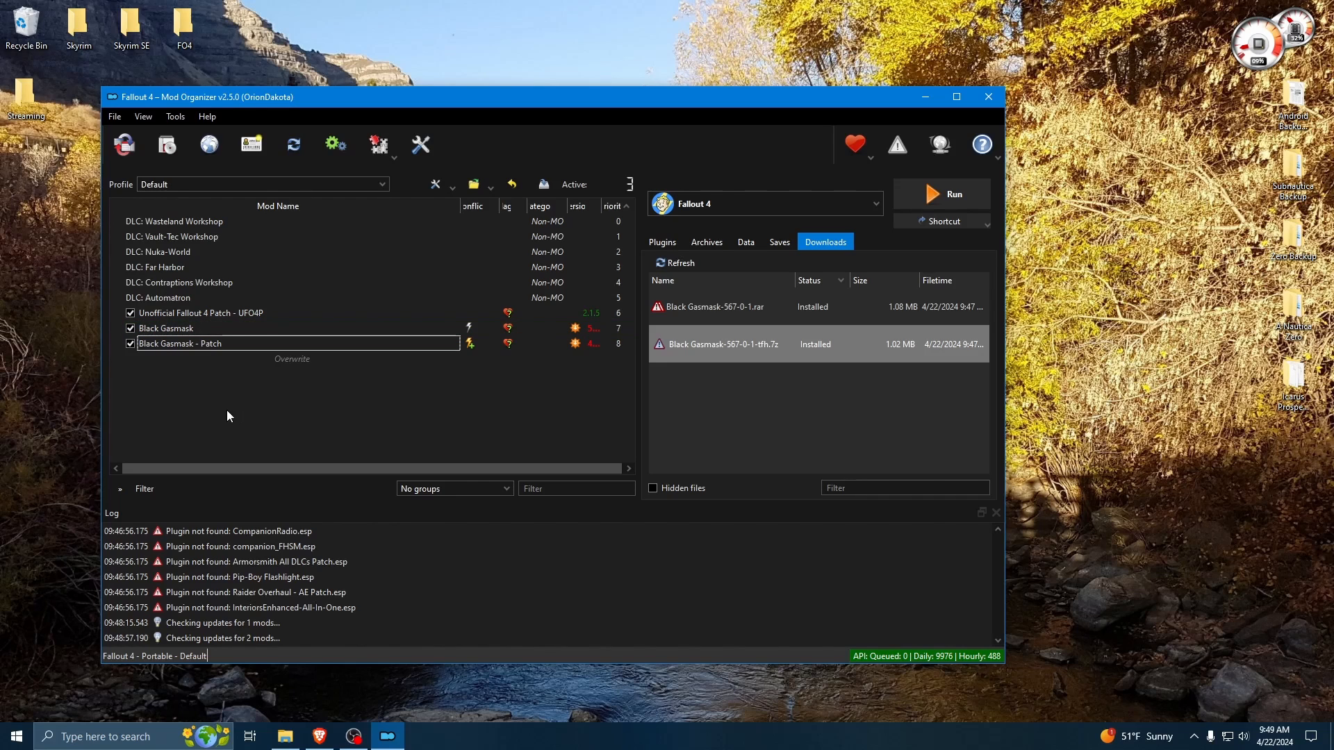
{"action": "left_click", "coordinate": [201, 313]}
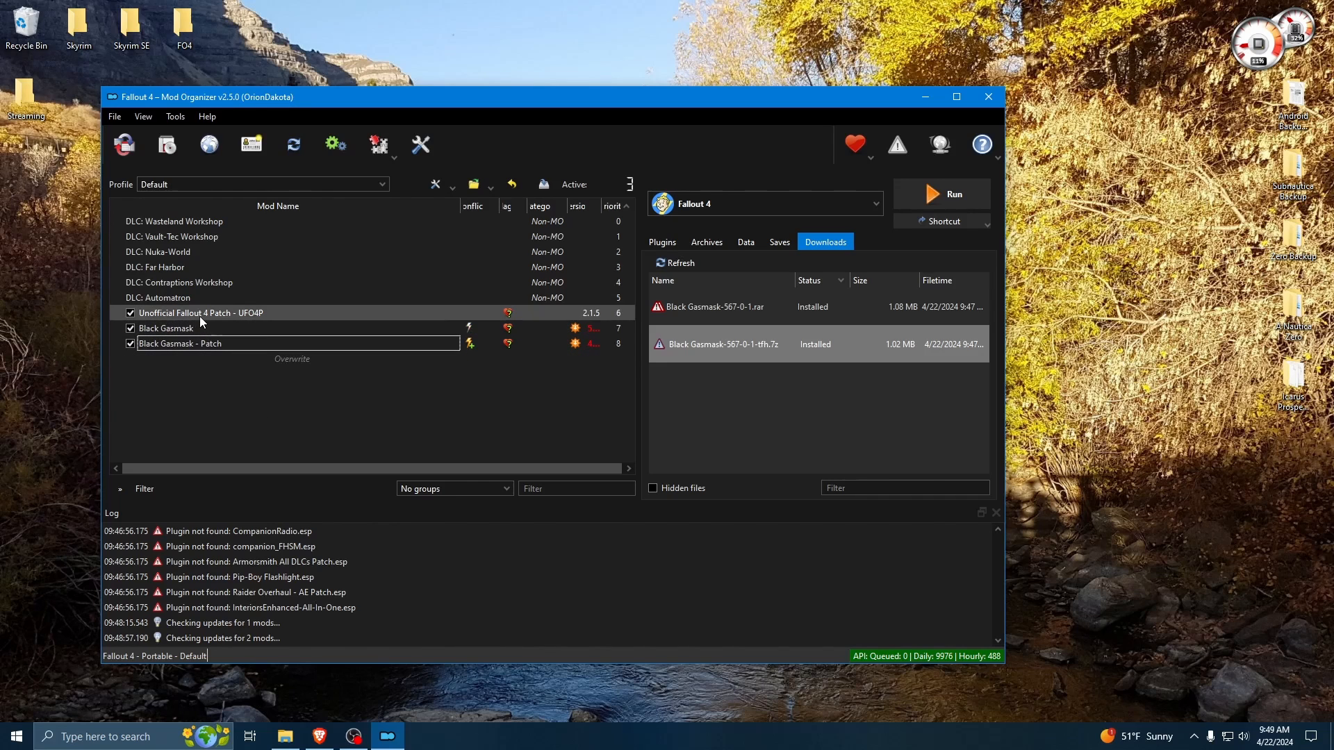
{"action": "left_click", "coordinate": [166, 329]}
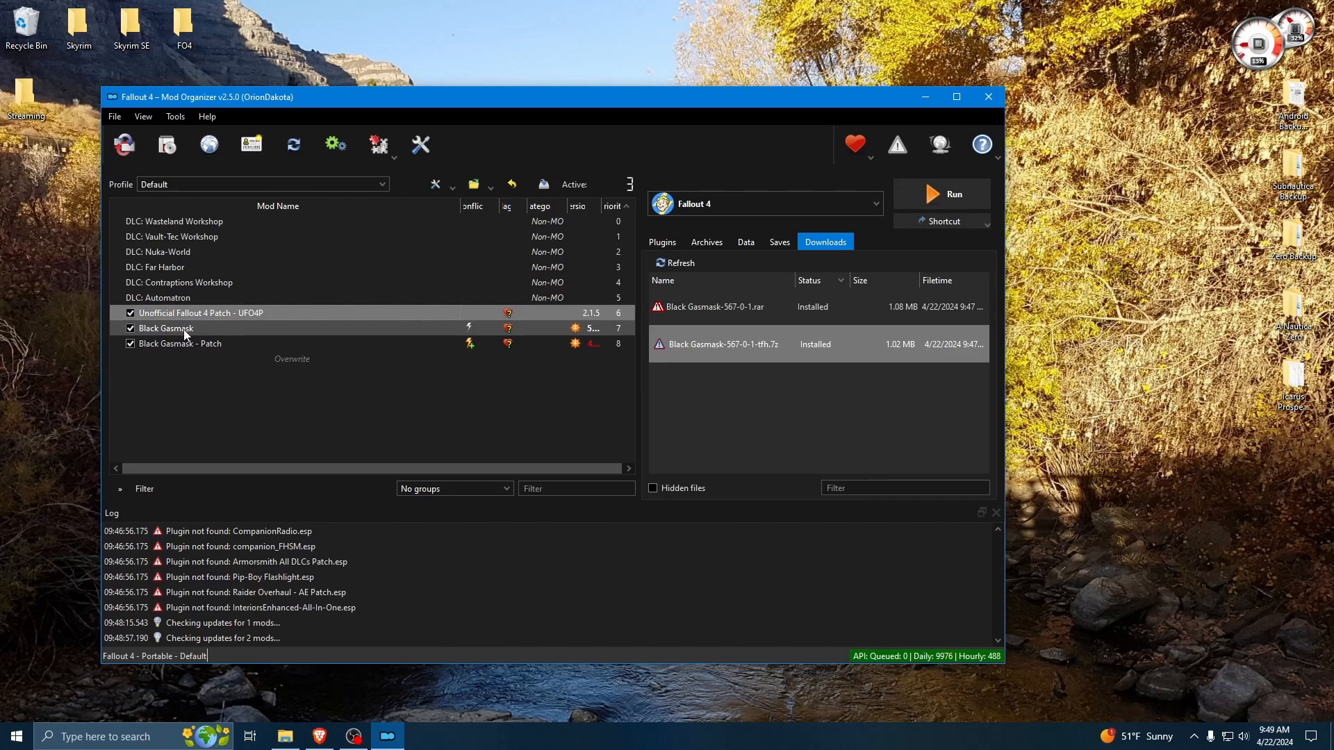
{"action": "left_click", "coordinate": [165, 329]}
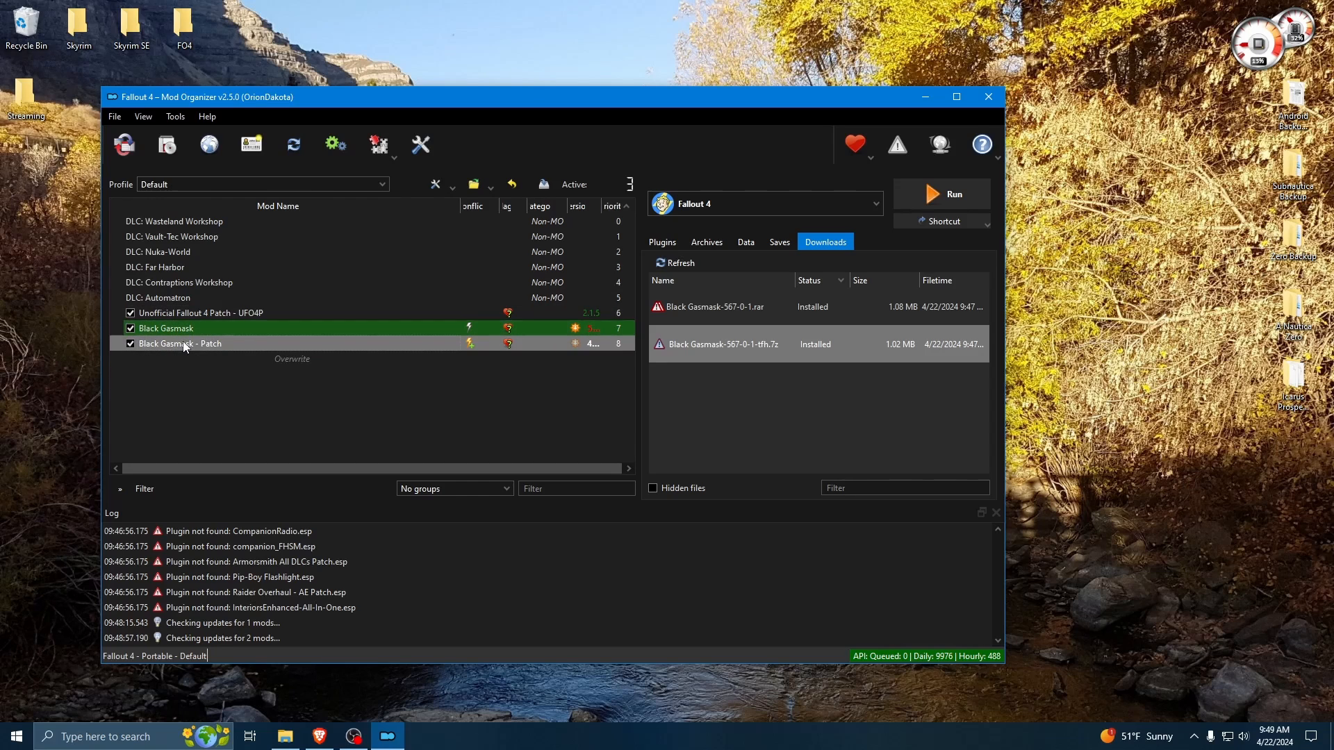
{"action": "mouse_move", "coordinate": [204, 313]}
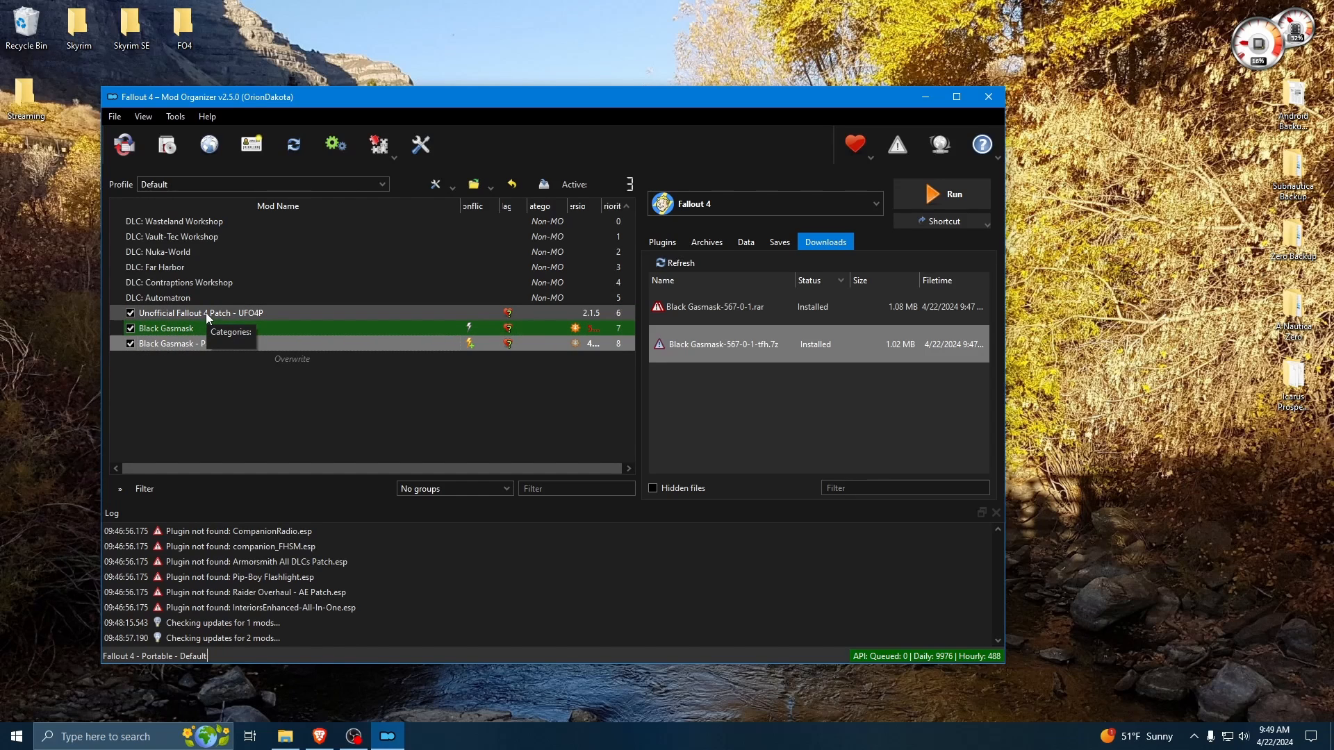
{"action": "mouse_move", "coordinate": [186, 367]}
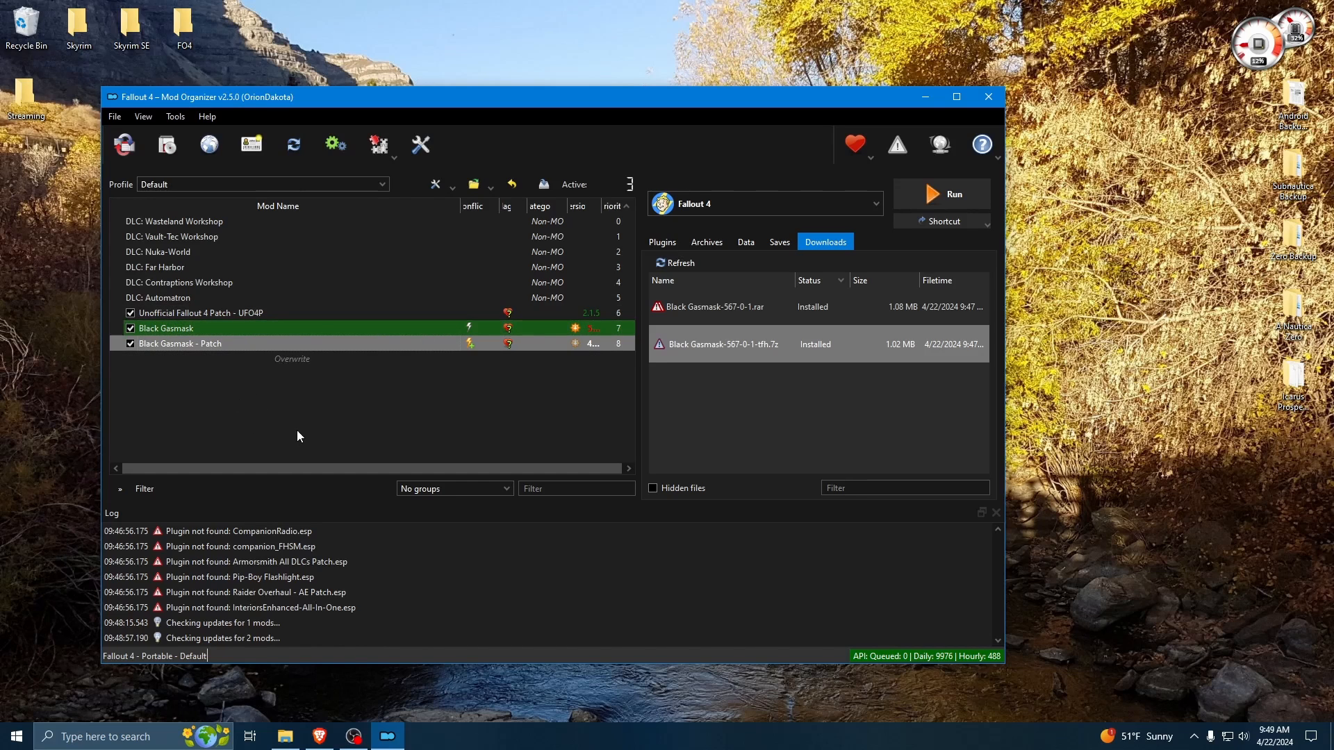
{"action": "left_click", "coordinate": [179, 344]}
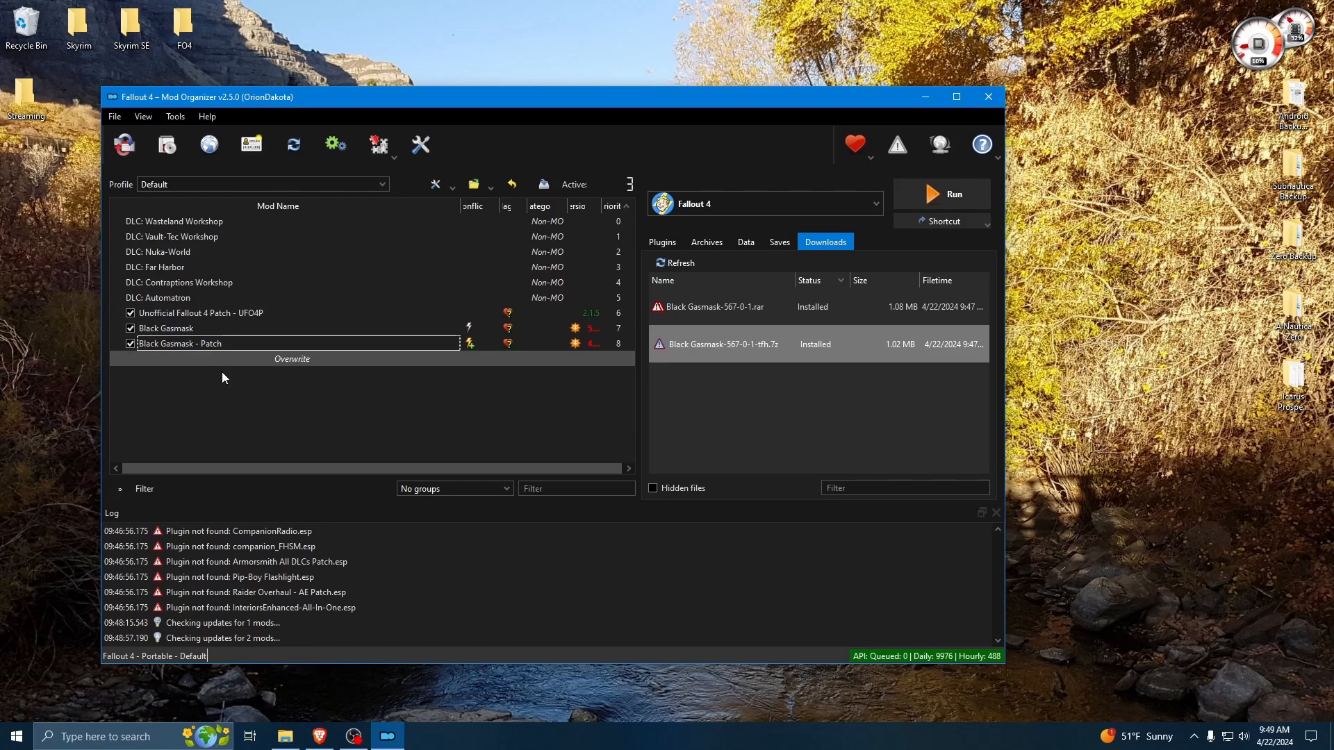
{"action": "mouse_move", "coordinate": [459, 418]}
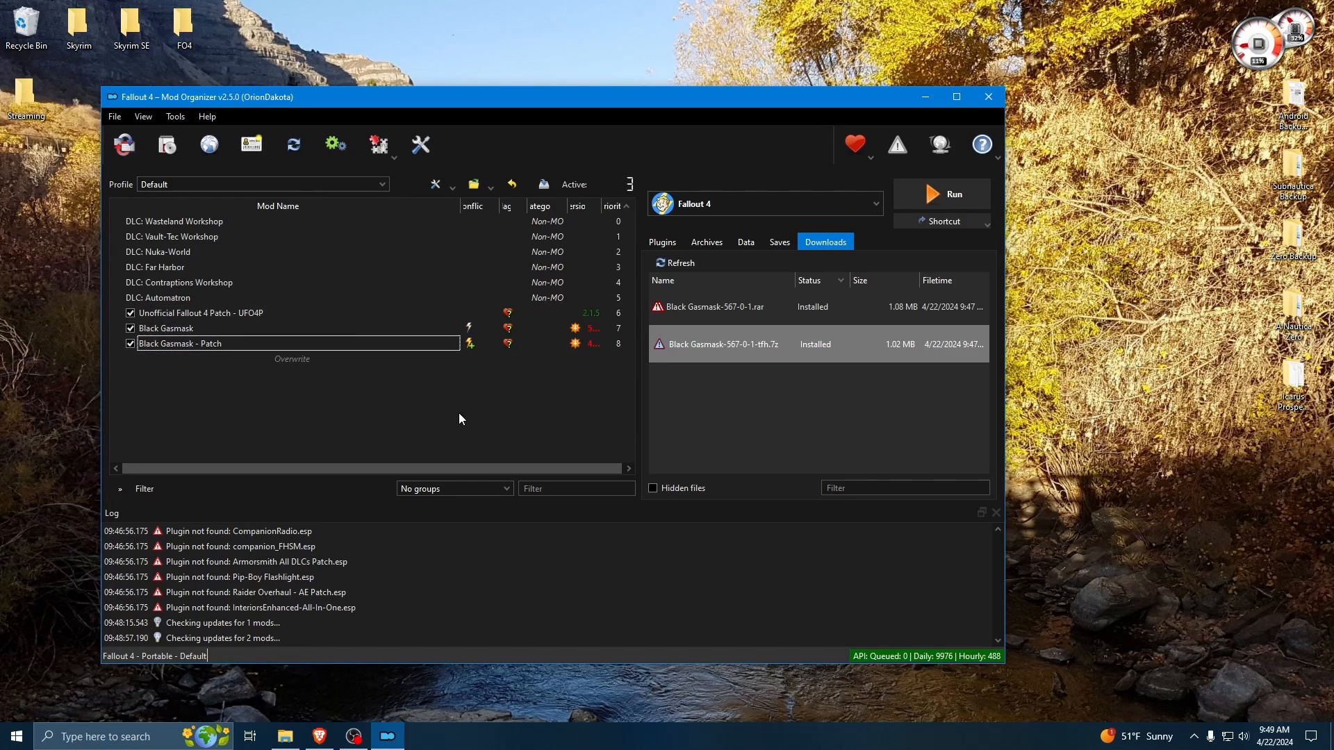
{"action": "left_click", "coordinate": [166, 327]}
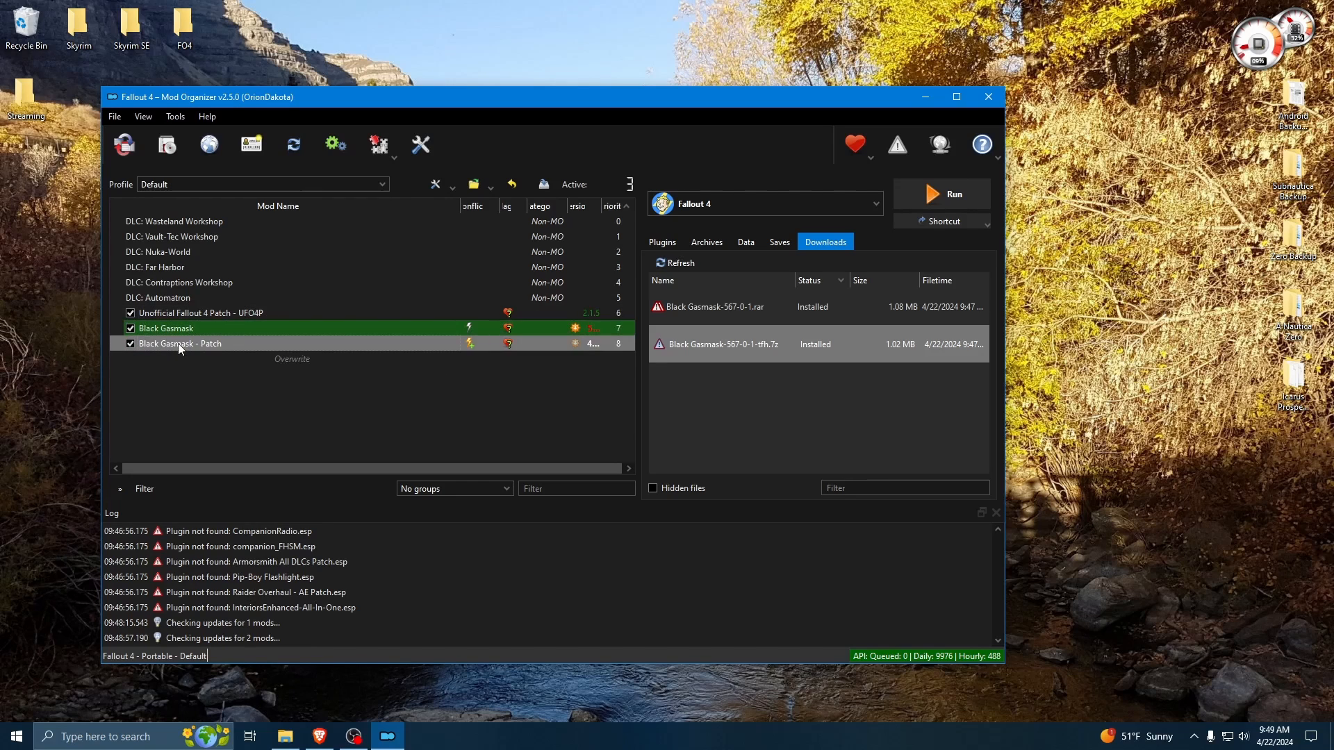
- Remove the Black Gasmask - Patch mod and confirm
{"action": "right_click", "coordinate": [179, 344]}
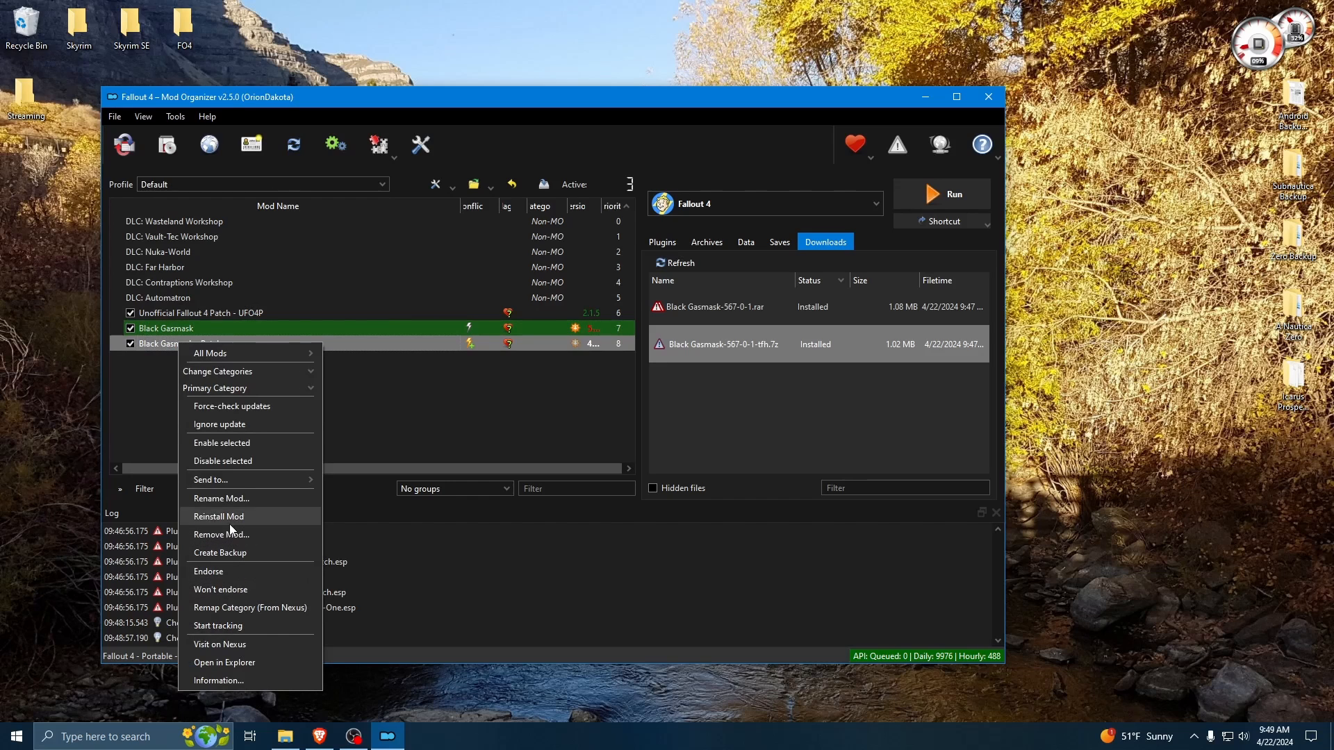
{"action": "left_click", "coordinate": [220, 534]}
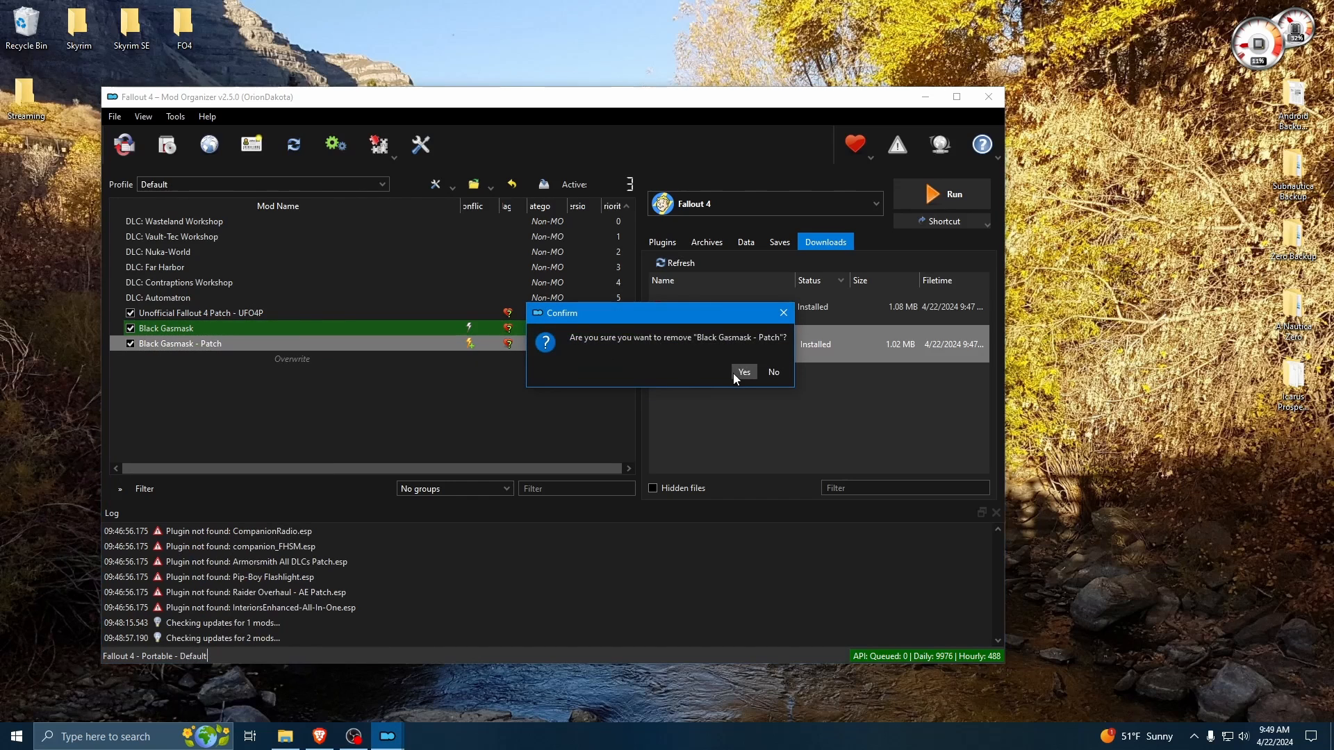
{"action": "left_click", "coordinate": [742, 371]}
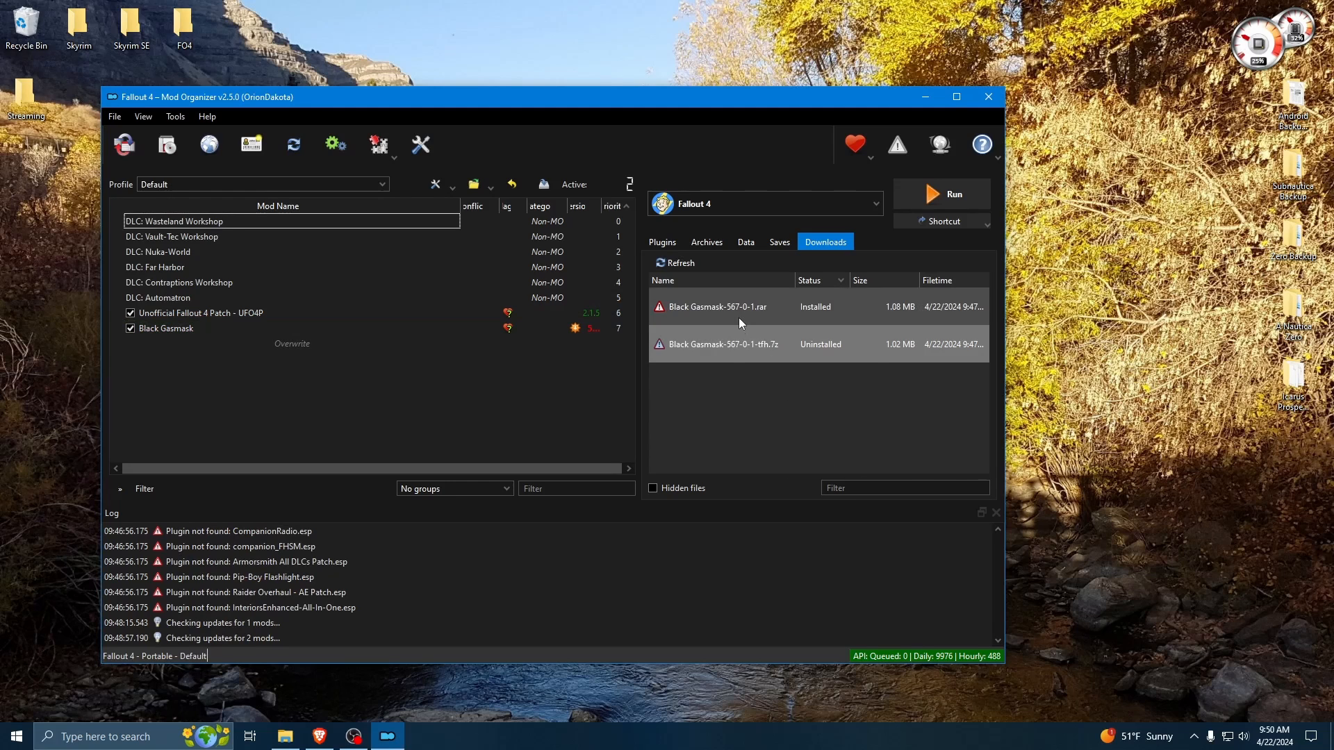
- Delete both Black Gasmask archives from the downloads list, leaving it empty
{"action": "right_click", "coordinate": [717, 344]}
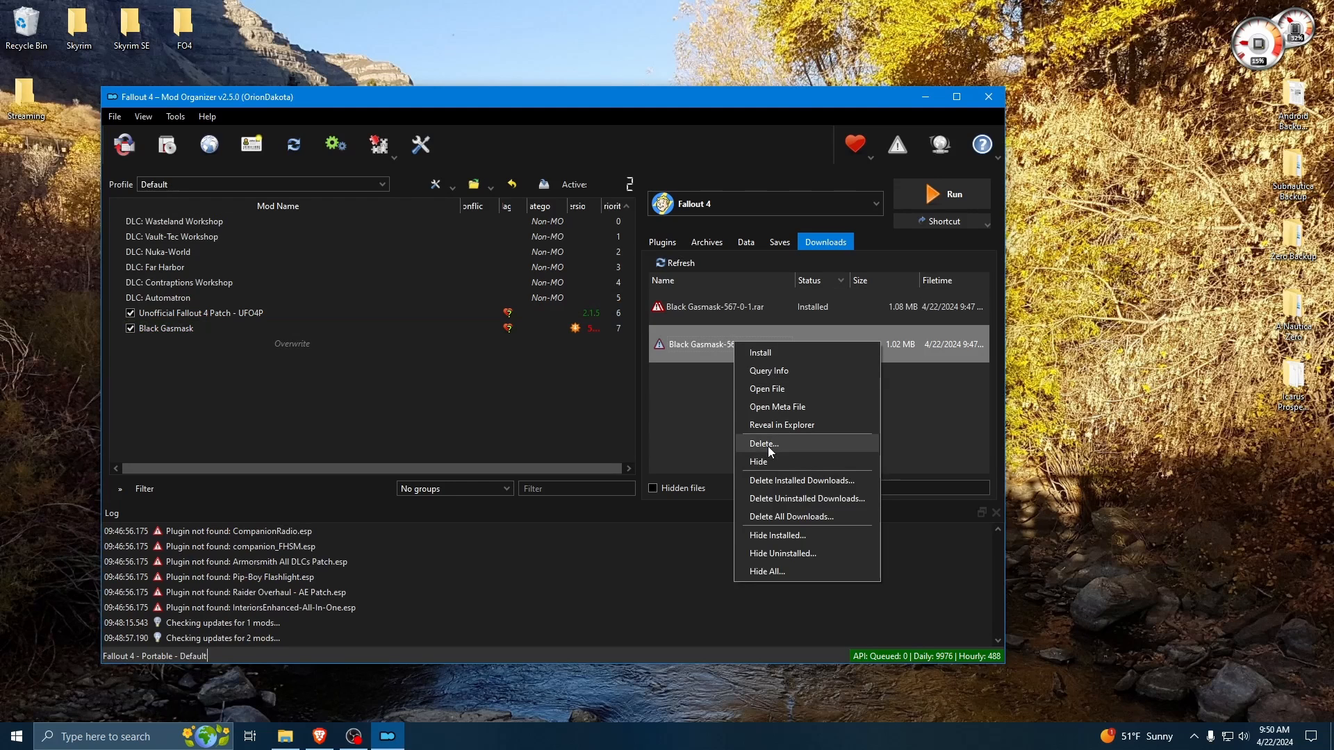
{"action": "left_click", "coordinate": [763, 443]}
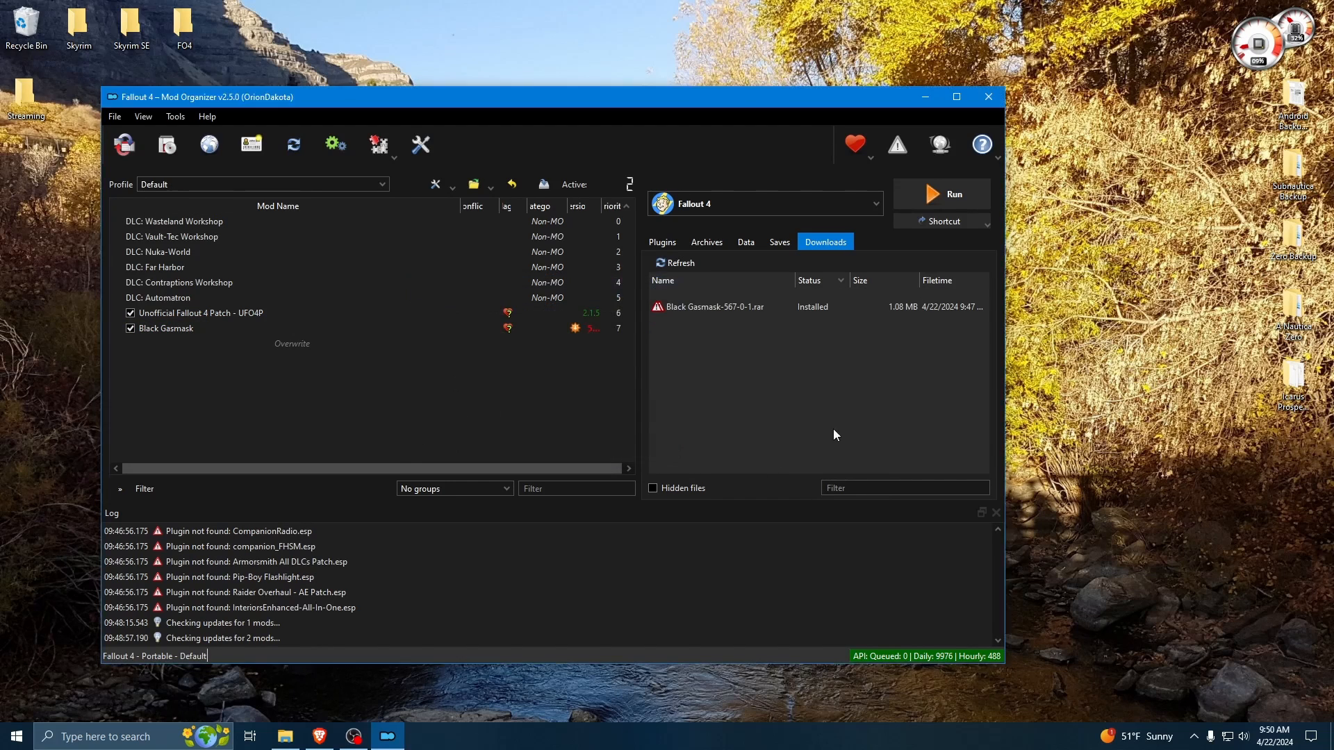
{"action": "right_click", "coordinate": [712, 306]}
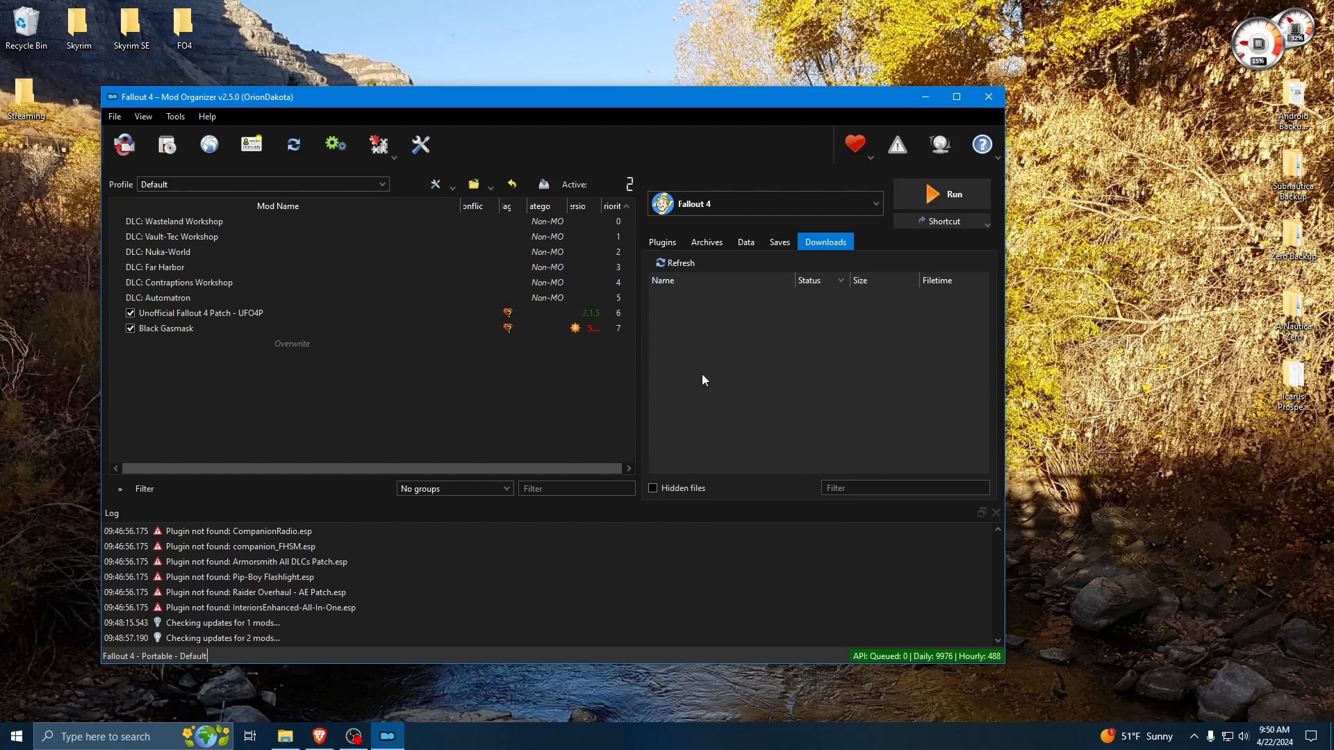
{"action": "mouse_move", "coordinate": [319, 409]}
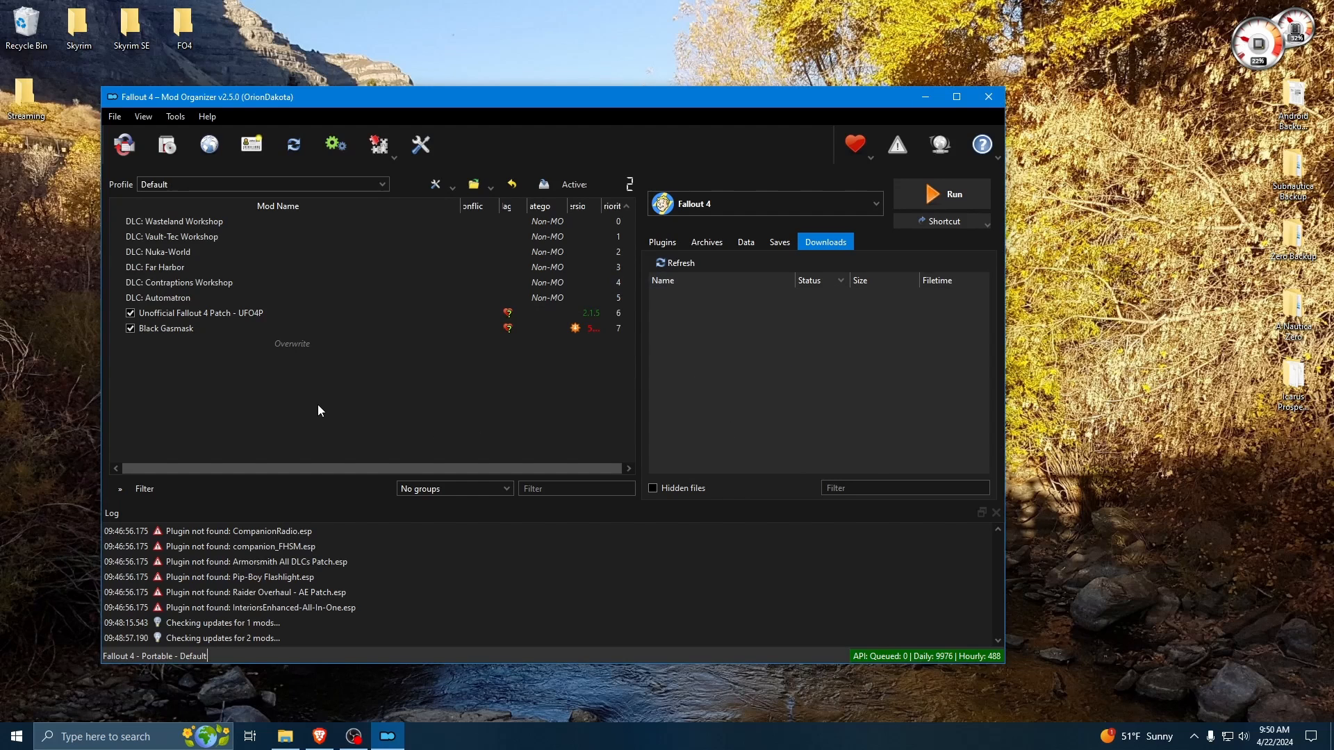
{"action": "left_click", "coordinate": [201, 313]}
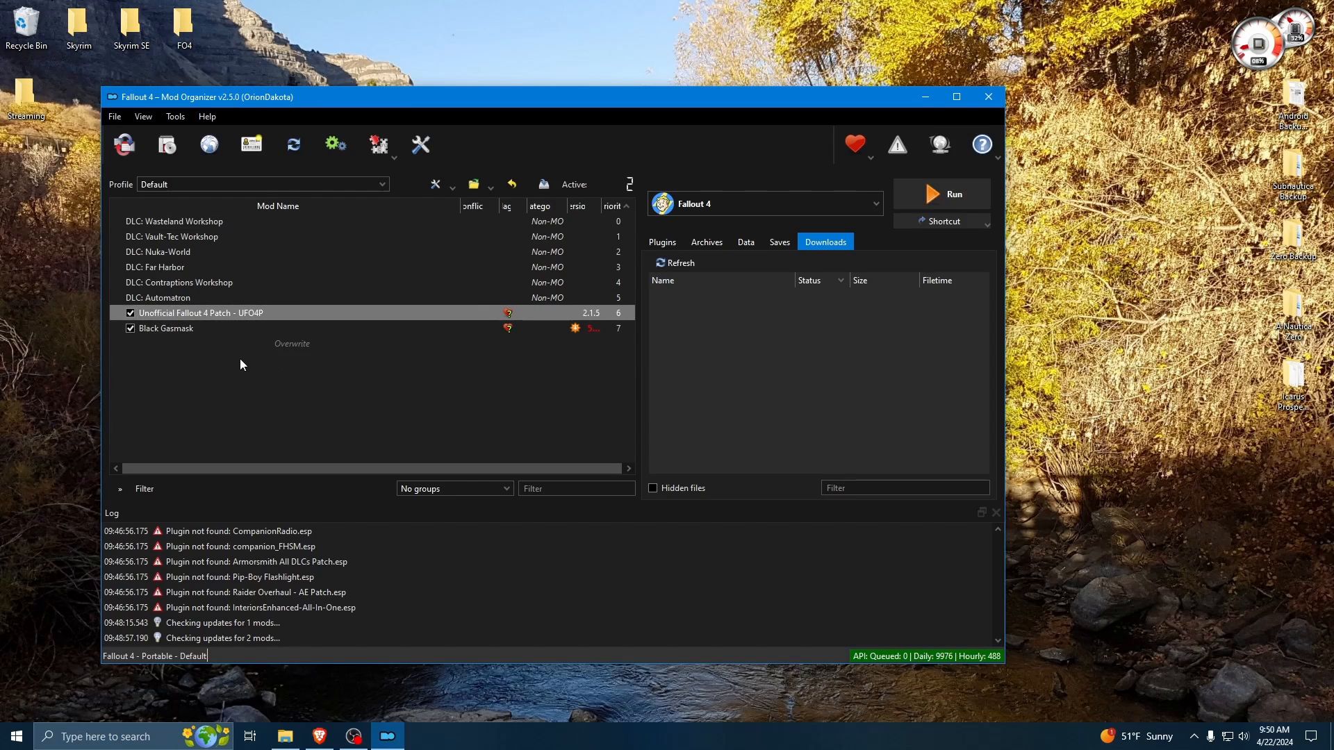
{"action": "mouse_move", "coordinate": [750, 391]}
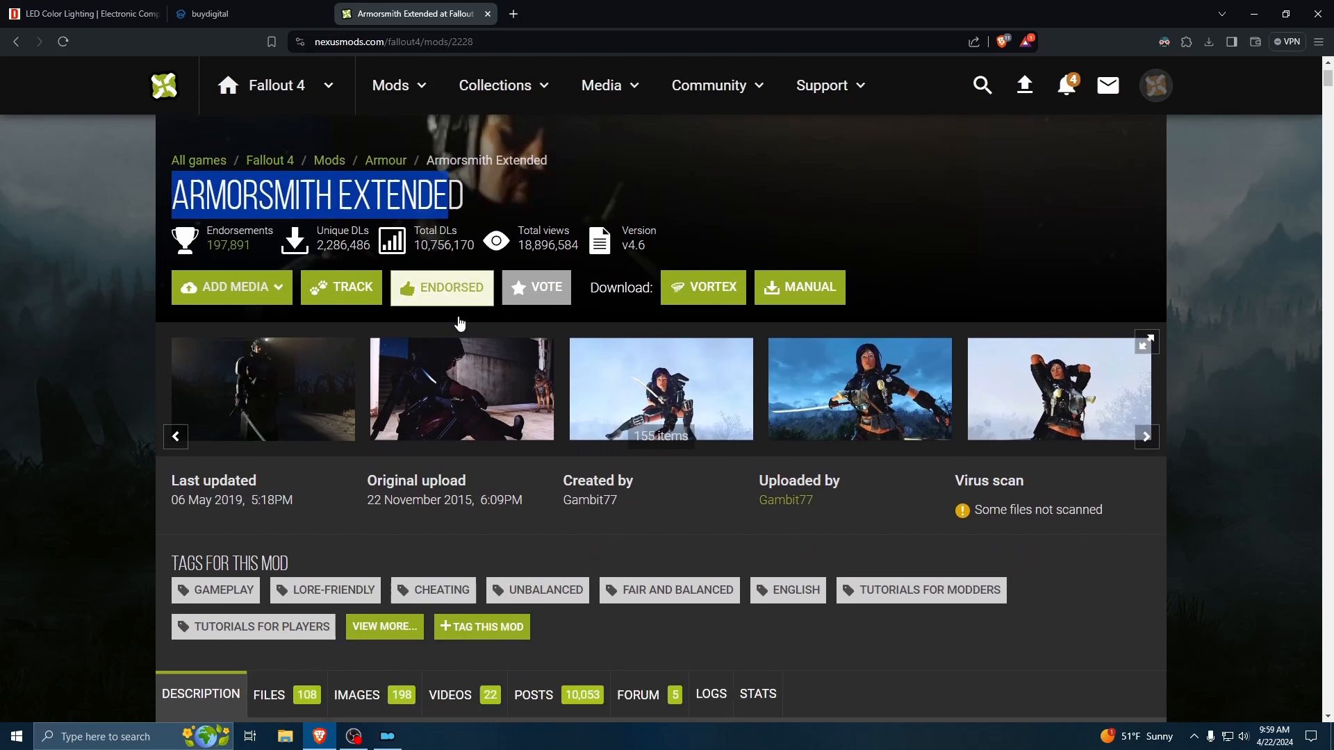
- Scroll the Armorsmith Extended page down to its Requirements table listing five DLCs and AWKCR v5.0+
{"action": "scroll", "scroll_direction": "down", "scroll_amount": 3}
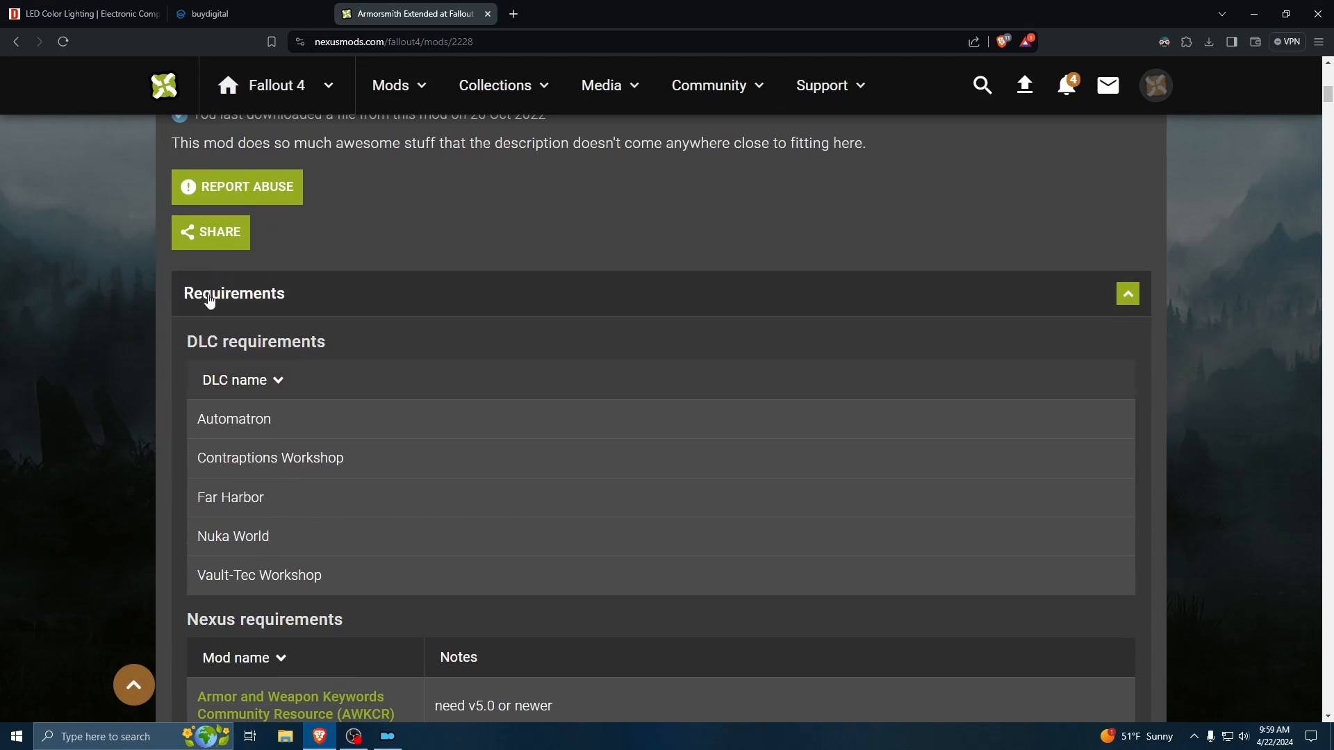
{"action": "scroll", "scroll_direction": "down", "scroll_amount": 3}
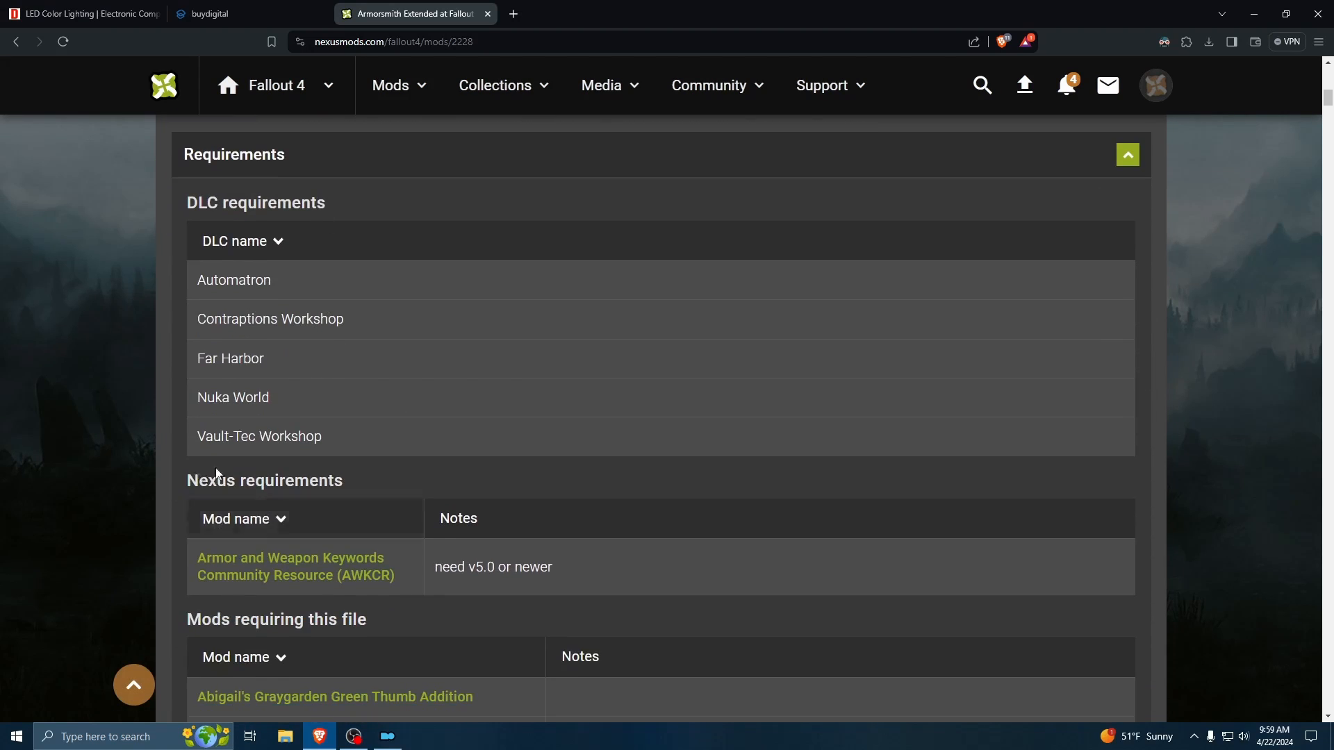
{"action": "mouse_move", "coordinate": [197, 277]}
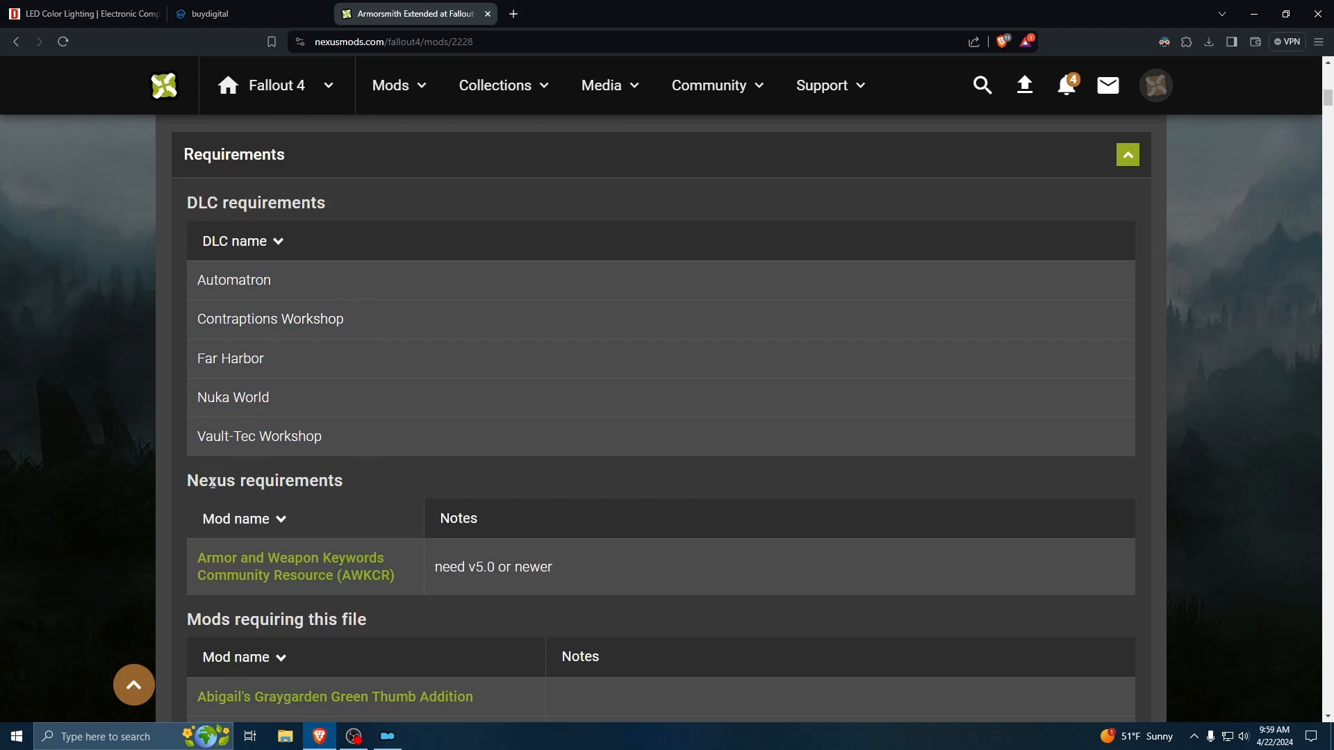
{"action": "scroll", "scroll_direction": "down", "scroll_amount": 3}
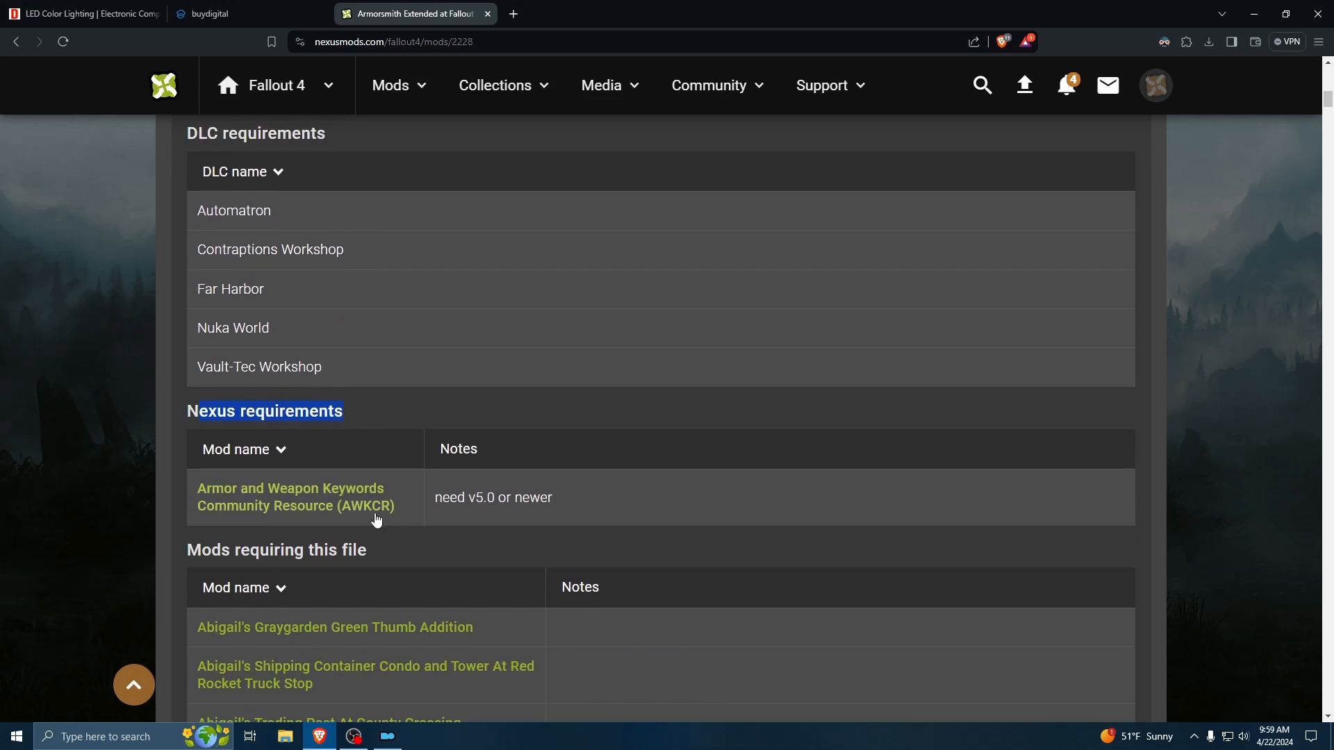
{"action": "mouse_move", "coordinate": [312, 508]}
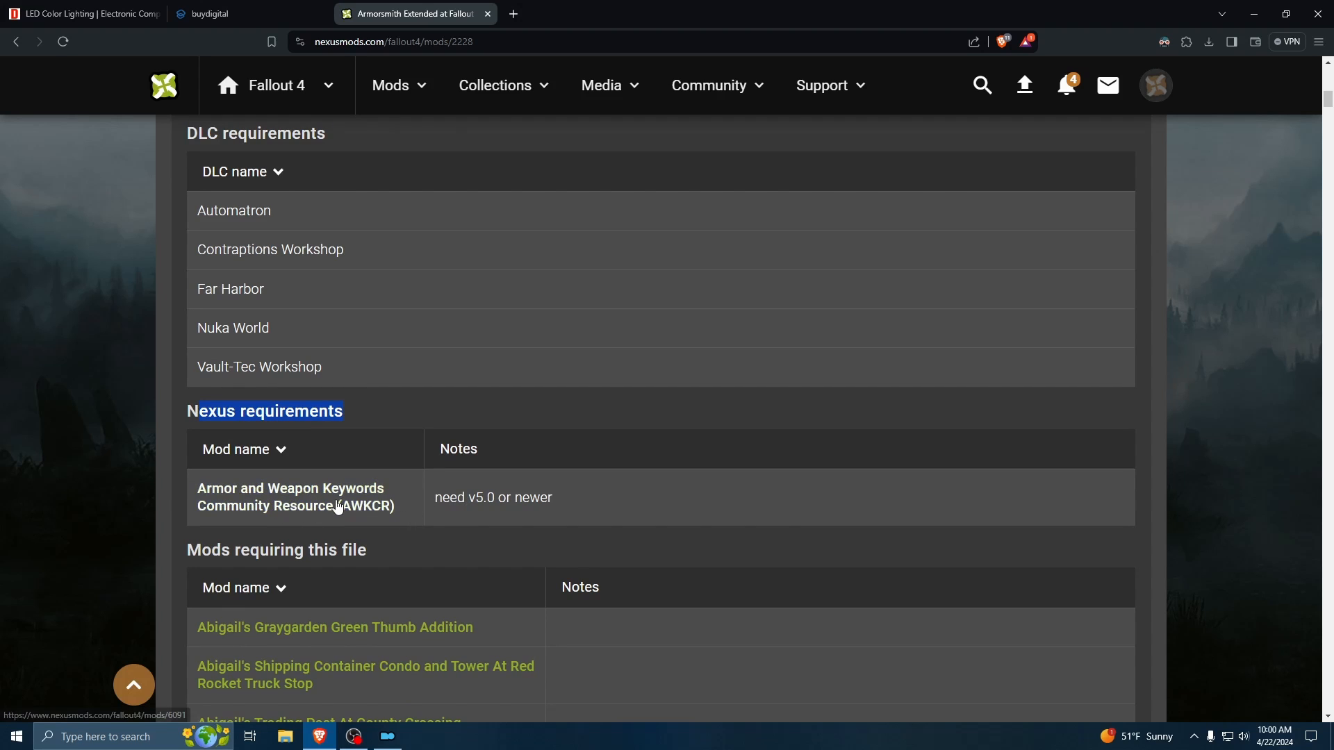
- Follow the AWKCR requirement link and review the AWKCR mod page's own requirements
{"action": "left_click", "coordinate": [295, 497]}
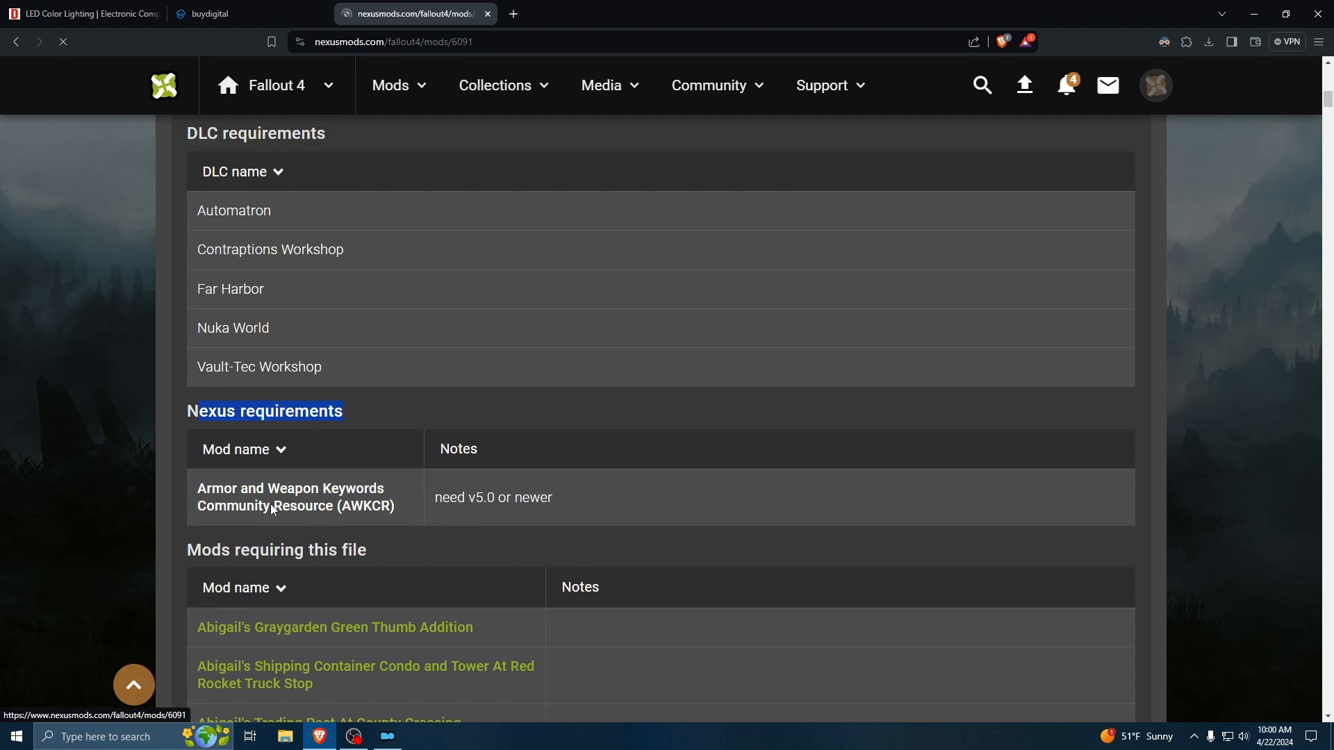
{"action": "left_click", "coordinate": [295, 496]}
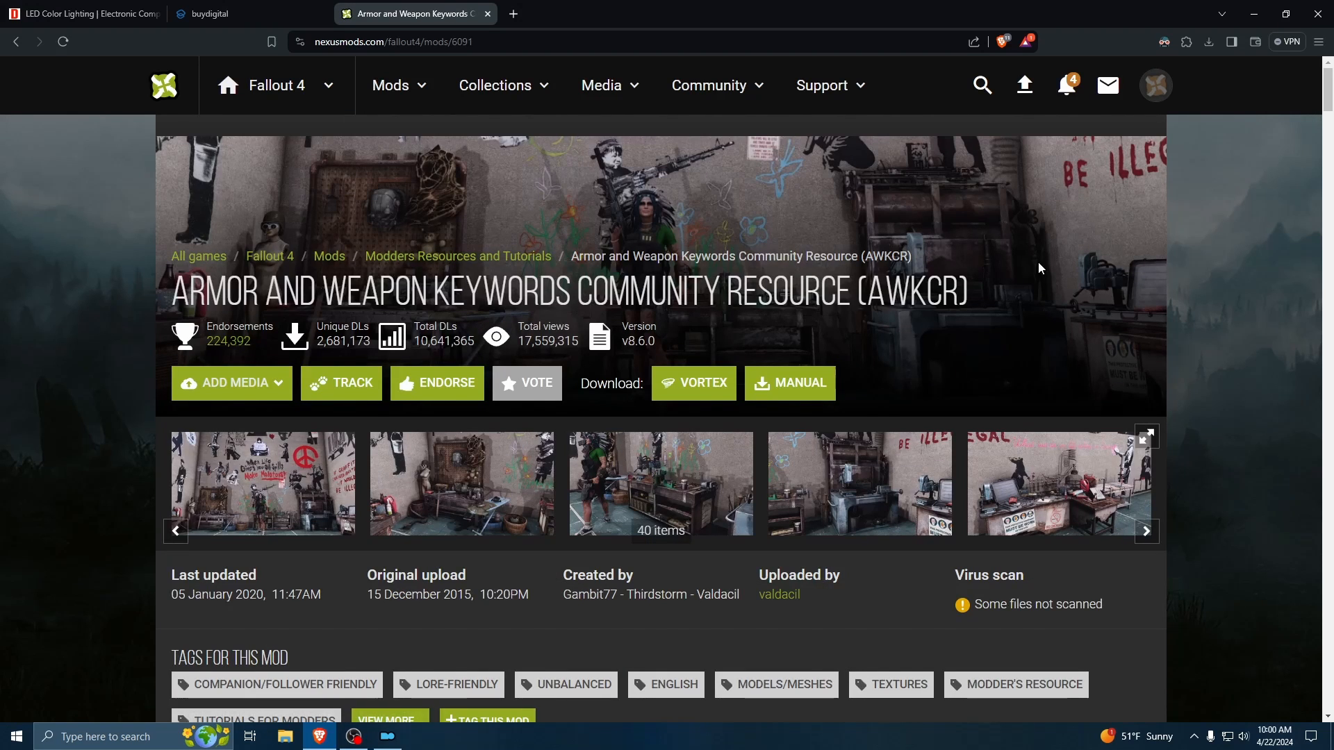
{"action": "left_click", "coordinate": [231, 383]}
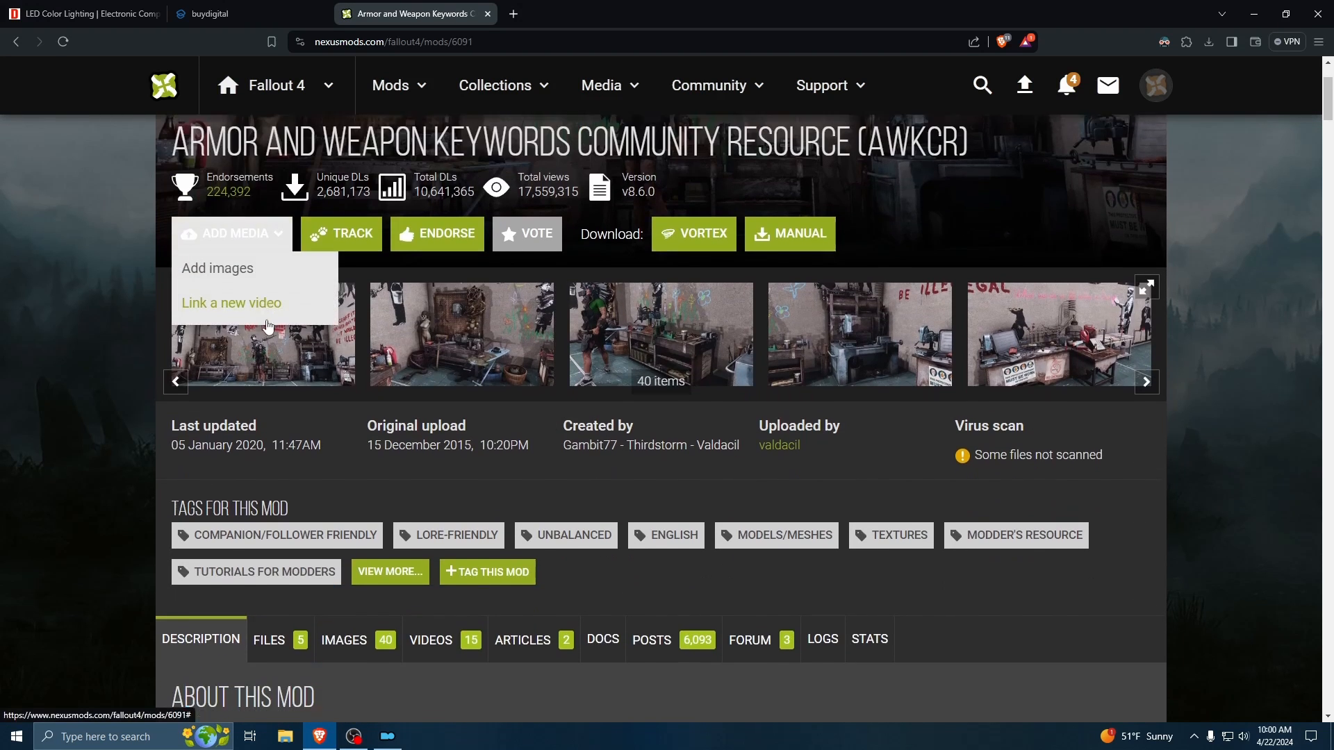
{"action": "scroll", "scroll_direction": "down", "scroll_amount": 3}
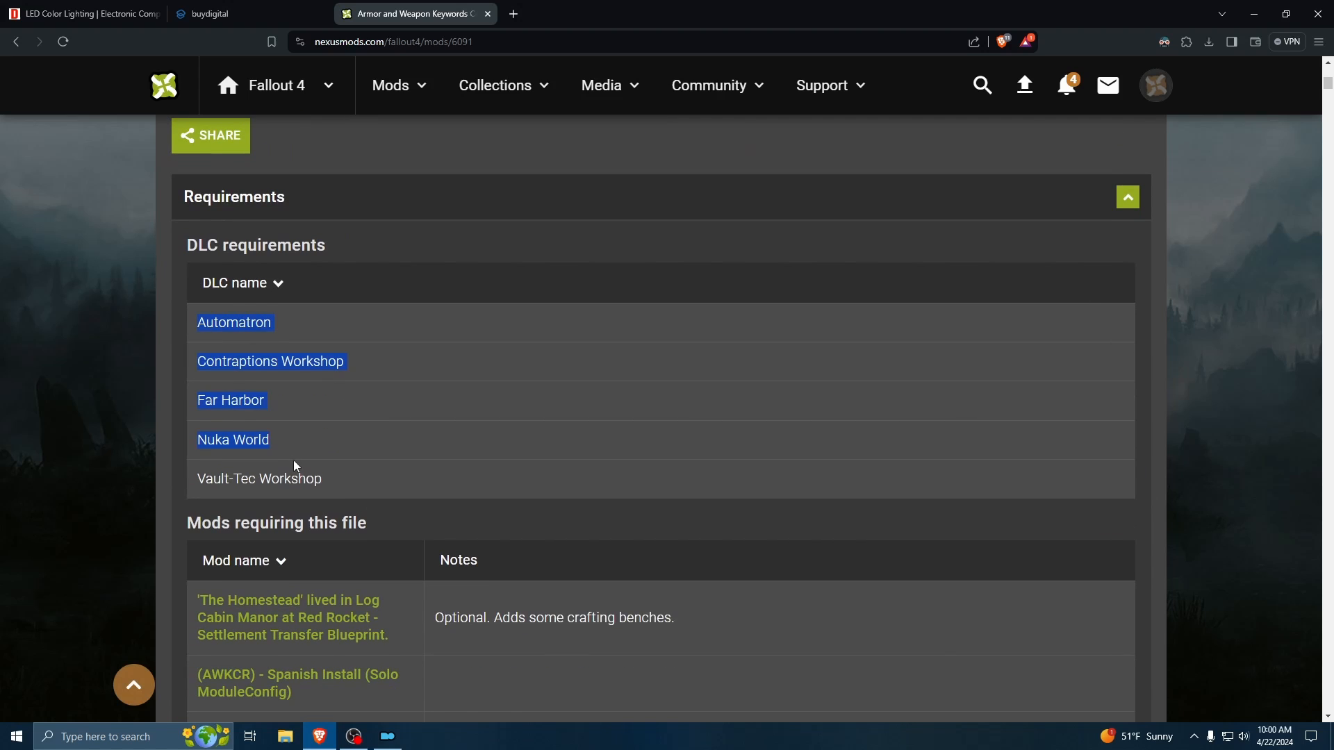
{"action": "scroll", "scroll_direction": "up", "scroll_amount": 3}
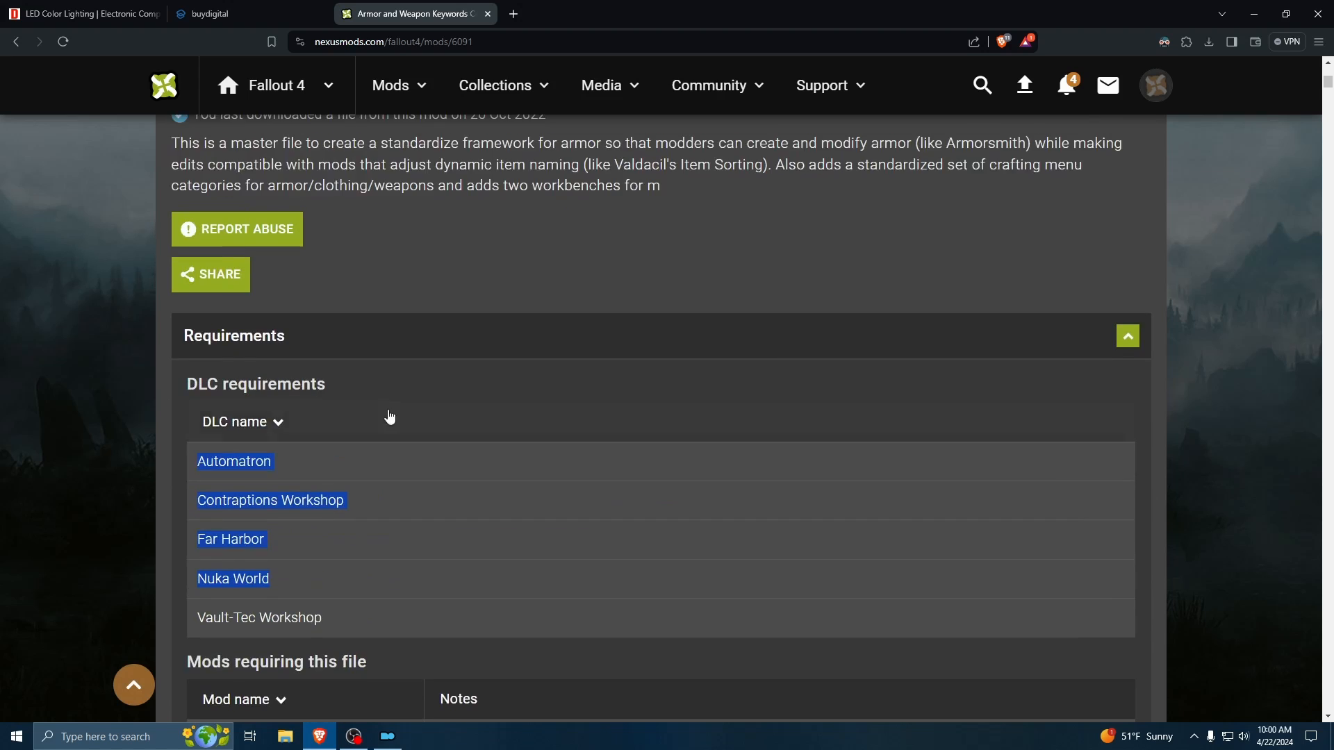
{"action": "scroll", "scroll_direction": "up", "scroll_amount": 3}
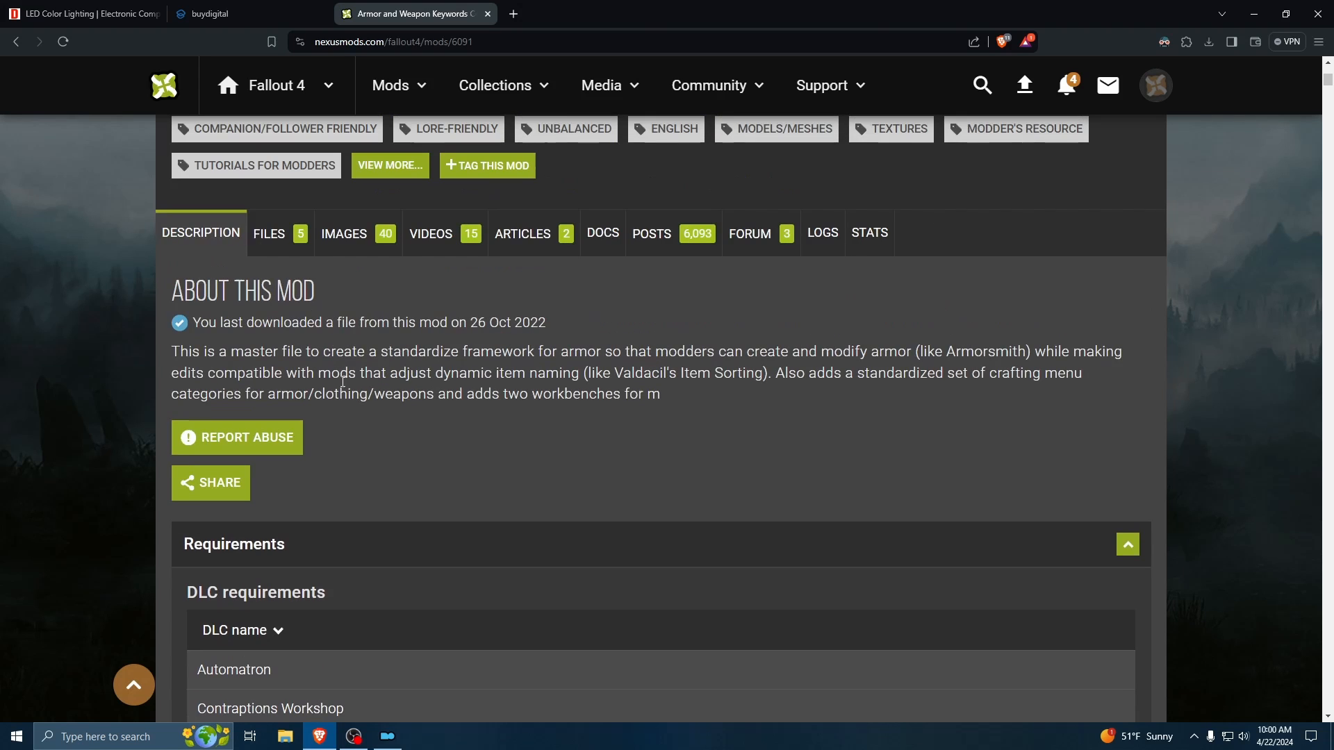
{"action": "scroll", "scroll_direction": "up", "scroll_amount": 3}
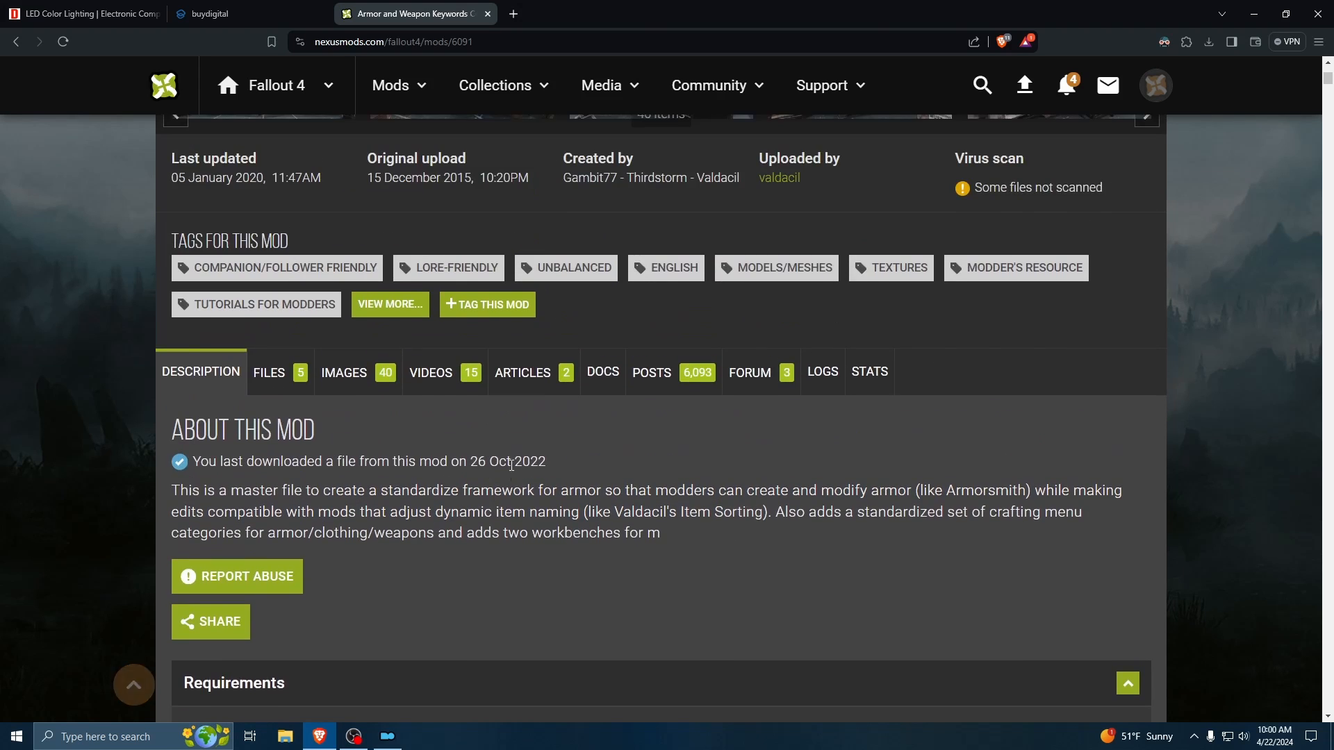
{"action": "scroll", "scroll_direction": "up", "scroll_amount": 3}
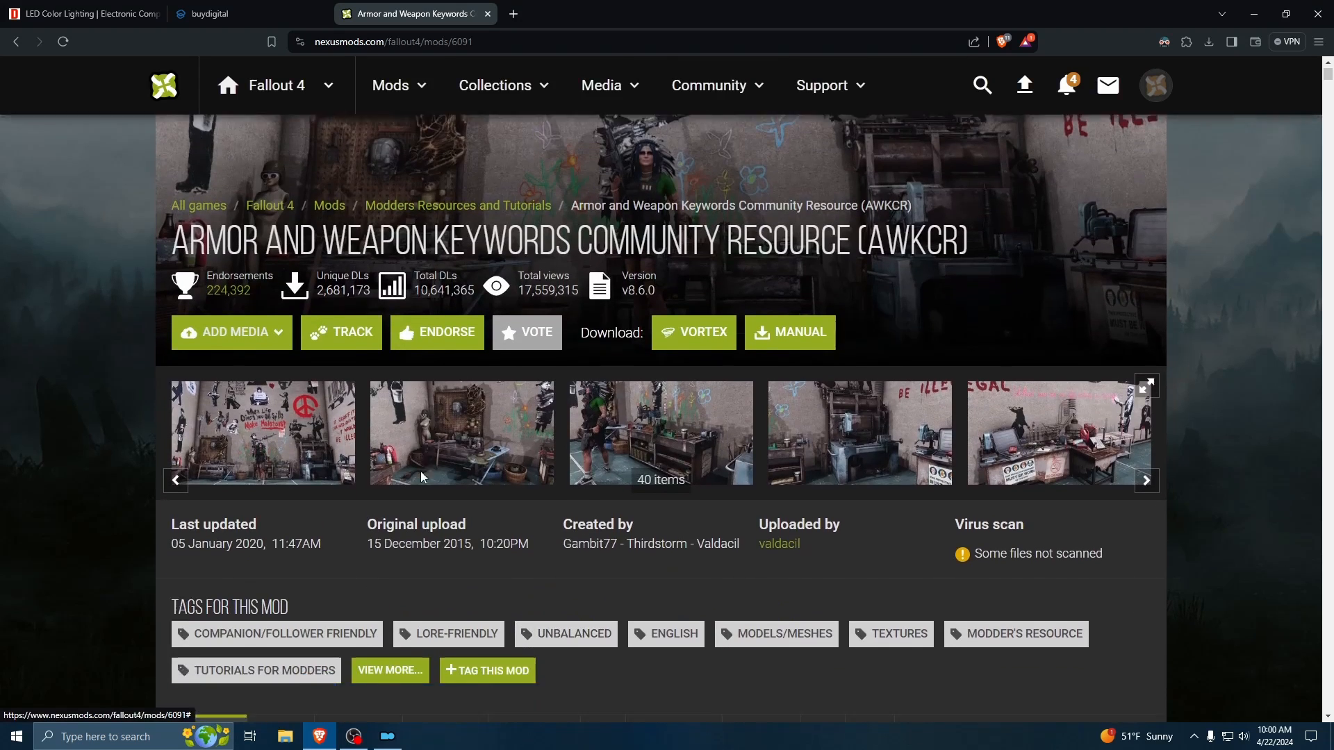
{"action": "scroll", "scroll_direction": "down", "scroll_amount": 3}
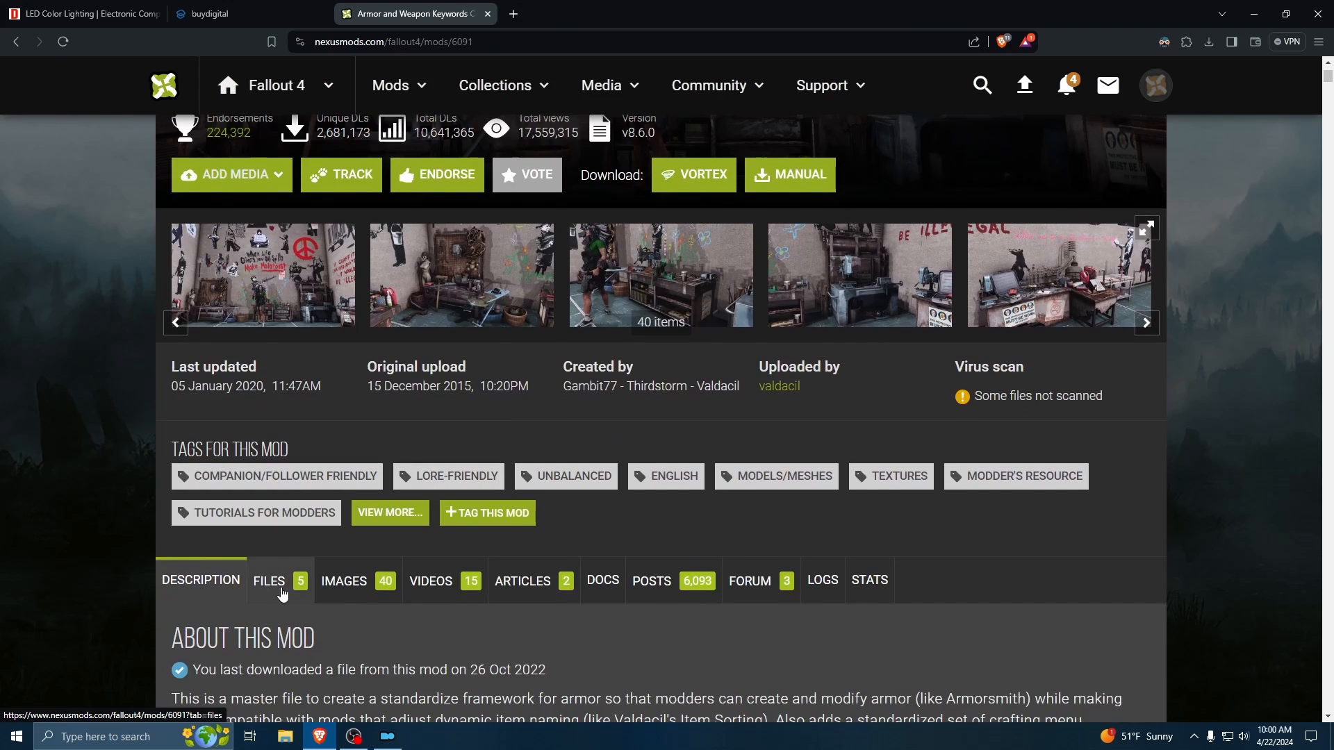
- Switch the AWKCR page to its Files listing showing the v8.6.0 main file
{"action": "left_click", "coordinate": [269, 581]}
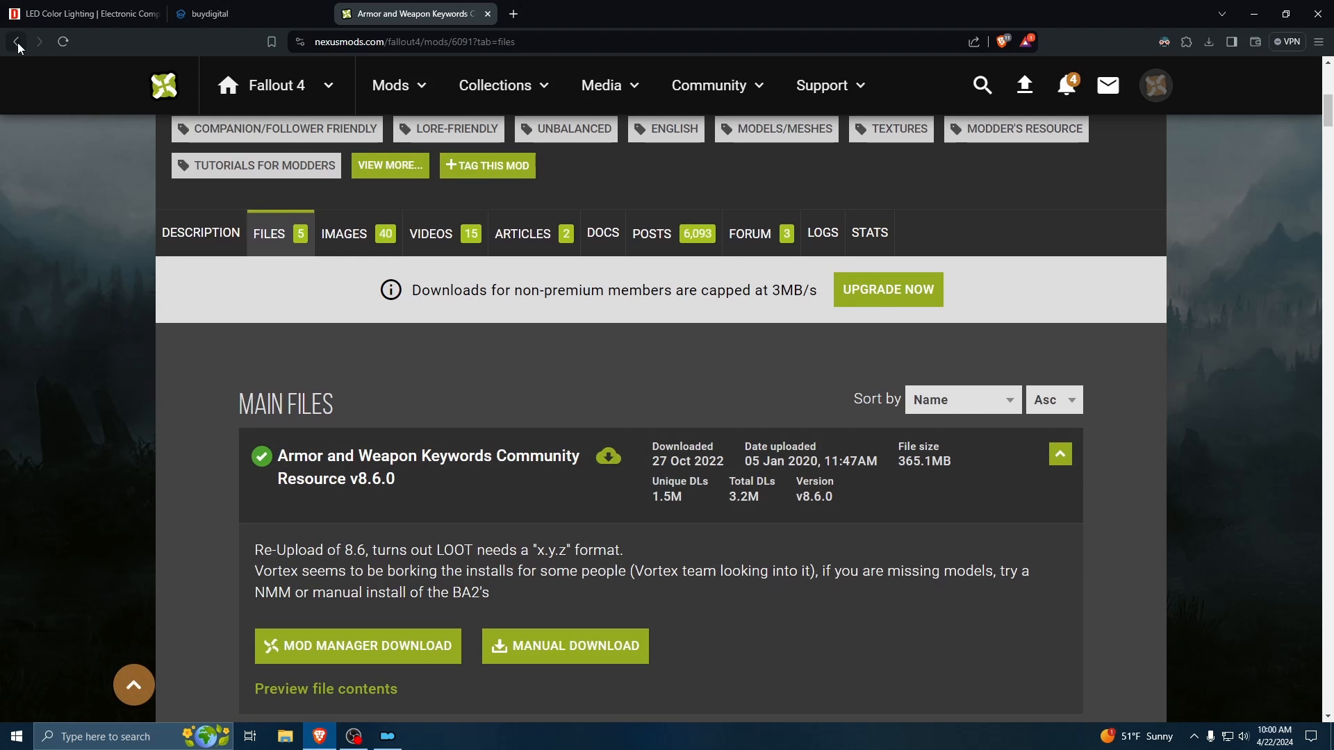
- Return to the Armorsmith Extended page and bring up its Files listing
{"action": "left_click", "coordinate": [16, 42]}
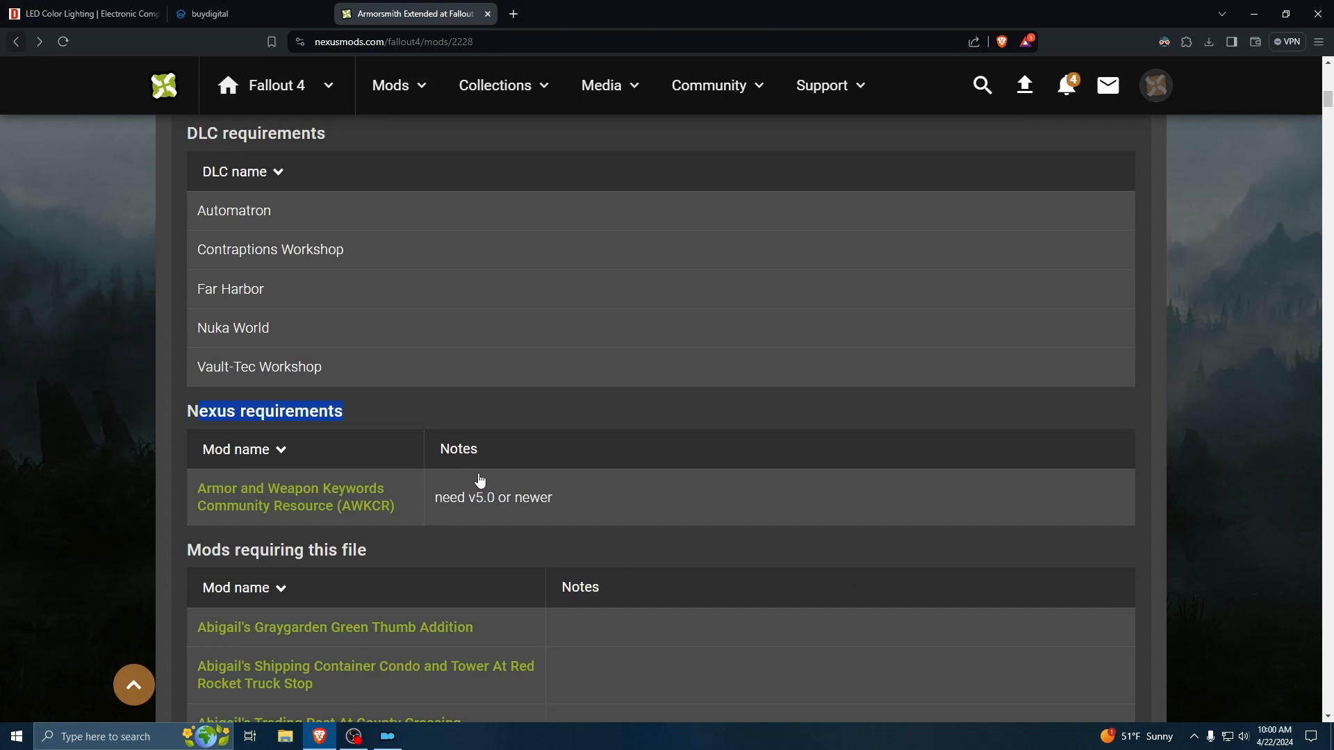
{"action": "scroll", "scroll_direction": "up", "scroll_amount": 3}
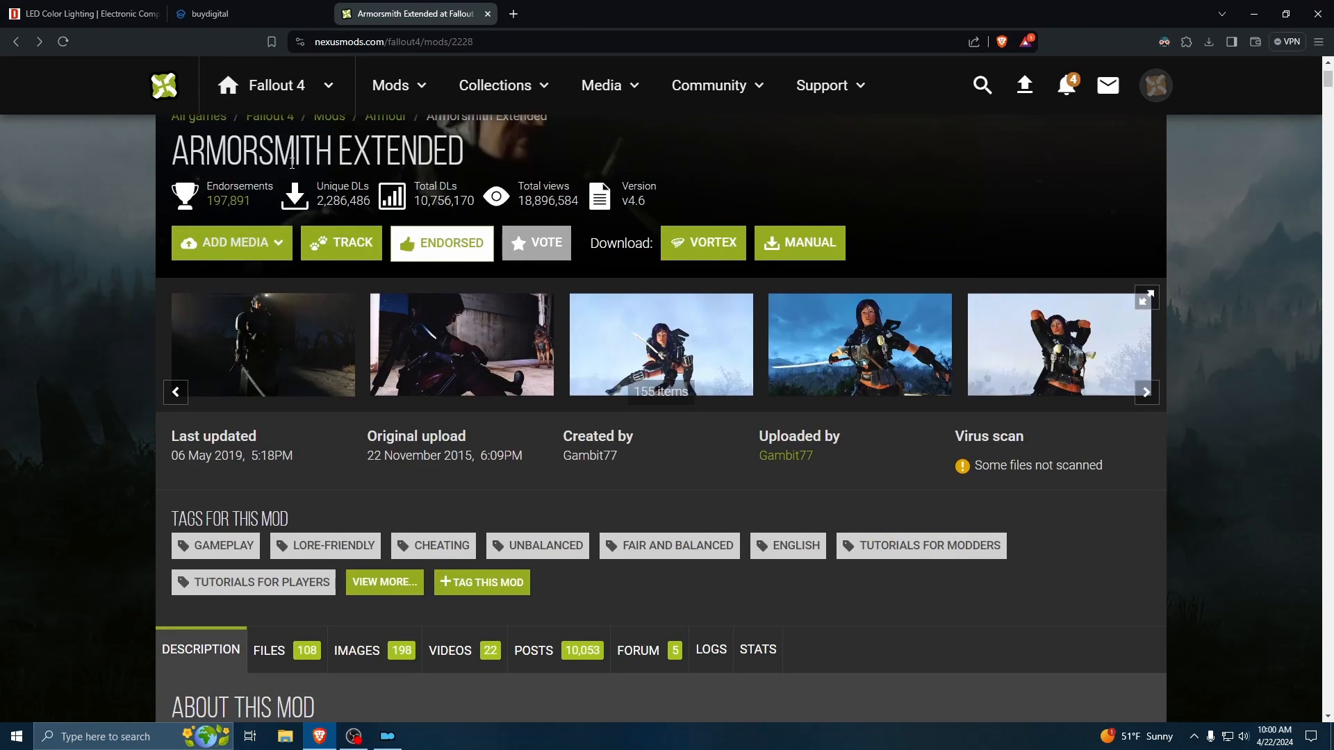
{"action": "scroll", "scroll_direction": "down", "scroll_amount": 3}
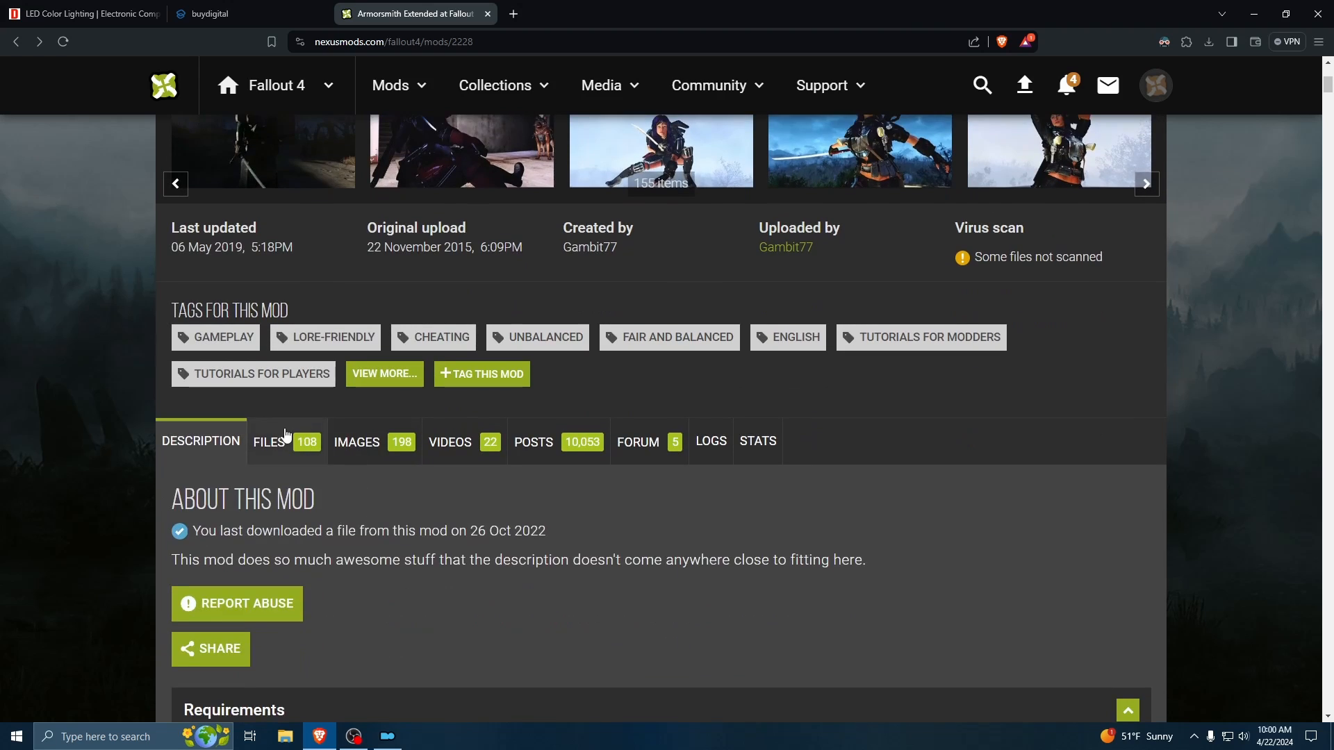
{"action": "left_click", "coordinate": [268, 441]}
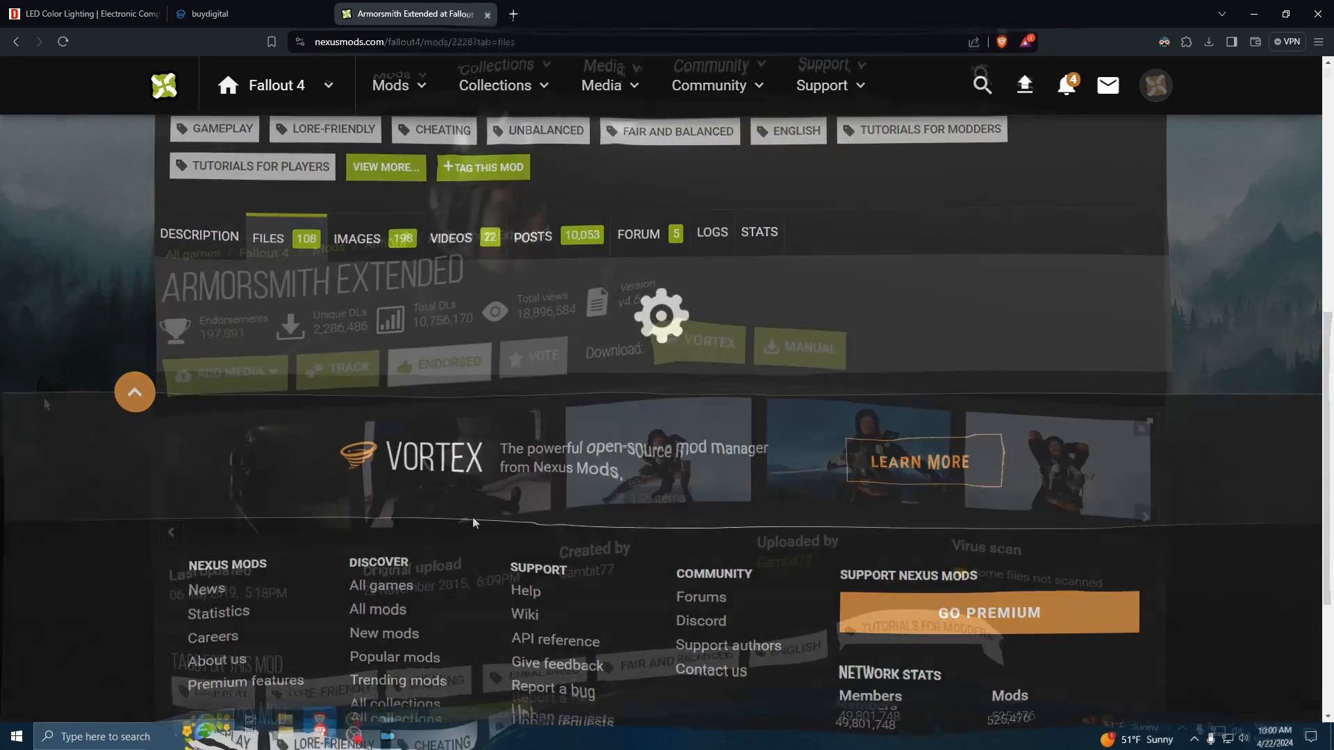
{"action": "scroll", "scroll_direction": "up", "scroll_amount": 3}
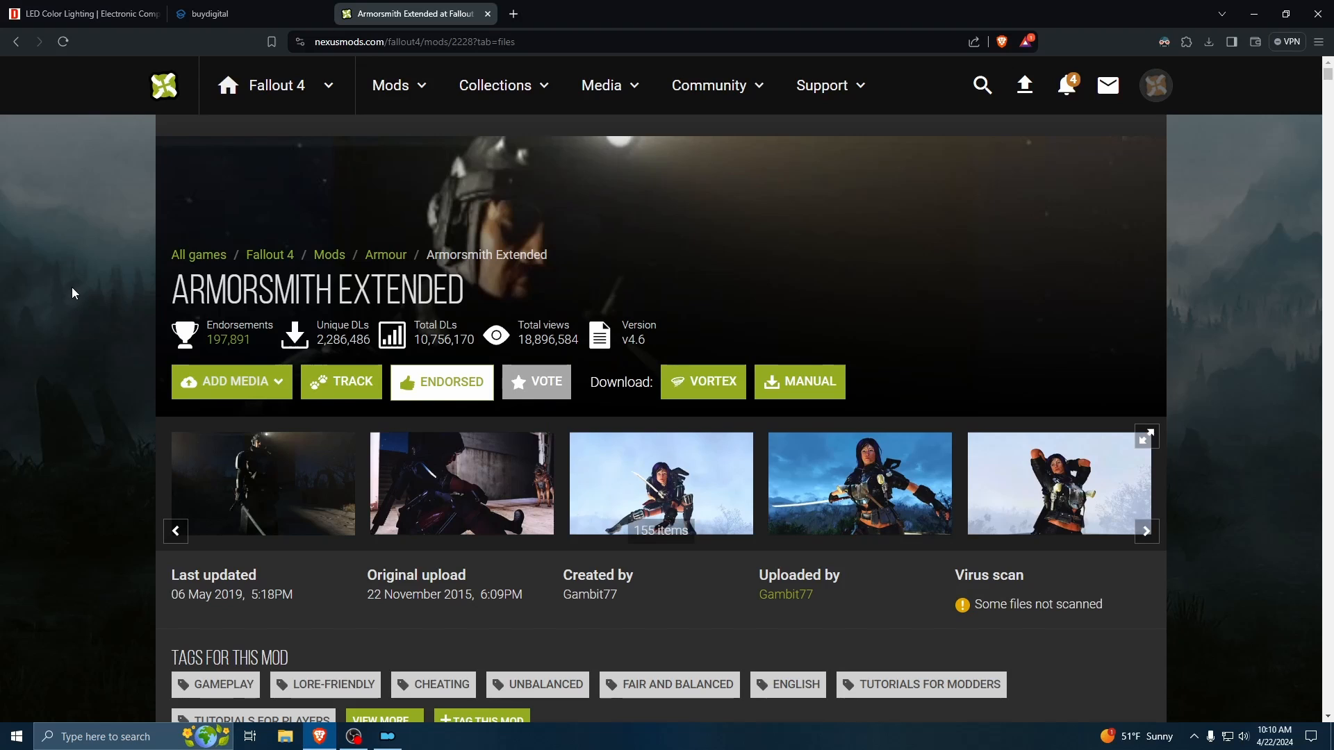
{"action": "mouse_move", "coordinate": [553, 255]}
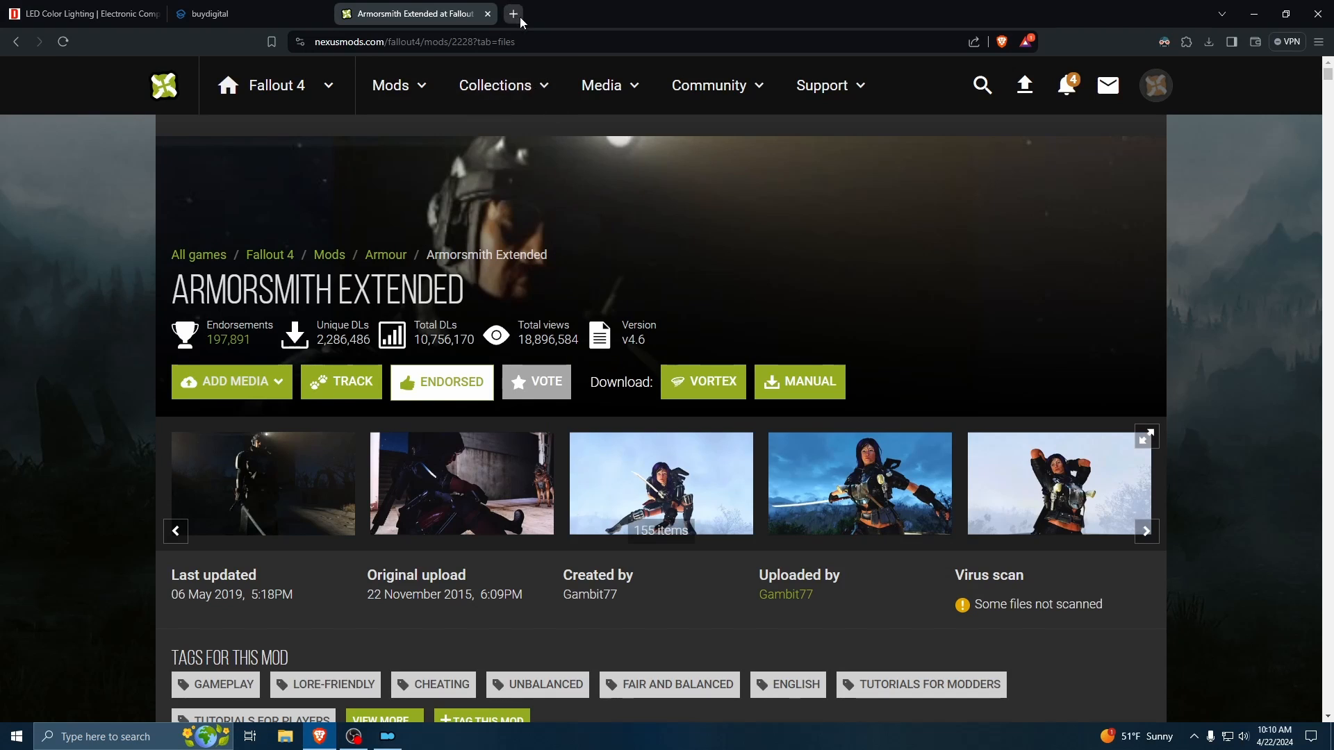
- In a new browser tab, search Nexus Mods for 'f4se' and reach the F4SE mod page
{"action": "left_click", "coordinate": [514, 13]}
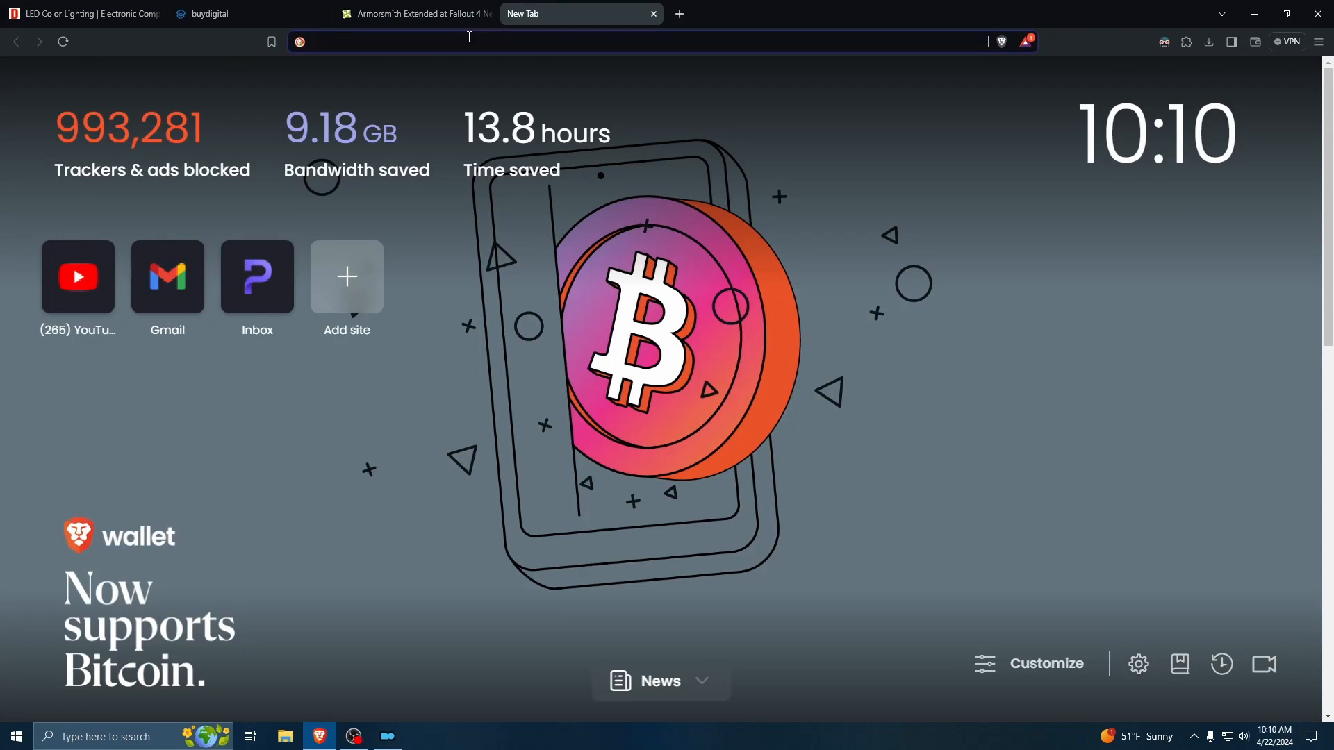
{"action": "type", "text": "f4se"}
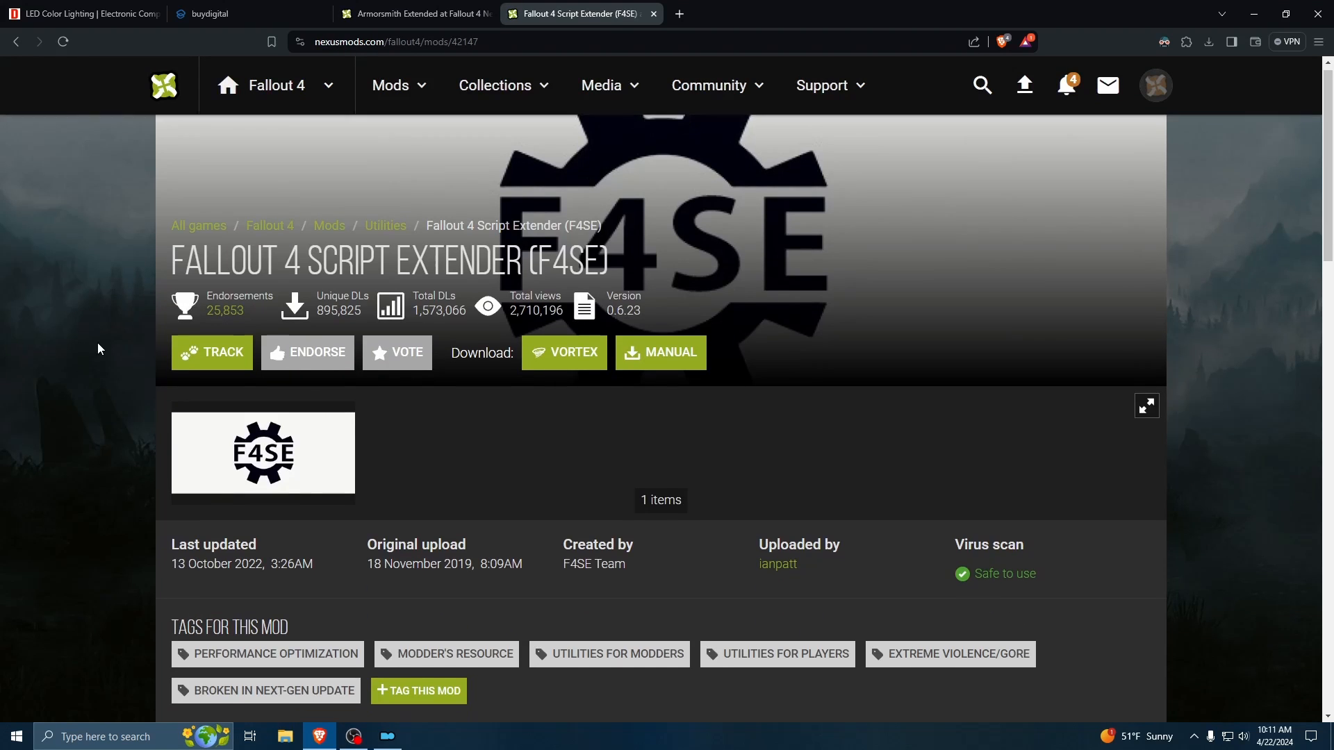
{"action": "scroll", "scroll_direction": "down", "scroll_amount": 3}
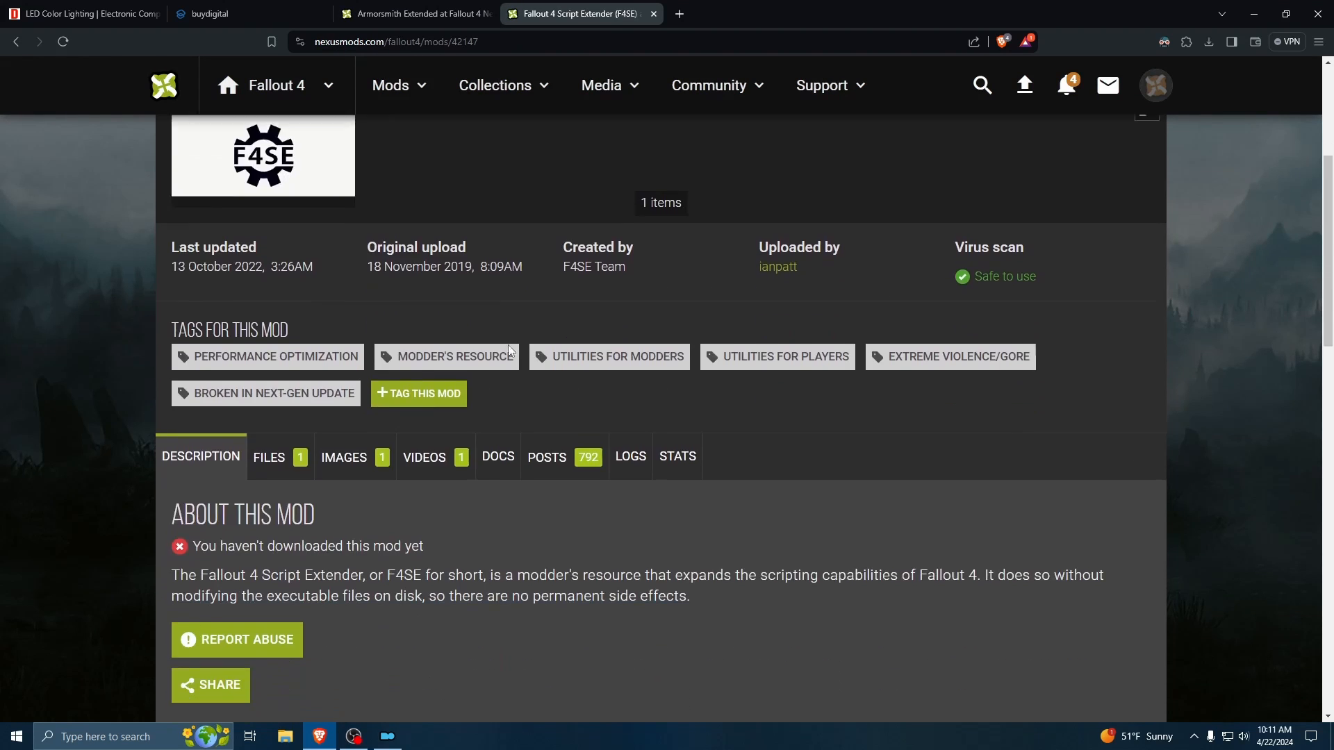
{"action": "scroll", "scroll_direction": "down", "scroll_amount": 3}
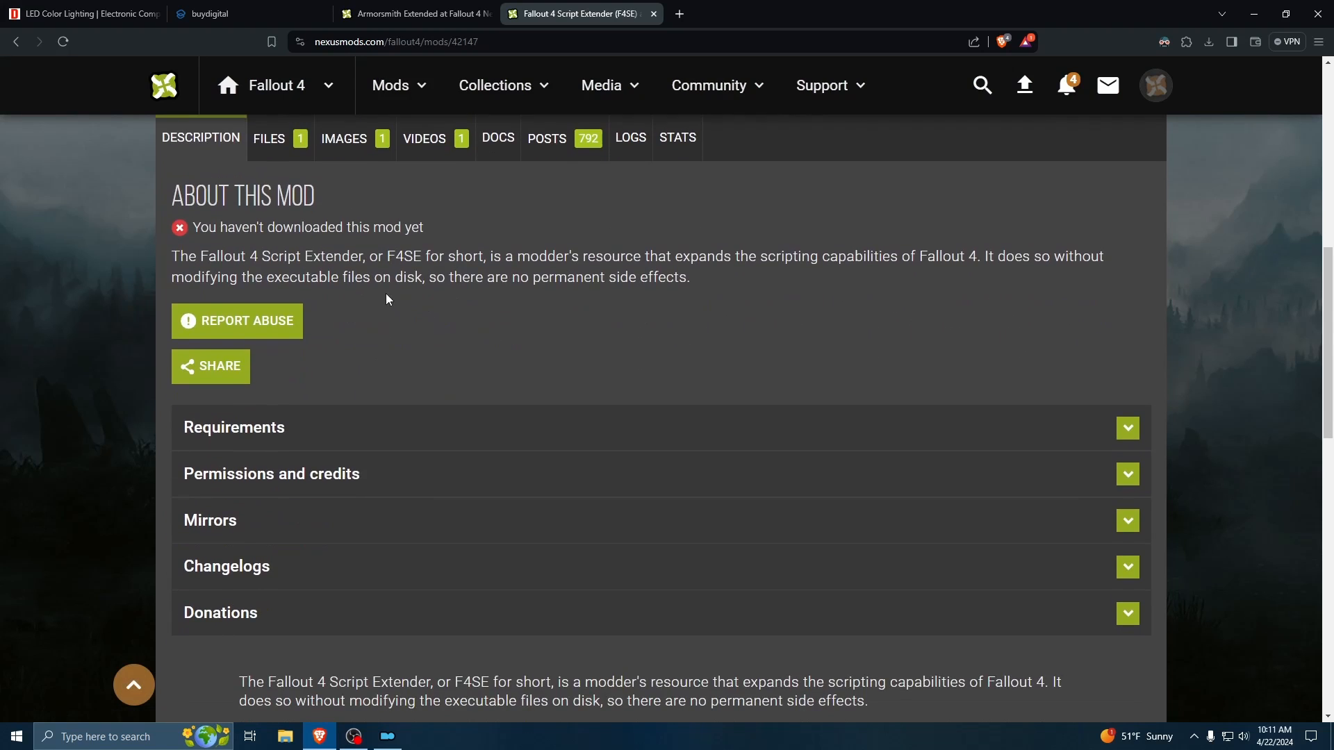
{"action": "mouse_move", "coordinate": [269, 137]}
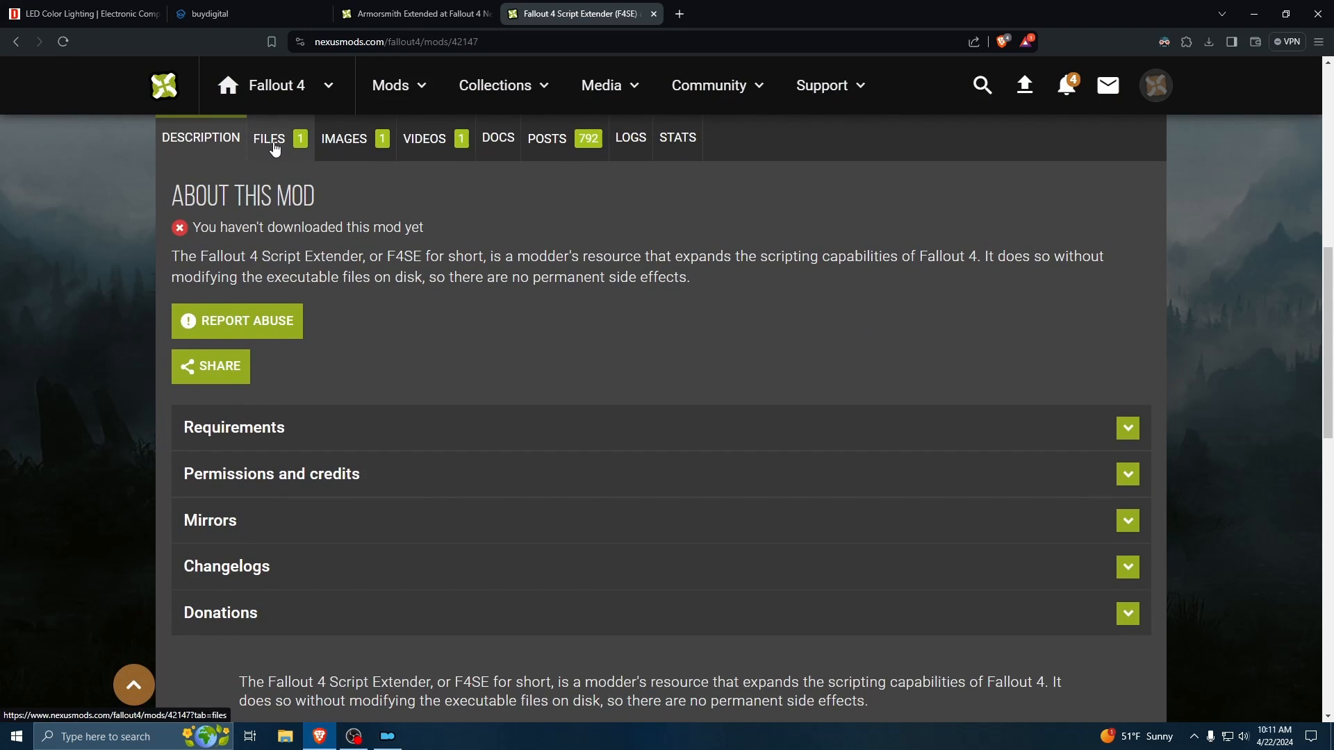
{"action": "scroll", "scroll_direction": "up", "scroll_amount": 3}
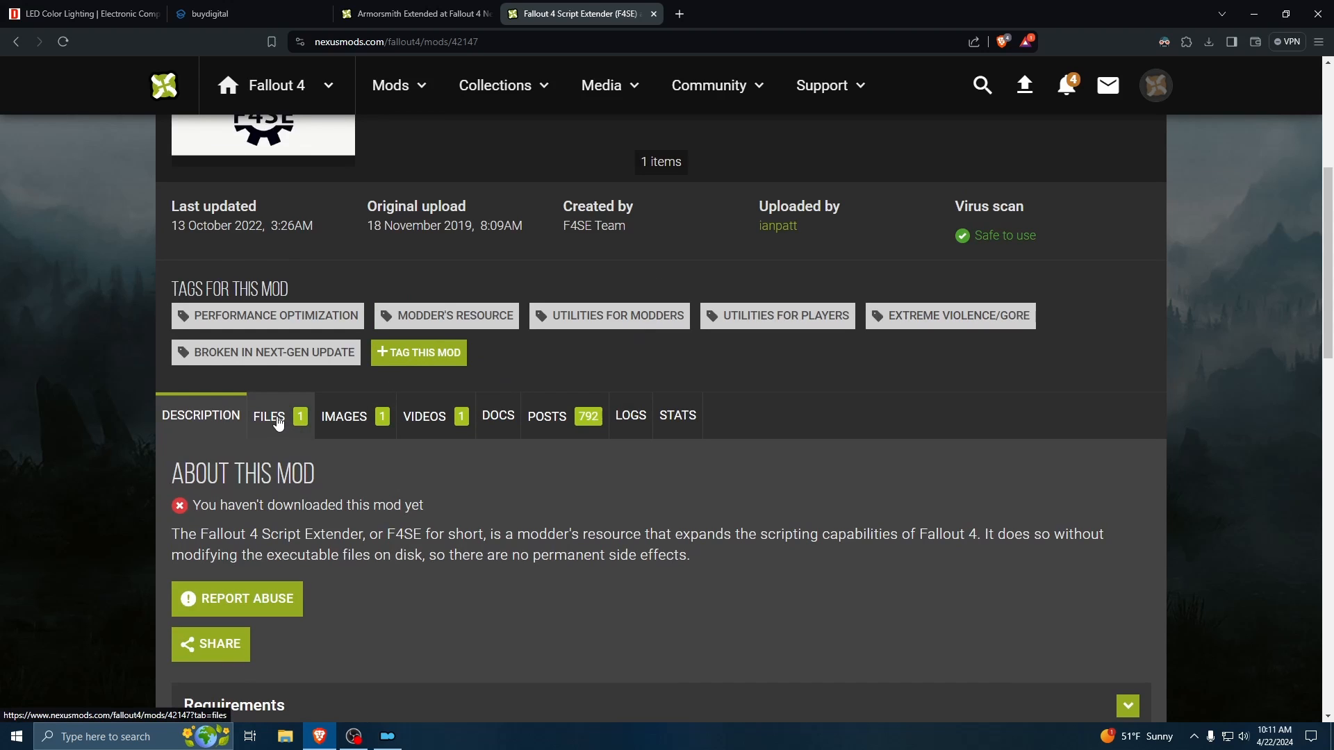
- Go to F4SE's Files listing and start a manual download of the v0.6.23 main file
{"action": "left_click", "coordinate": [268, 420]}
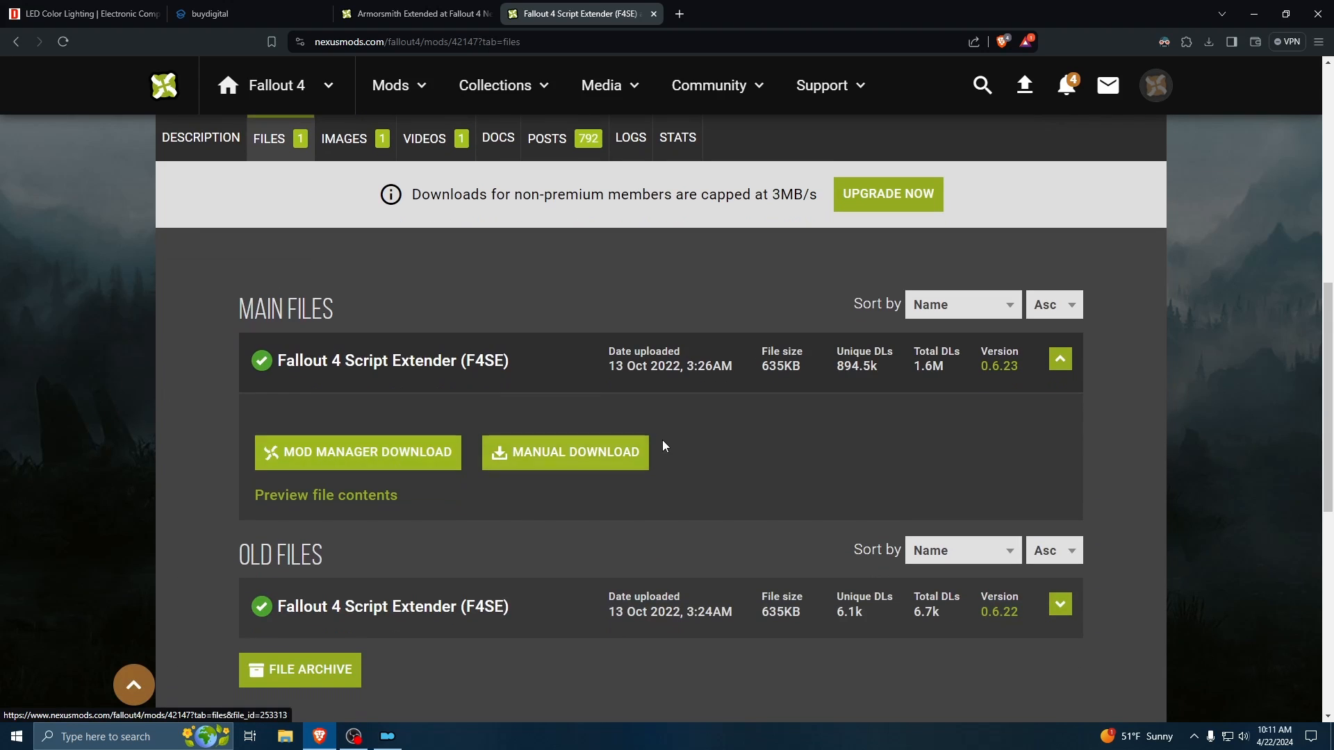
{"action": "mouse_move", "coordinate": [392, 415]}
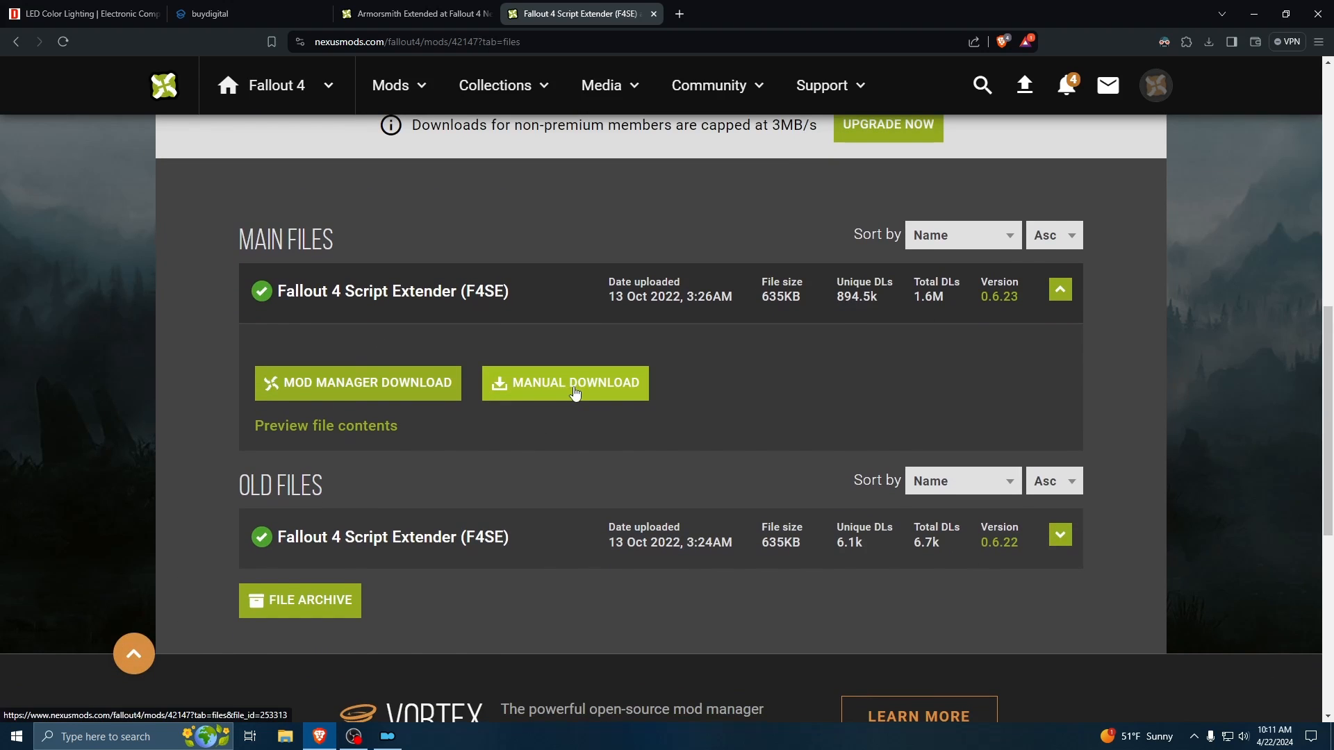
{"action": "left_click", "coordinate": [565, 383]}
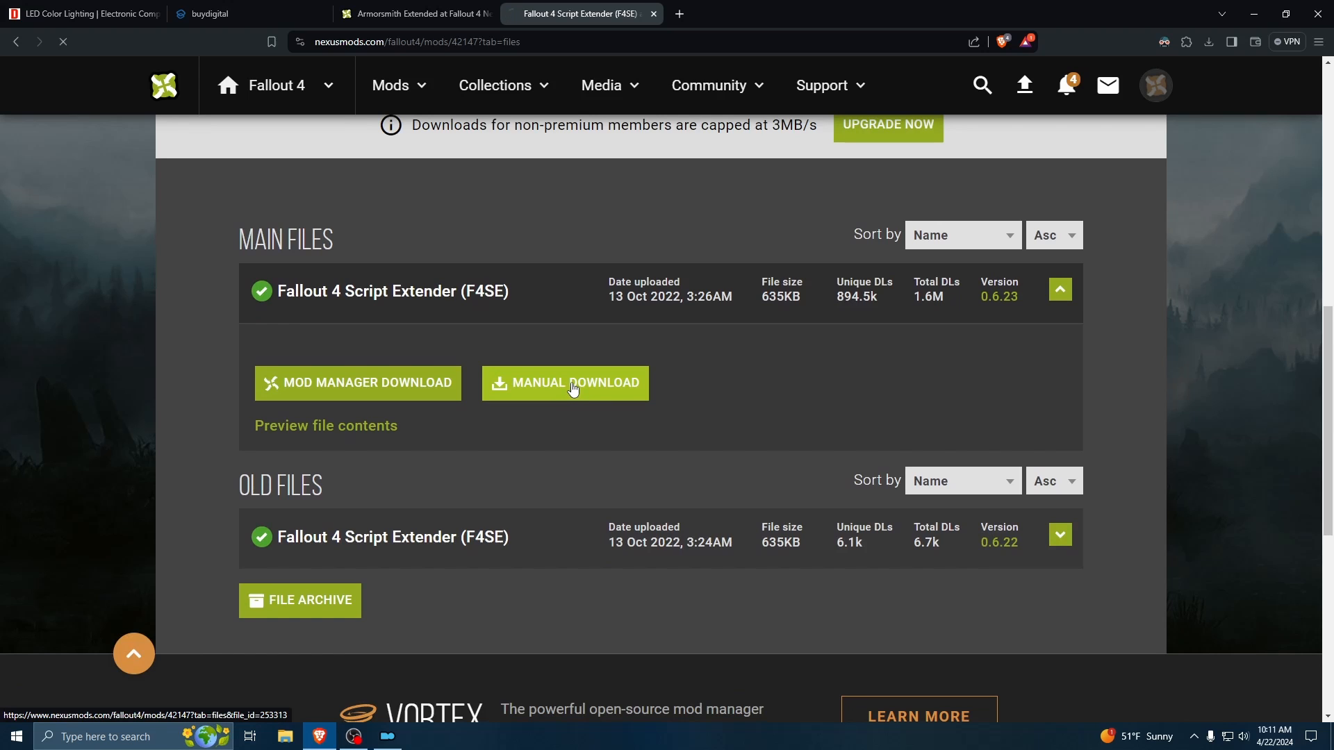
- Choose the slow free download and save the F4SE 0.6.23 archive into Downloads
{"action": "left_click", "coordinate": [564, 382]}
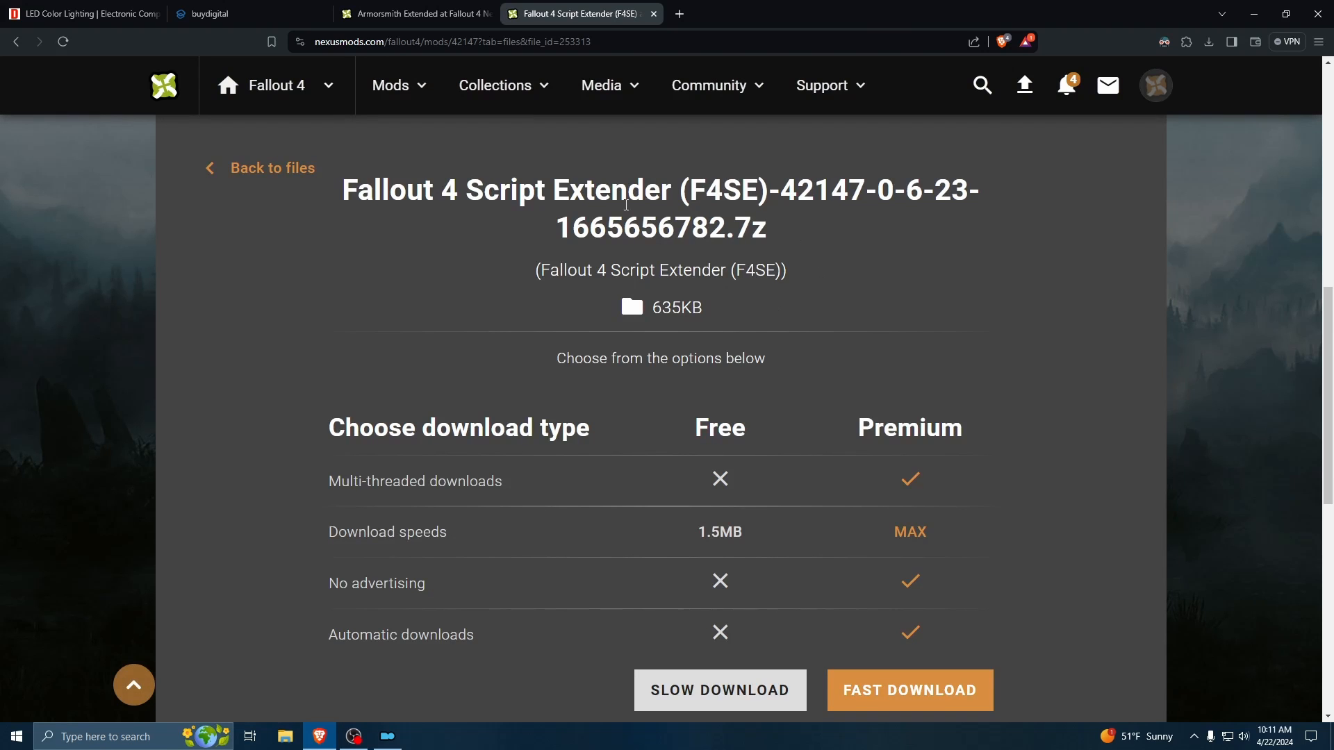
{"action": "left_click", "coordinate": [719, 689]}
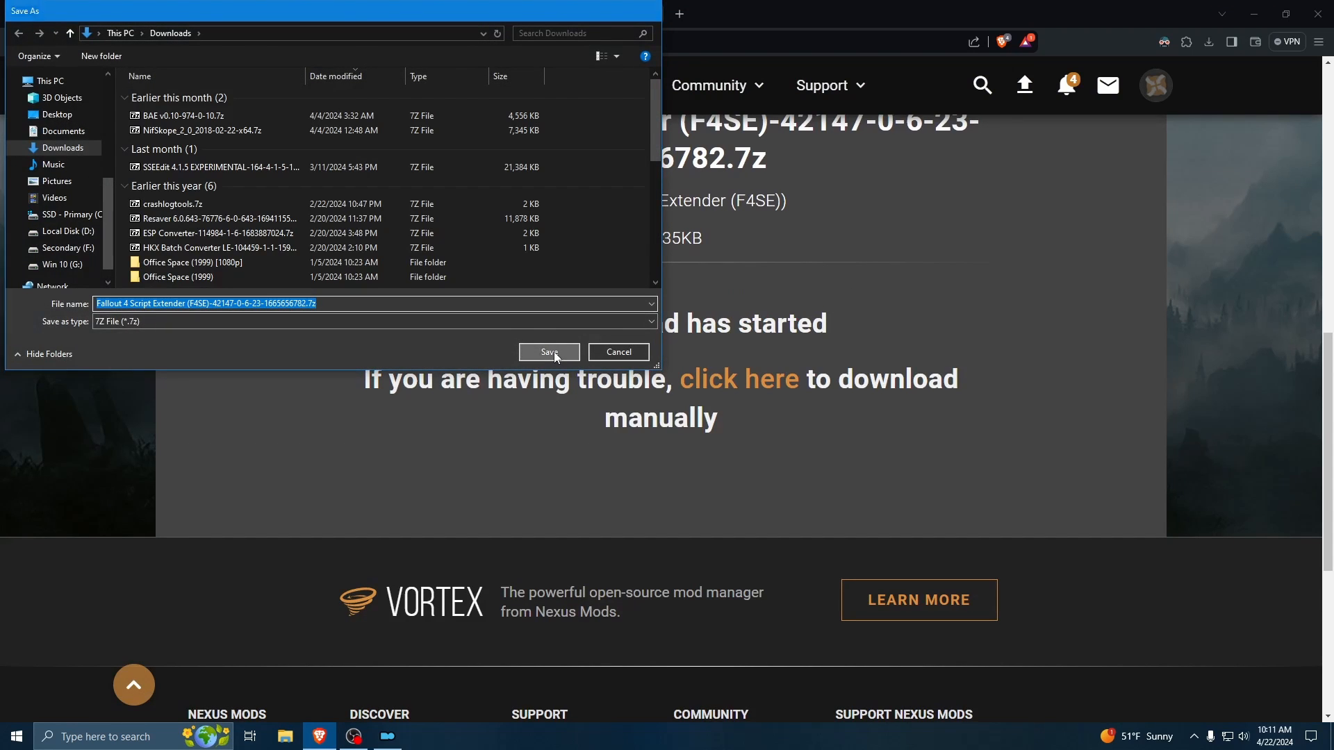
{"action": "left_click", "coordinate": [549, 352]}
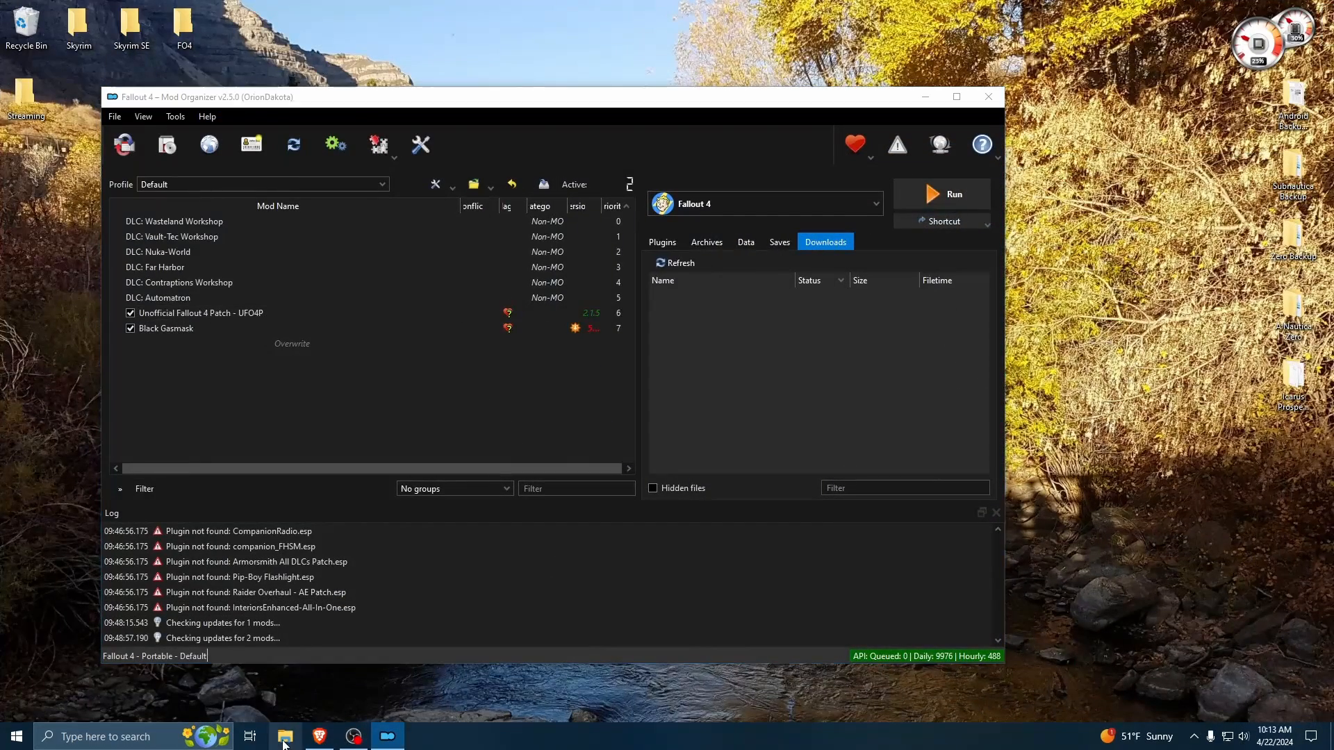
- Open the downloaded F4SE .7z in 7-Zip and select everything inside its f4se_0_06_23 folder
{"action": "left_click", "coordinate": [285, 736]}
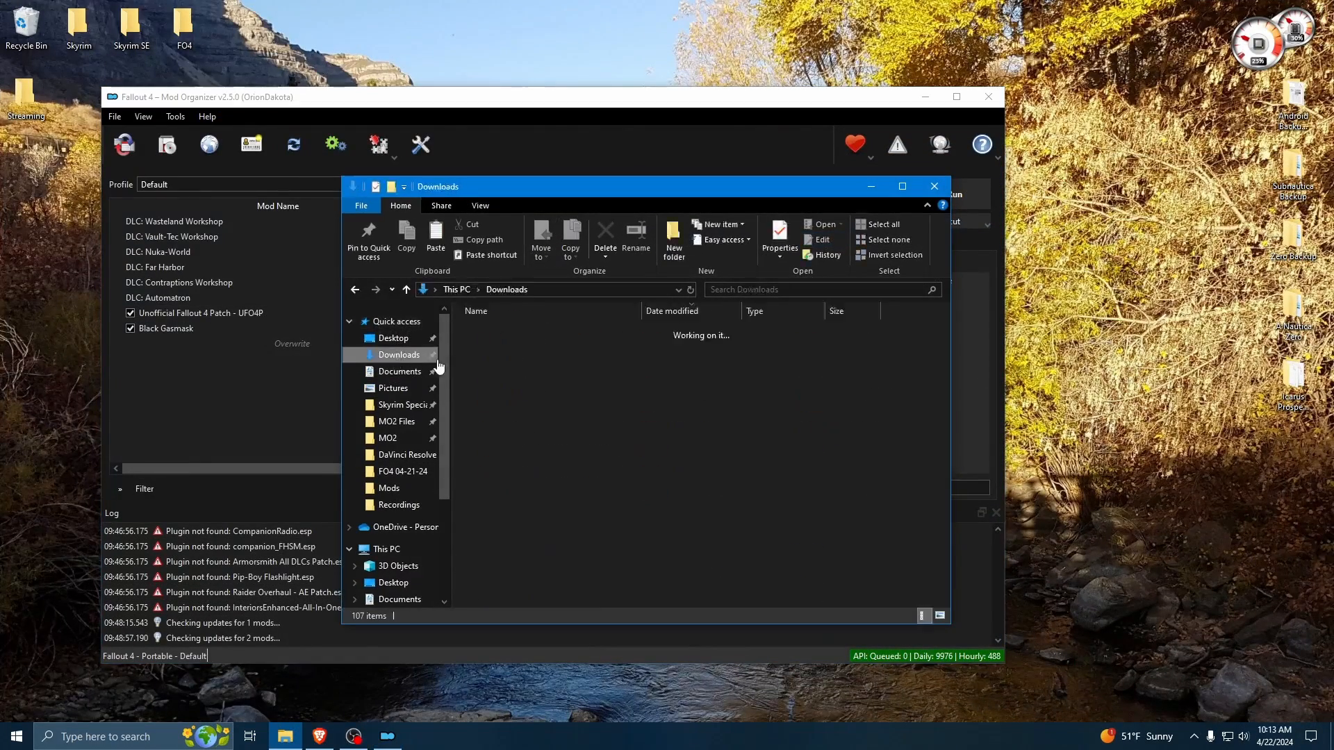
{"action": "double_click", "coordinate": [523, 350]}
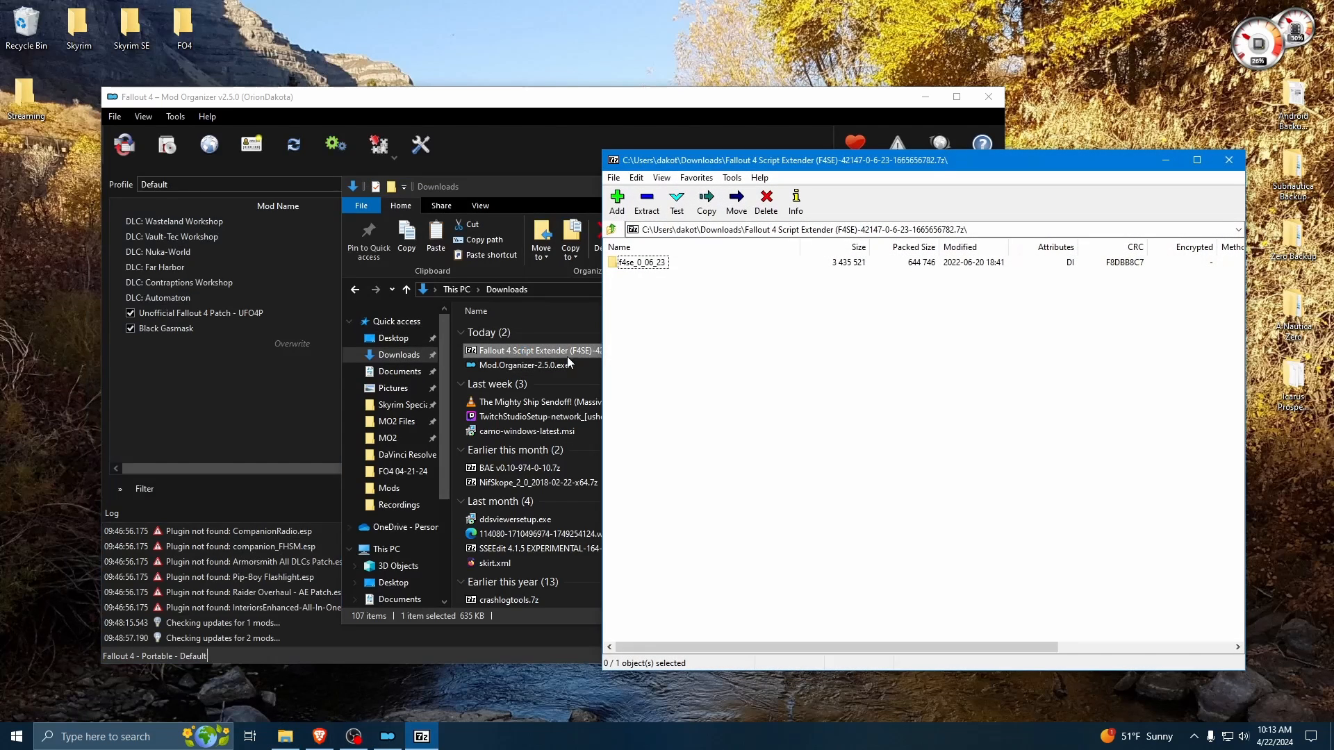
{"action": "double_click", "coordinate": [644, 262]}
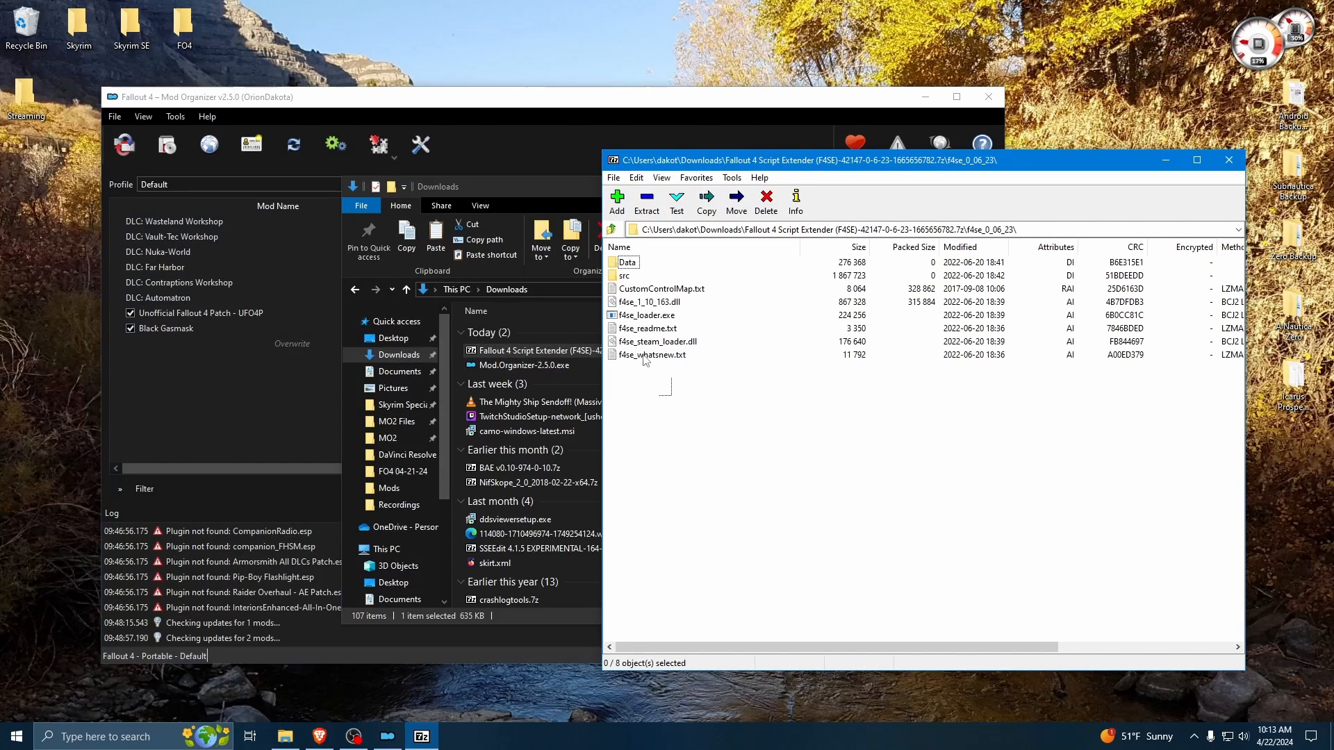
{"action": "key", "text": "ctrl+a"}
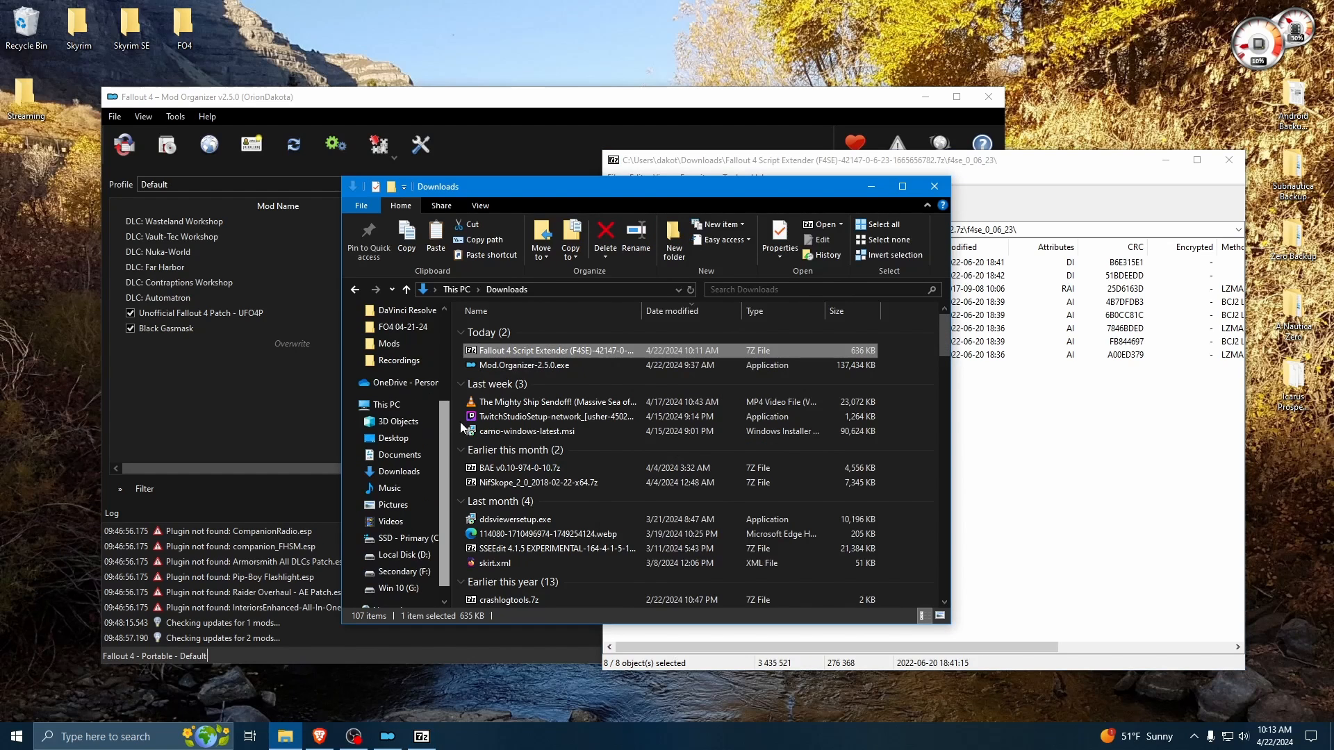
- Browse File Explorer to C:\Steam\steamapps\common\Fallout 4 to receive the F4SE files
{"action": "left_click", "coordinate": [404, 538]}
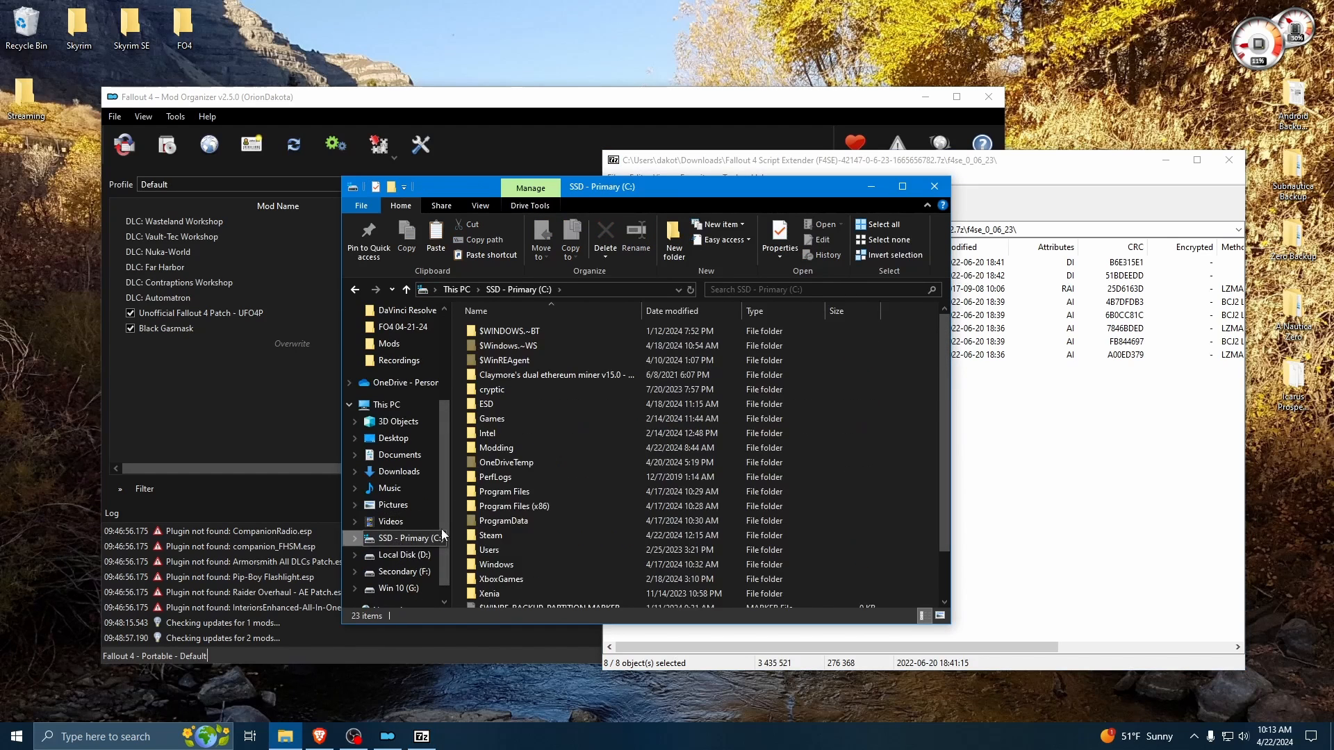
{"action": "double_click", "coordinate": [491, 535]}
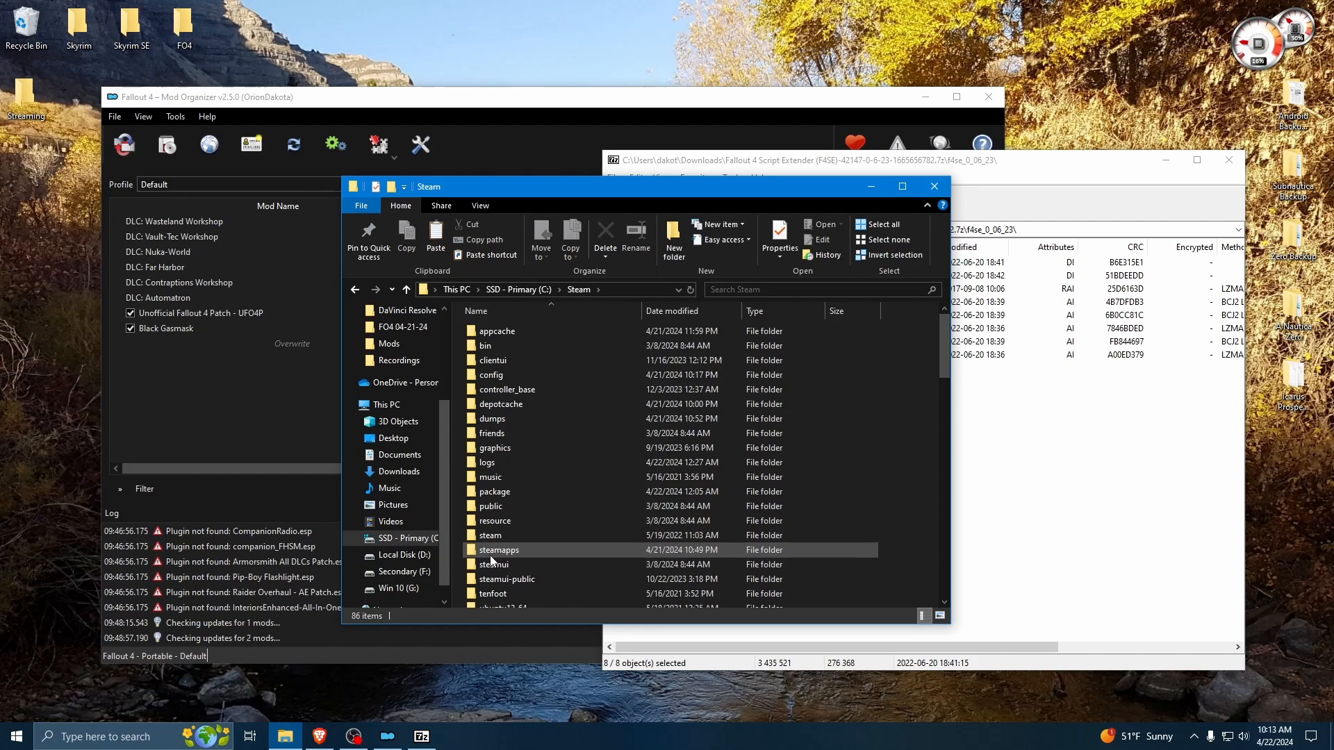
{"action": "double_click", "coordinate": [500, 549]}
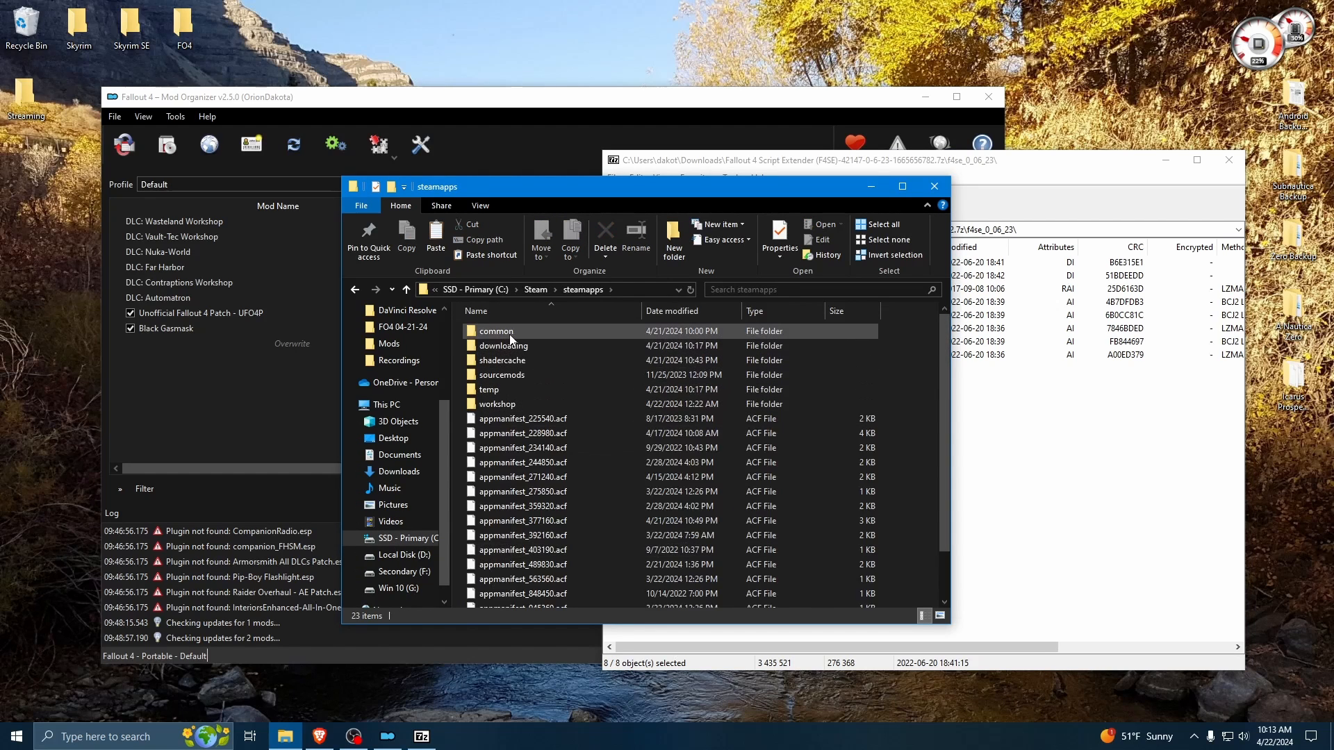
{"action": "double_click", "coordinate": [496, 330]}
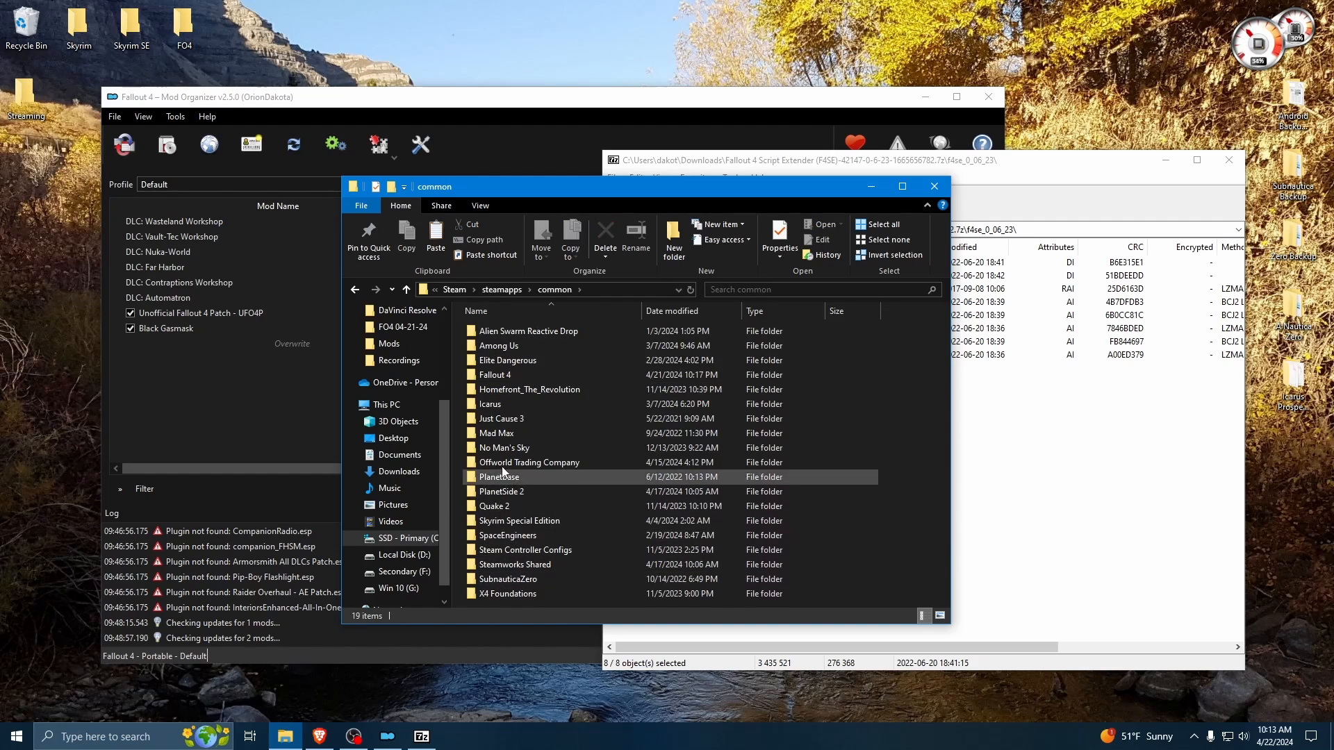
{"action": "double_click", "coordinate": [496, 374]}
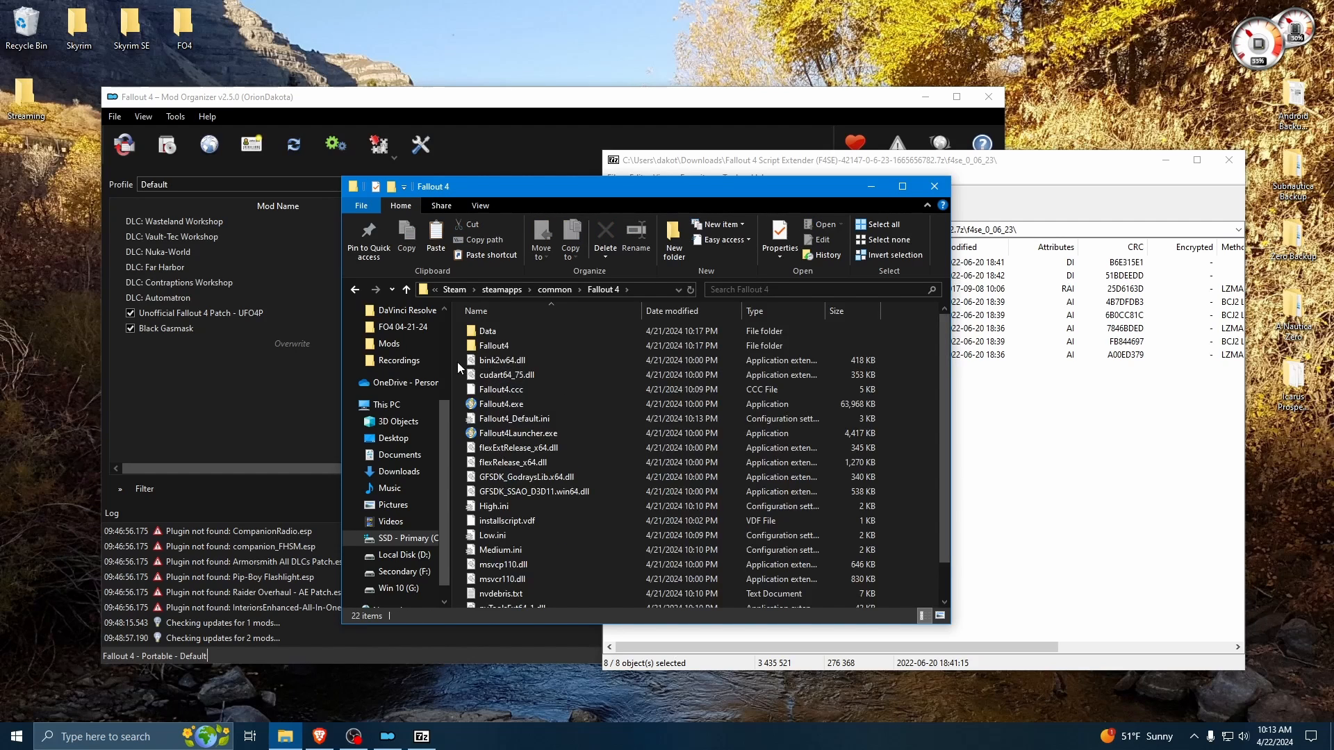
{"action": "mouse_move", "coordinate": [567, 214]}
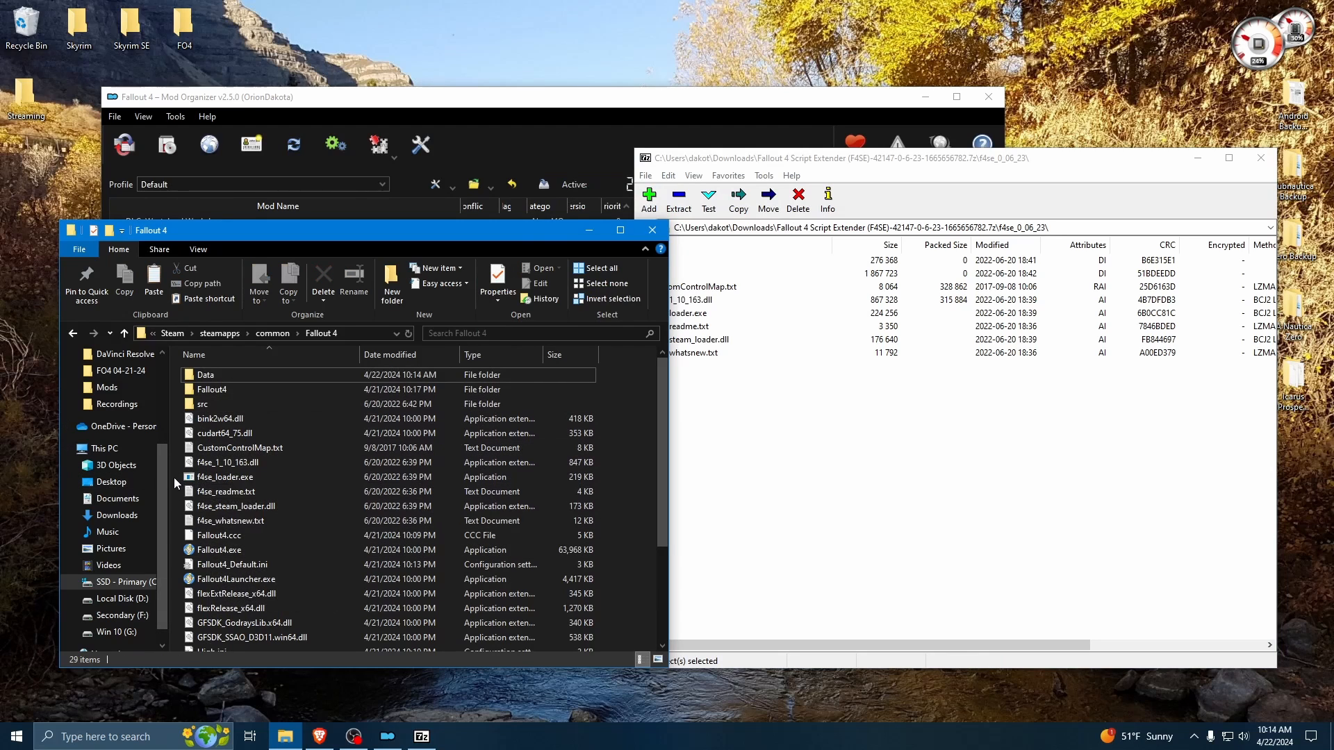
{"action": "mouse_move", "coordinate": [234, 507]}
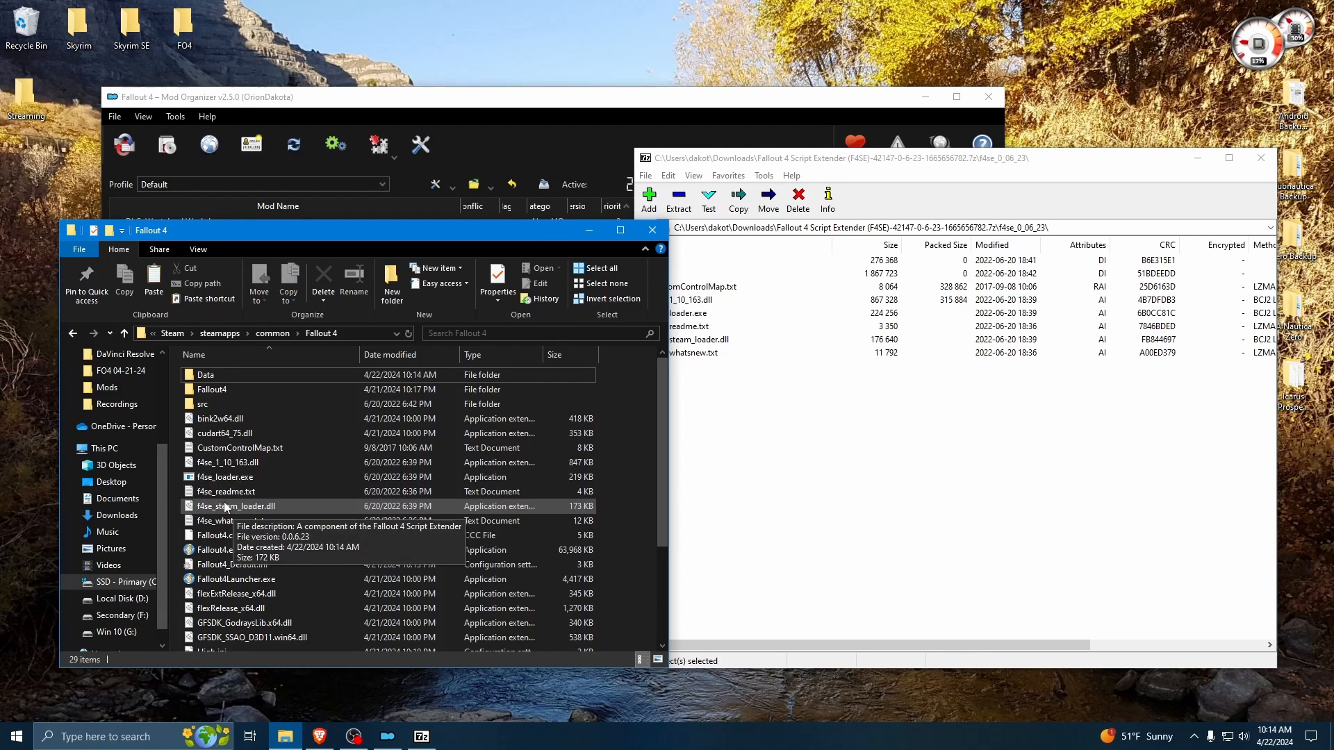
- With the F4SE files copied in, create a desktop shortcut to f4se_loader.exe
{"action": "left_click", "coordinate": [223, 476]}
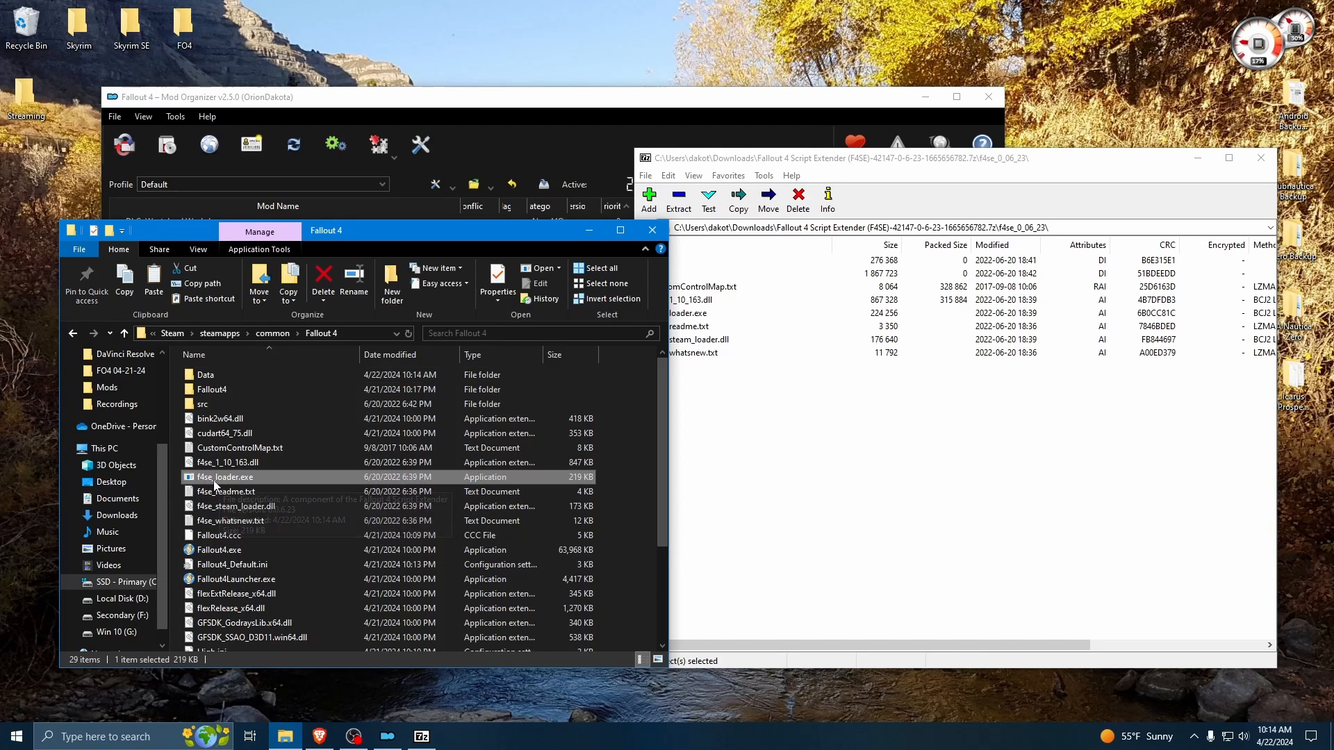
{"action": "mouse_move", "coordinate": [223, 476]}
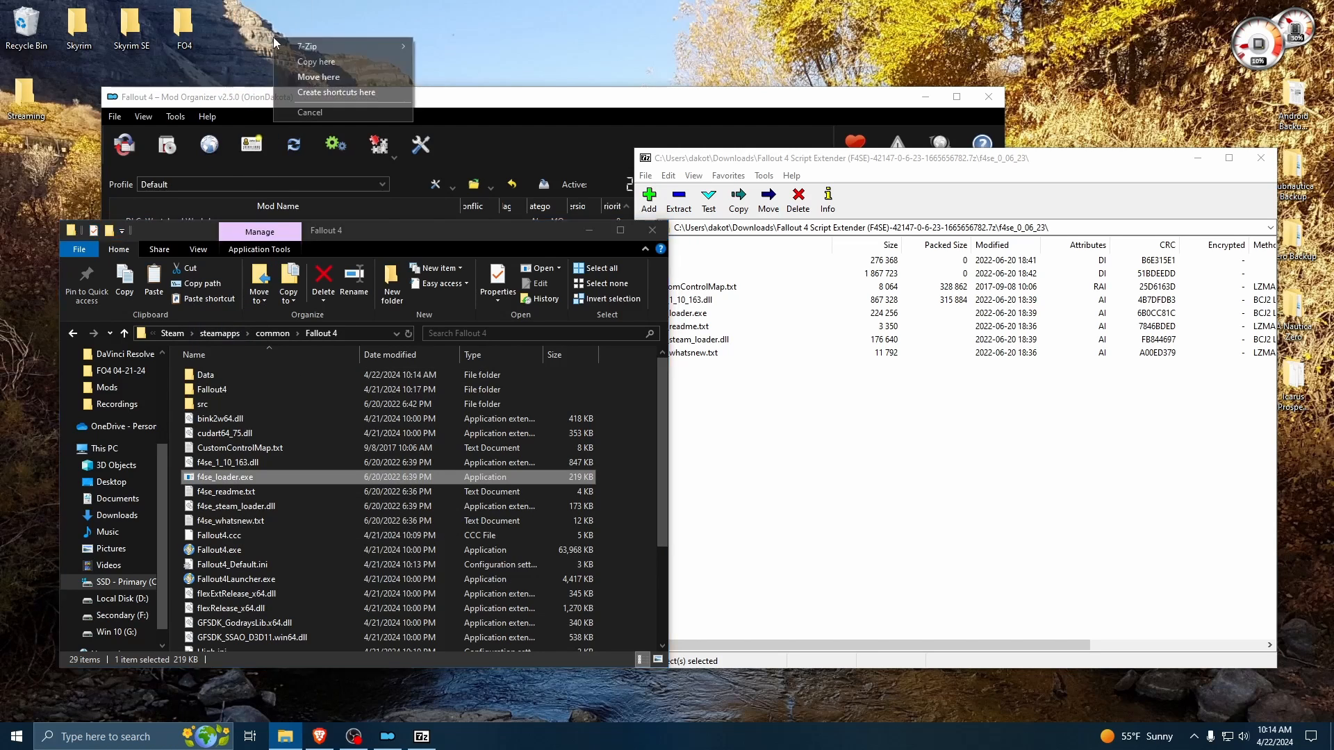
{"action": "mouse_move", "coordinate": [336, 92]}
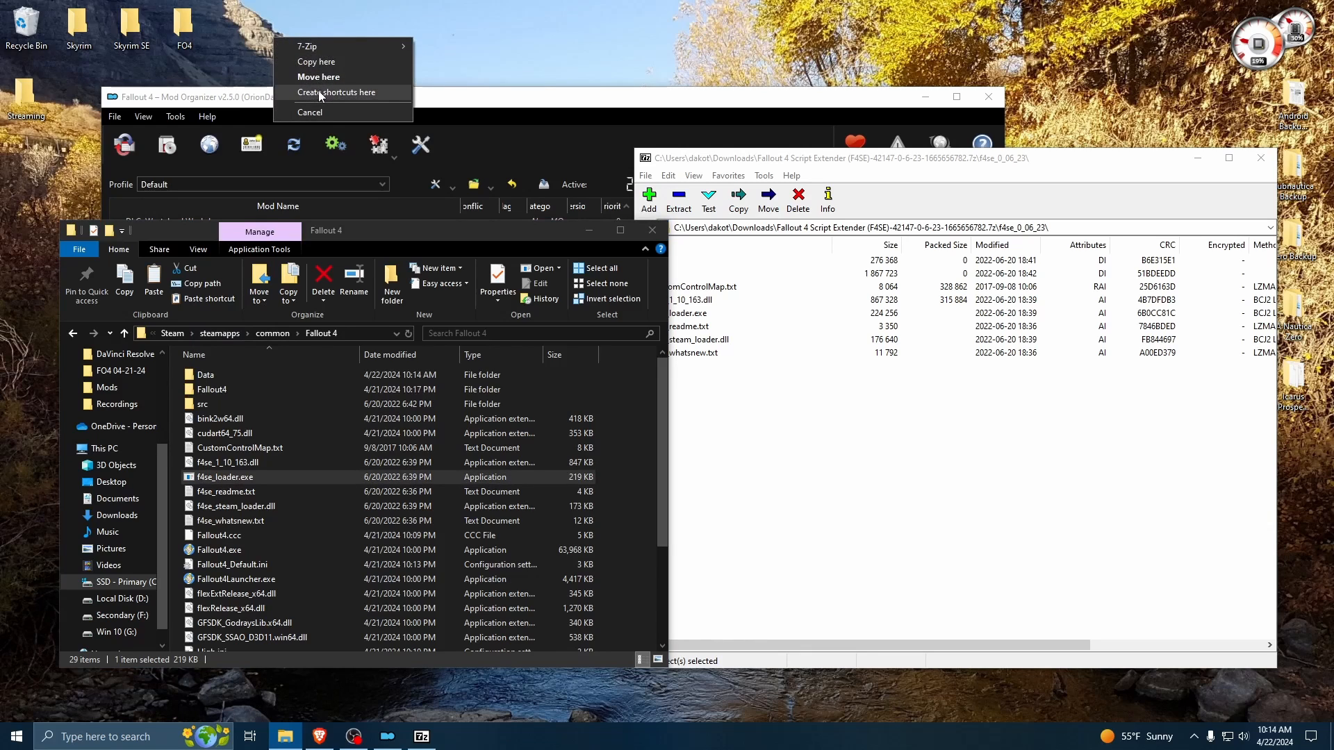
{"action": "left_click", "coordinate": [335, 92]}
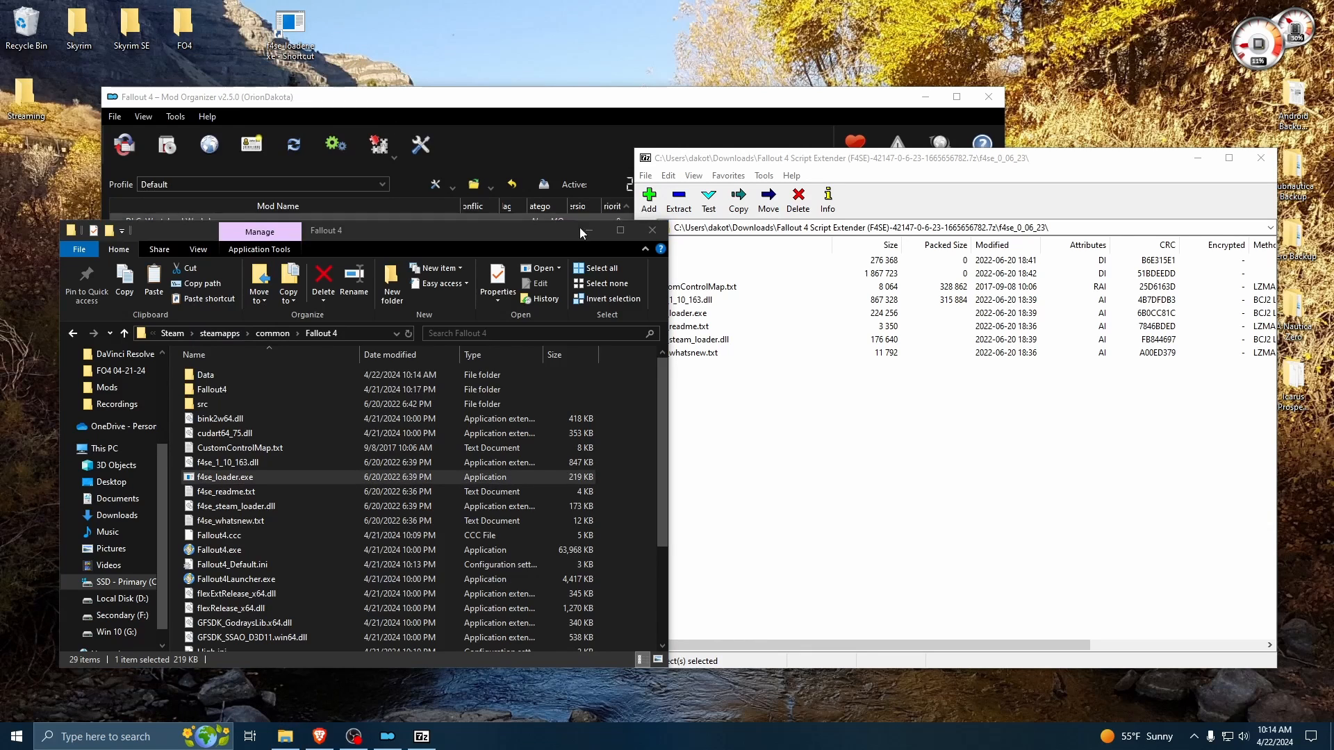
{"action": "mouse_move", "coordinate": [652, 231]}
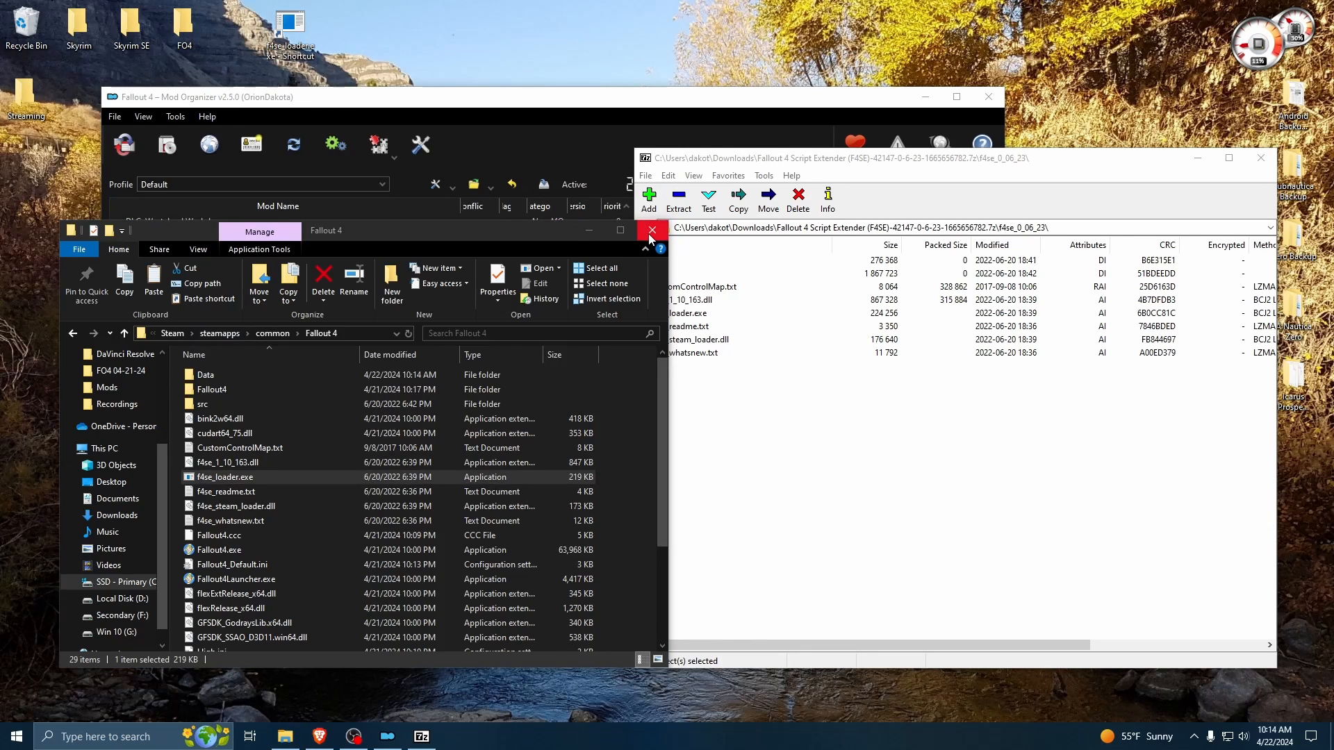
- In MO2's executables editor, add f4se_loader.exe from the Fallout 4 folder as a new executable
{"action": "left_click", "coordinate": [652, 231]}
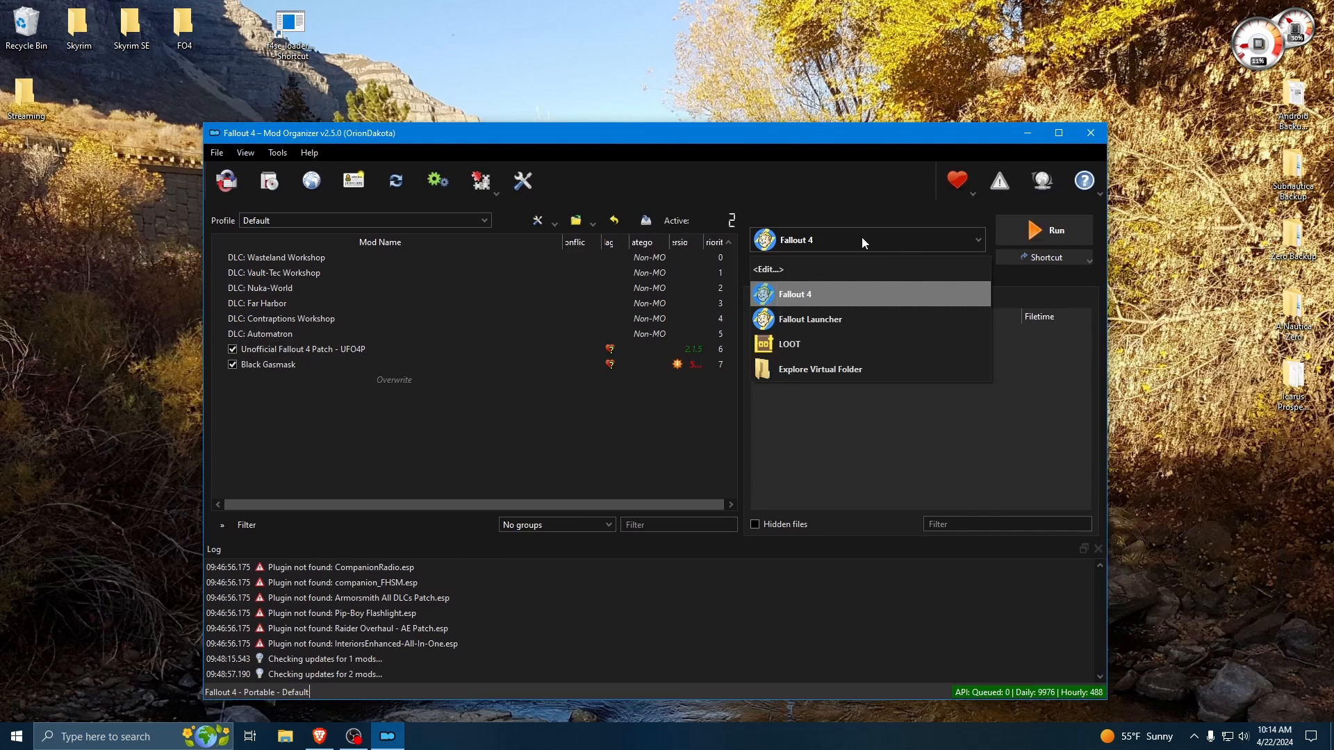
{"action": "mouse_move", "coordinate": [773, 269]}
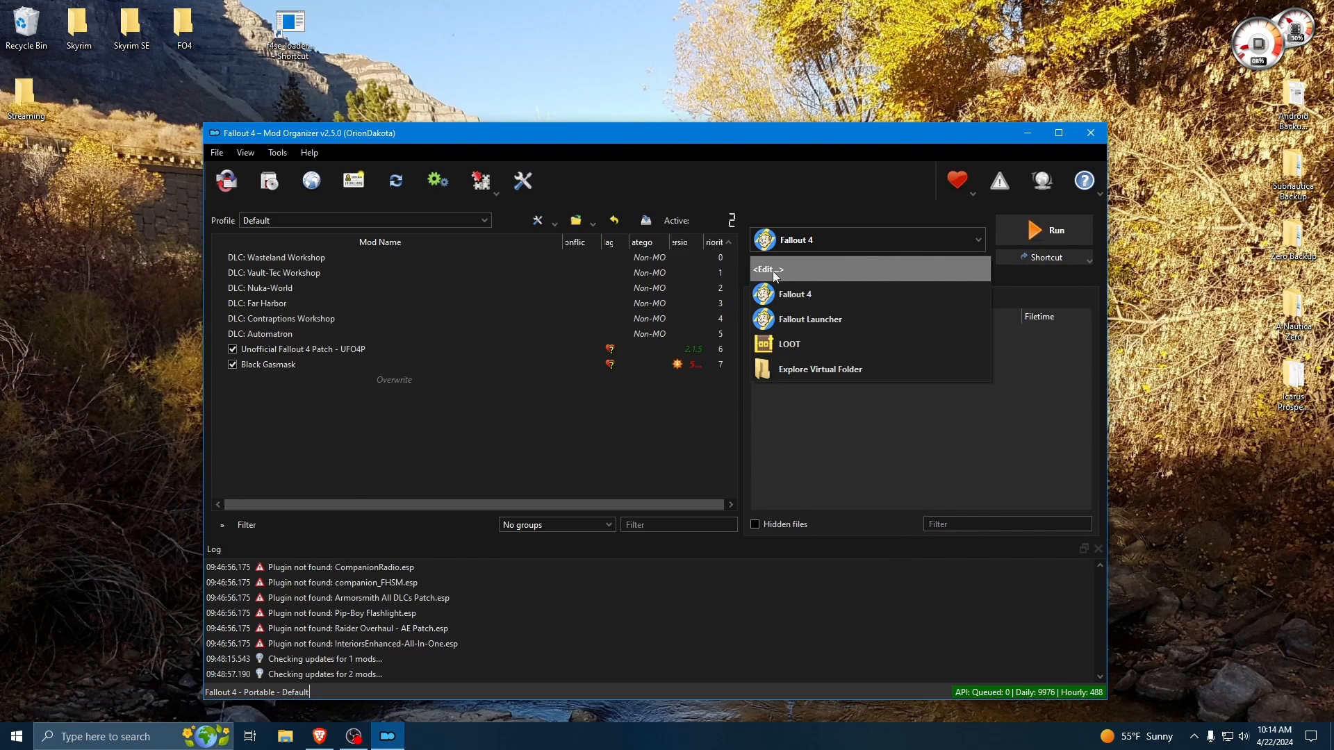
{"action": "left_click", "coordinate": [769, 269]}
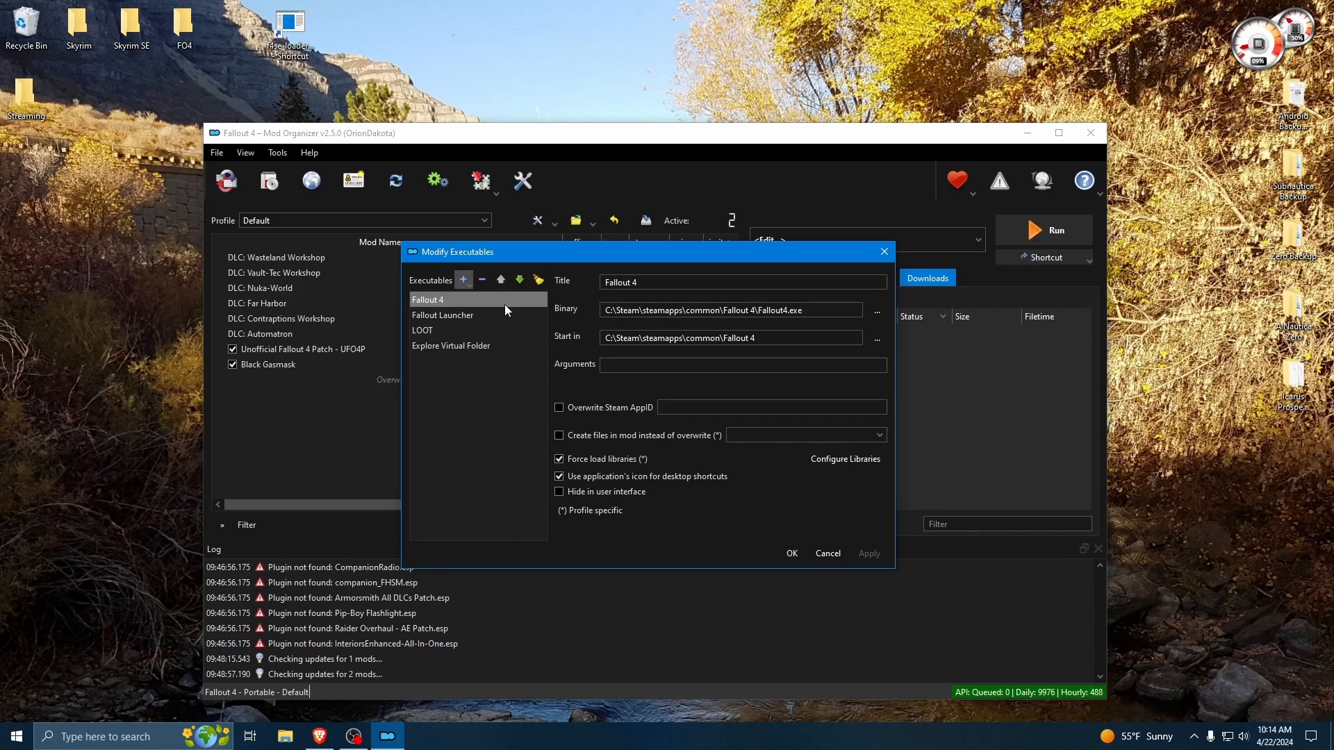
{"action": "left_click", "coordinate": [876, 309]}
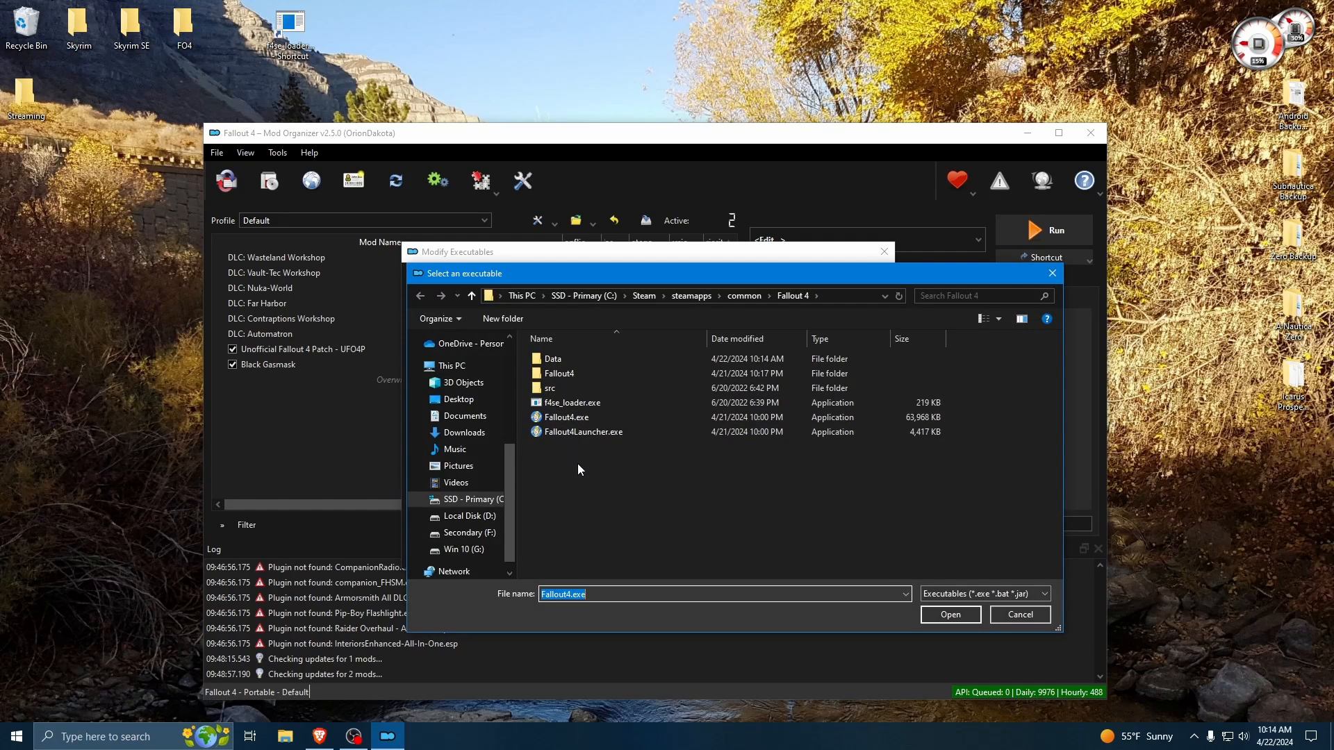
{"action": "left_click", "coordinate": [575, 402]}
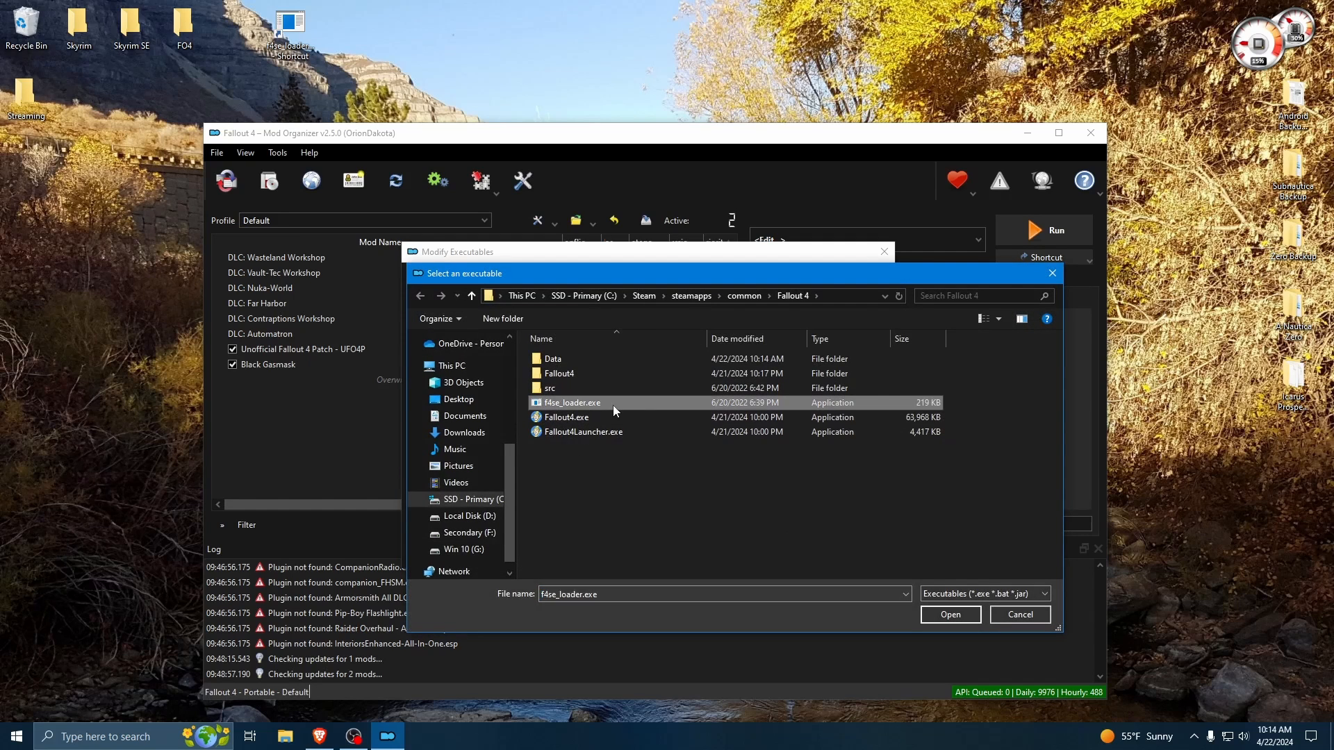
{"action": "left_click", "coordinate": [949, 614]}
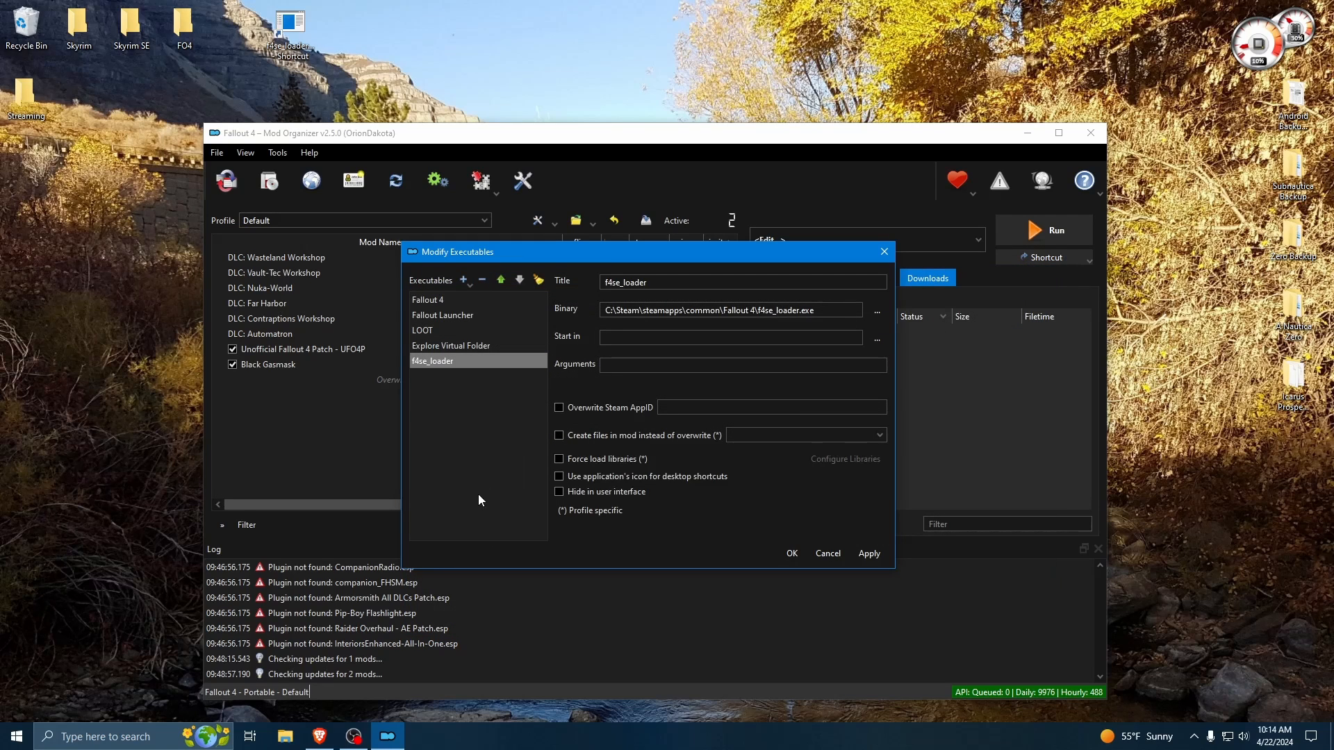
{"action": "mouse_move", "coordinate": [513, 391]}
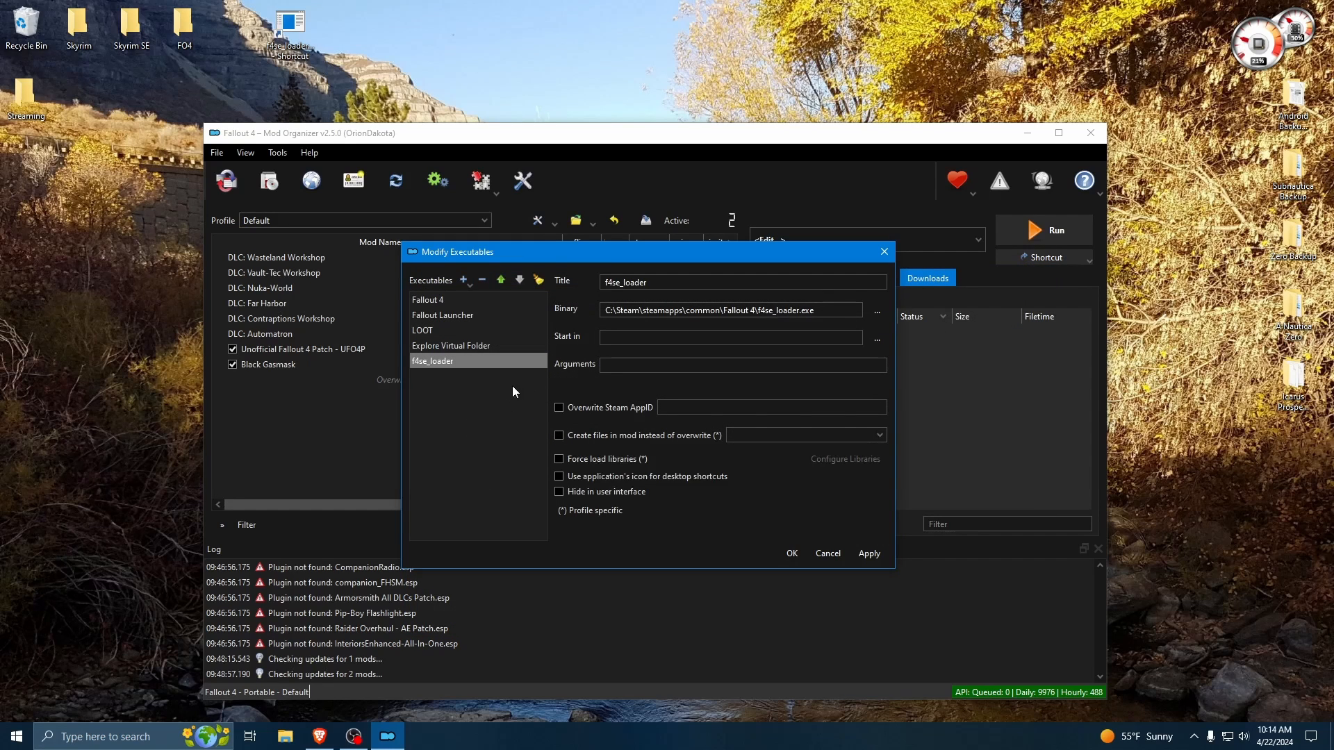
{"action": "mouse_move", "coordinate": [826, 553]}
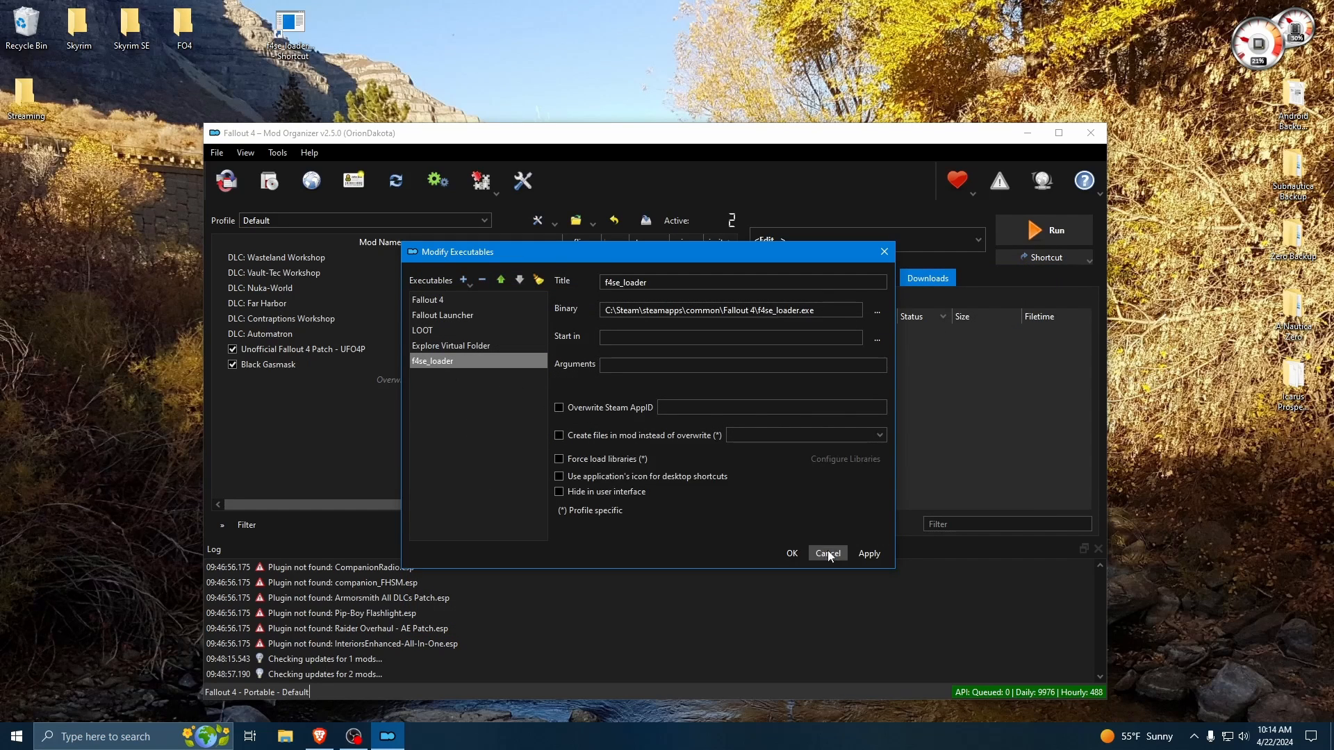
{"action": "left_click", "coordinate": [826, 553]}
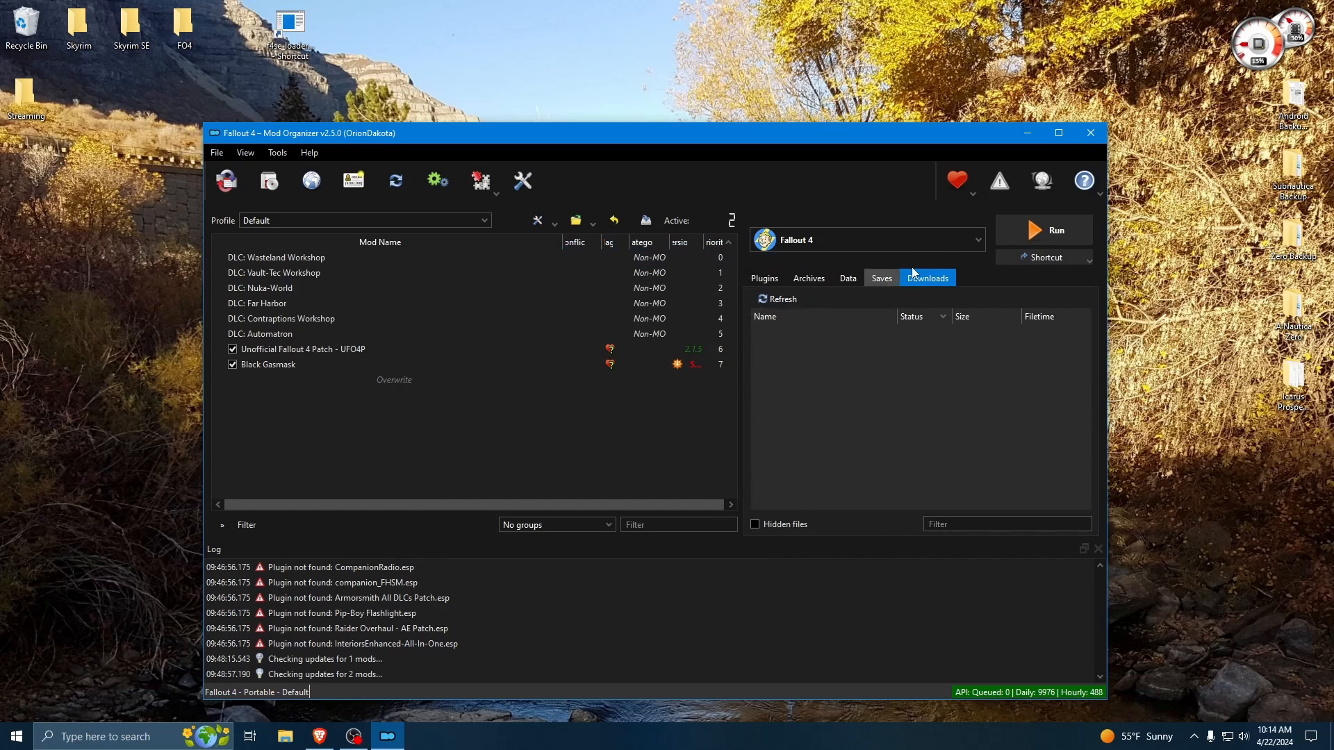
- Select f4se_loader in MO2's launch dropdown as the program to run
{"action": "left_click", "coordinate": [950, 239]}
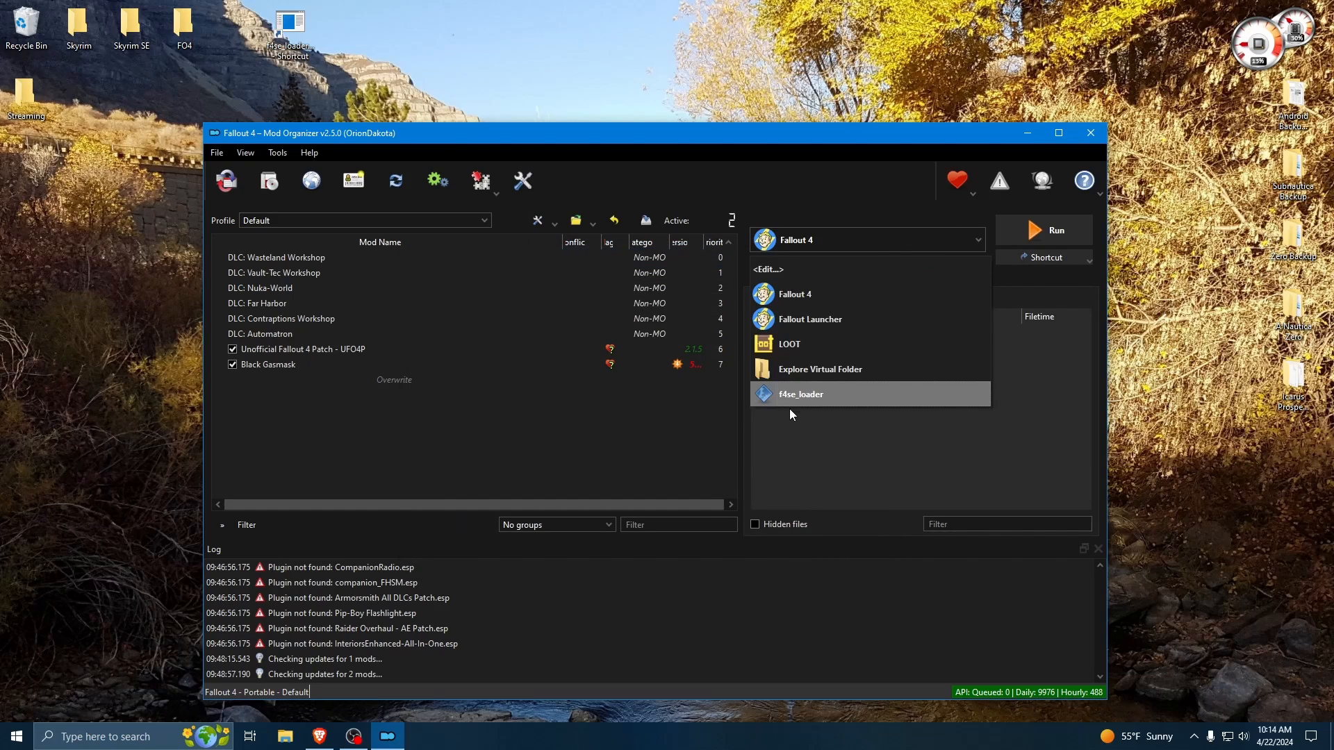
{"action": "left_click", "coordinate": [799, 394]}
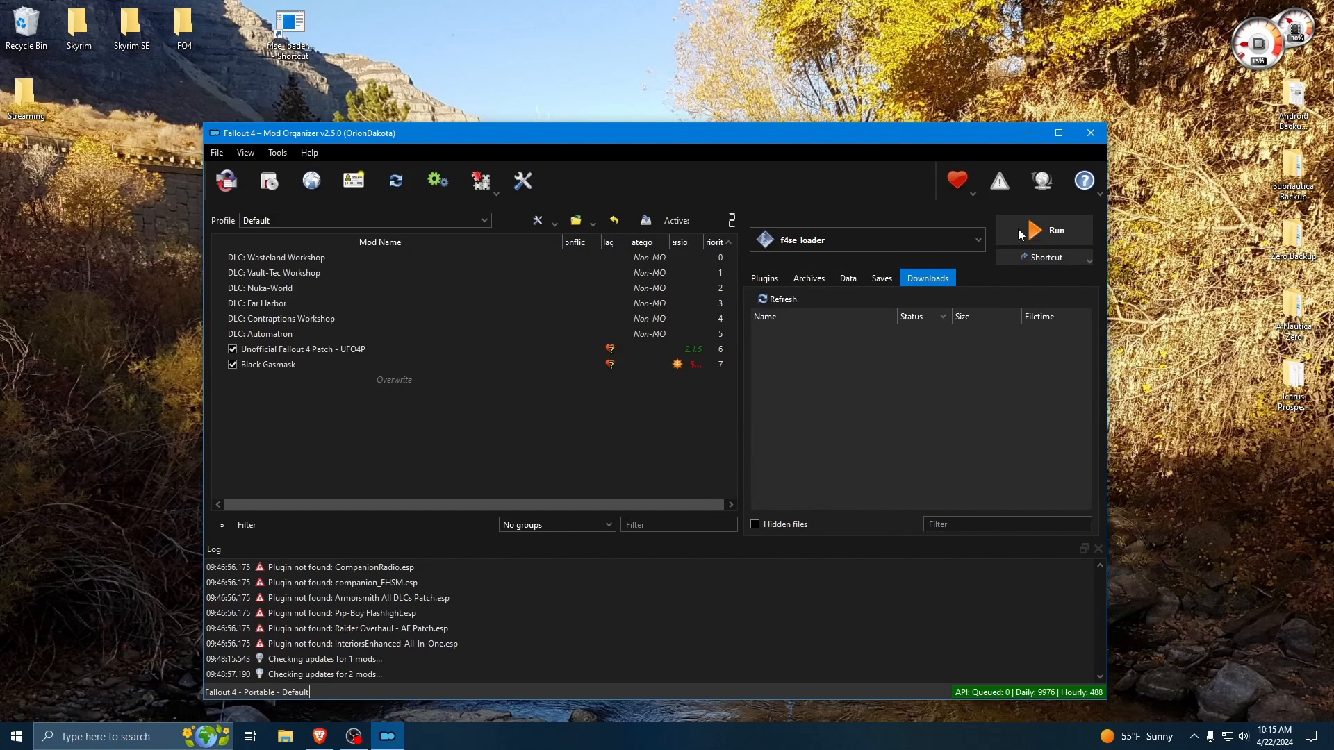
{"action": "mouse_move", "coordinate": [1054, 234]}
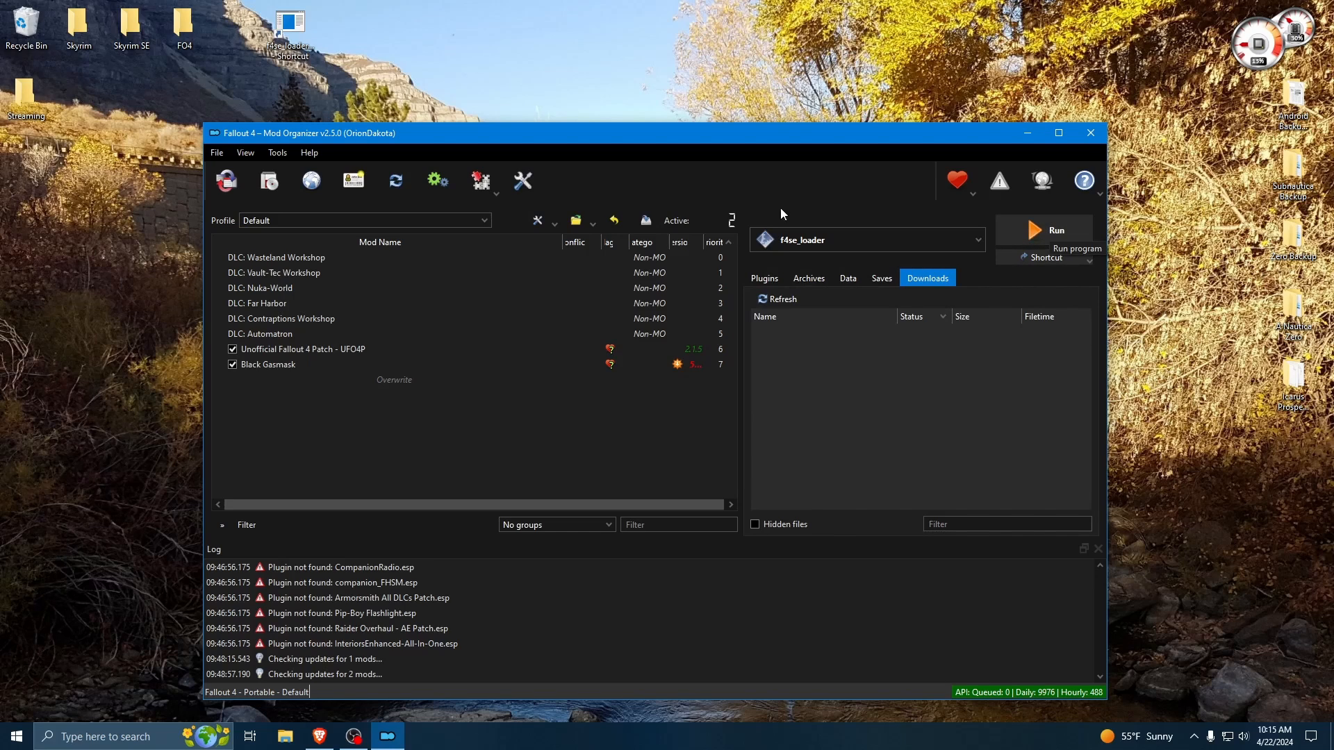
{"action": "mouse_move", "coordinate": [768, 187]}
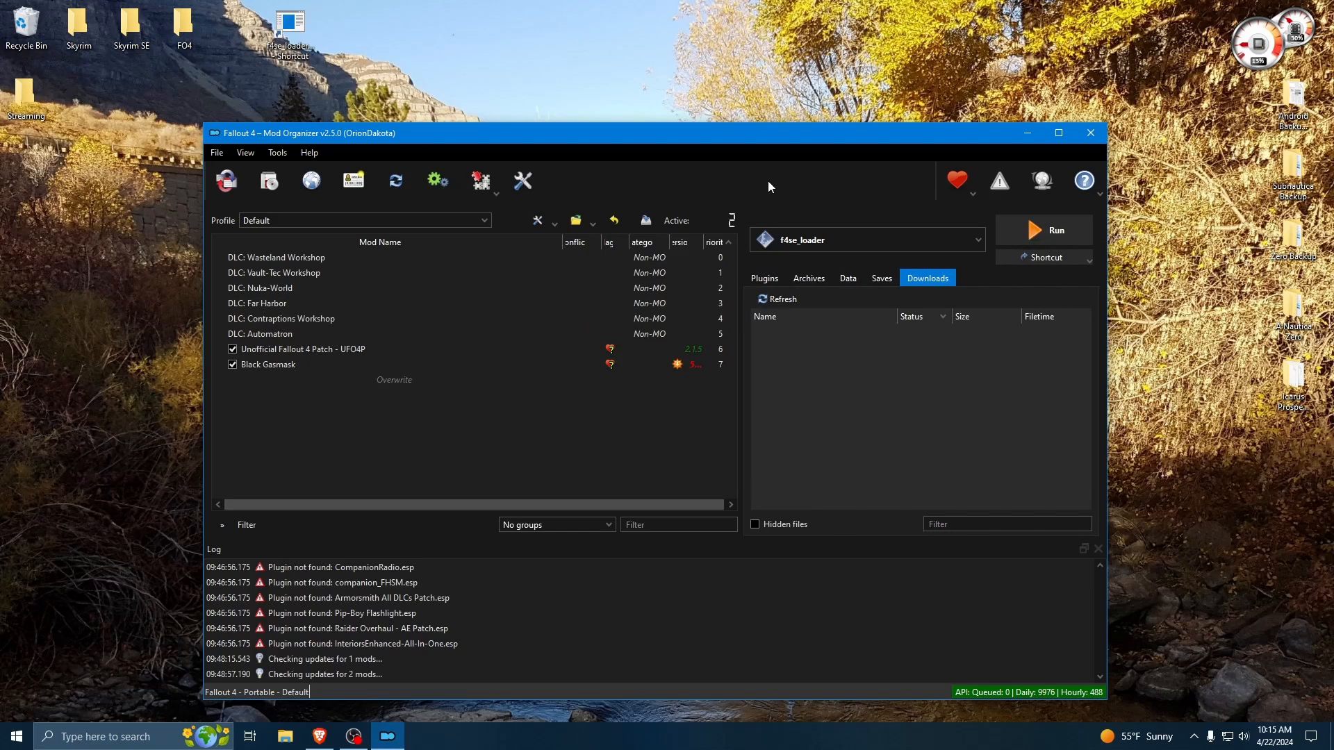
{"action": "mouse_move", "coordinate": [783, 196]}
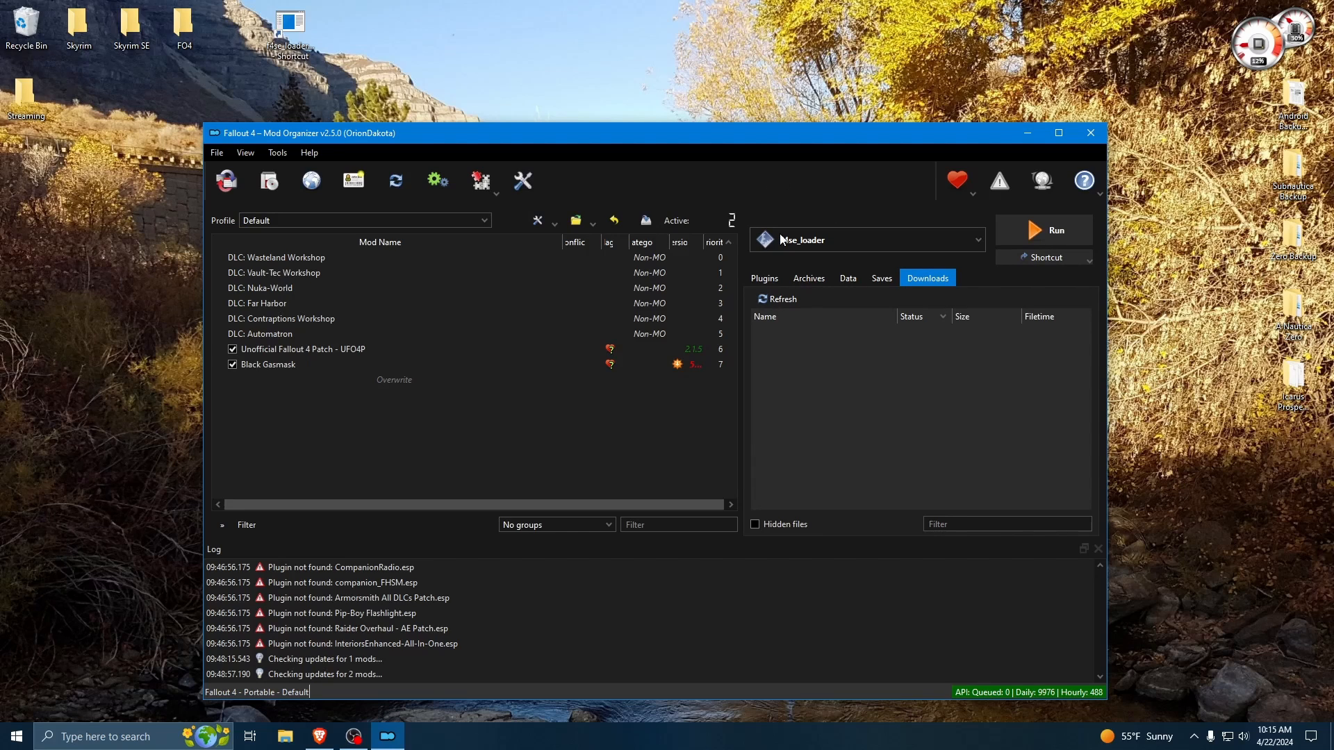
{"action": "mouse_move", "coordinate": [637, 425]}
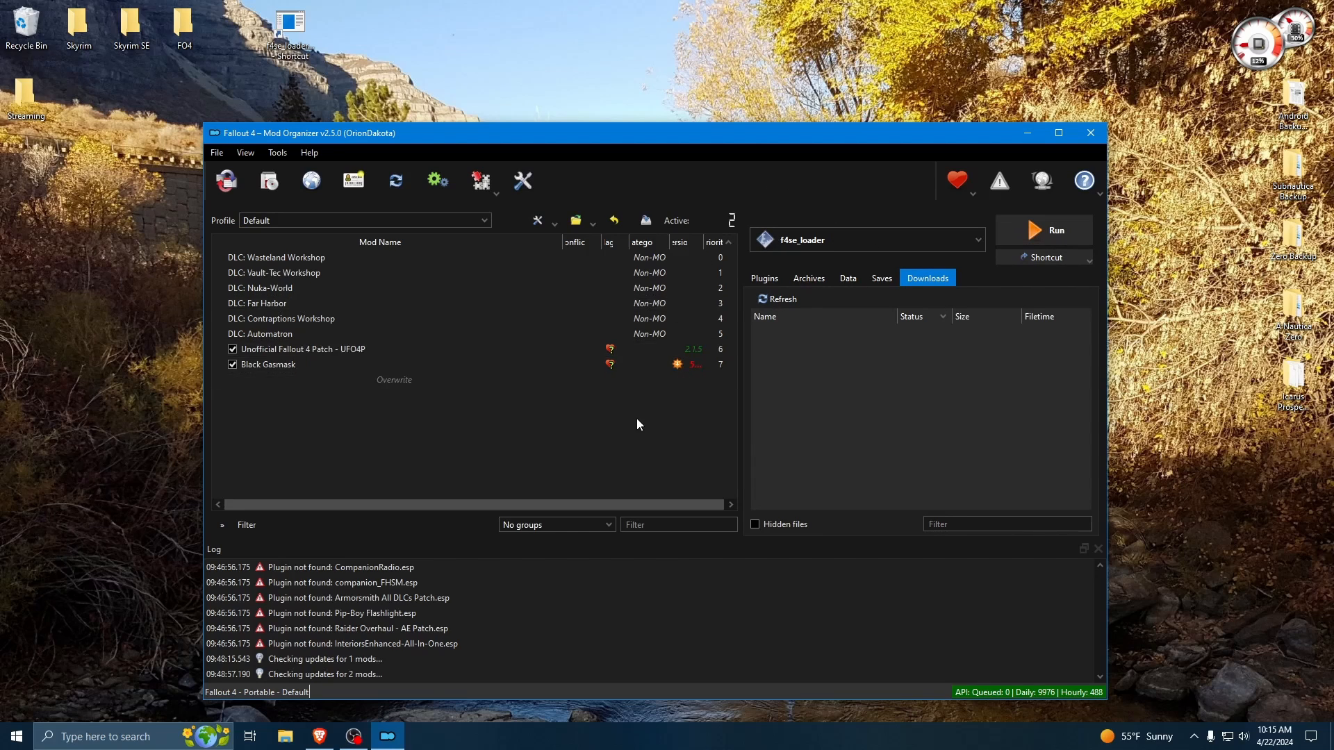
{"action": "mouse_move", "coordinate": [879, 261]}
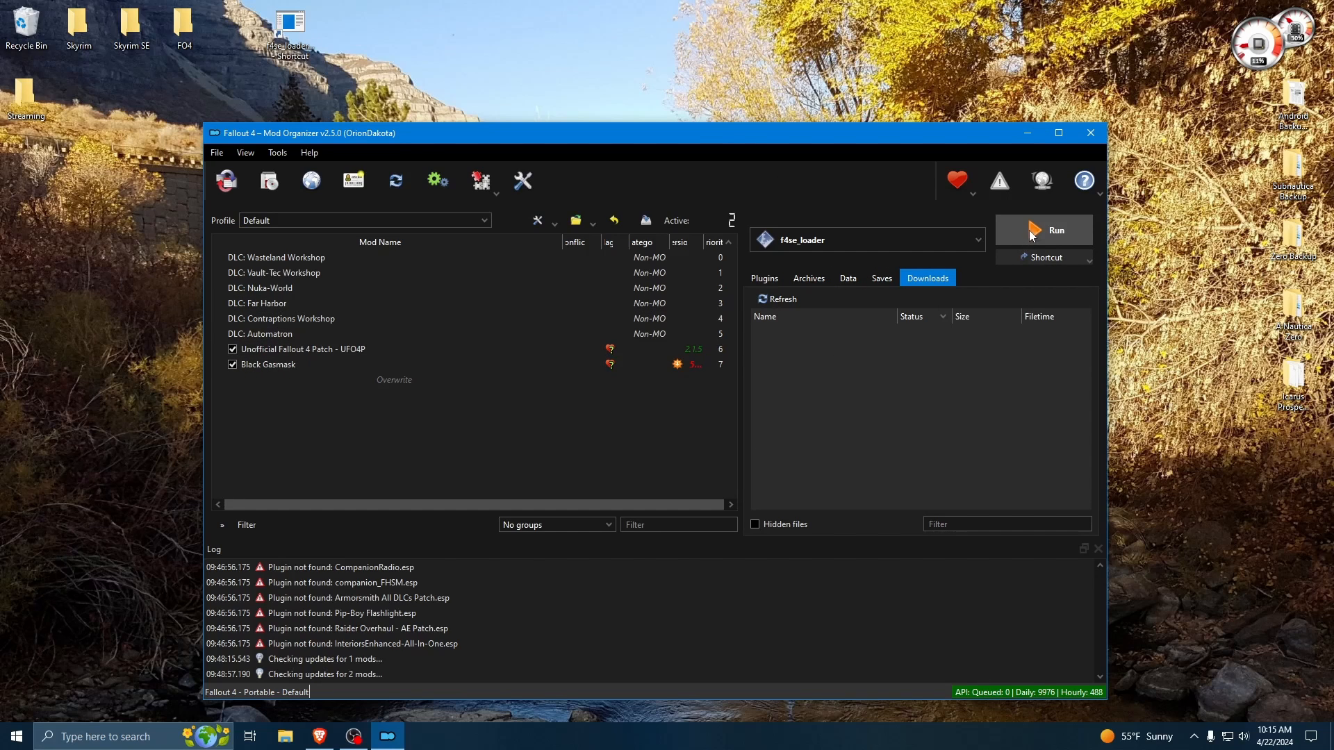
{"action": "mouse_move", "coordinate": [1042, 230]}
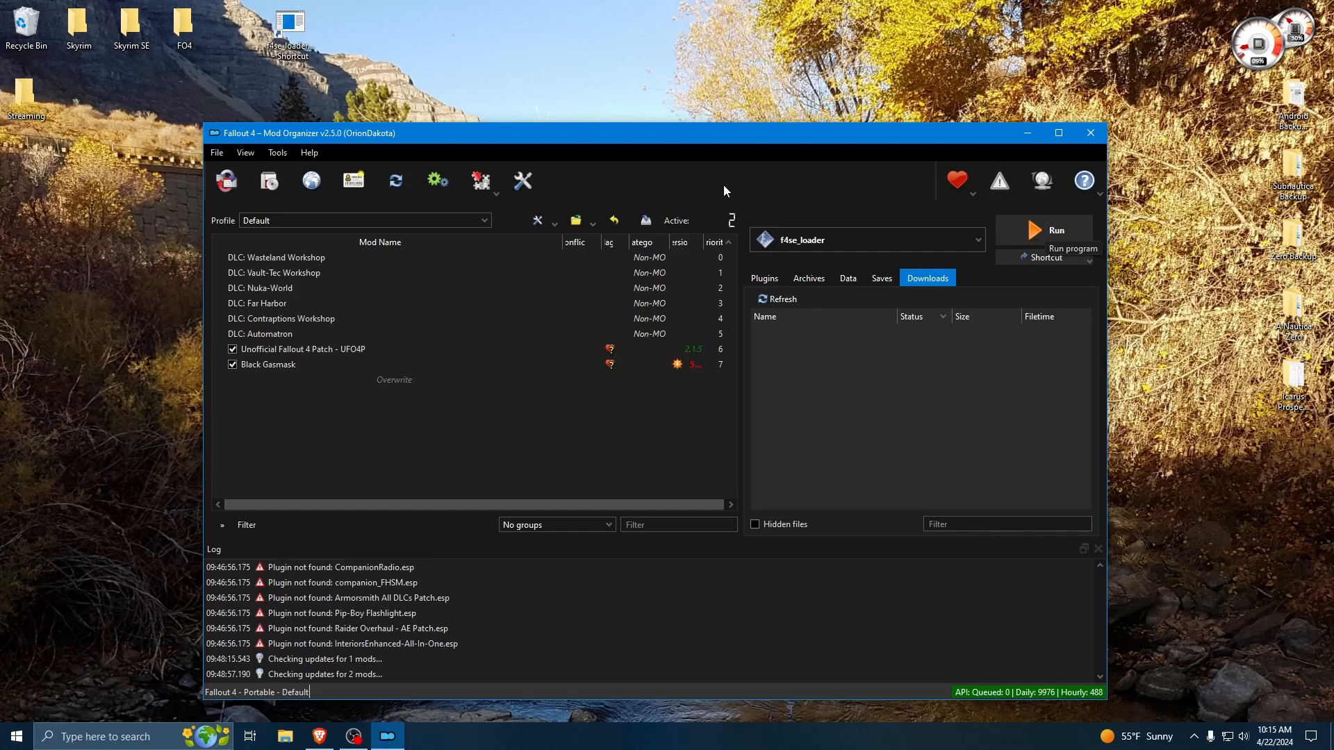
{"action": "mouse_move", "coordinate": [651, 141]}
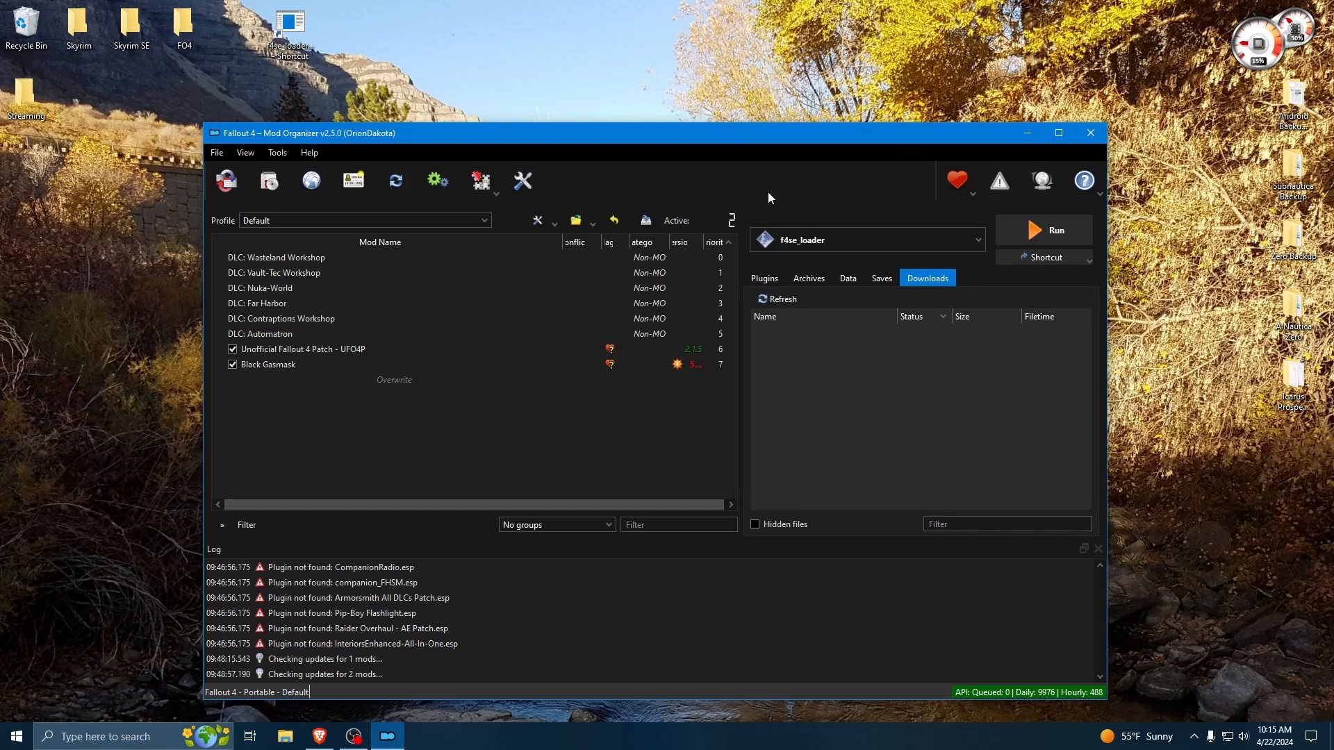
{"action": "mouse_move", "coordinate": [832, 245]}
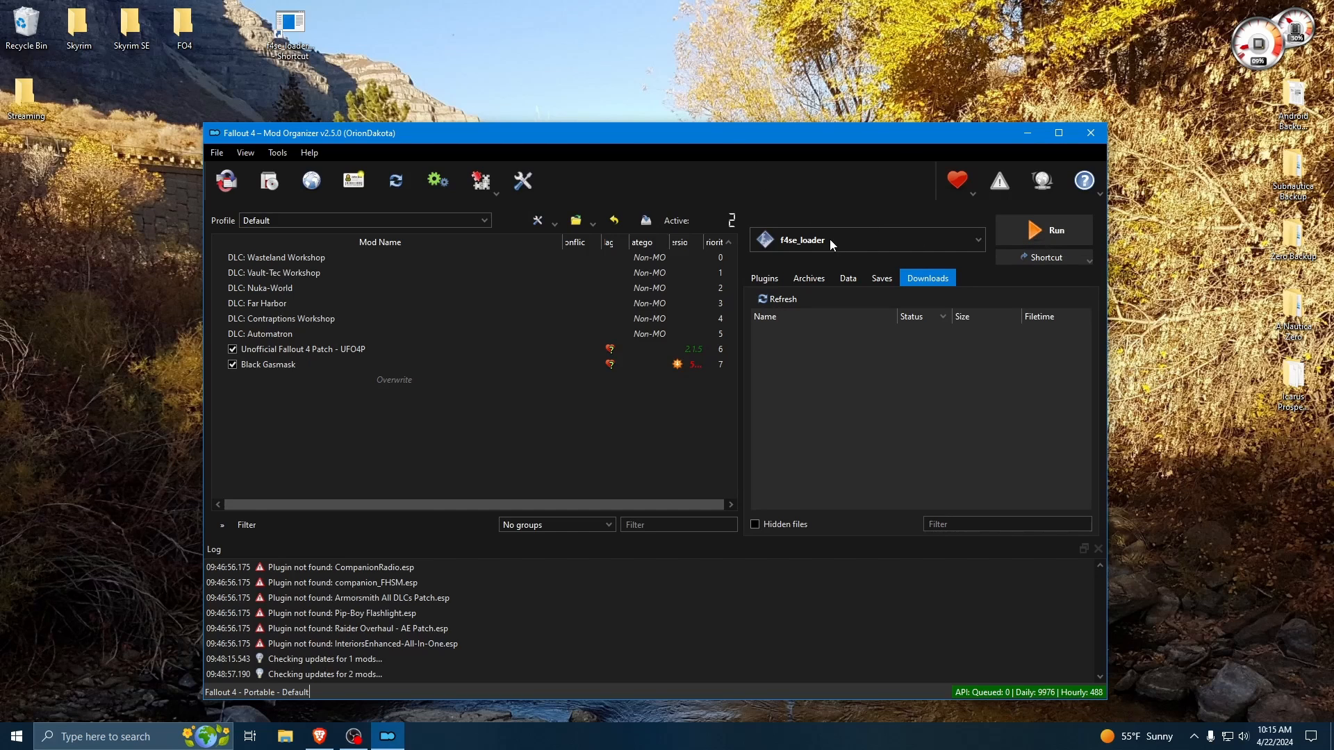
- Run f4se_loader with Start Steam, closing the Steam windows and waiting at the login prompt
{"action": "left_click", "coordinate": [1053, 230]}
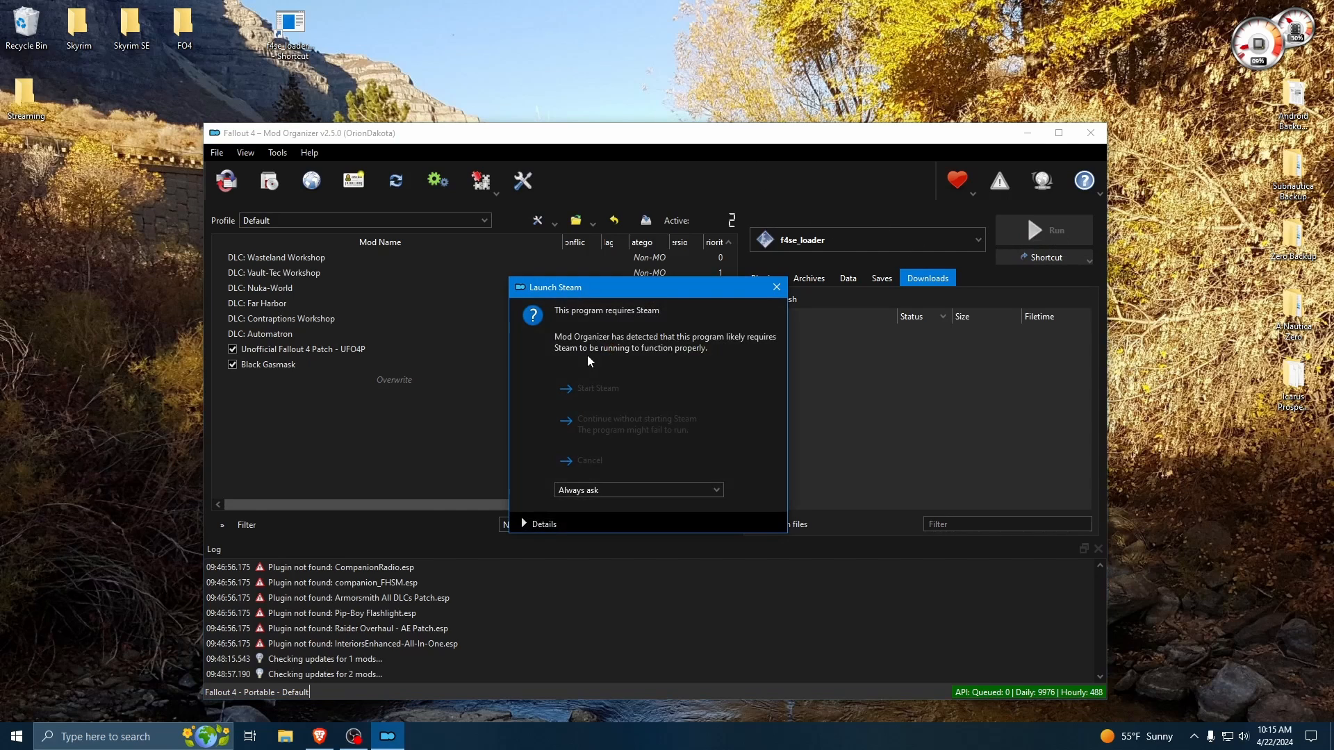
{"action": "mouse_move", "coordinate": [658, 322]}
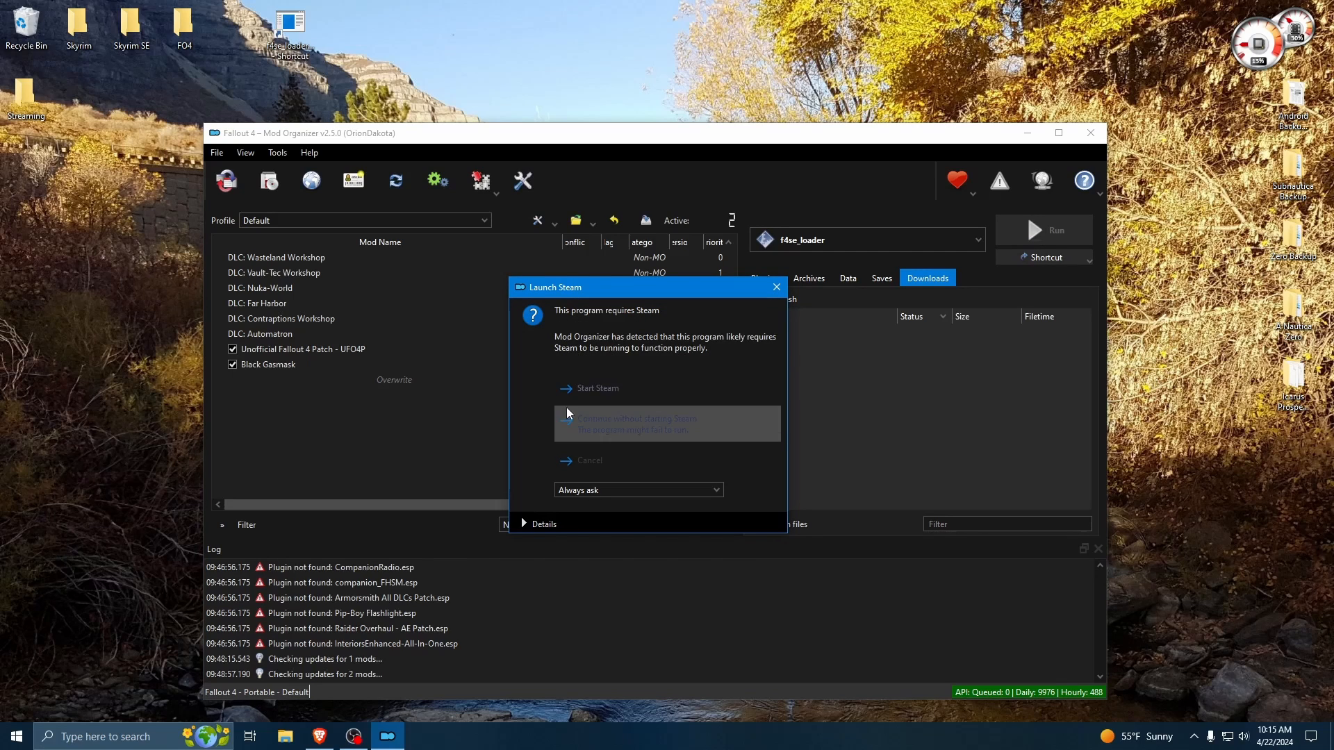
{"action": "mouse_move", "coordinate": [597, 389]}
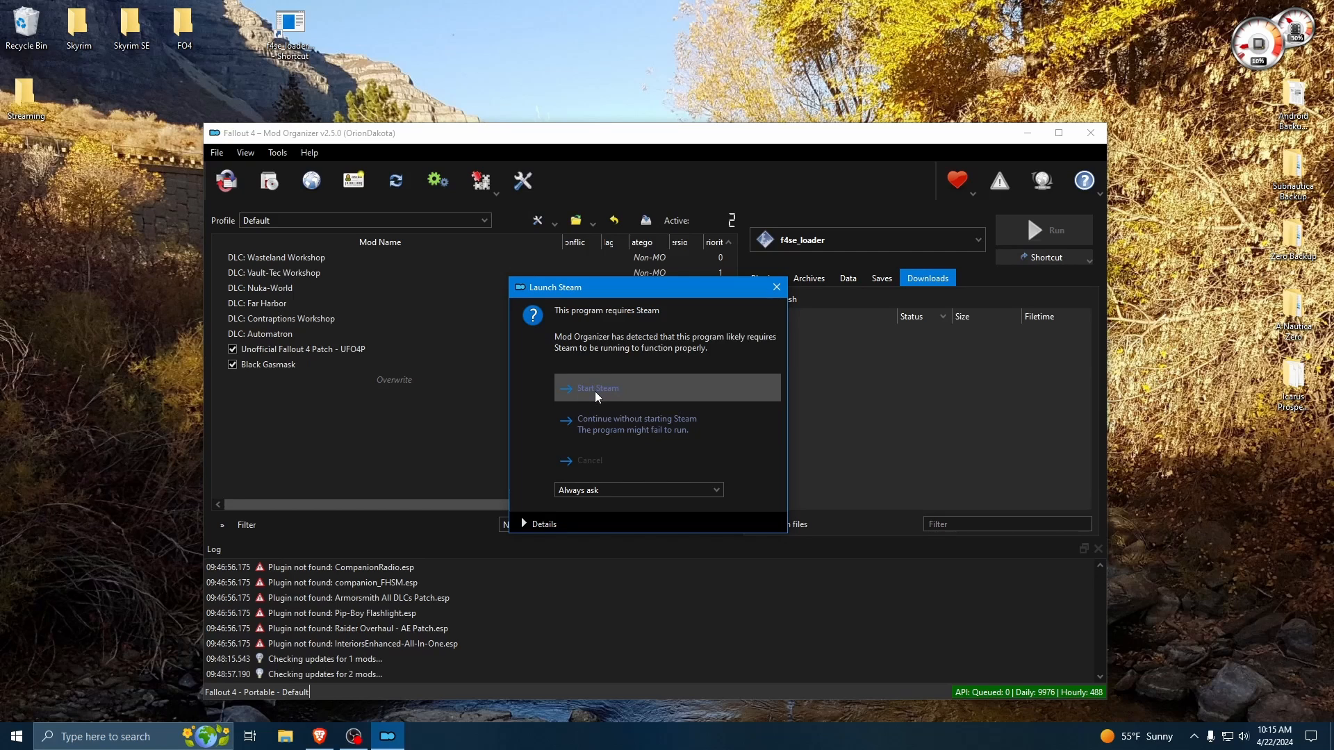
{"action": "left_click", "coordinate": [598, 387]}
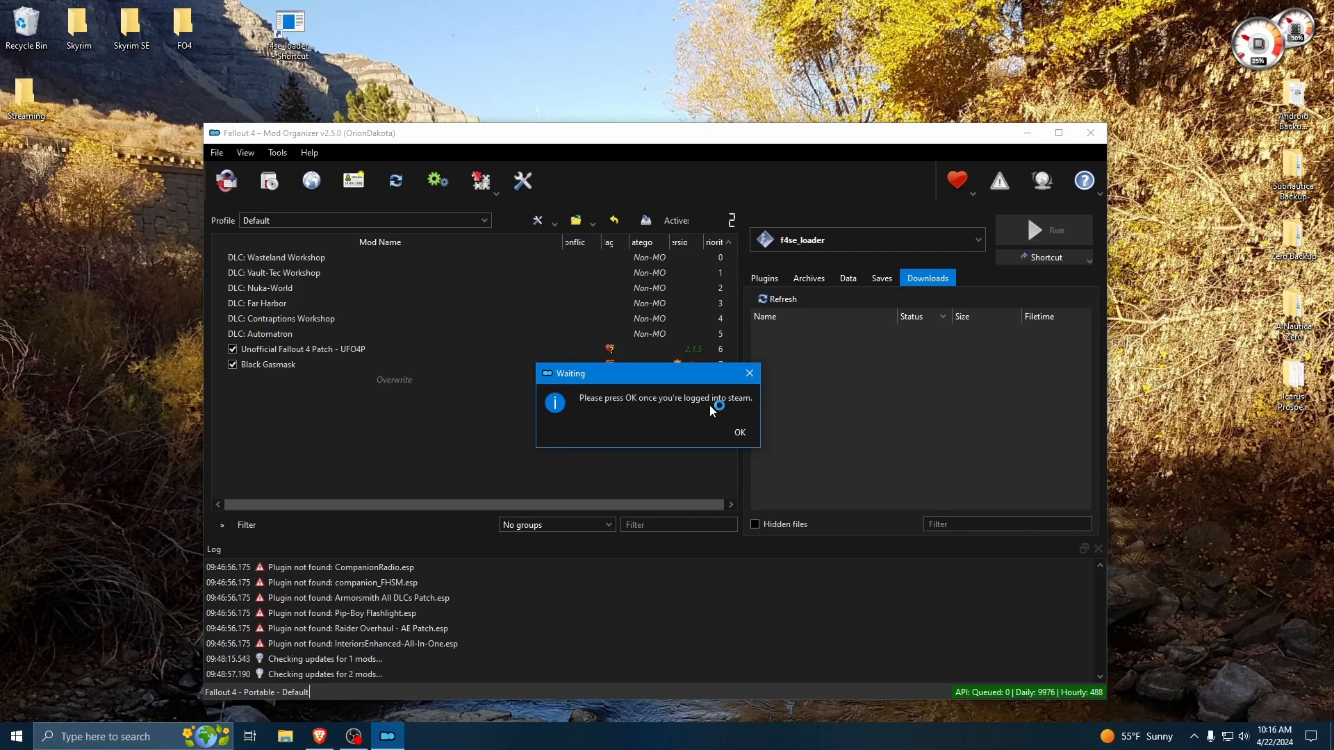
{"action": "mouse_move", "coordinate": [680, 414]}
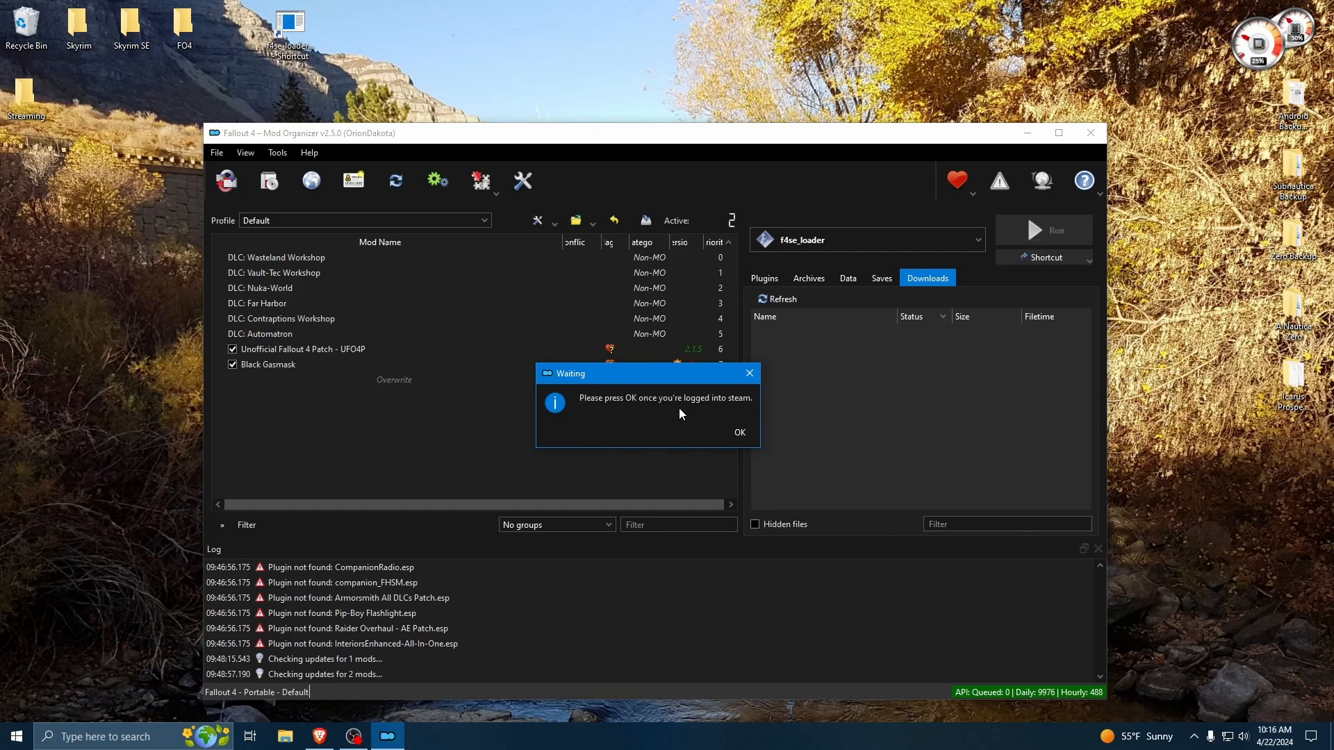
{"action": "mouse_move", "coordinate": [671, 423]}
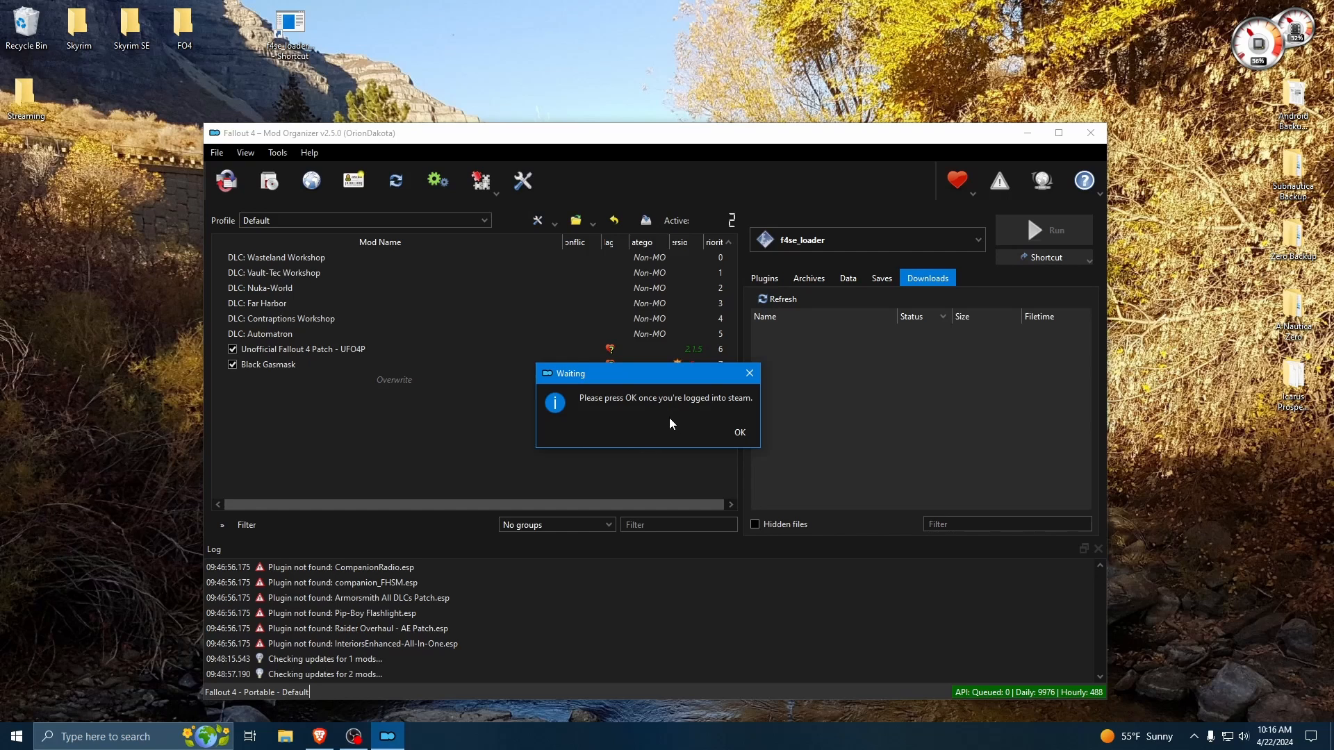
{"action": "mouse_move", "coordinate": [721, 408]}
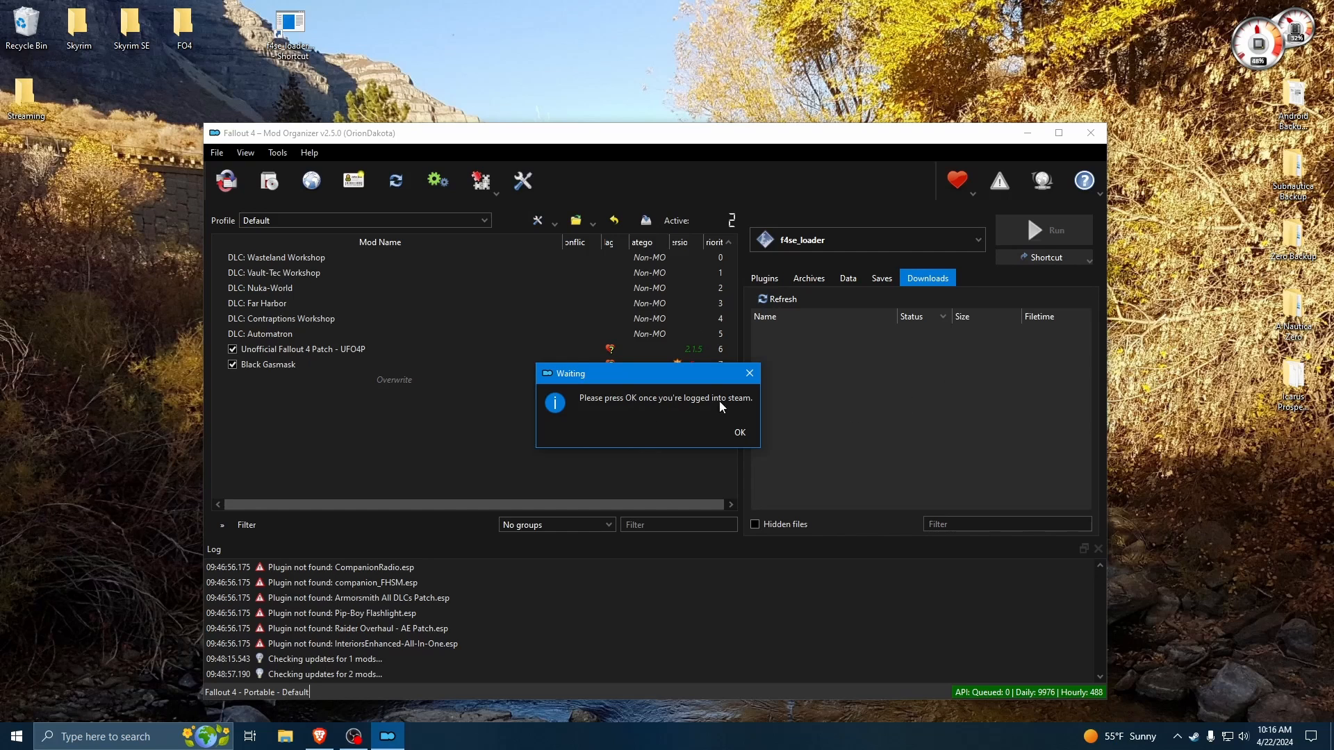
{"action": "left_click", "coordinate": [738, 432]}
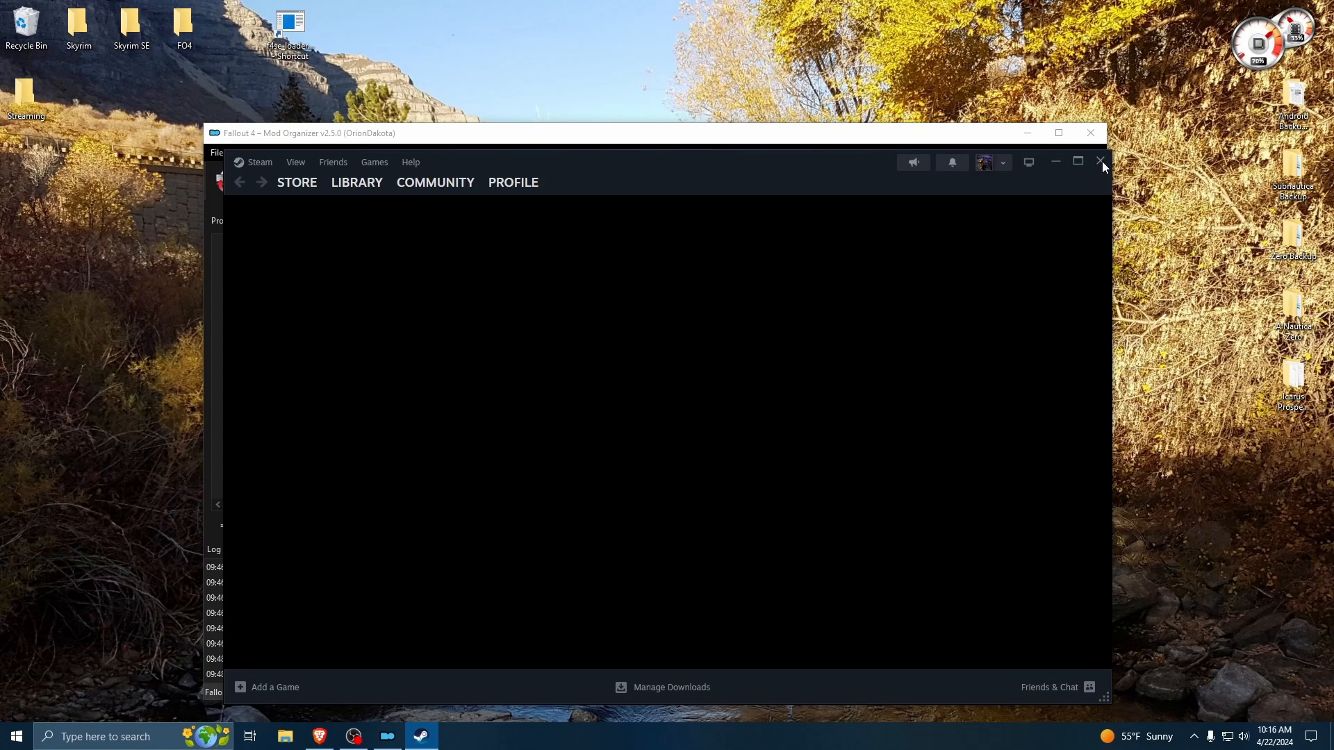
{"action": "left_click", "coordinate": [1099, 162]}
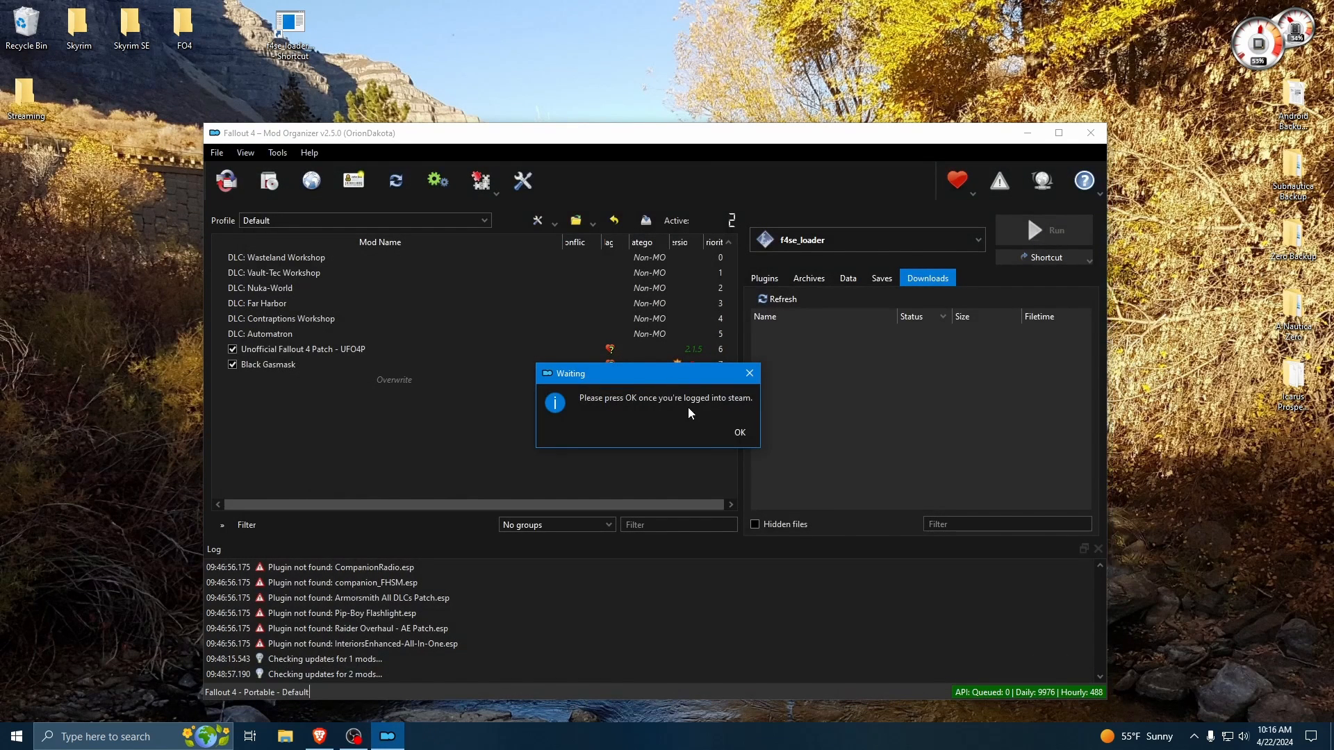
{"action": "left_click", "coordinate": [739, 432]}
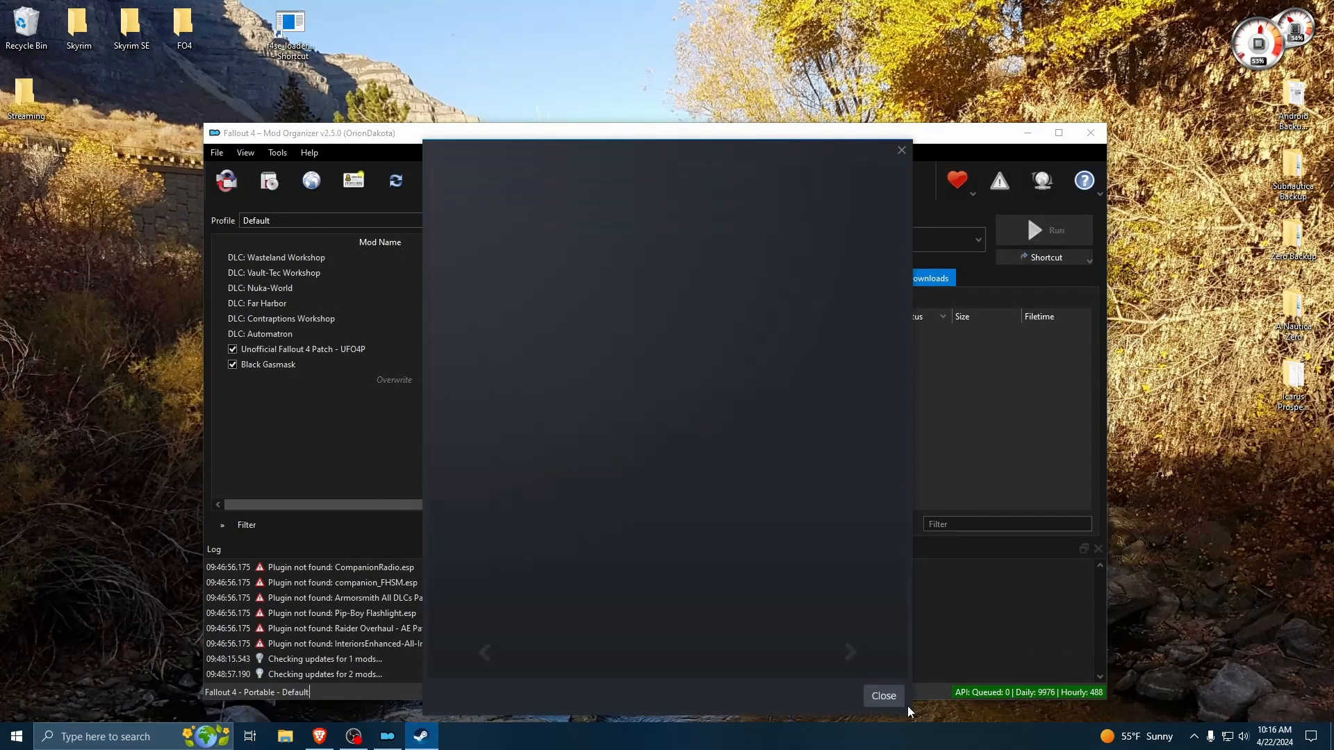
{"action": "left_click", "coordinate": [882, 696]}
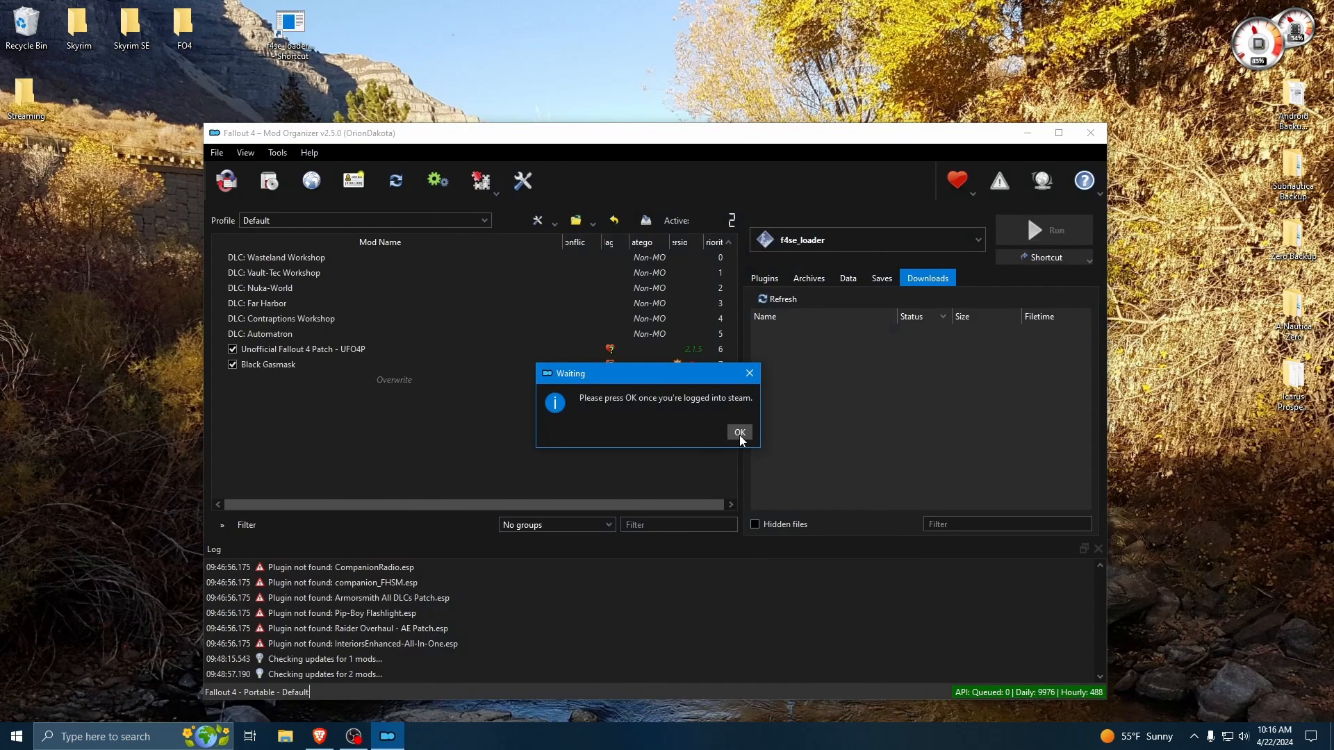
- Confirm the Waiting dialog so Fallout 4 launches via f4se_loader, then advance past the title screen
{"action": "left_click", "coordinate": [738, 432]}
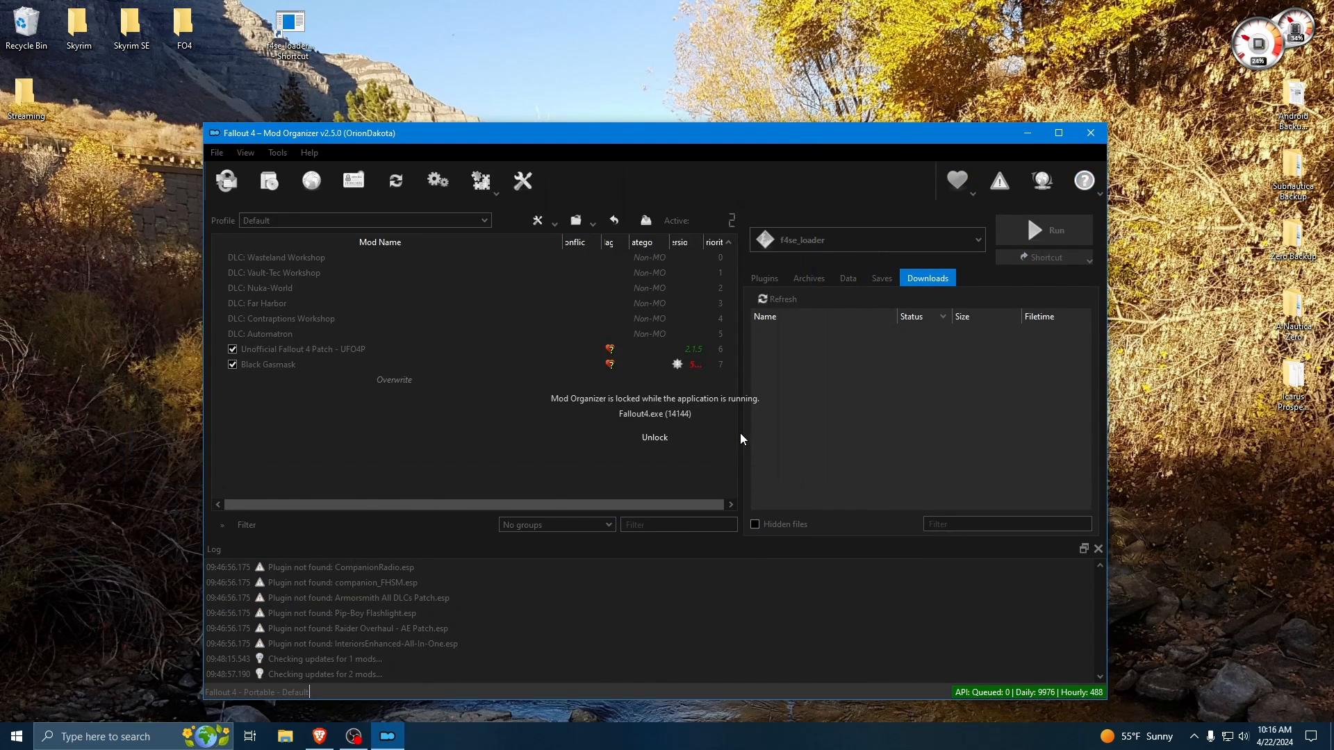
{"action": "mouse_move", "coordinate": [800, 417]}
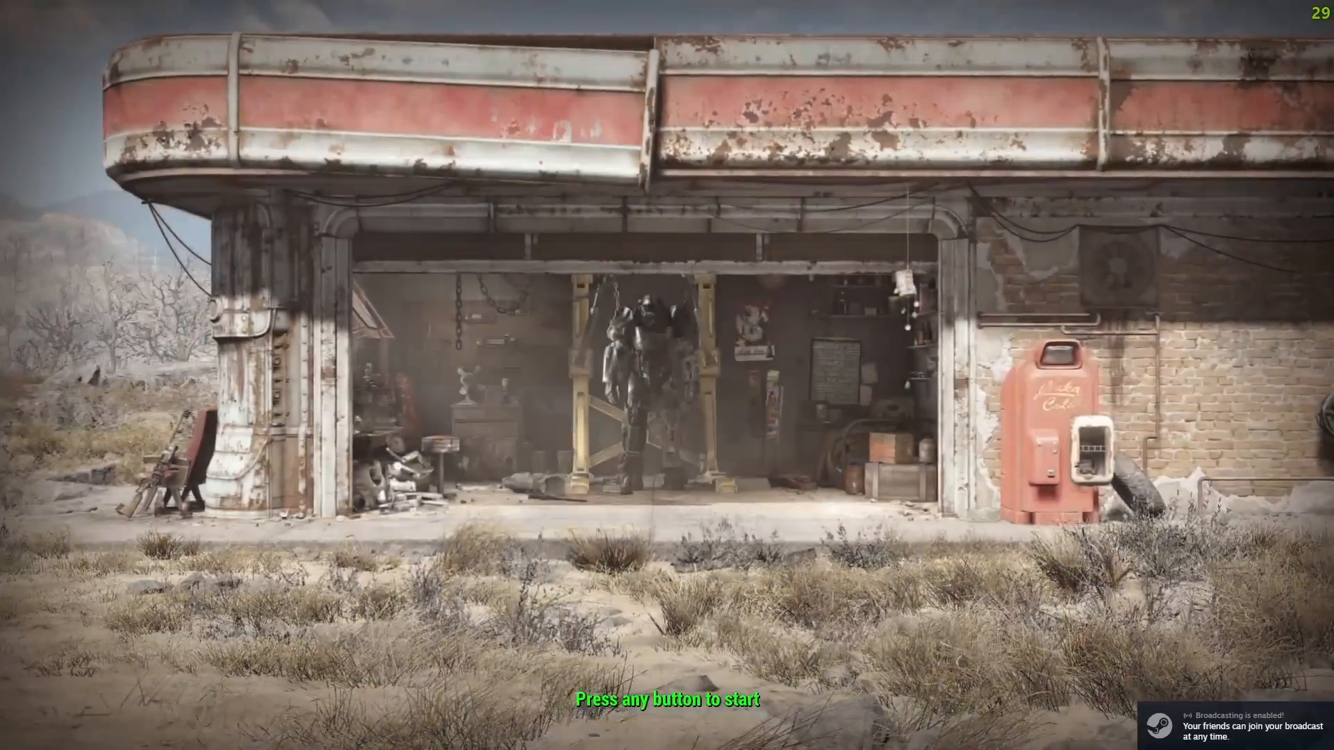
{"action": "key", "text": "space"}
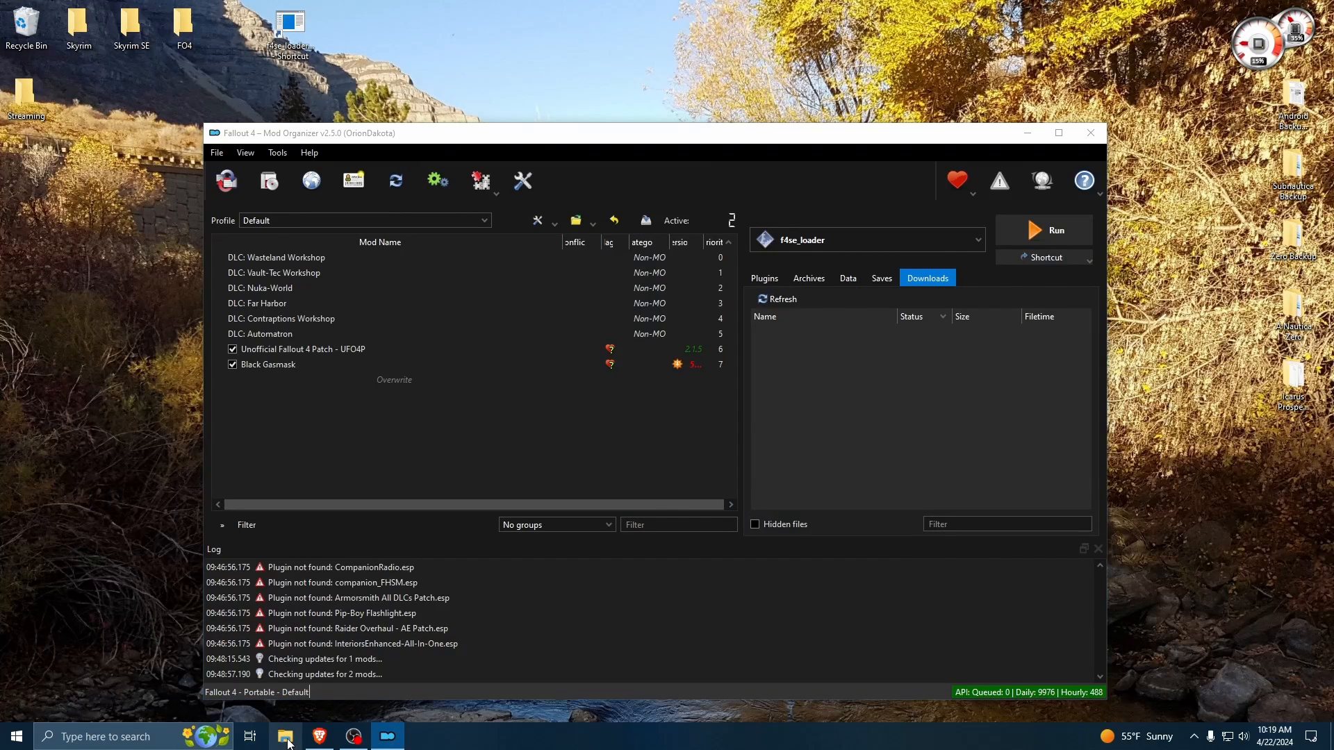
- Navigate to C:\Steam\steamapps and select appmanifest_377160.acf
{"action": "left_click", "coordinate": [284, 735]}
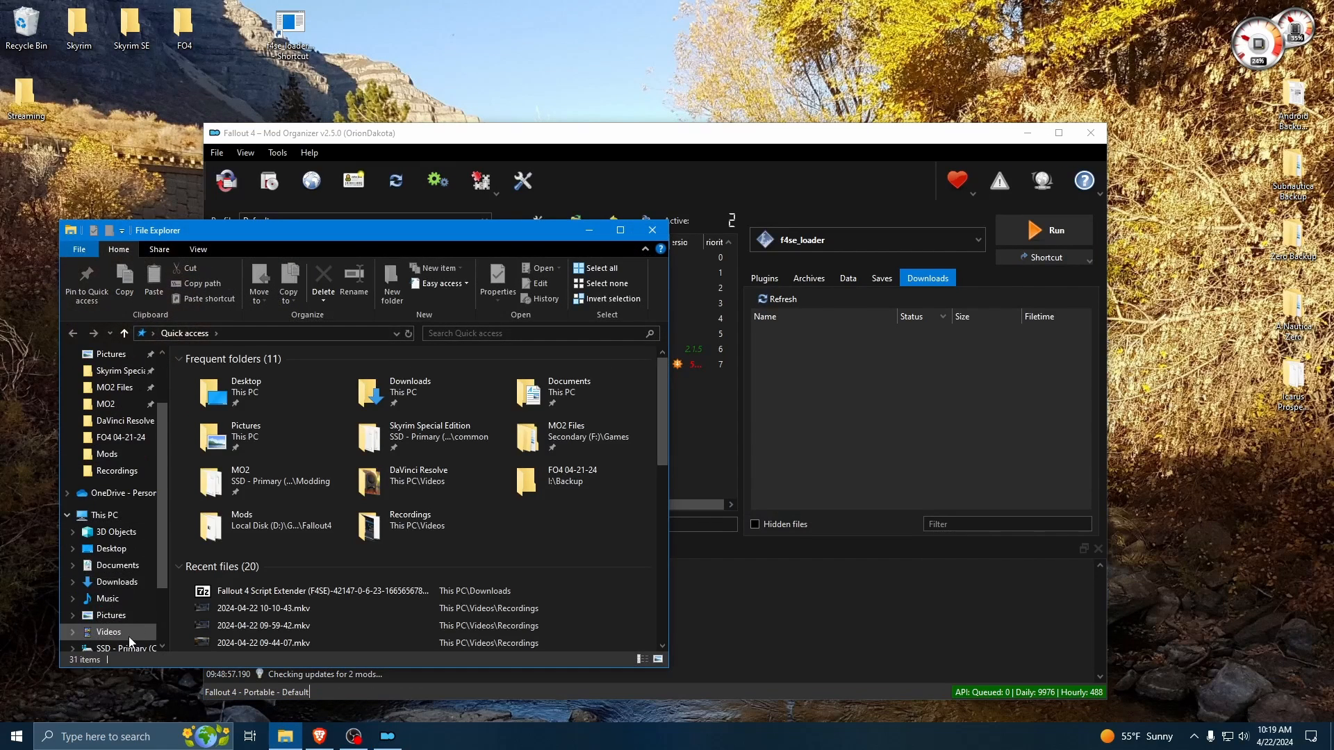
{"action": "left_click", "coordinate": [108, 648]}
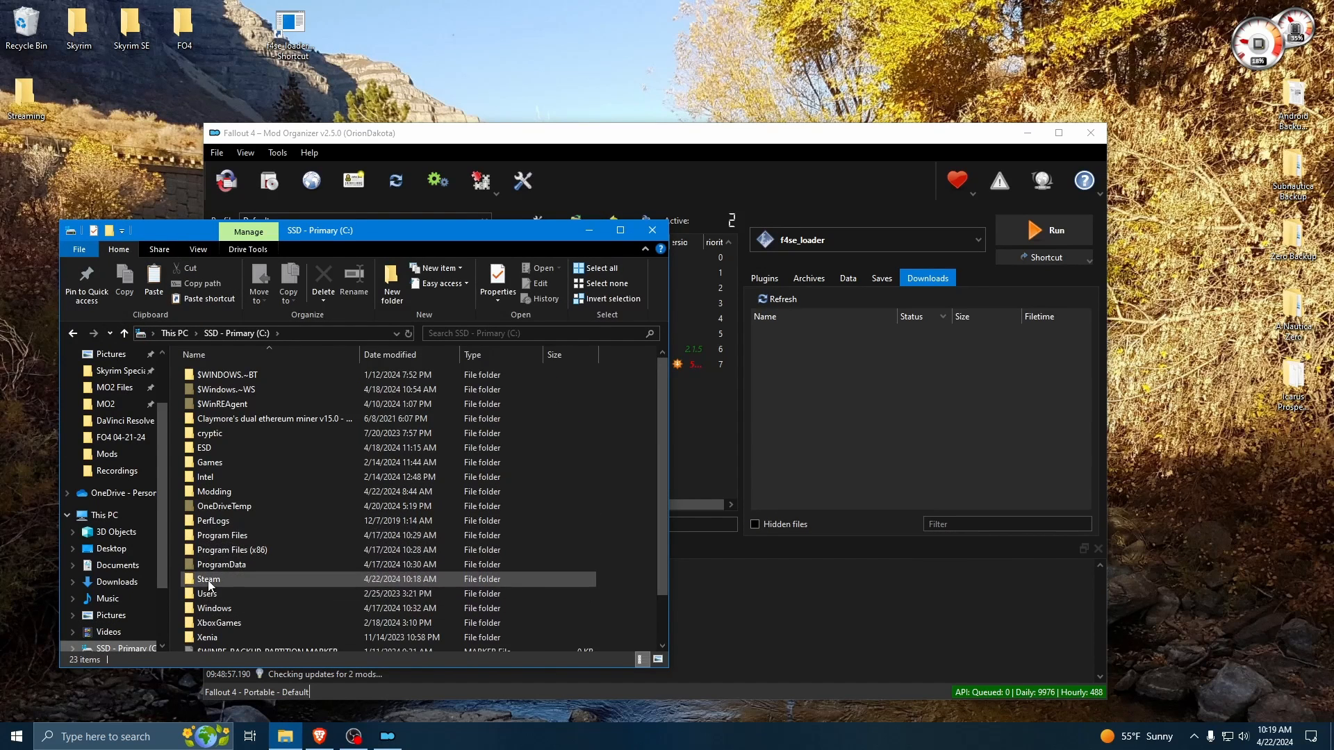
{"action": "double_click", "coordinate": [208, 579]}
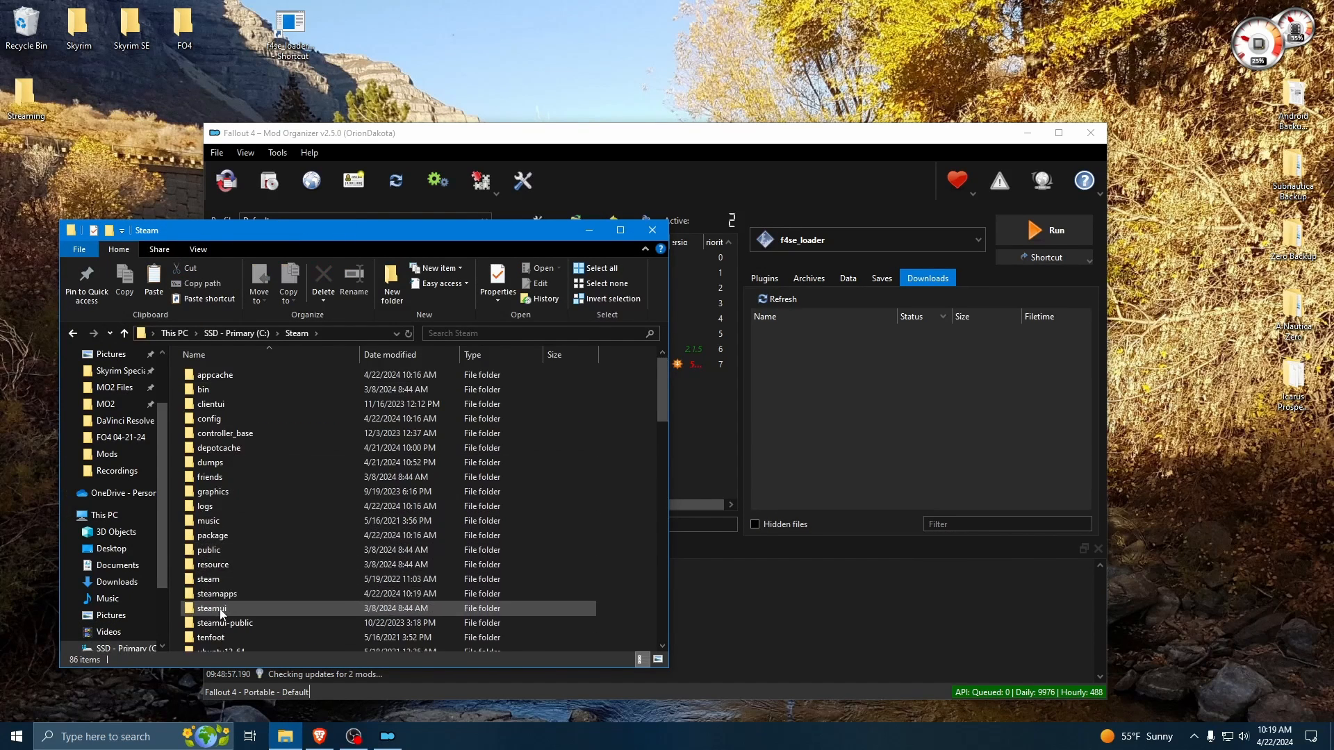
{"action": "double_click", "coordinate": [216, 594]}
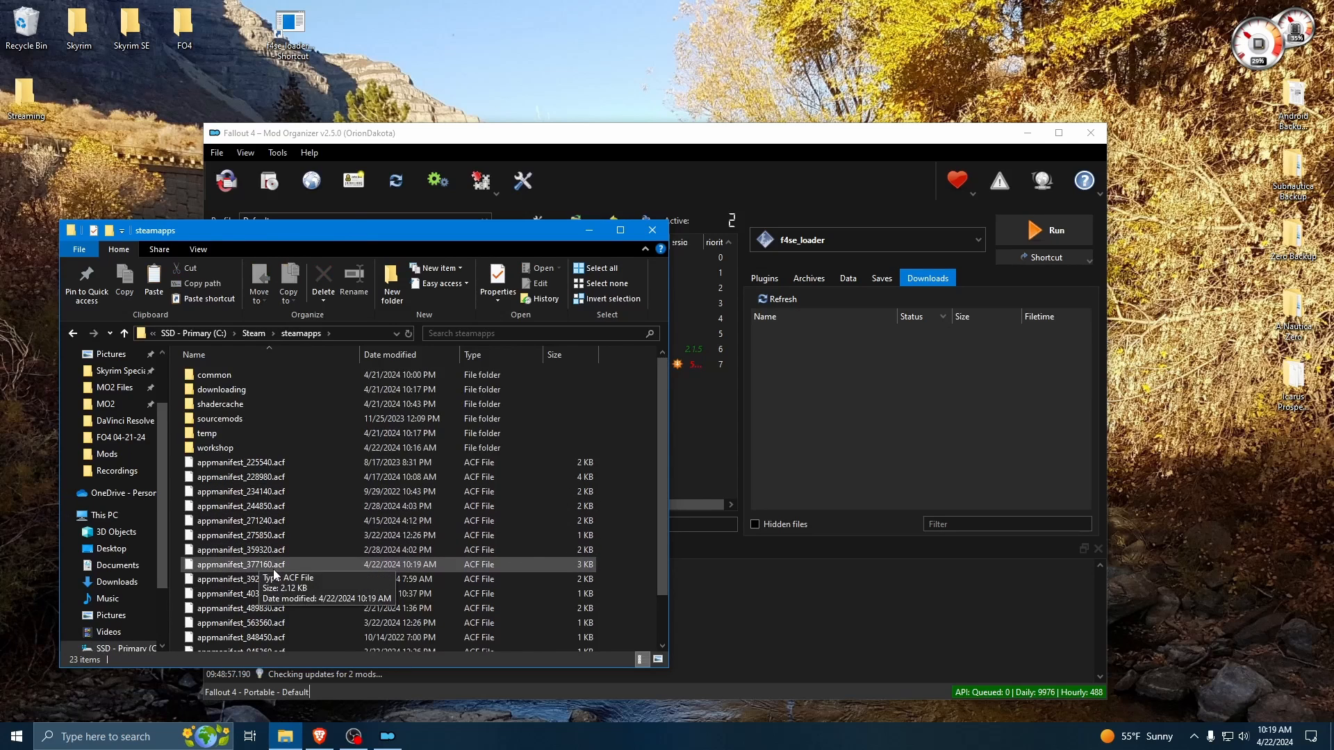
{"action": "left_click", "coordinate": [241, 564]}
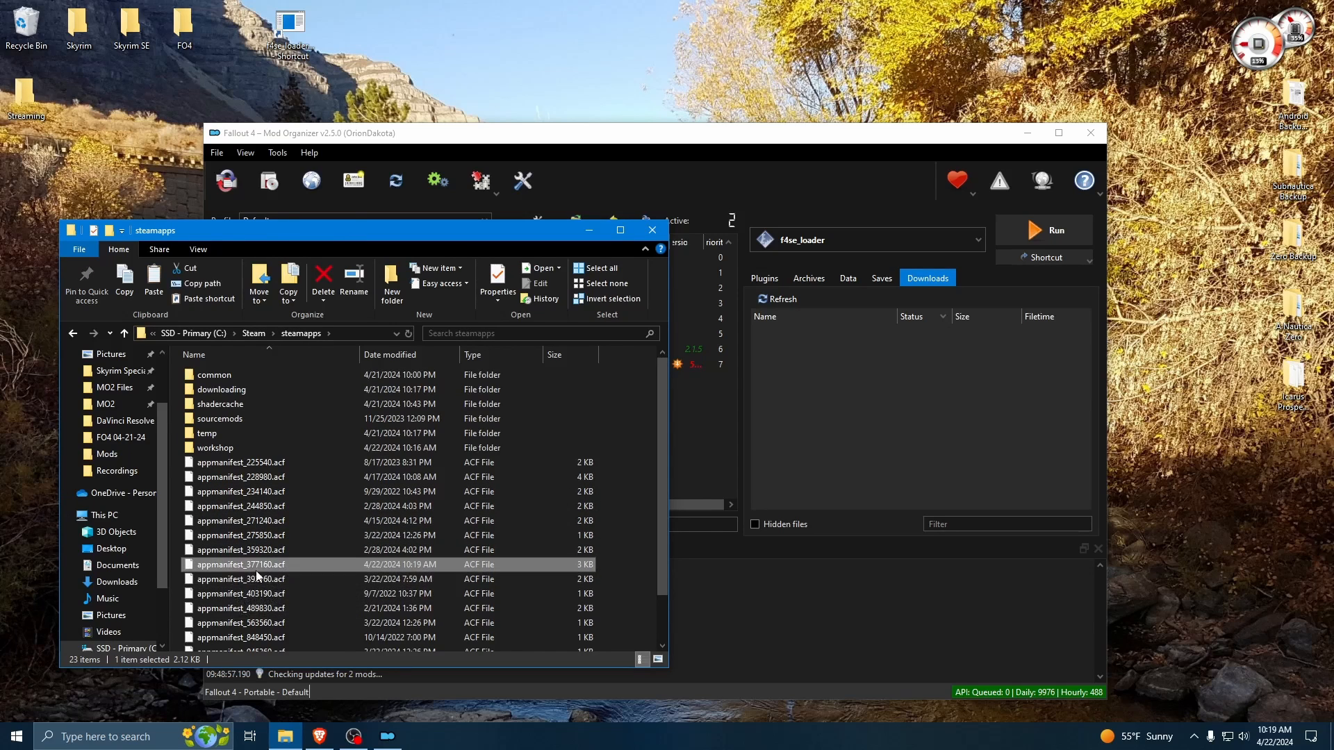
{"action": "mouse_move", "coordinate": [255, 565]}
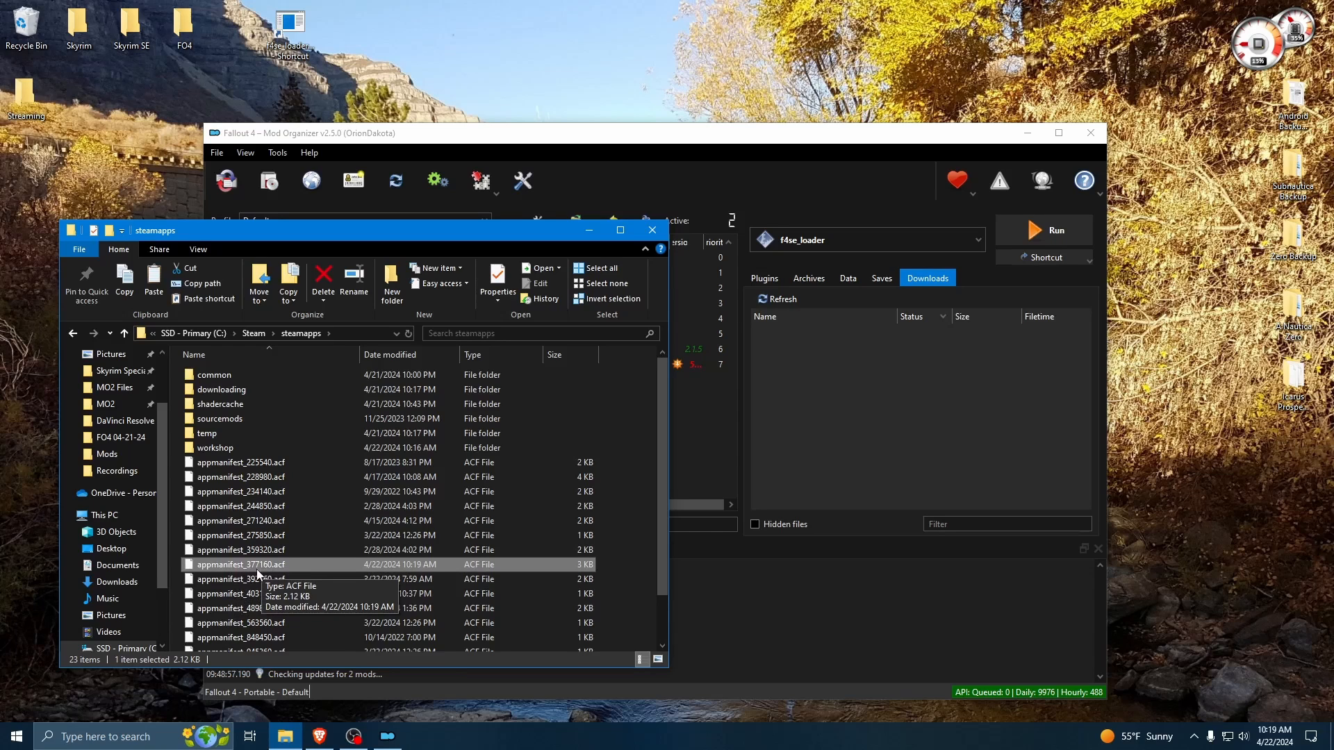
- Set appmanifest_377160.acf to Read-only in its Properties and apply it
{"action": "right_click", "coordinate": [241, 564]}
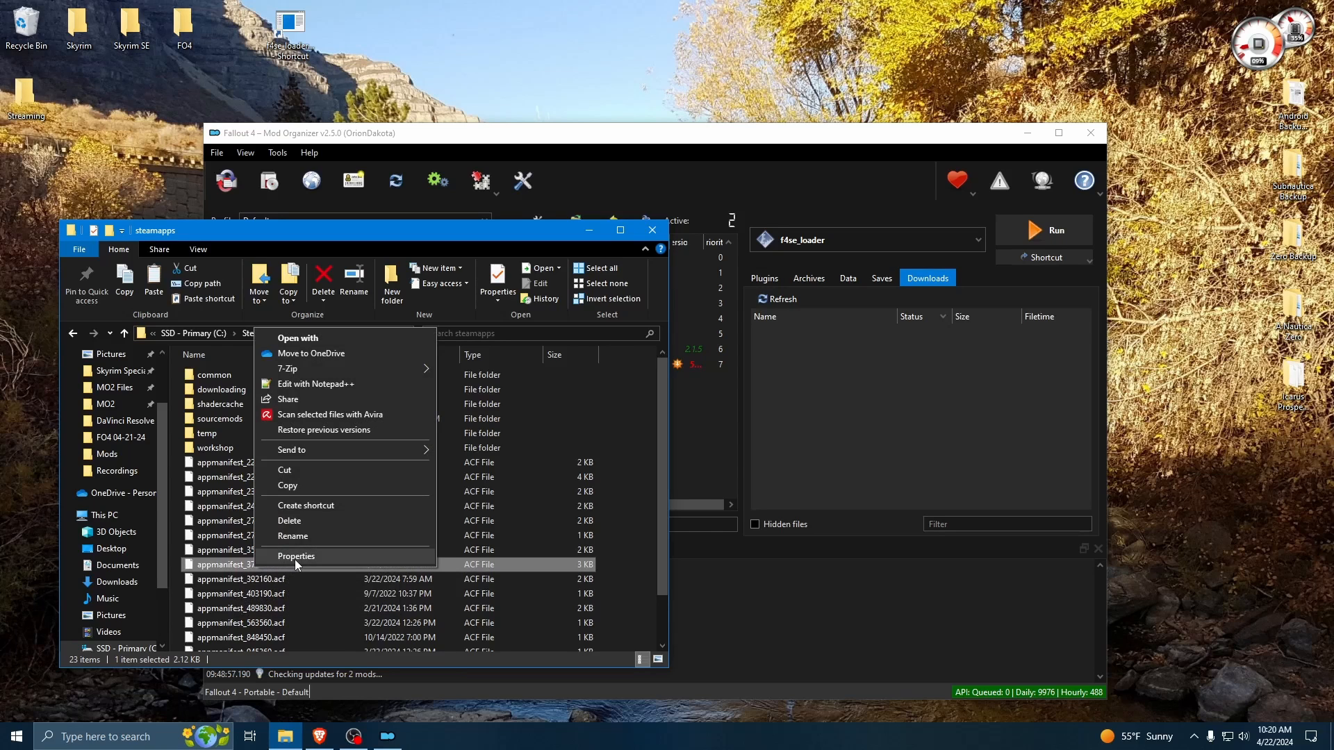
{"action": "left_click", "coordinate": [295, 555]}
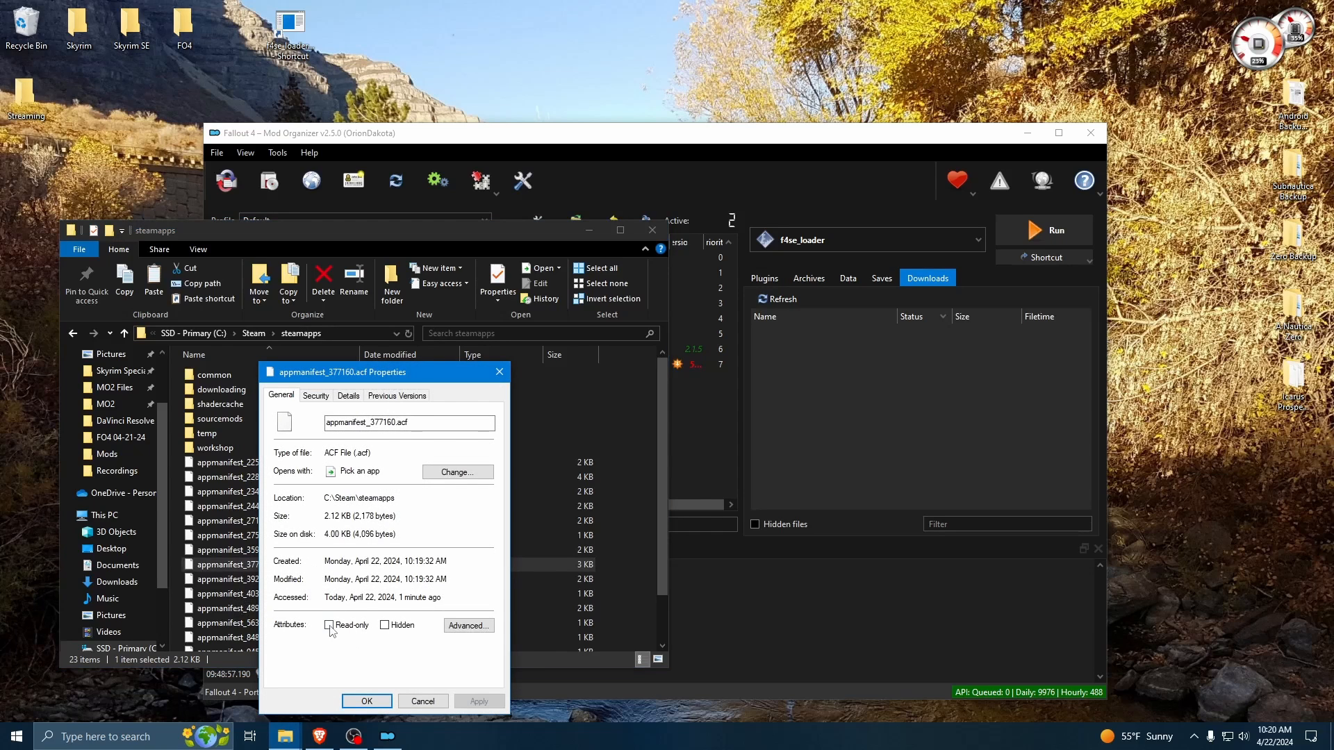
{"action": "left_click", "coordinate": [330, 625]}
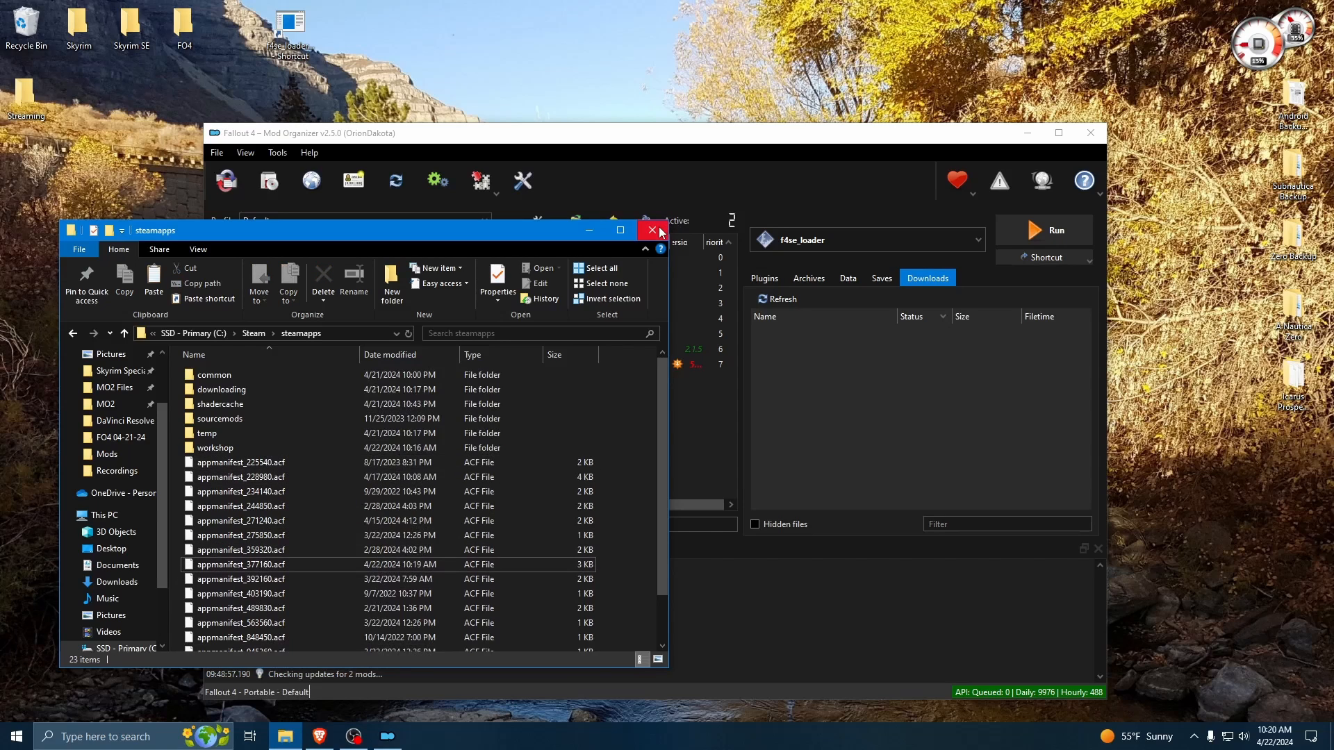
{"action": "mouse_move", "coordinate": [652, 235]}
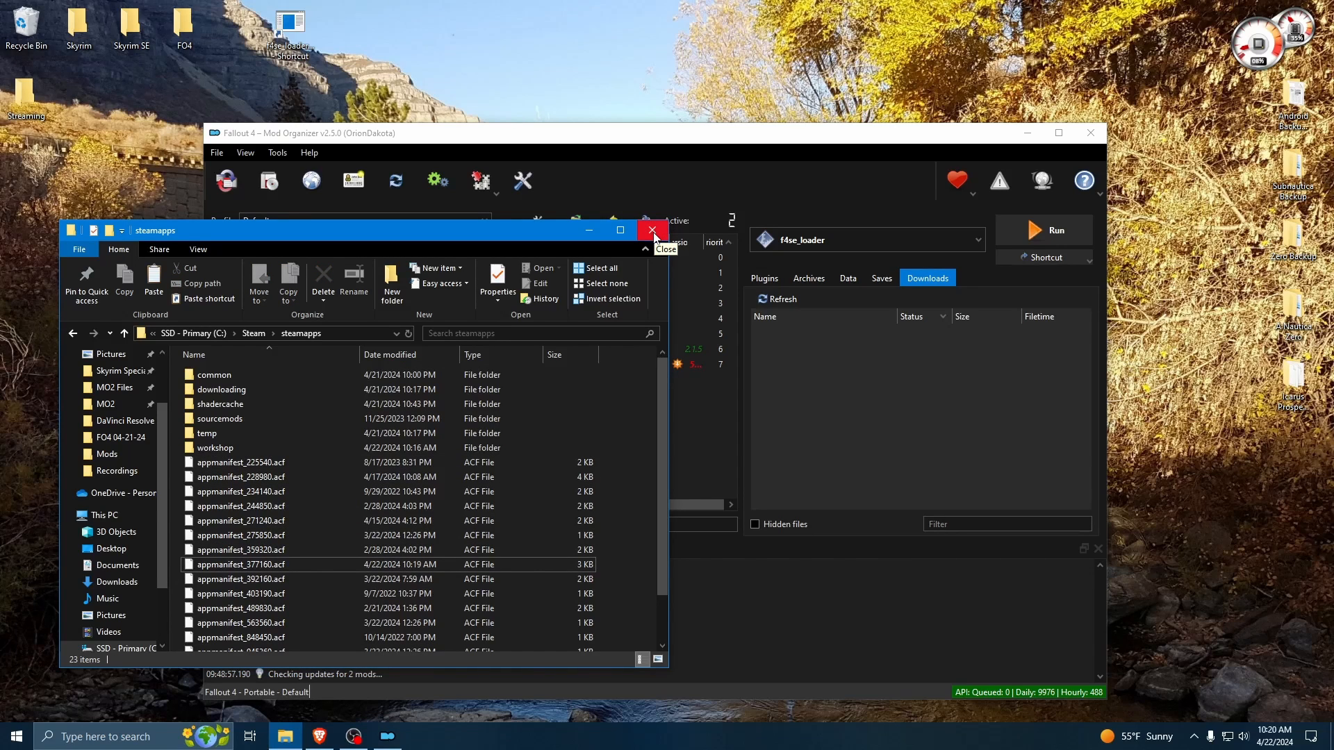
{"action": "mouse_move", "coordinate": [240, 565]}
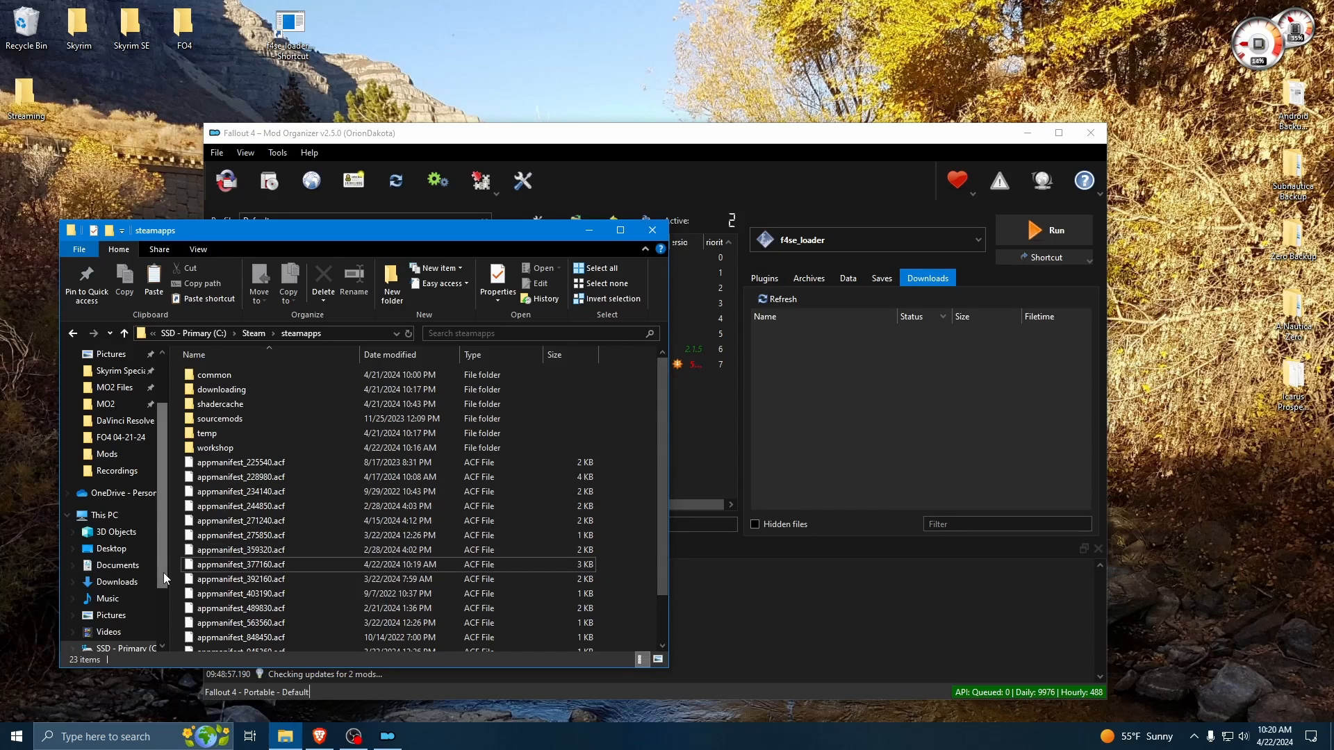
{"action": "mouse_move", "coordinate": [730, 187]}
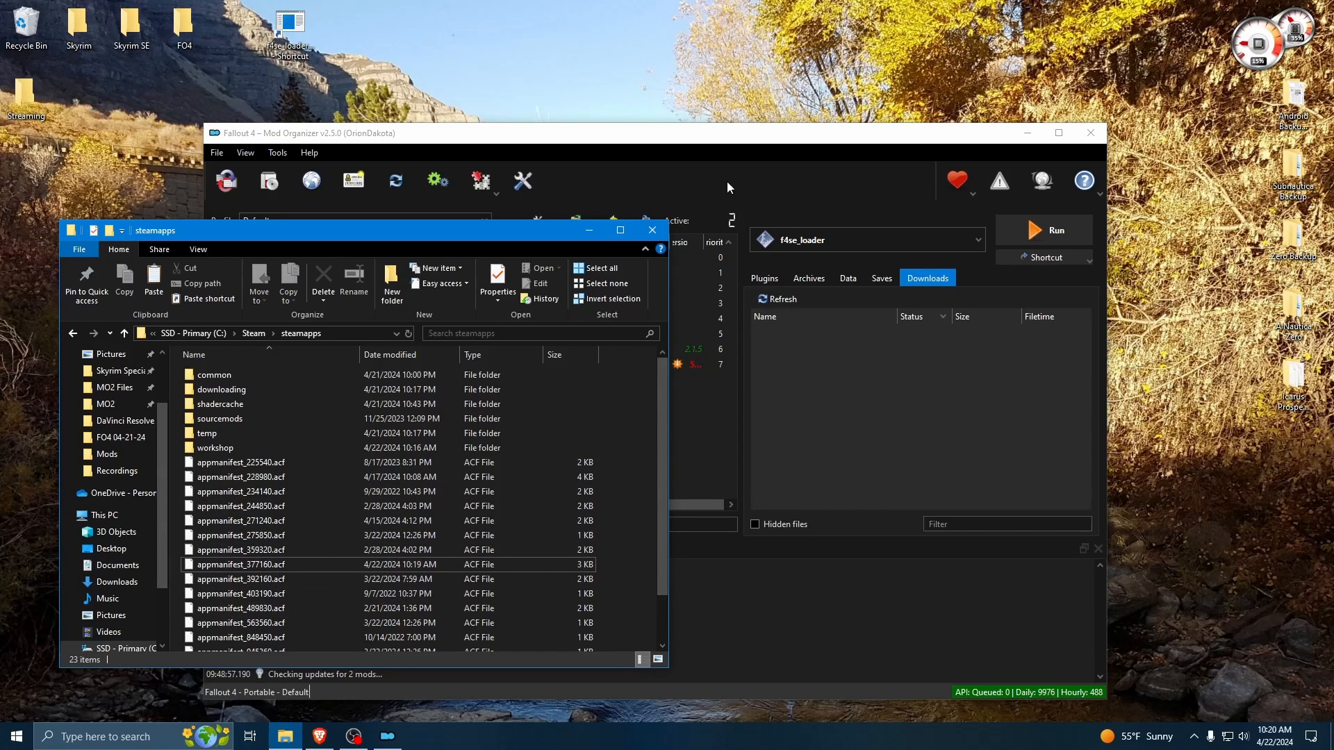
{"action": "mouse_move", "coordinate": [651, 231]}
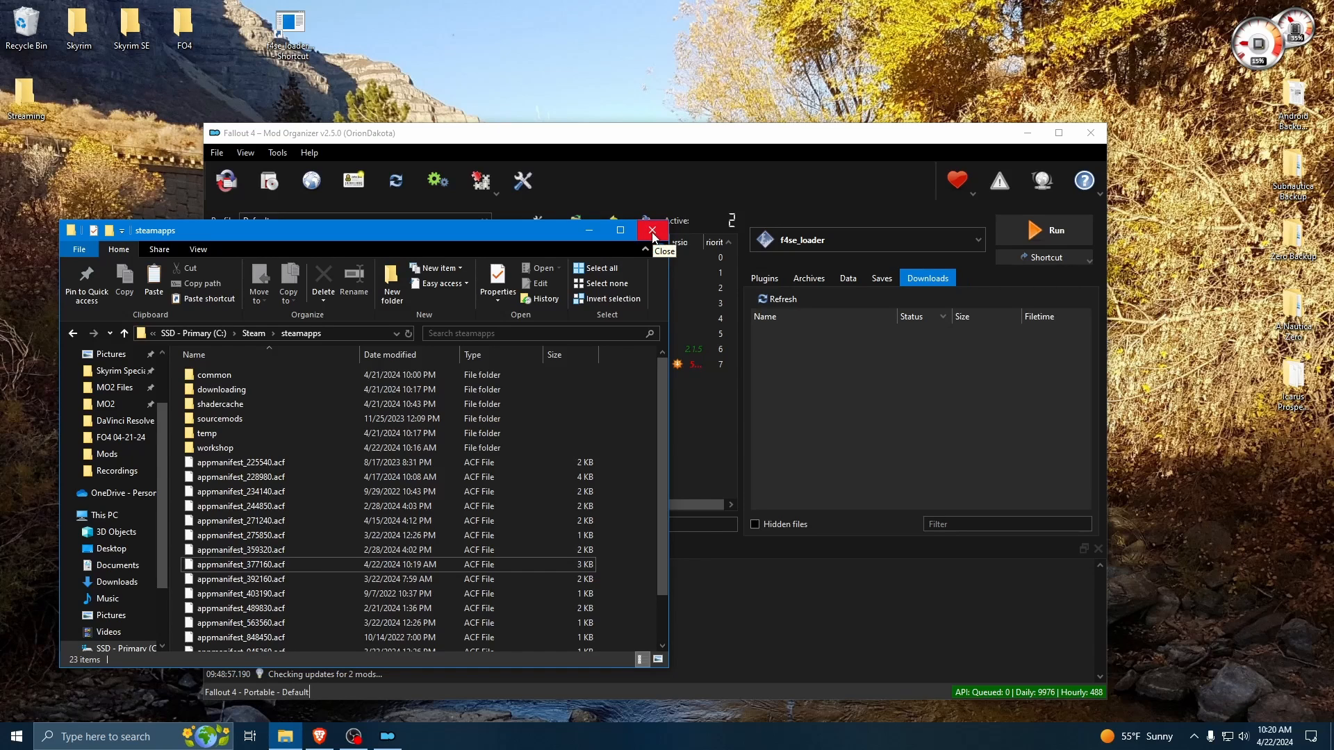
{"action": "mouse_move", "coordinate": [440, 579]}
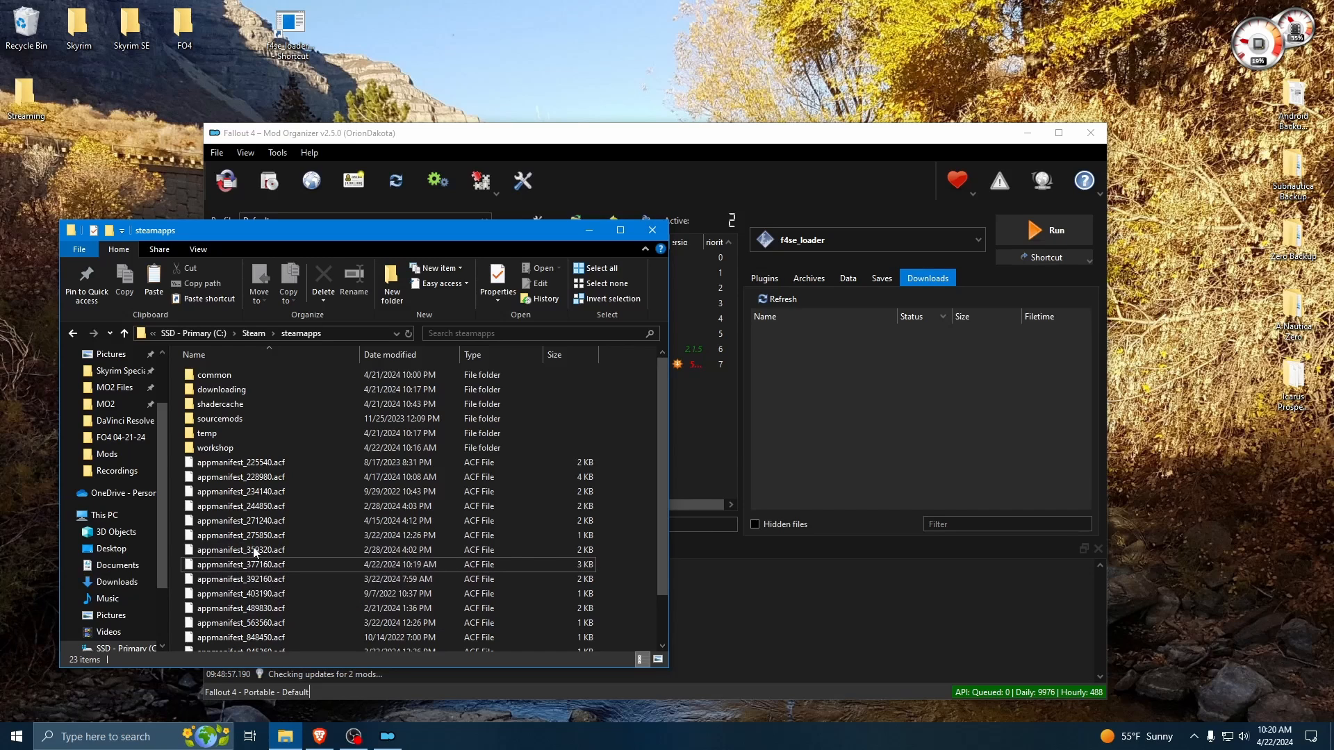
{"action": "right_click", "coordinate": [239, 564]}
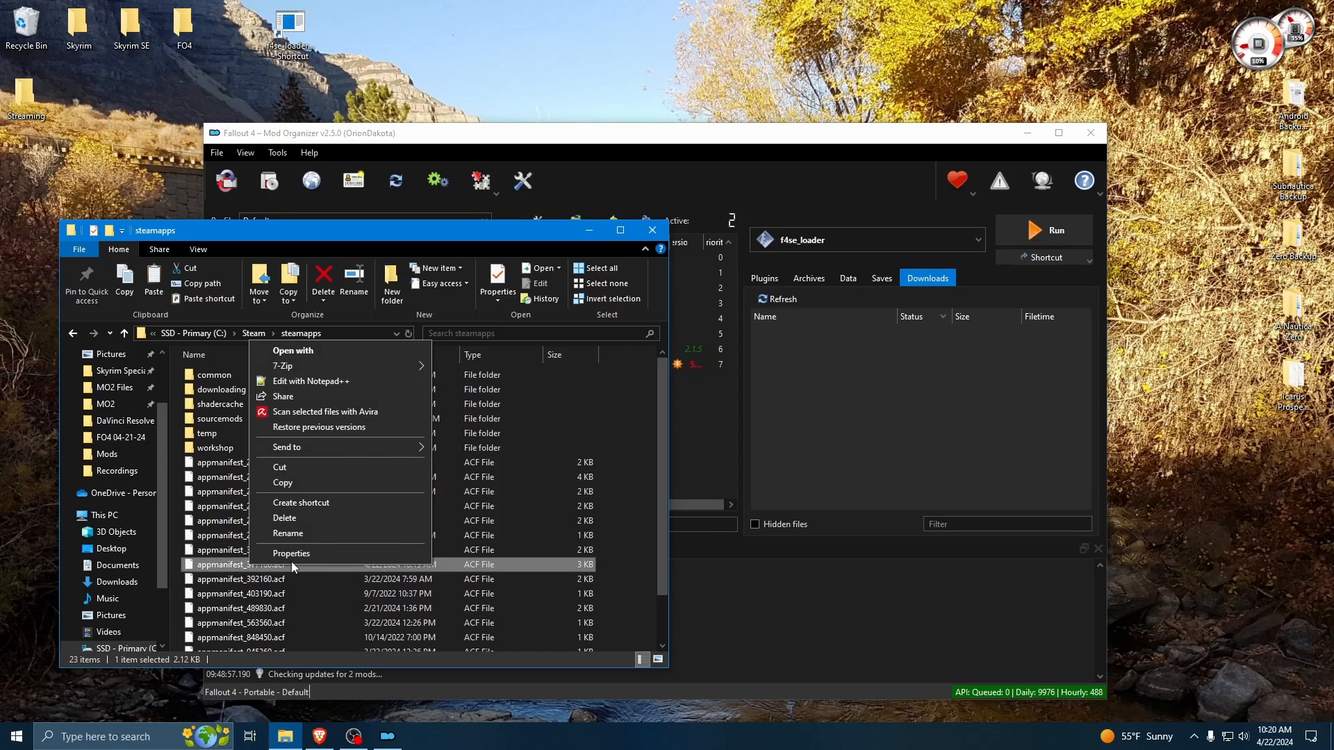
{"action": "left_click", "coordinate": [291, 553]}
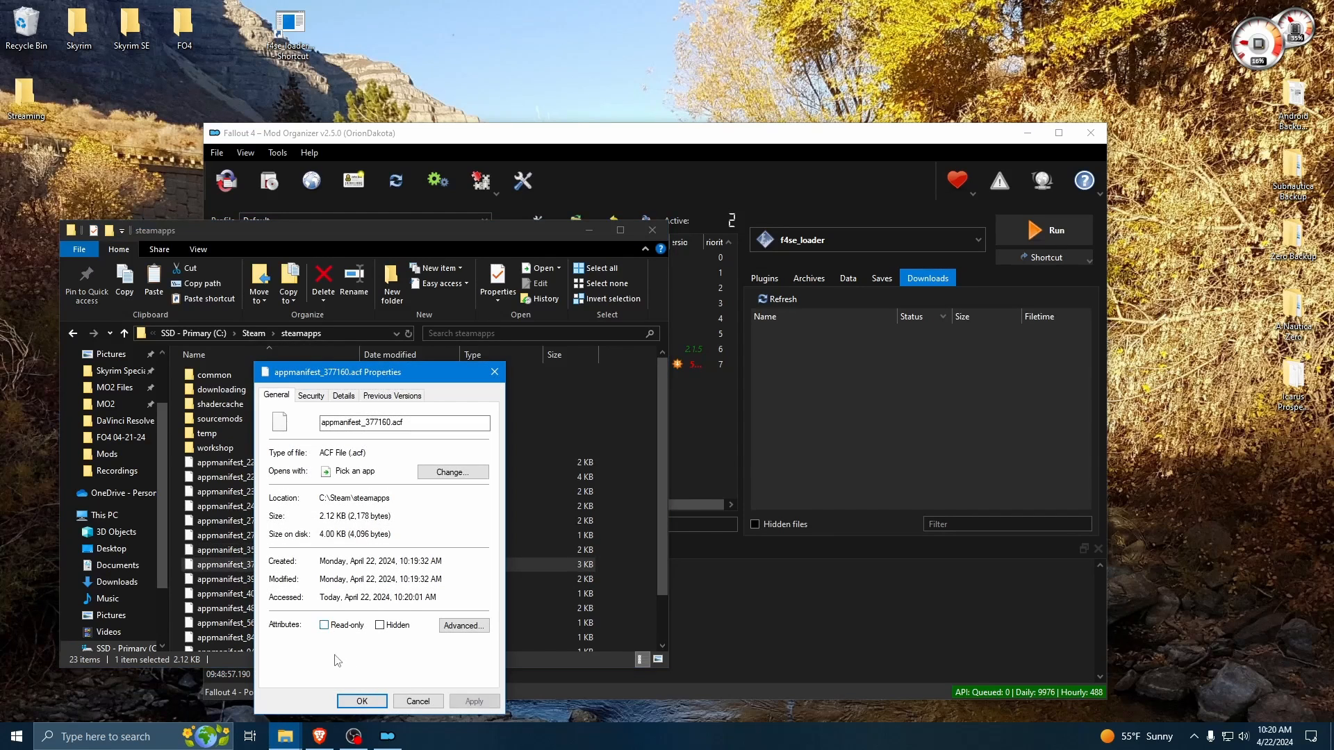
{"action": "left_click", "coordinate": [325, 624]}
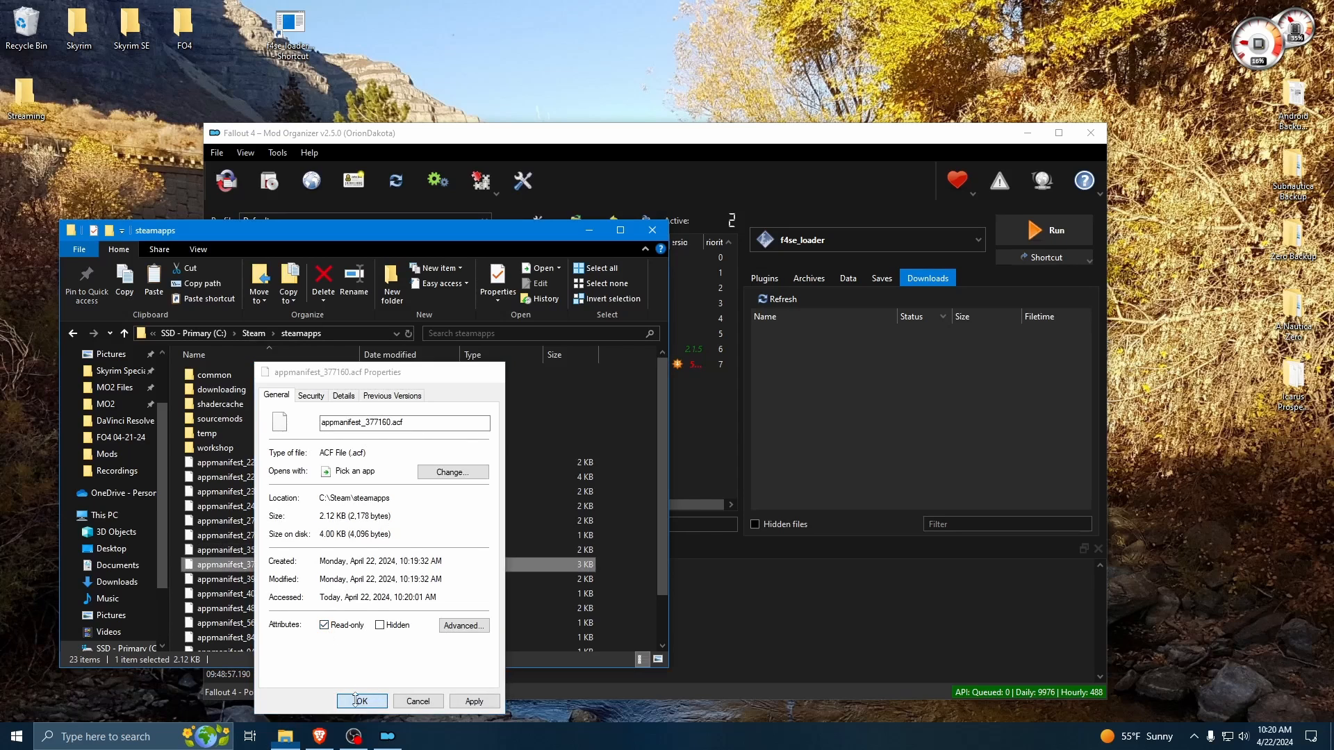
{"action": "left_click", "coordinate": [361, 701]}
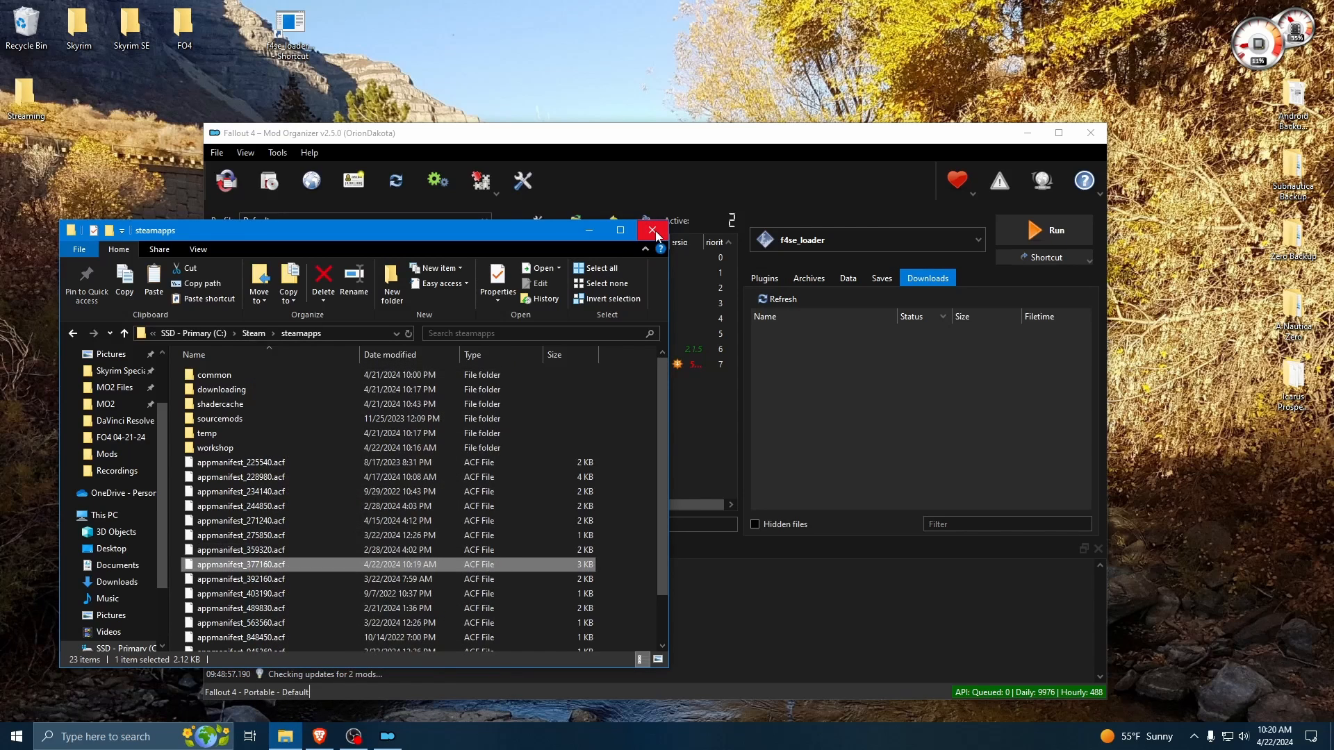
{"action": "mouse_move", "coordinate": [652, 234]}
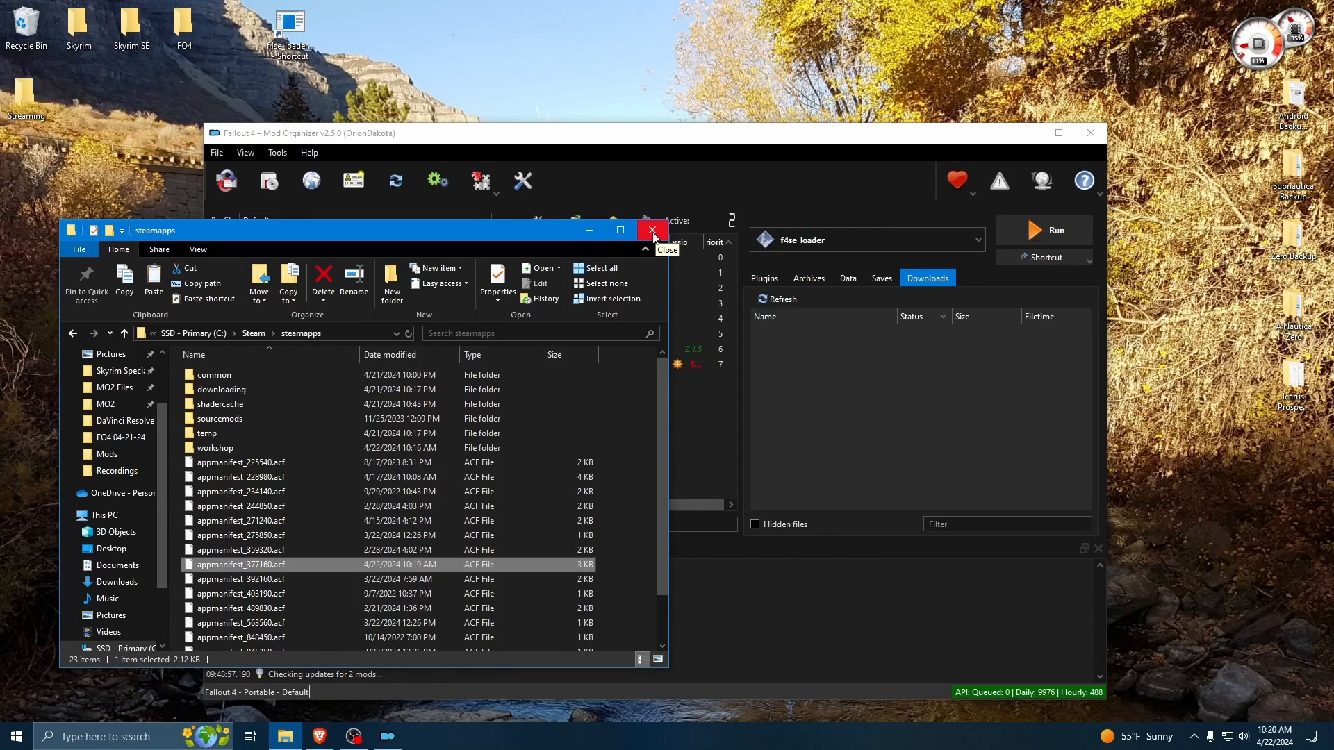
- Close the steamapps File Explorer window
{"action": "left_click", "coordinate": [653, 231]}
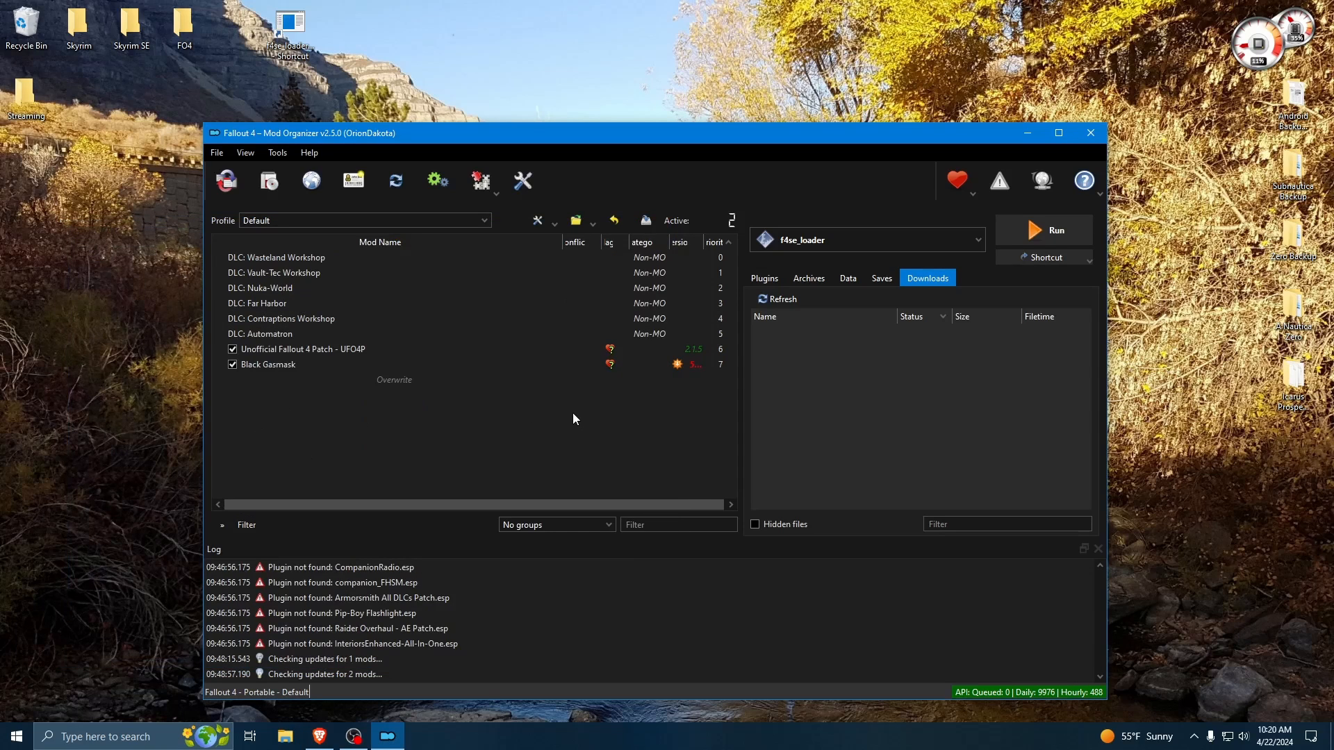
{"action": "mouse_move", "coordinate": [355, 474]}
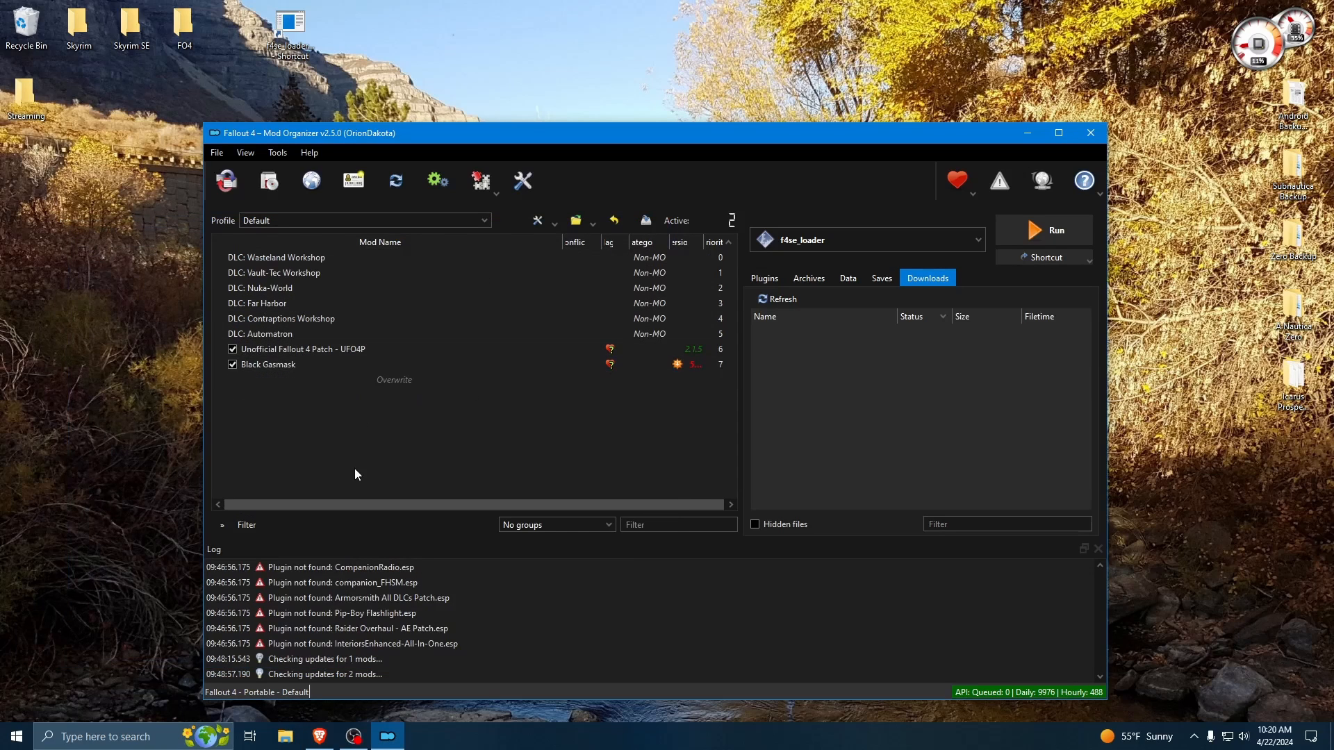
{"action": "mouse_move", "coordinate": [765, 218]}
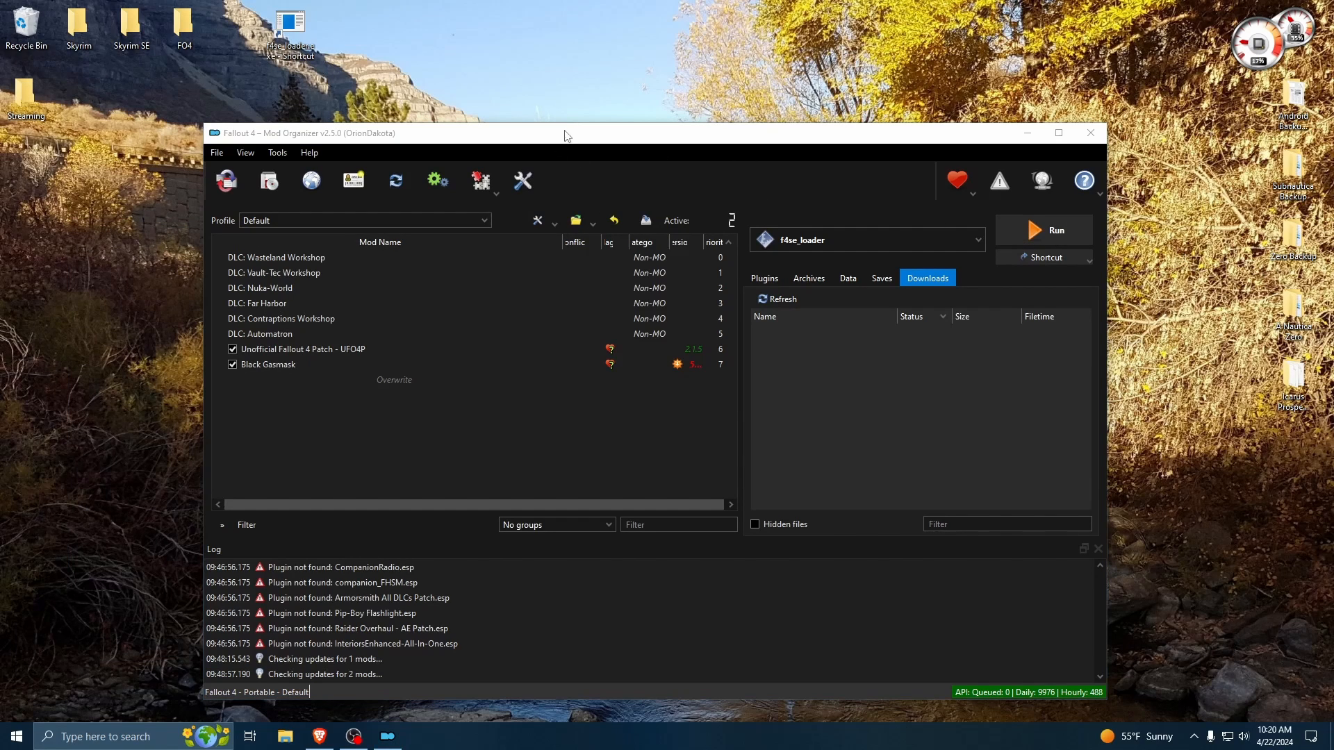
{"action": "mouse_move", "coordinate": [289, 30]}
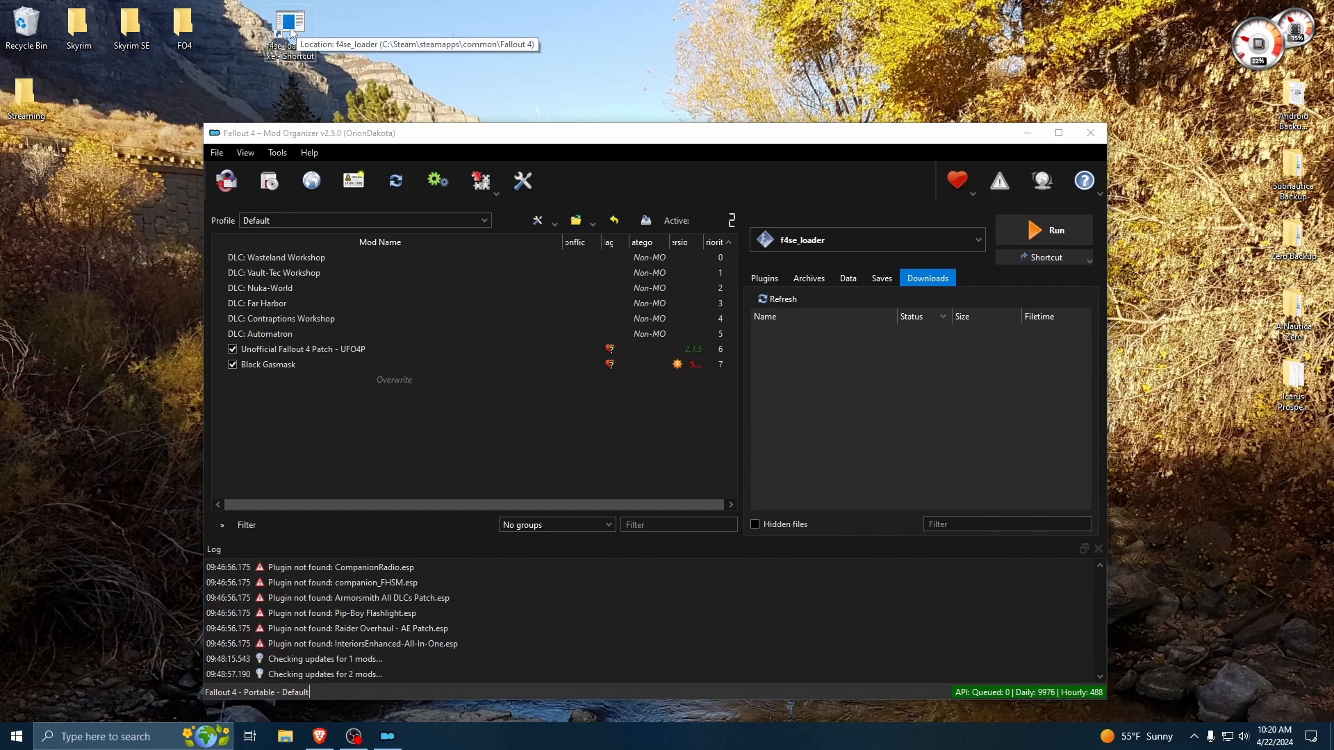
{"action": "left_click", "coordinate": [978, 239]}
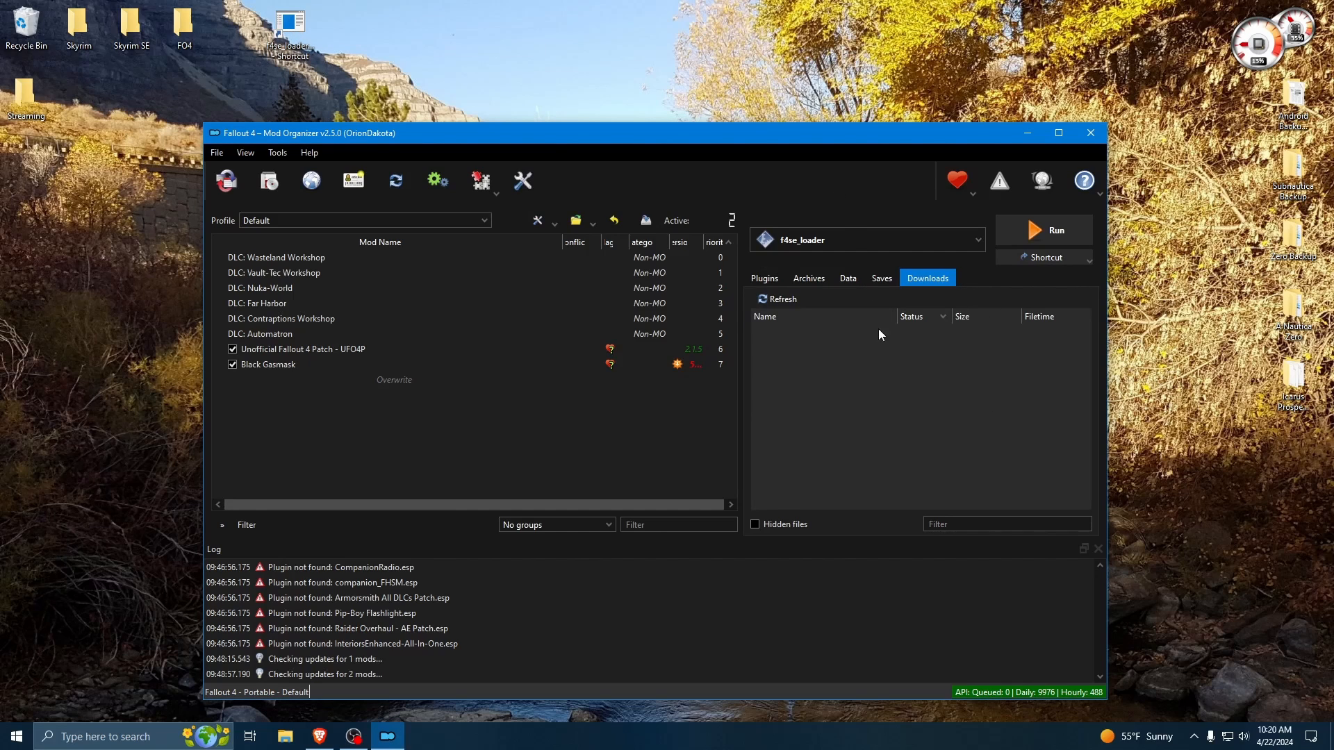
{"action": "mouse_move", "coordinate": [981, 246]}
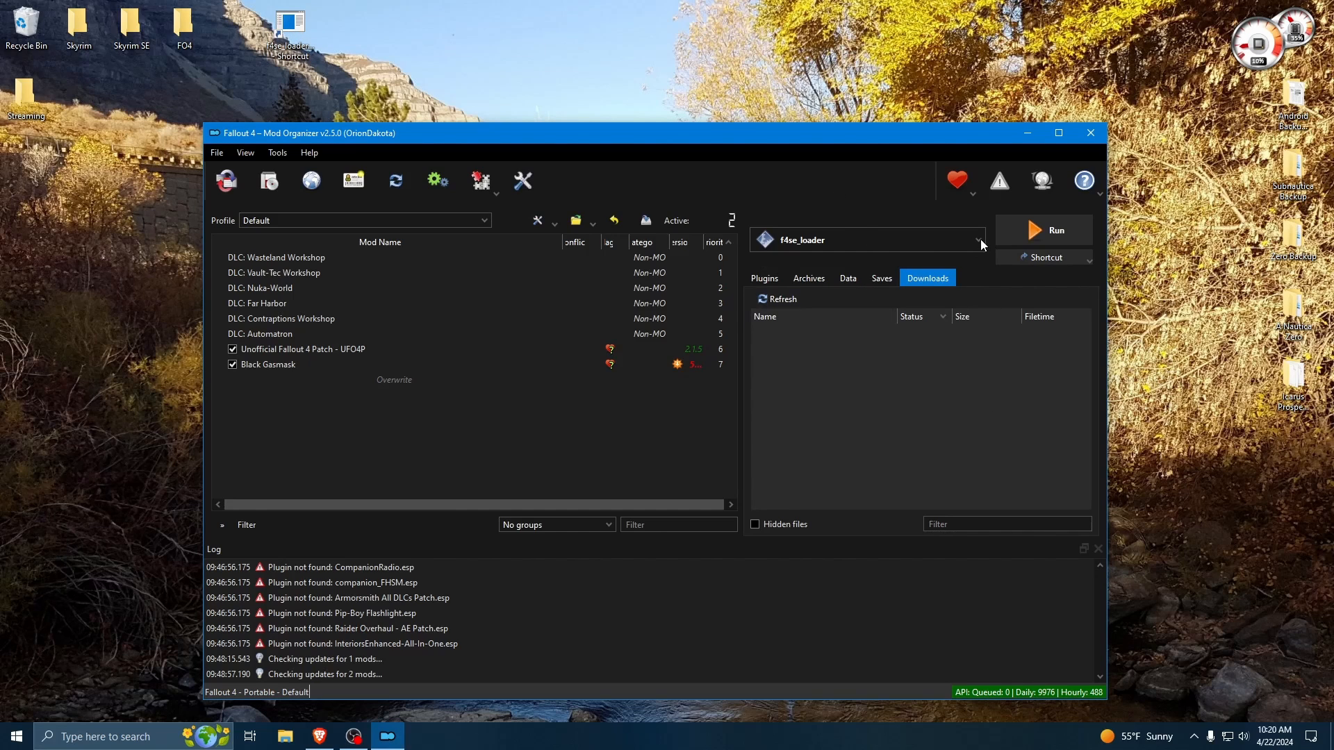
{"action": "mouse_move", "coordinate": [978, 245]}
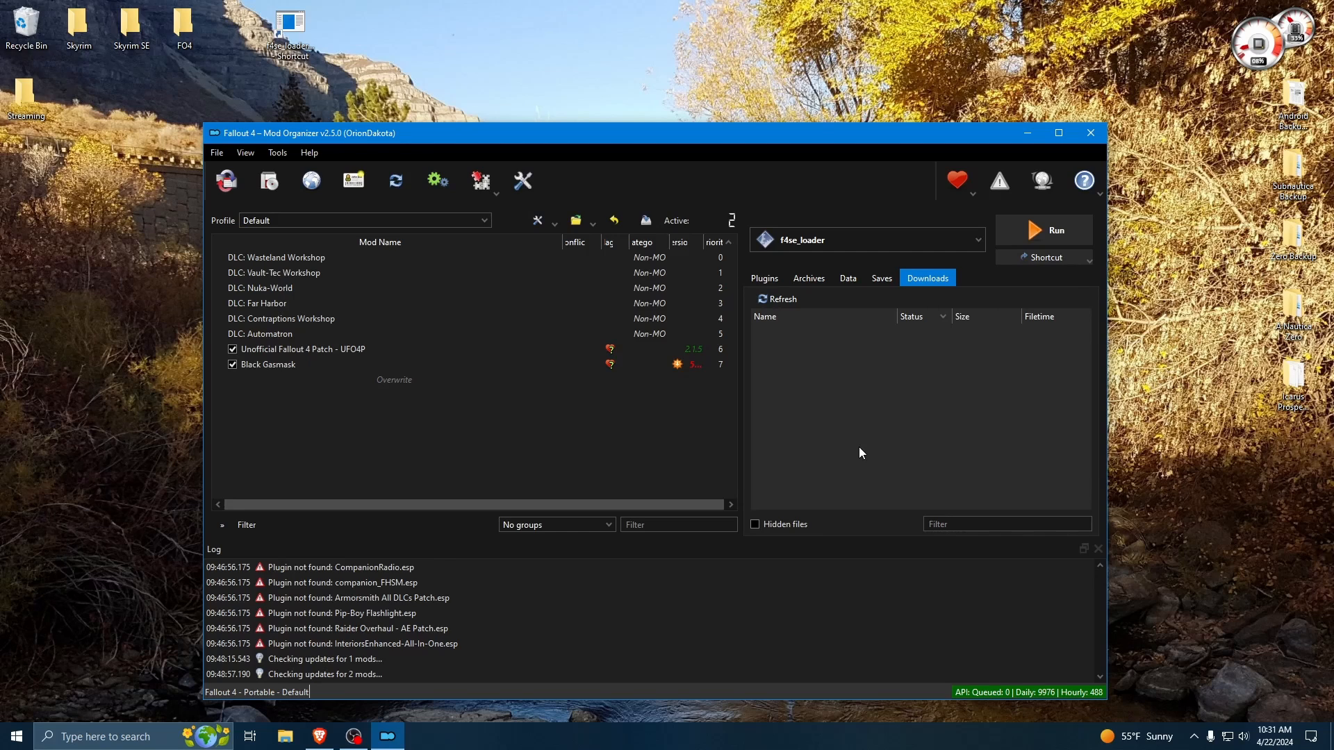
{"action": "mouse_move", "coordinate": [871, 421]}
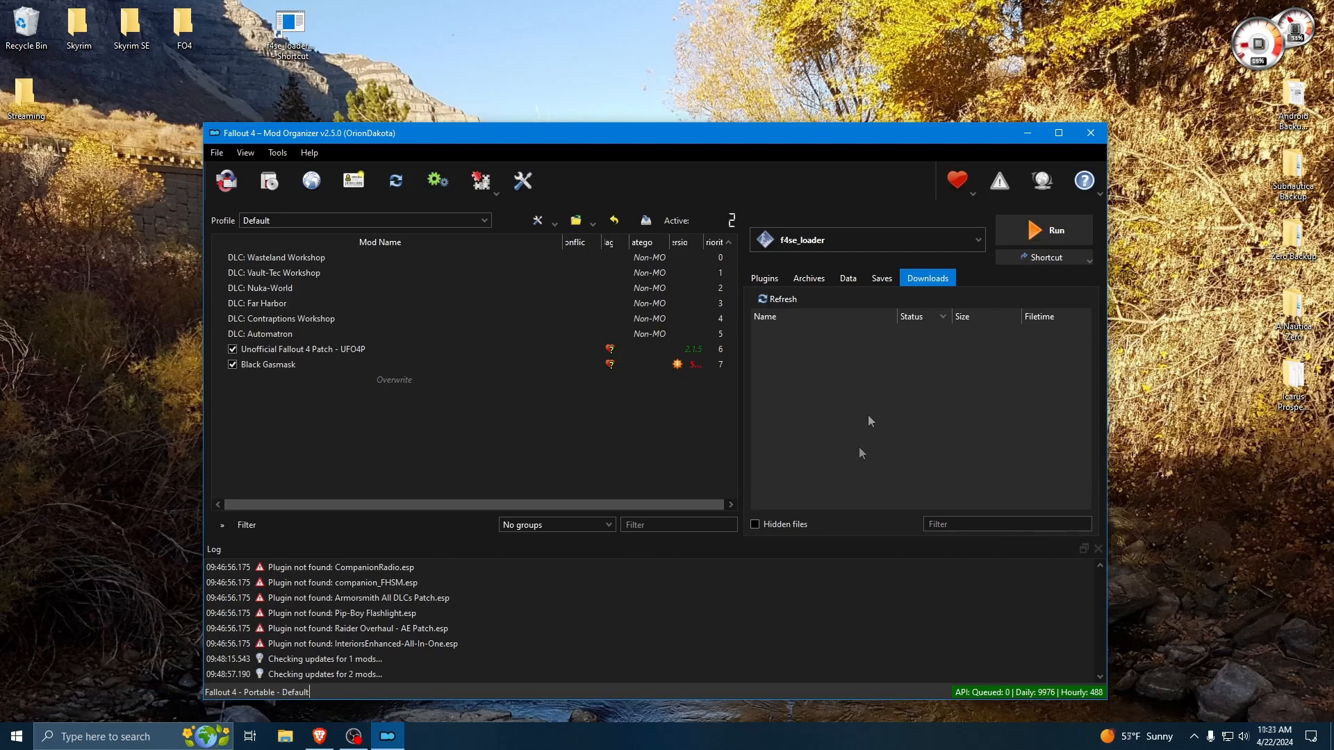